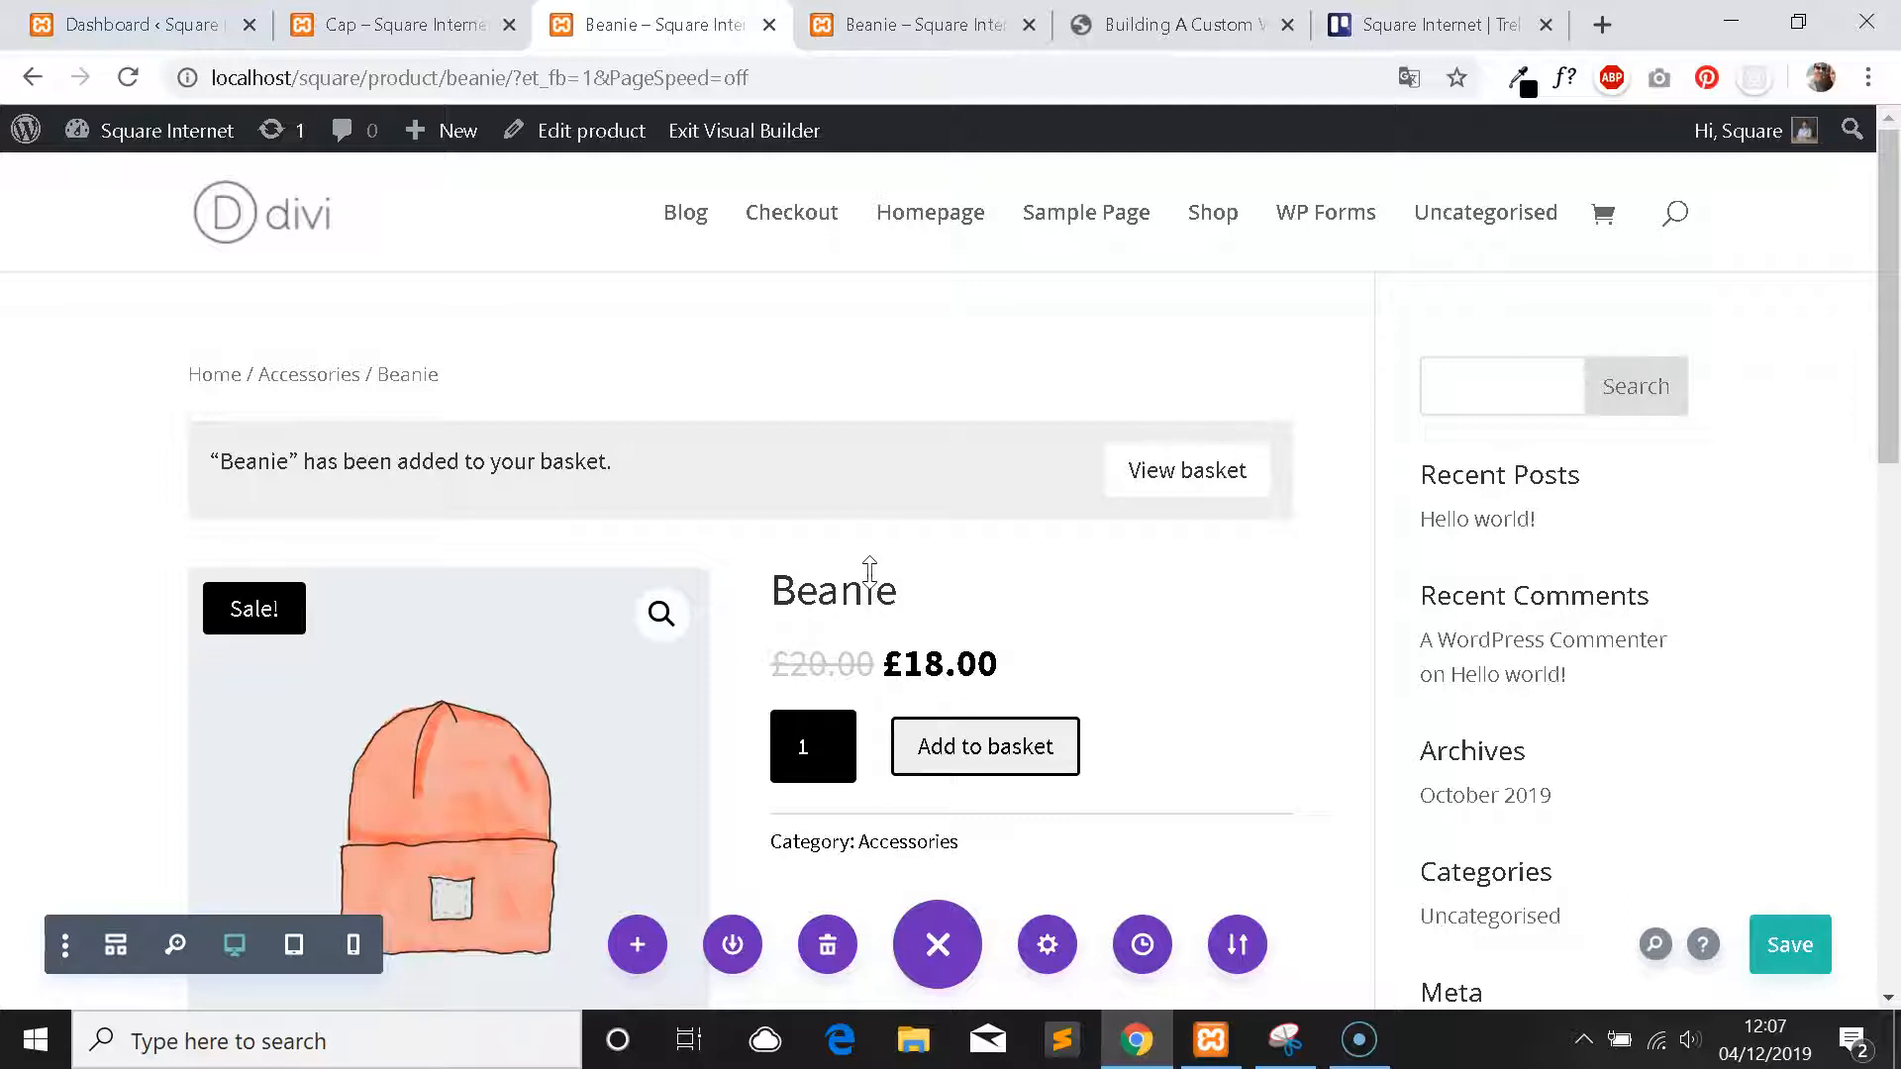
Scroll through the Beanie page in the builder, then switch to the live Beanie tab.
{"action": "scroll", "scroll_direction": "down", "scroll_amount": 3}
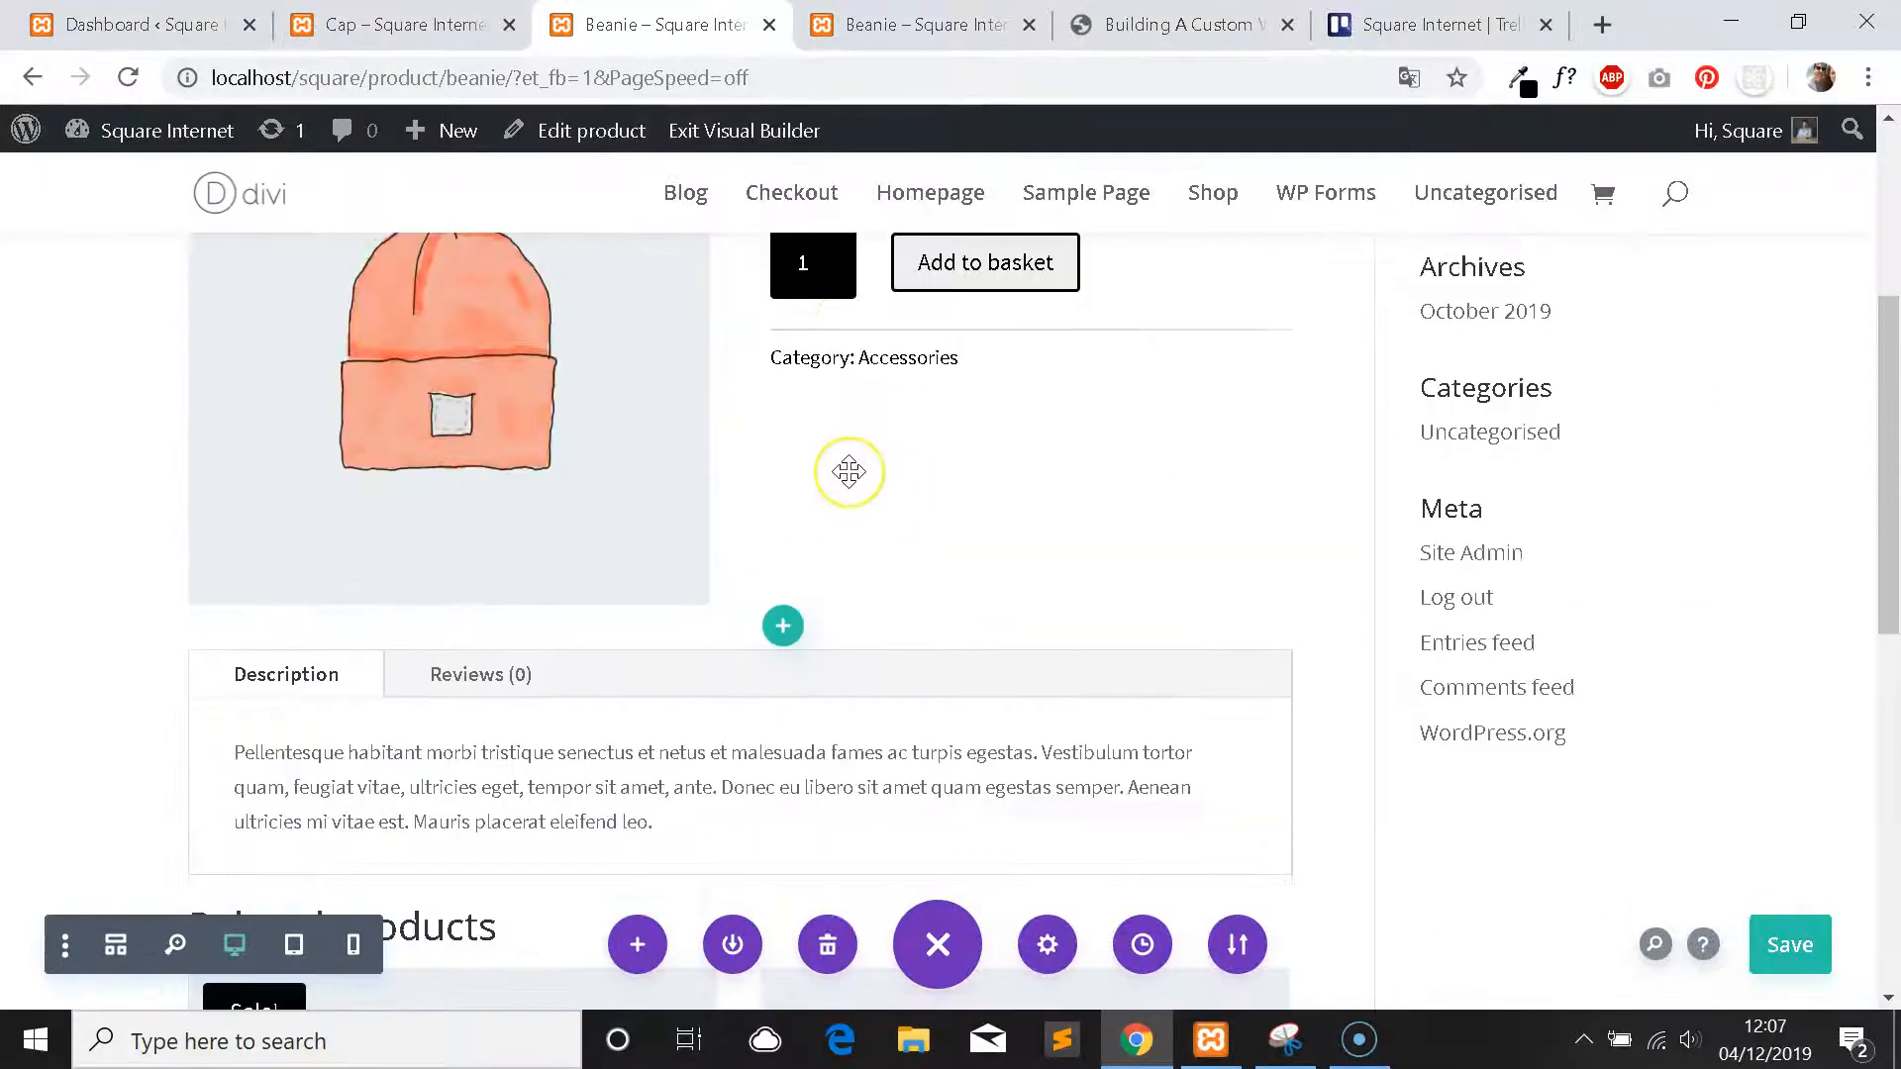
{"action": "scroll", "scroll_direction": "down", "scroll_amount": 3}
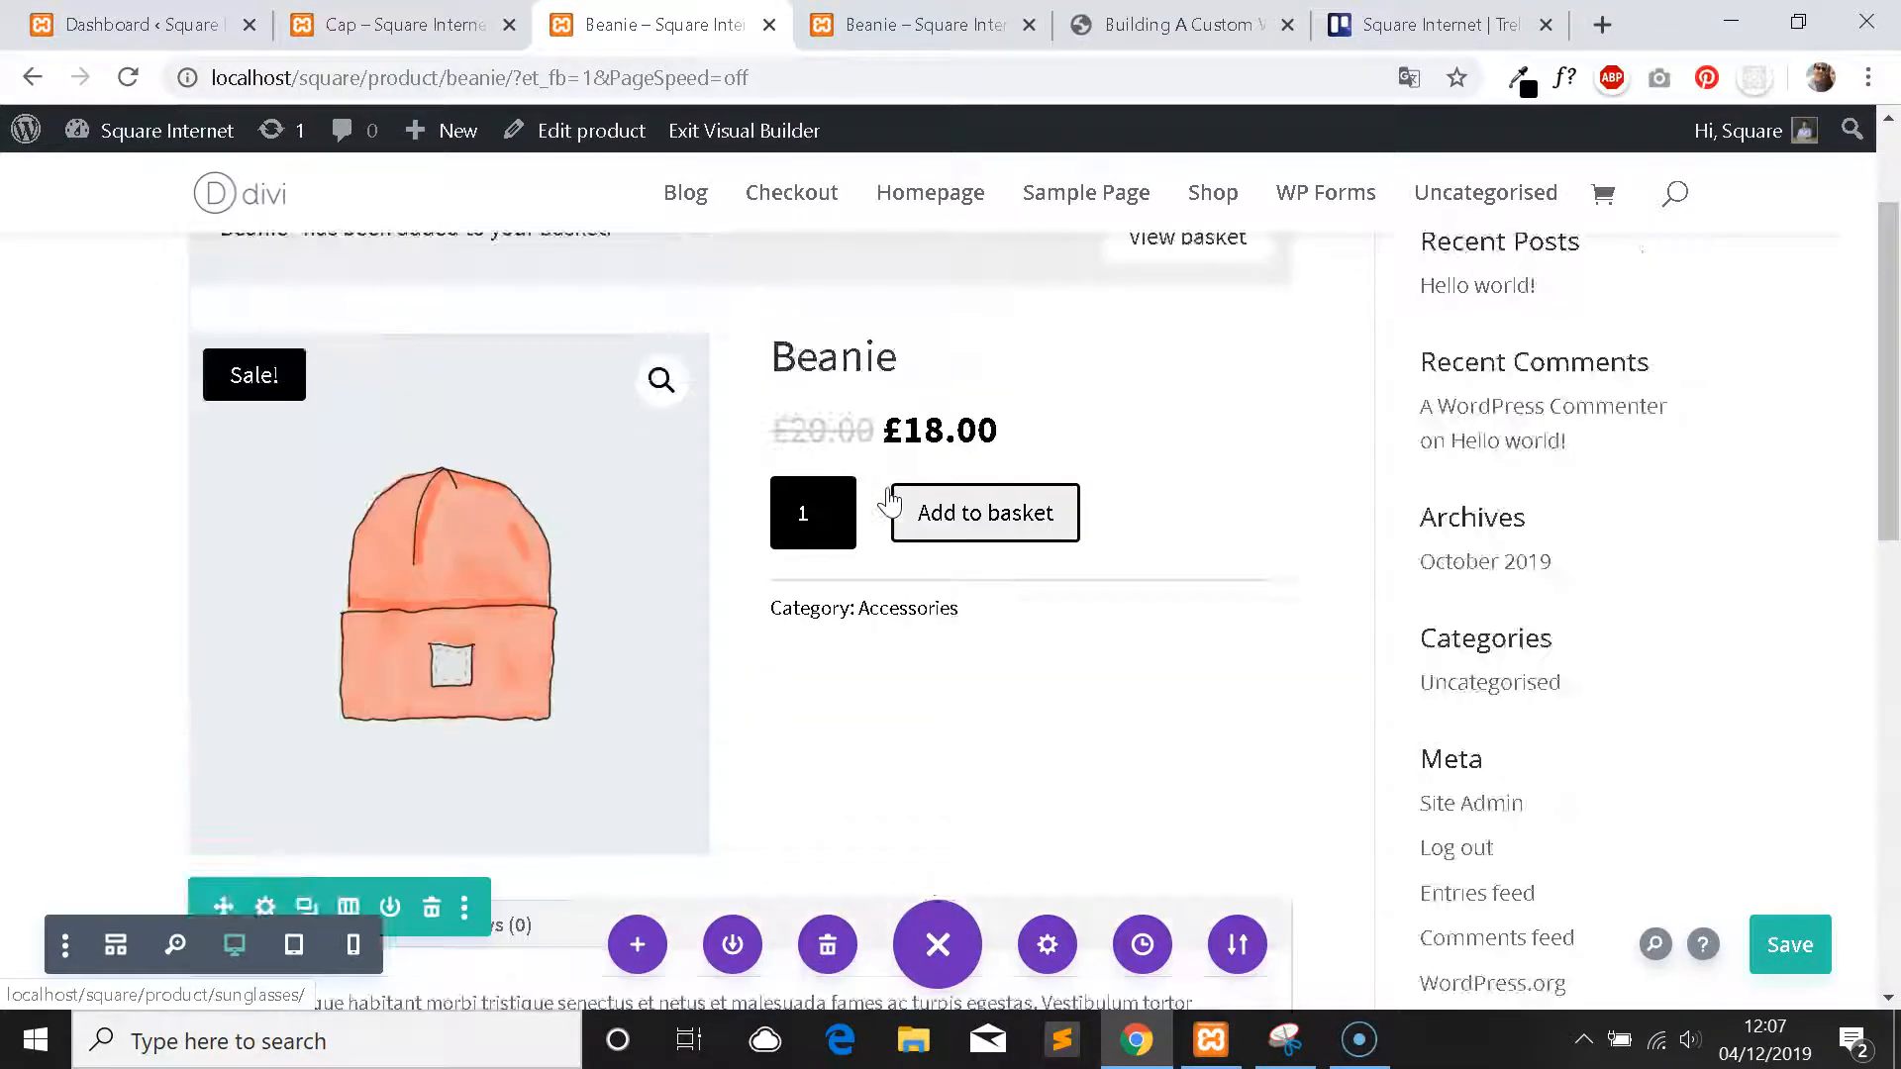
{"action": "scroll", "scroll_direction": "up", "scroll_amount": 3}
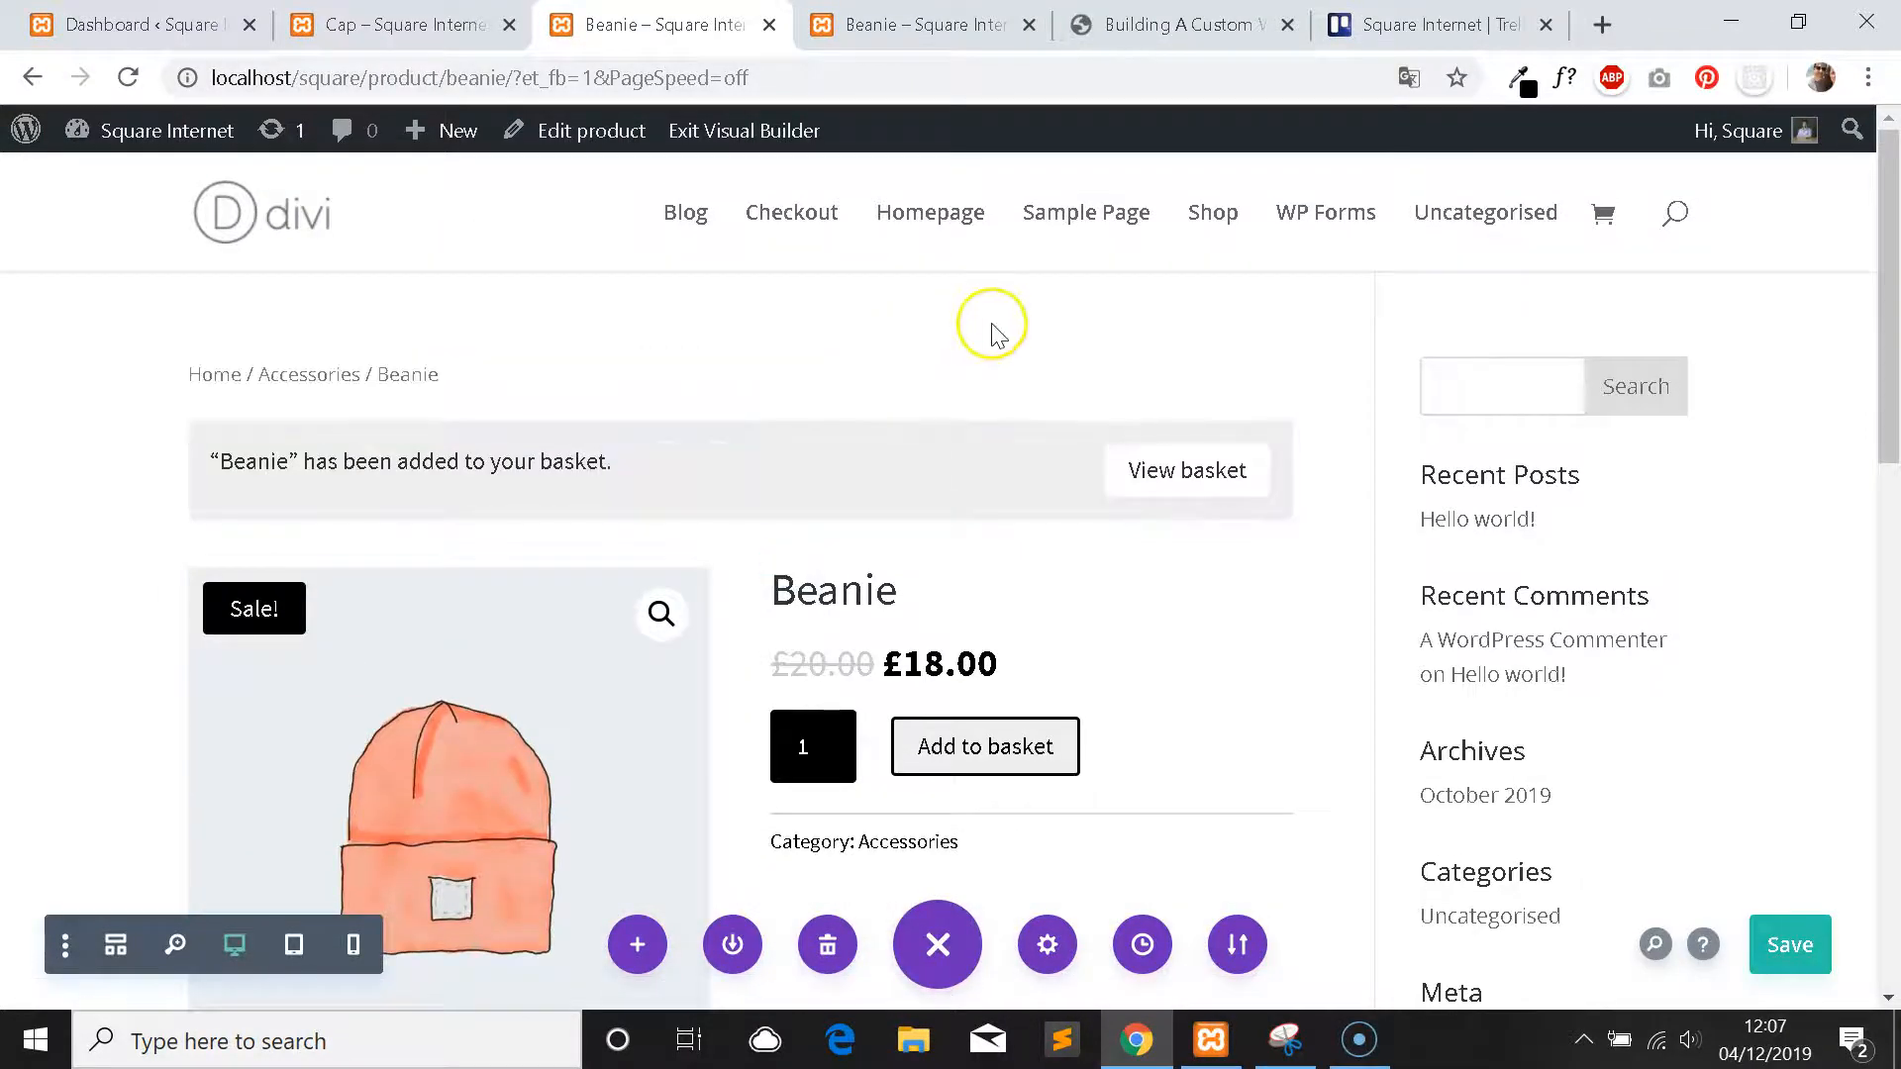
{"action": "mouse_move", "coordinate": [994, 334]}
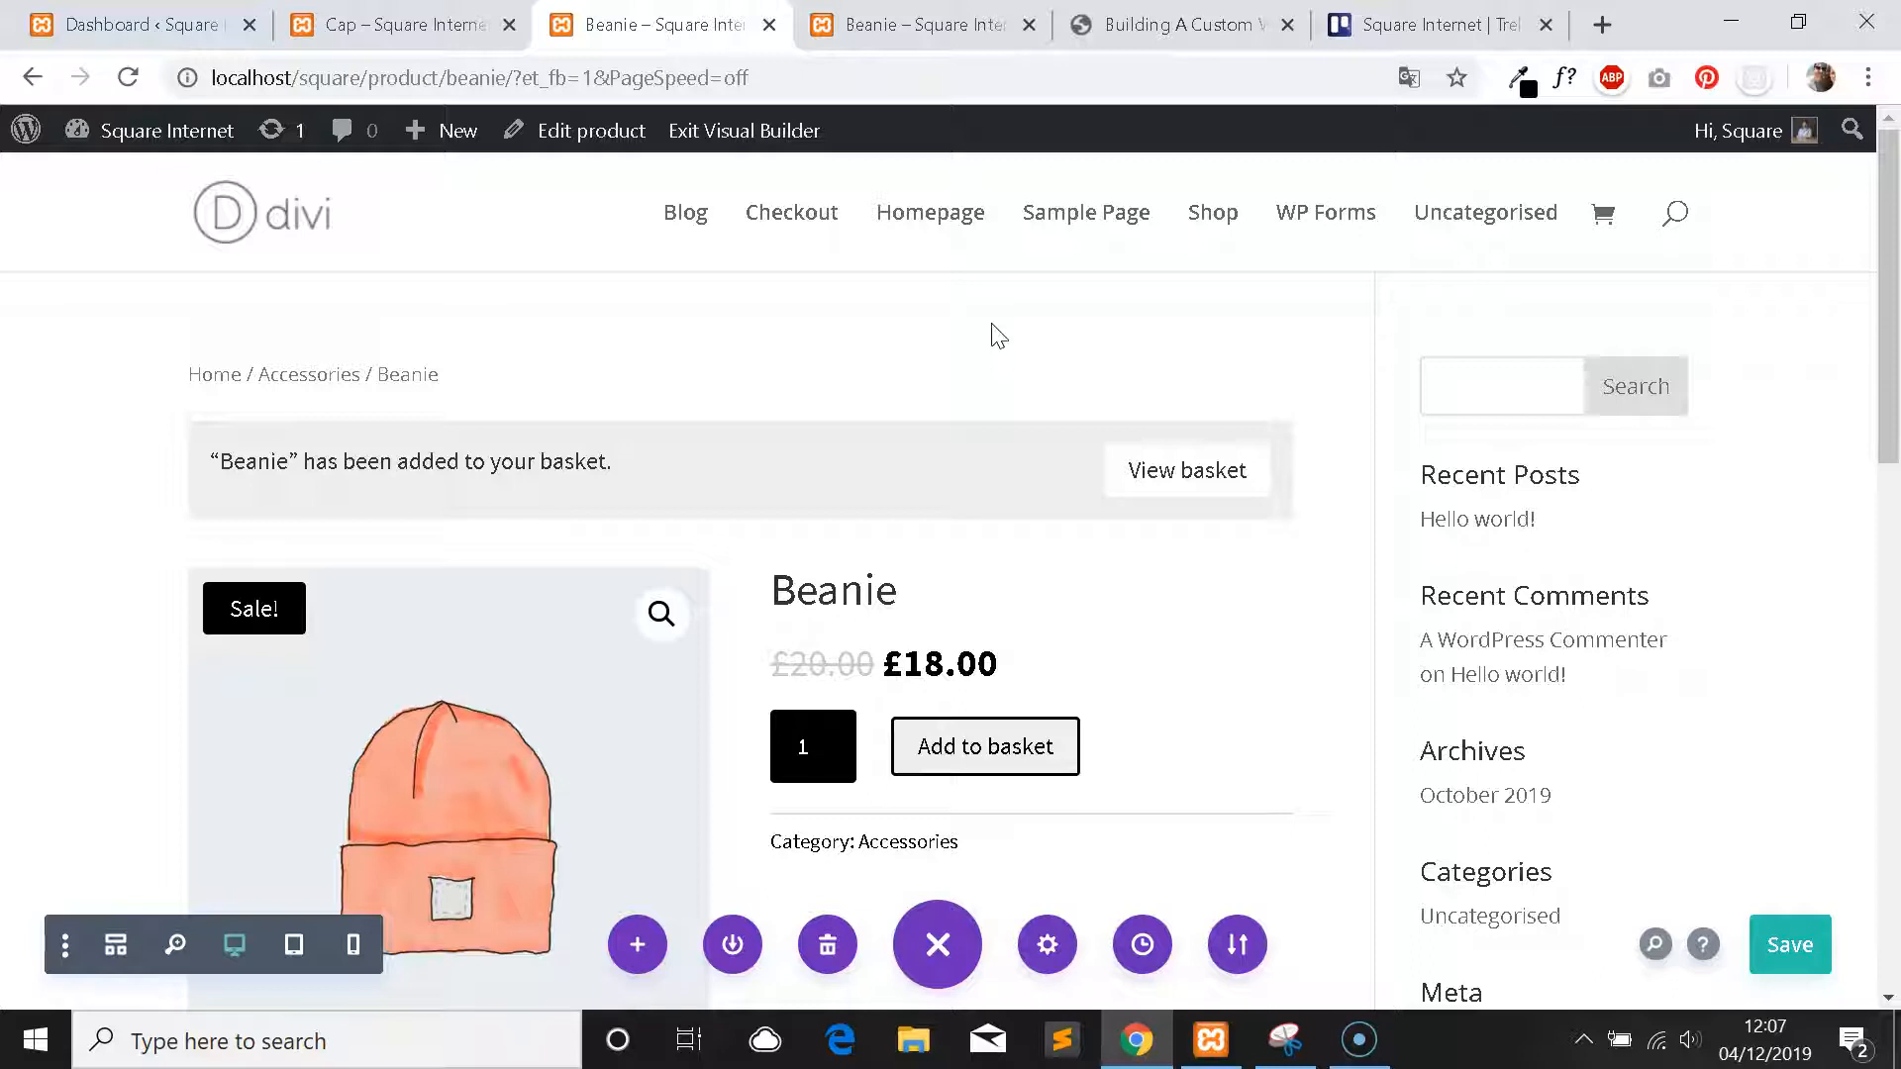
{"action": "scroll", "scroll_direction": "down", "scroll_amount": 3}
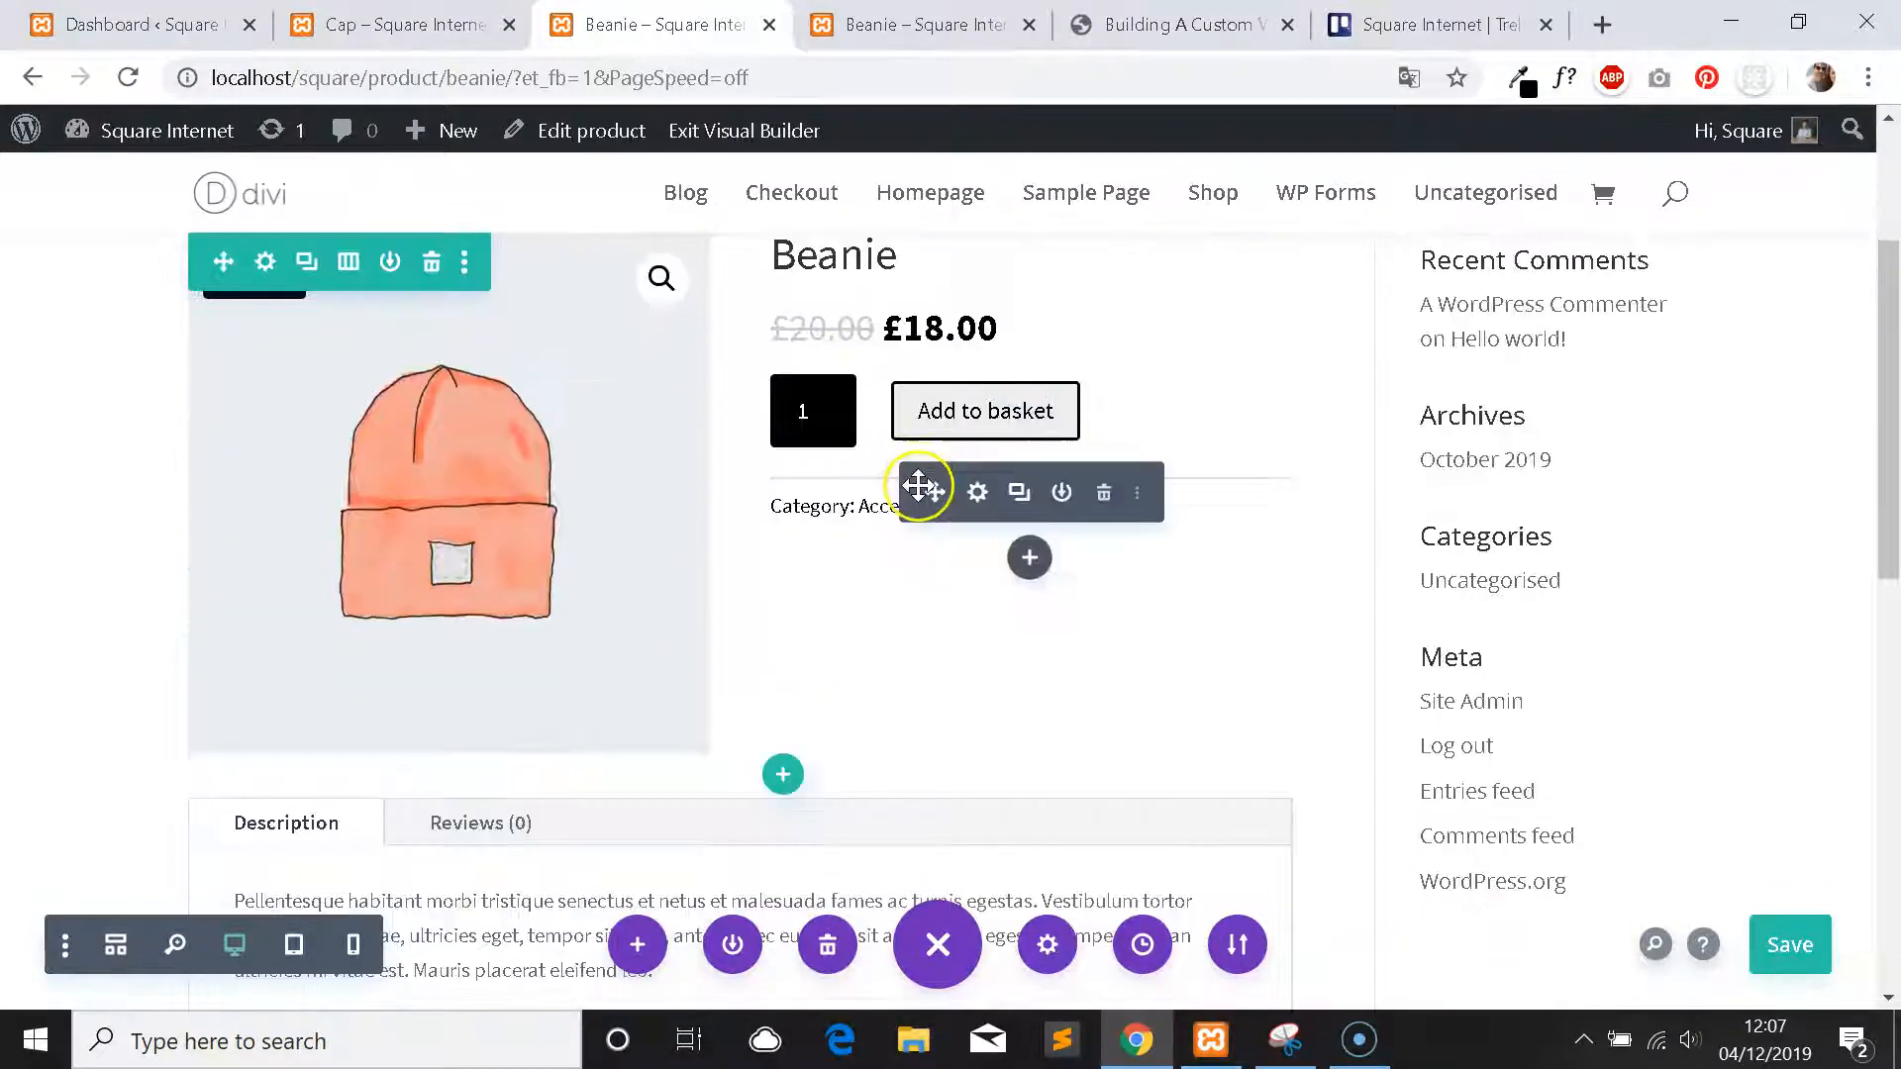
{"action": "scroll", "scroll_direction": "down", "scroll_amount": 3}
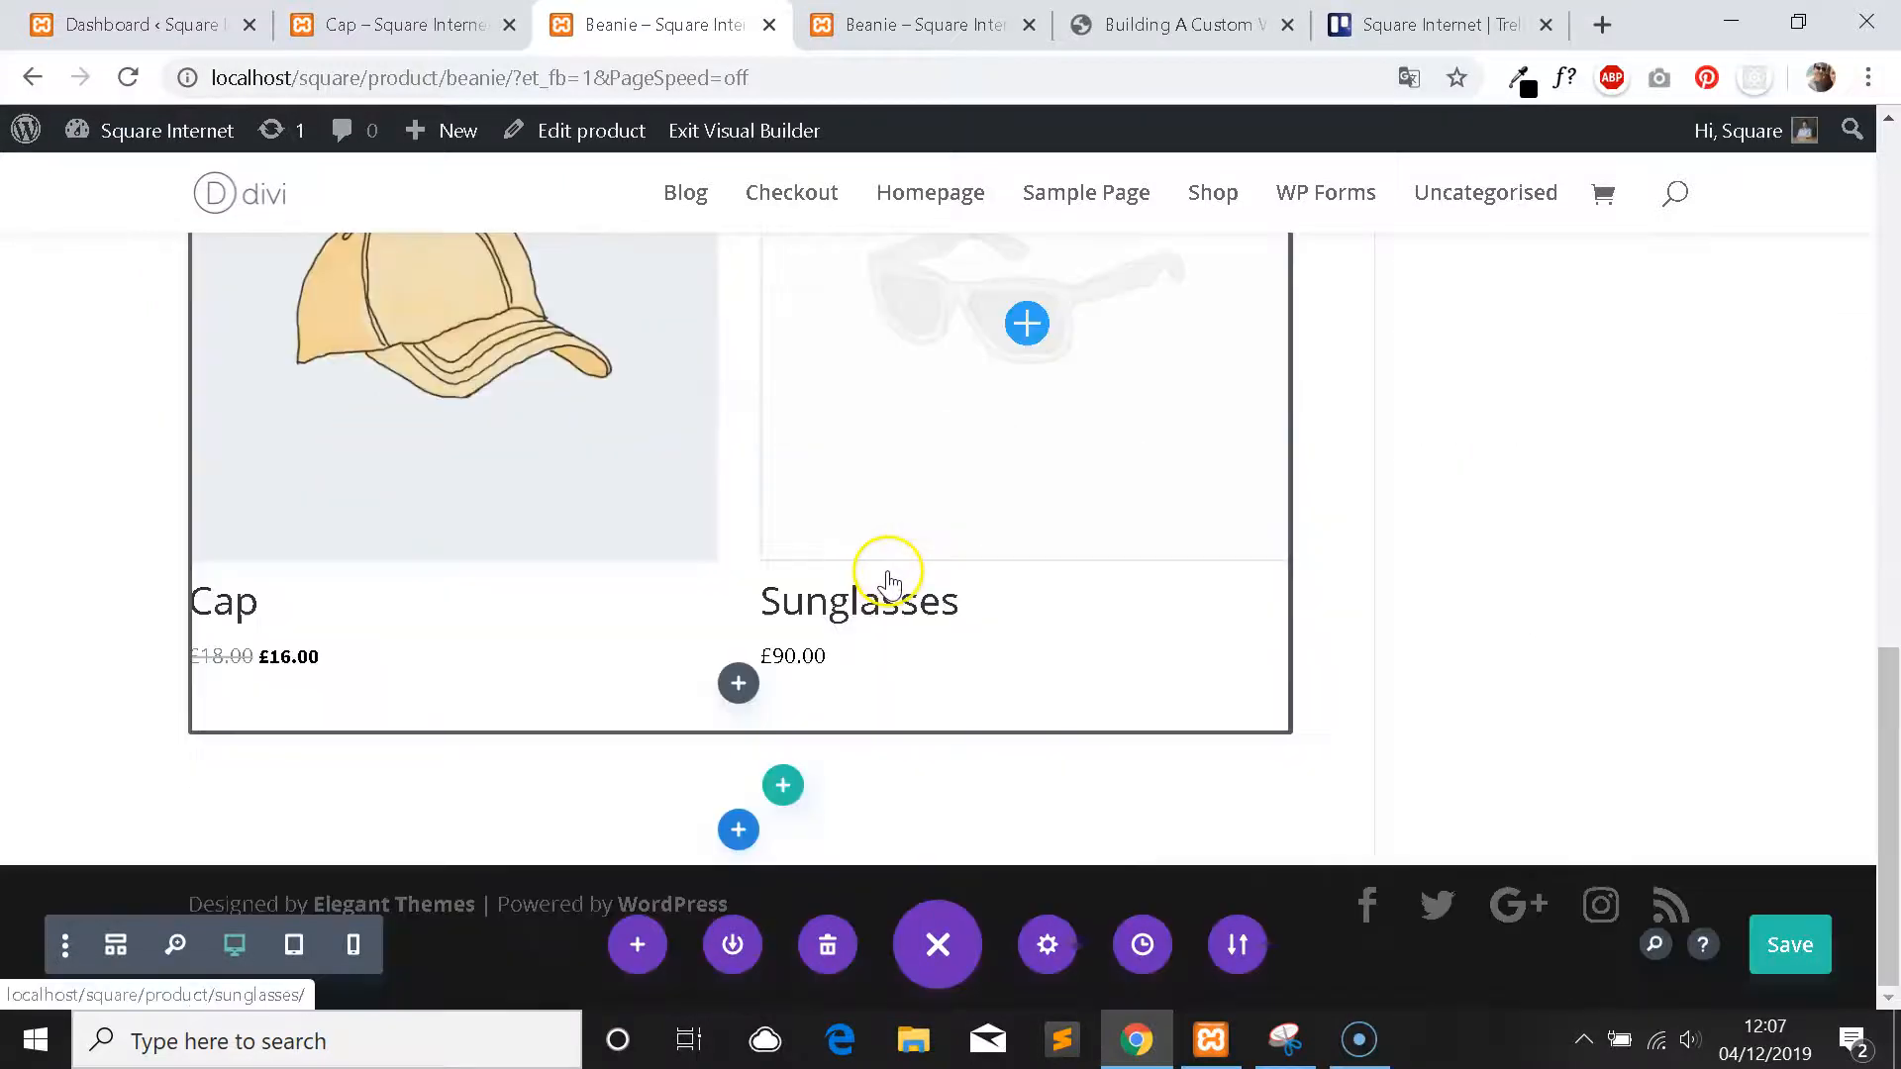
{"action": "left_click", "coordinate": [744, 131]}
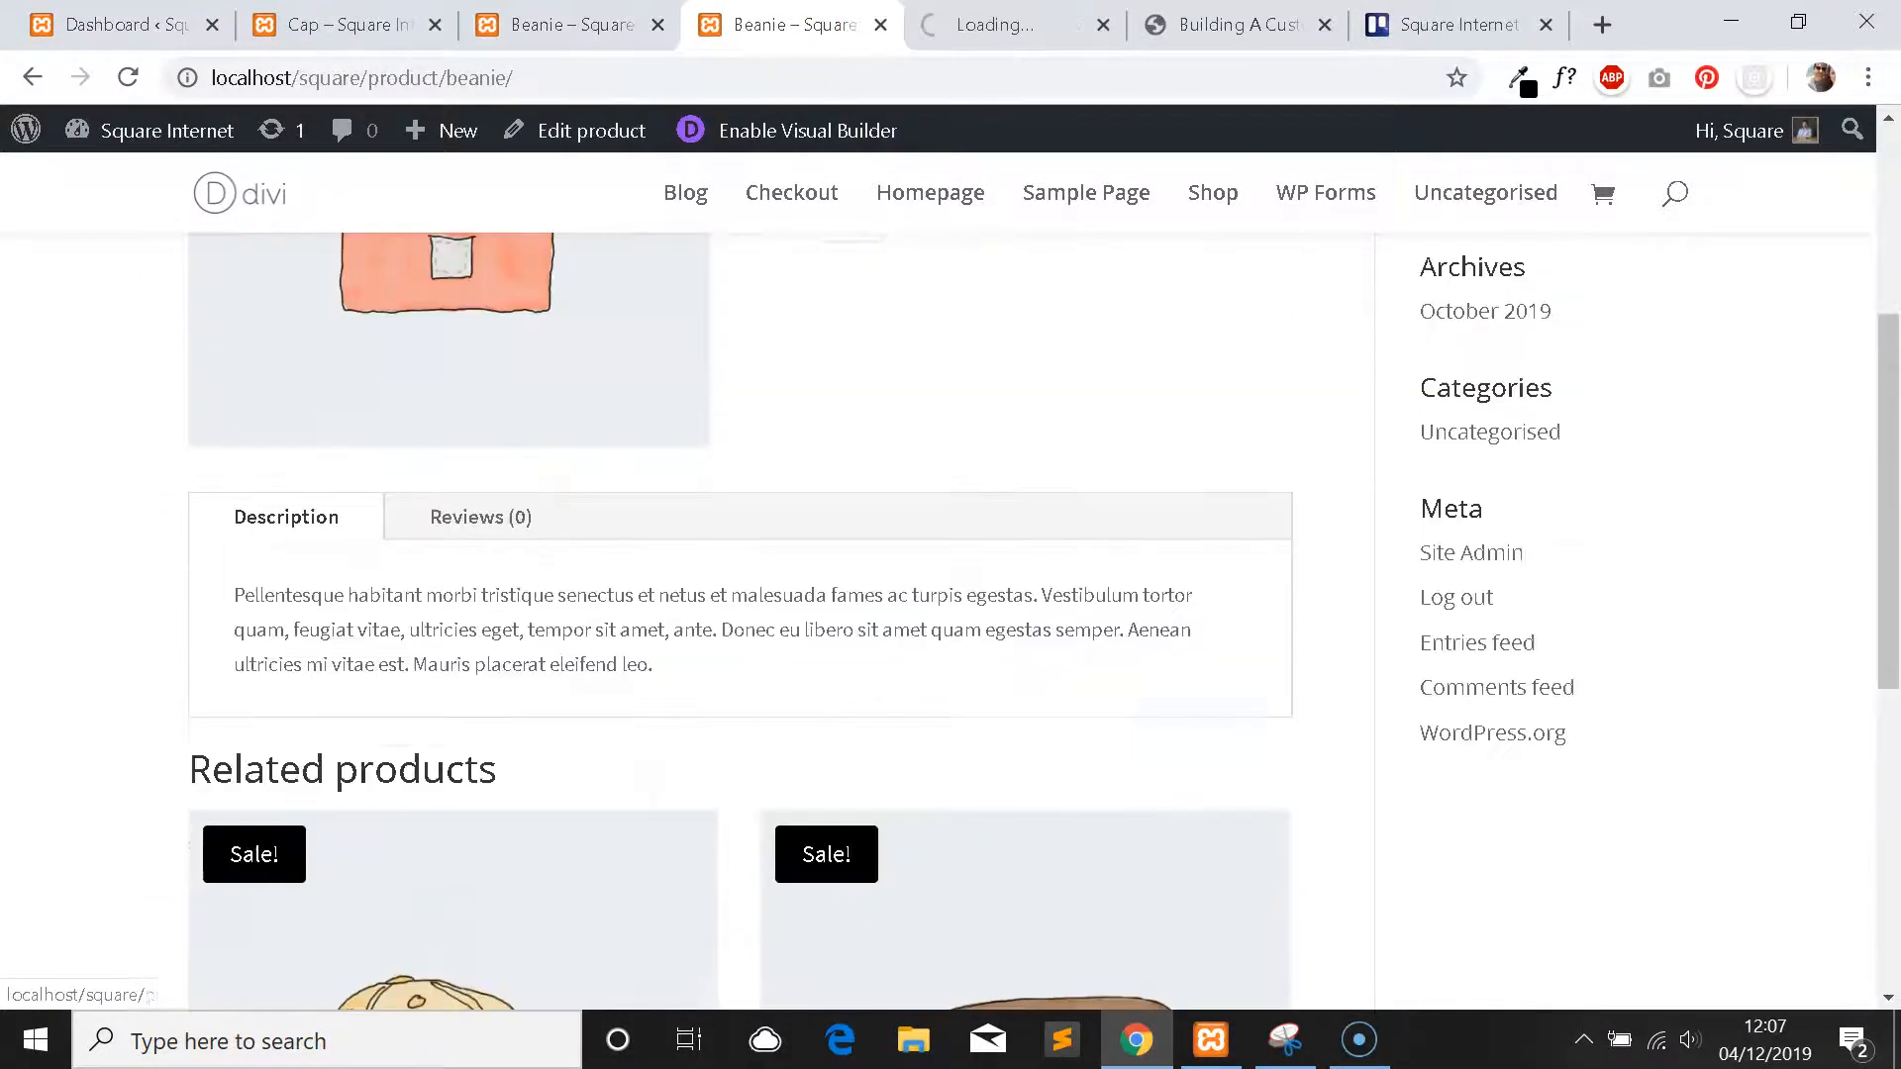
Open the live Cap product page in a new tab and compare it with Beanie.
{"action": "left_click", "coordinate": [788, 24]}
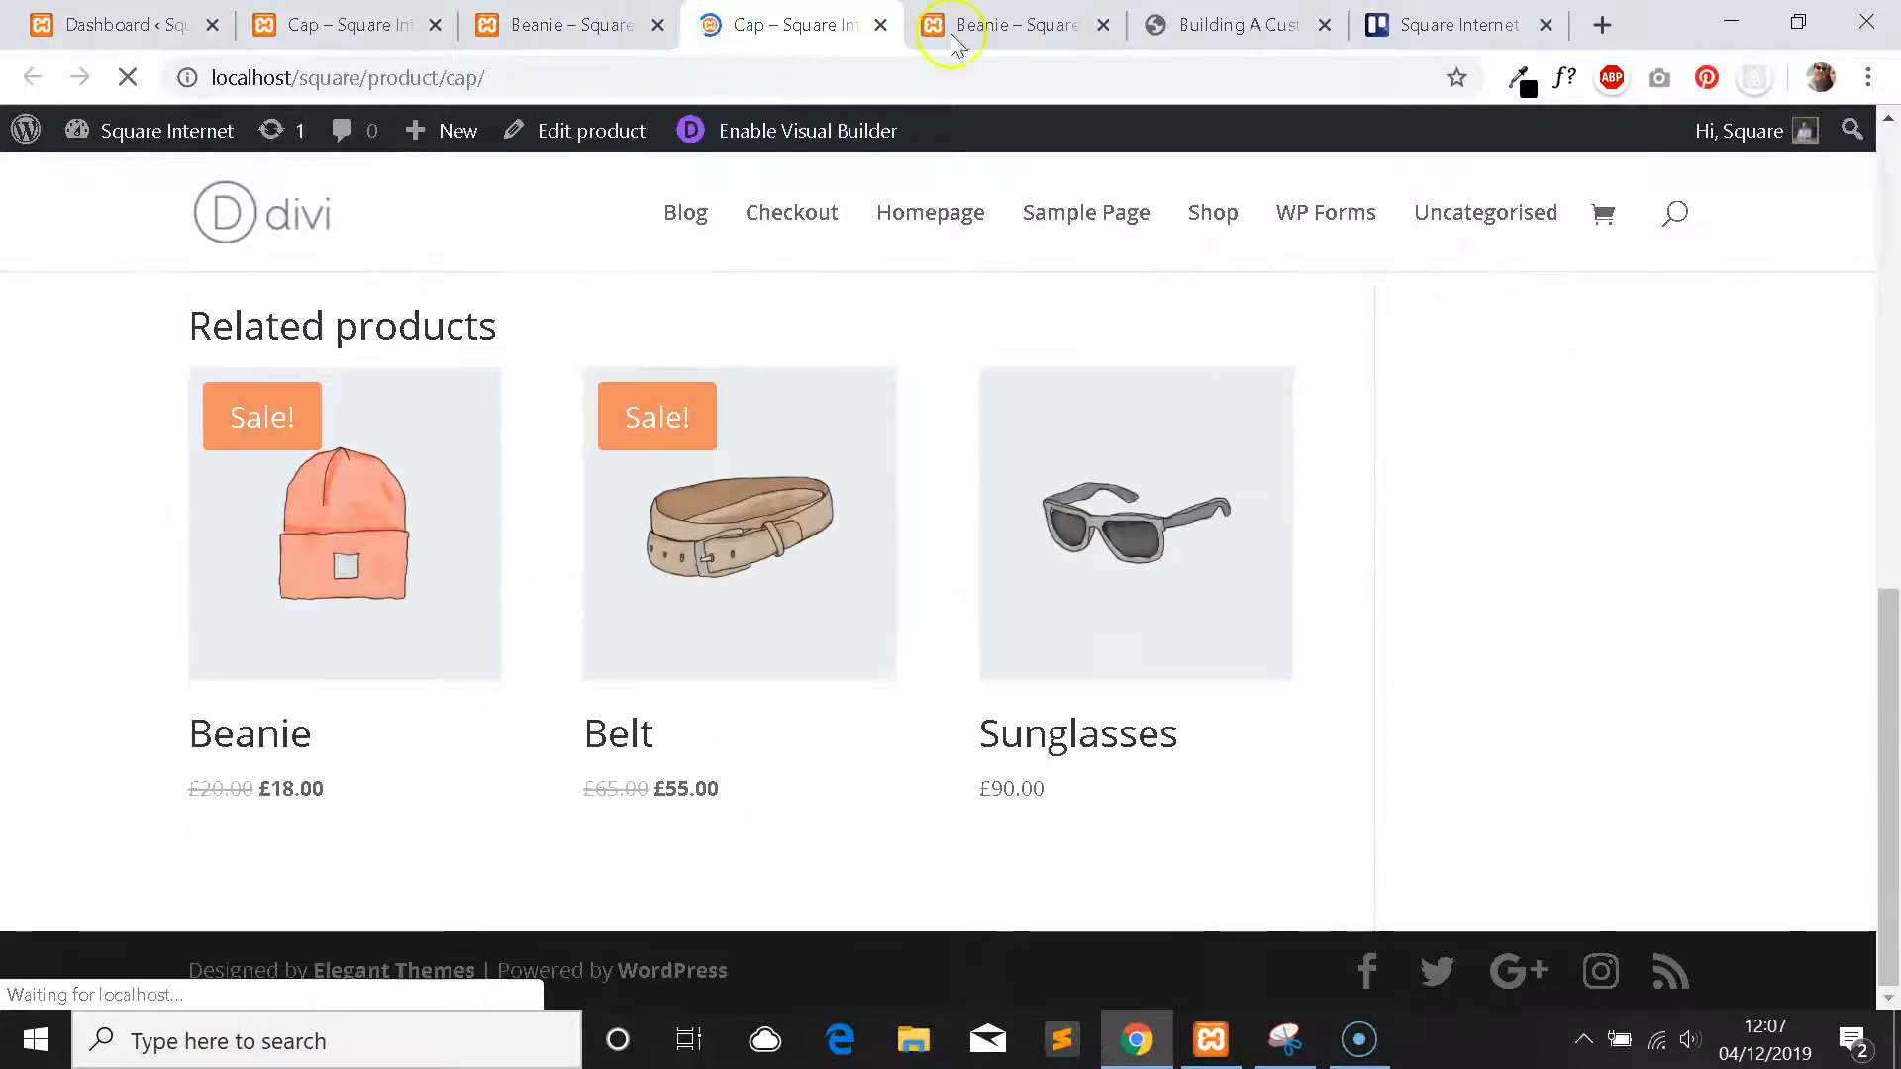
{"action": "left_click", "coordinate": [1012, 24]}
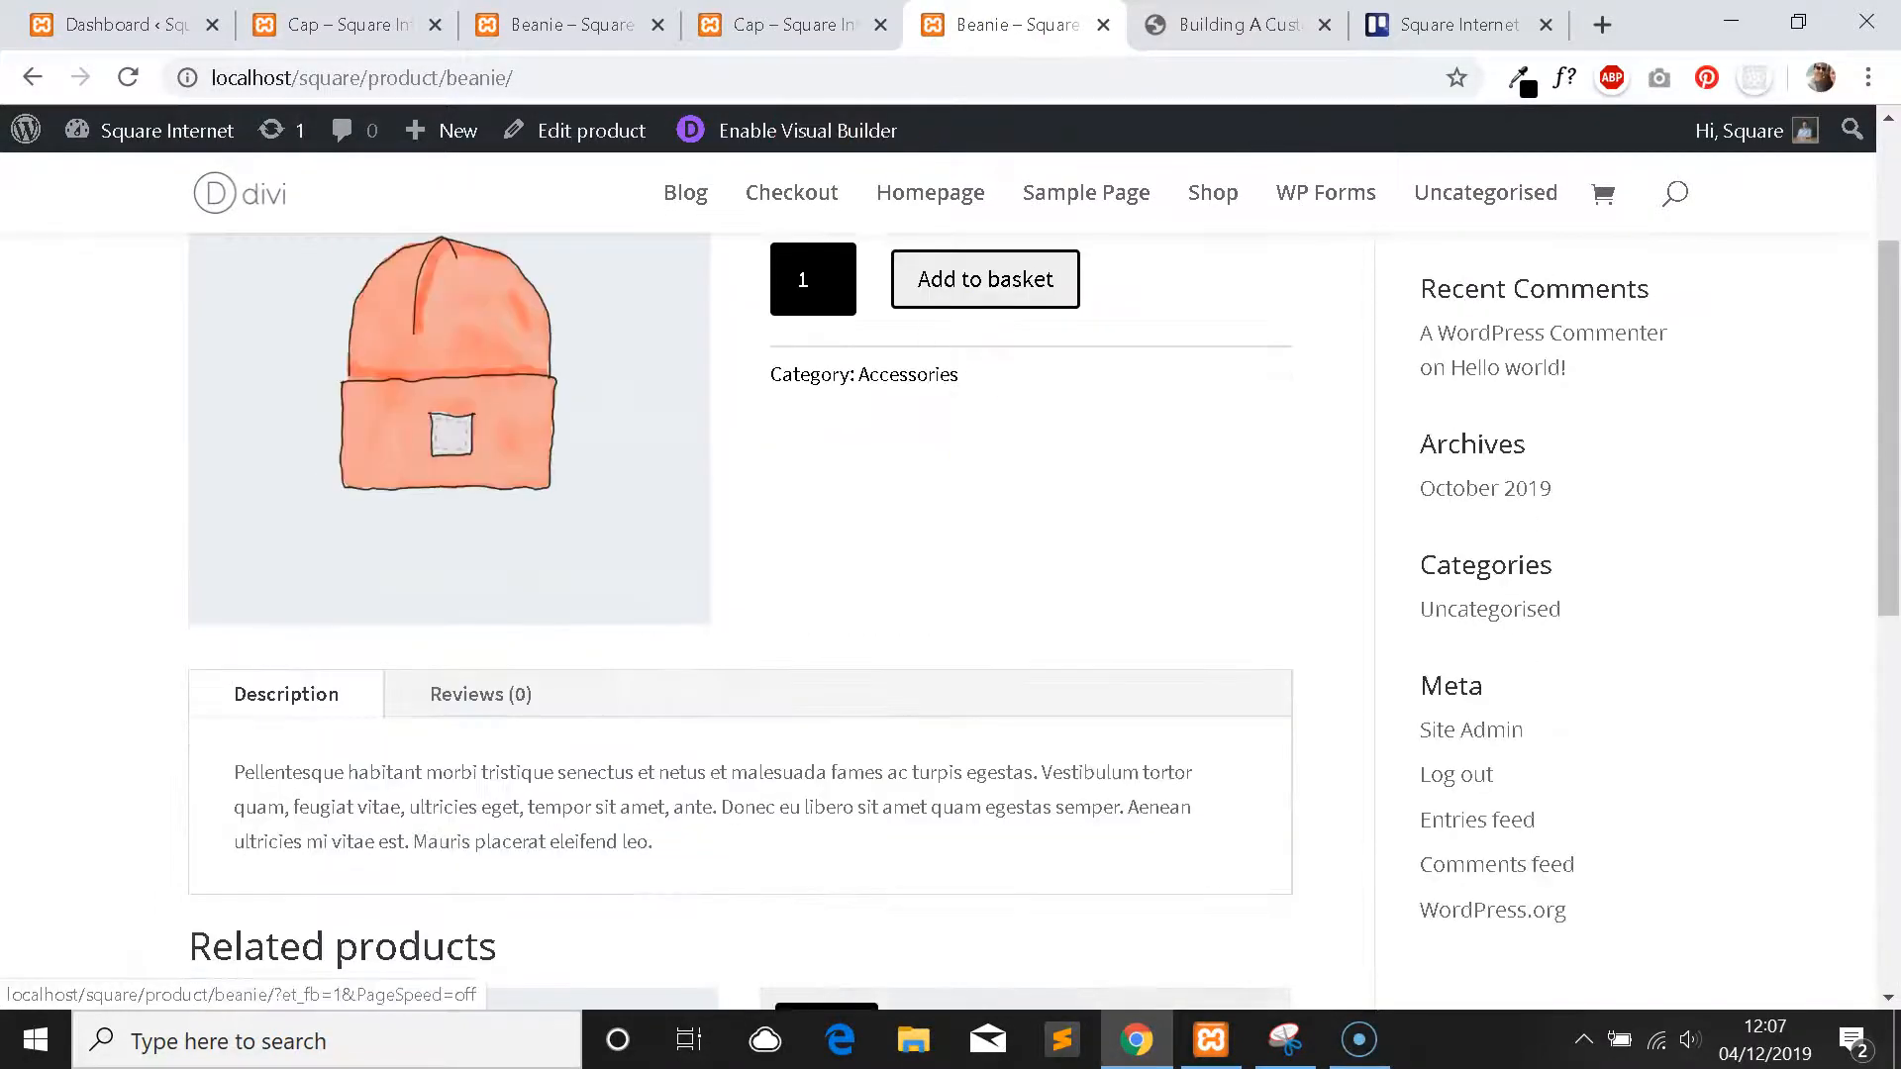
{"action": "mouse_move", "coordinate": [788, 24]}
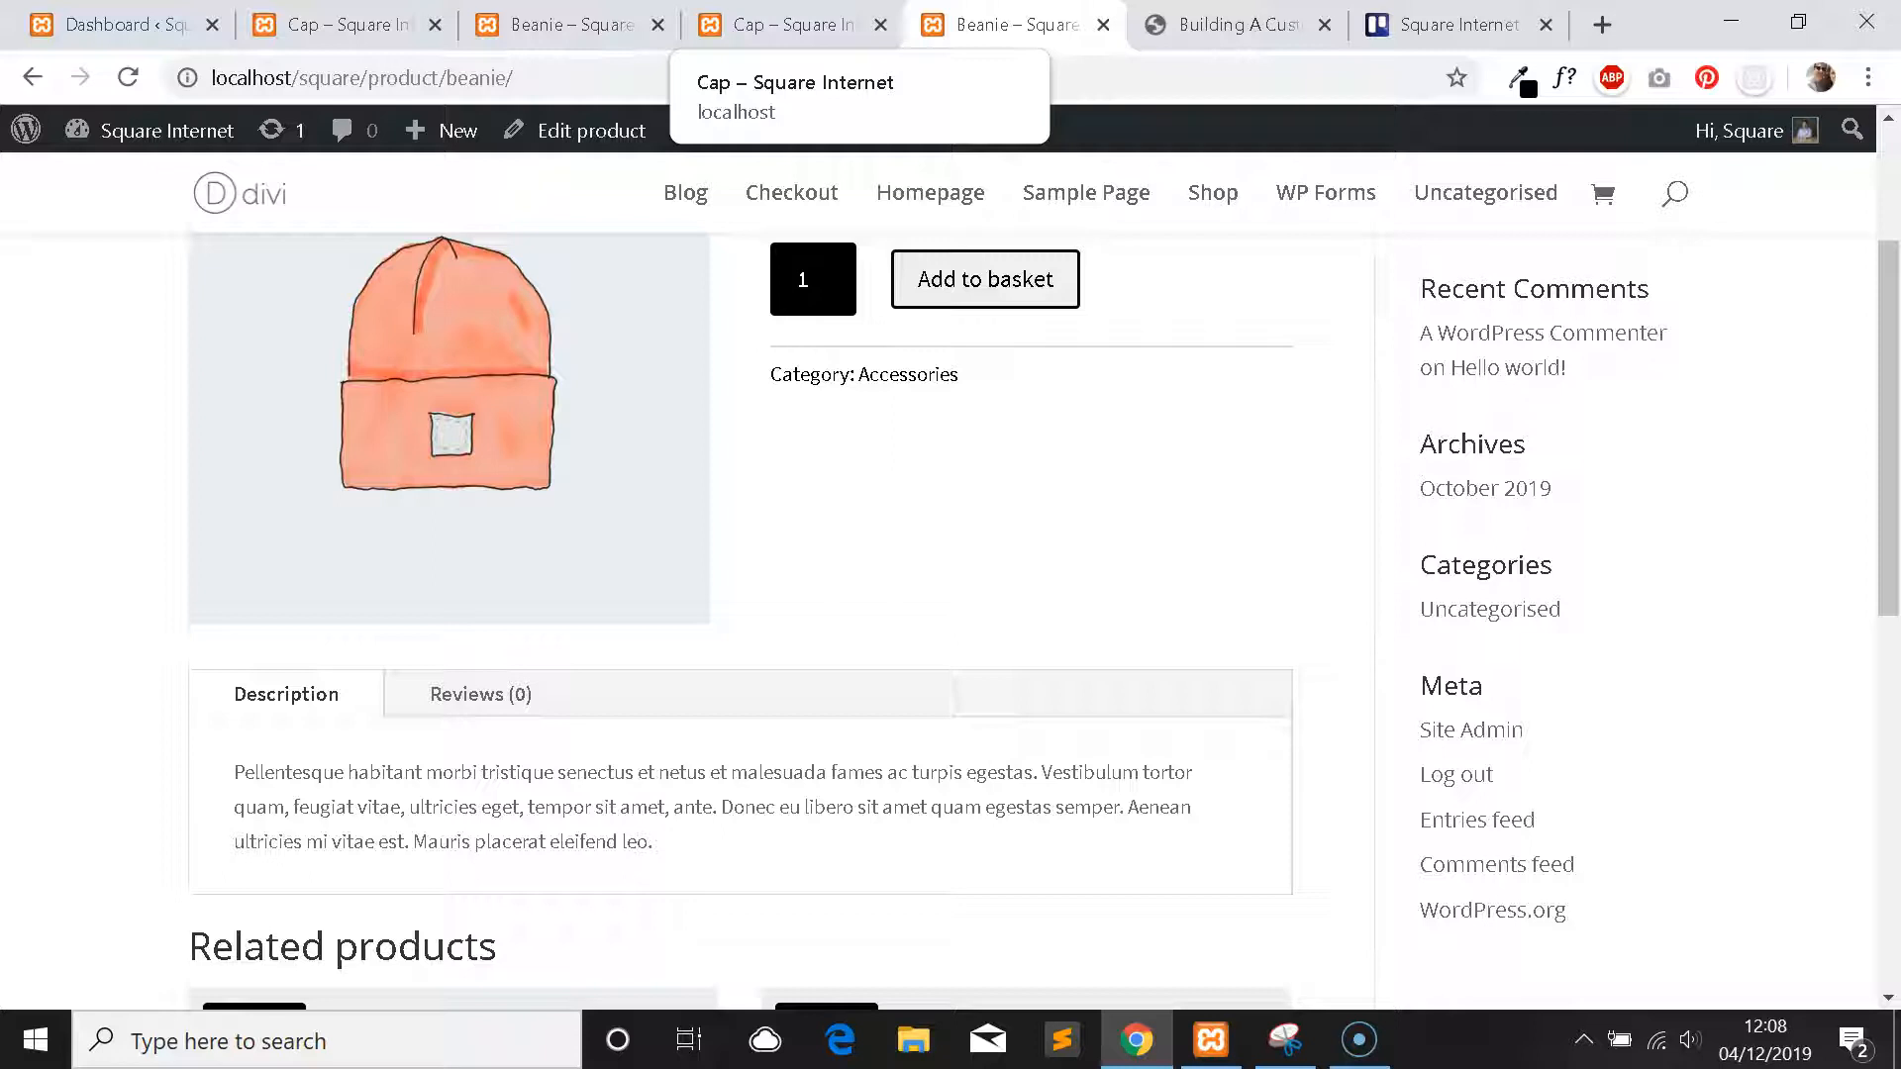
{"action": "left_click", "coordinate": [787, 23]}
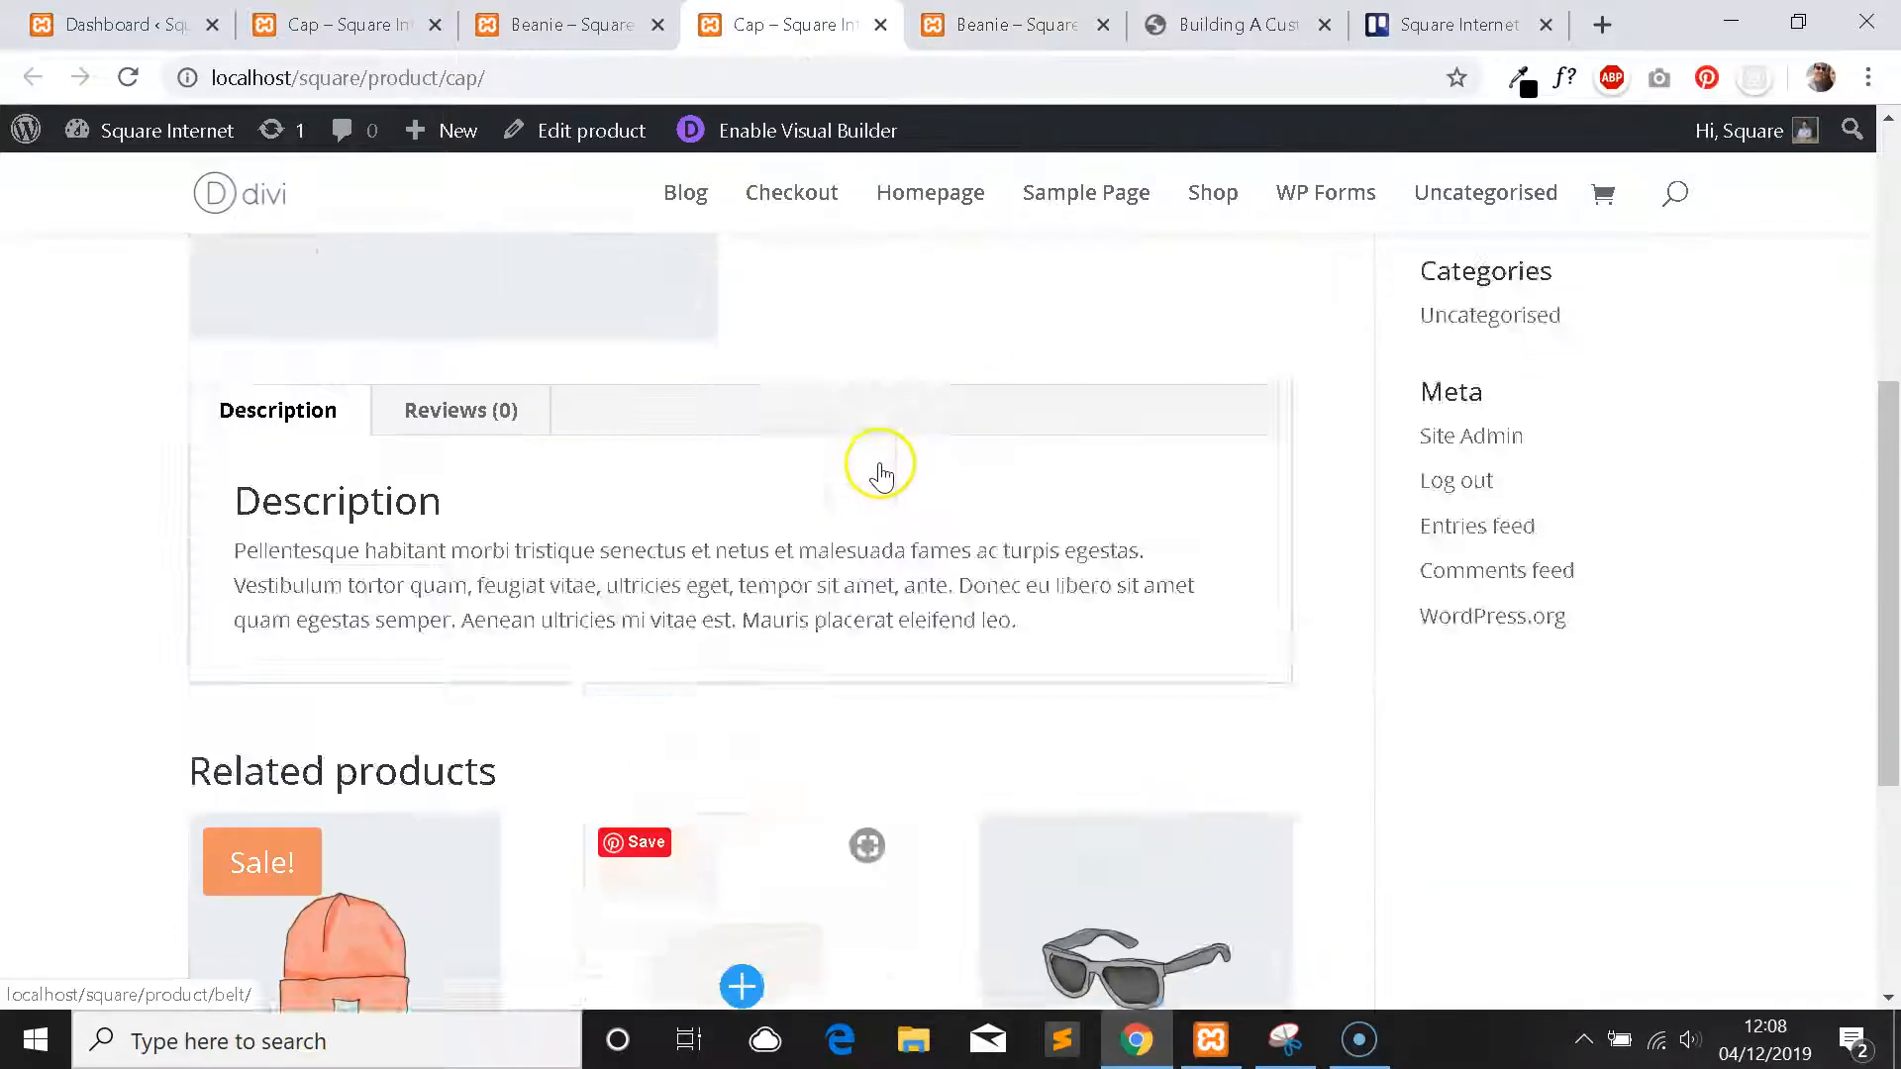
{"action": "scroll", "scroll_direction": "up", "scroll_amount": 3}
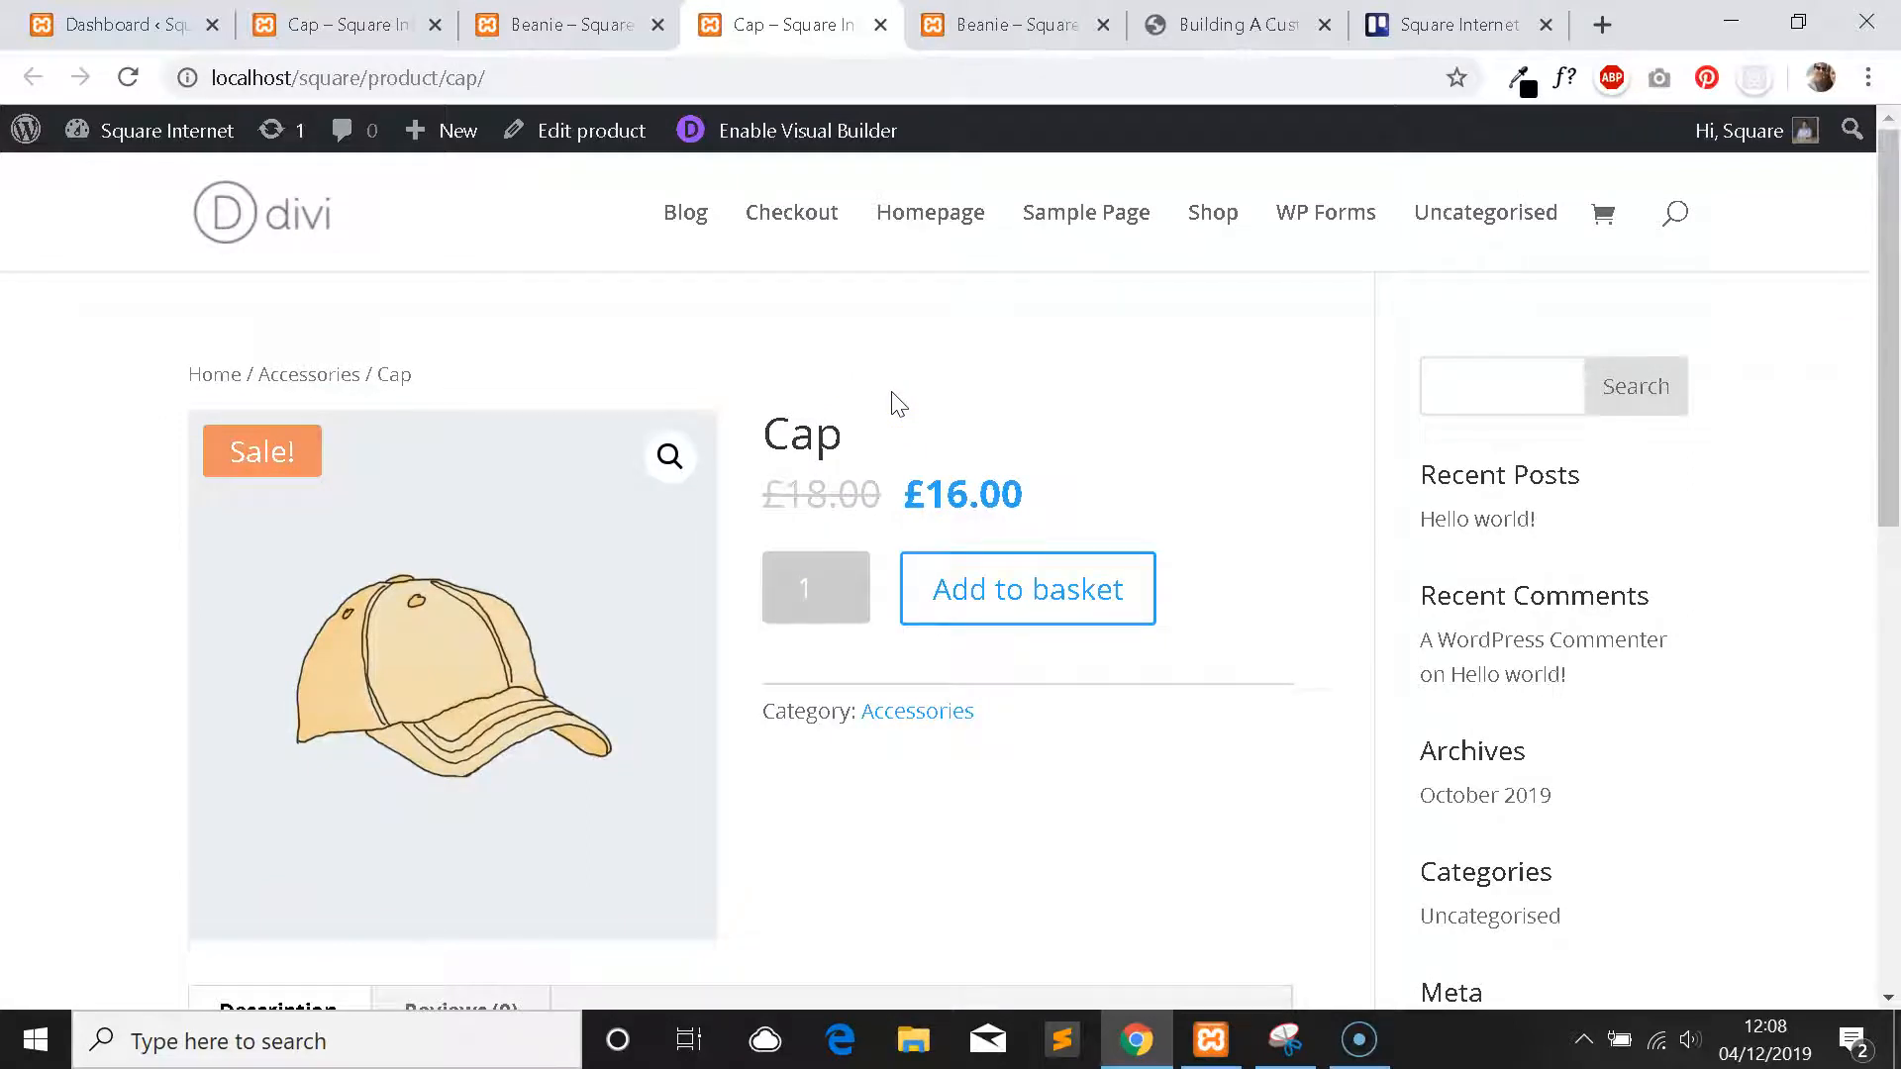
{"action": "mouse_move", "coordinate": [1171, 23]}
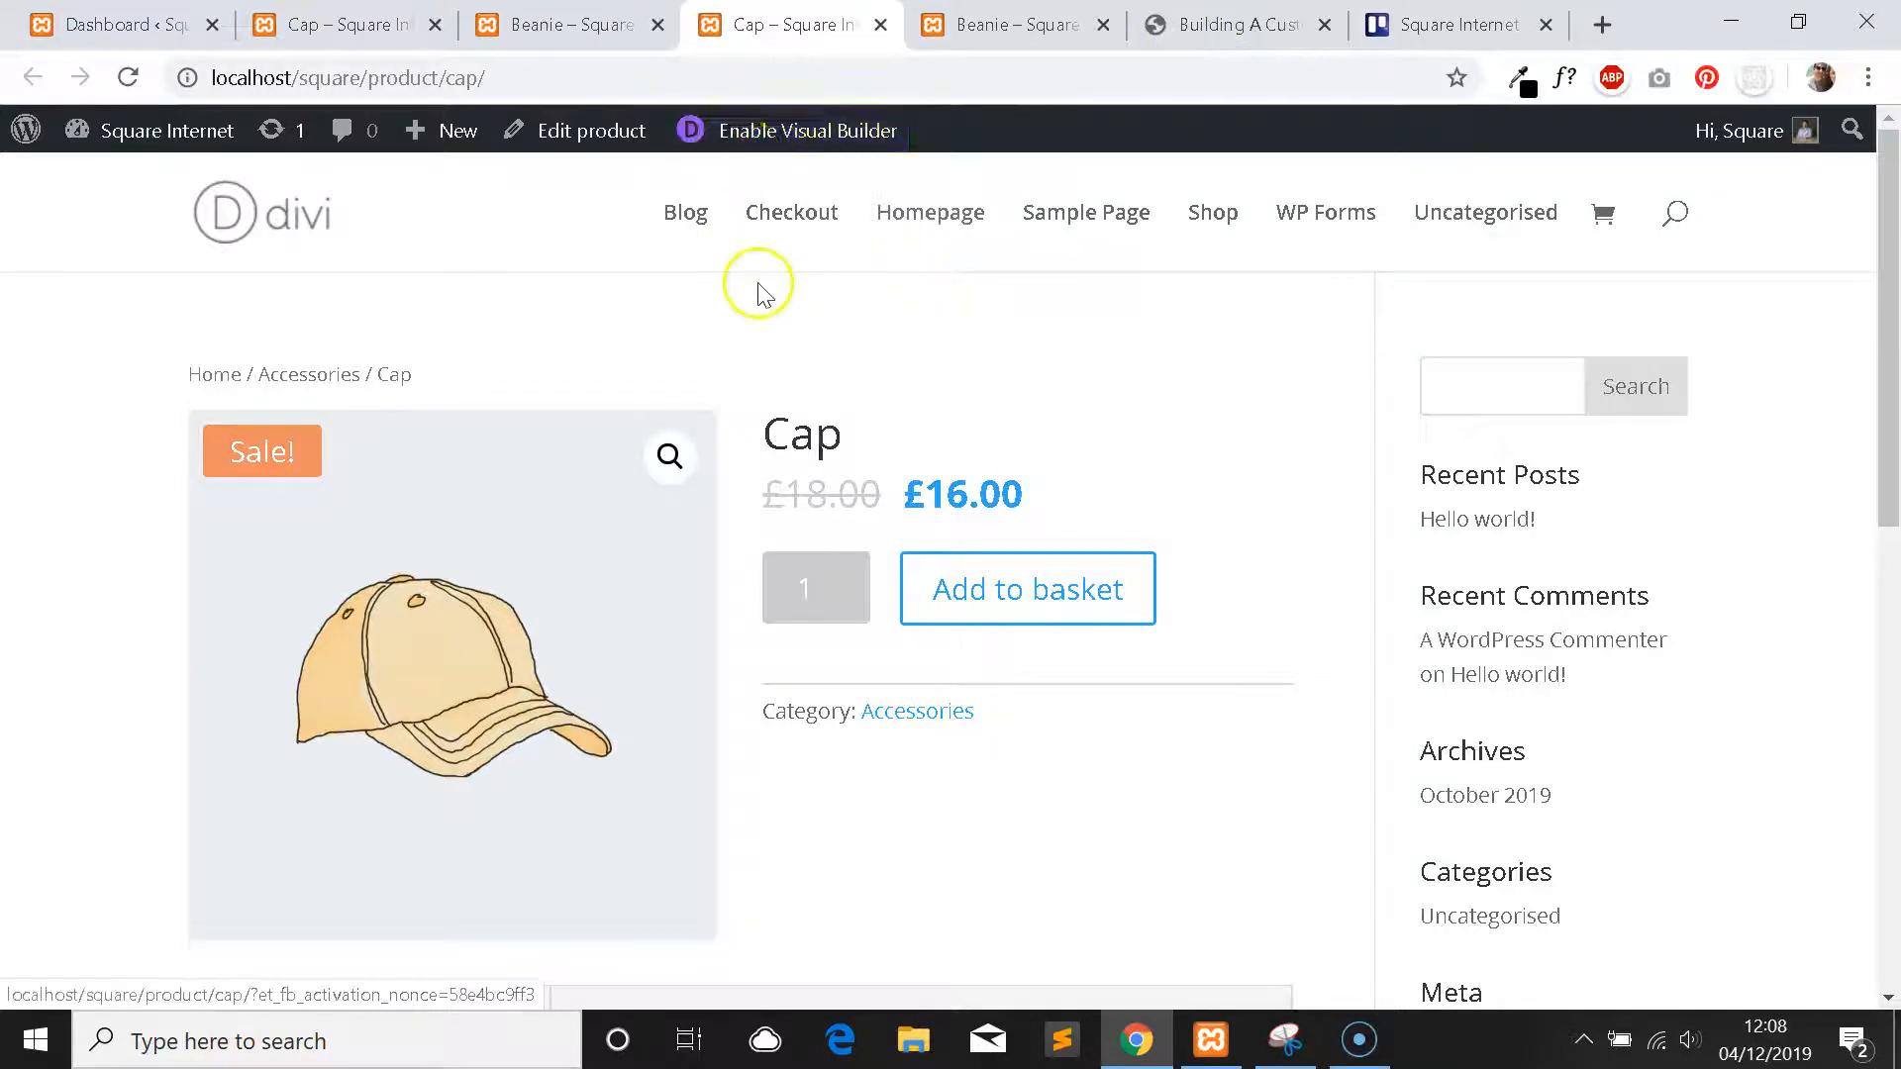
{"action": "scroll", "scroll_direction": "down", "scroll_amount": 3}
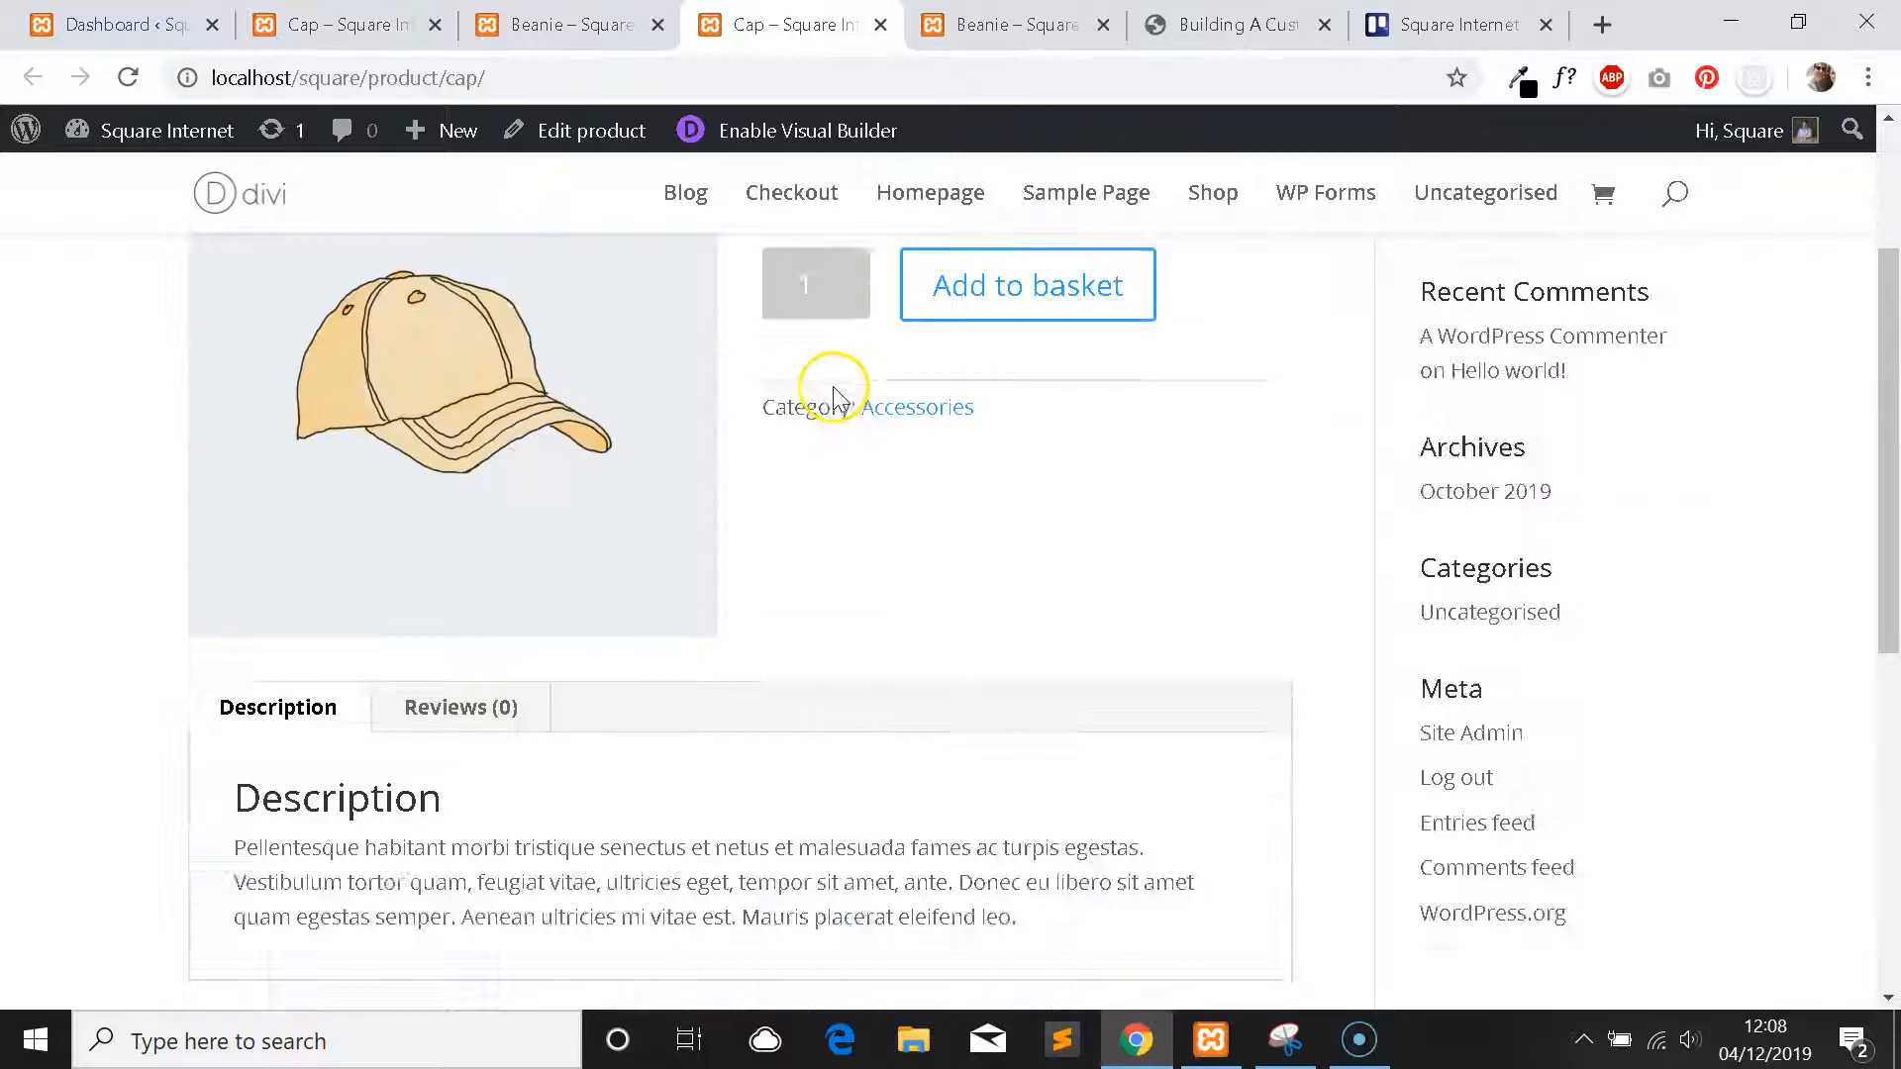
{"action": "scroll", "scroll_direction": "up", "scroll_amount": 3}
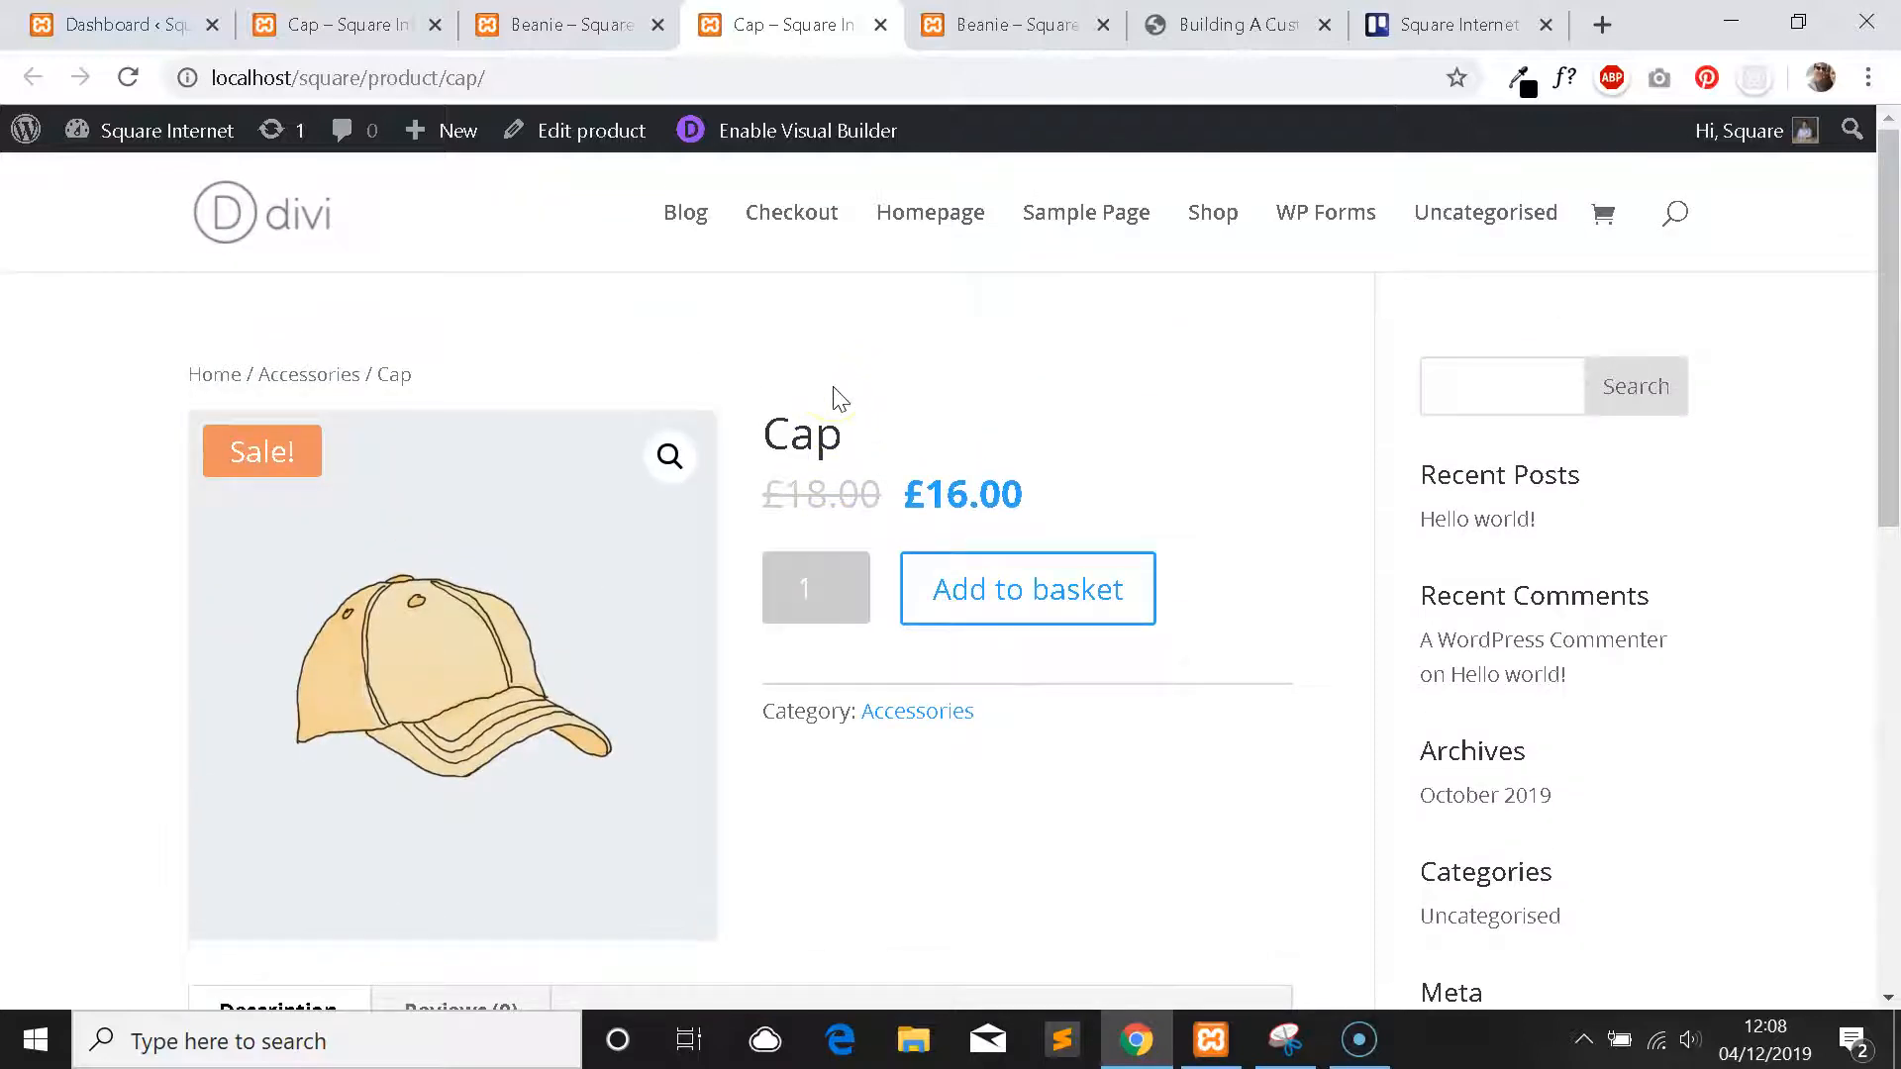
{"action": "mouse_move", "coordinate": [786, 131]}
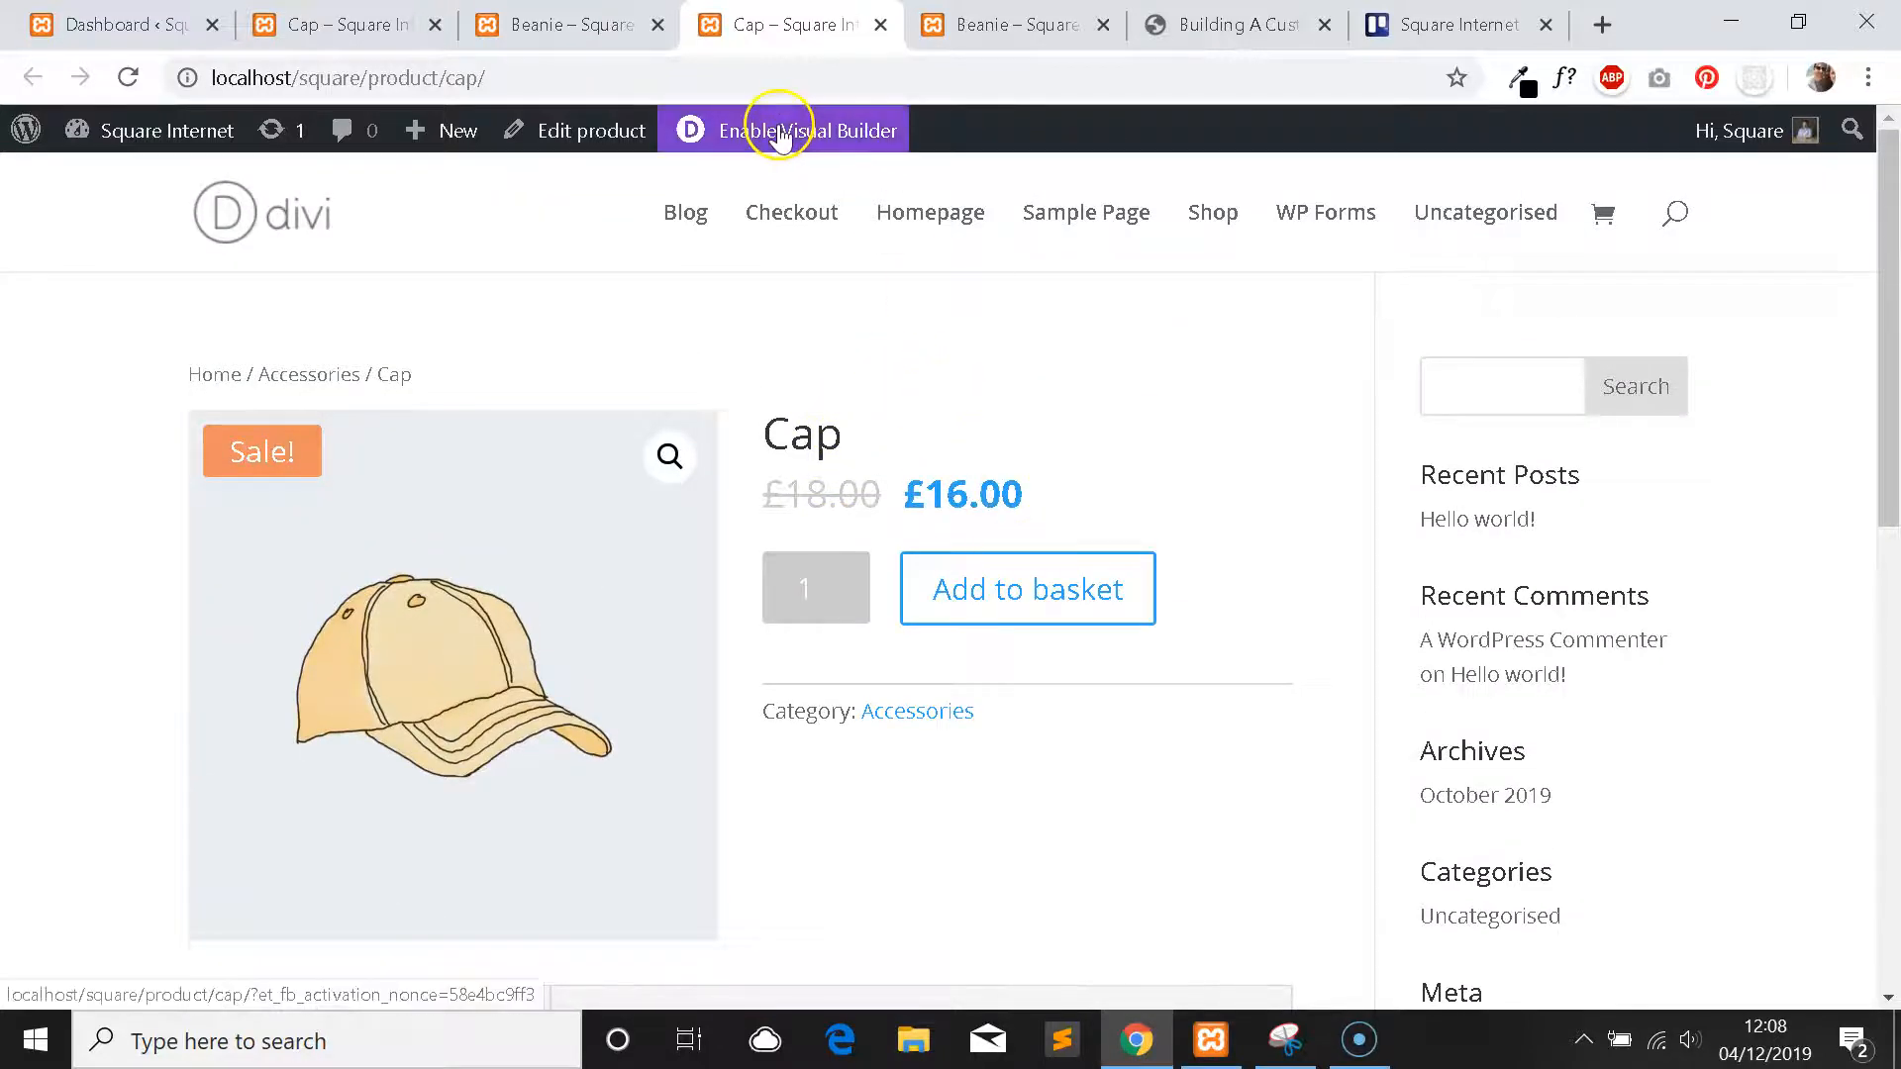
Enable the Visual Builder on the Cap page and scroll through its modules.
{"action": "left_click", "coordinate": [806, 130]}
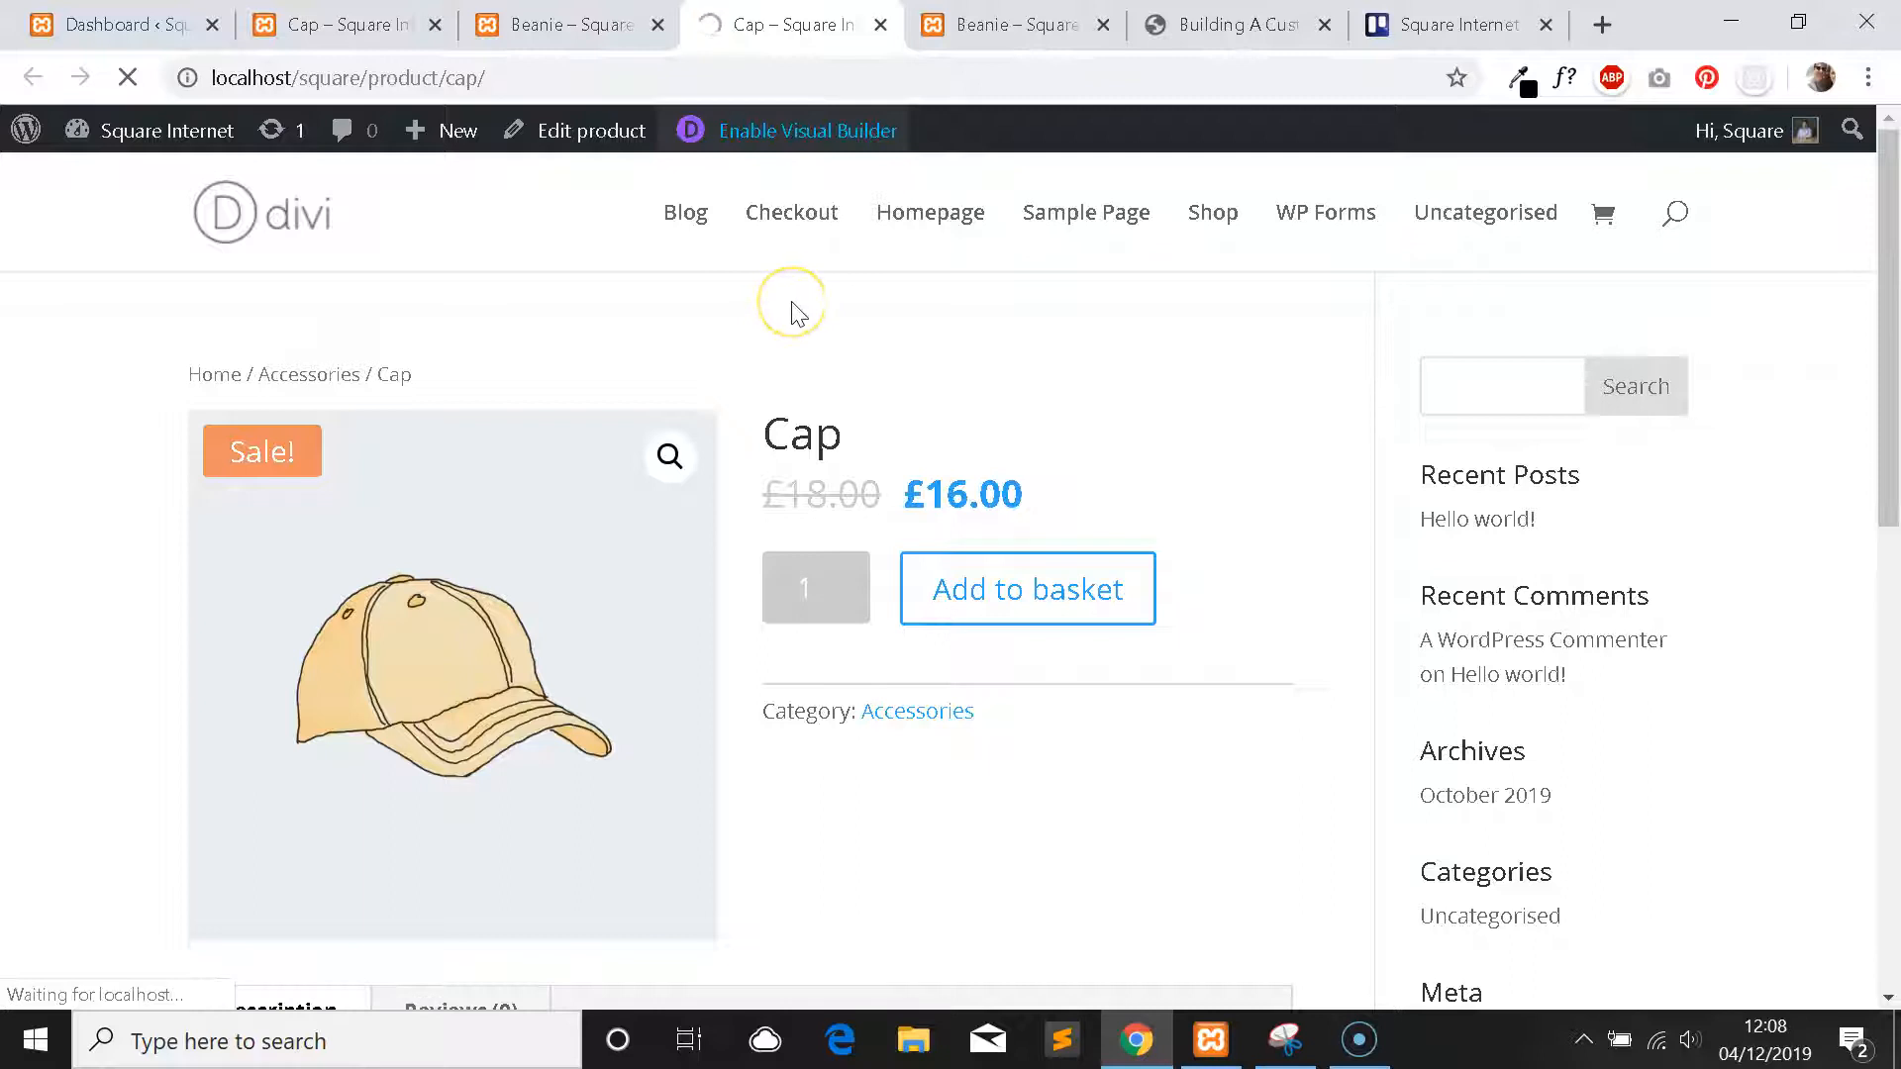
{"action": "left_click", "coordinate": [806, 131]}
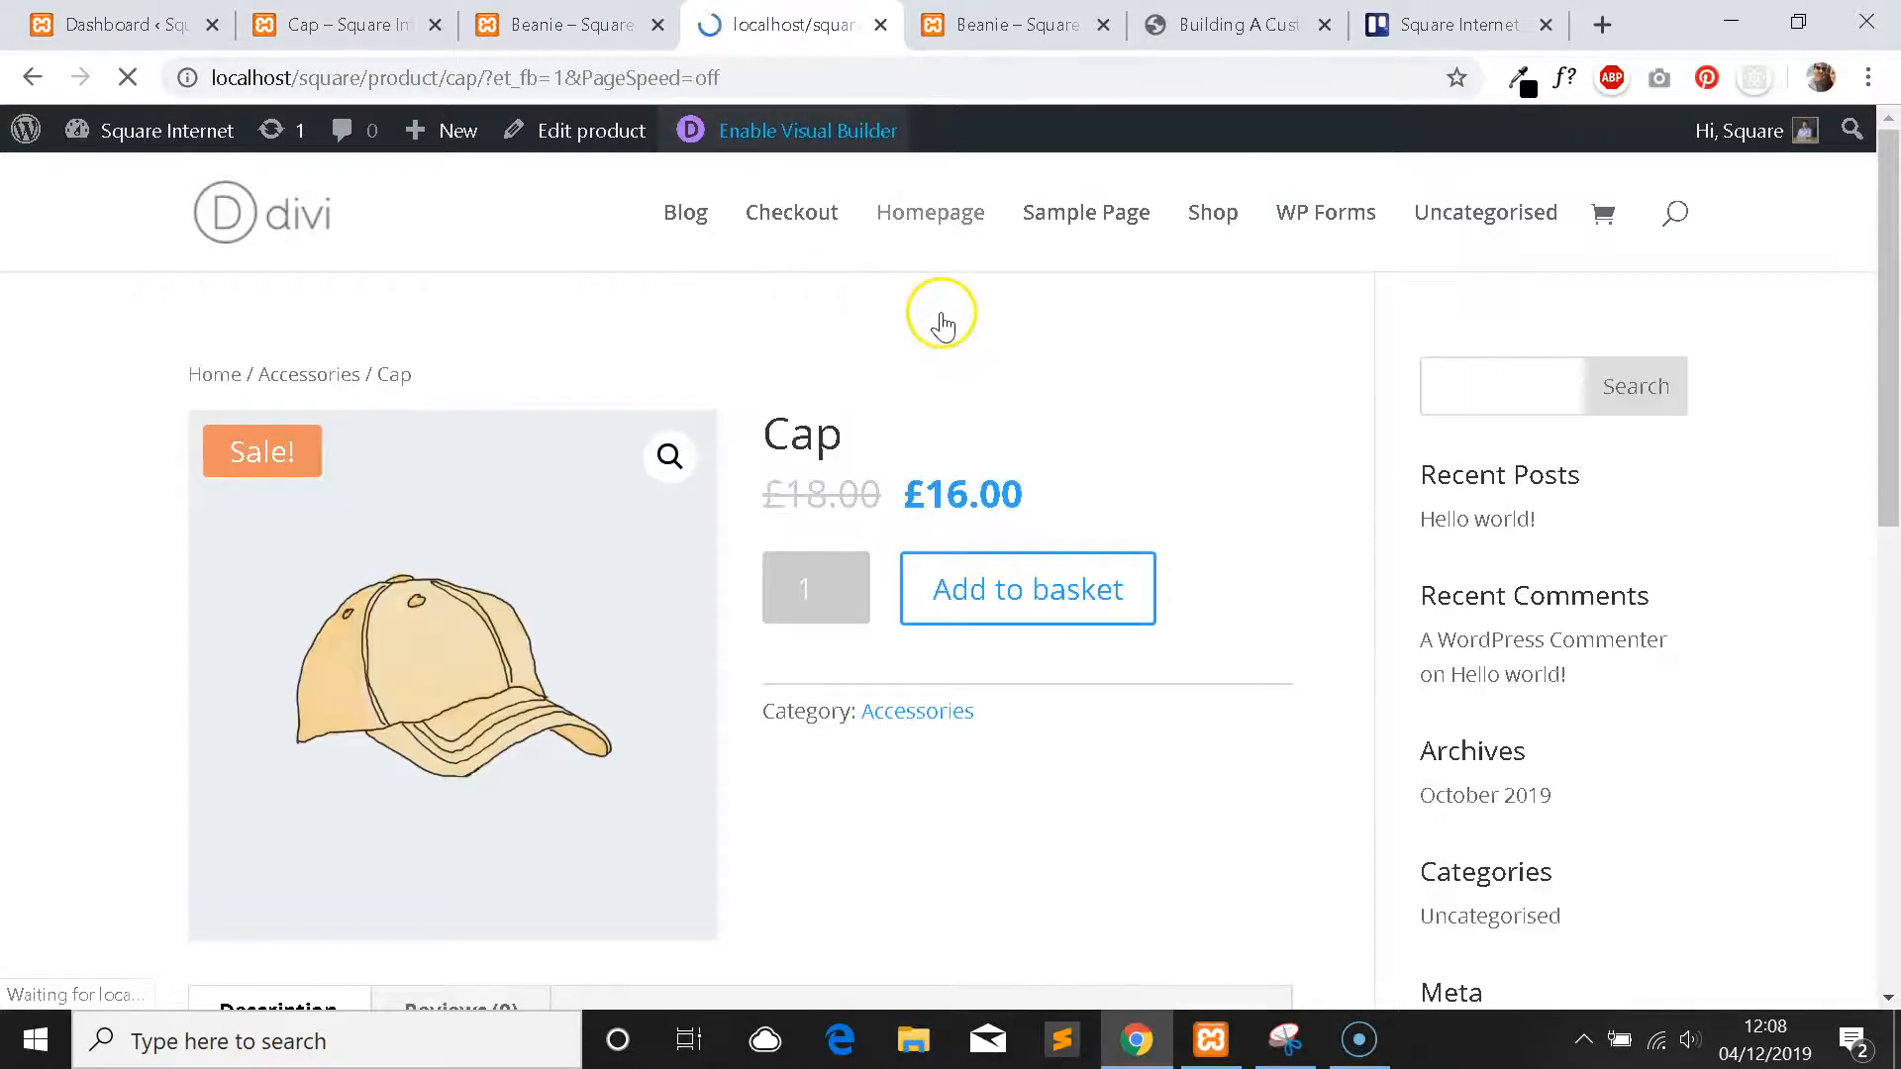
{"action": "left_click", "coordinate": [1026, 588]}
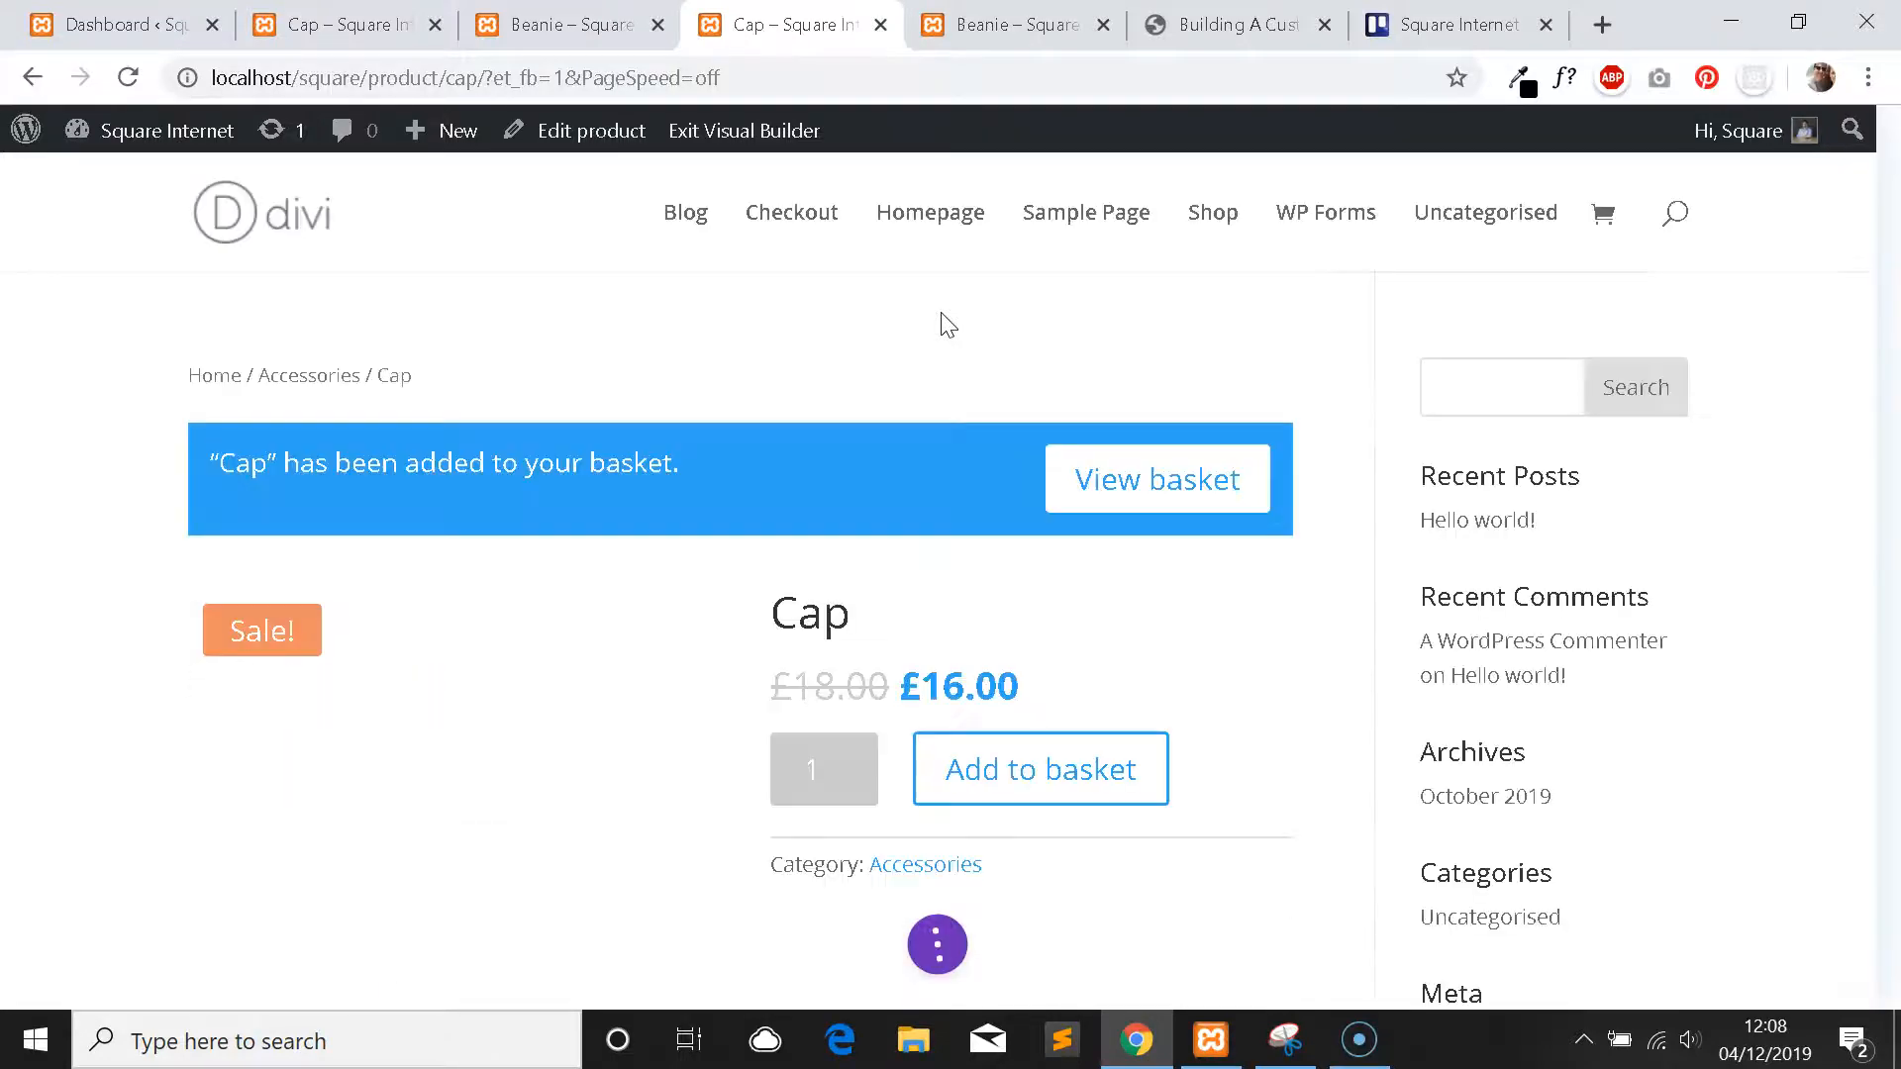
{"action": "scroll", "scroll_direction": "down", "scroll_amount": 3}
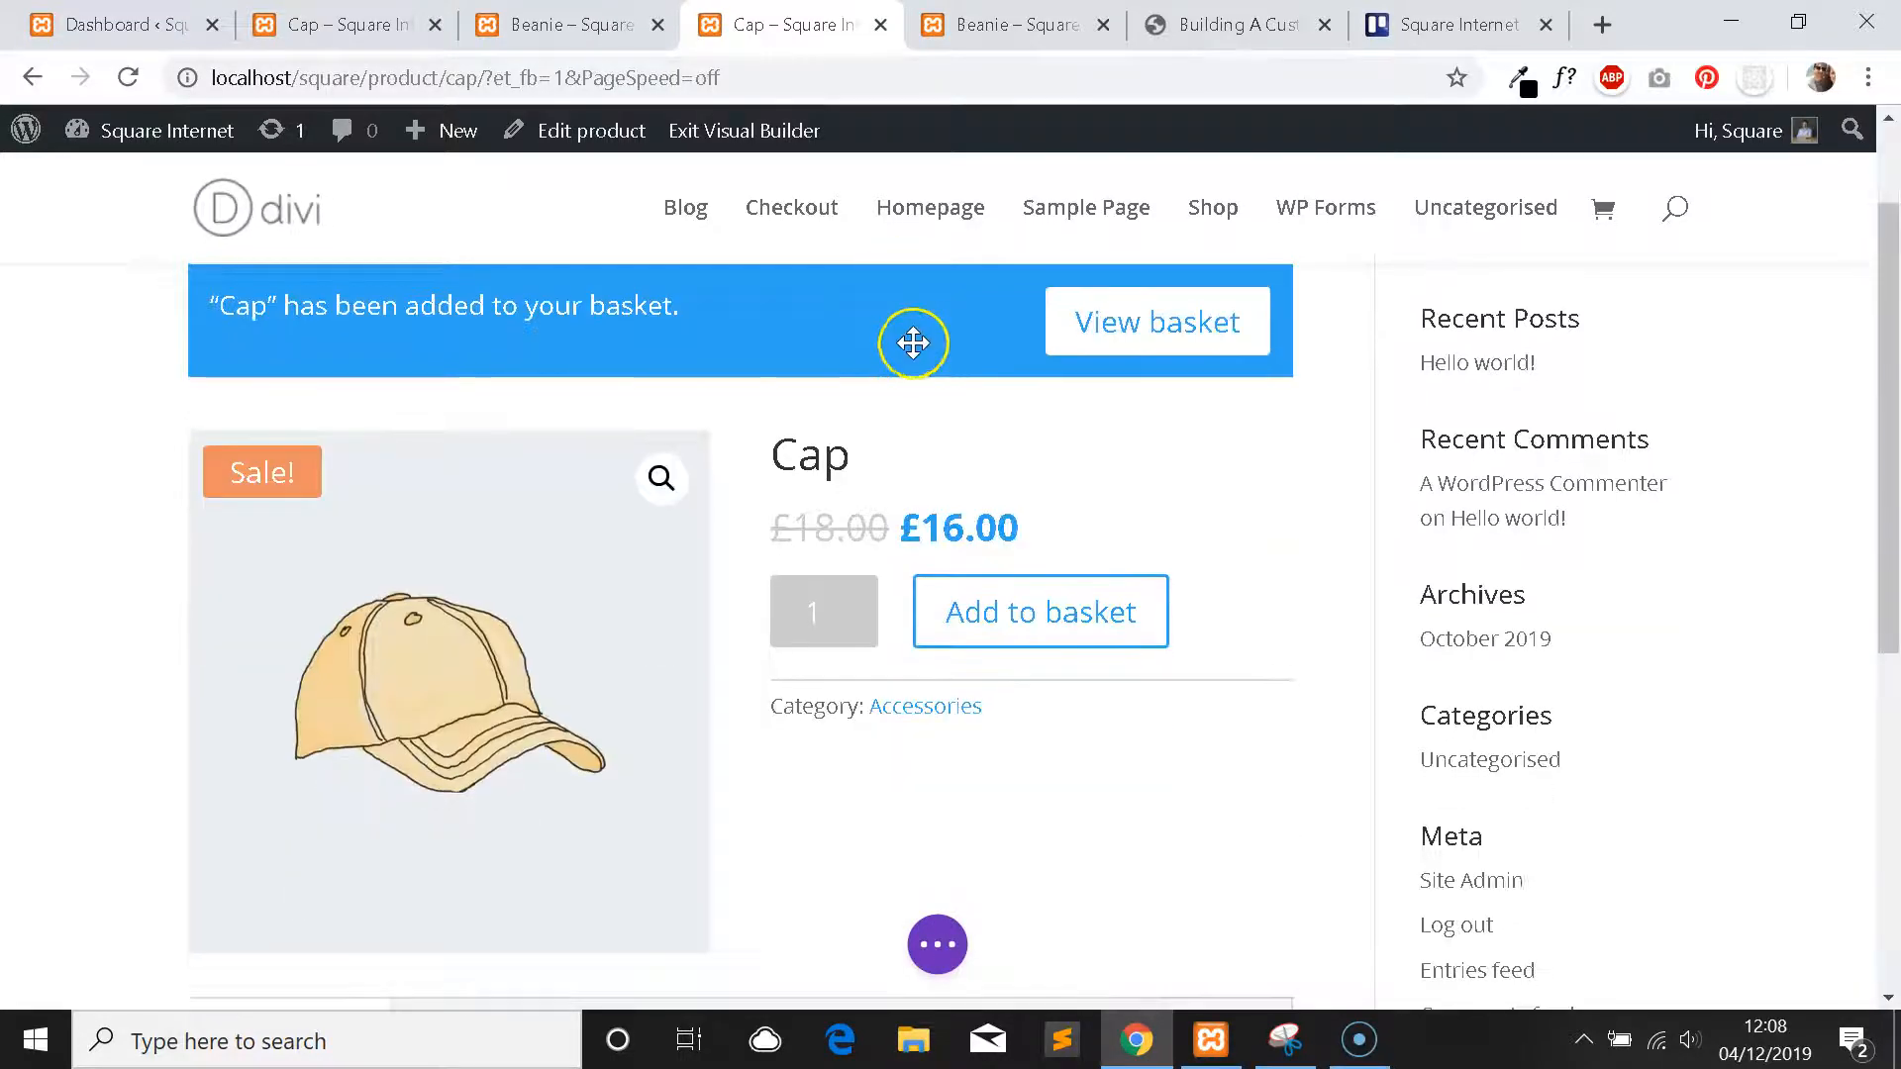
{"action": "mouse_move", "coordinate": [913, 509]}
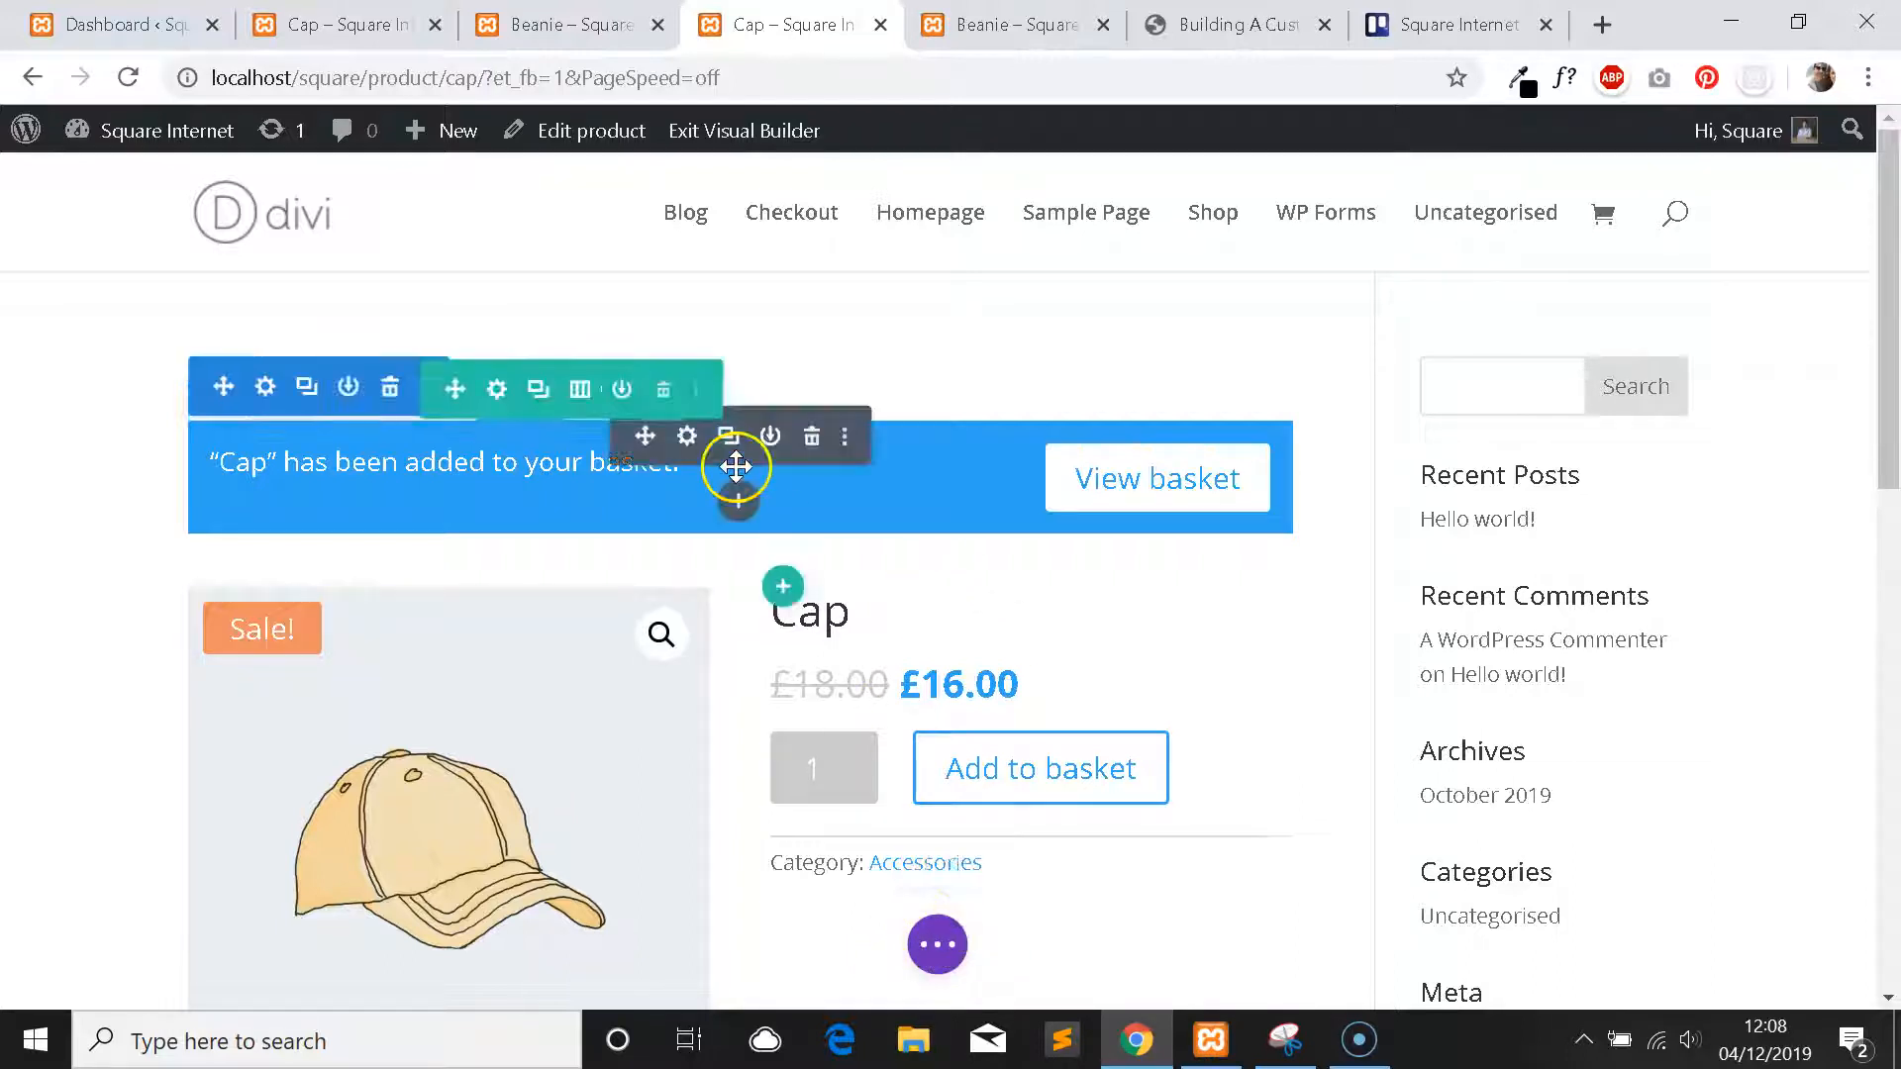
{"action": "scroll", "scroll_direction": "down", "scroll_amount": 3}
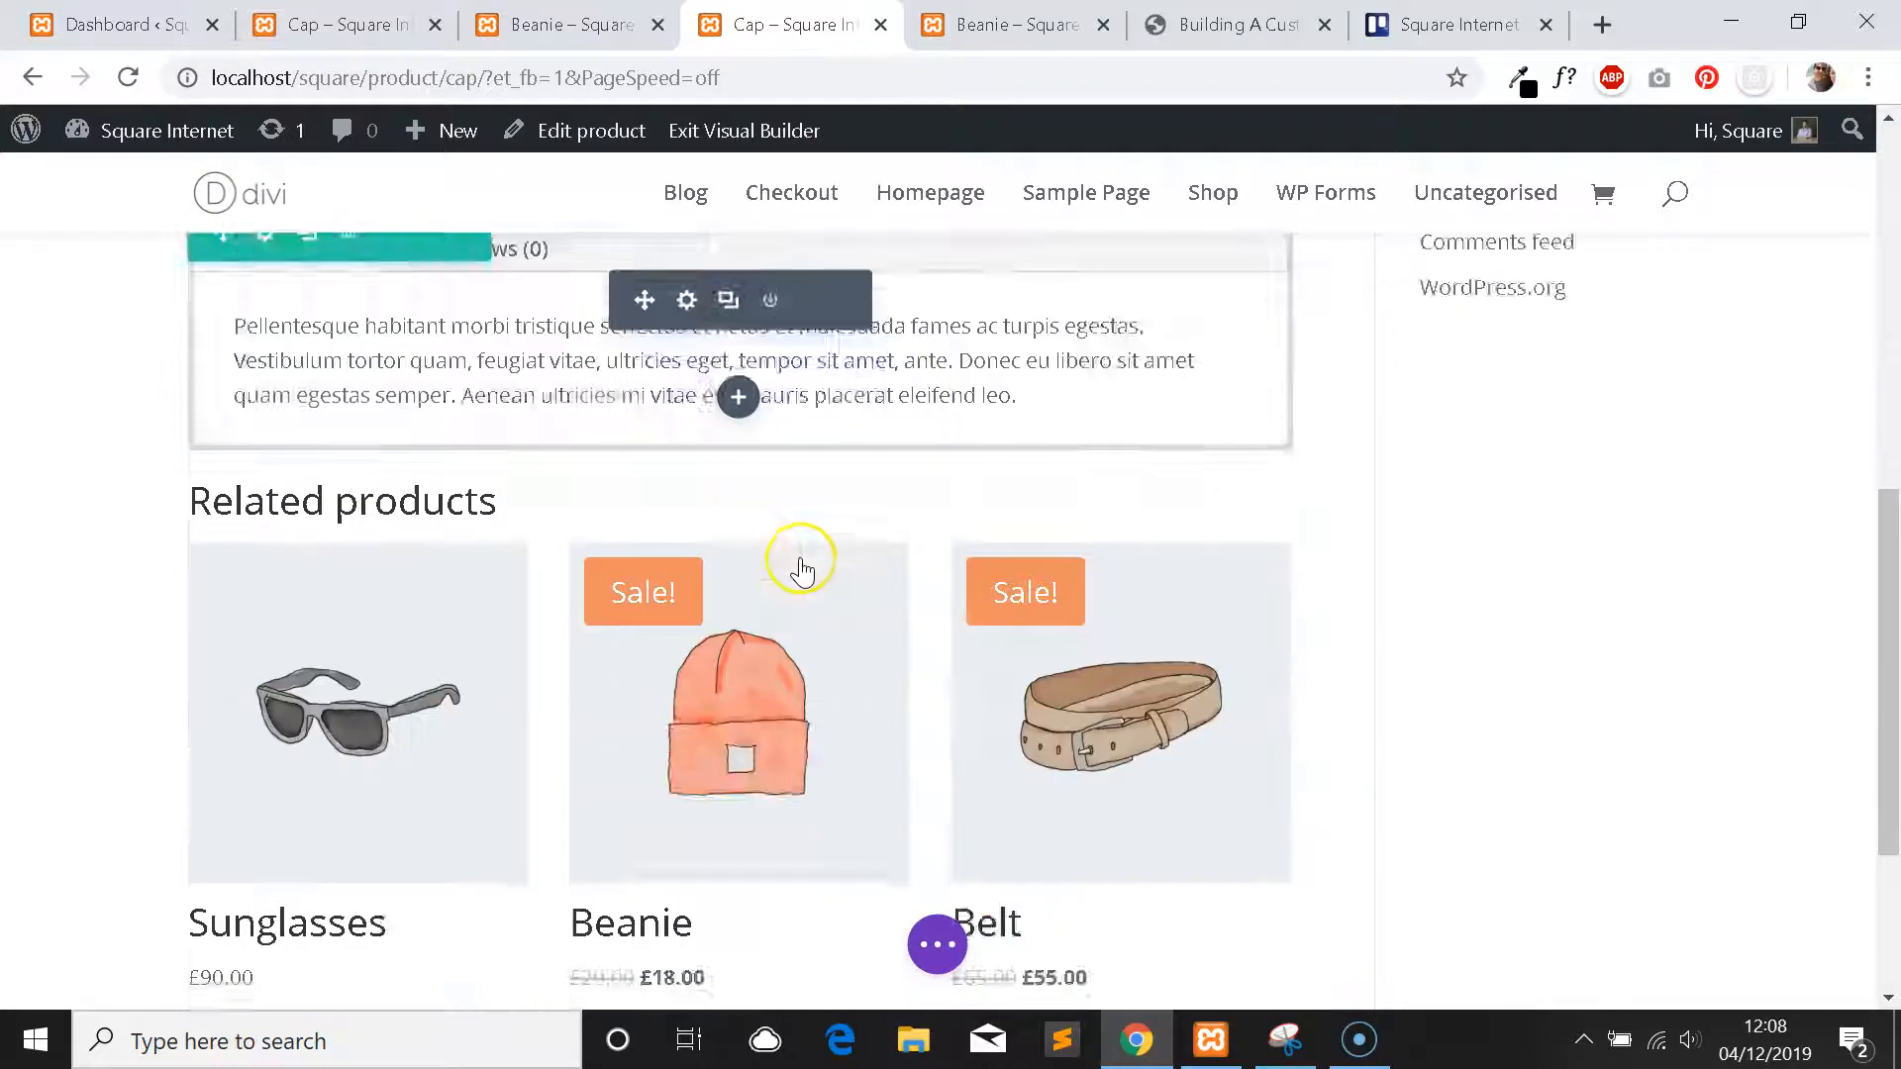
{"action": "scroll", "scroll_direction": "up", "scroll_amount": 3}
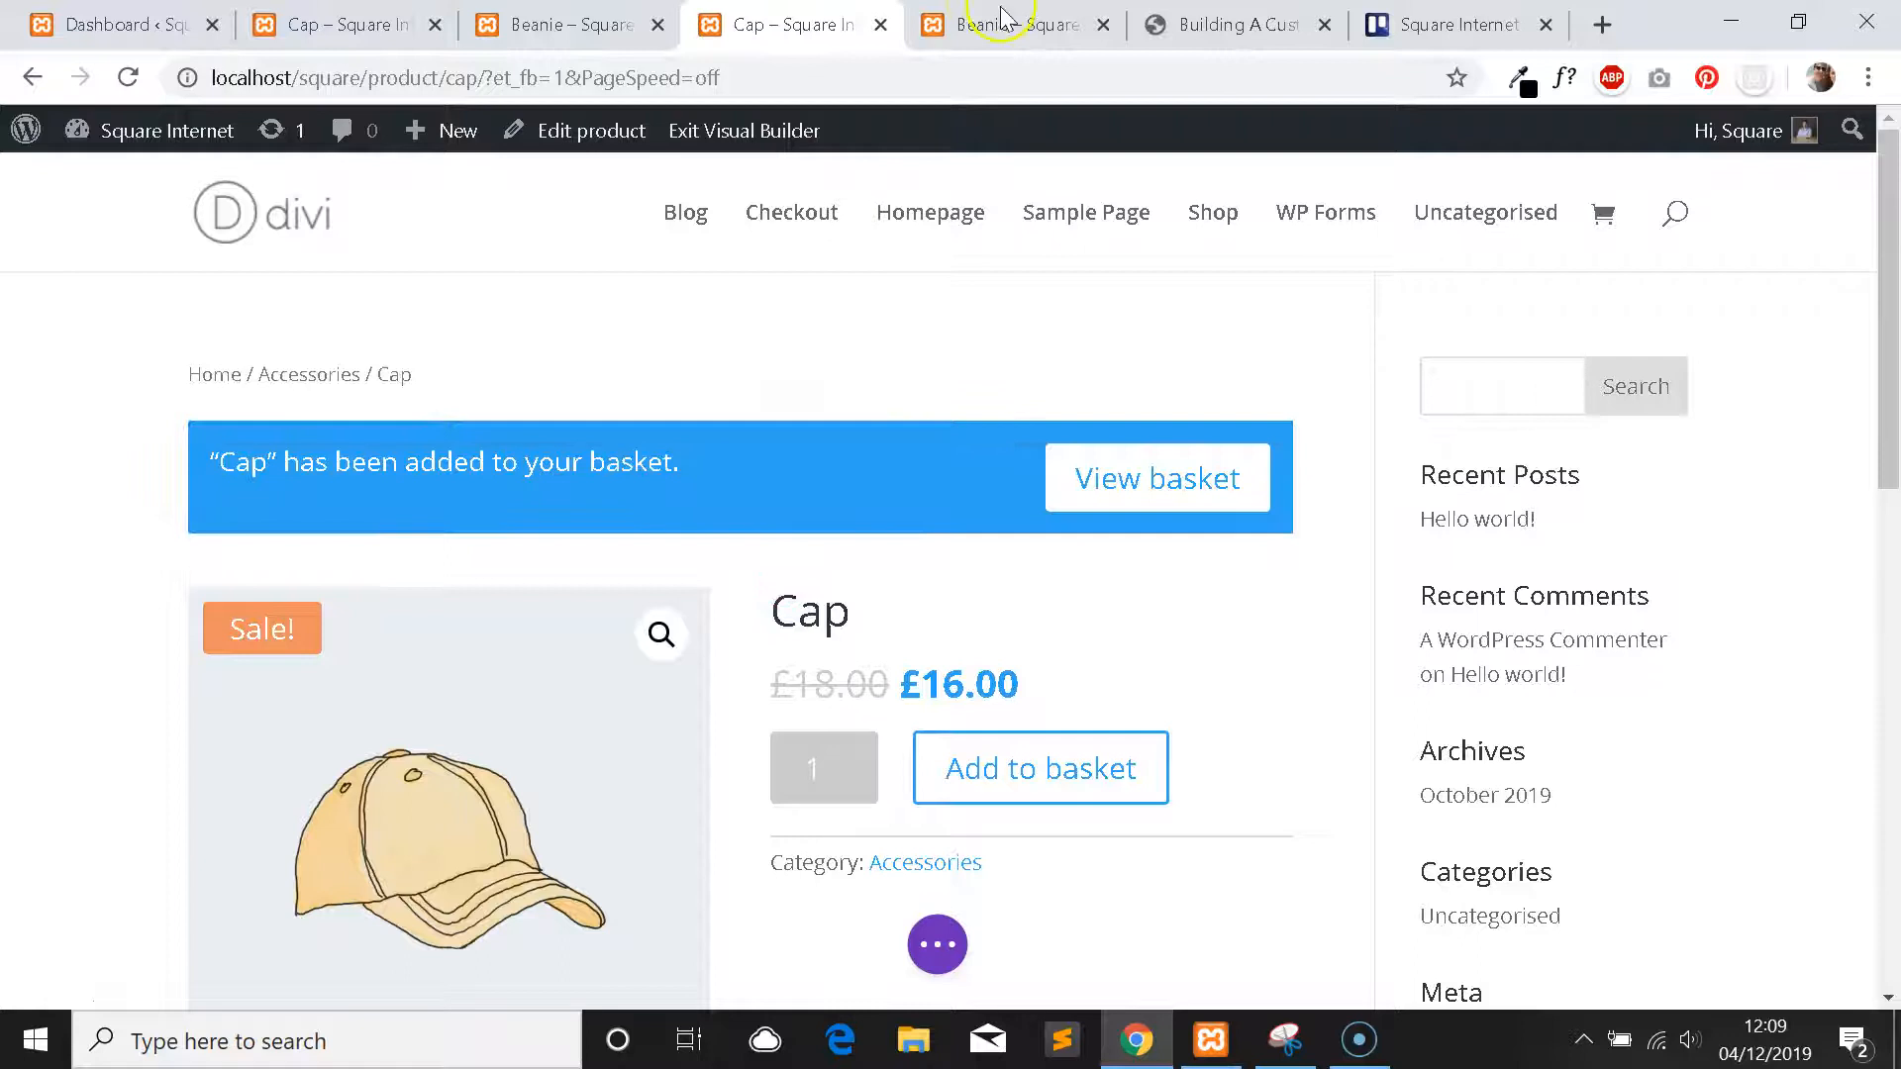
Review the rest of the Cap page, then switch to the live Beanie tab.
{"action": "scroll", "scroll_direction": "down", "scroll_amount": 3}
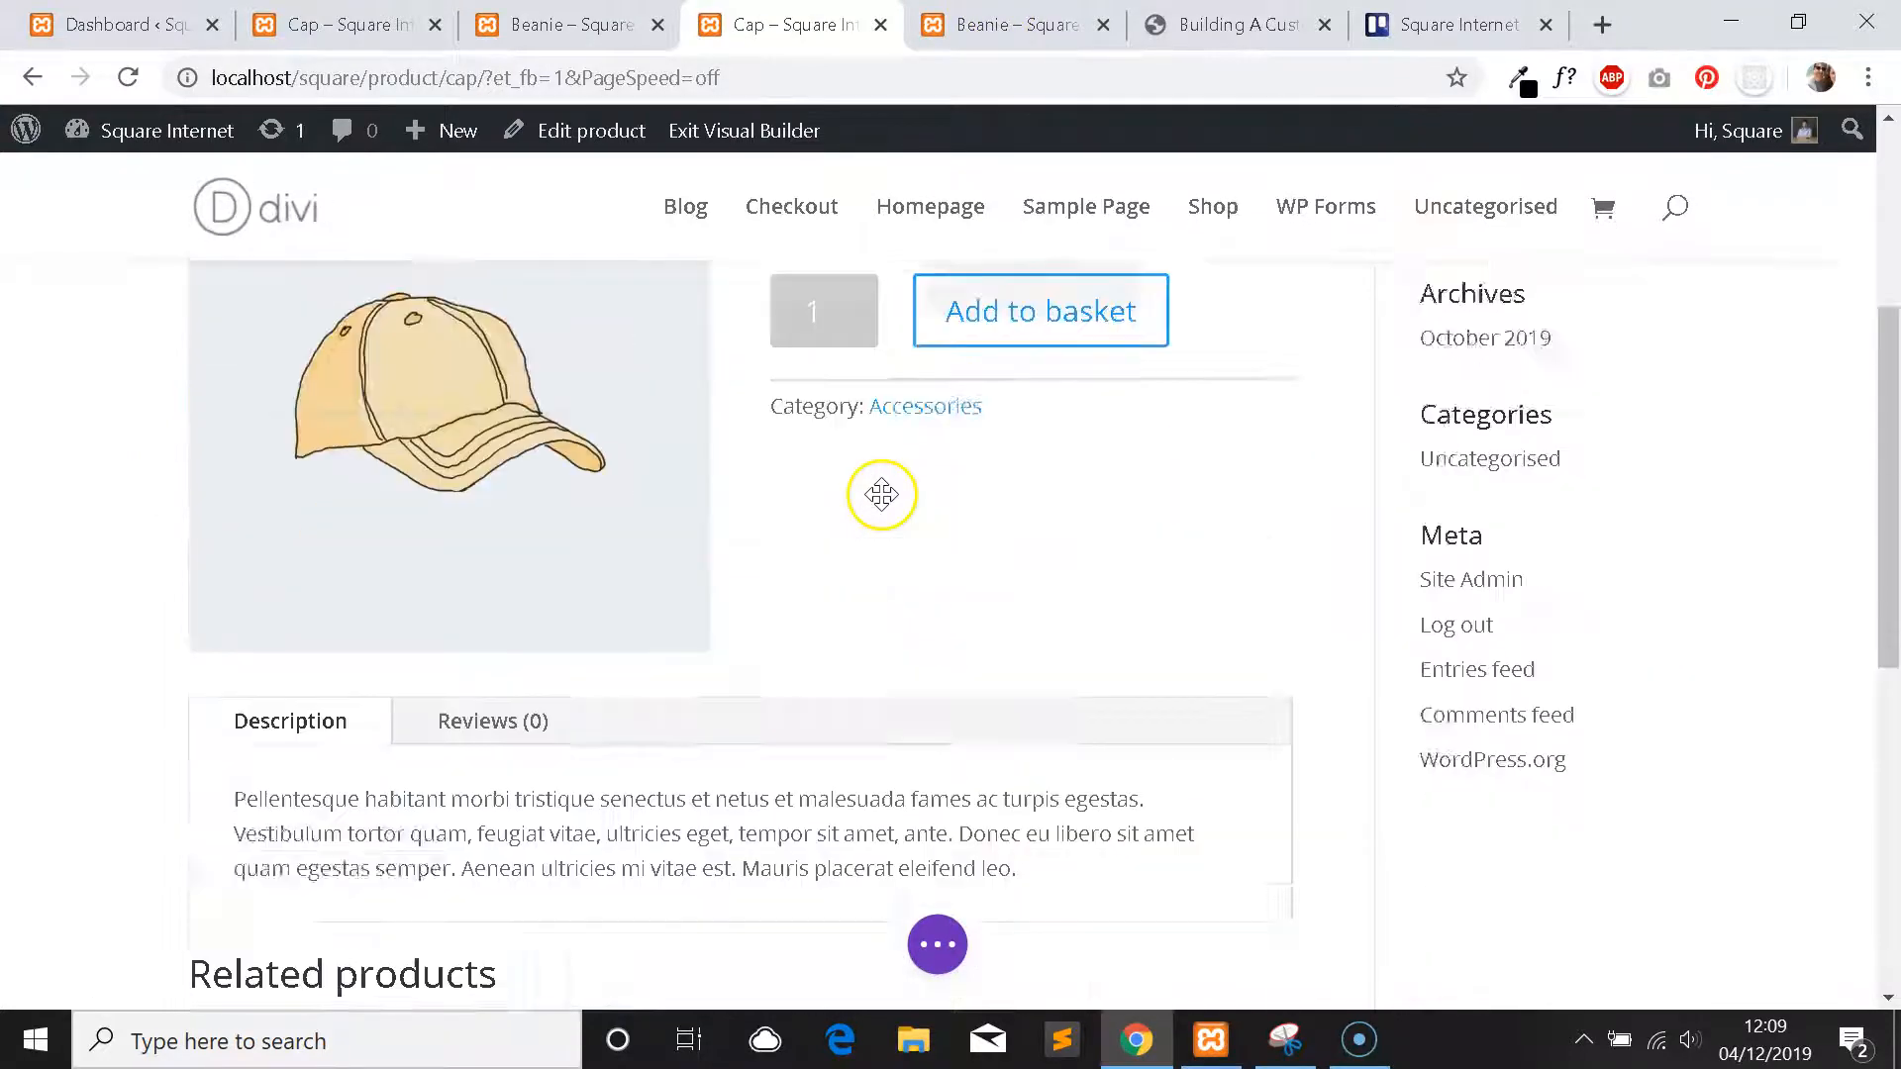
{"action": "left_click", "coordinate": [1038, 311]}
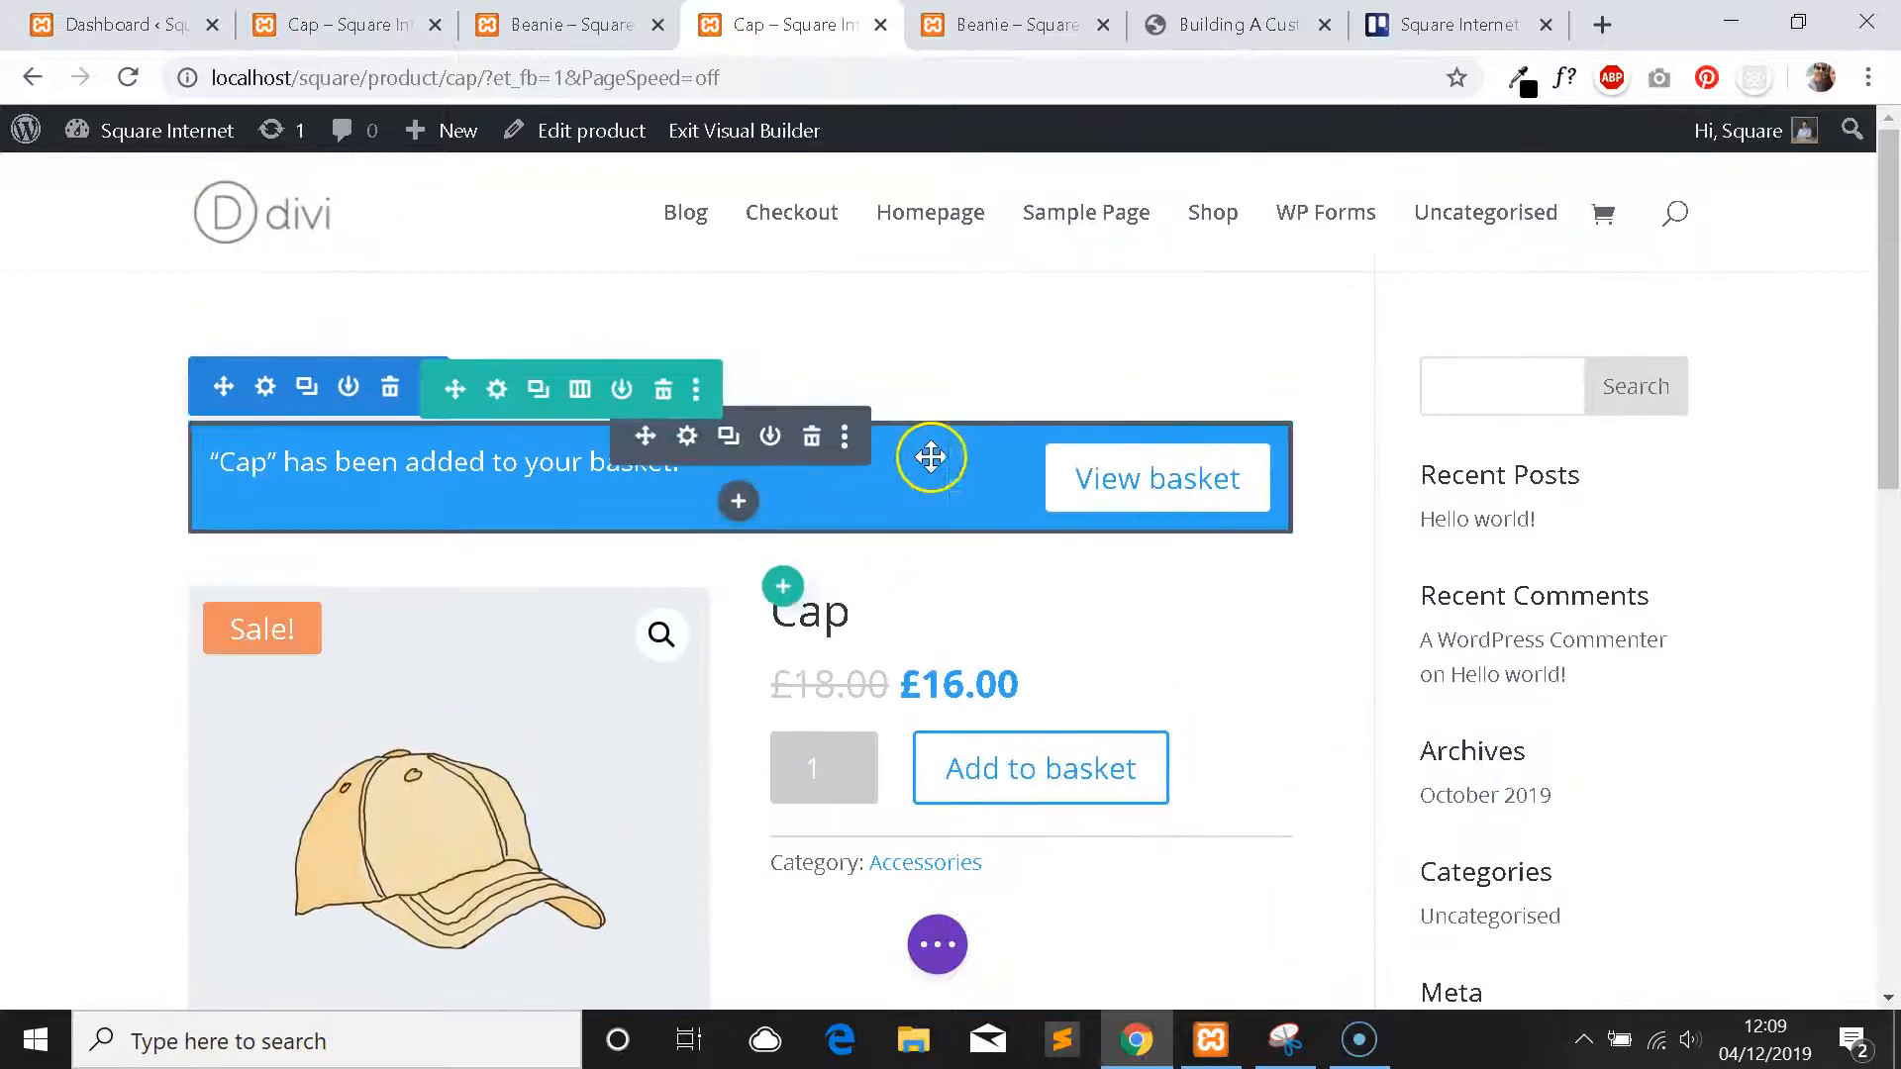
{"action": "scroll", "scroll_direction": "down", "scroll_amount": 3}
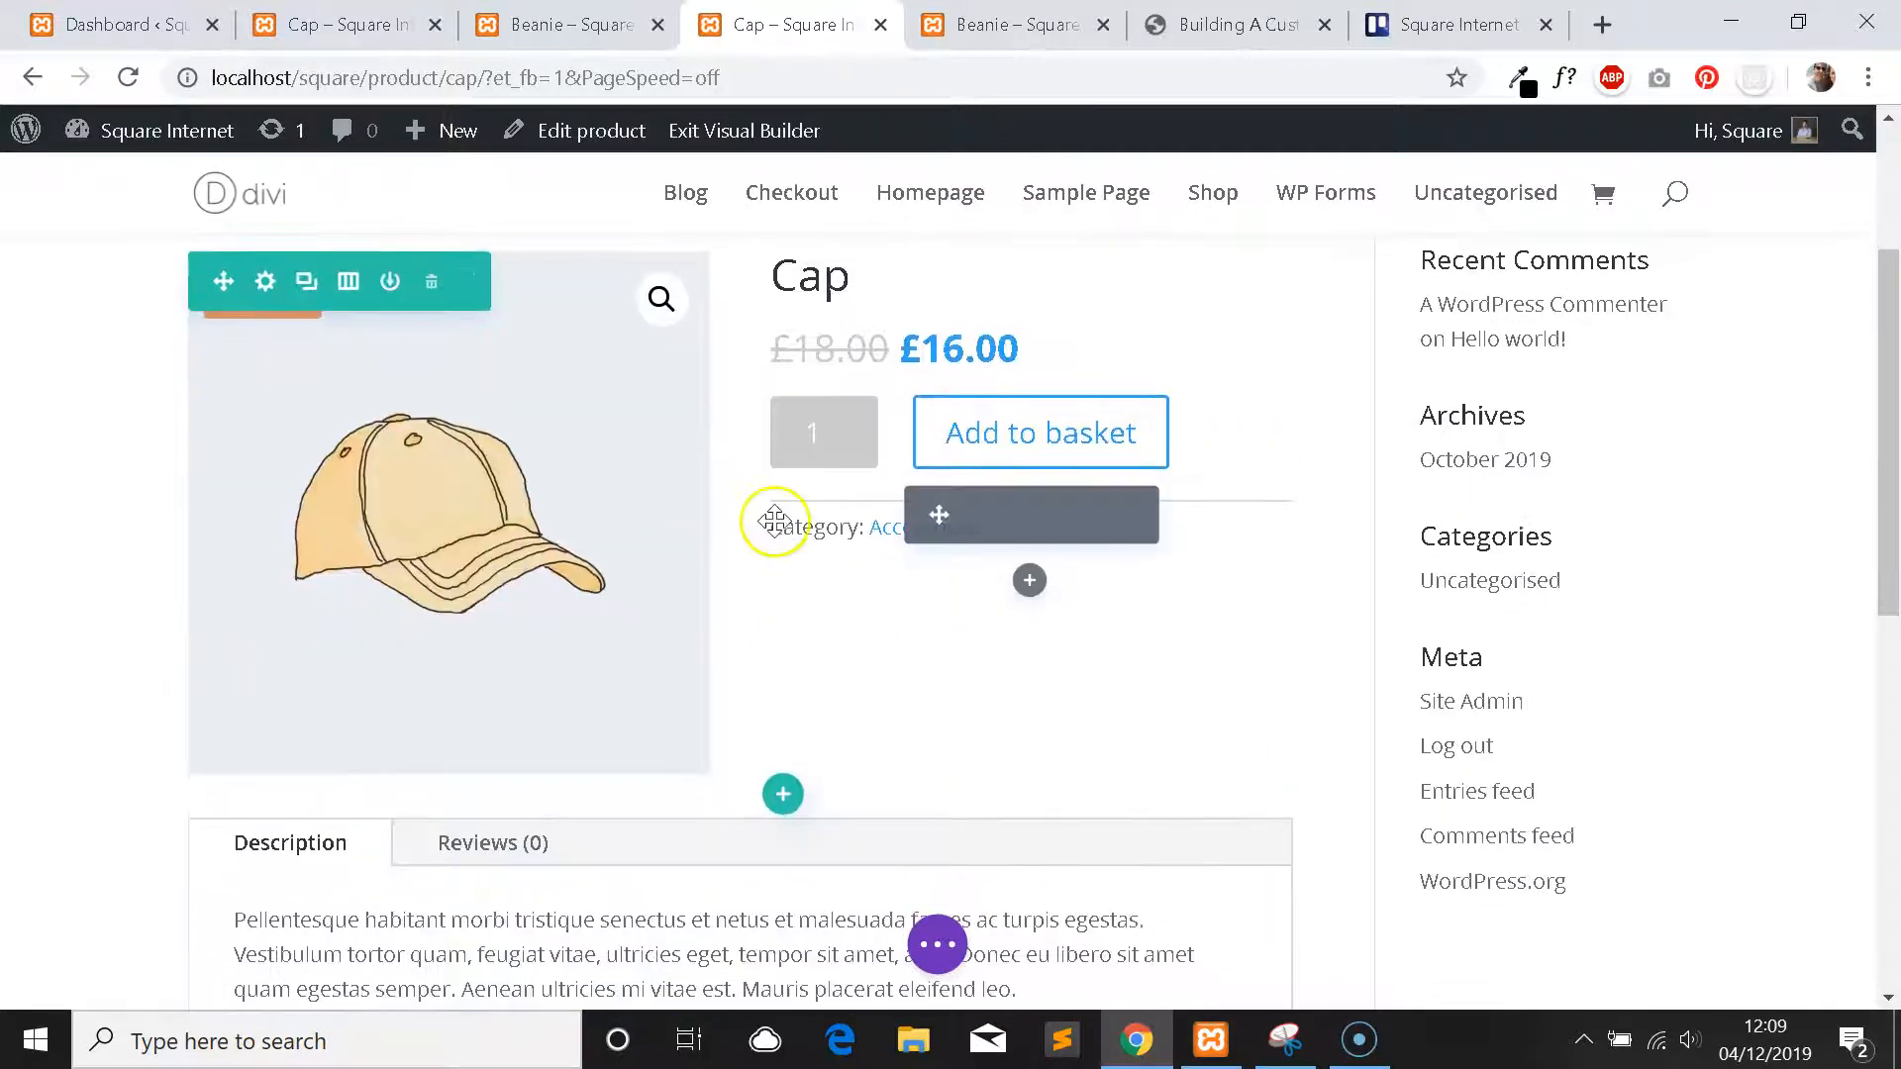
{"action": "scroll", "scroll_direction": "down", "scroll_amount": 3}
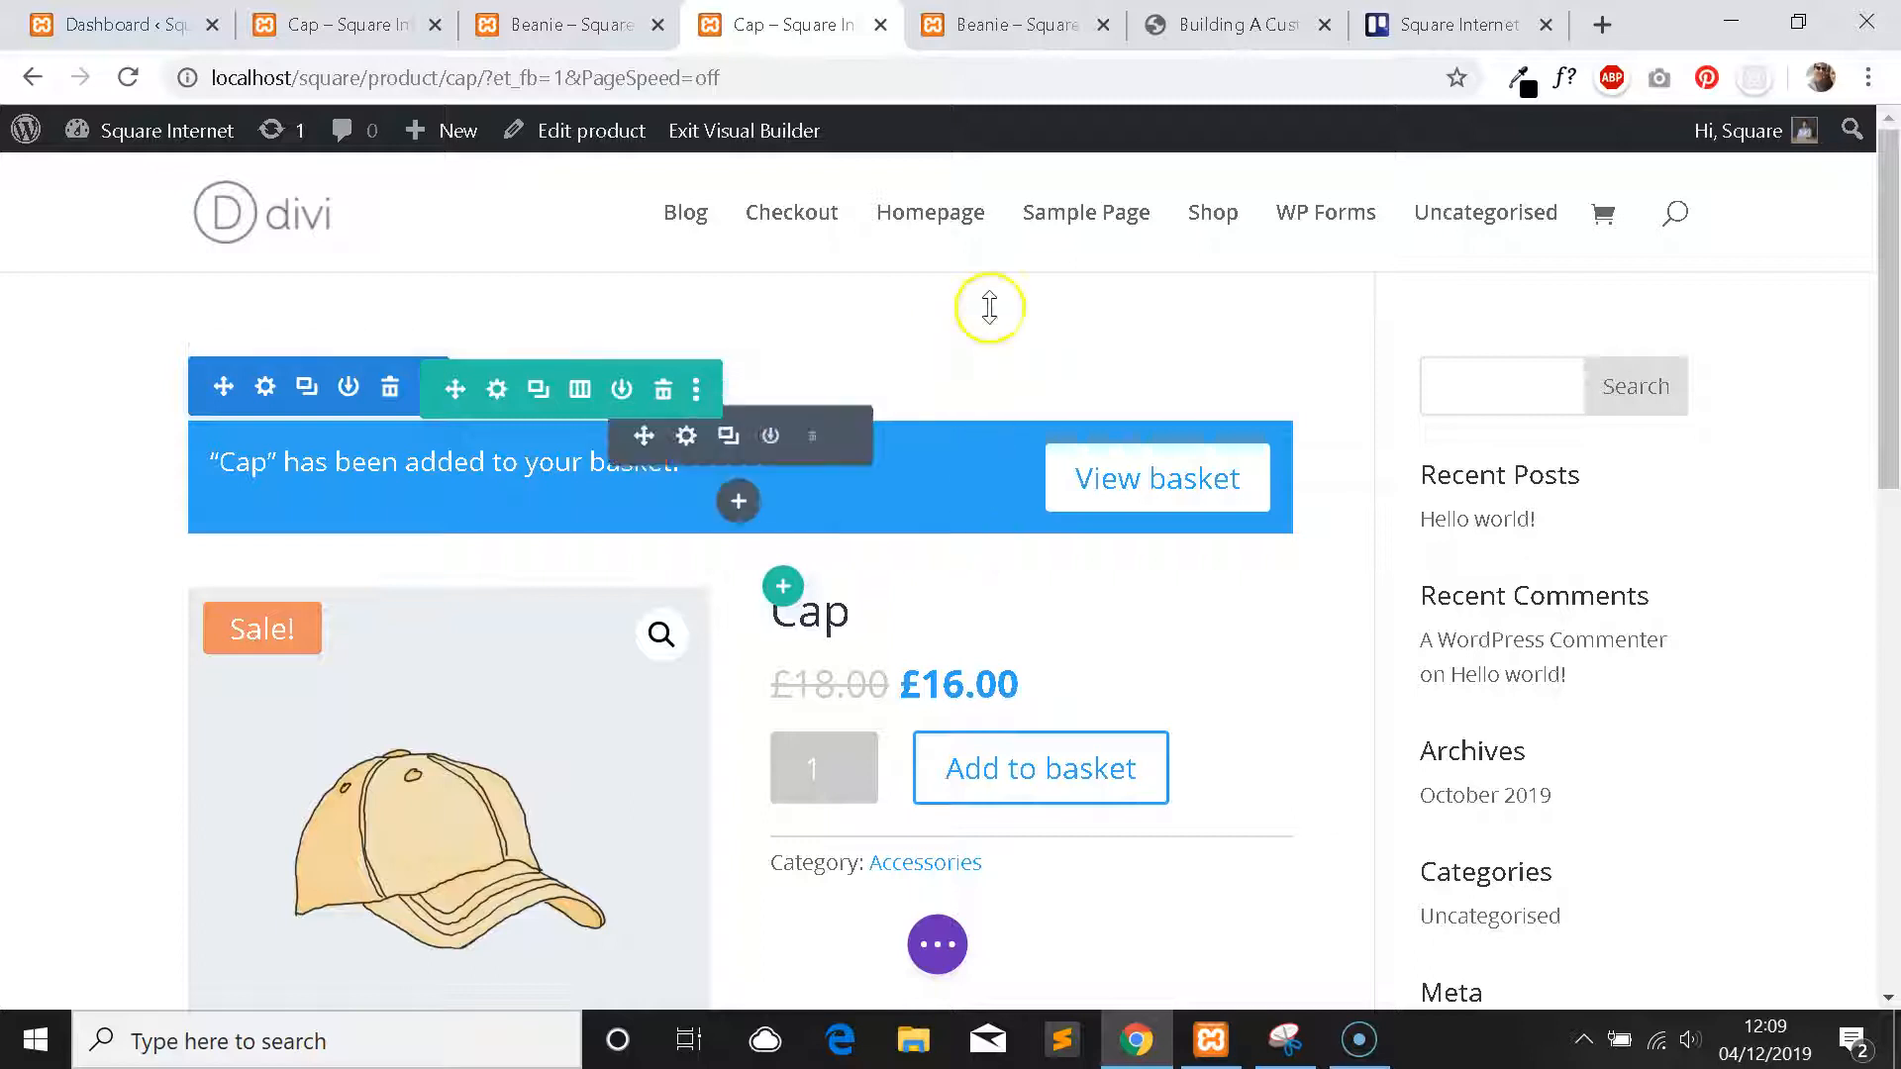
{"action": "left_click", "coordinate": [1012, 24]}
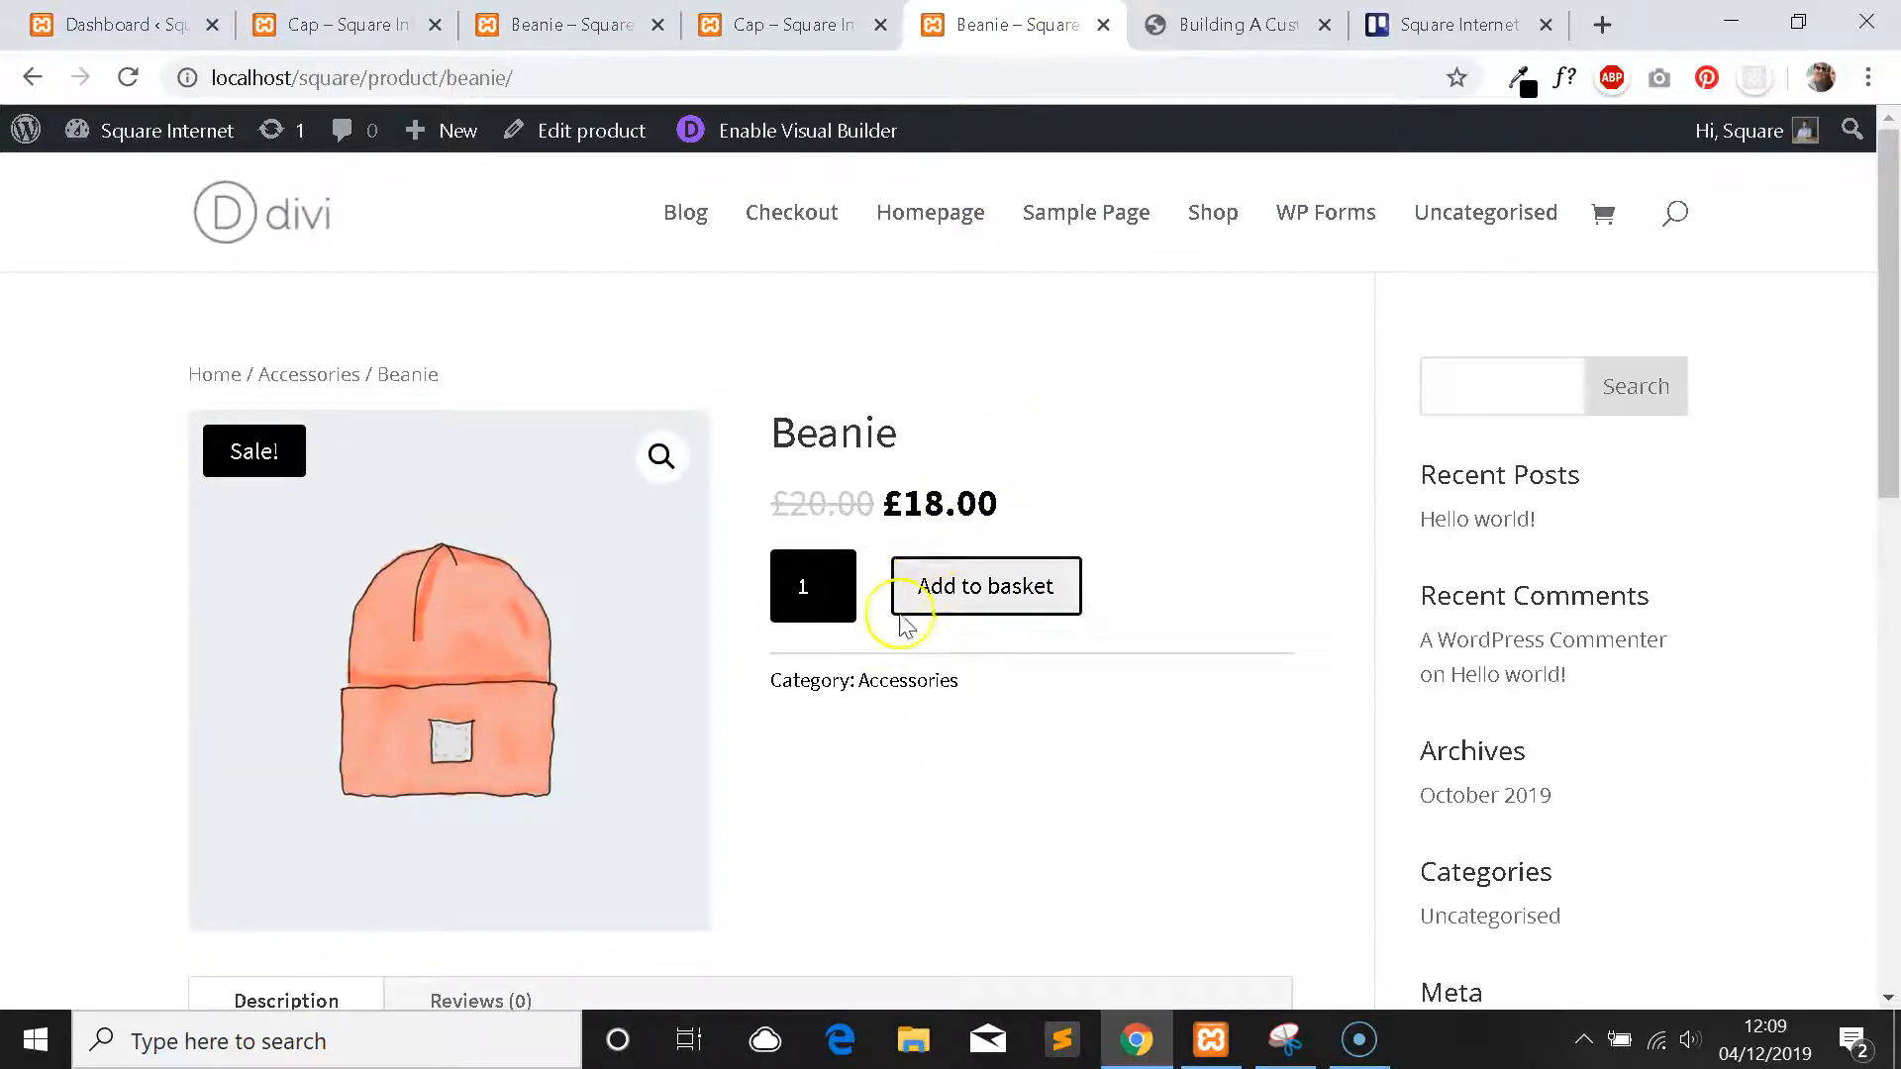
Scroll the live Beanie page to check its related products' black sale badges.
{"action": "scroll", "scroll_direction": "down", "scroll_amount": 3}
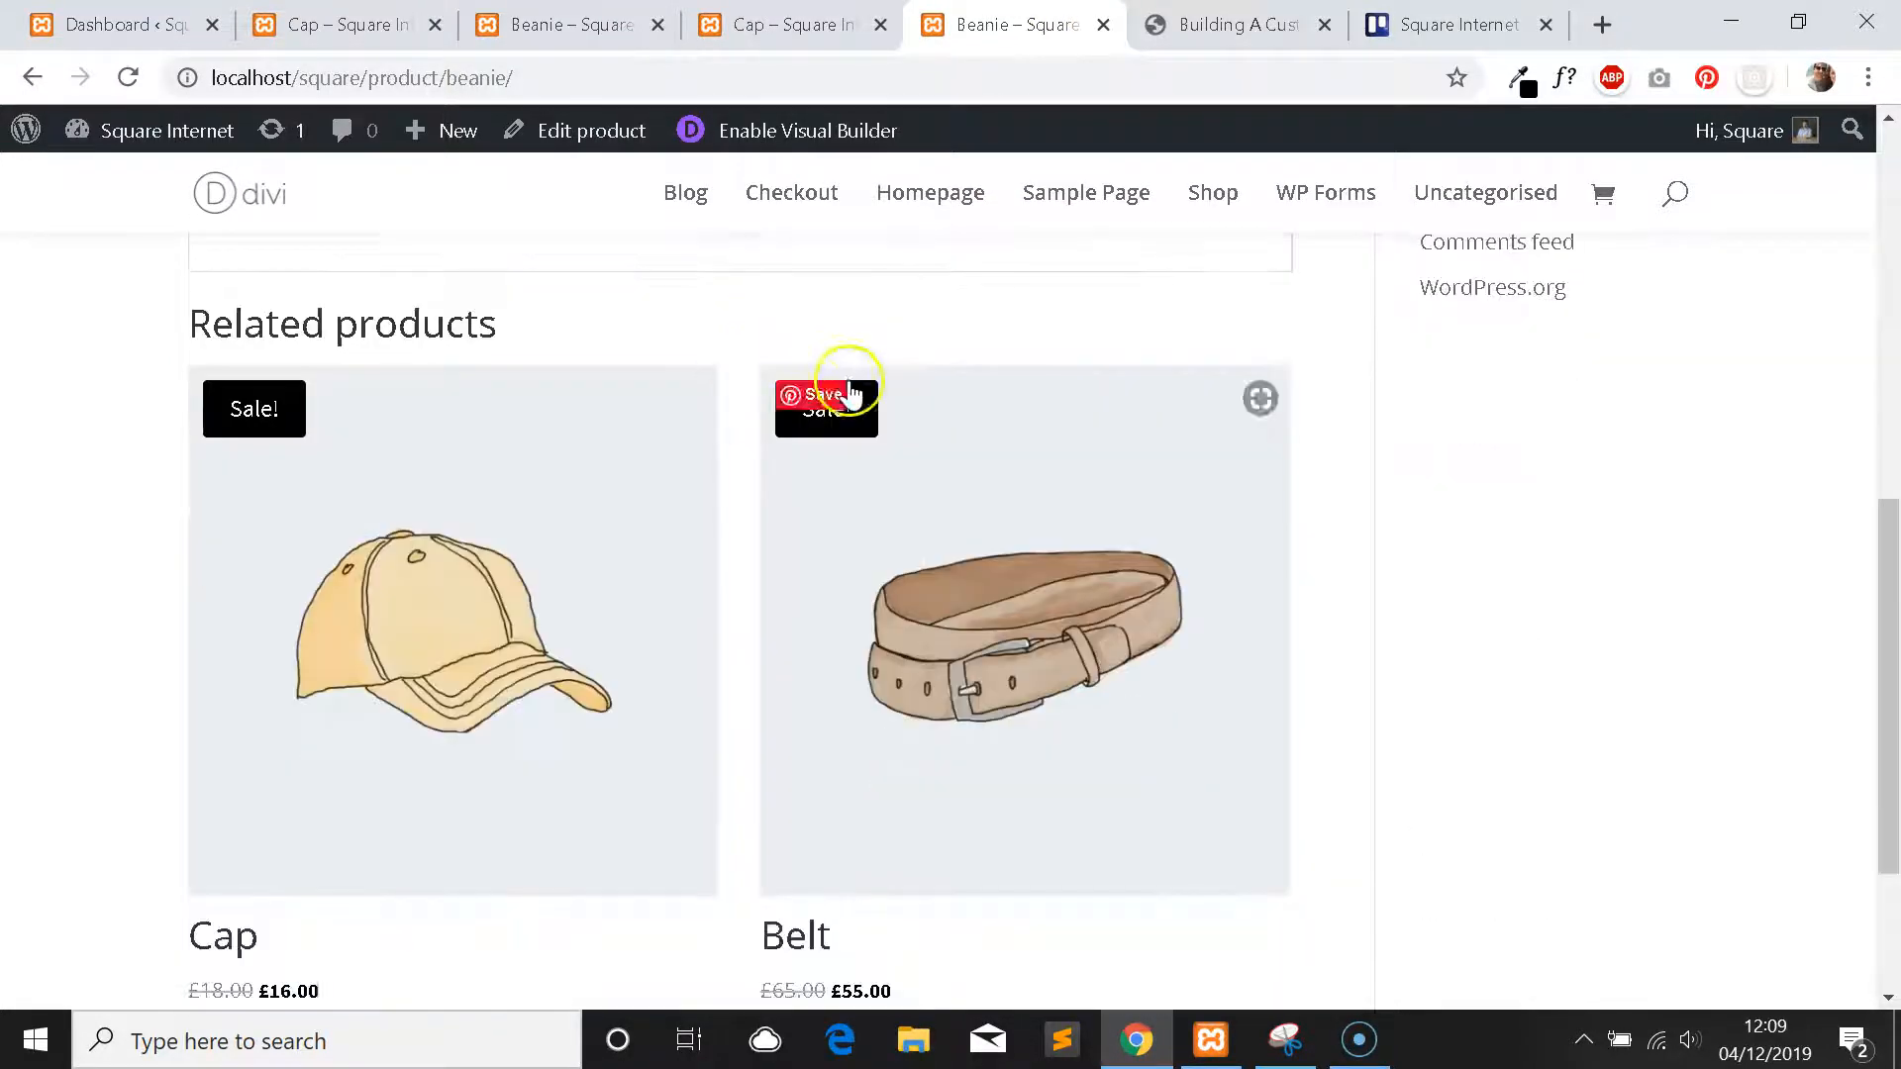
{"action": "scroll", "scroll_direction": "up", "scroll_amount": 3}
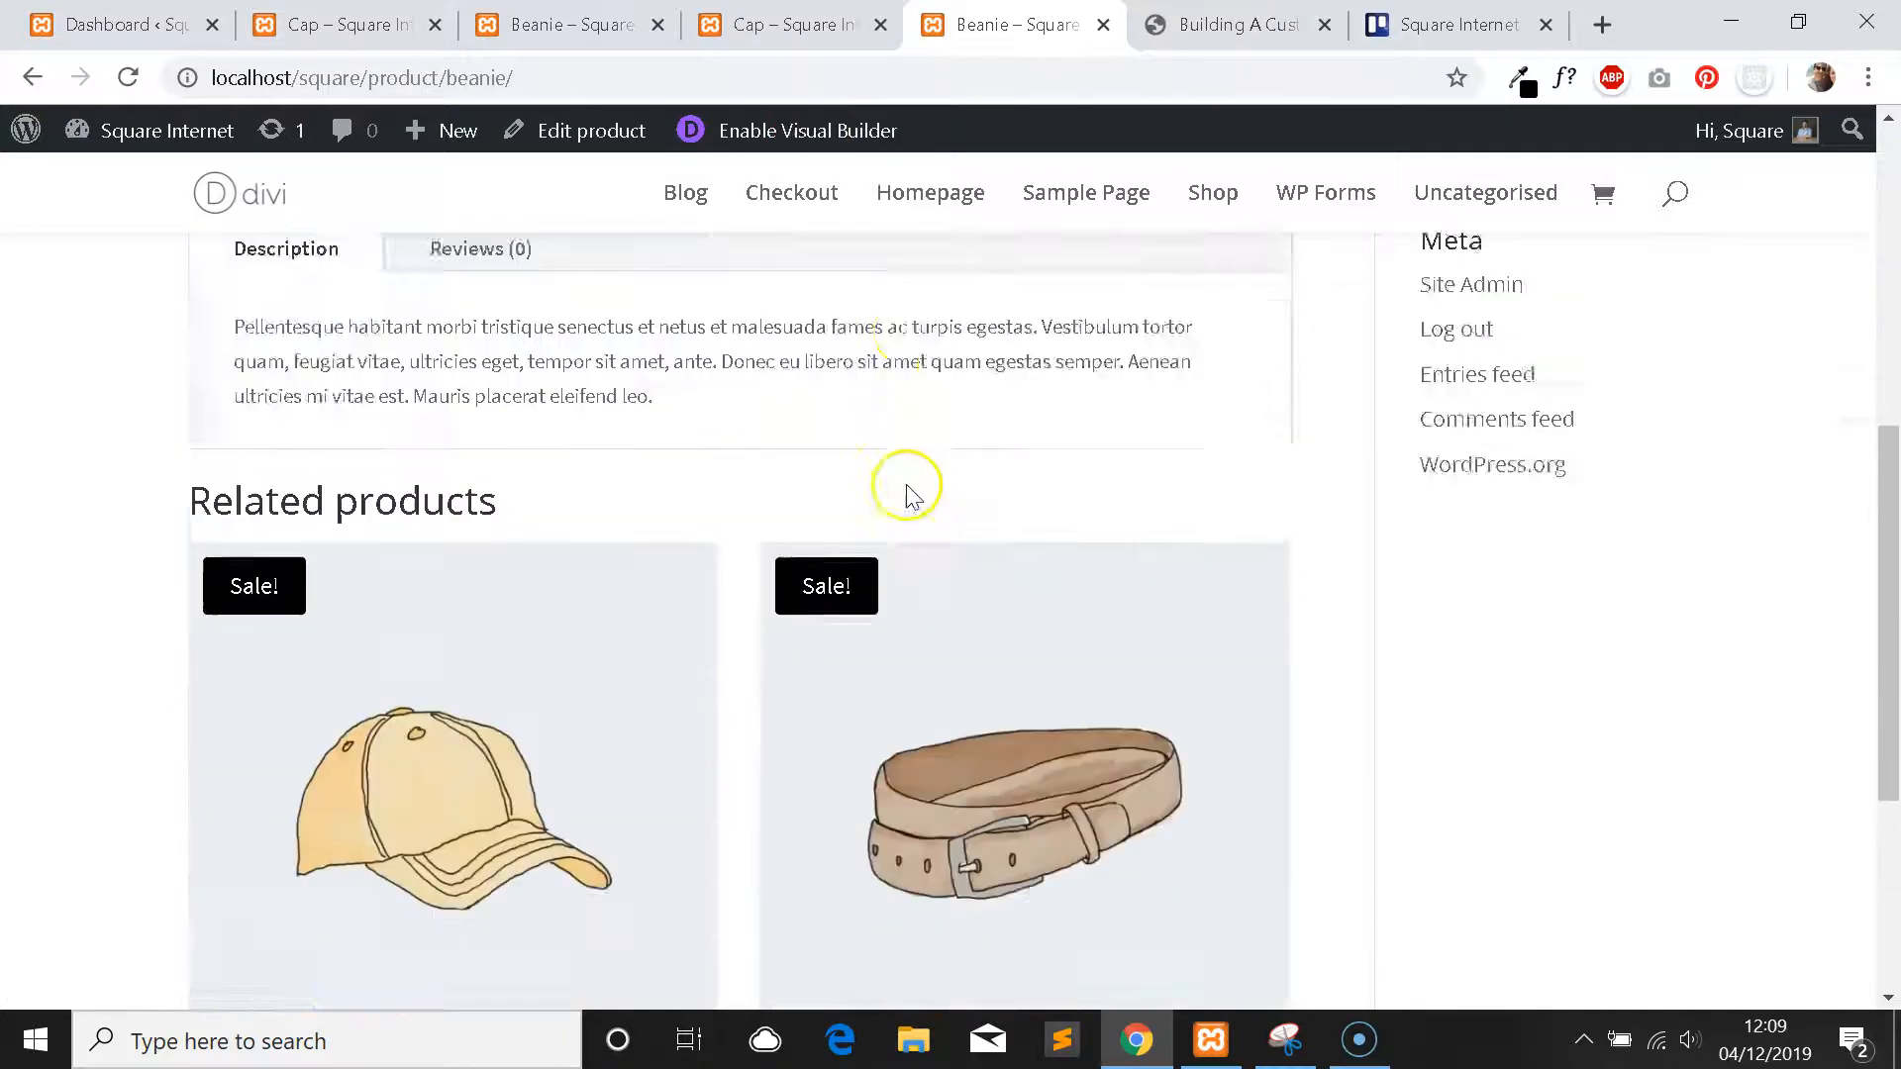
{"action": "scroll", "scroll_direction": "down", "scroll_amount": 3}
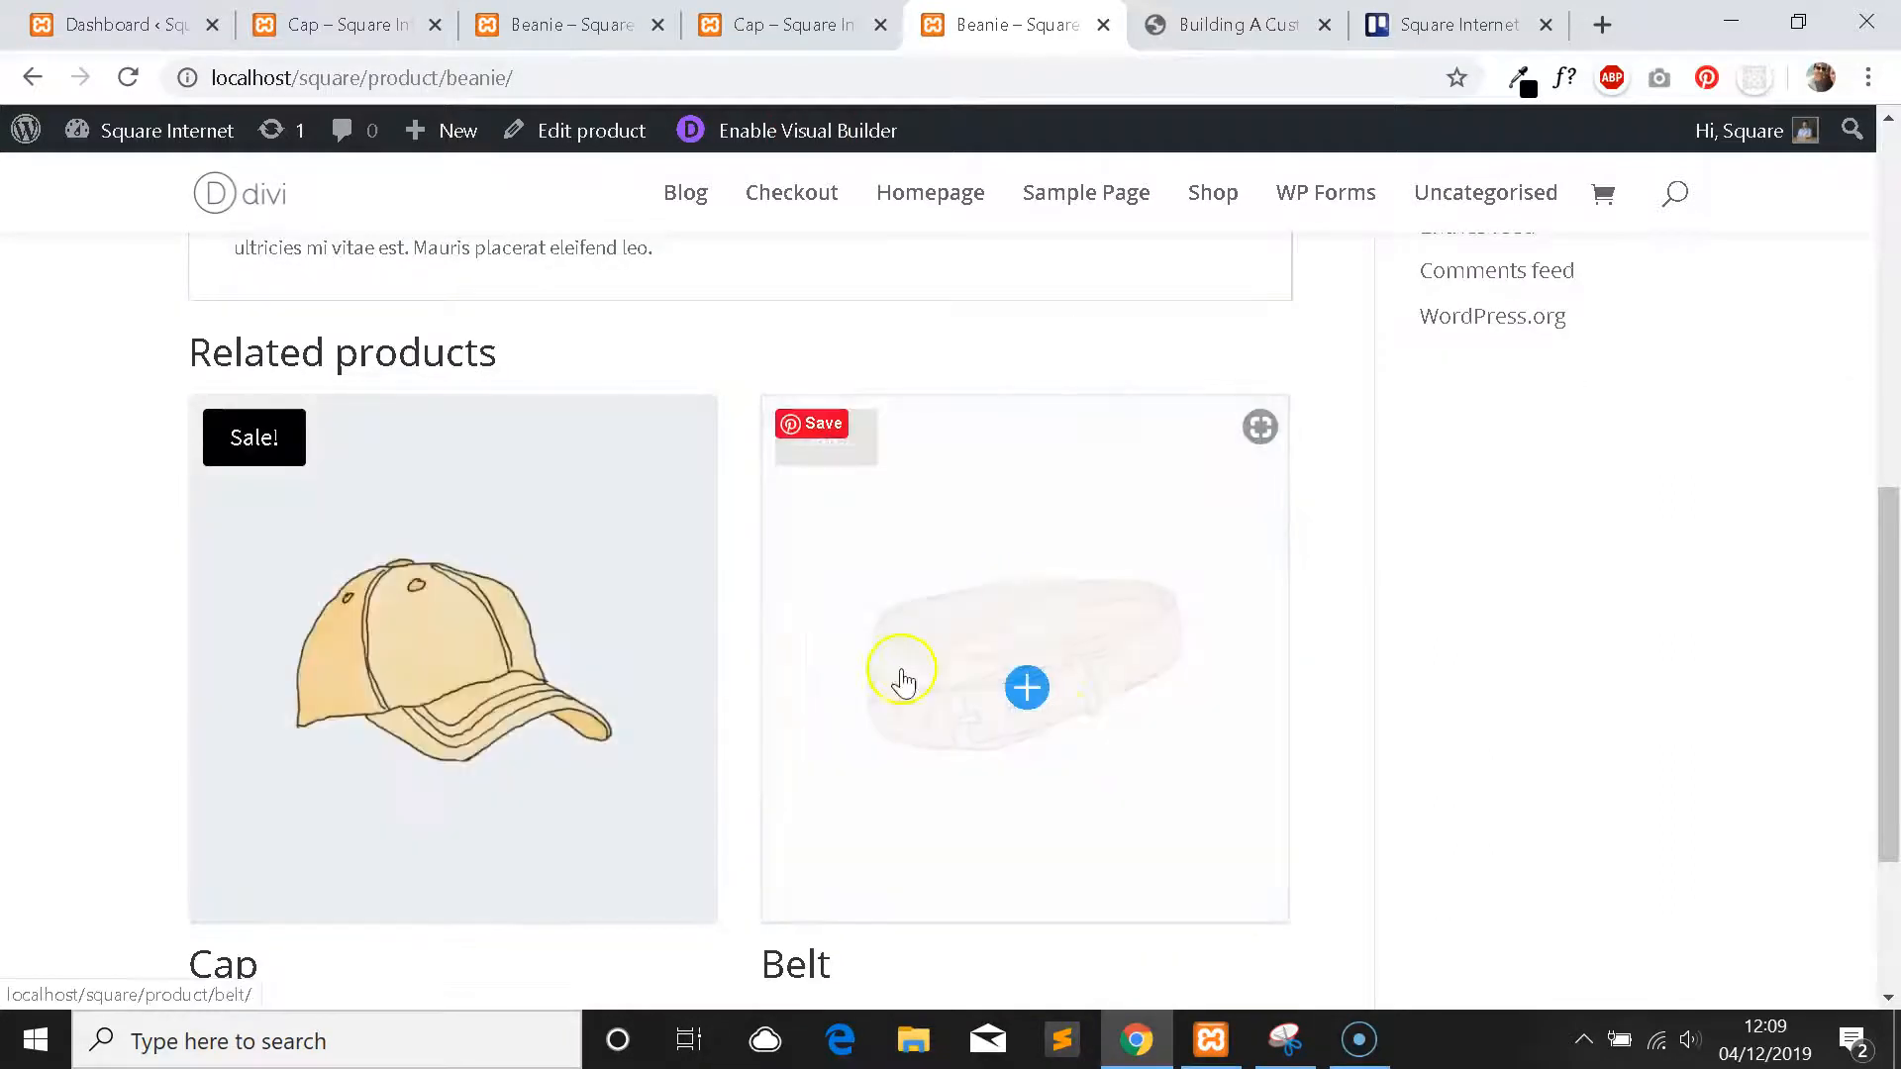
{"action": "scroll", "scroll_direction": "up", "scroll_amount": 3}
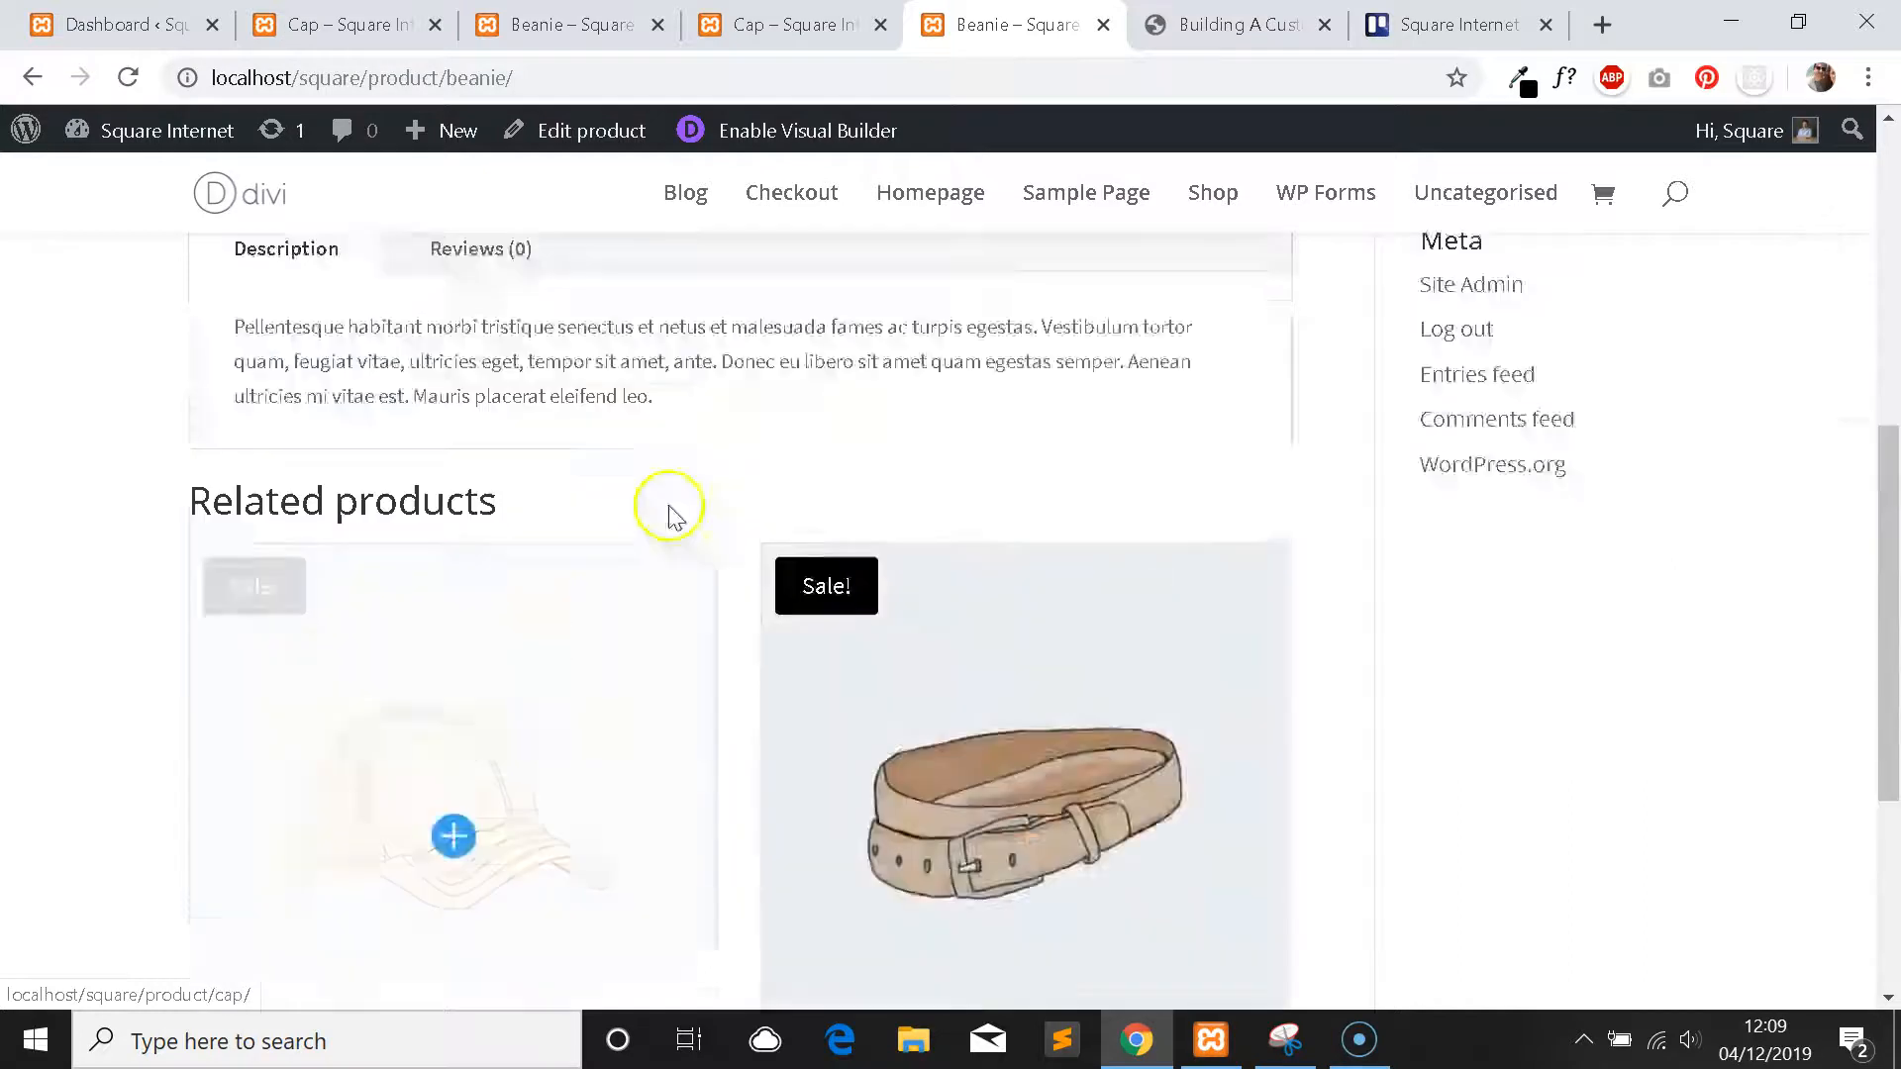
Return to the Cap builder tab, glancing at the tutorial article on the way.
{"action": "left_click", "coordinate": [452, 836]}
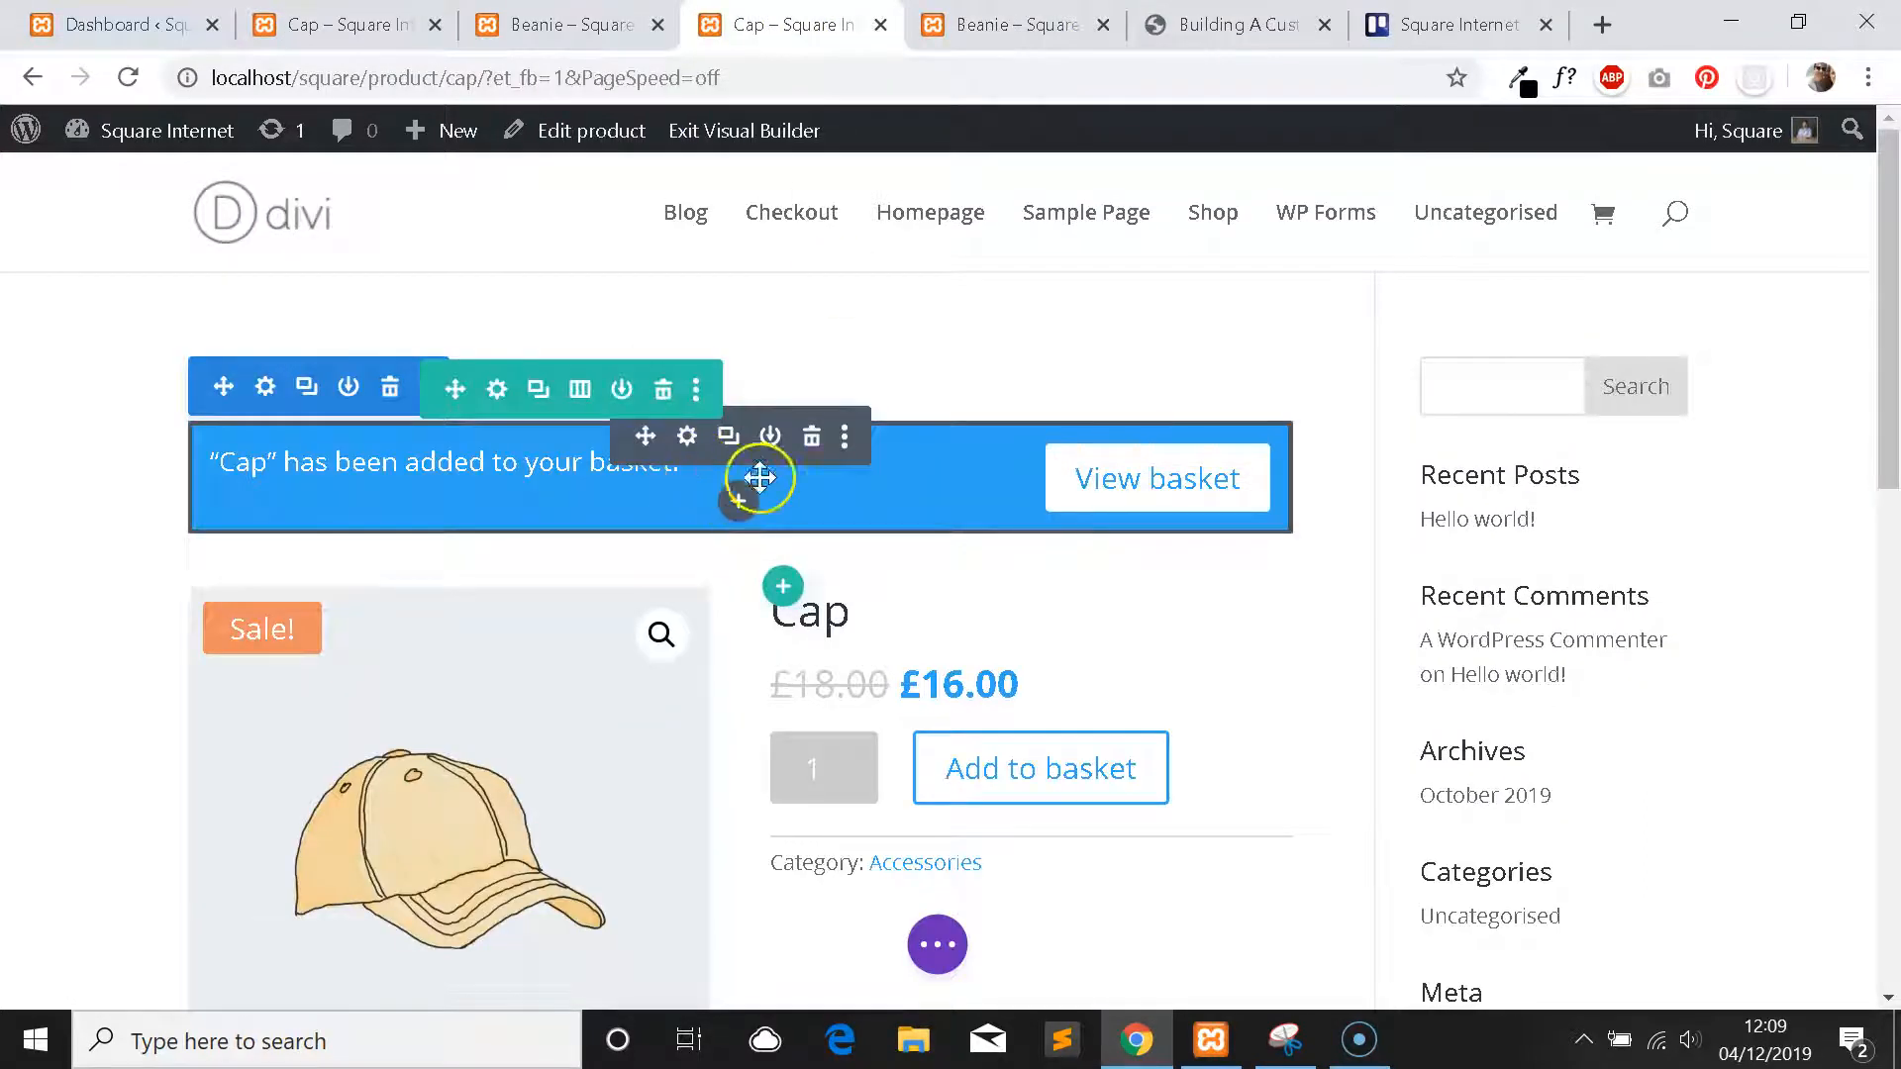
{"action": "left_click", "coordinate": [1234, 24]}
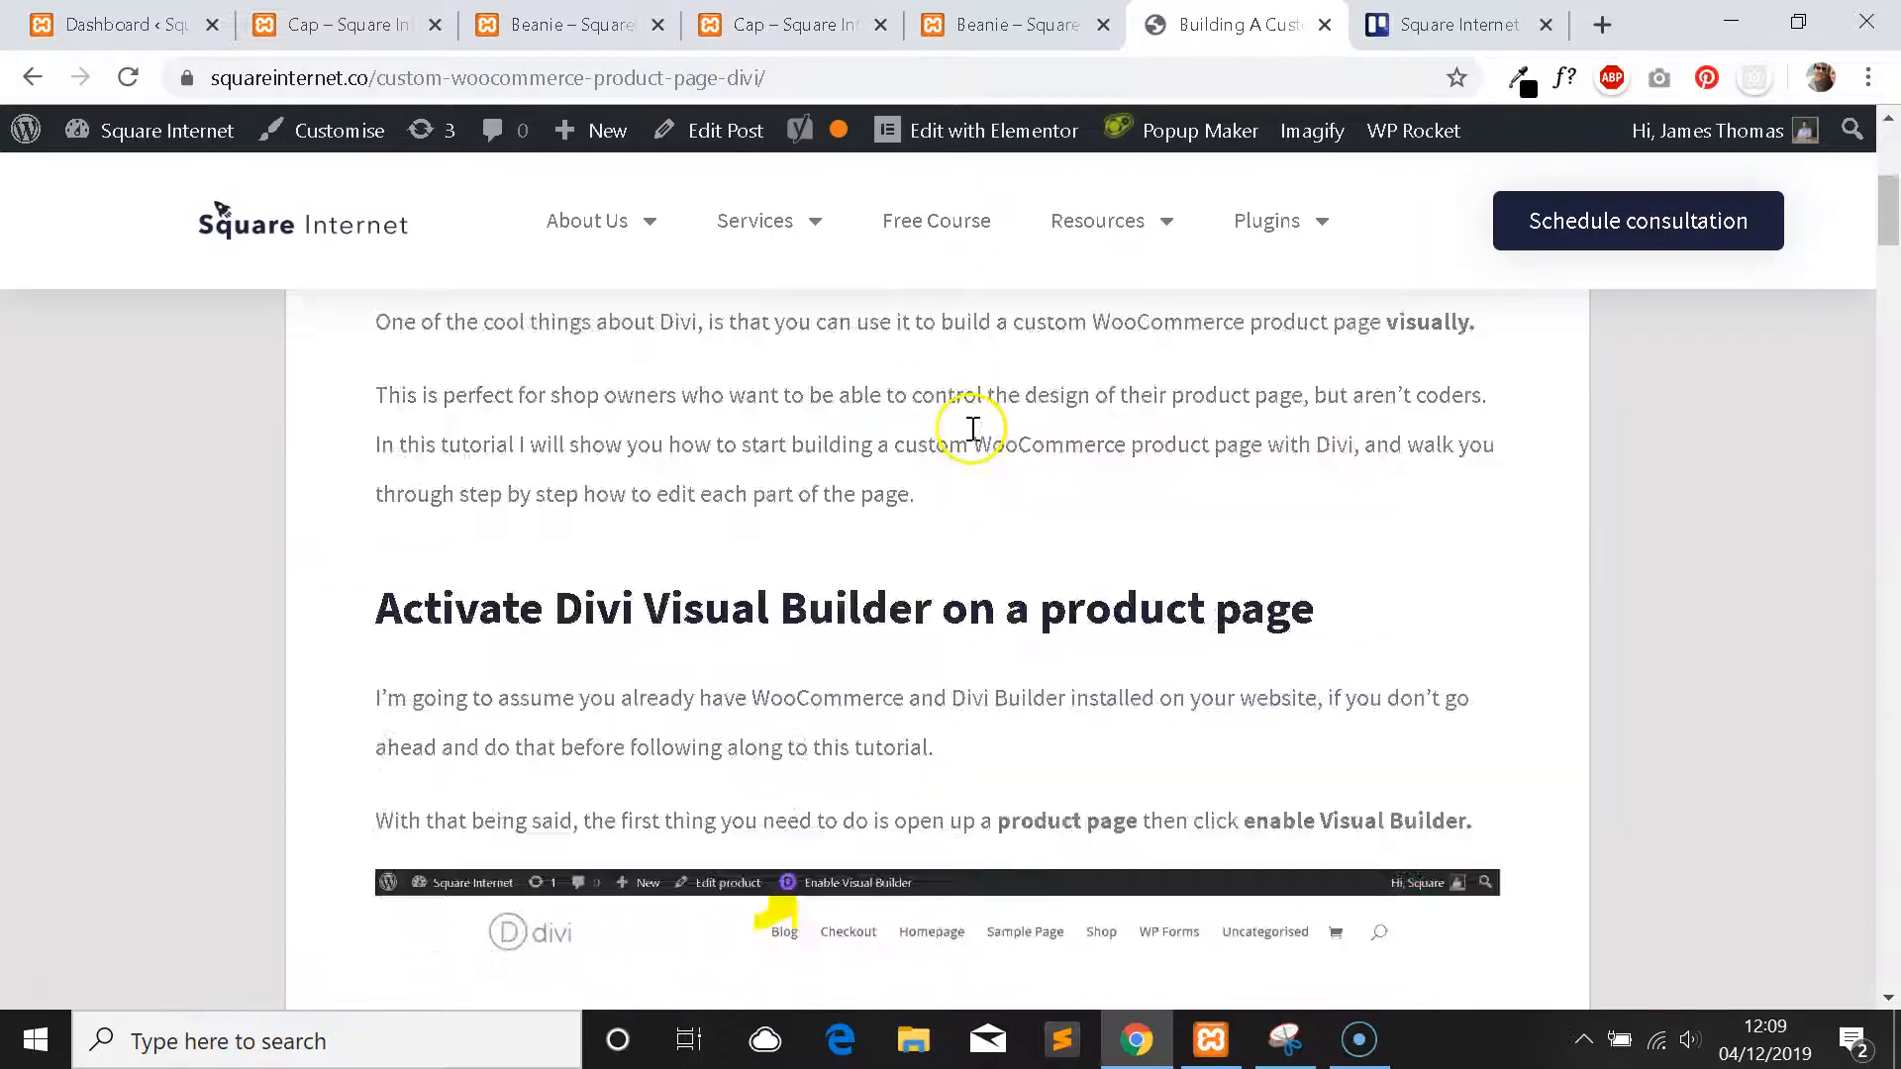
{"action": "left_click", "coordinate": [788, 24]}
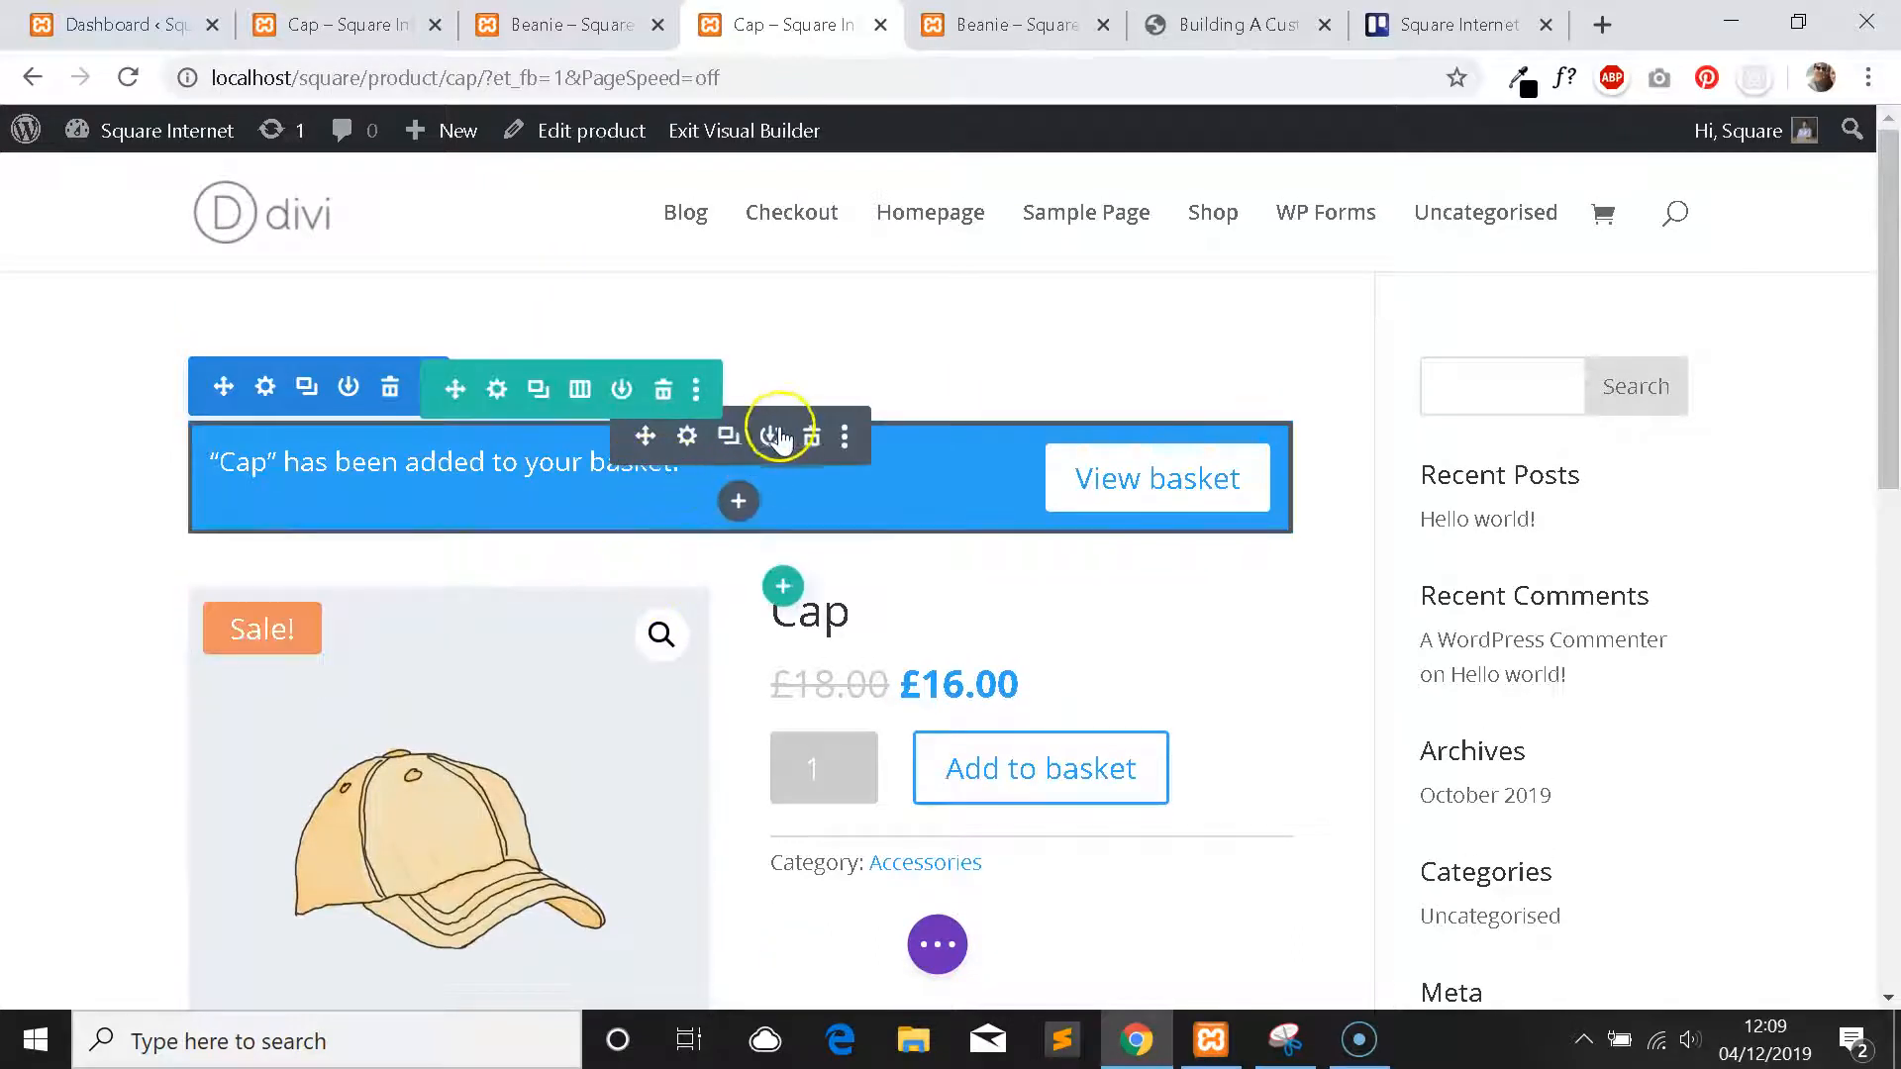
{"action": "mouse_move", "coordinate": [685, 435]}
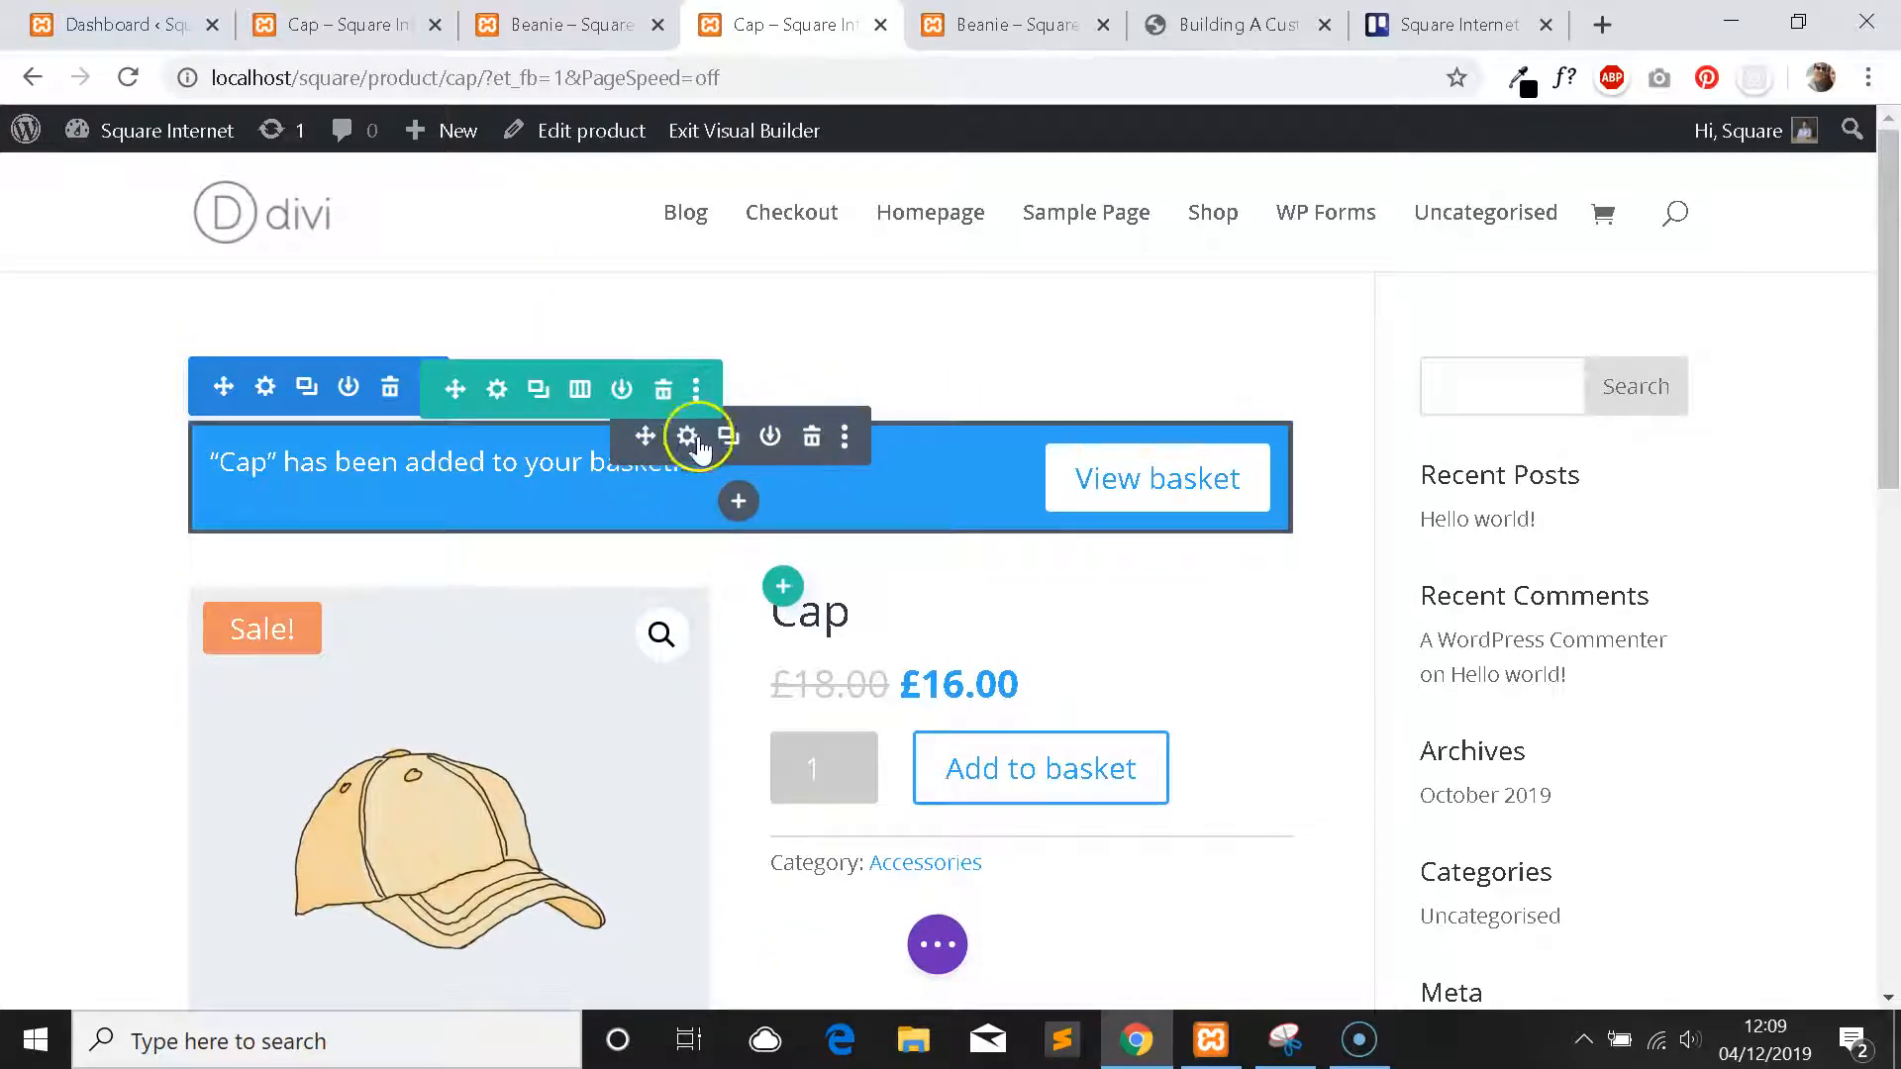
{"action": "mouse_move", "coordinate": [687, 435]}
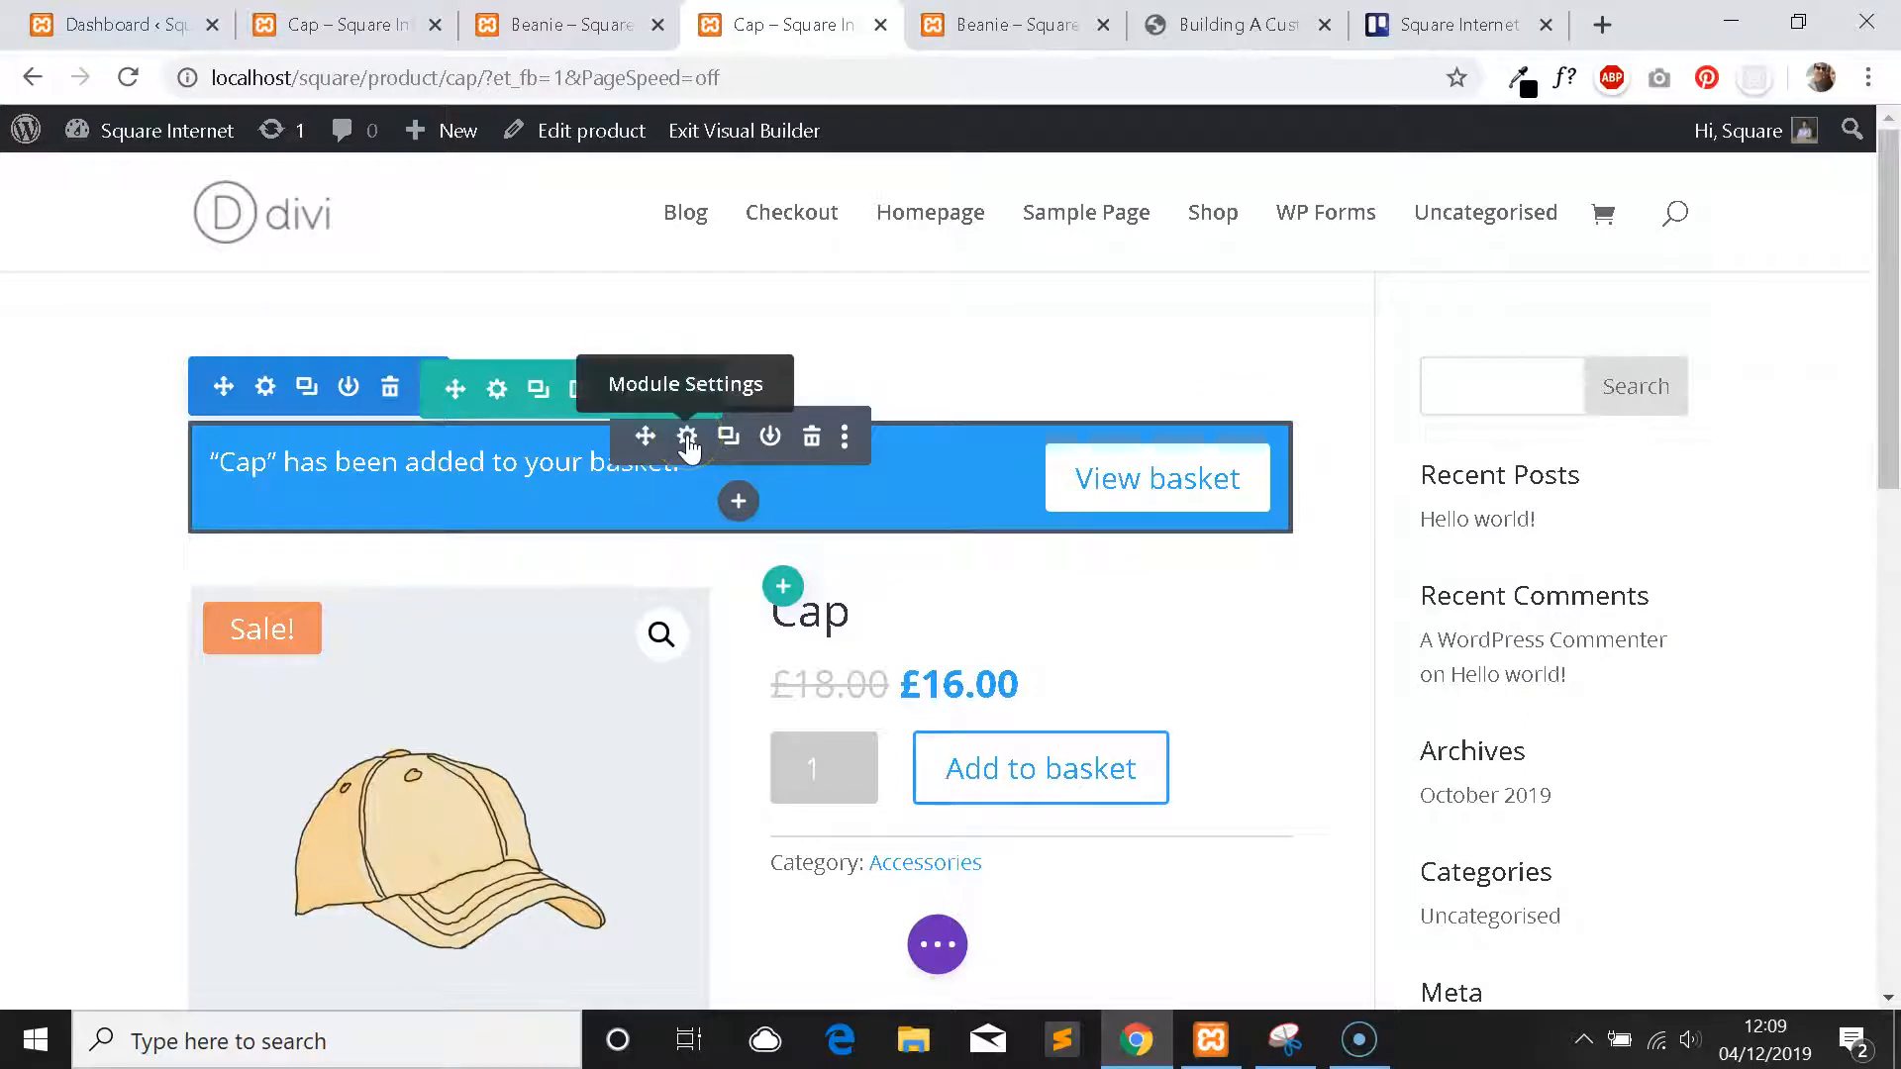
{"action": "mouse_move", "coordinate": [788, 442]}
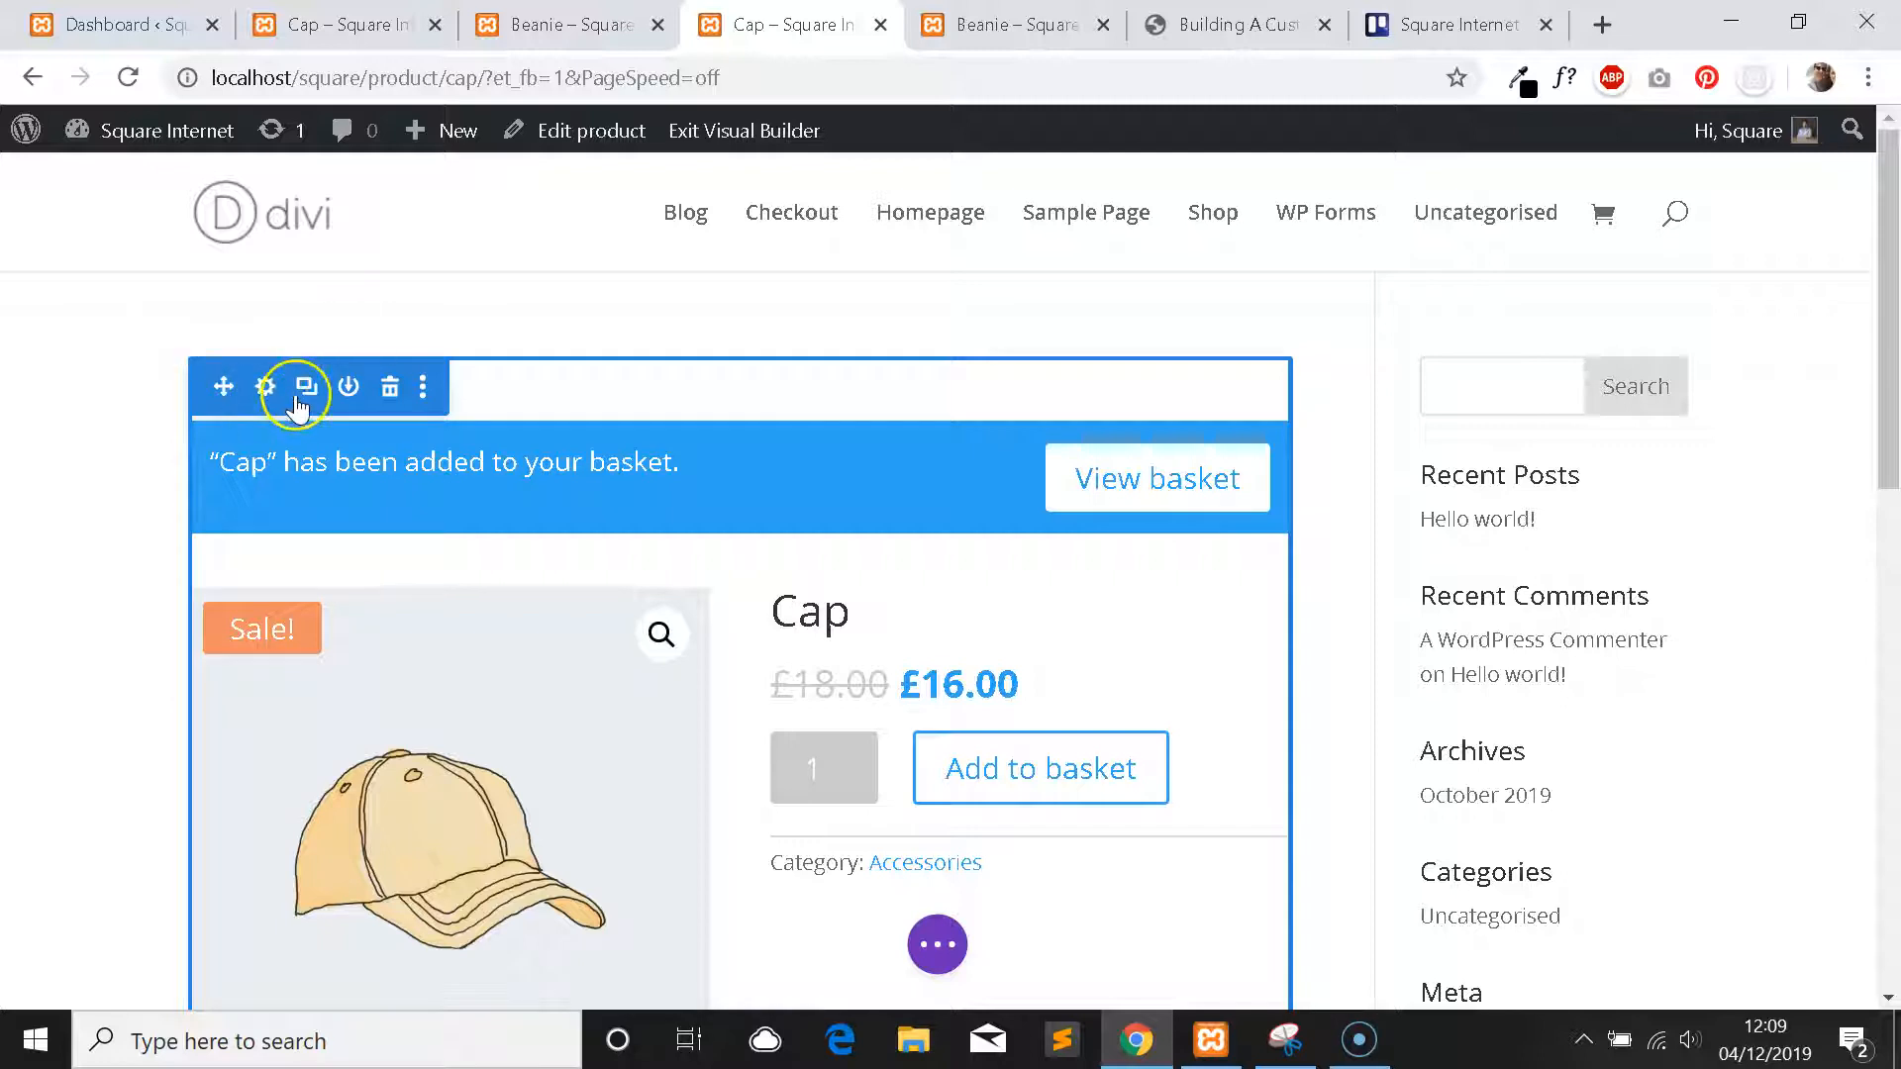
{"action": "scroll", "scroll_direction": "down", "scroll_amount": 3}
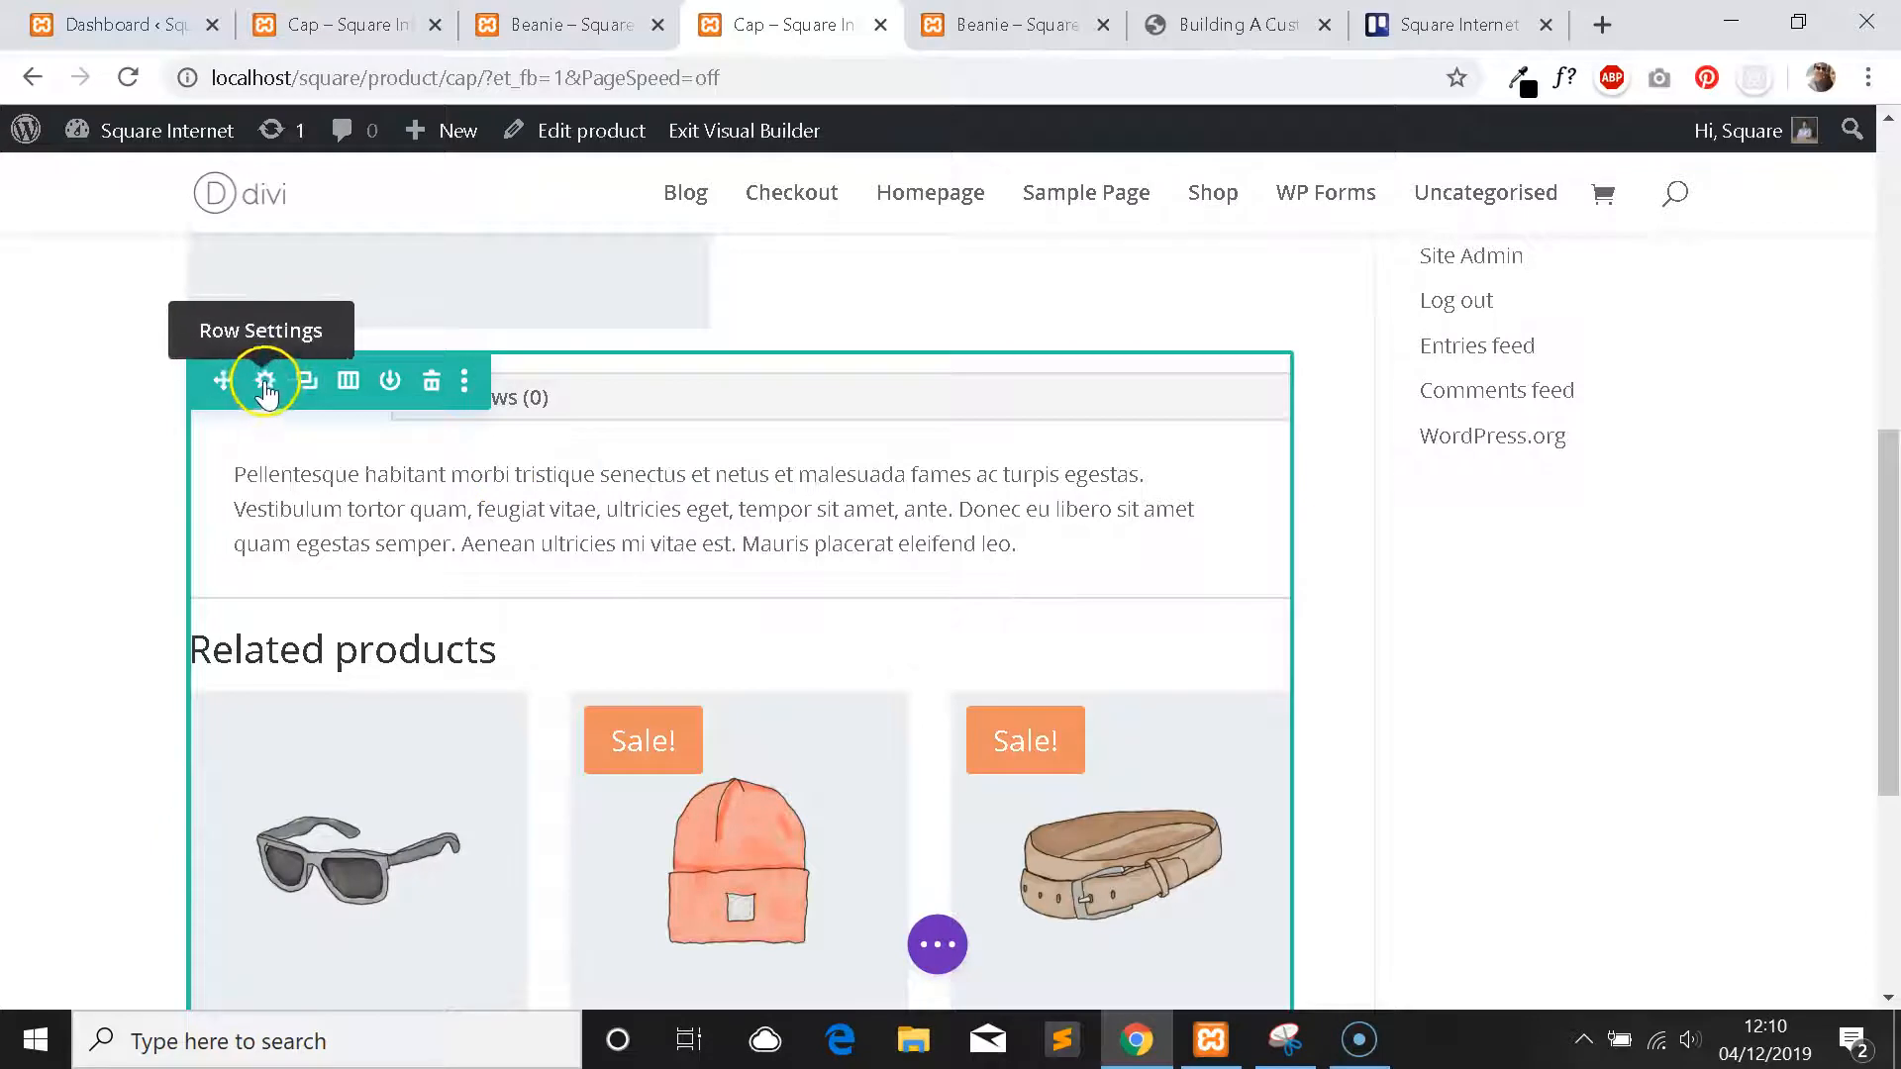
{"action": "mouse_move", "coordinate": [782, 491]}
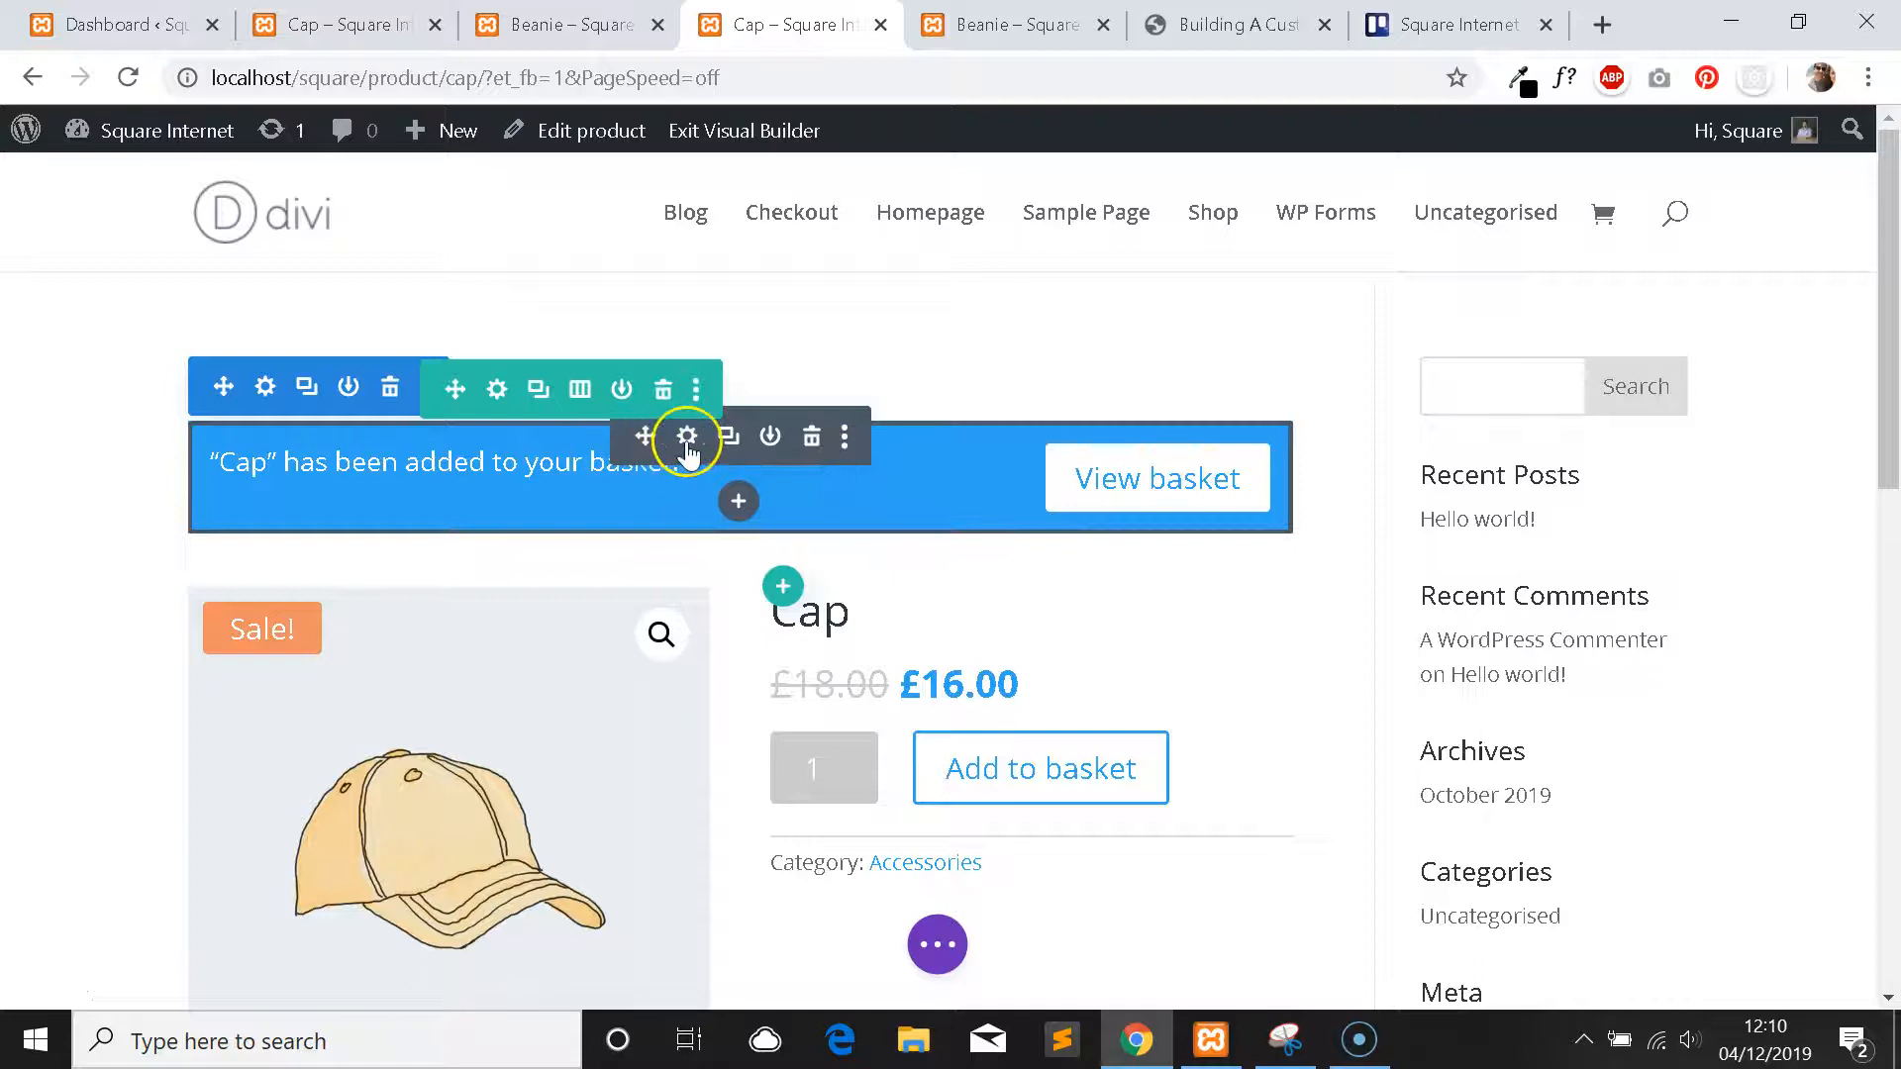
Bring up the Woo Cart Notice module's settings, close and reopen them.
{"action": "left_click", "coordinate": [687, 437]}
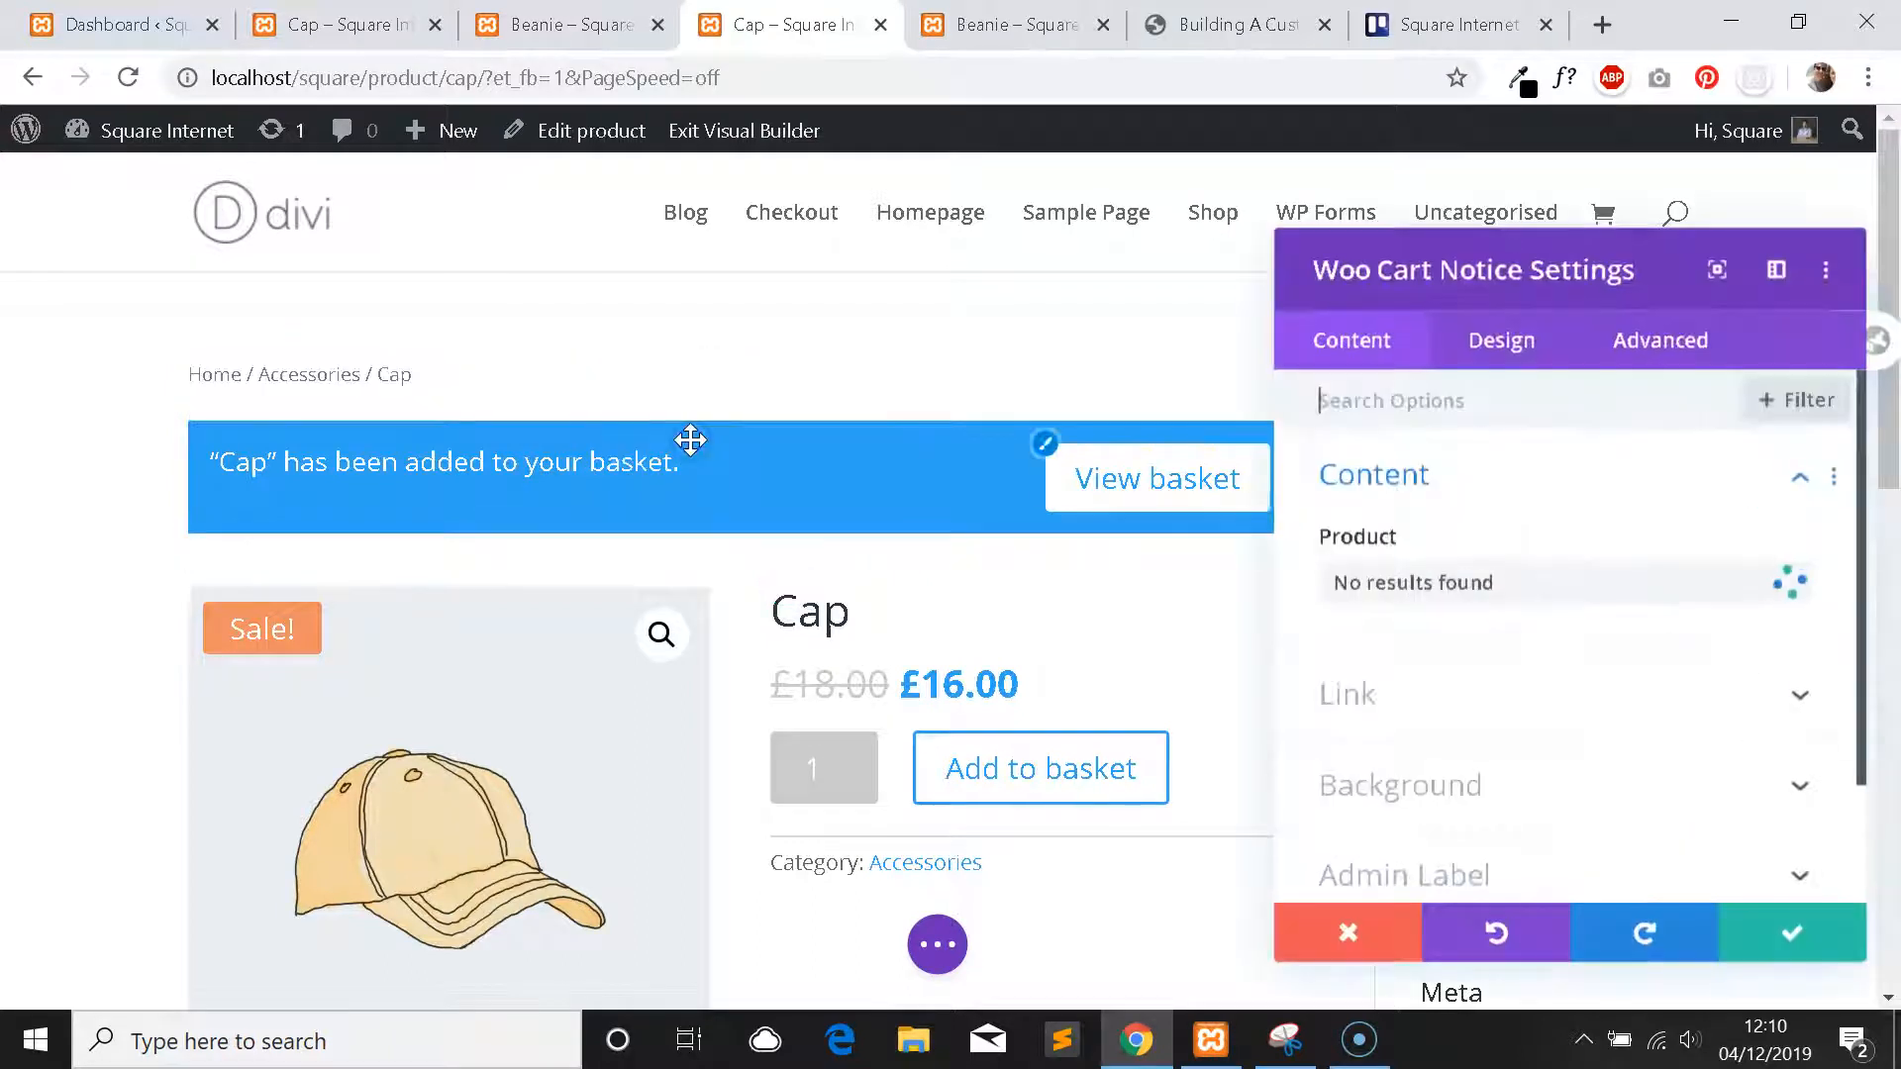
{"action": "left_click", "coordinate": [1564, 582]}
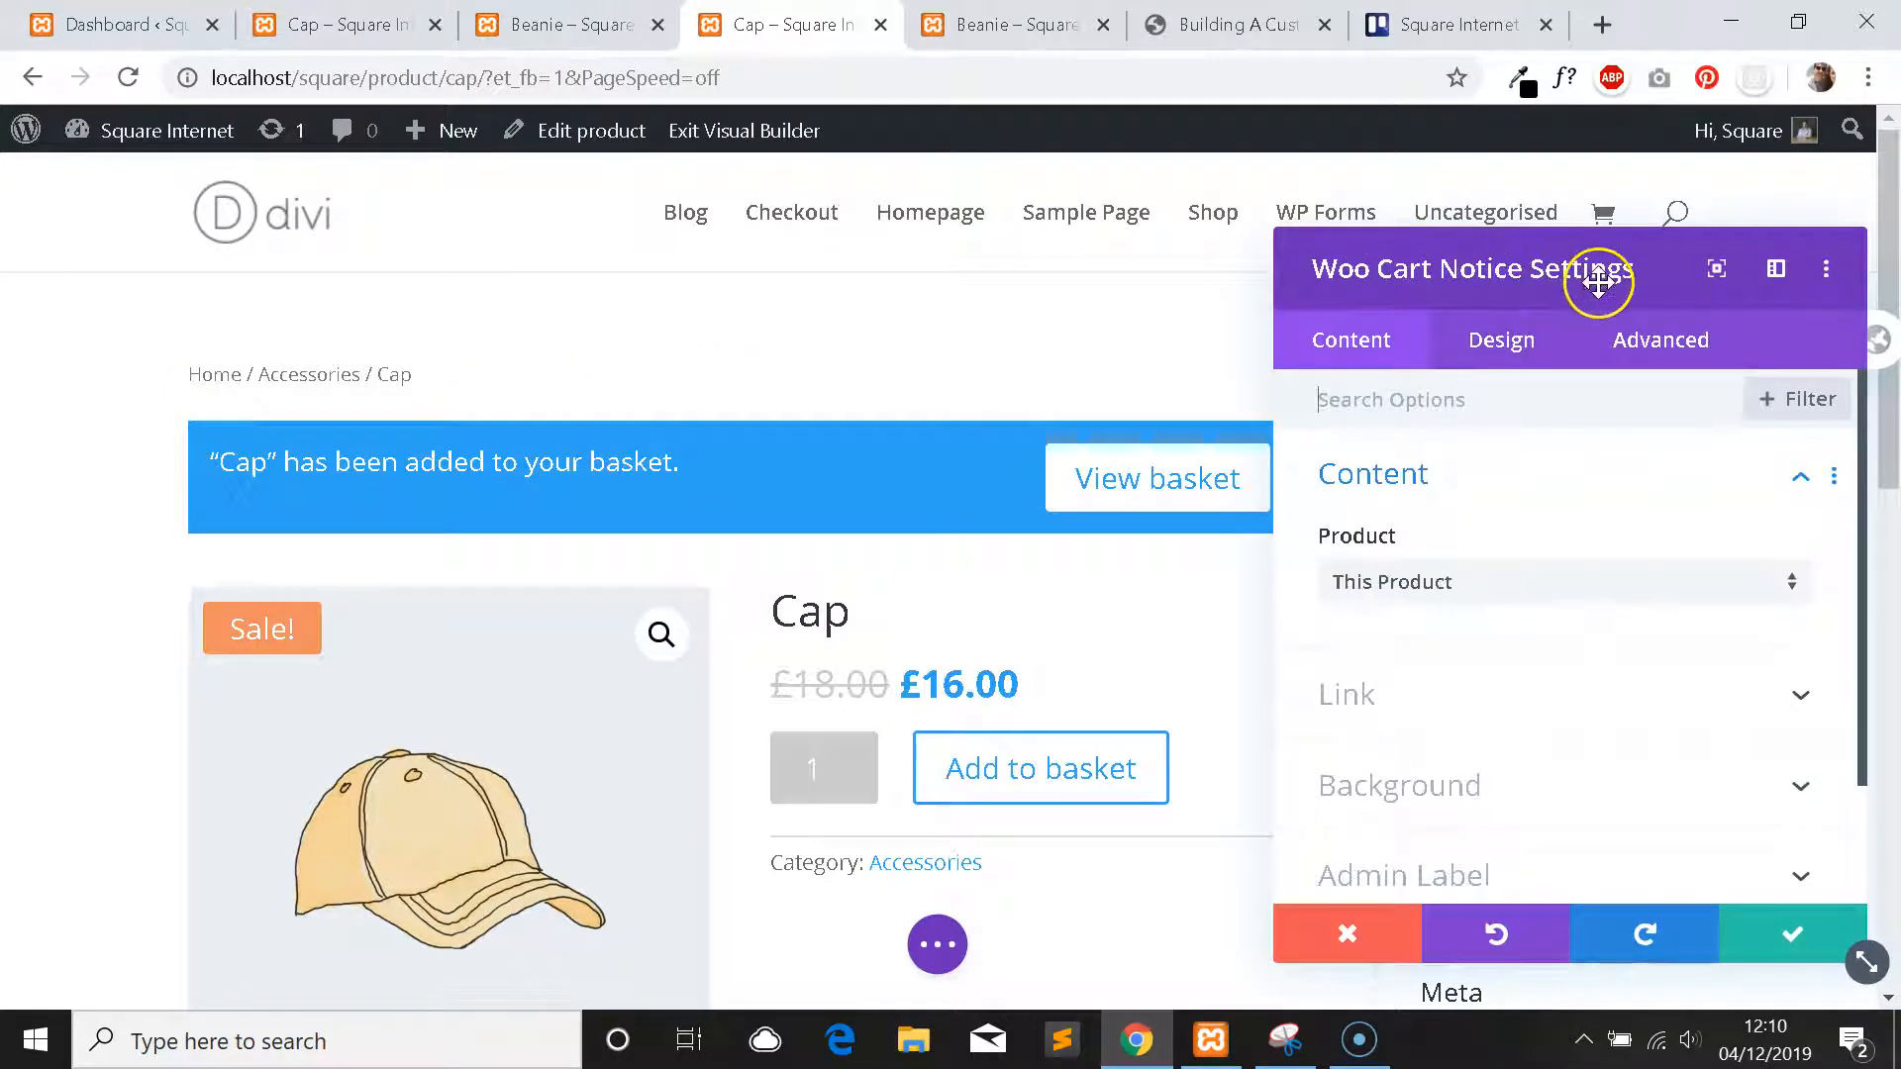
{"action": "mouse_move", "coordinate": [1514, 295]}
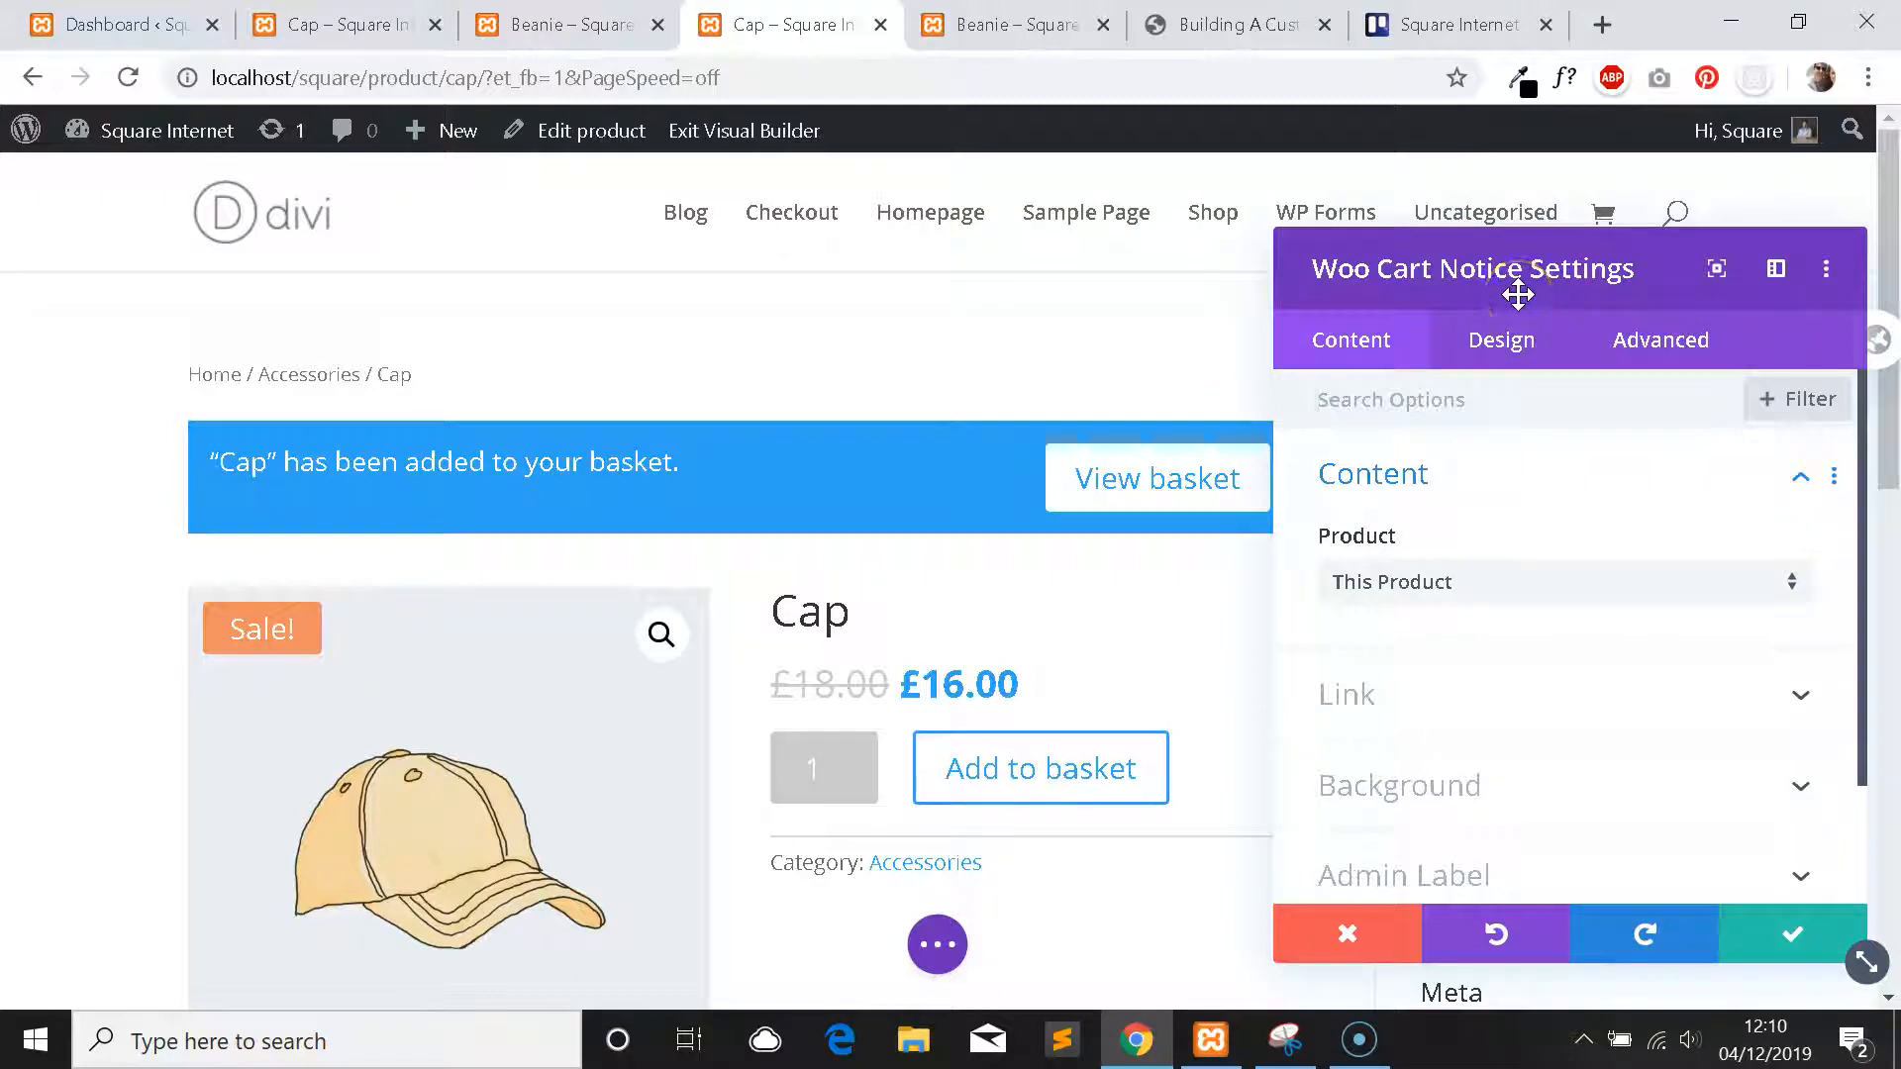
{"action": "mouse_move", "coordinate": [846, 445]}
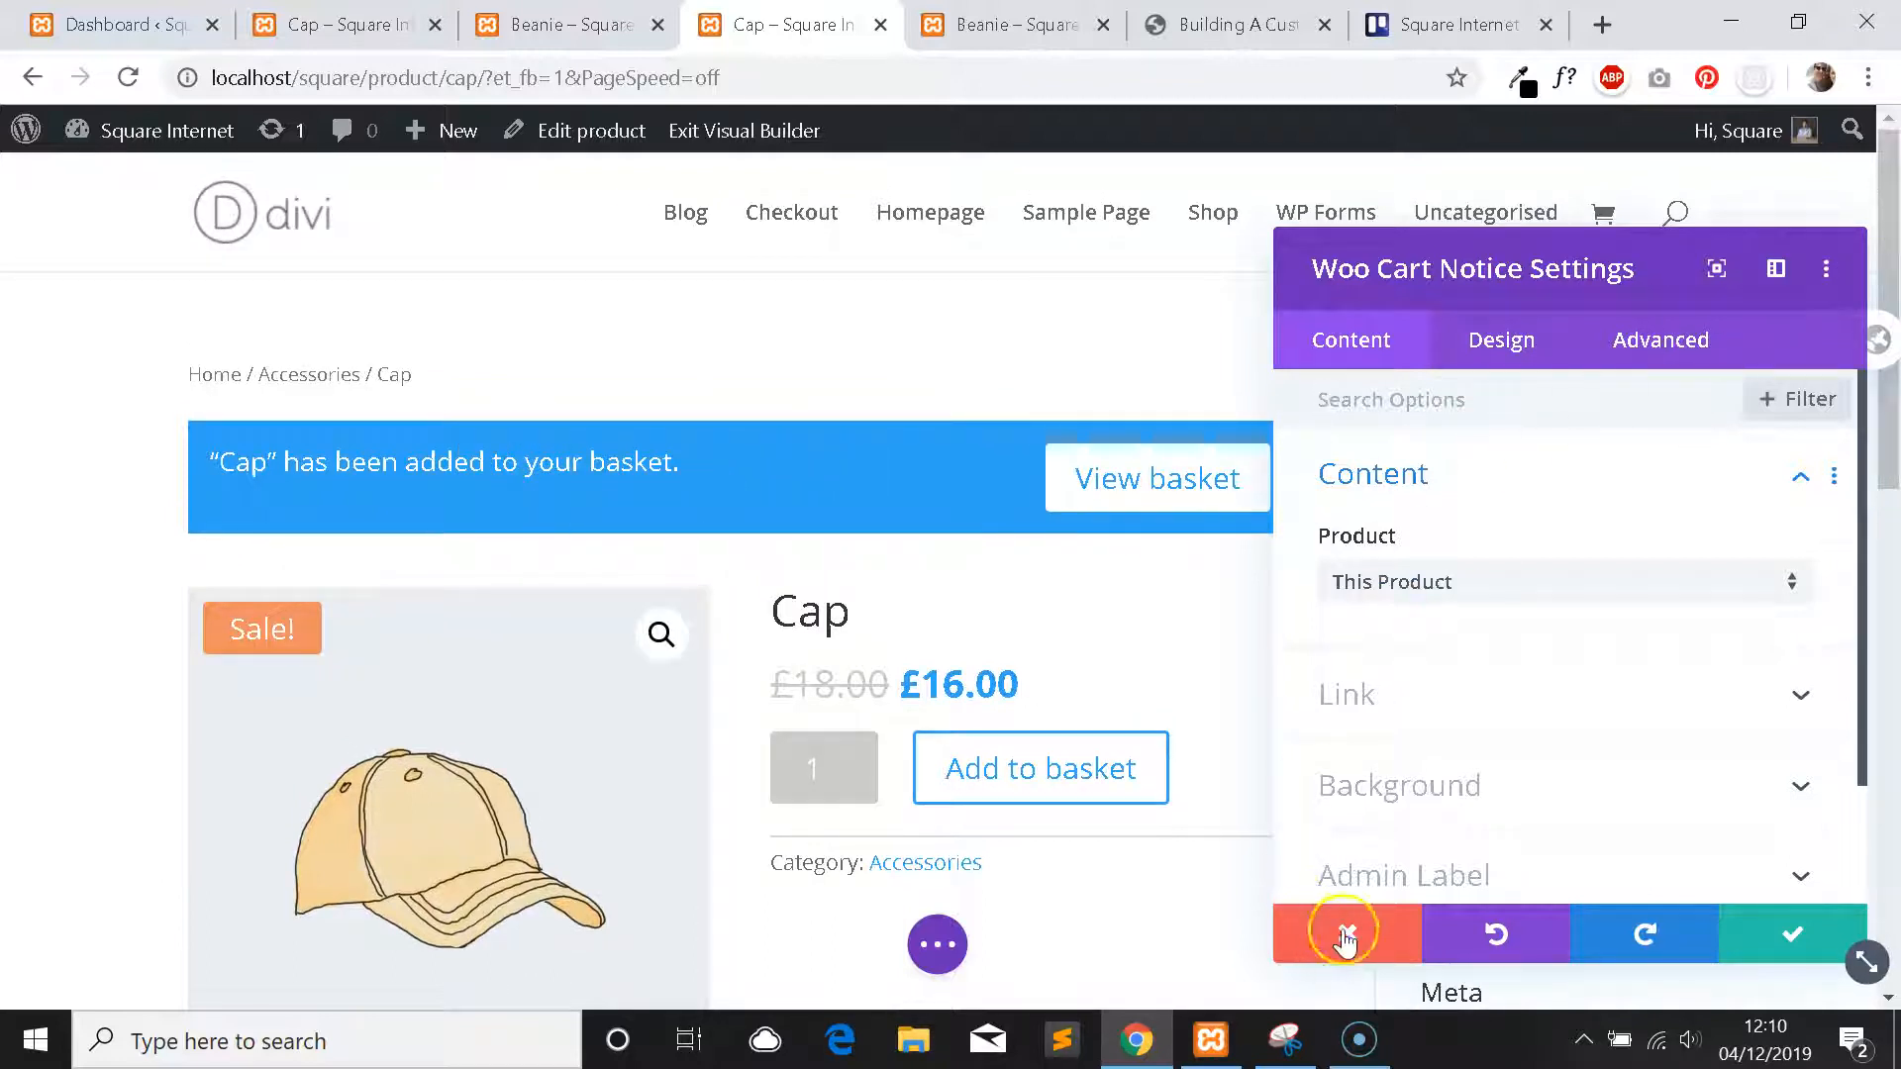
{"action": "left_click", "coordinate": [1343, 933]}
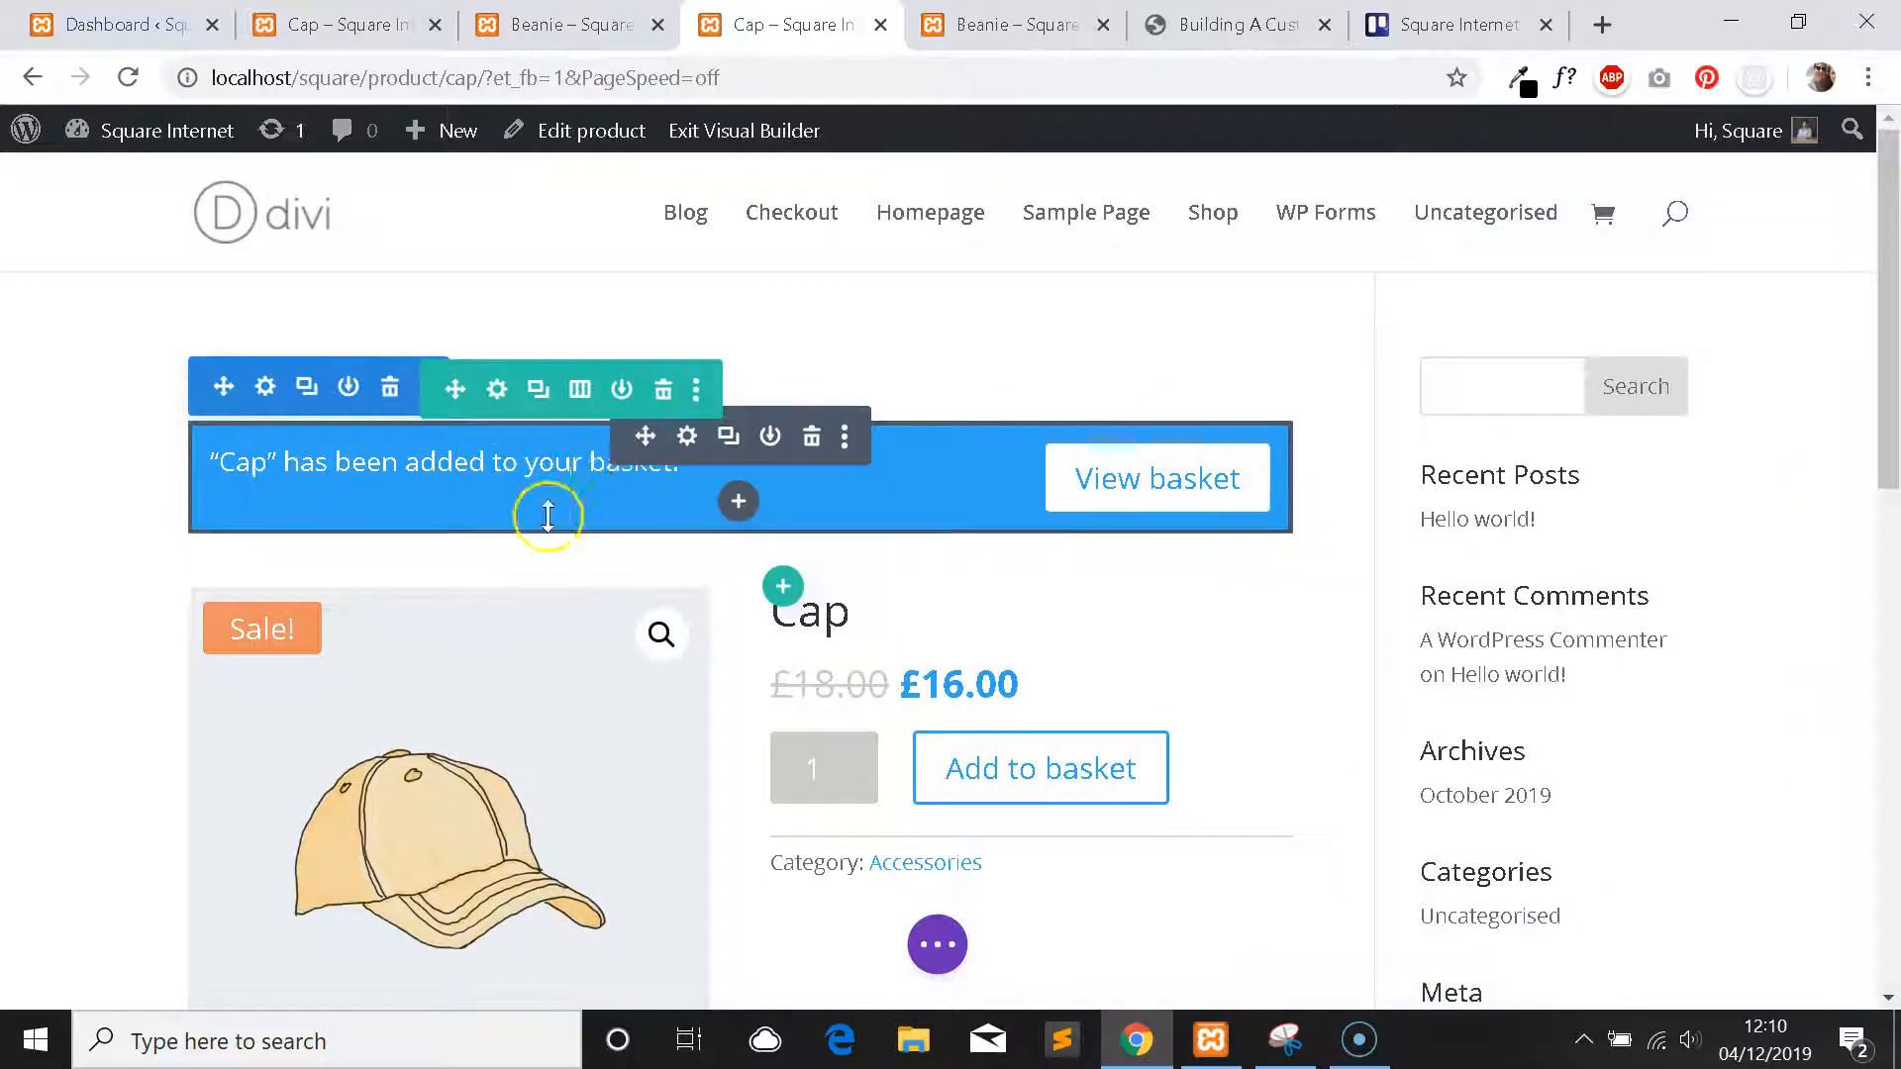
{"action": "mouse_move", "coordinate": [590, 511]}
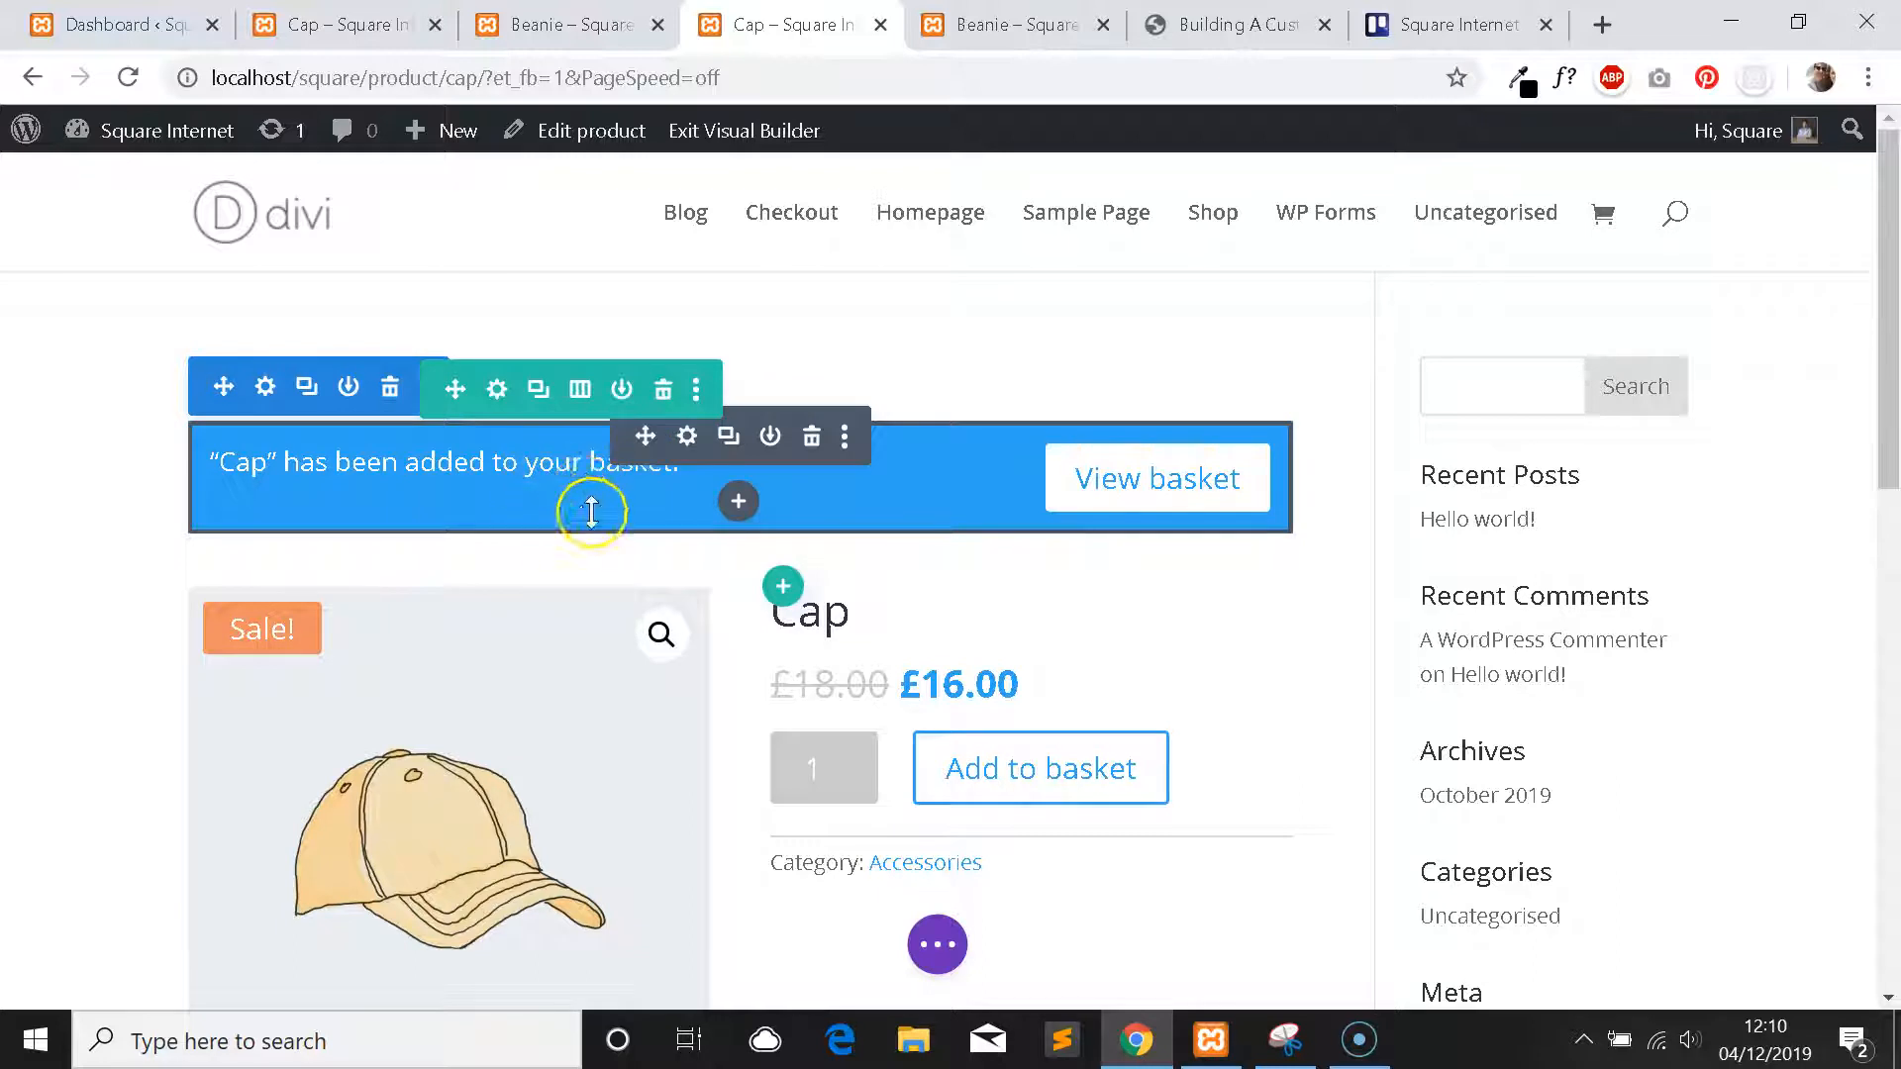
{"action": "left_click", "coordinate": [687, 436]}
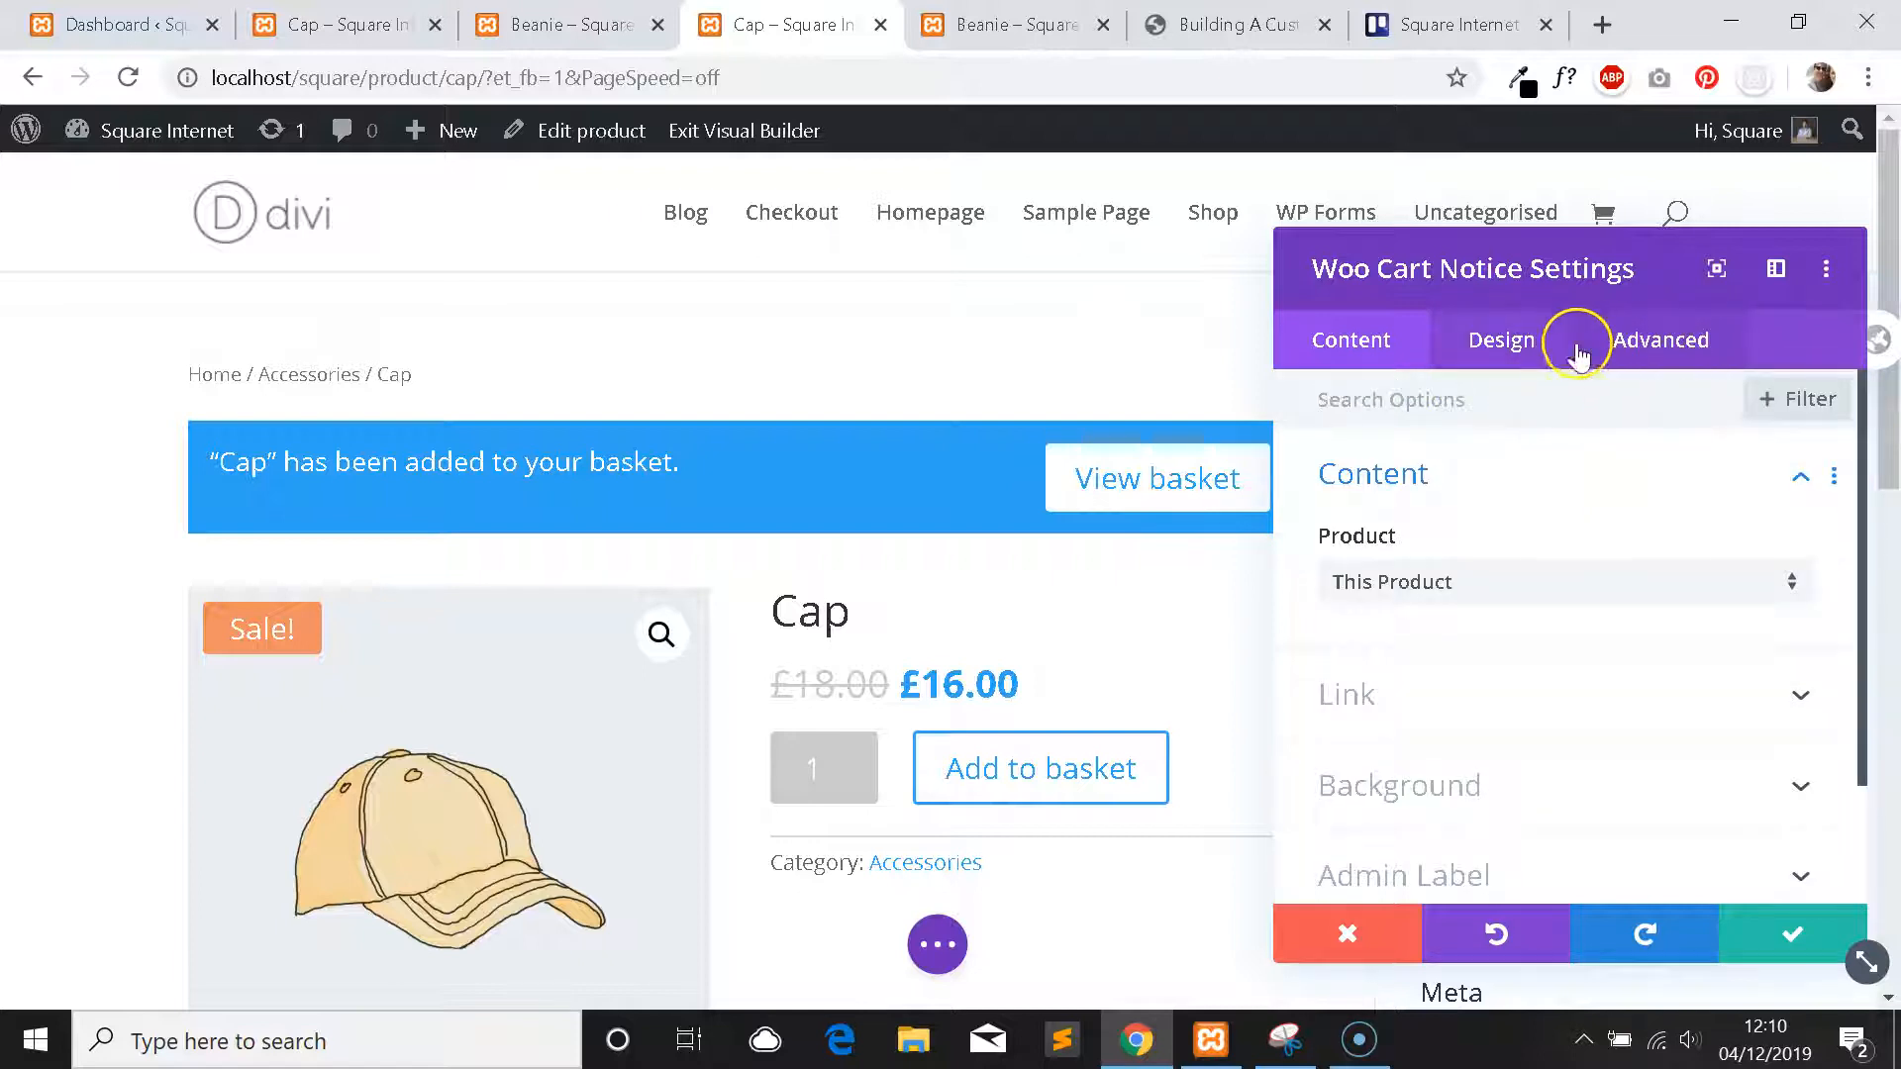
{"action": "mouse_move", "coordinate": [1576, 497]}
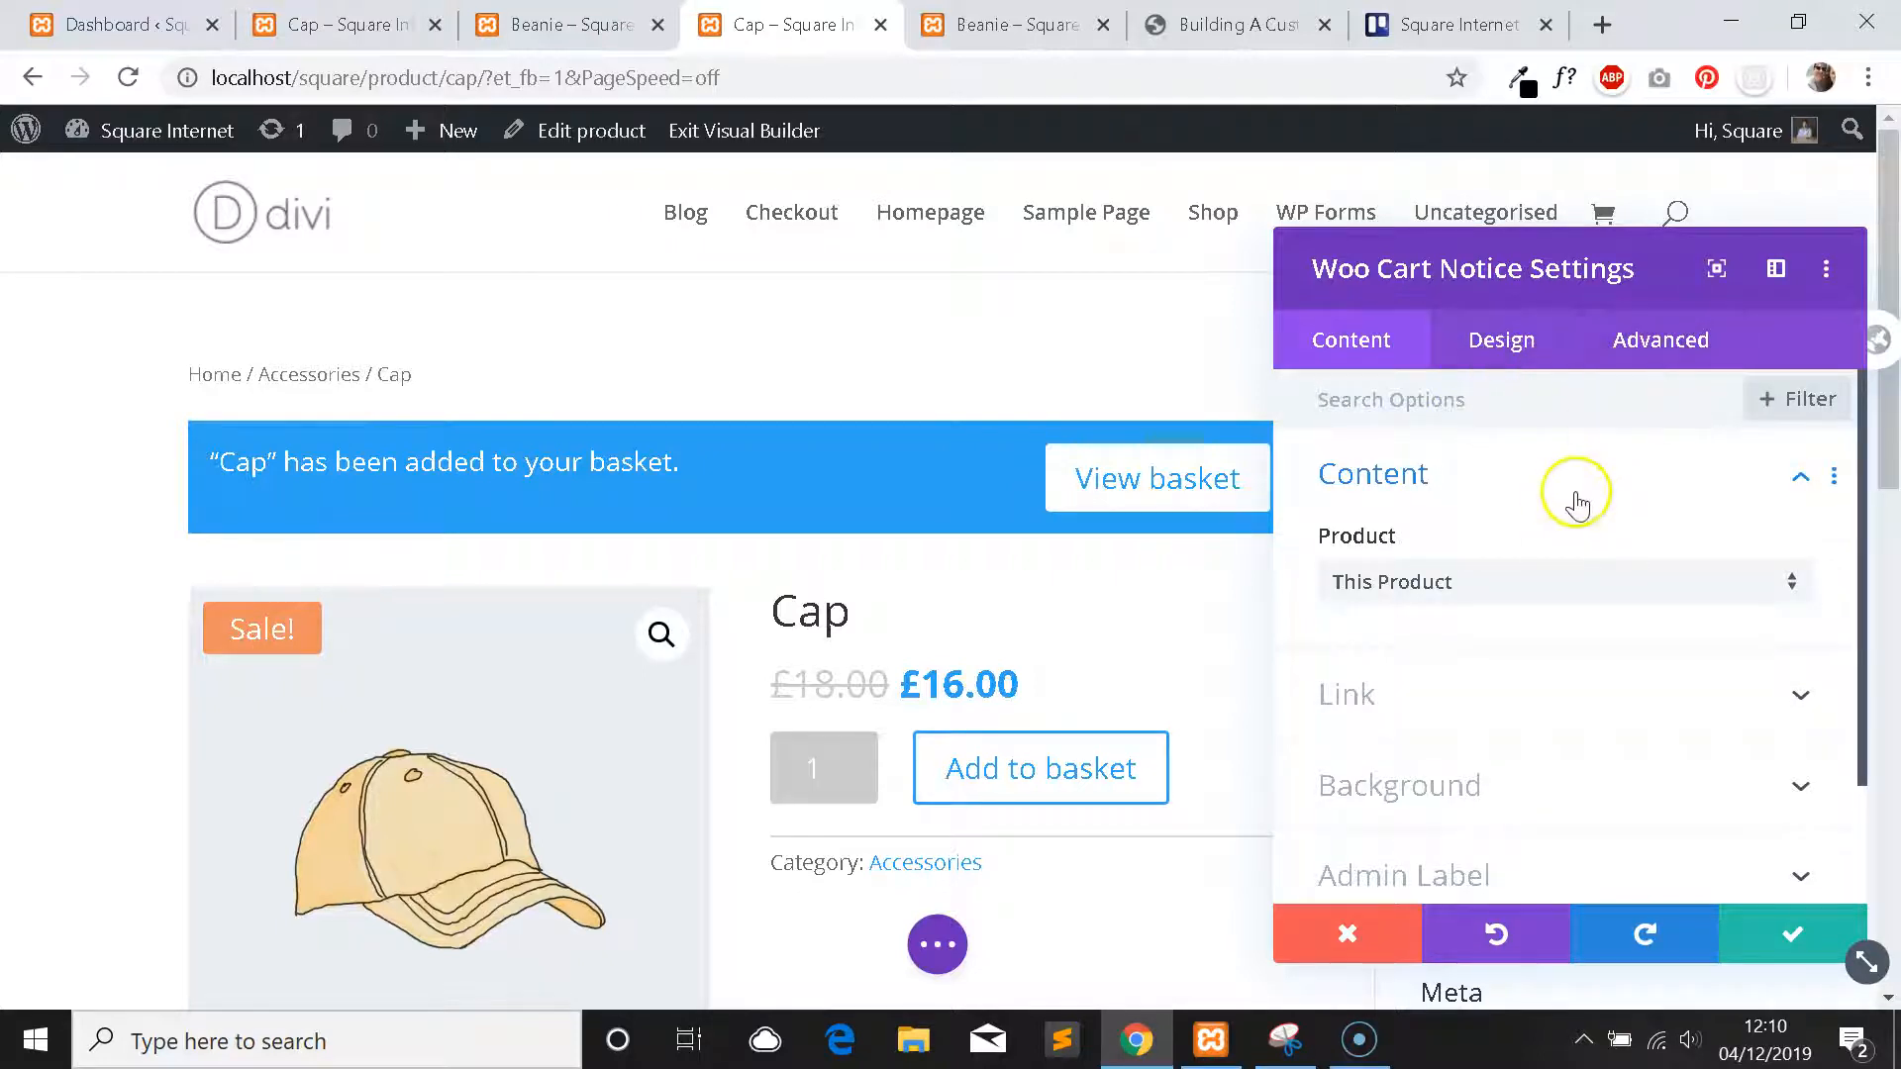
{"action": "mouse_move", "coordinate": [988, 487]}
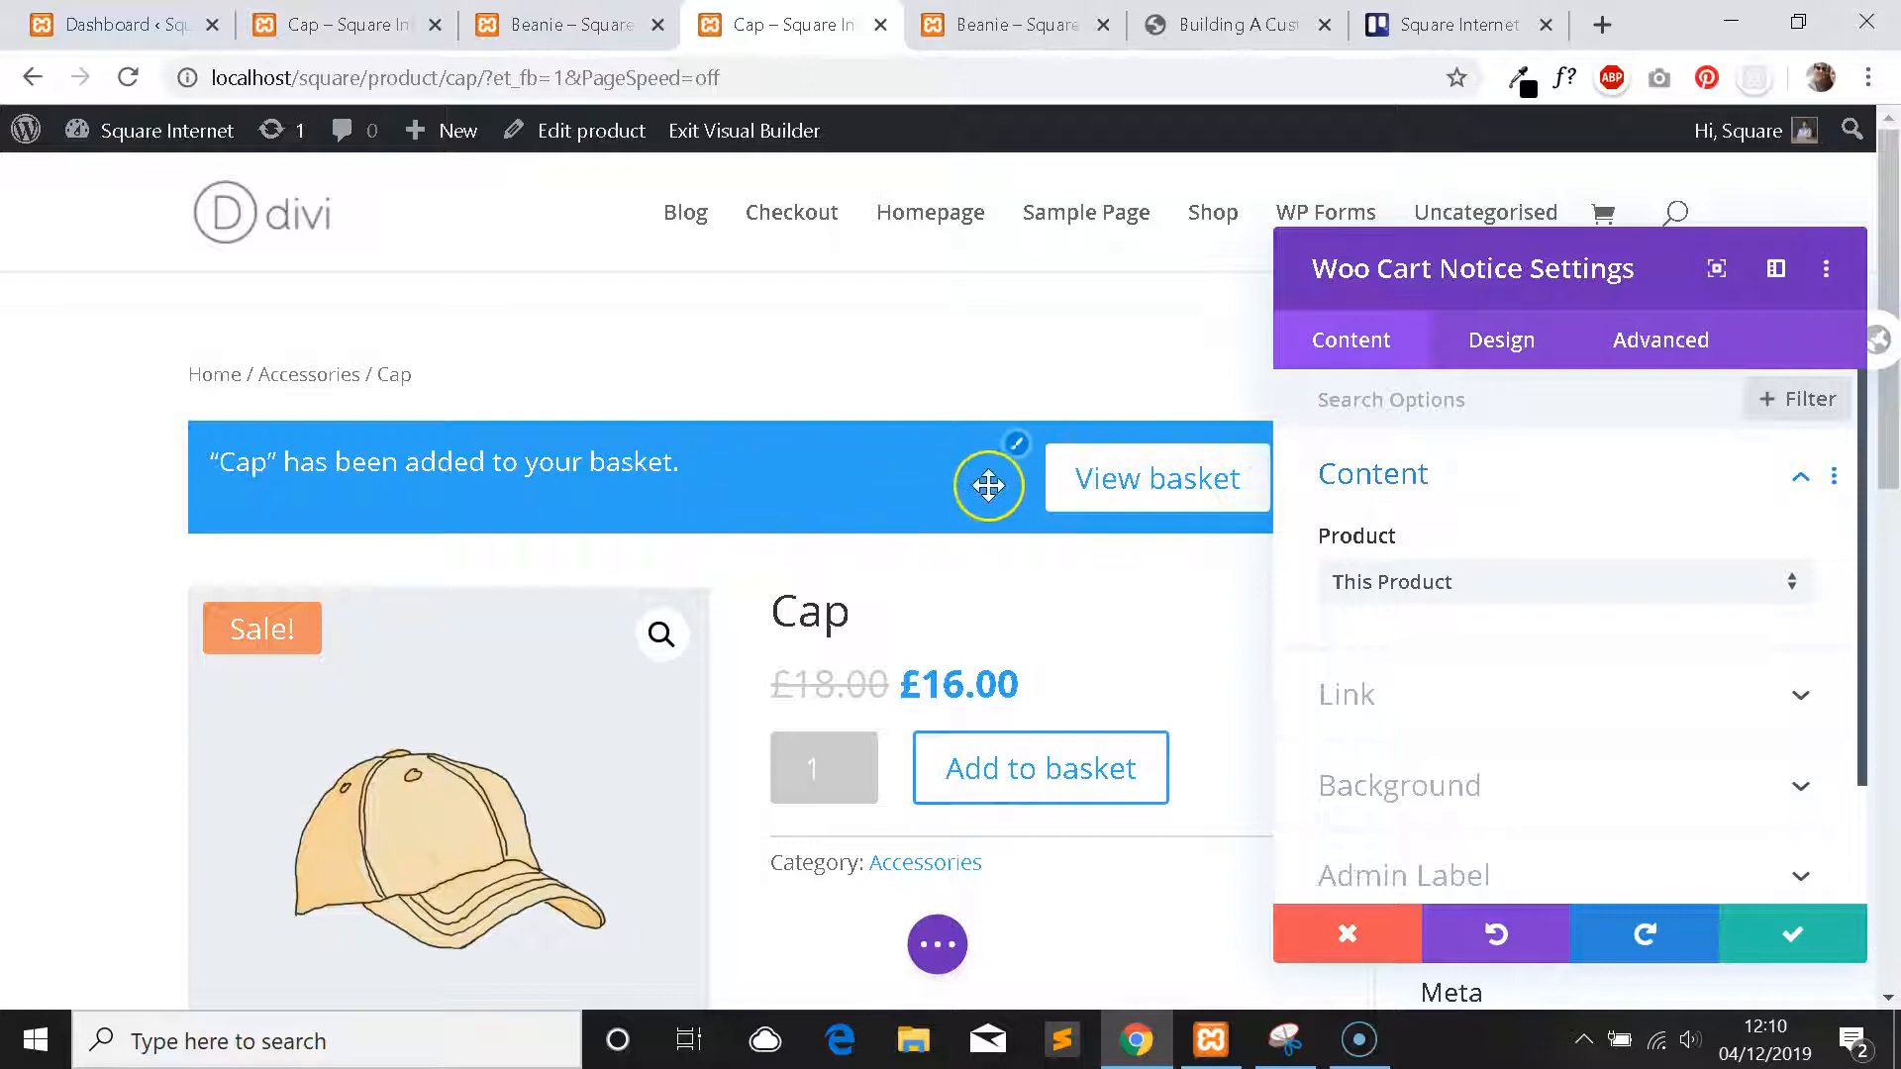
Look through the notice's Design and Advanced settings.
{"action": "left_click", "coordinate": [1498, 339]}
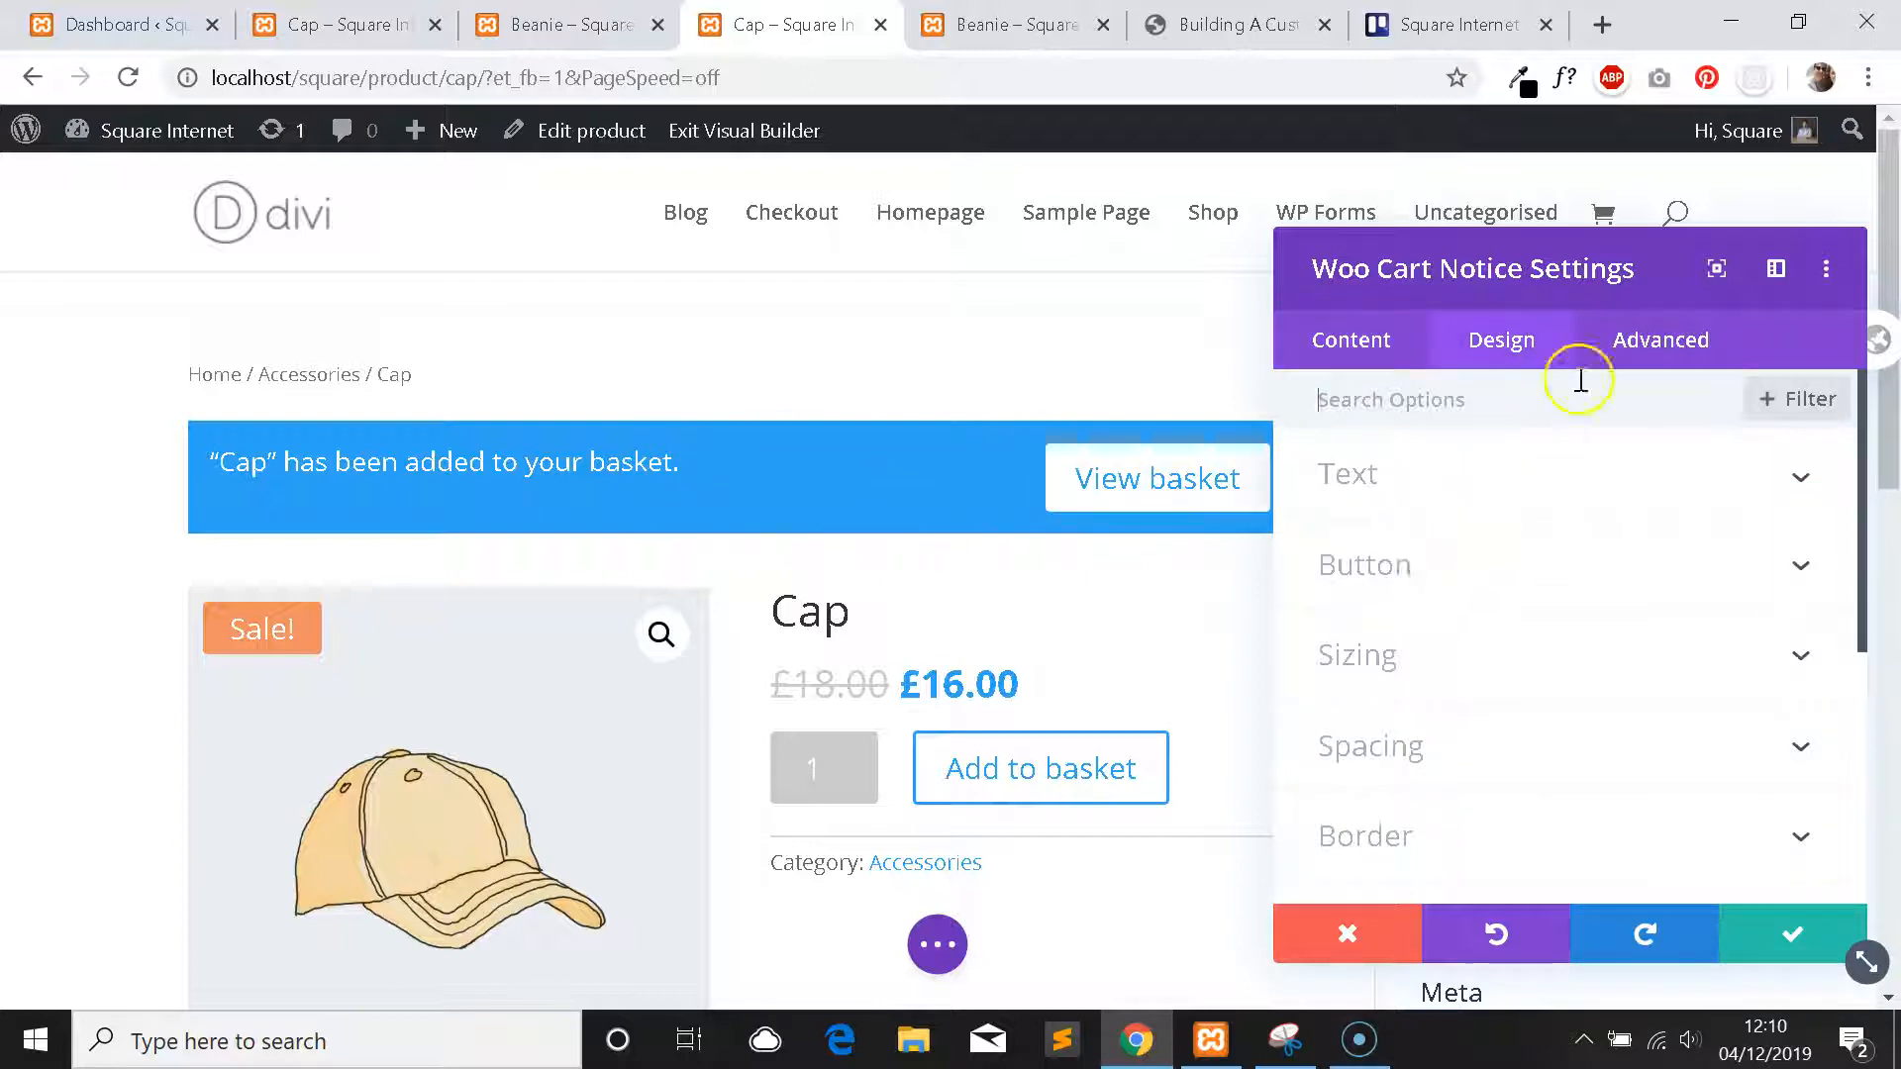
{"action": "left_click", "coordinate": [1659, 339]}
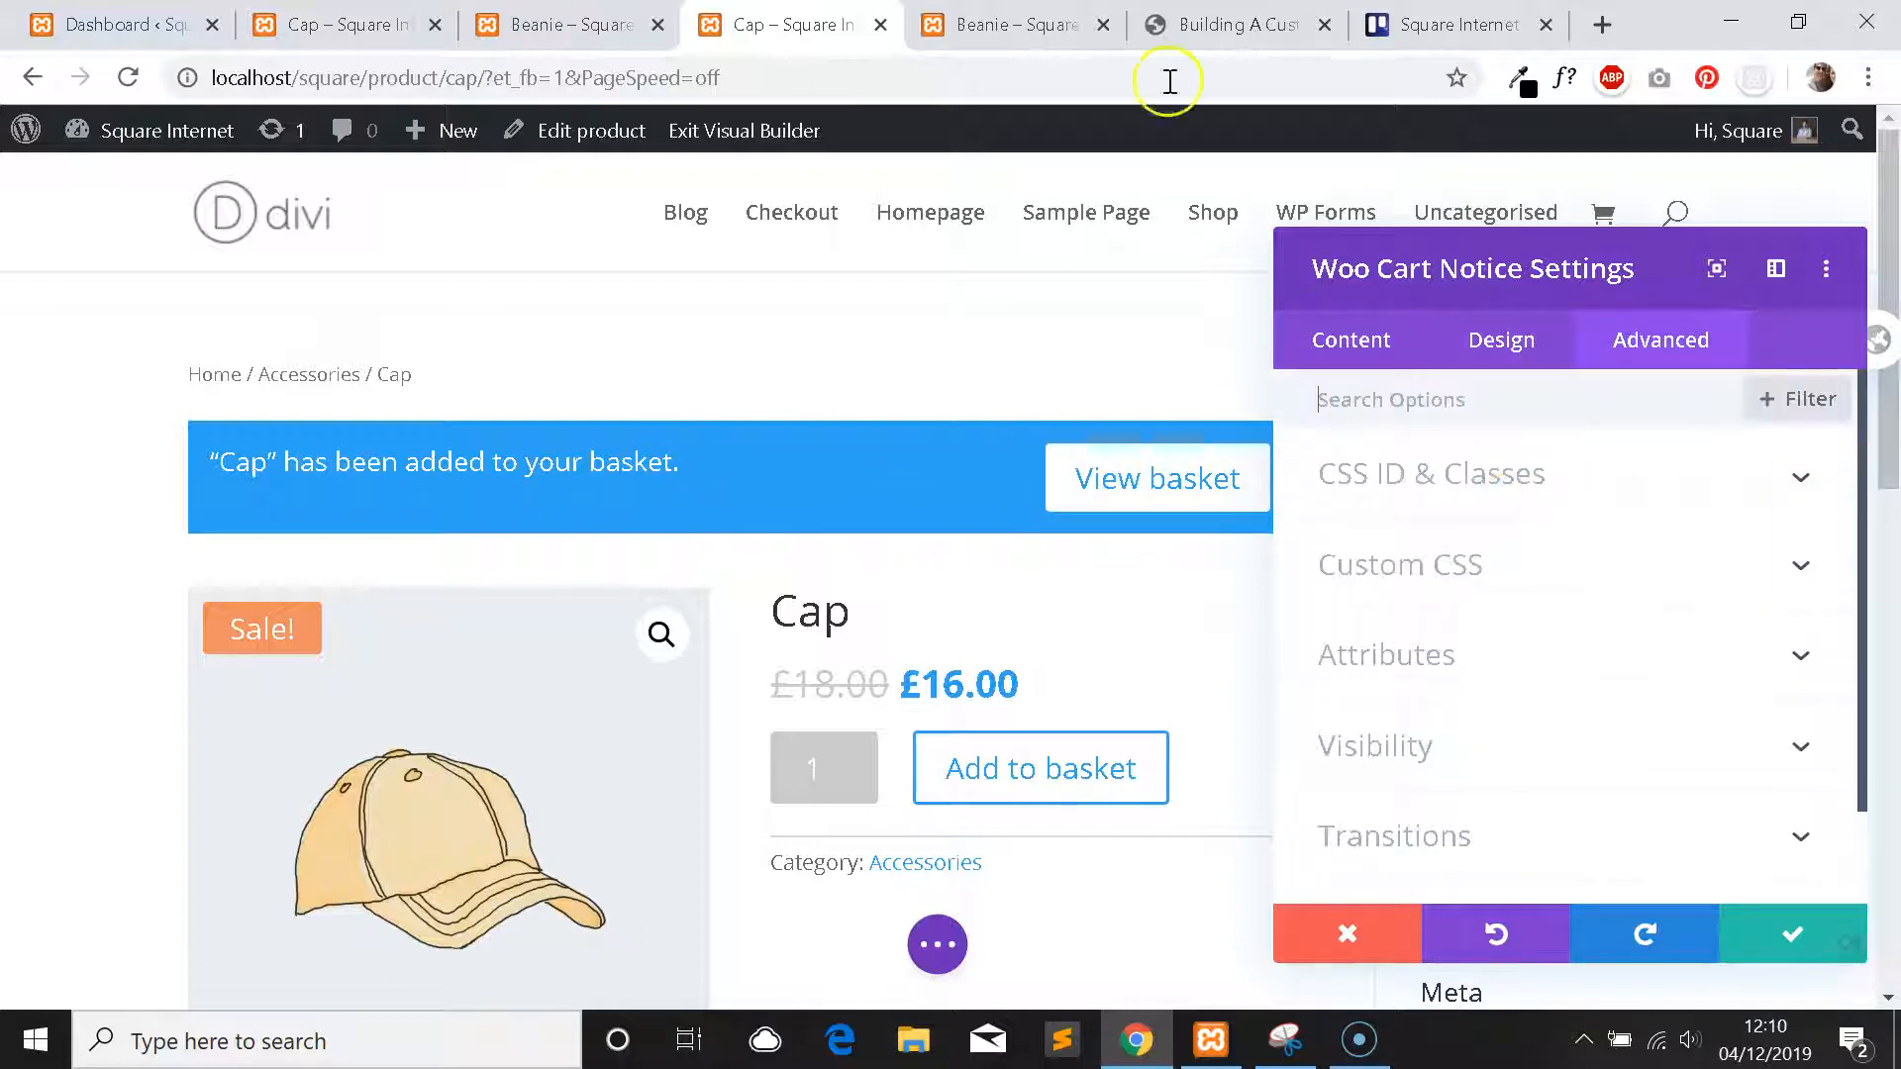
{"action": "left_click", "coordinate": [1012, 24]}
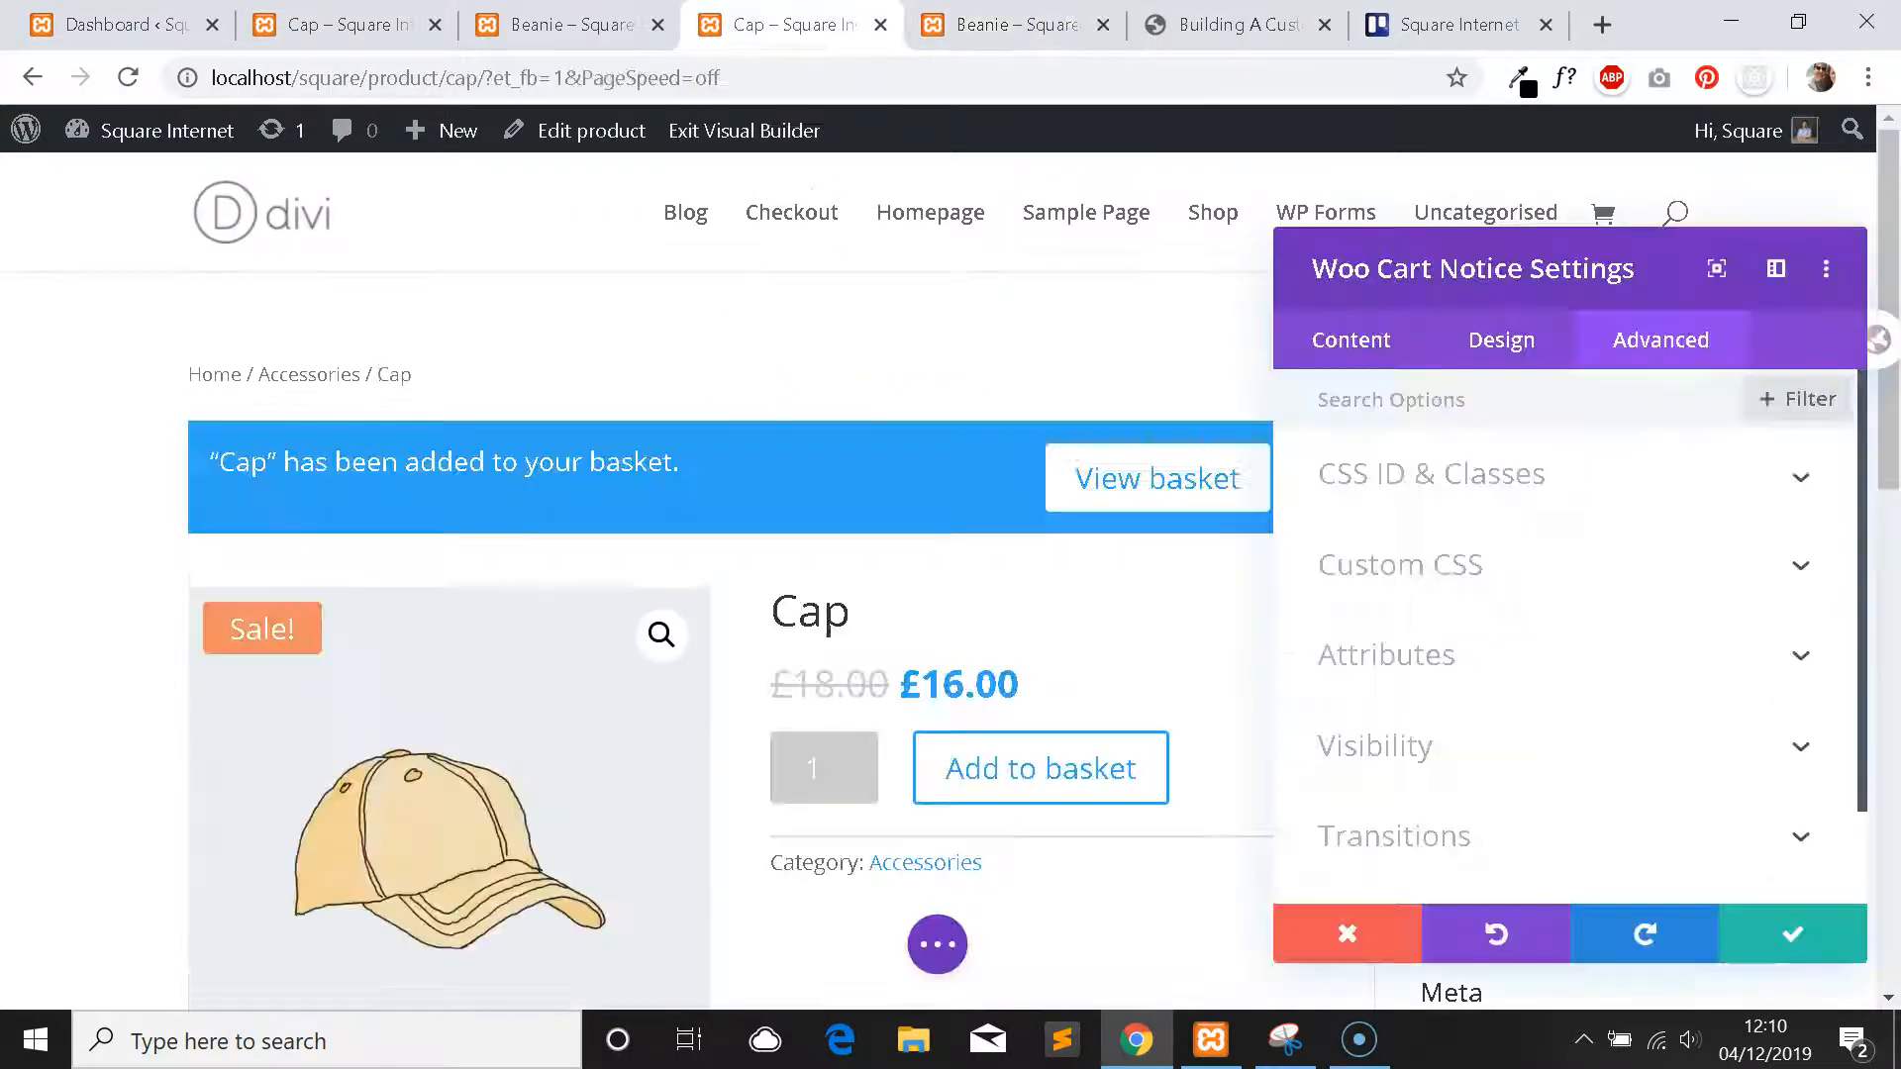
On the live Beanie page, add the Beanie to the basket to show its notice.
{"action": "left_click", "coordinate": [1014, 24]}
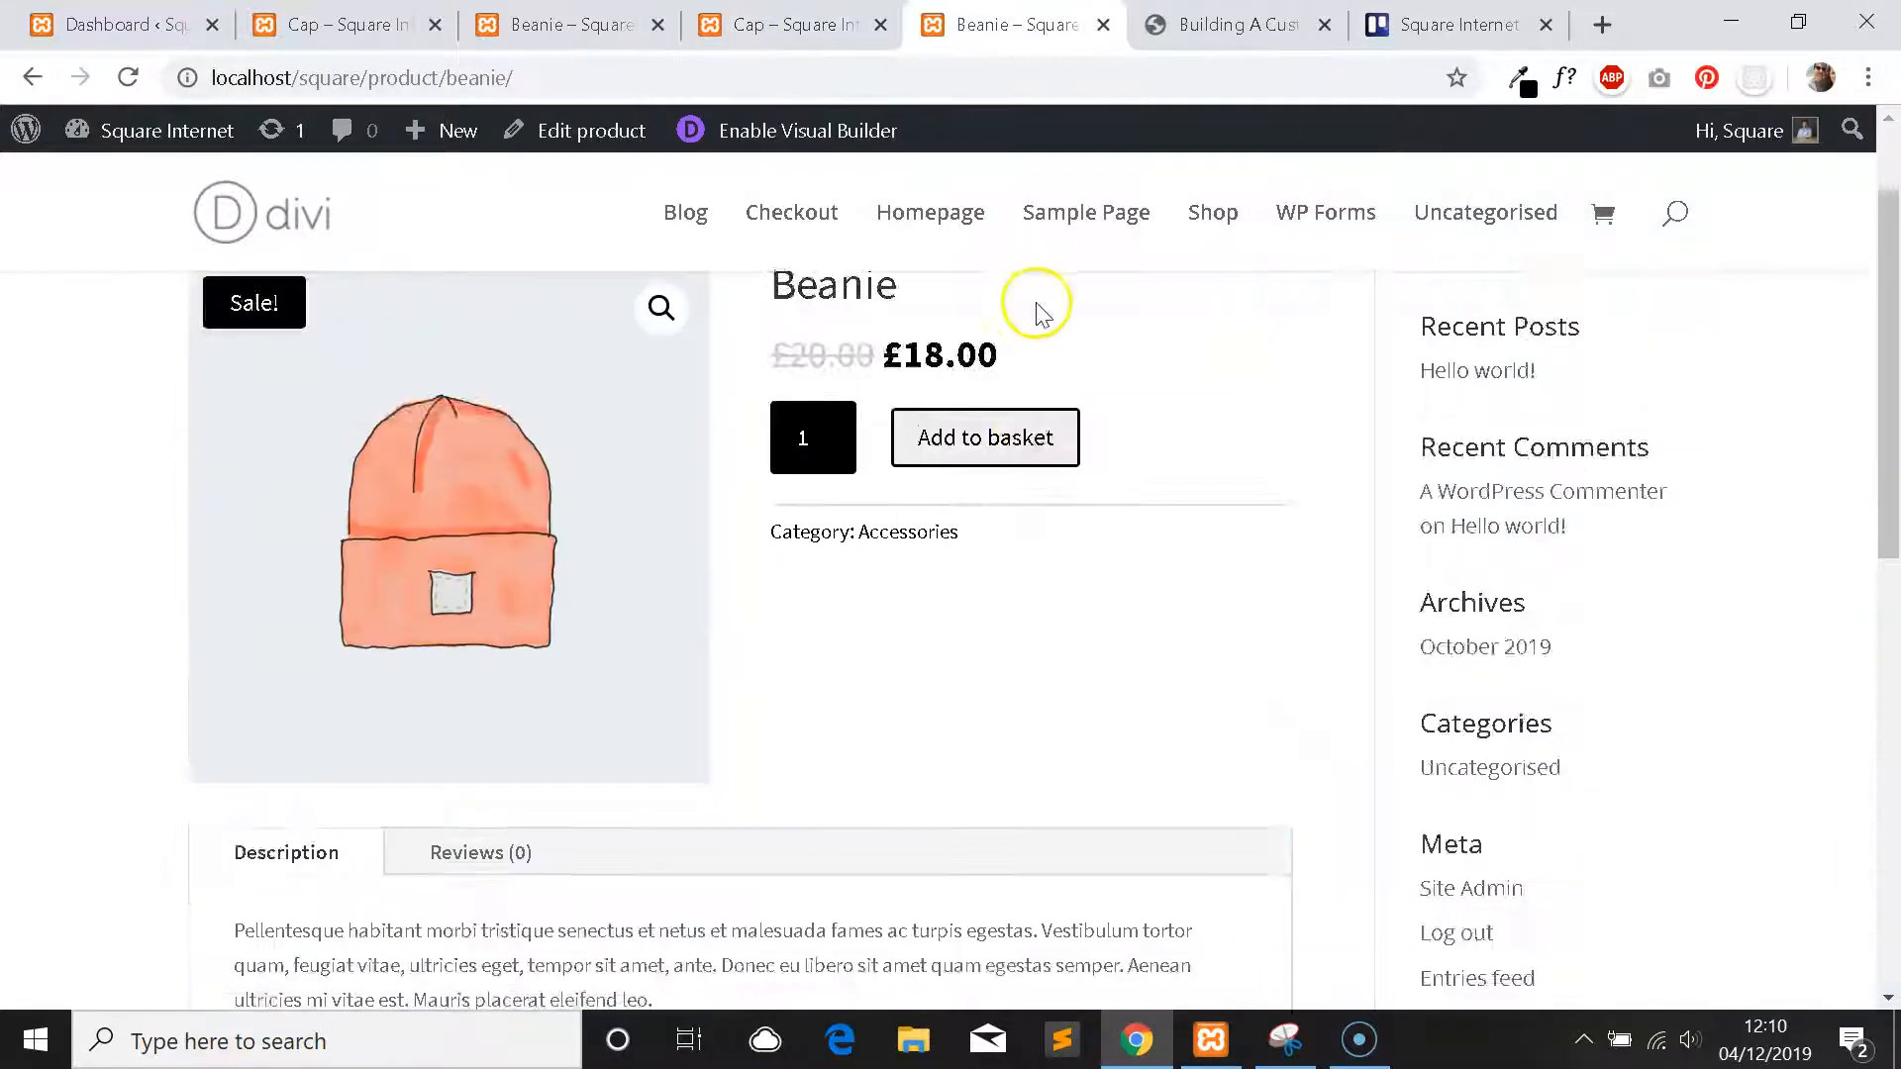
{"action": "scroll", "scroll_direction": "up", "scroll_amount": 3}
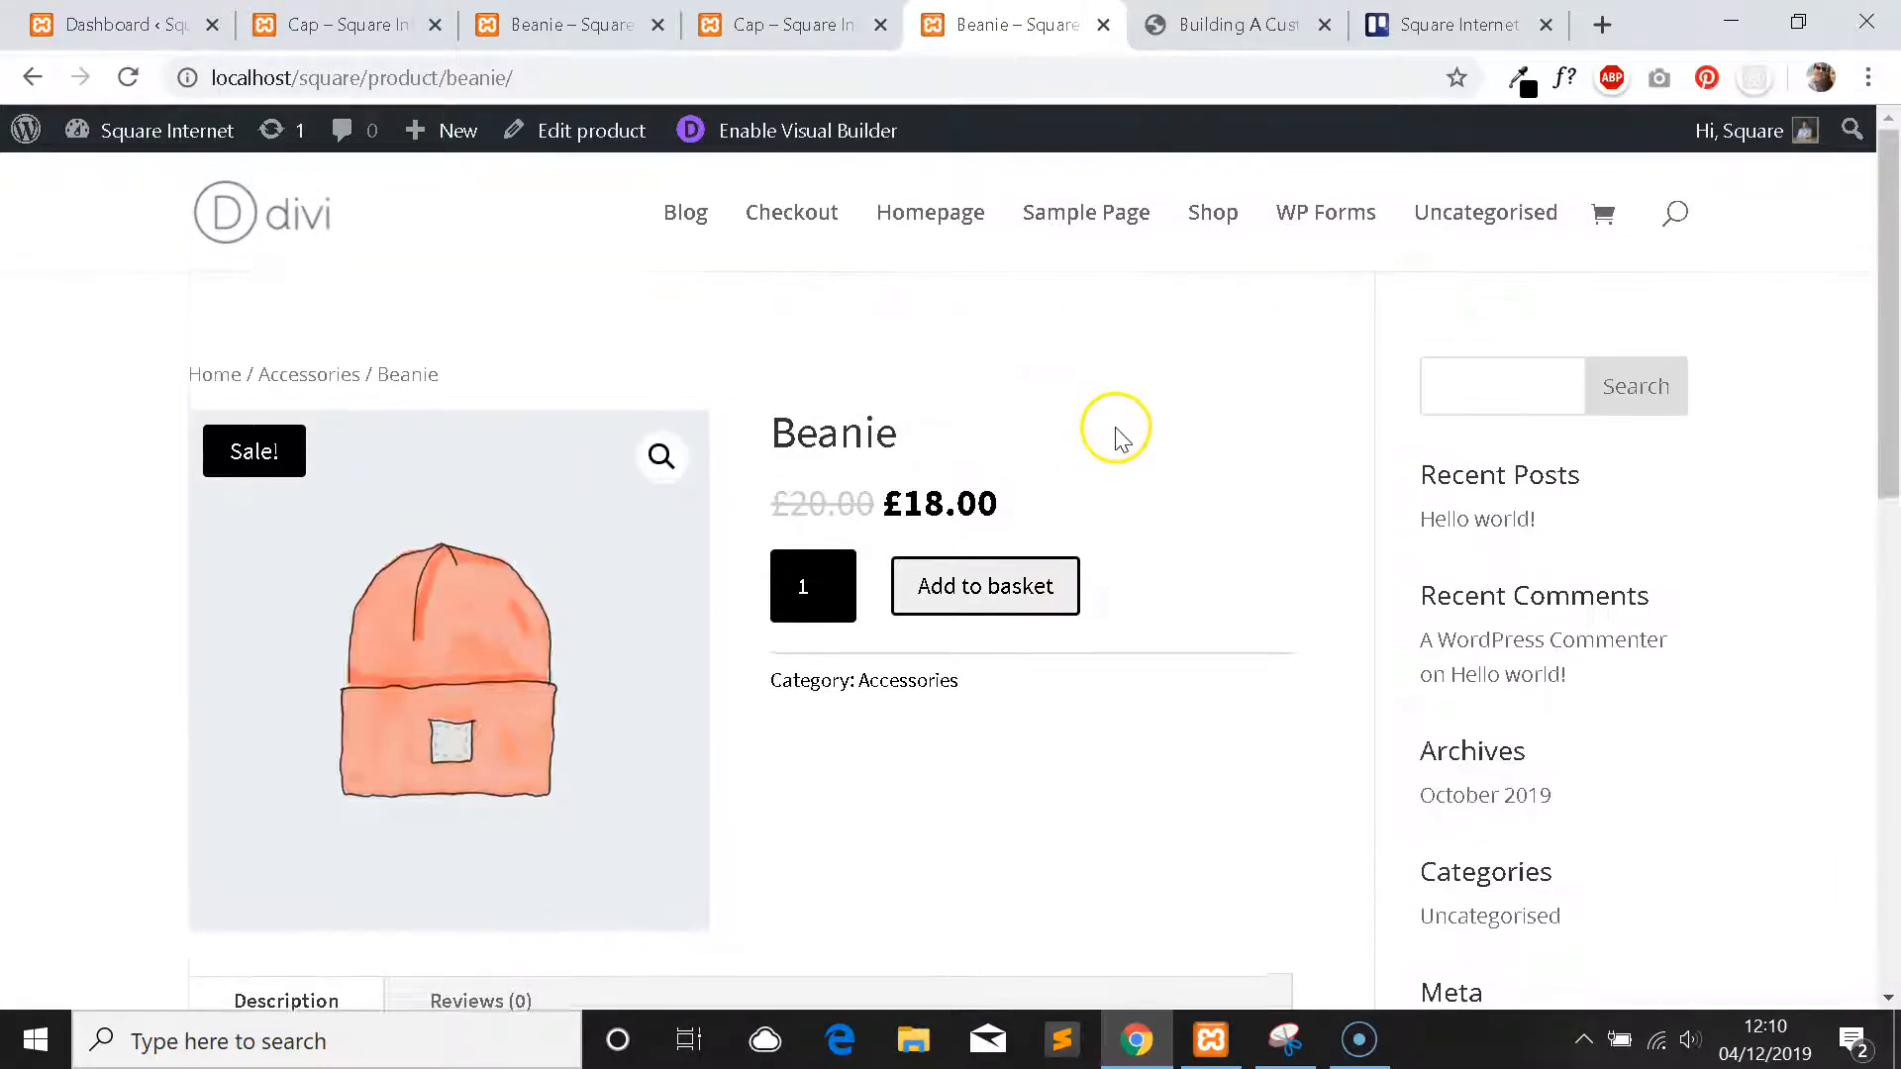
{"action": "scroll", "scroll_direction": "down", "scroll_amount": 3}
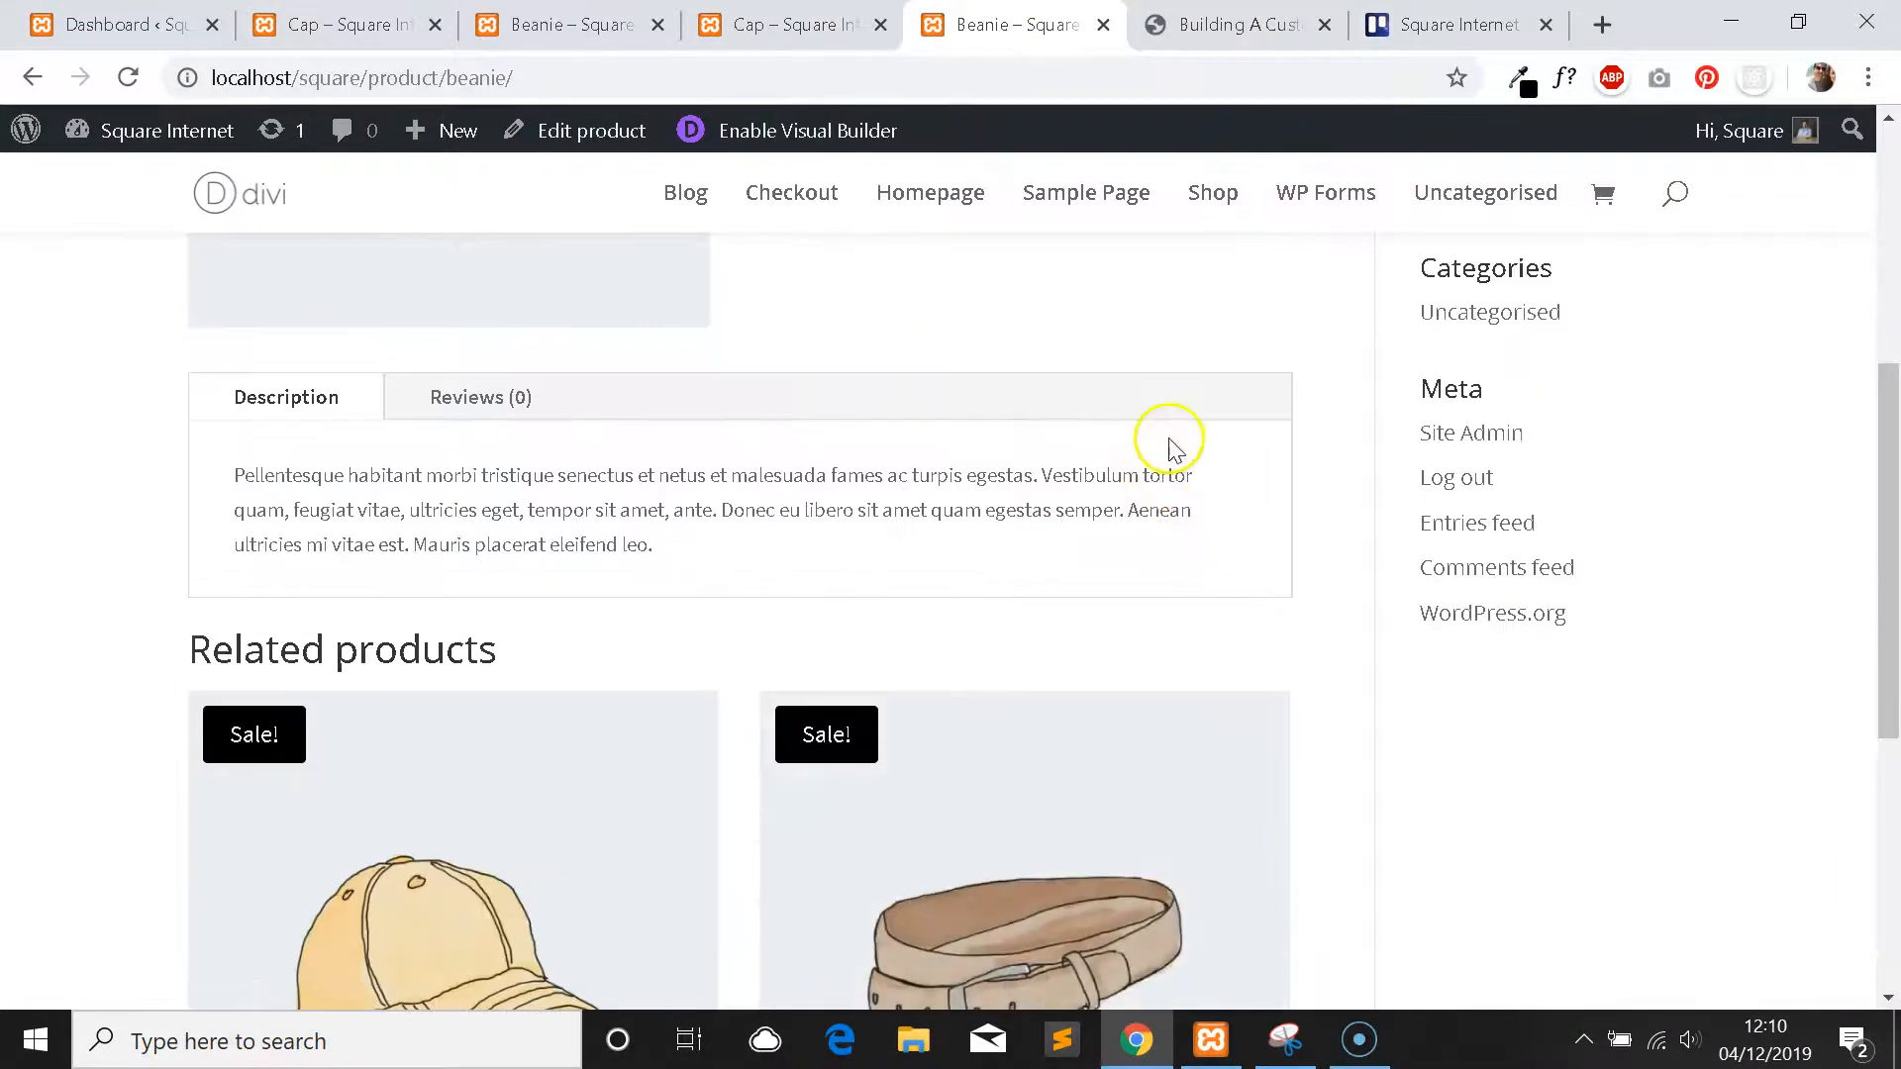
{"action": "scroll", "scroll_direction": "up", "scroll_amount": 3}
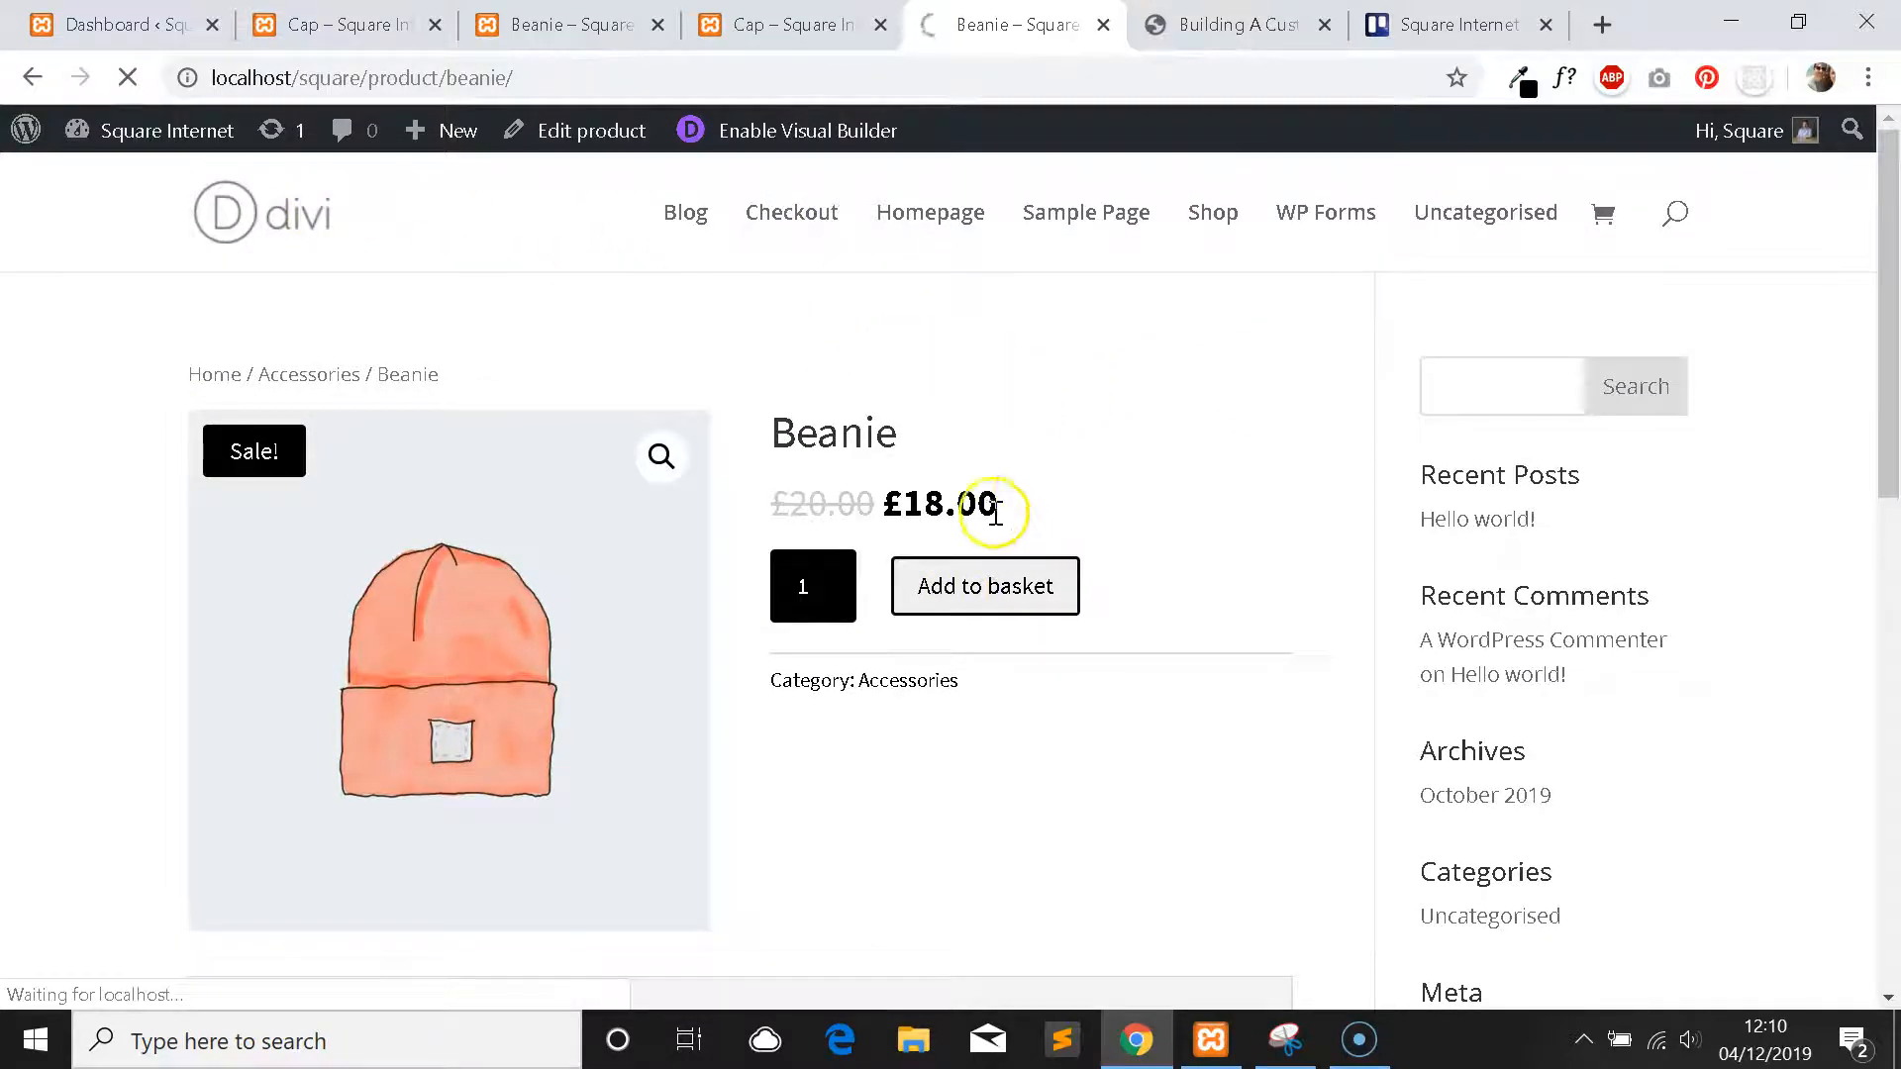
{"action": "left_click", "coordinate": [984, 586]}
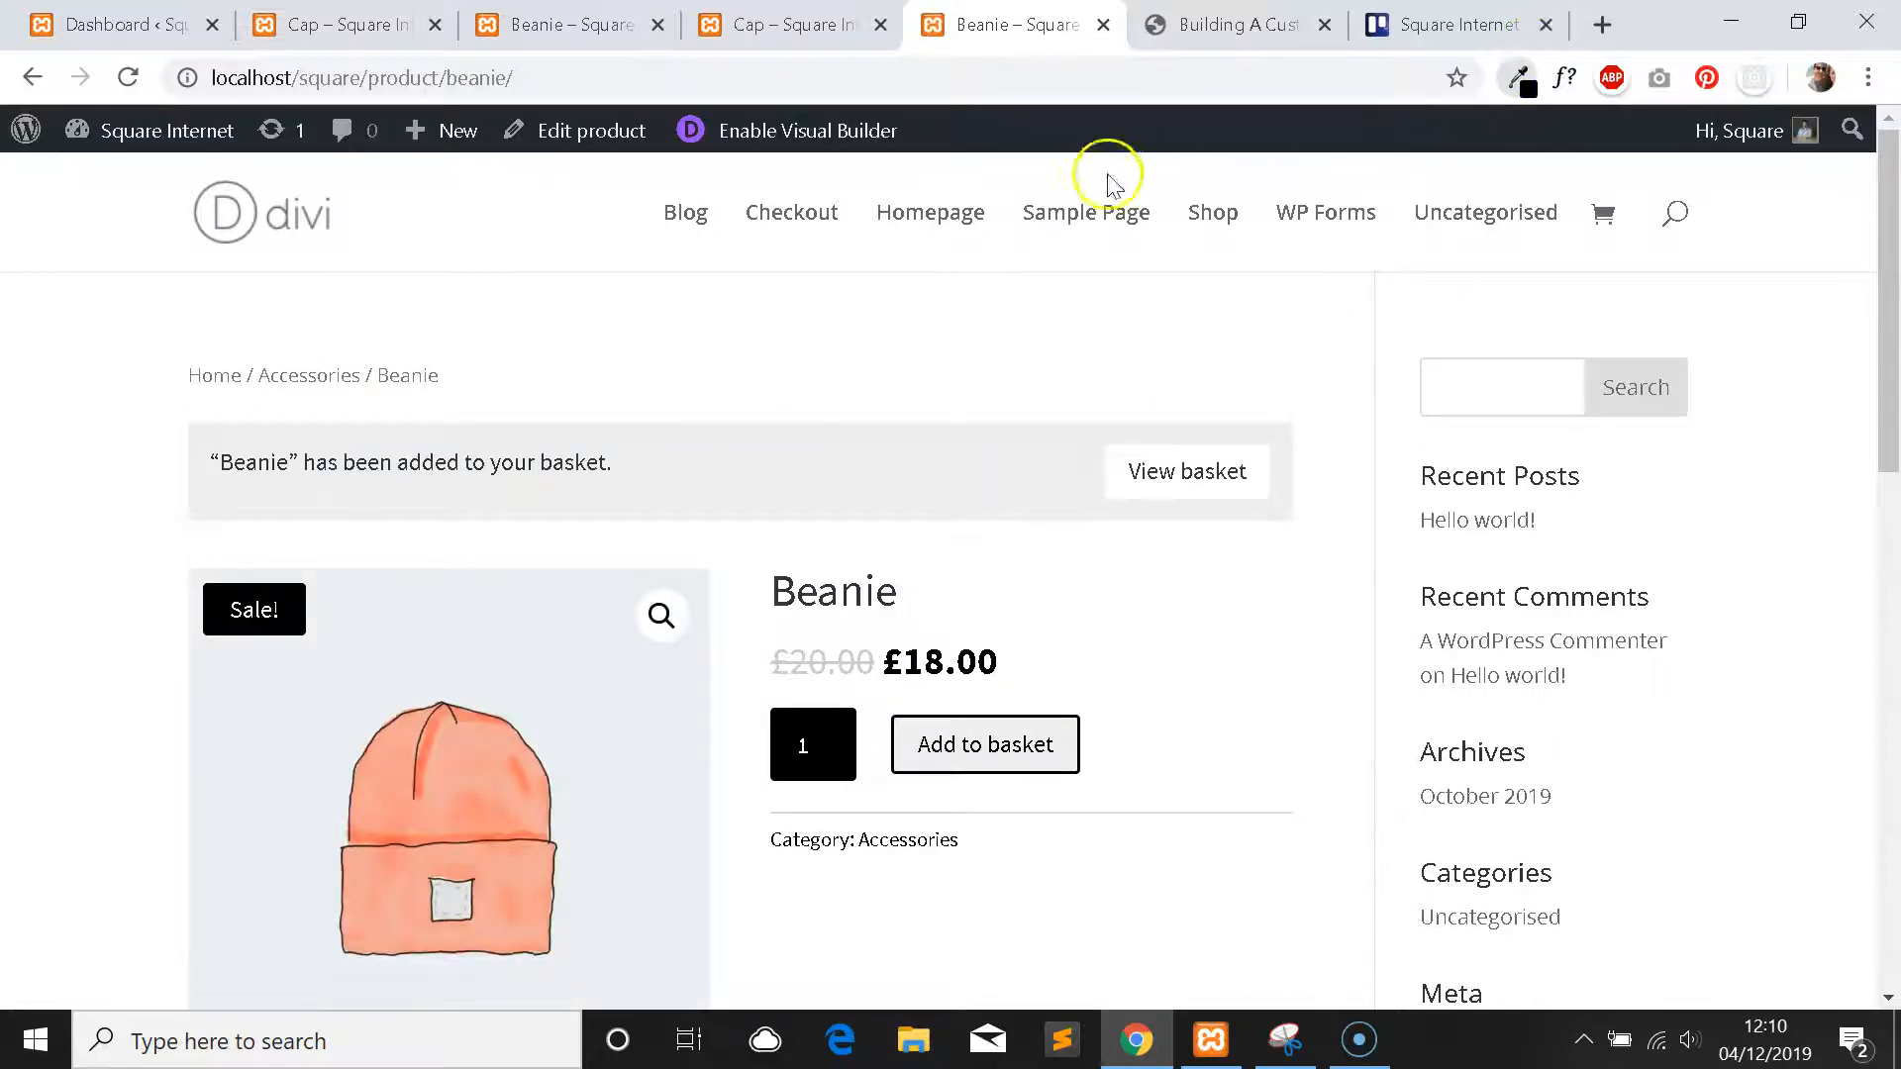
{"action": "mouse_move", "coordinate": [776, 464]}
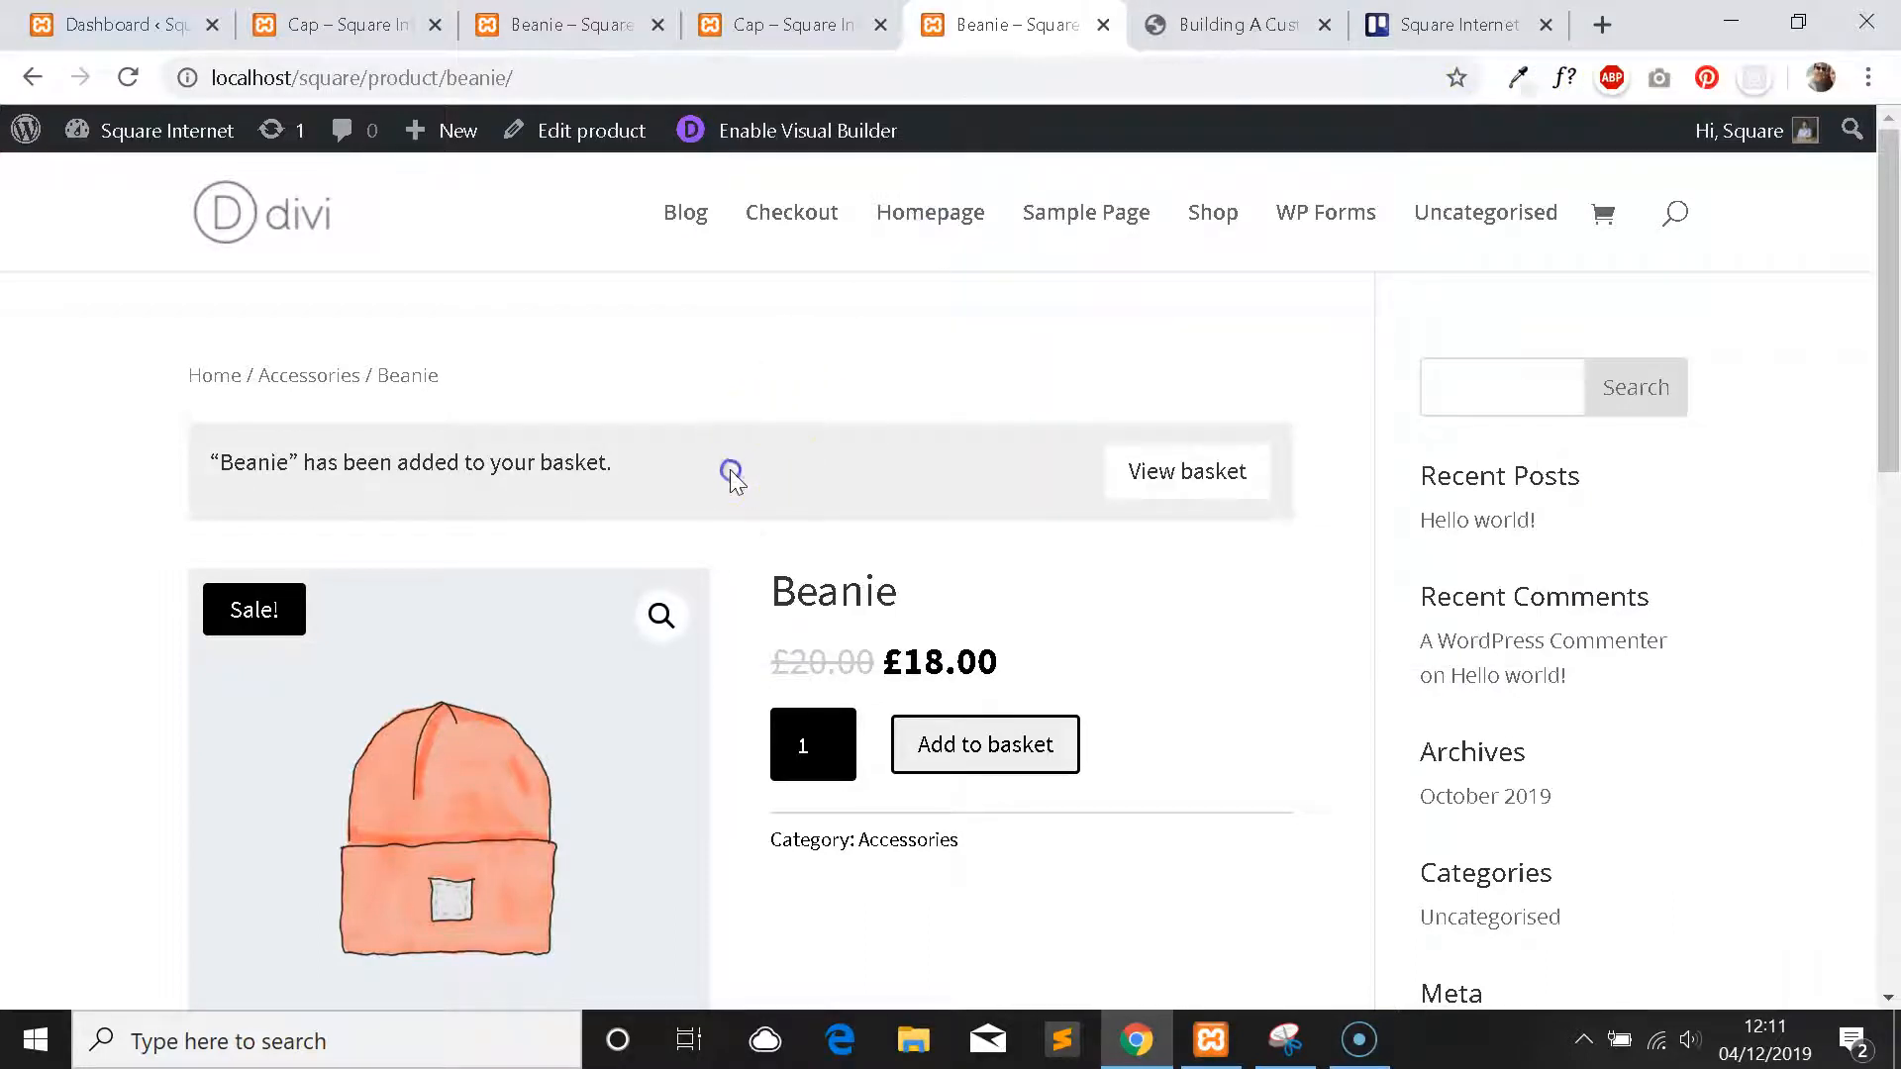
Sample the notice's grey #eeeeee colour with the eyedropper and return to the Cap editor.
{"action": "left_click", "coordinate": [1515, 77]}
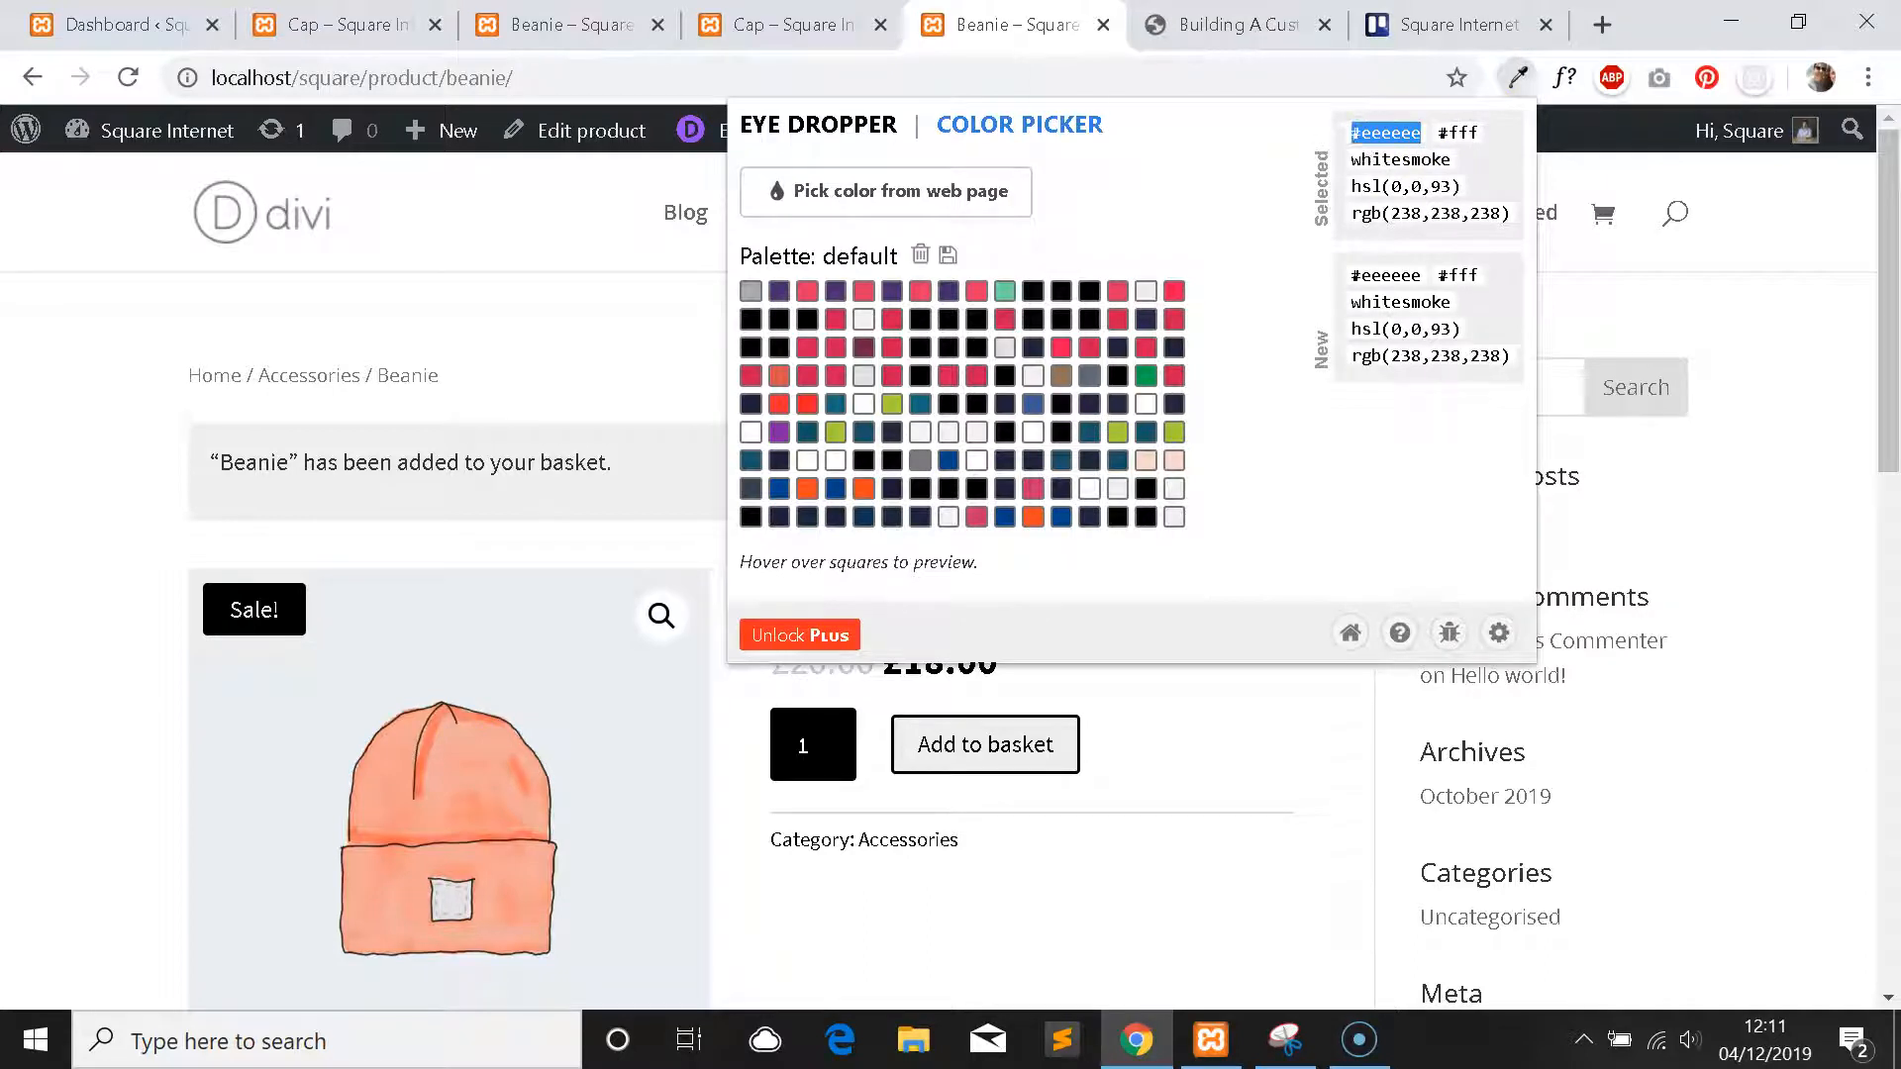
{"action": "left_click", "coordinate": [776, 24]}
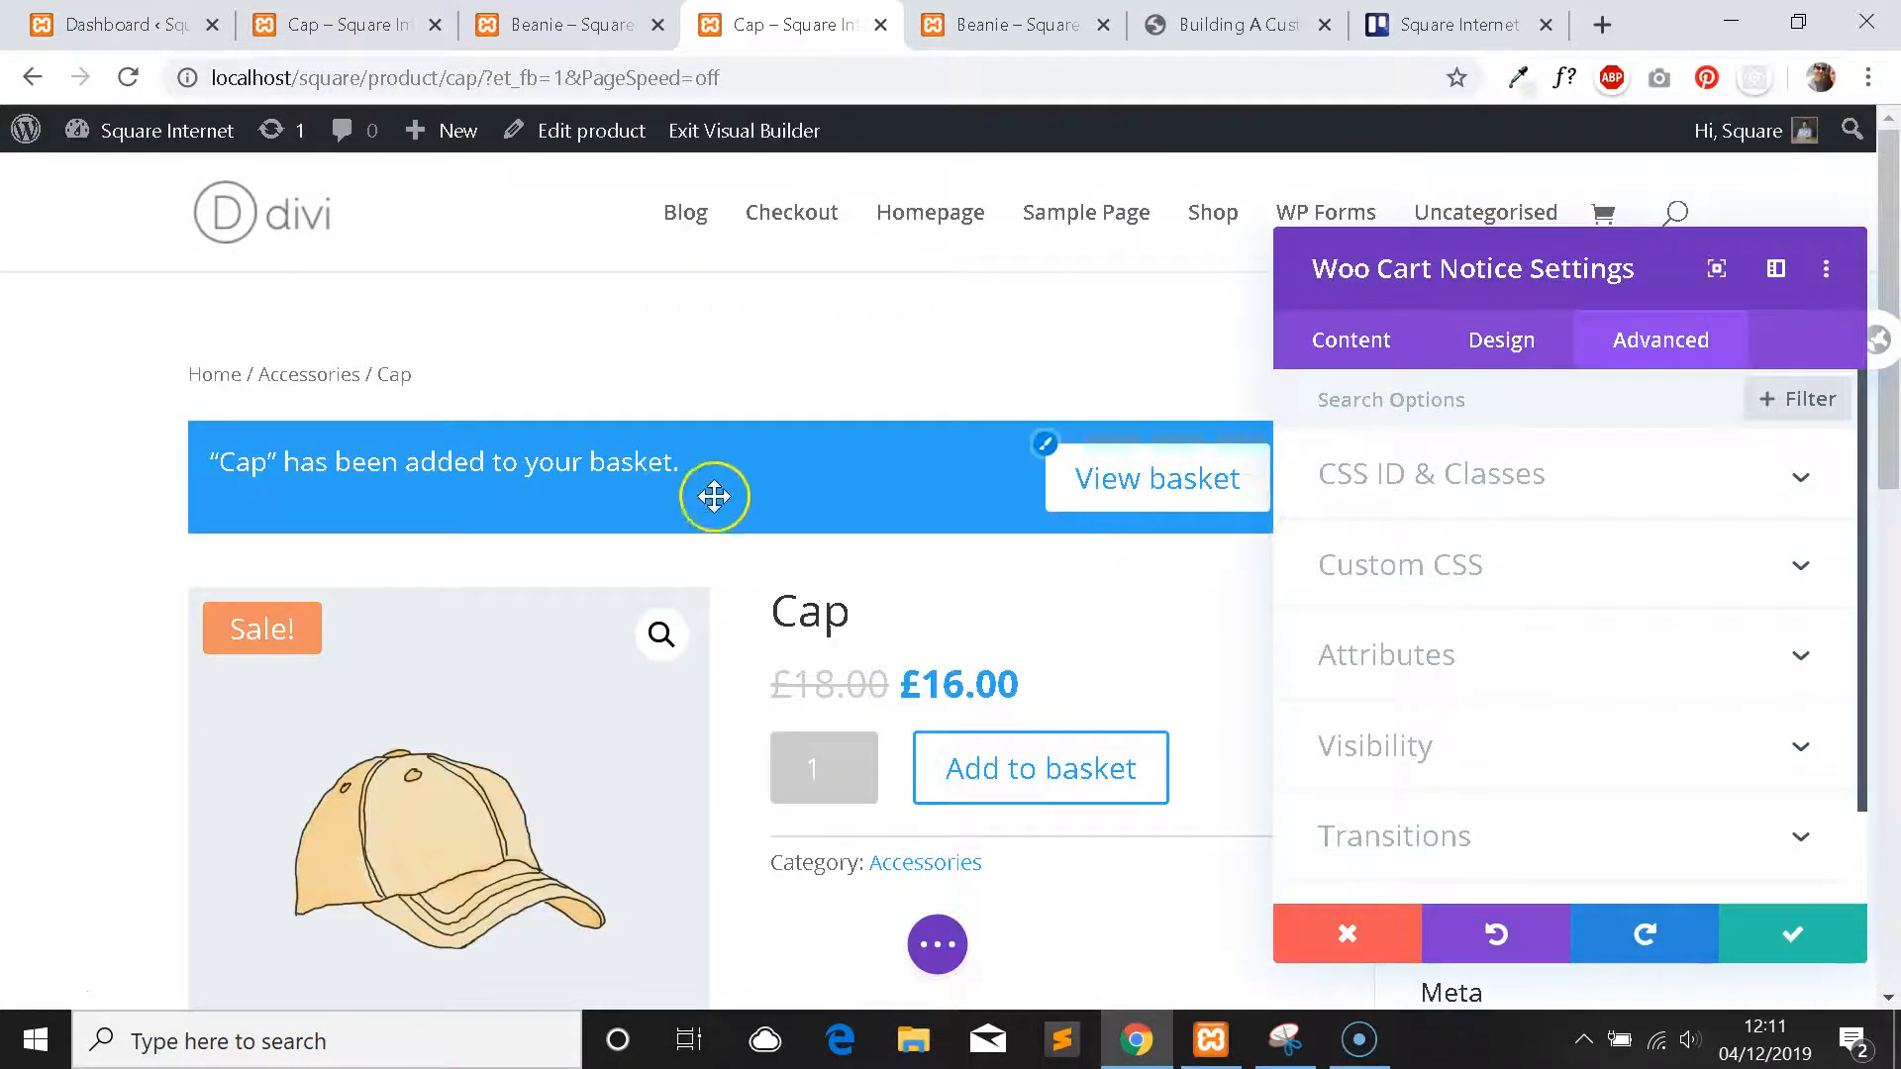
{"action": "mouse_move", "coordinate": [1511, 483]}
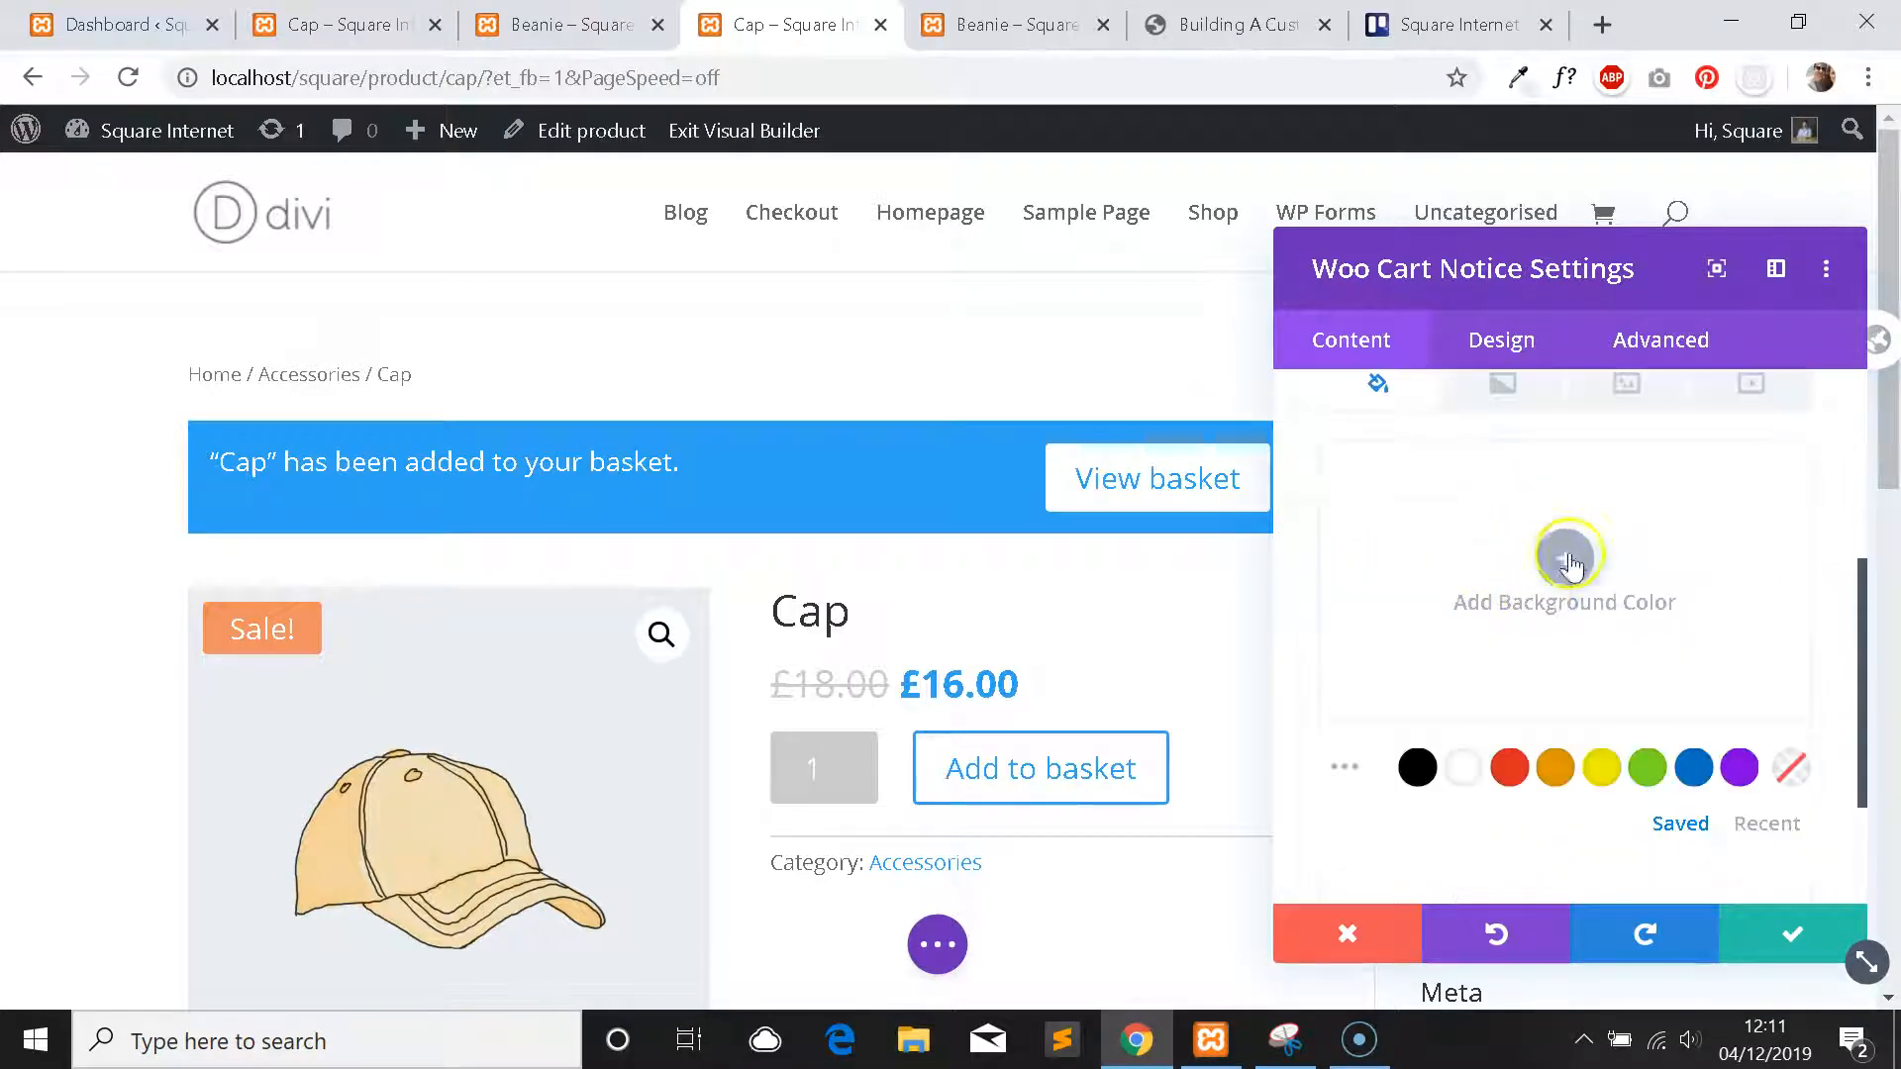
Give the basket notice a #eeeeee background and move to its Design settings.
{"action": "left_click", "coordinate": [1564, 558]}
{"action": "type", "text": "#eeeeee"}
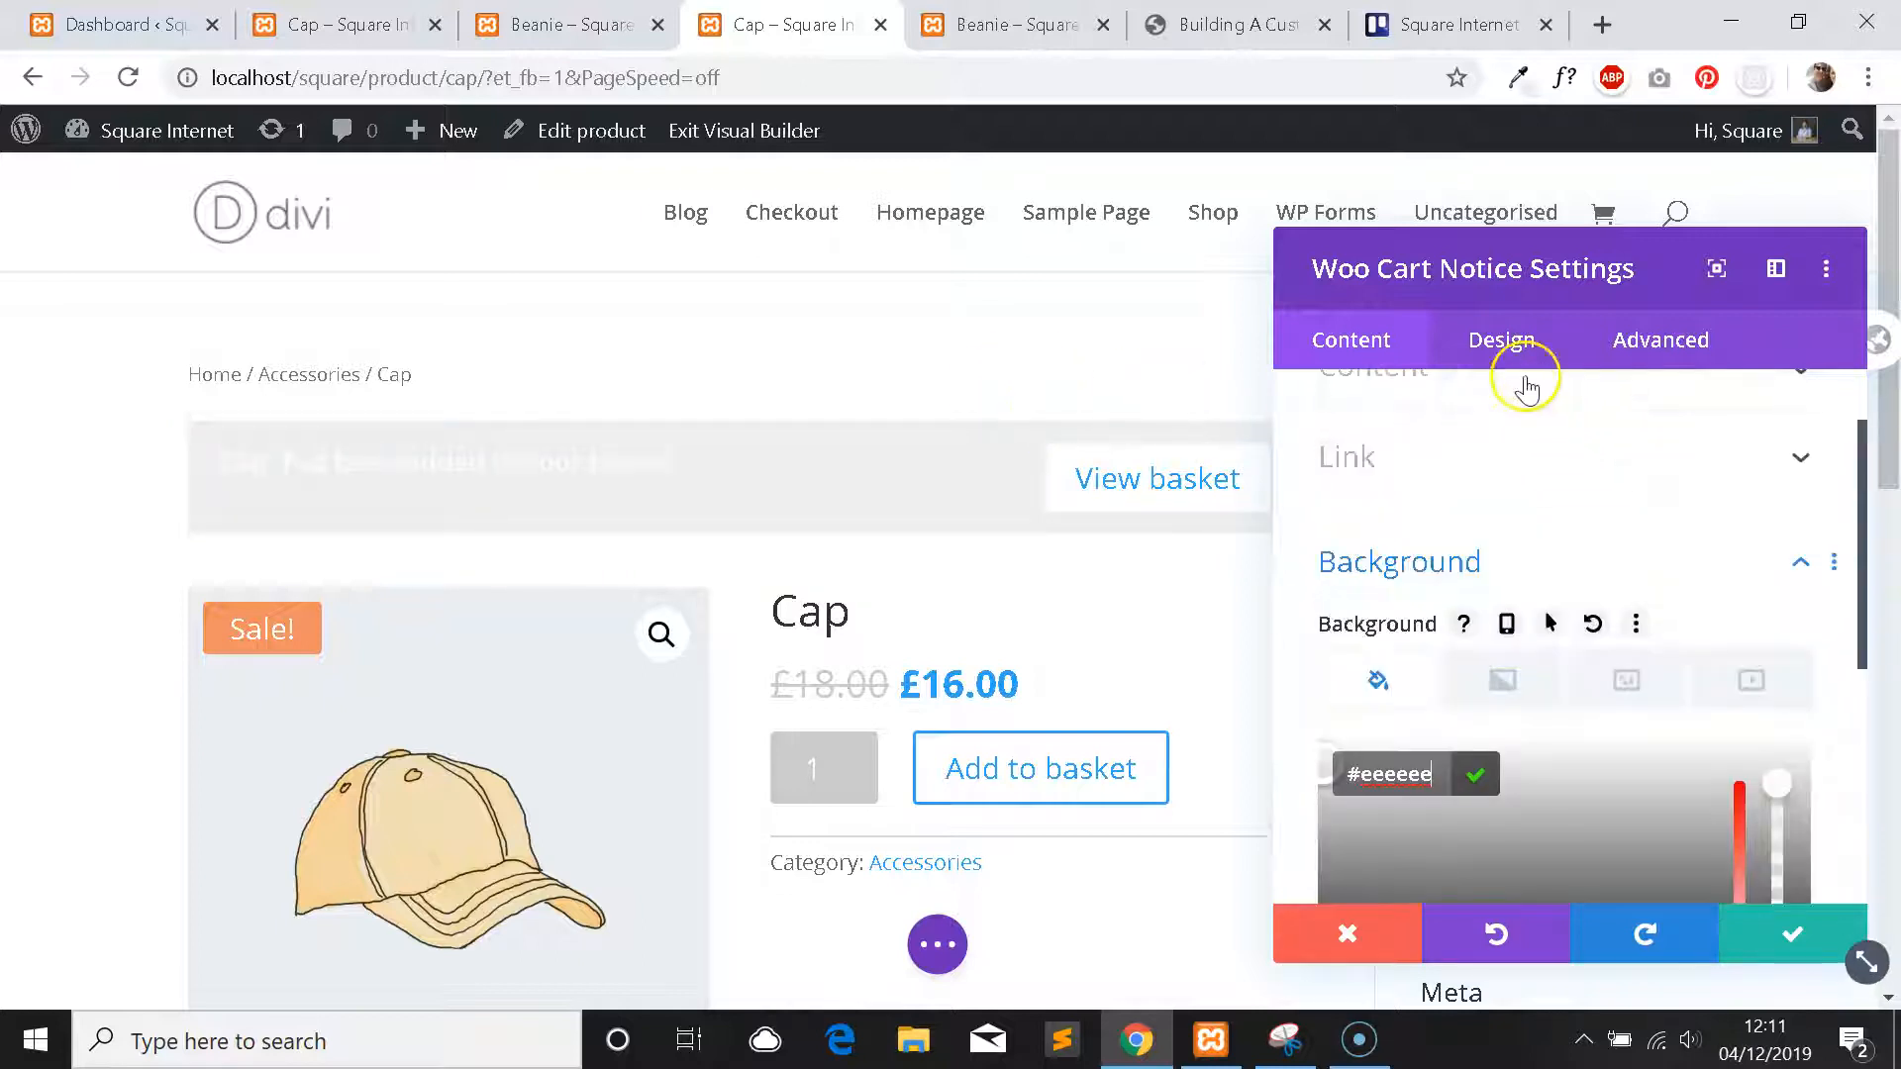
{"action": "left_click", "coordinate": [1501, 338]}
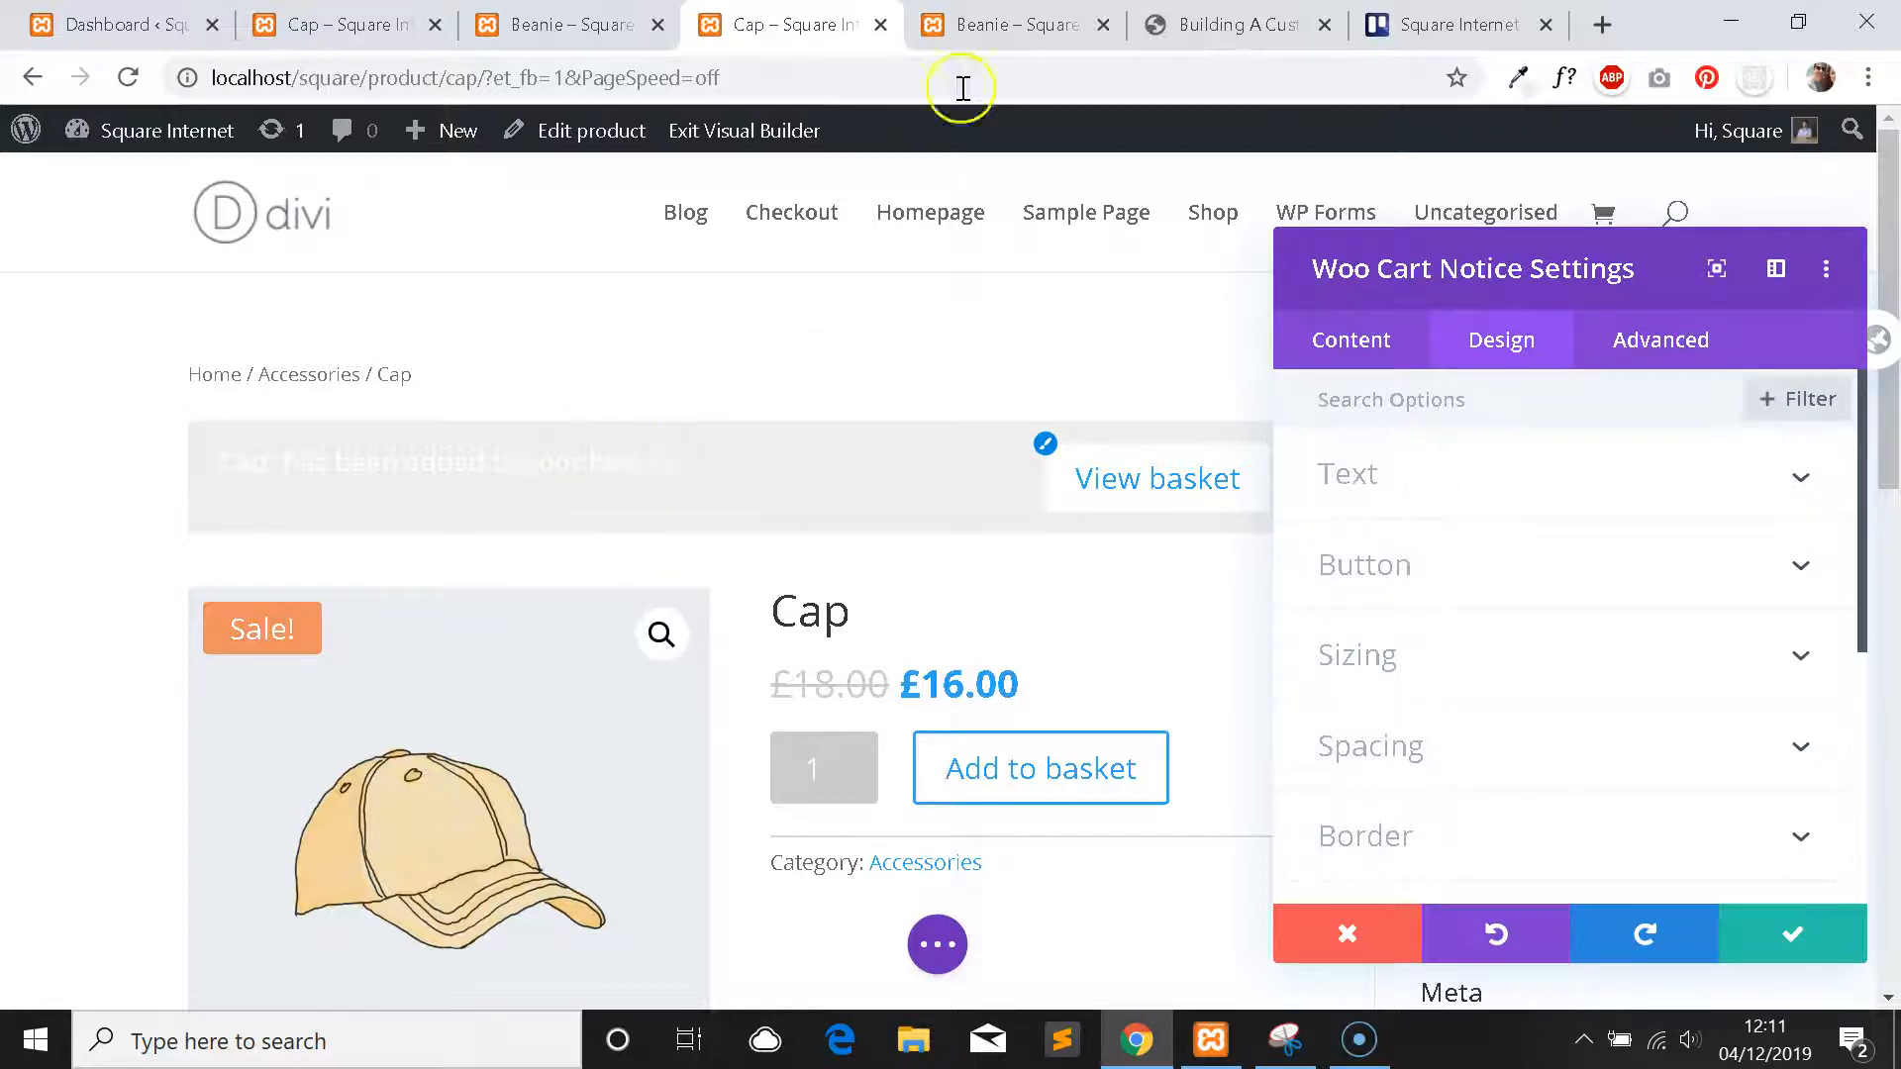
{"action": "mouse_move", "coordinate": [1410, 381]}
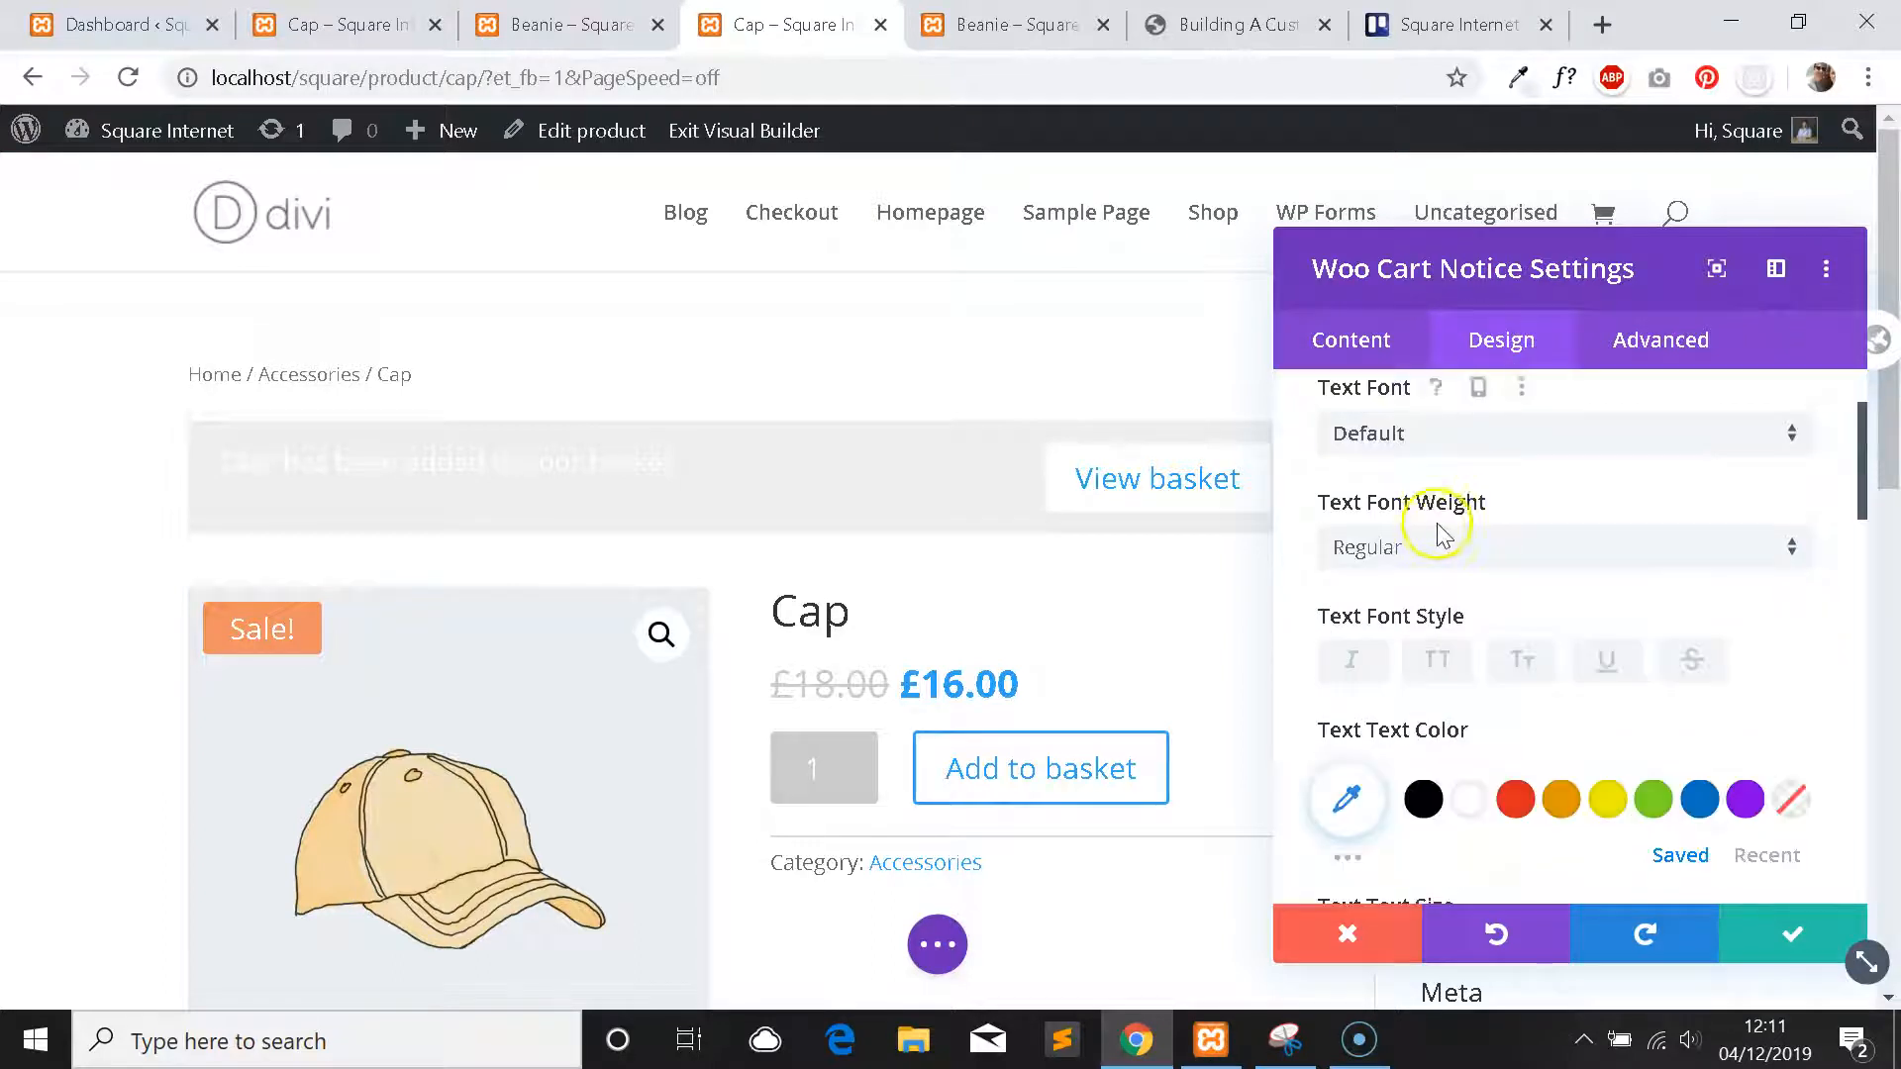
Set the notice text font to Source Sans Pro and its colour to black.
{"action": "left_click", "coordinate": [1562, 434]}
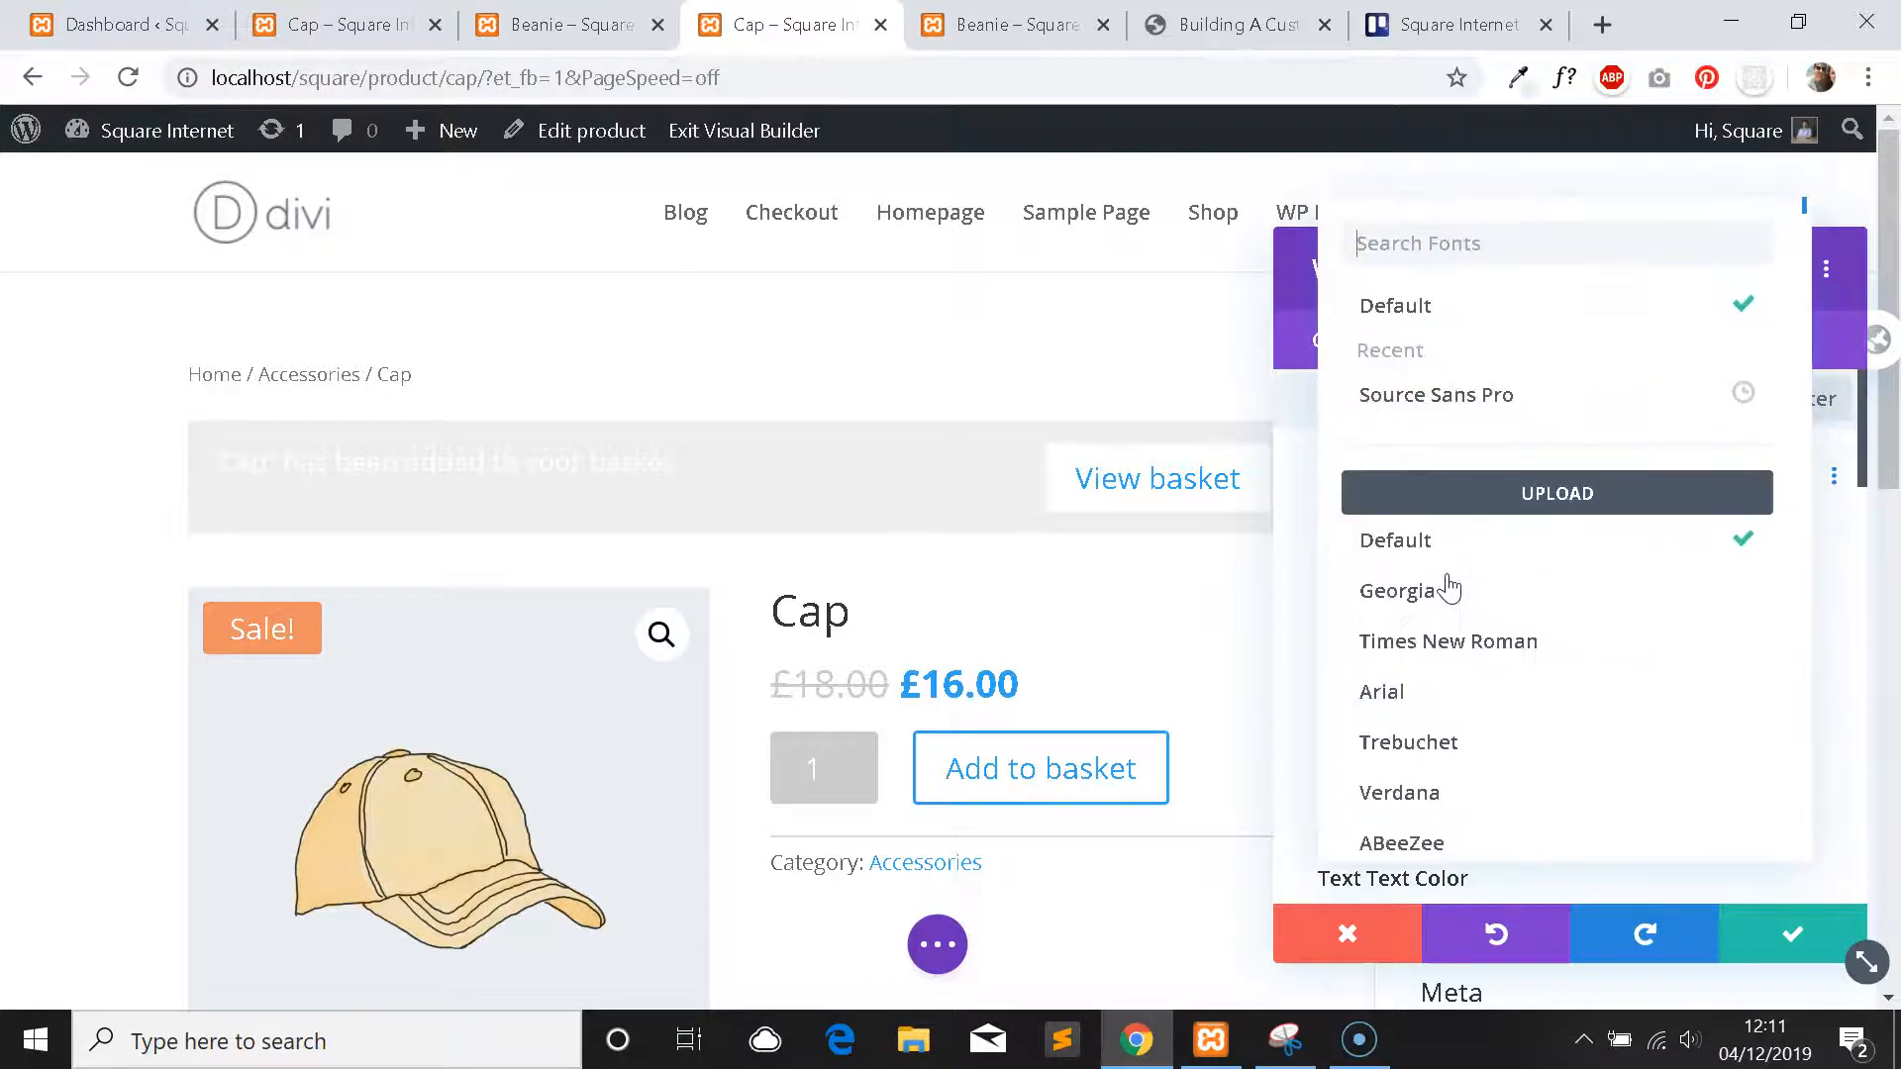
{"action": "type", "text": "sou"}
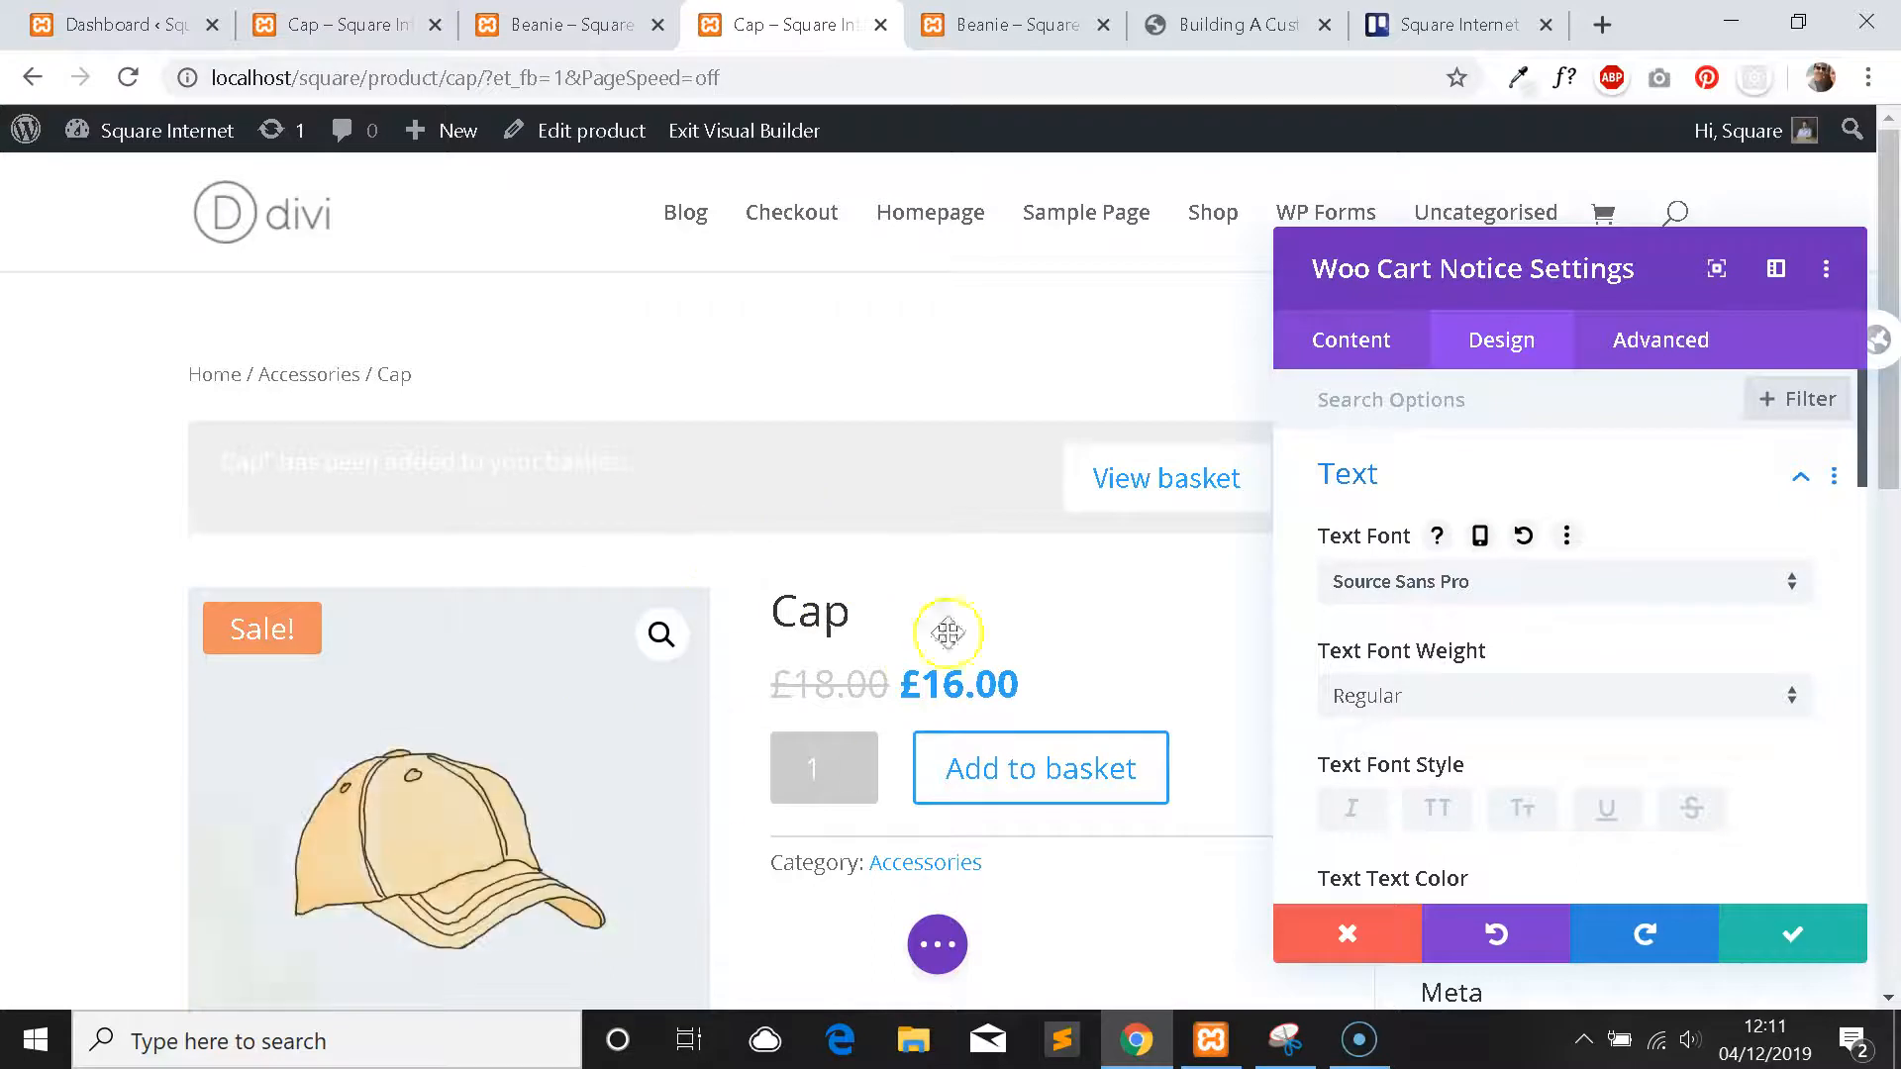
{"action": "scroll", "scroll_direction": "down", "scroll_amount": 3}
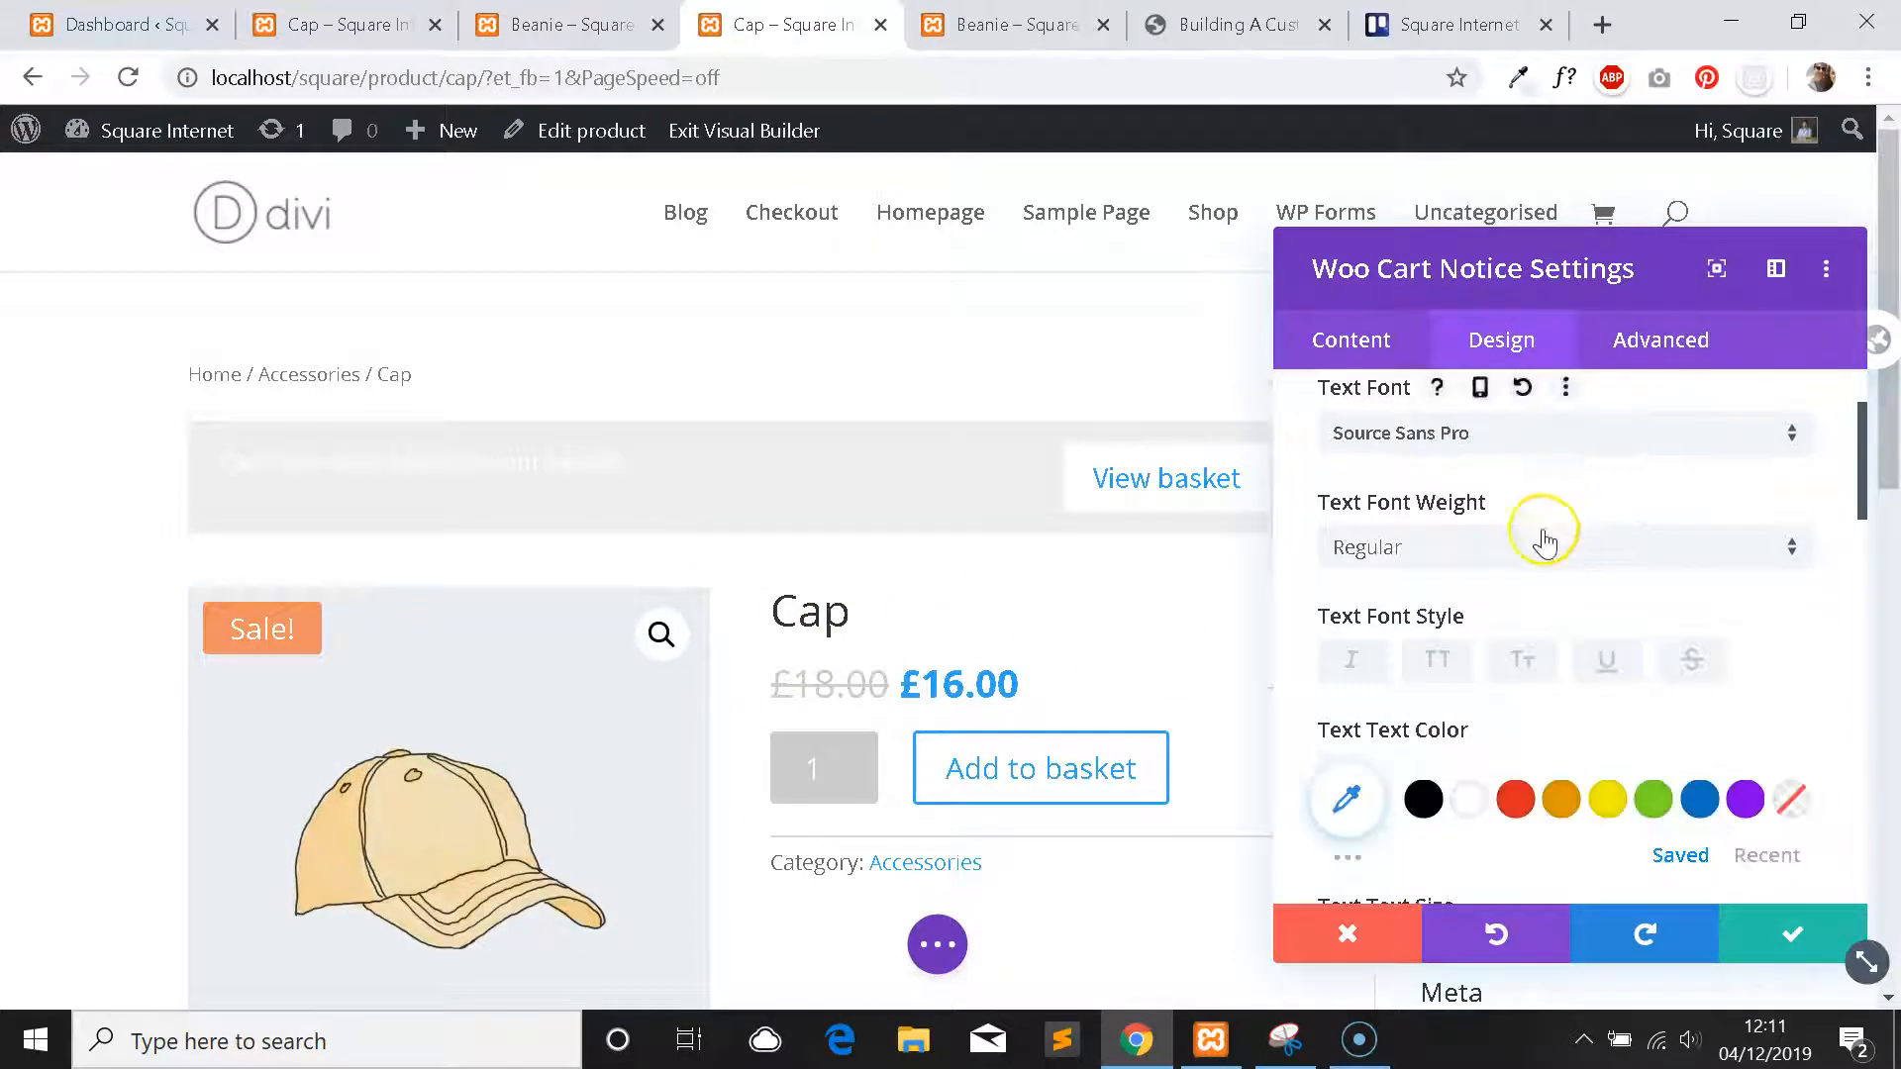
{"action": "scroll", "scroll_direction": "down", "scroll_amount": 3}
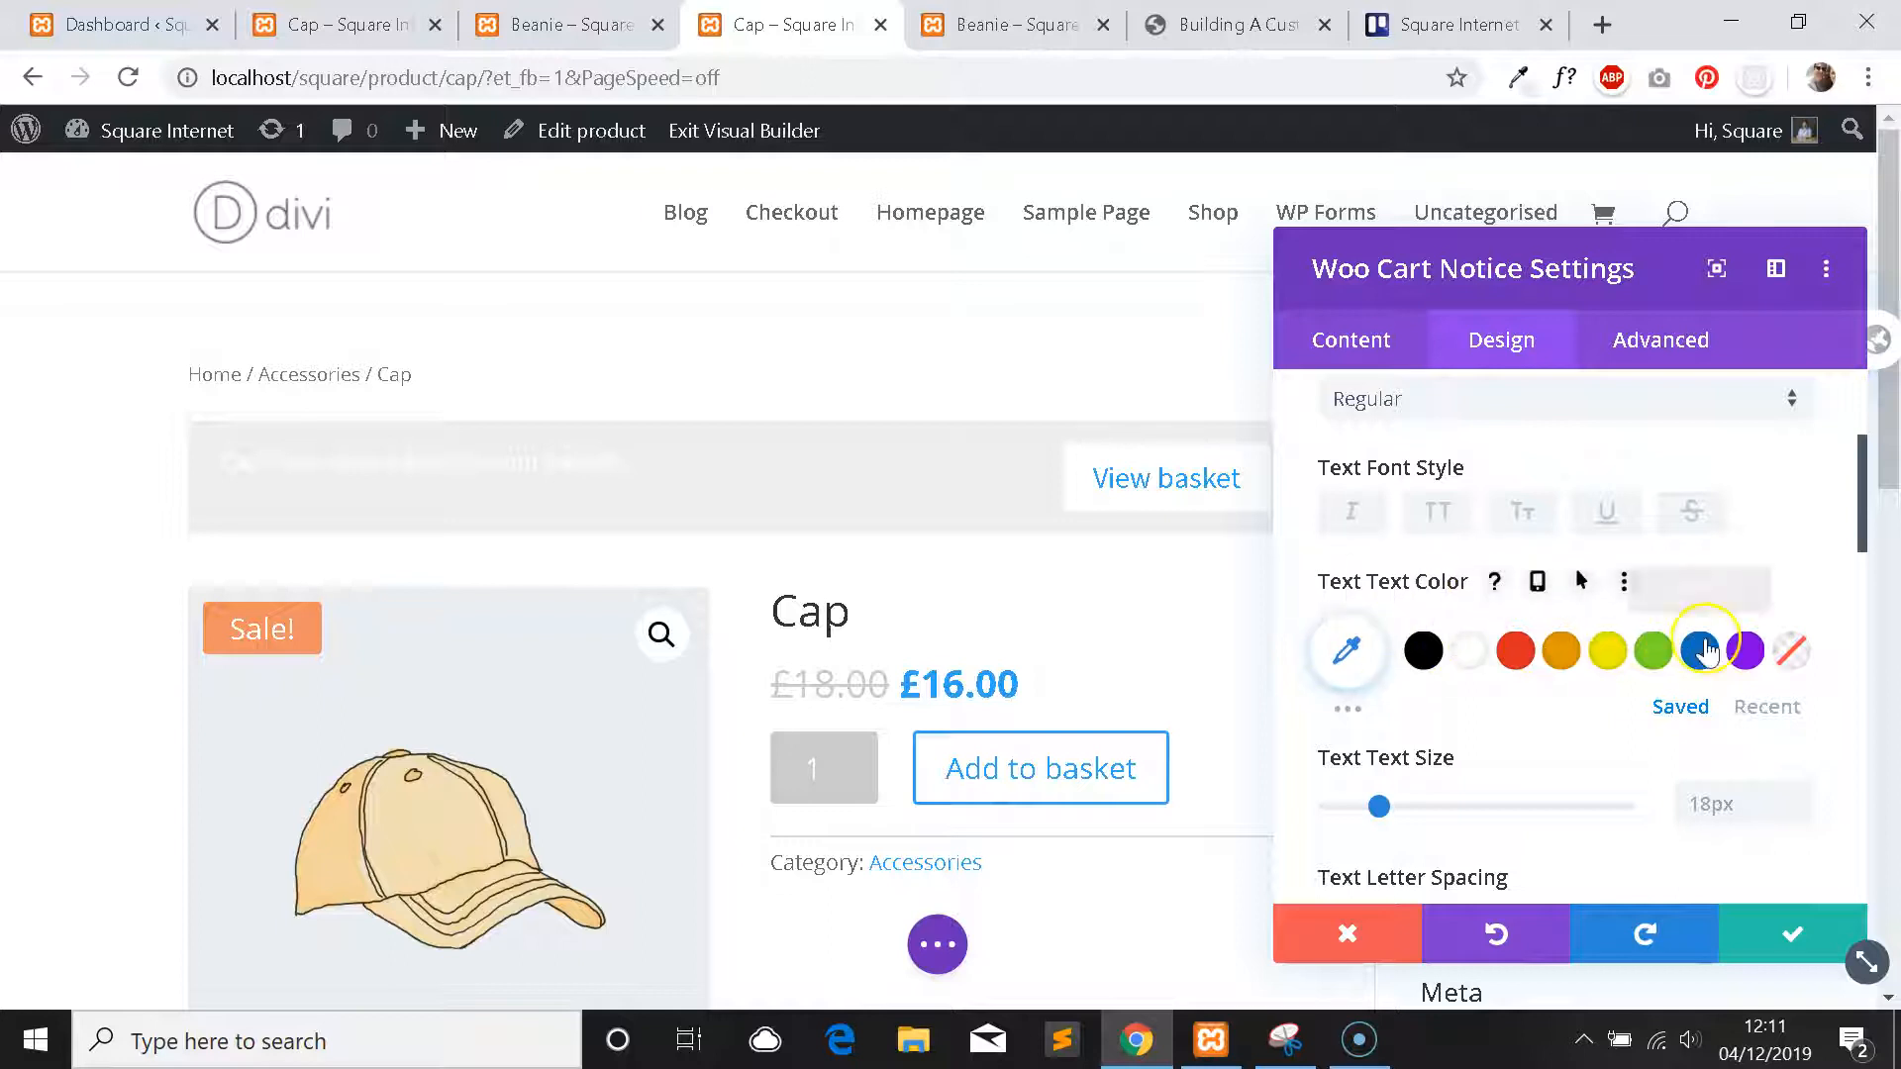
{"action": "left_click", "coordinate": [1699, 652]}
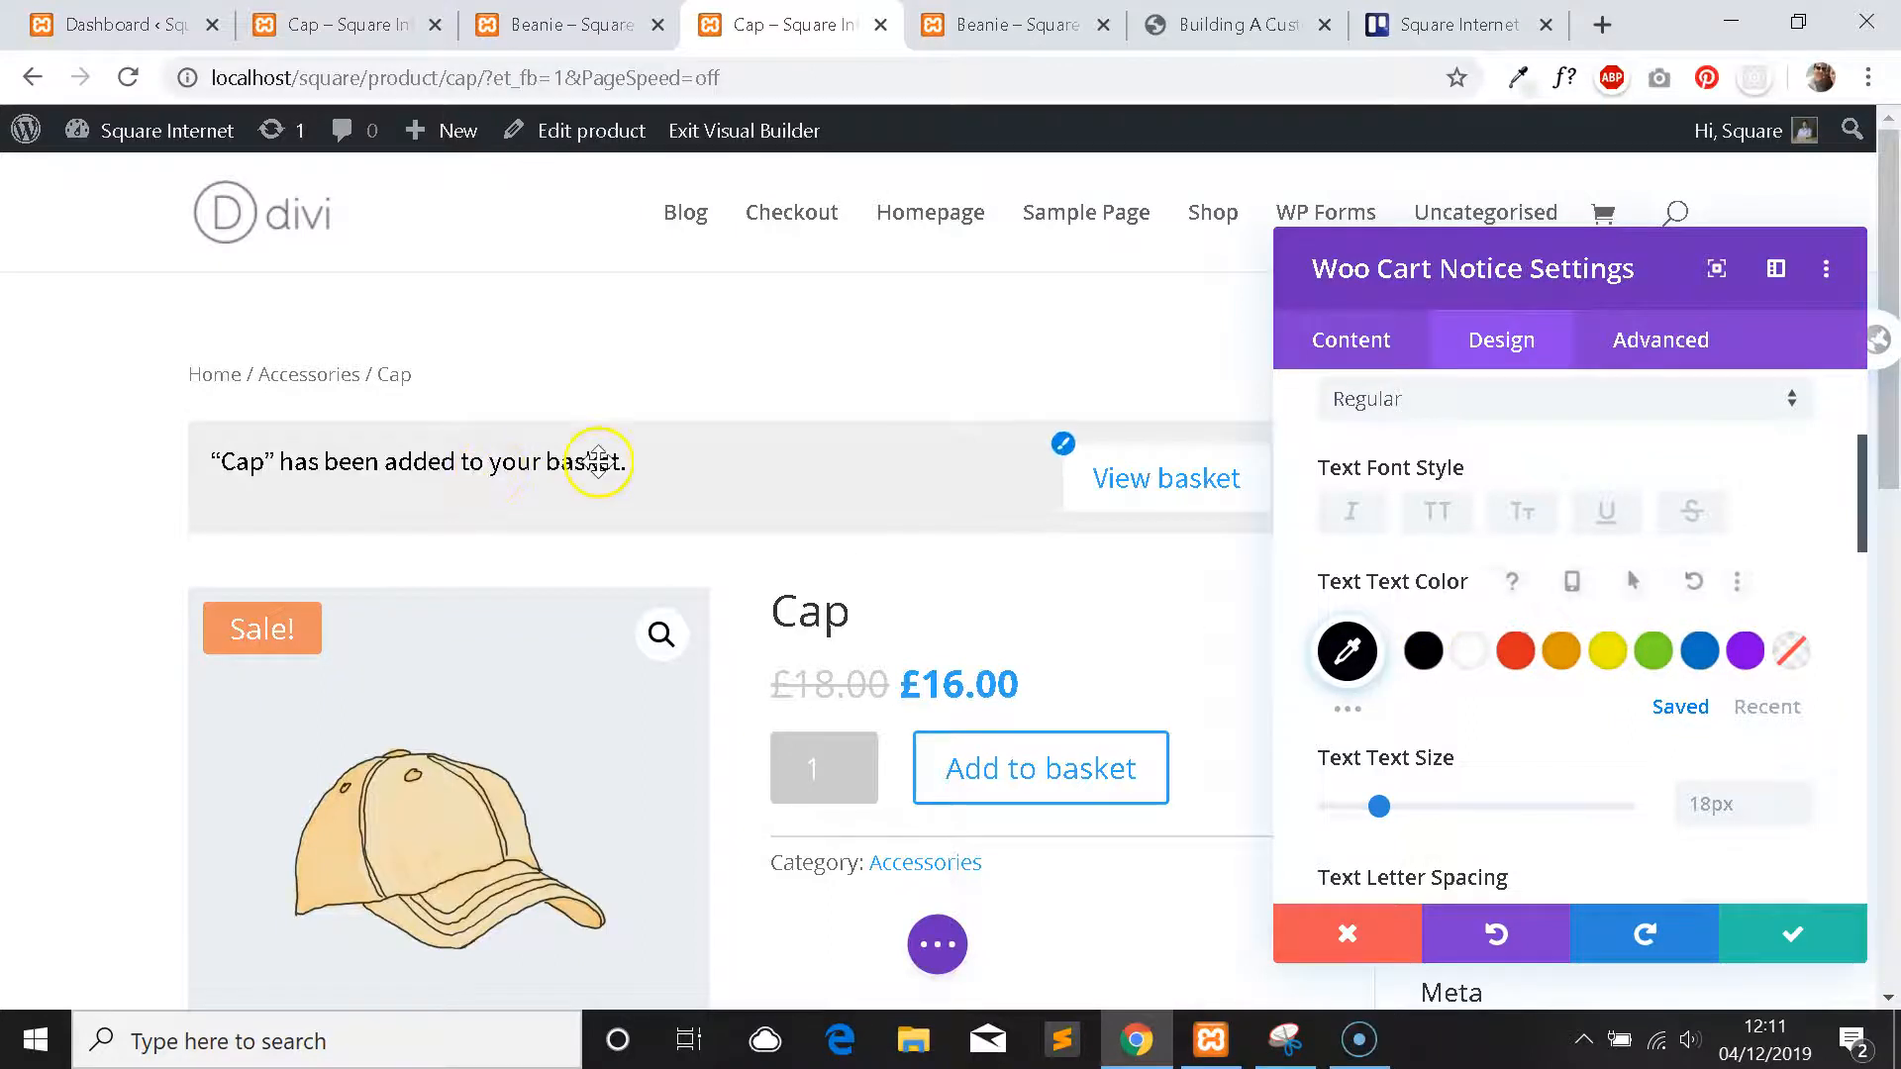
{"action": "mouse_move", "coordinate": [1208, 473]}
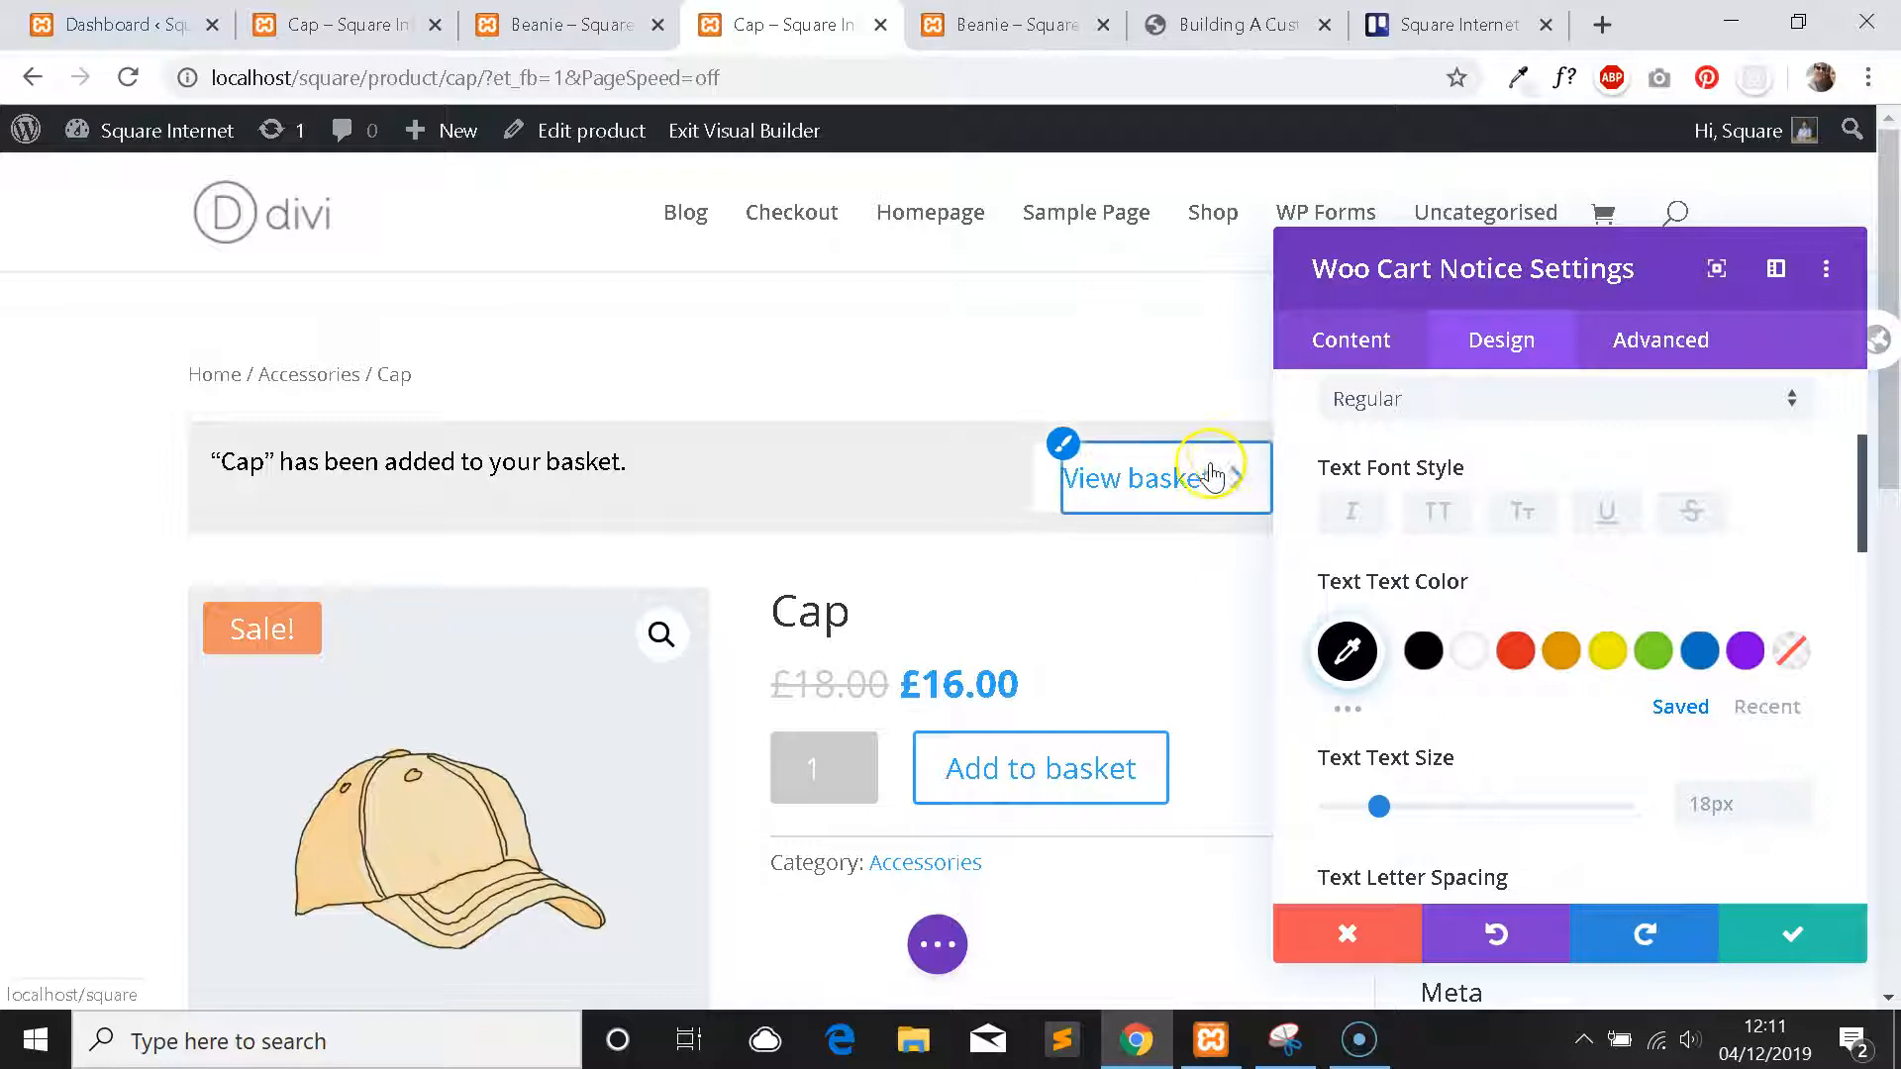
{"action": "scroll", "scroll_direction": "down", "scroll_amount": 3}
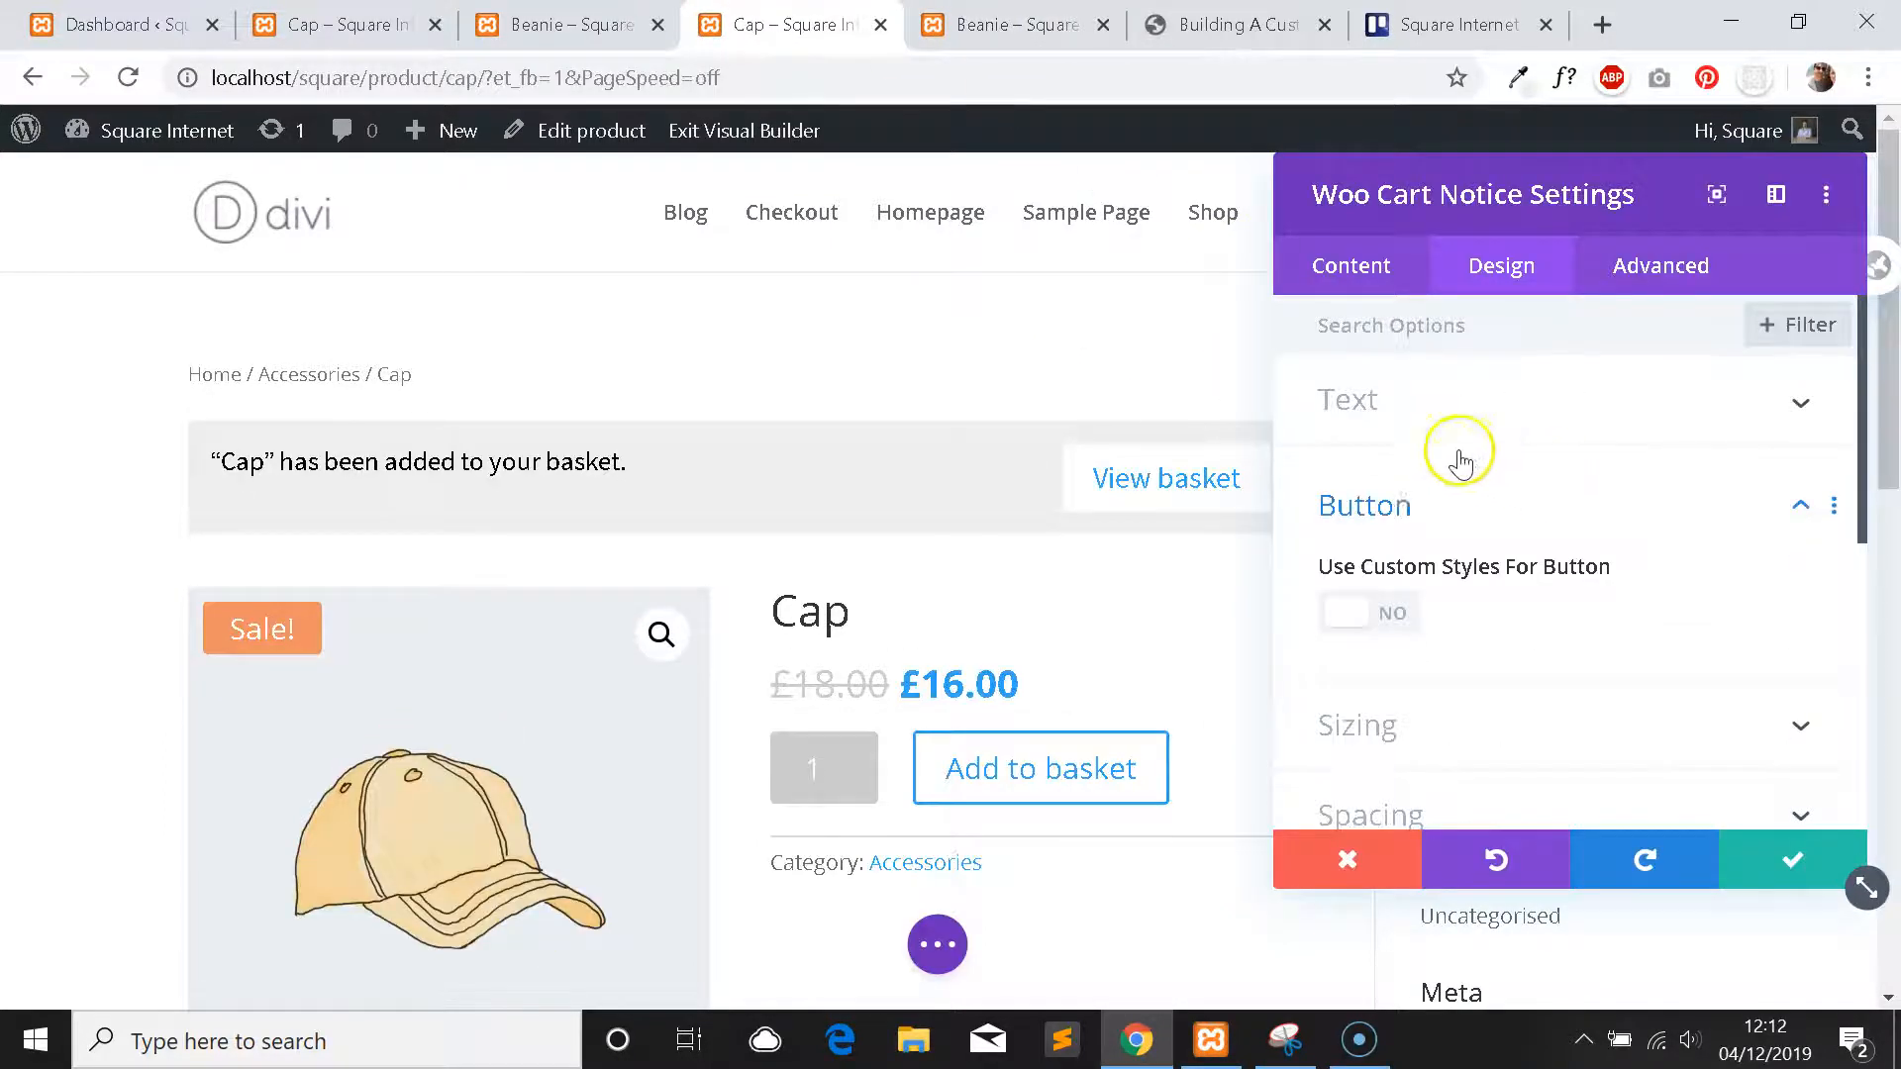
Set the notice text size to 16px.
{"action": "scroll", "scroll_direction": "down", "scroll_amount": 3}
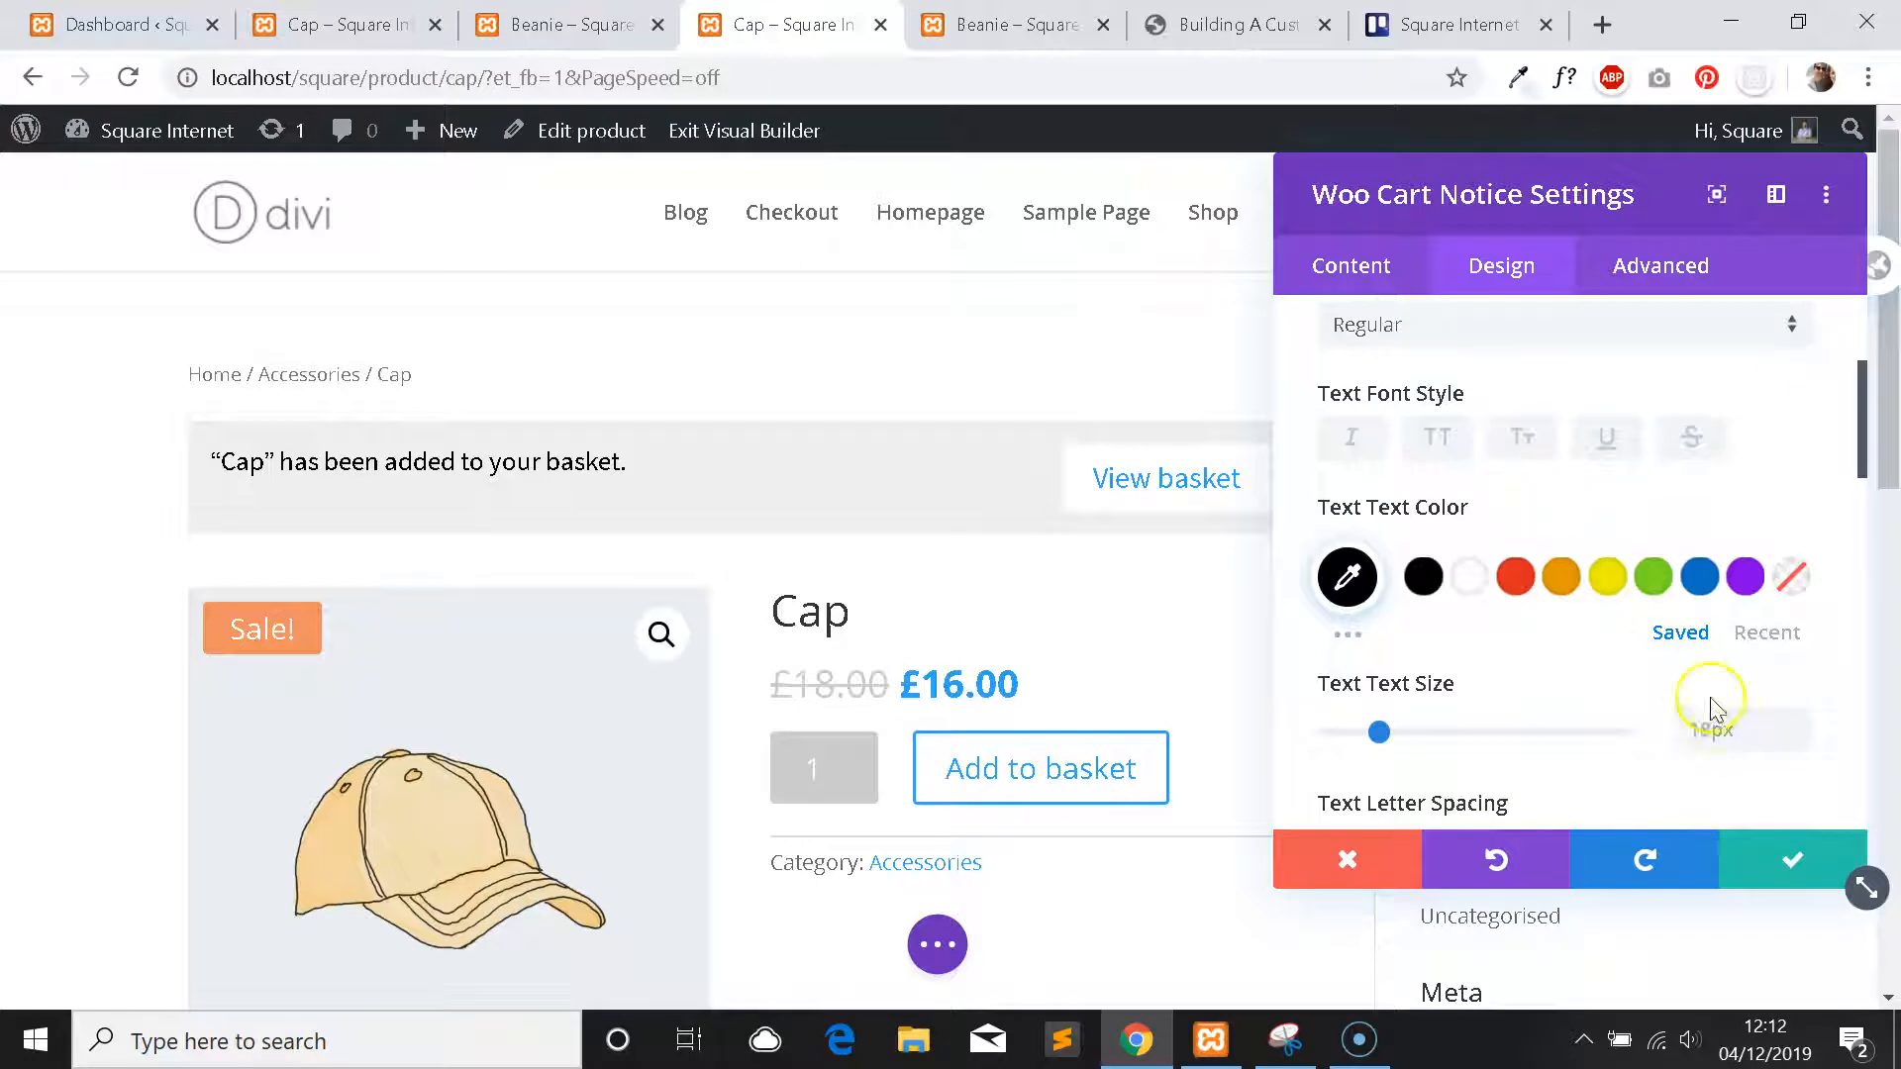
{"action": "left_click", "coordinate": [1709, 729]}
{"action": "type", "text": "16"}
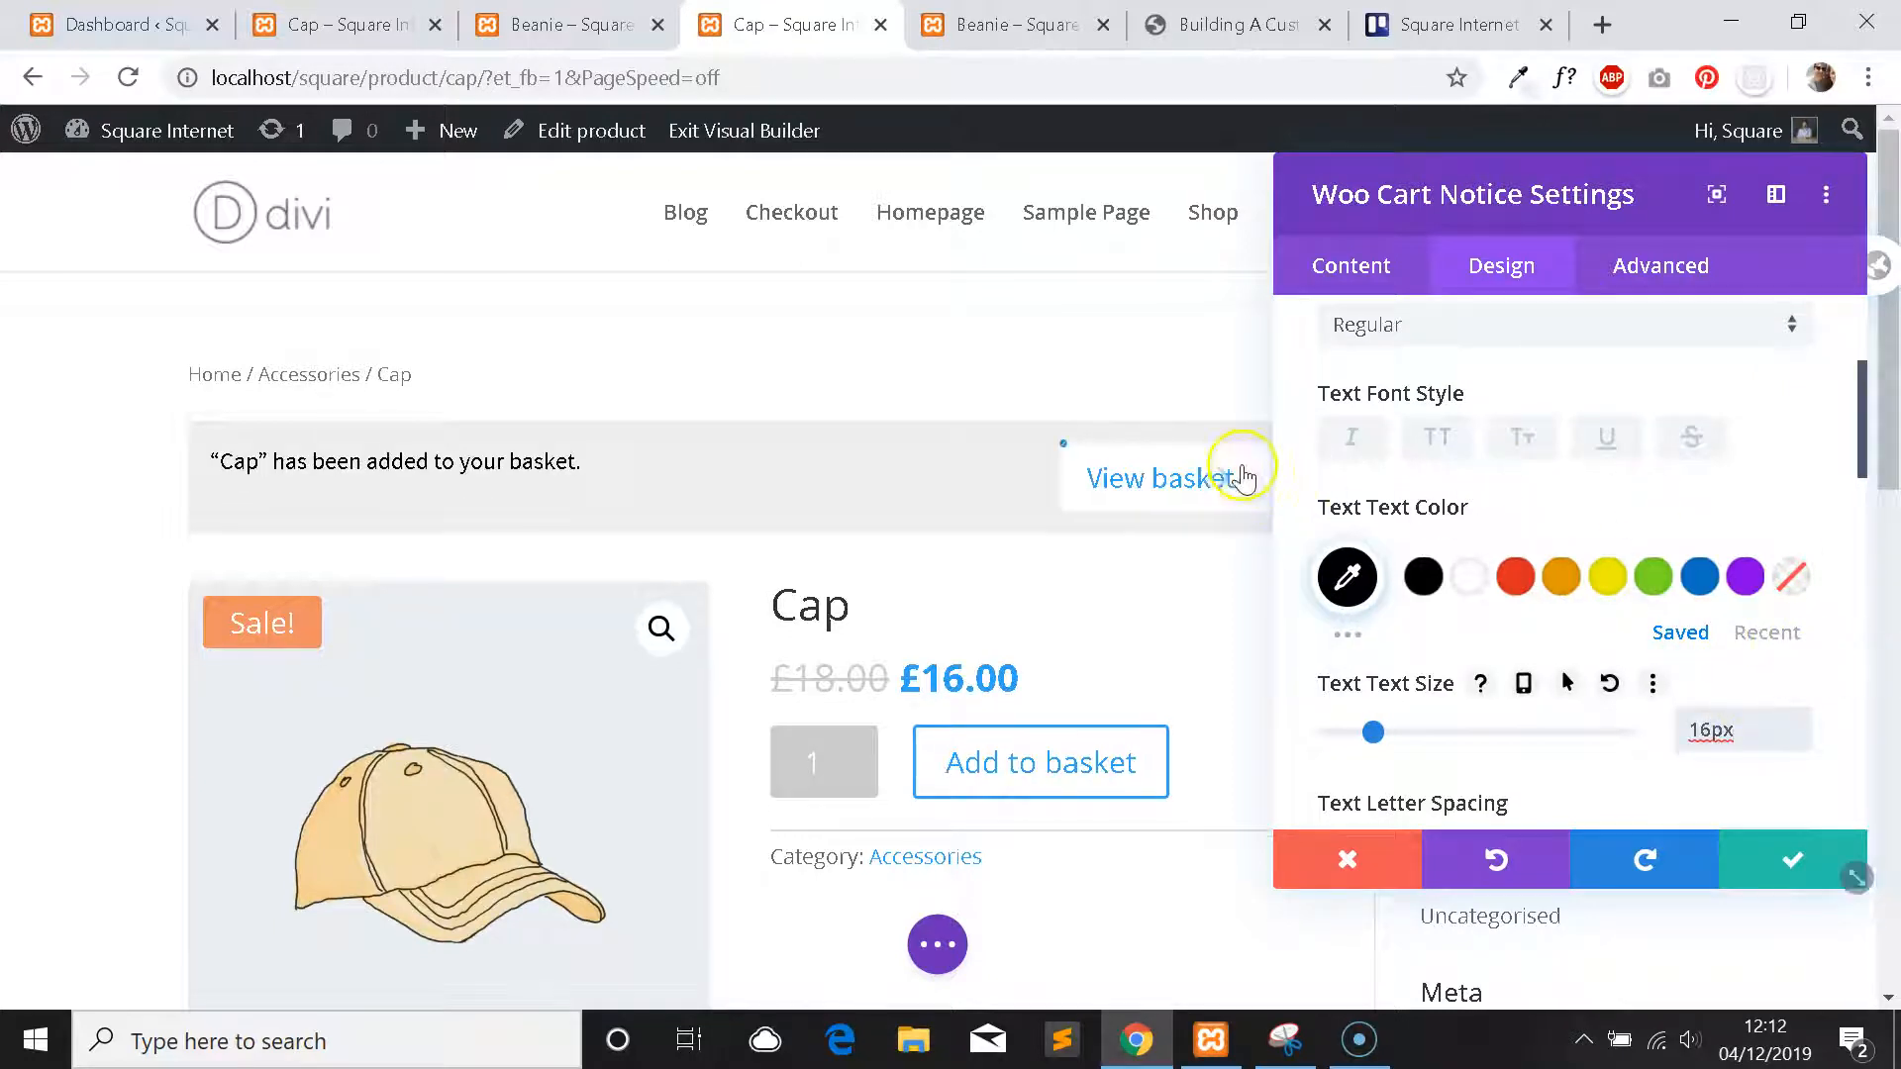
{"action": "scroll", "scroll_direction": "down", "scroll_amount": 3}
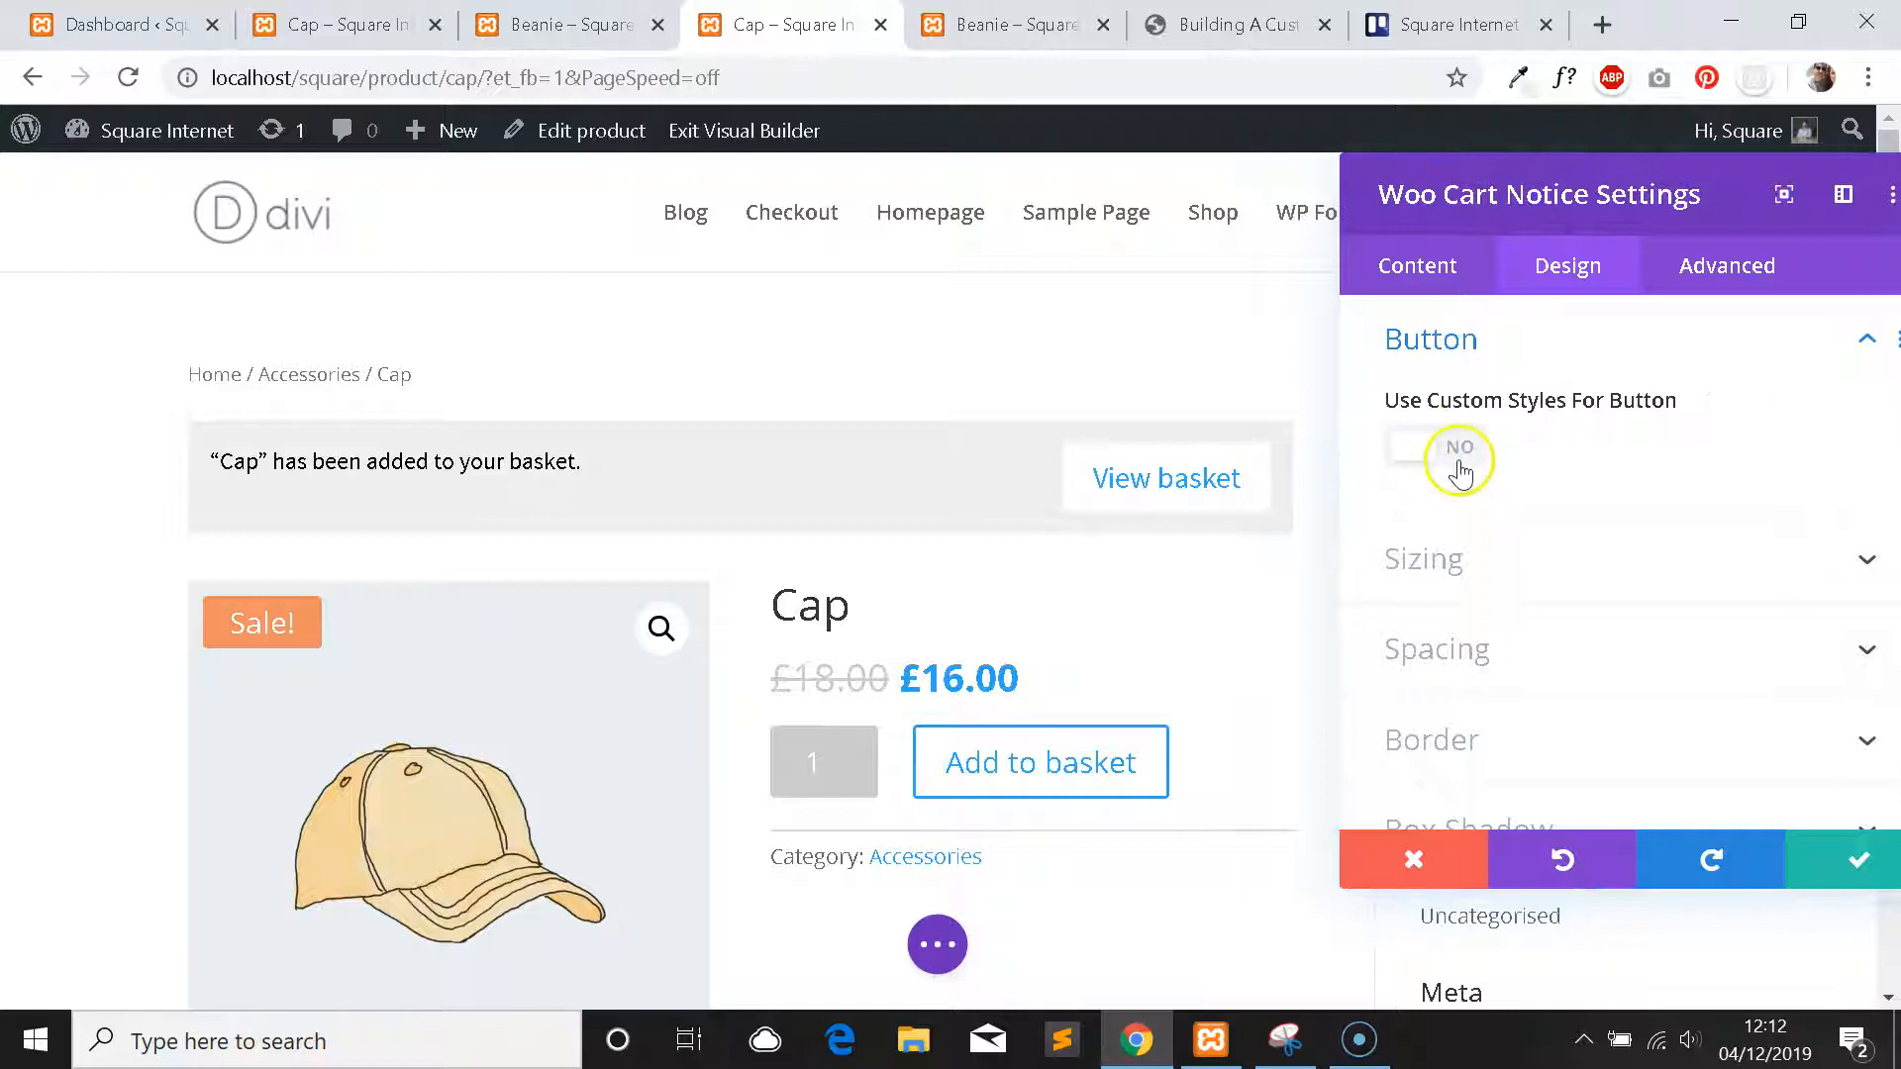
Enable custom button styles with 16px black button text.
{"action": "left_click", "coordinate": [1435, 446]}
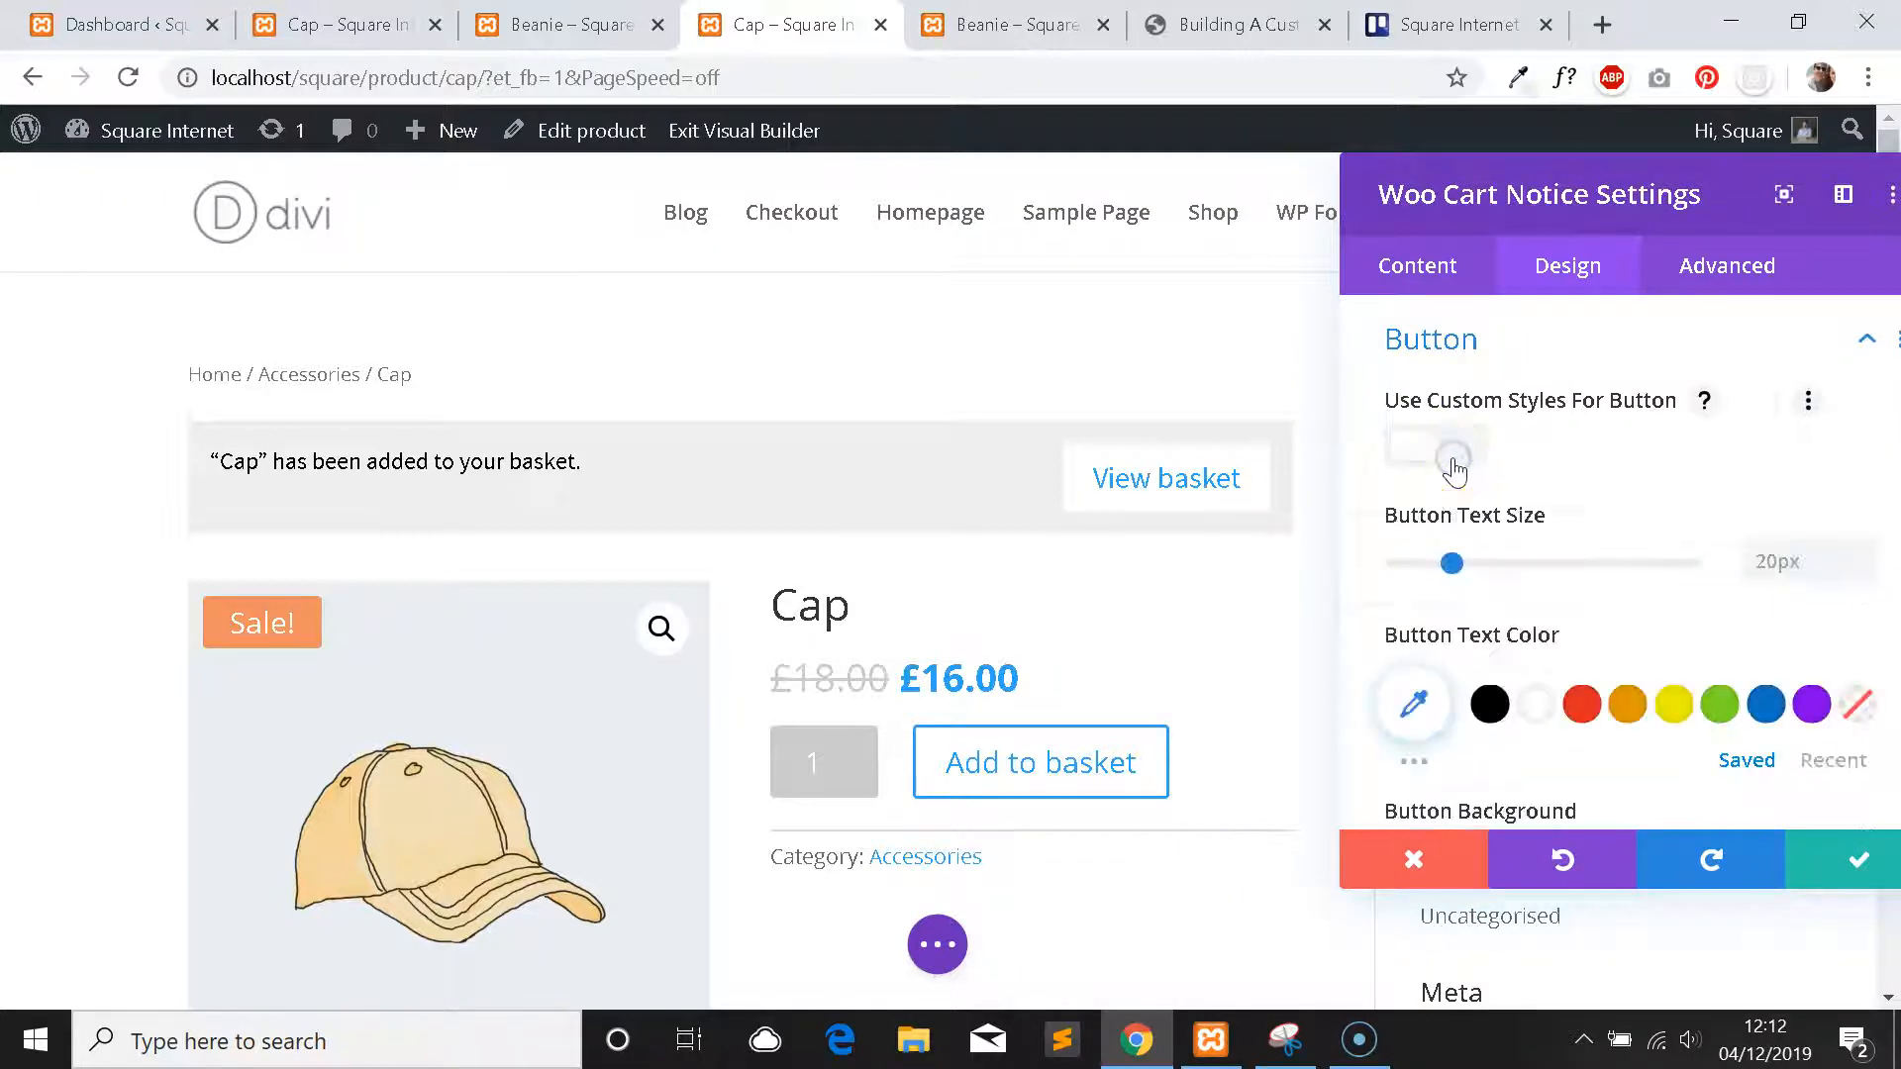
{"action": "left_click", "coordinate": [1434, 446]}
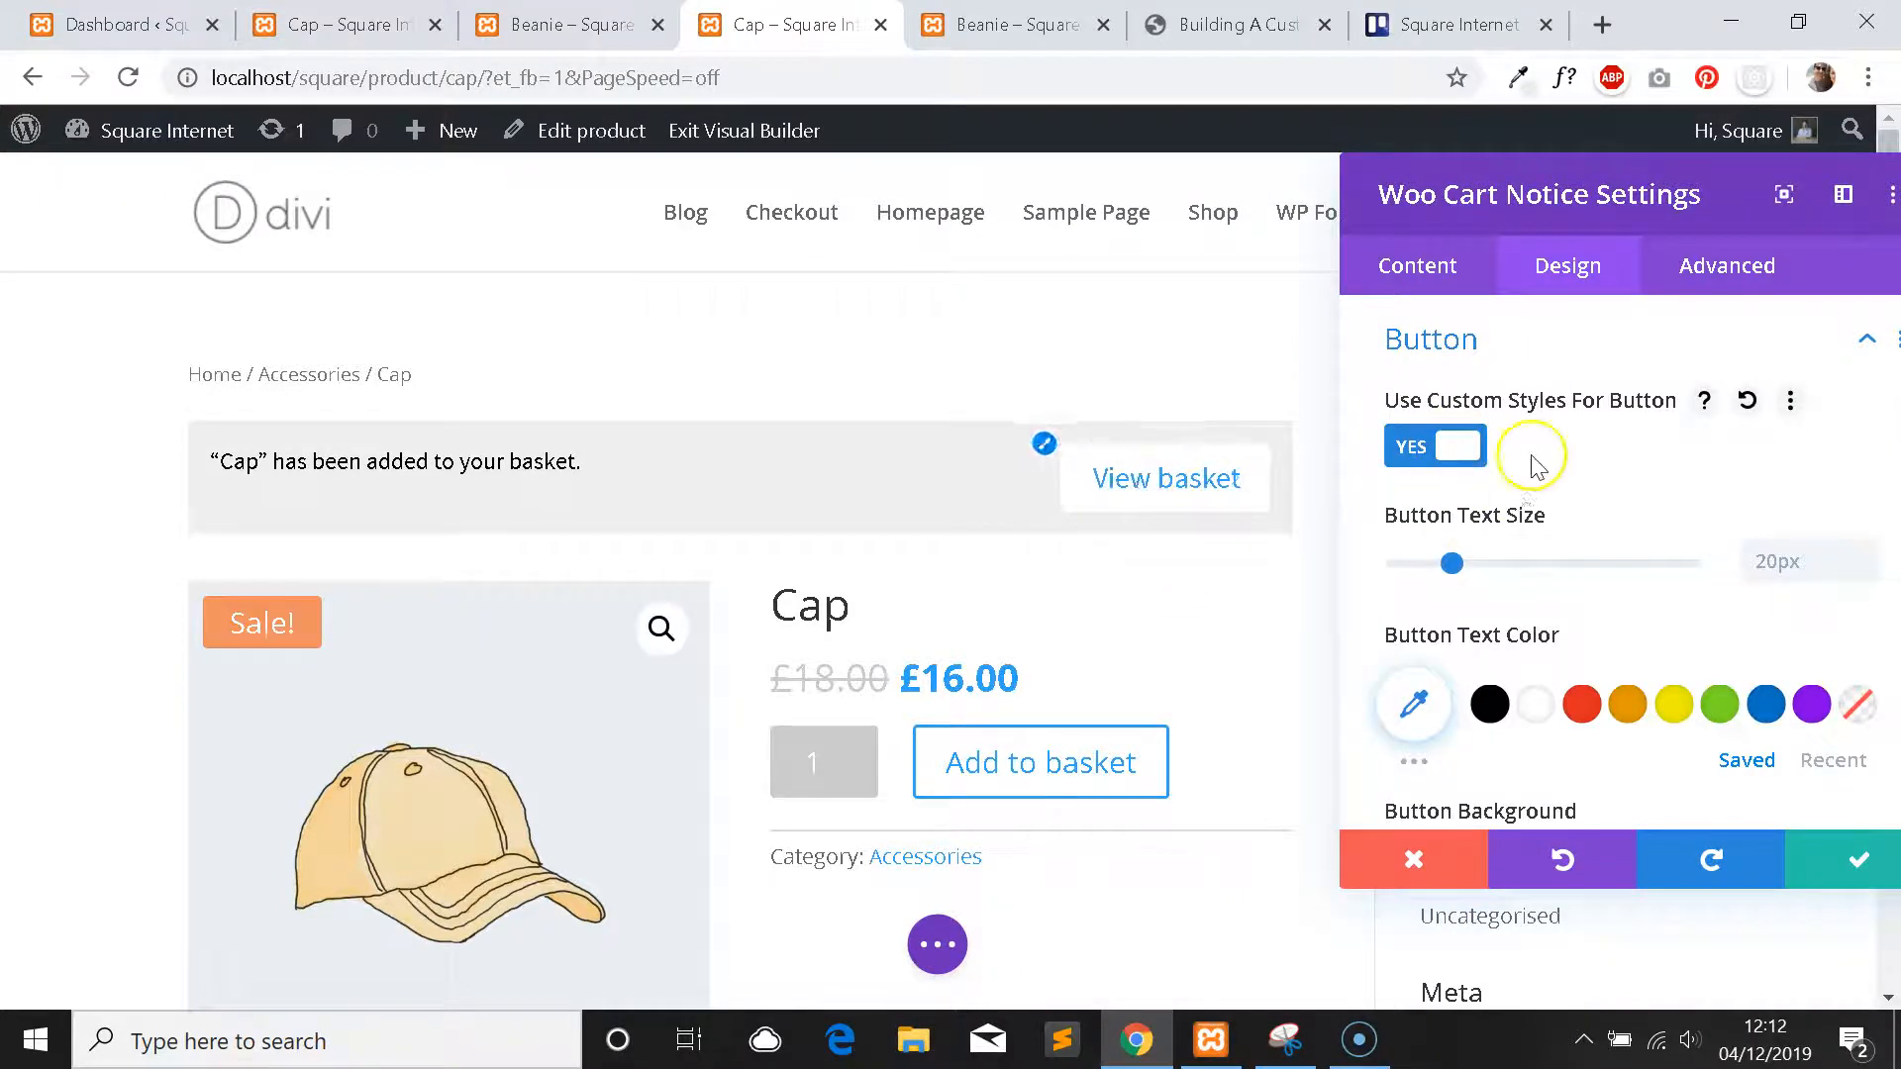
{"action": "mouse_move", "coordinate": [1771, 521]}
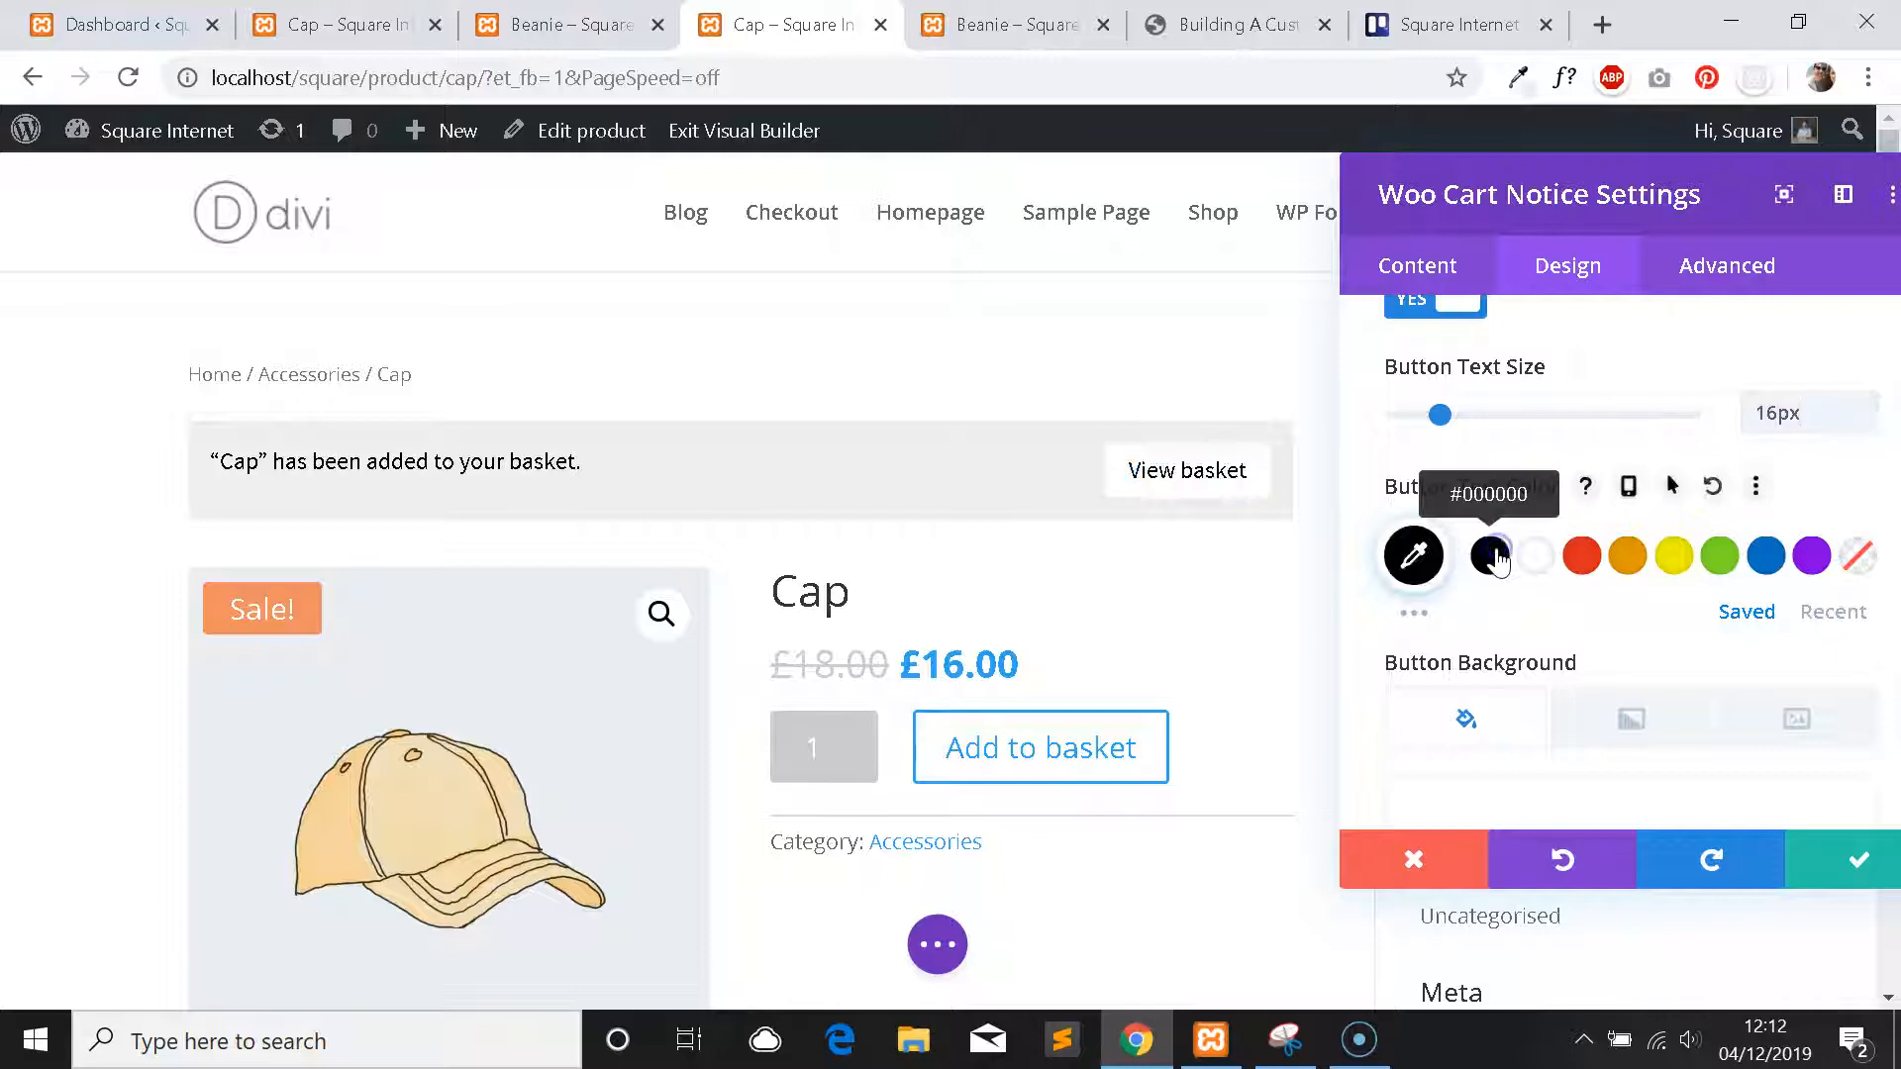
{"action": "mouse_move", "coordinate": [1552, 418]}
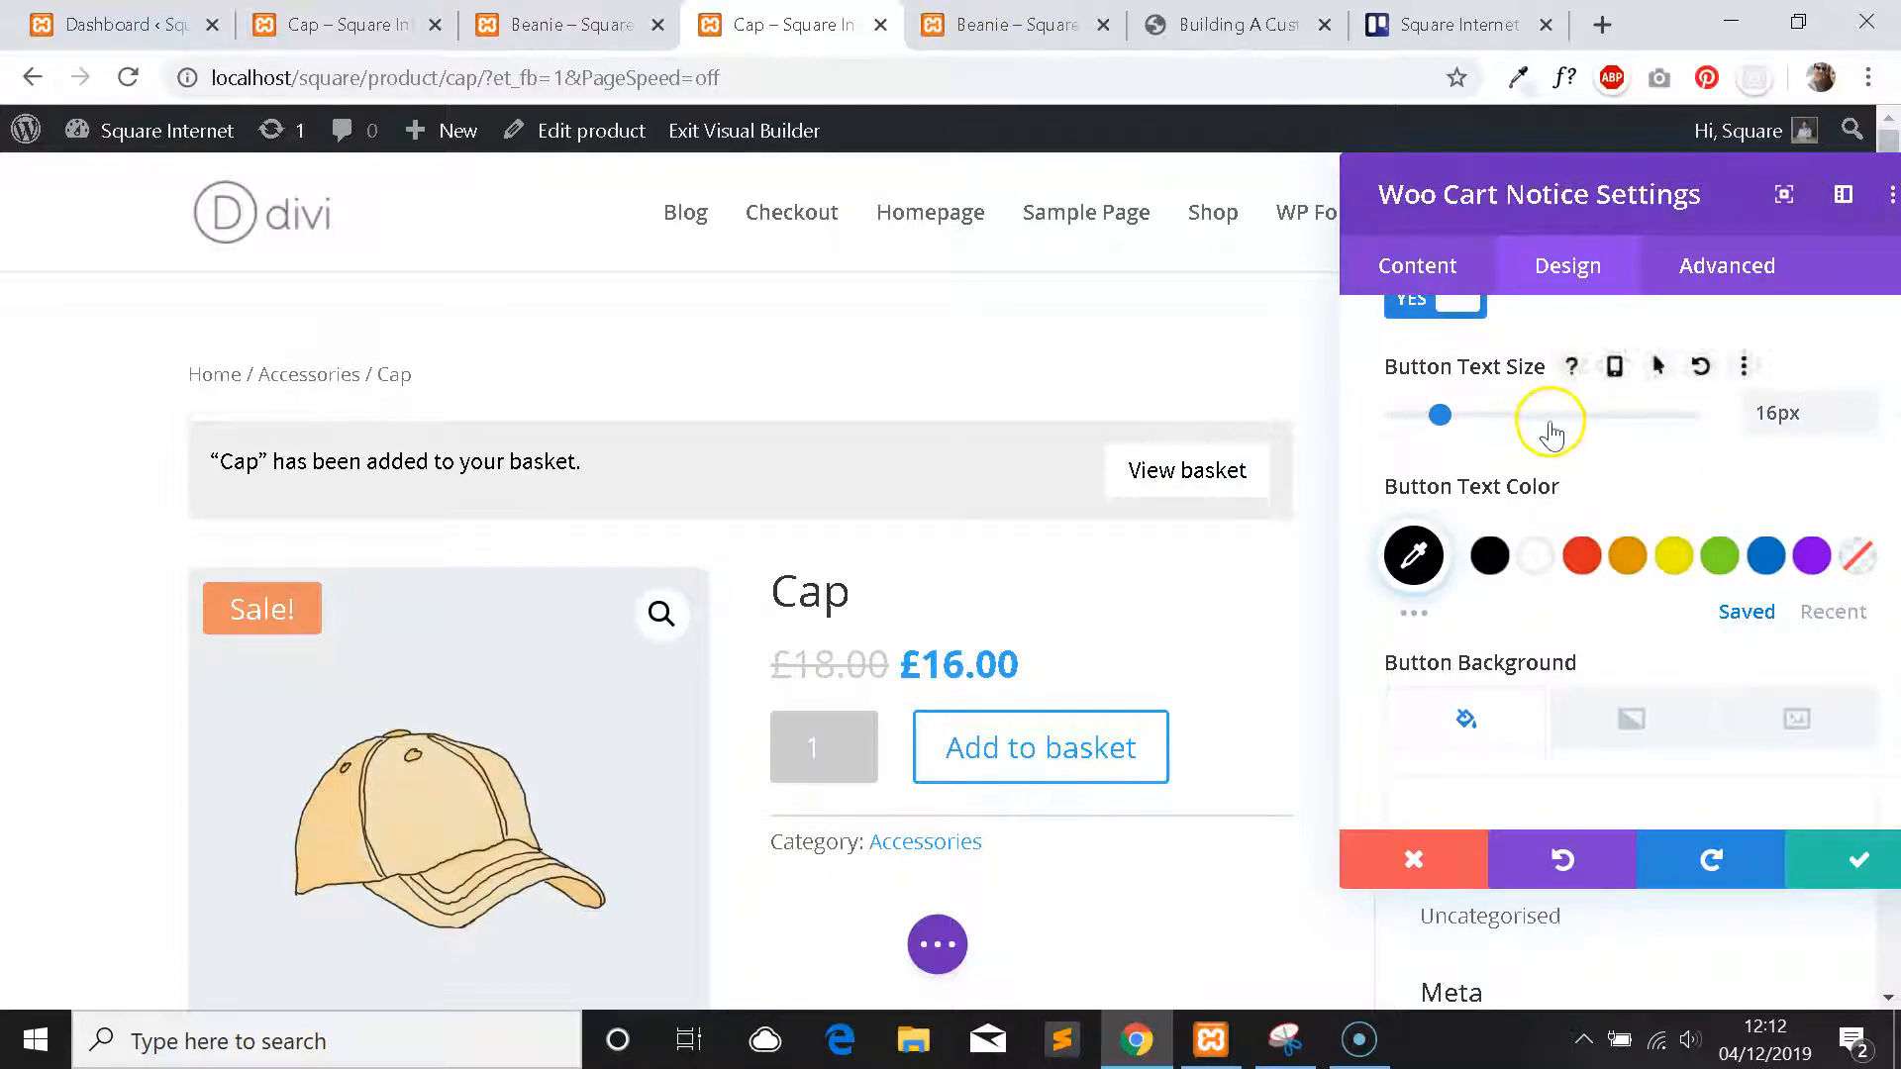
{"action": "scroll", "scroll_direction": "down", "scroll_amount": 3}
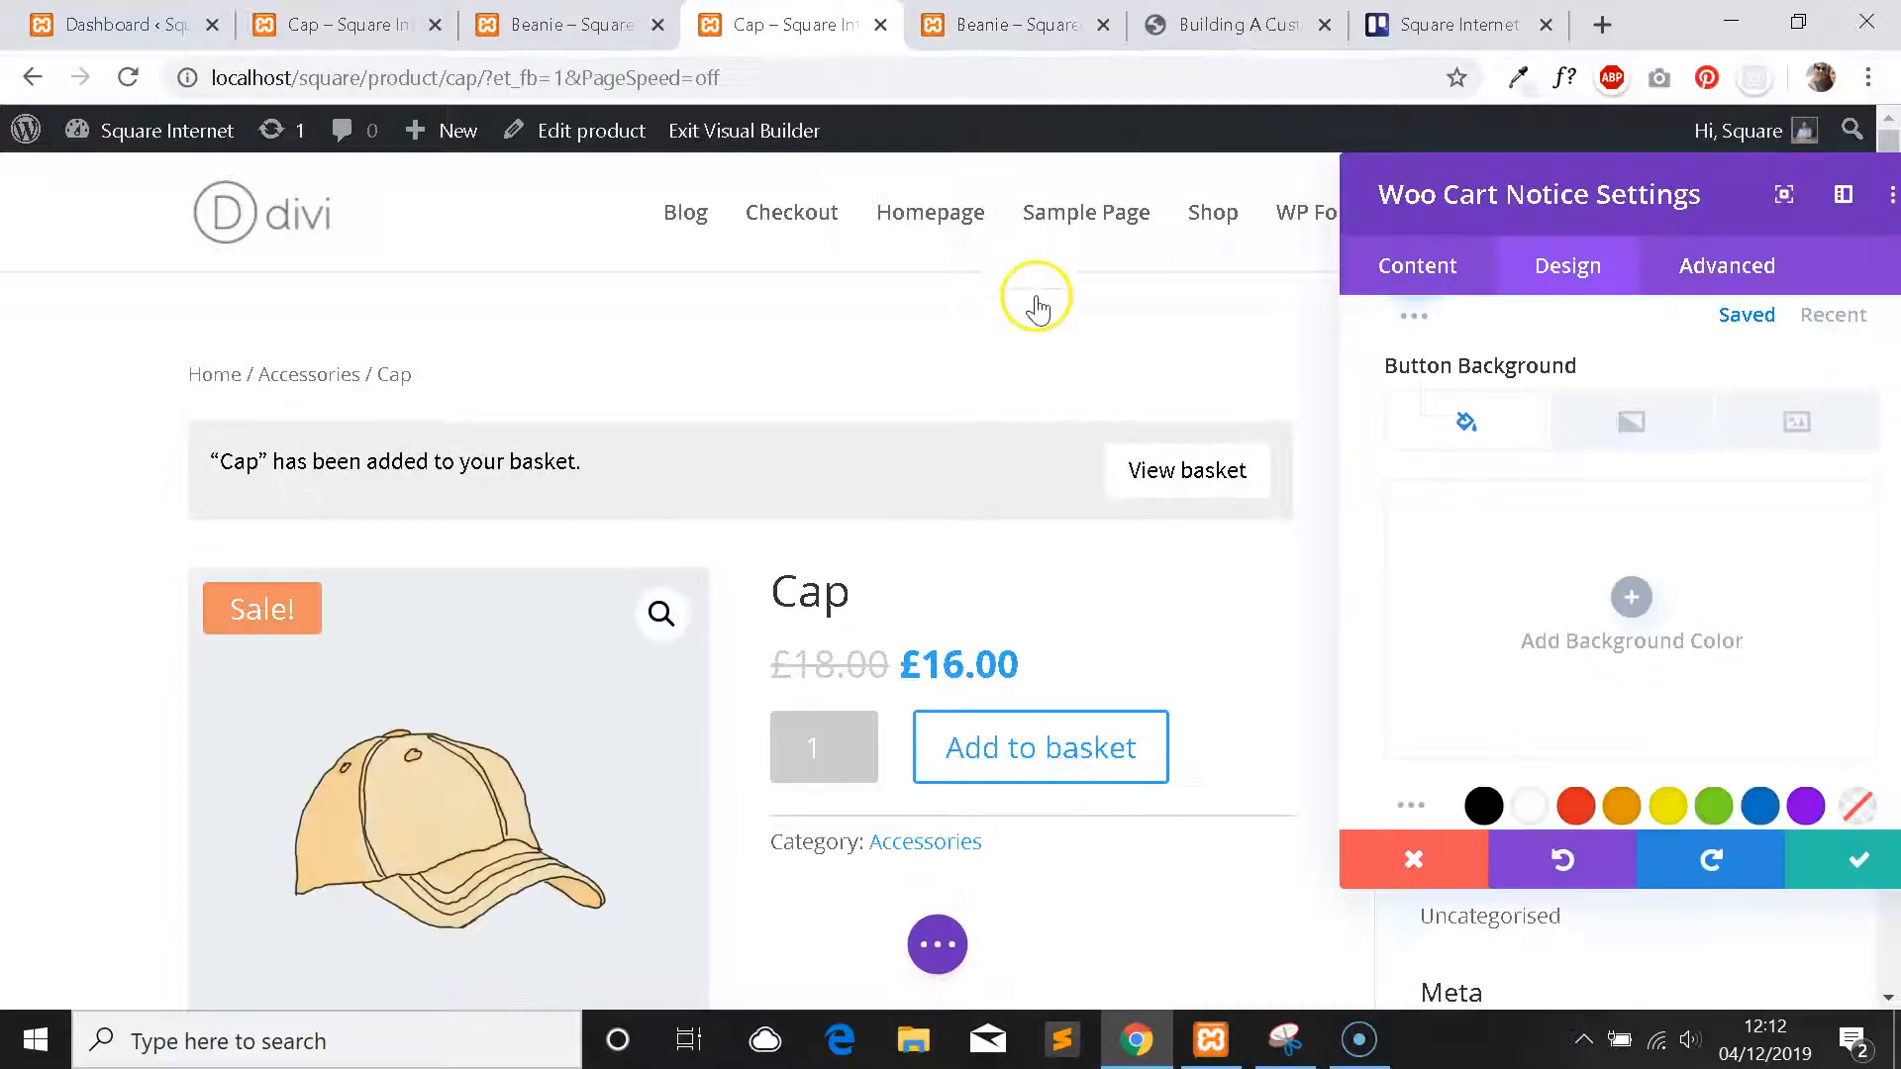
{"action": "mouse_move", "coordinate": [1556, 336]}
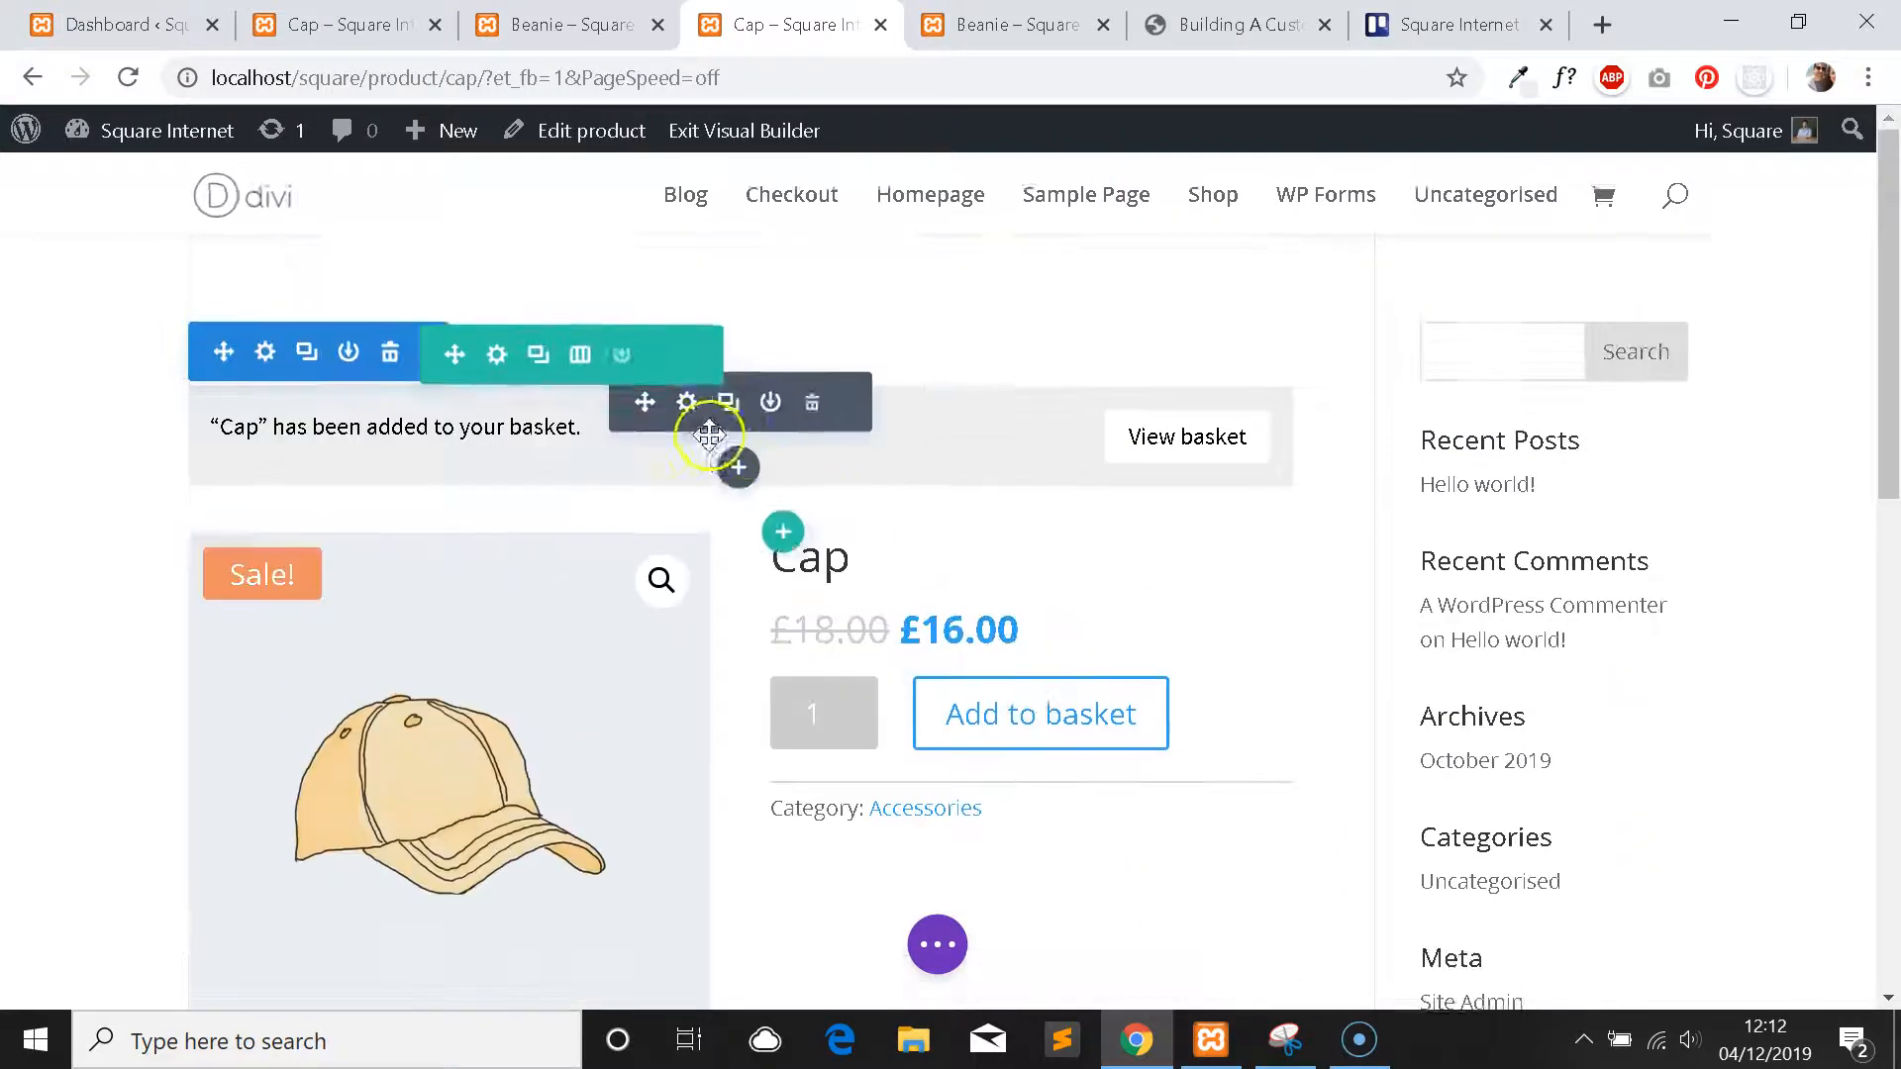
Close the notice settings and scroll the page to view the restyled grey notice.
{"action": "scroll", "scroll_direction": "down", "scroll_amount": 3}
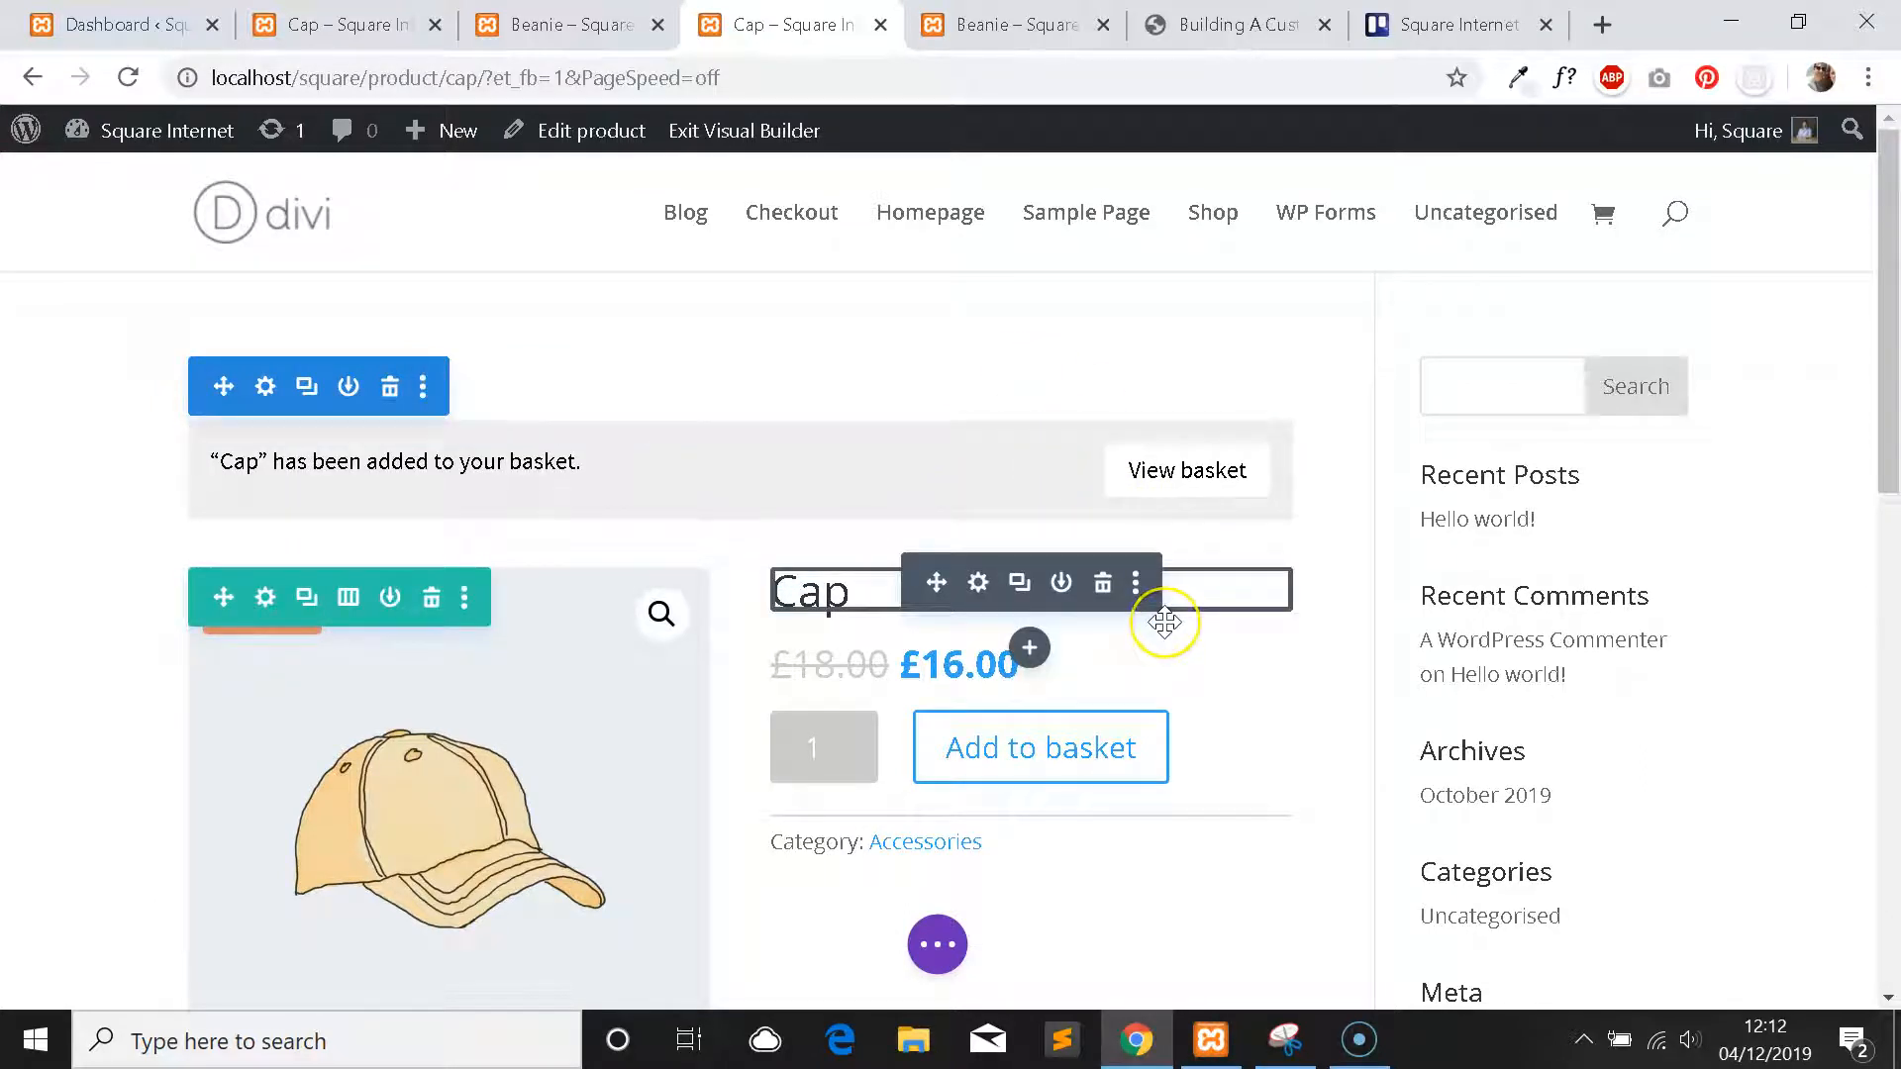
{"action": "mouse_move", "coordinate": [1164, 621]}
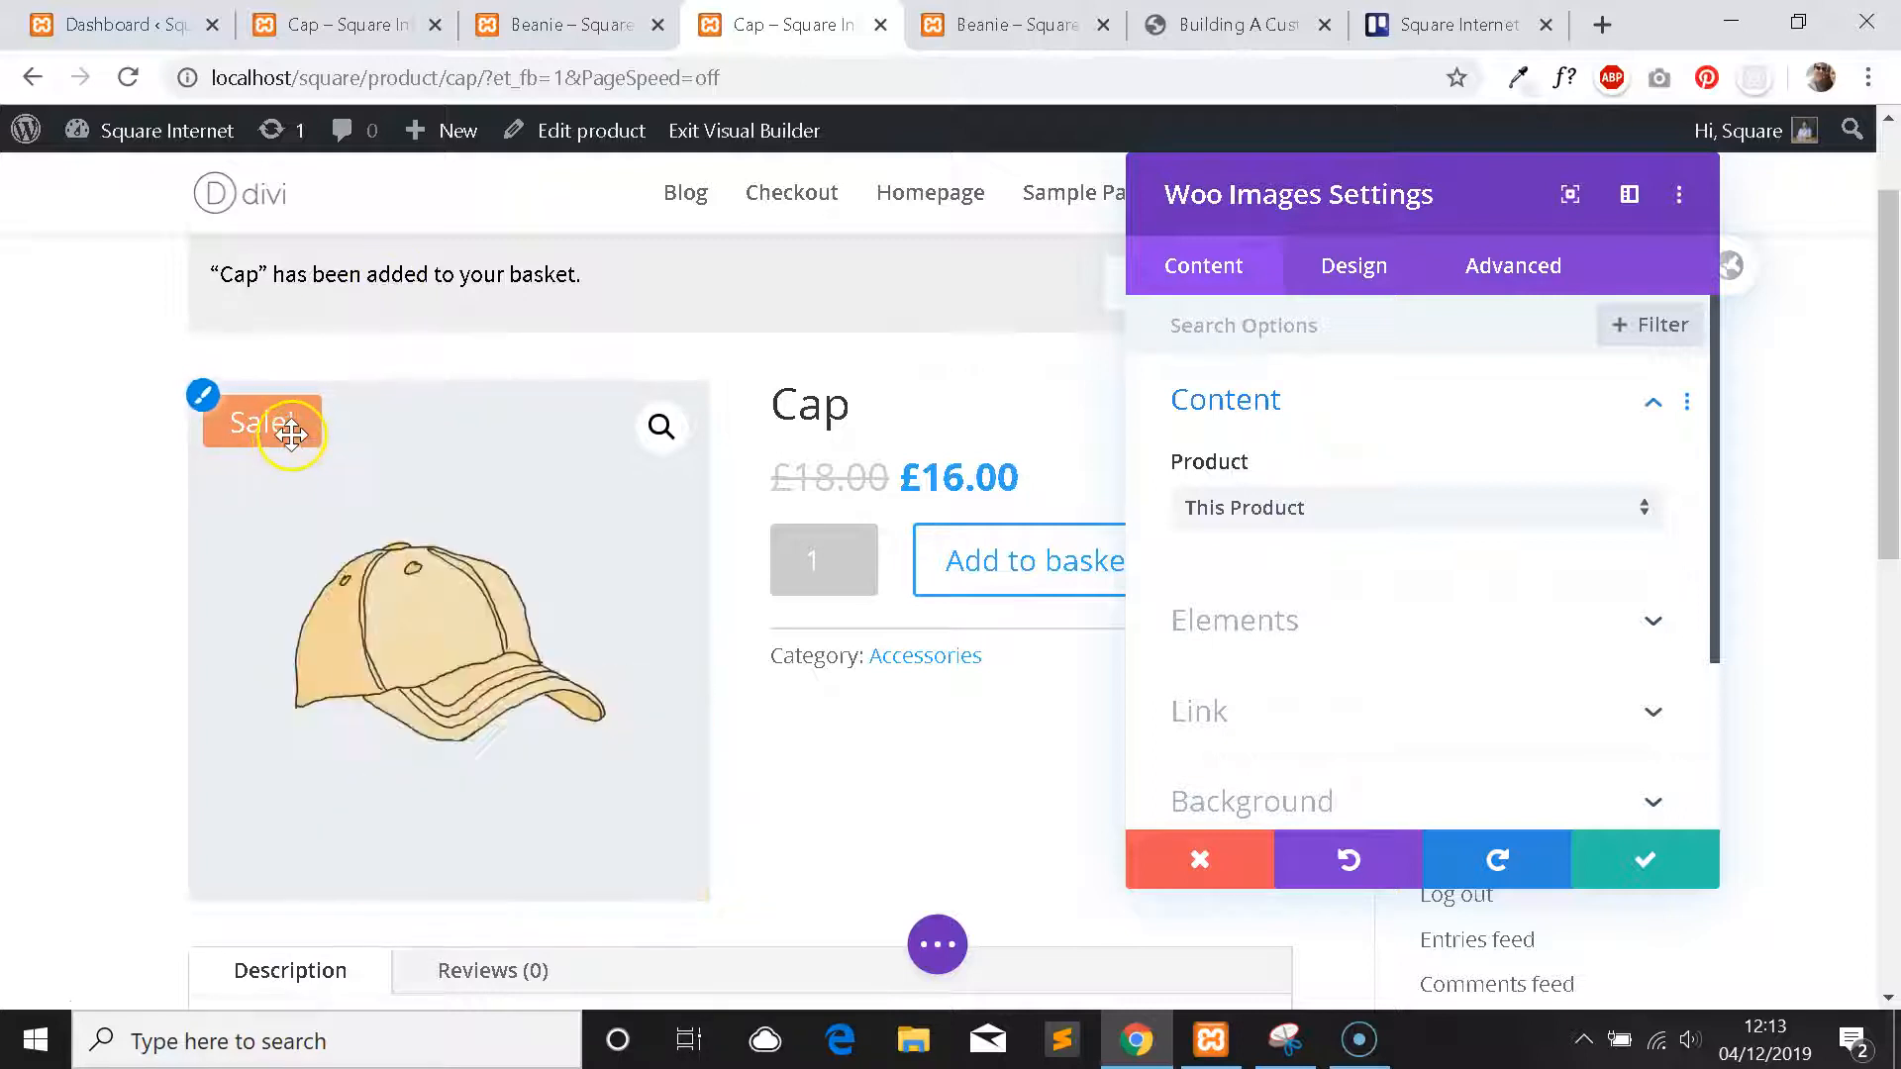
{"action": "mouse_move", "coordinate": [1440, 457]}
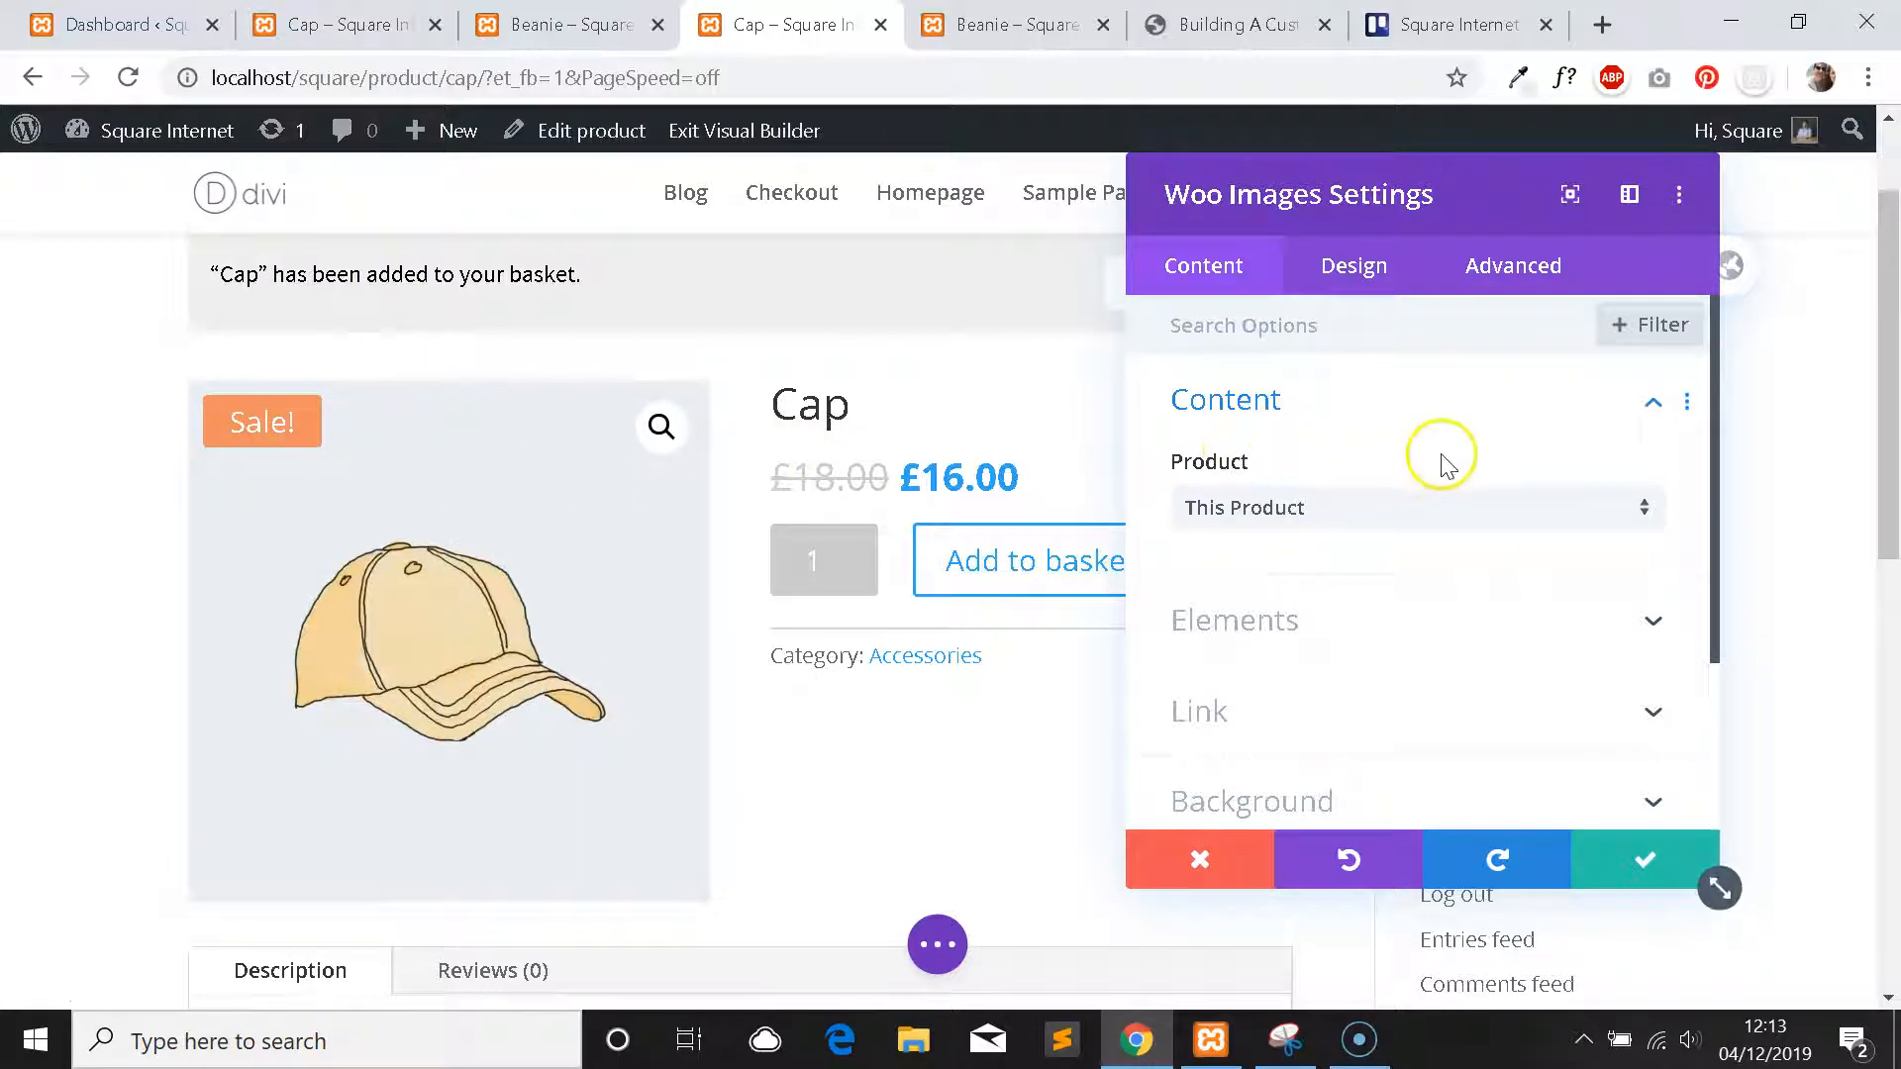
{"action": "mouse_move", "coordinate": [1015, 24]}
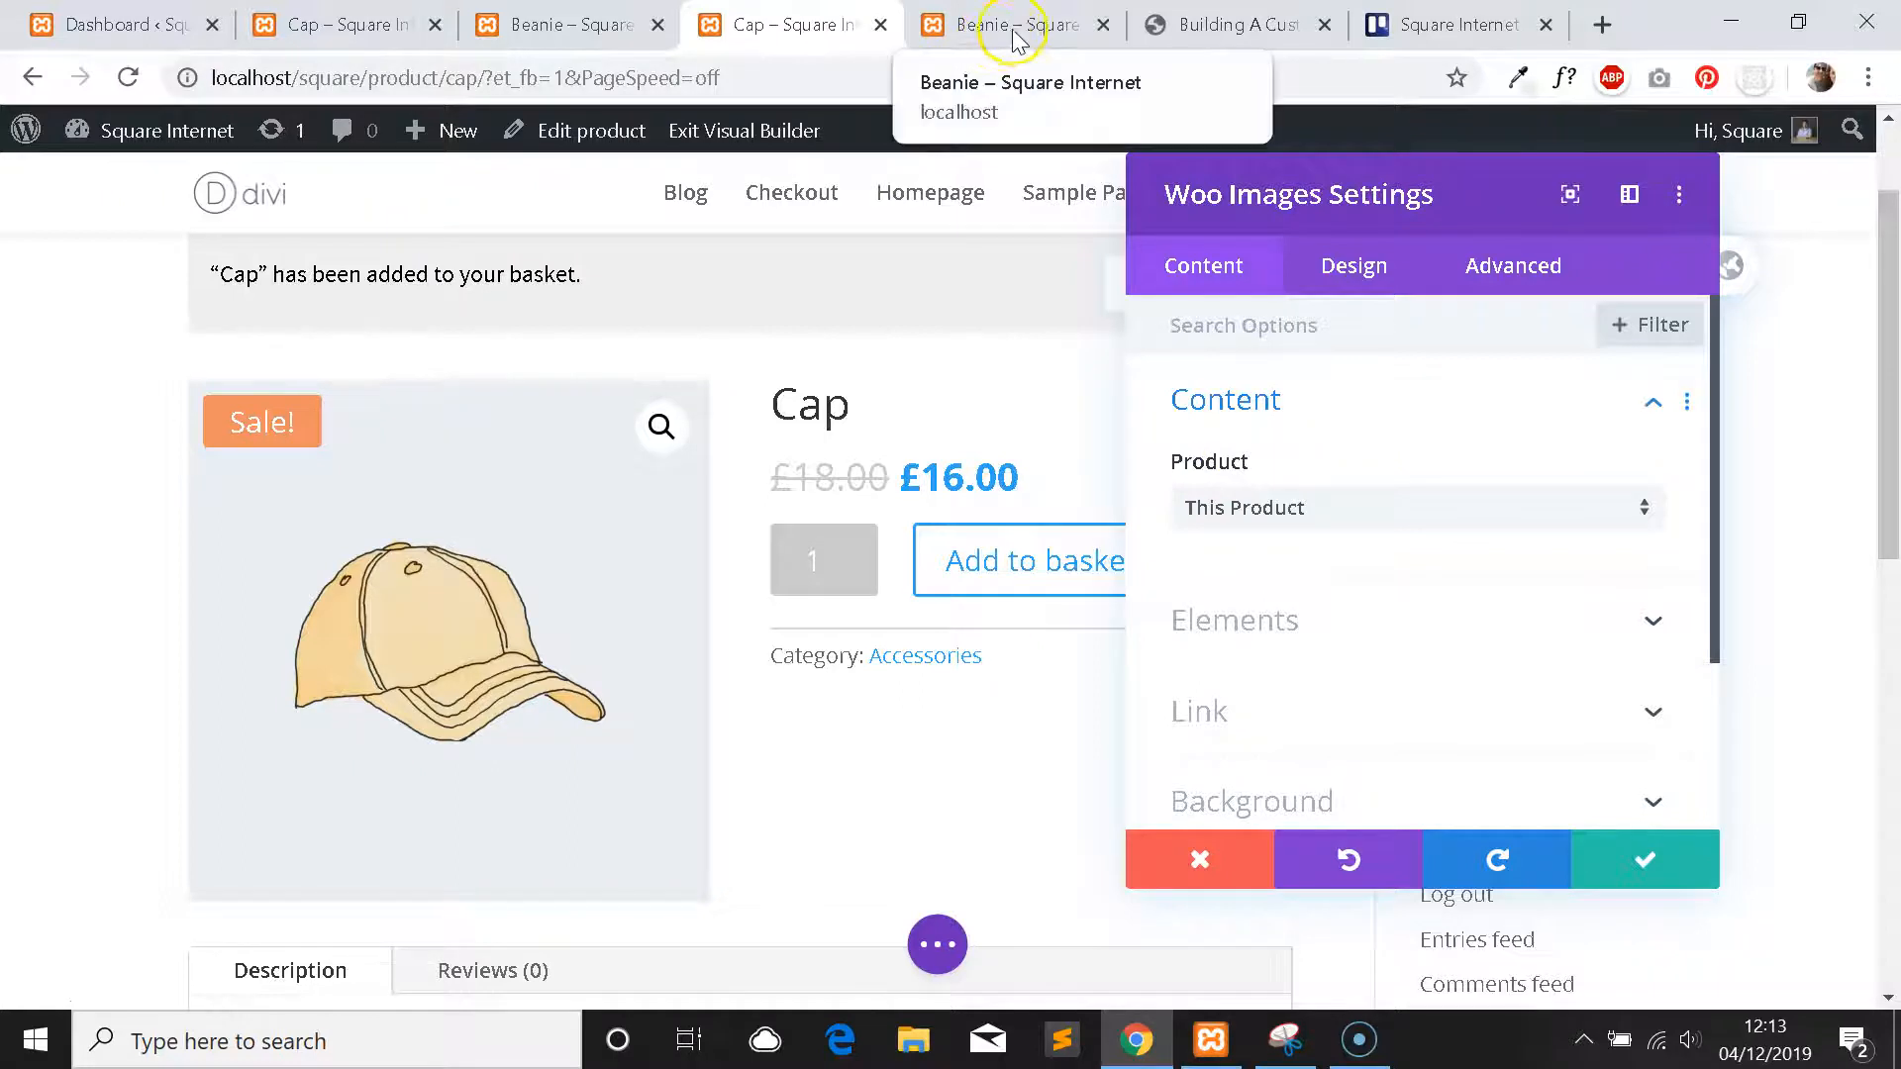
Reopen the product image module's settings and make its Sale badge black.
{"action": "scroll", "scroll_direction": "down", "scroll_amount": 3}
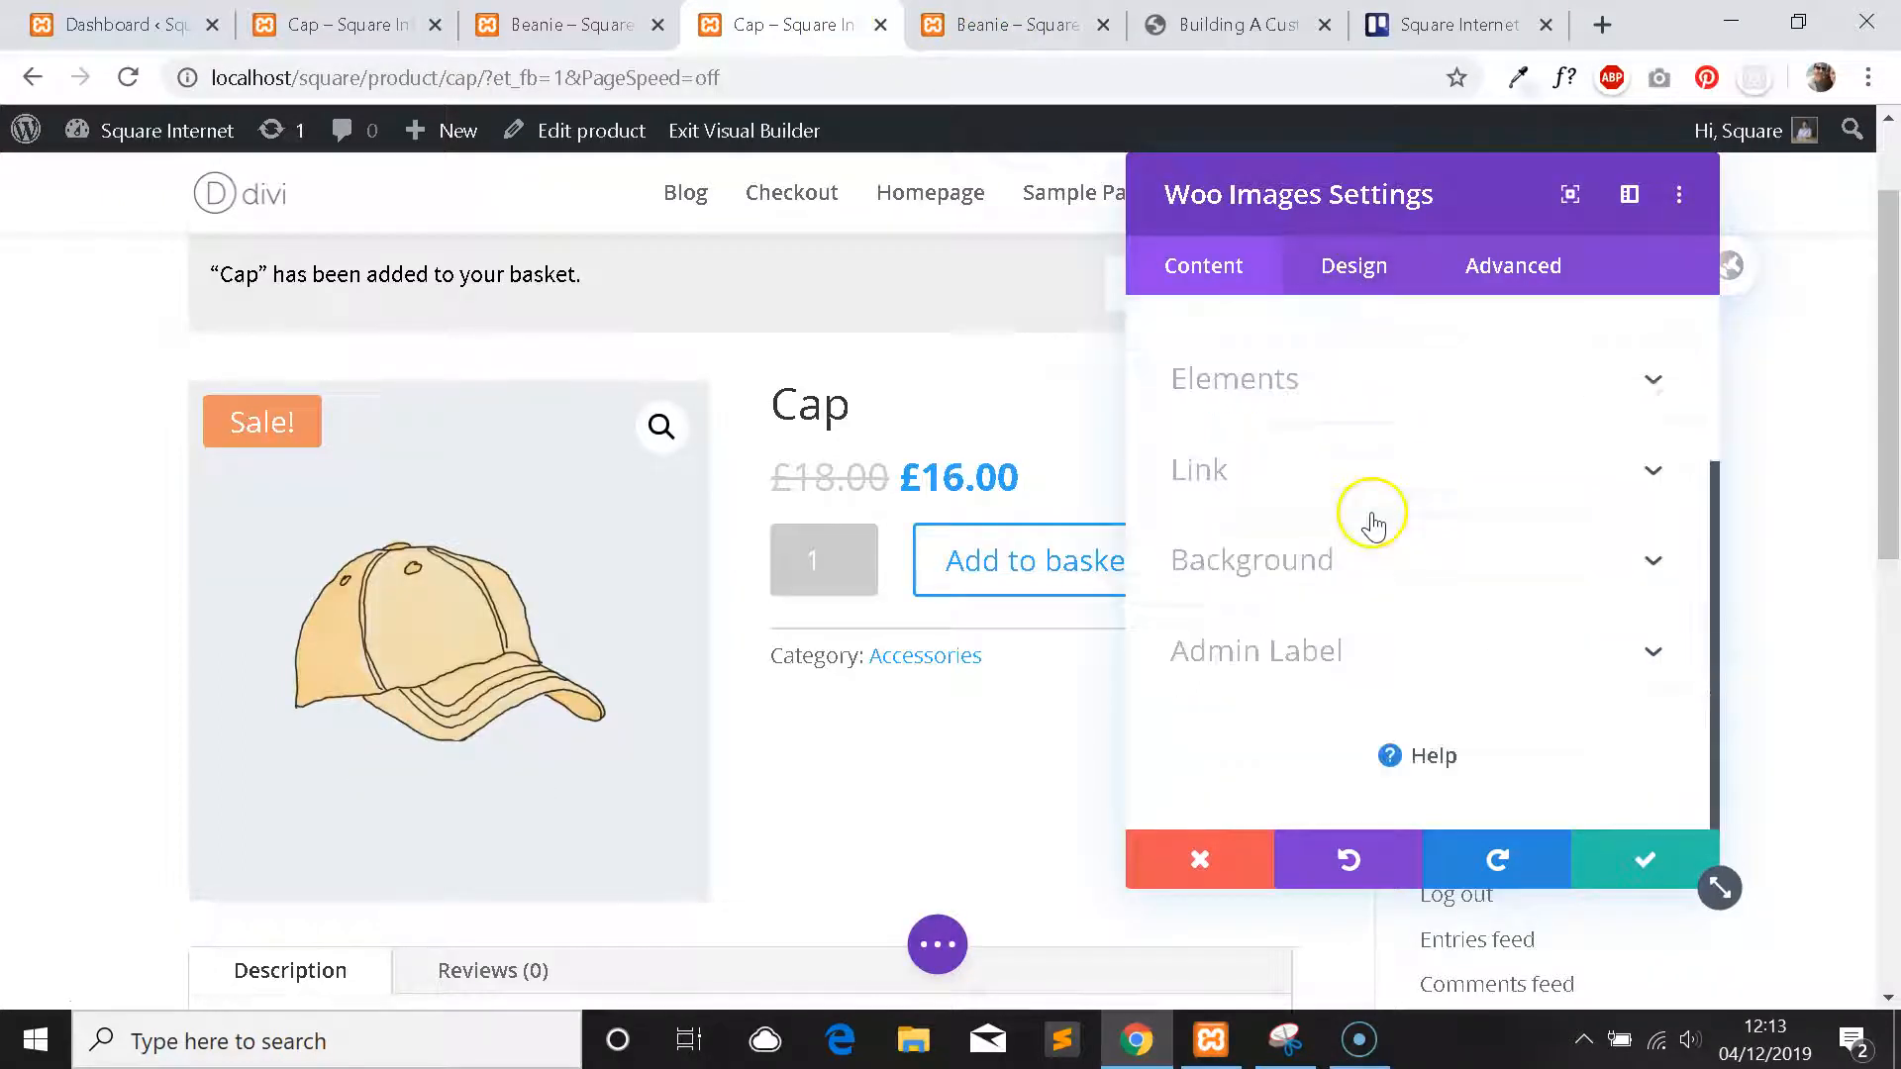
{"action": "left_click", "coordinate": [1251, 559]}
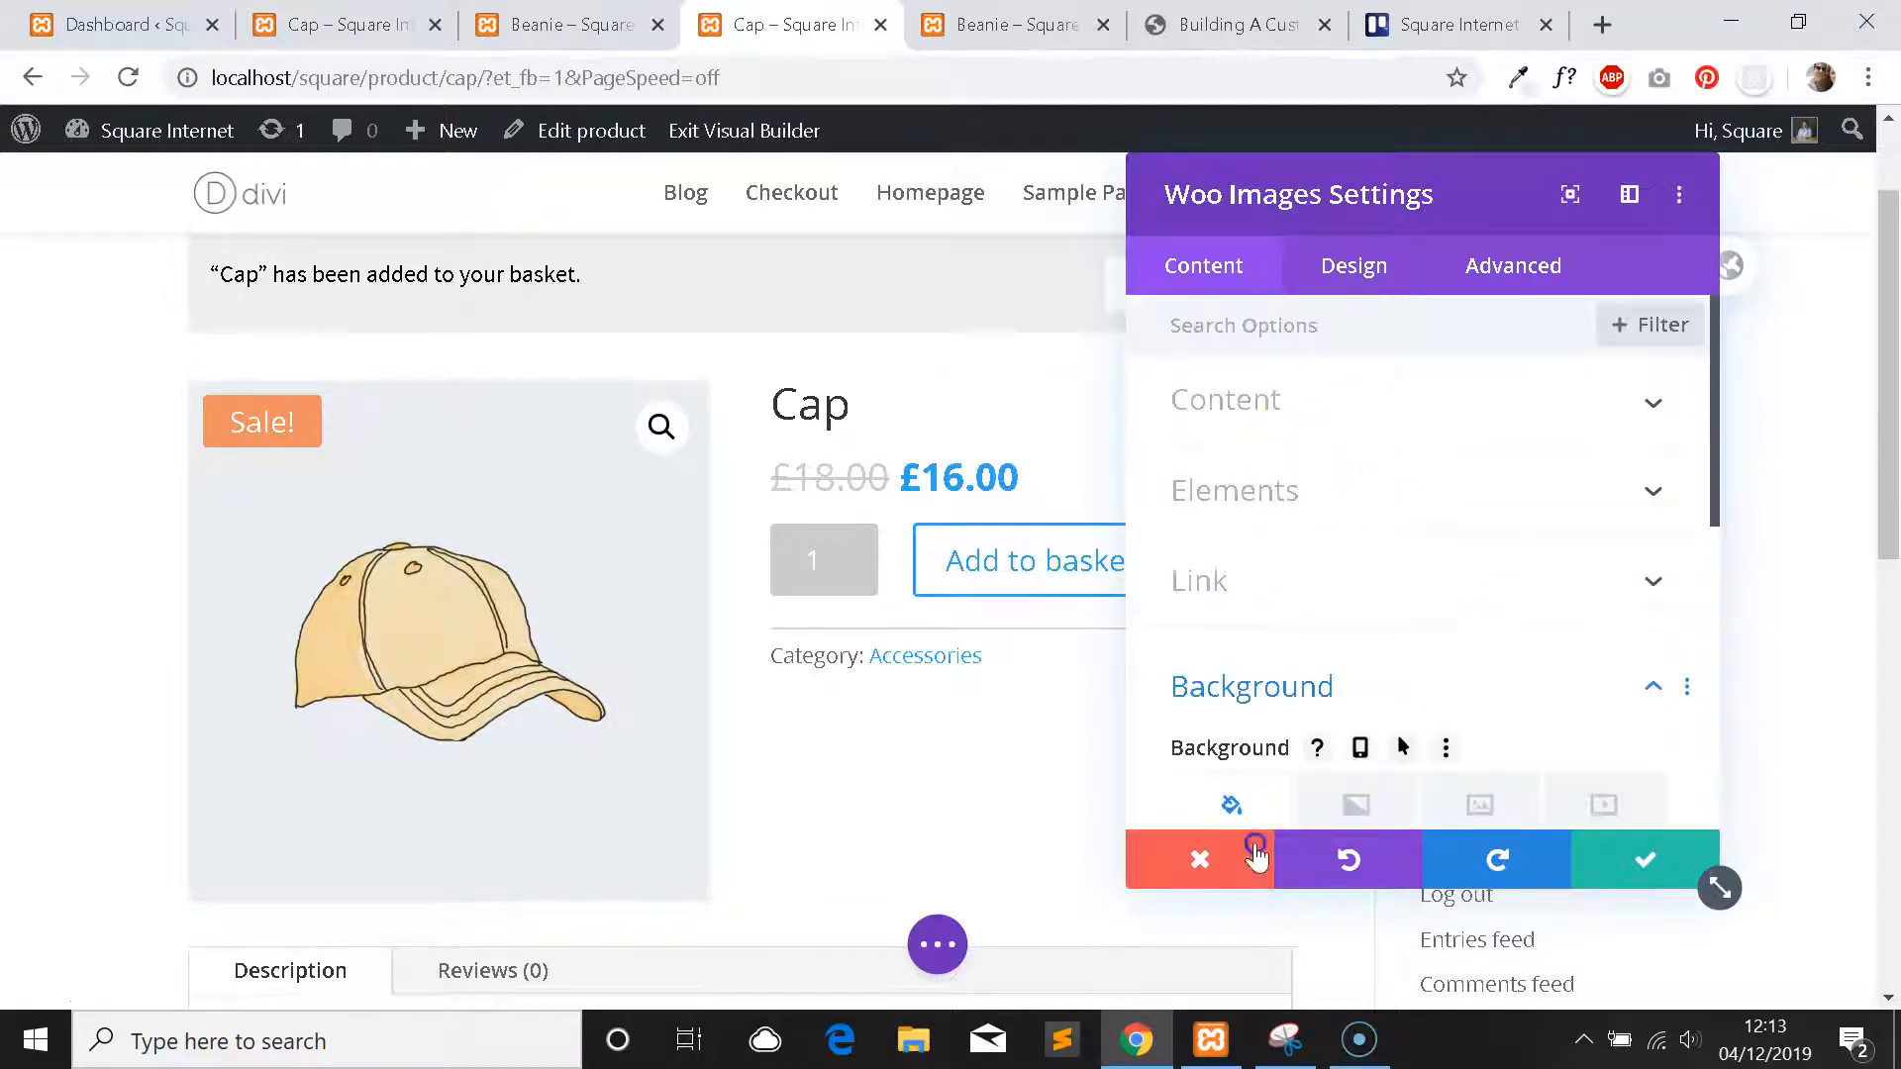
{"action": "left_click", "coordinate": [1198, 859]}
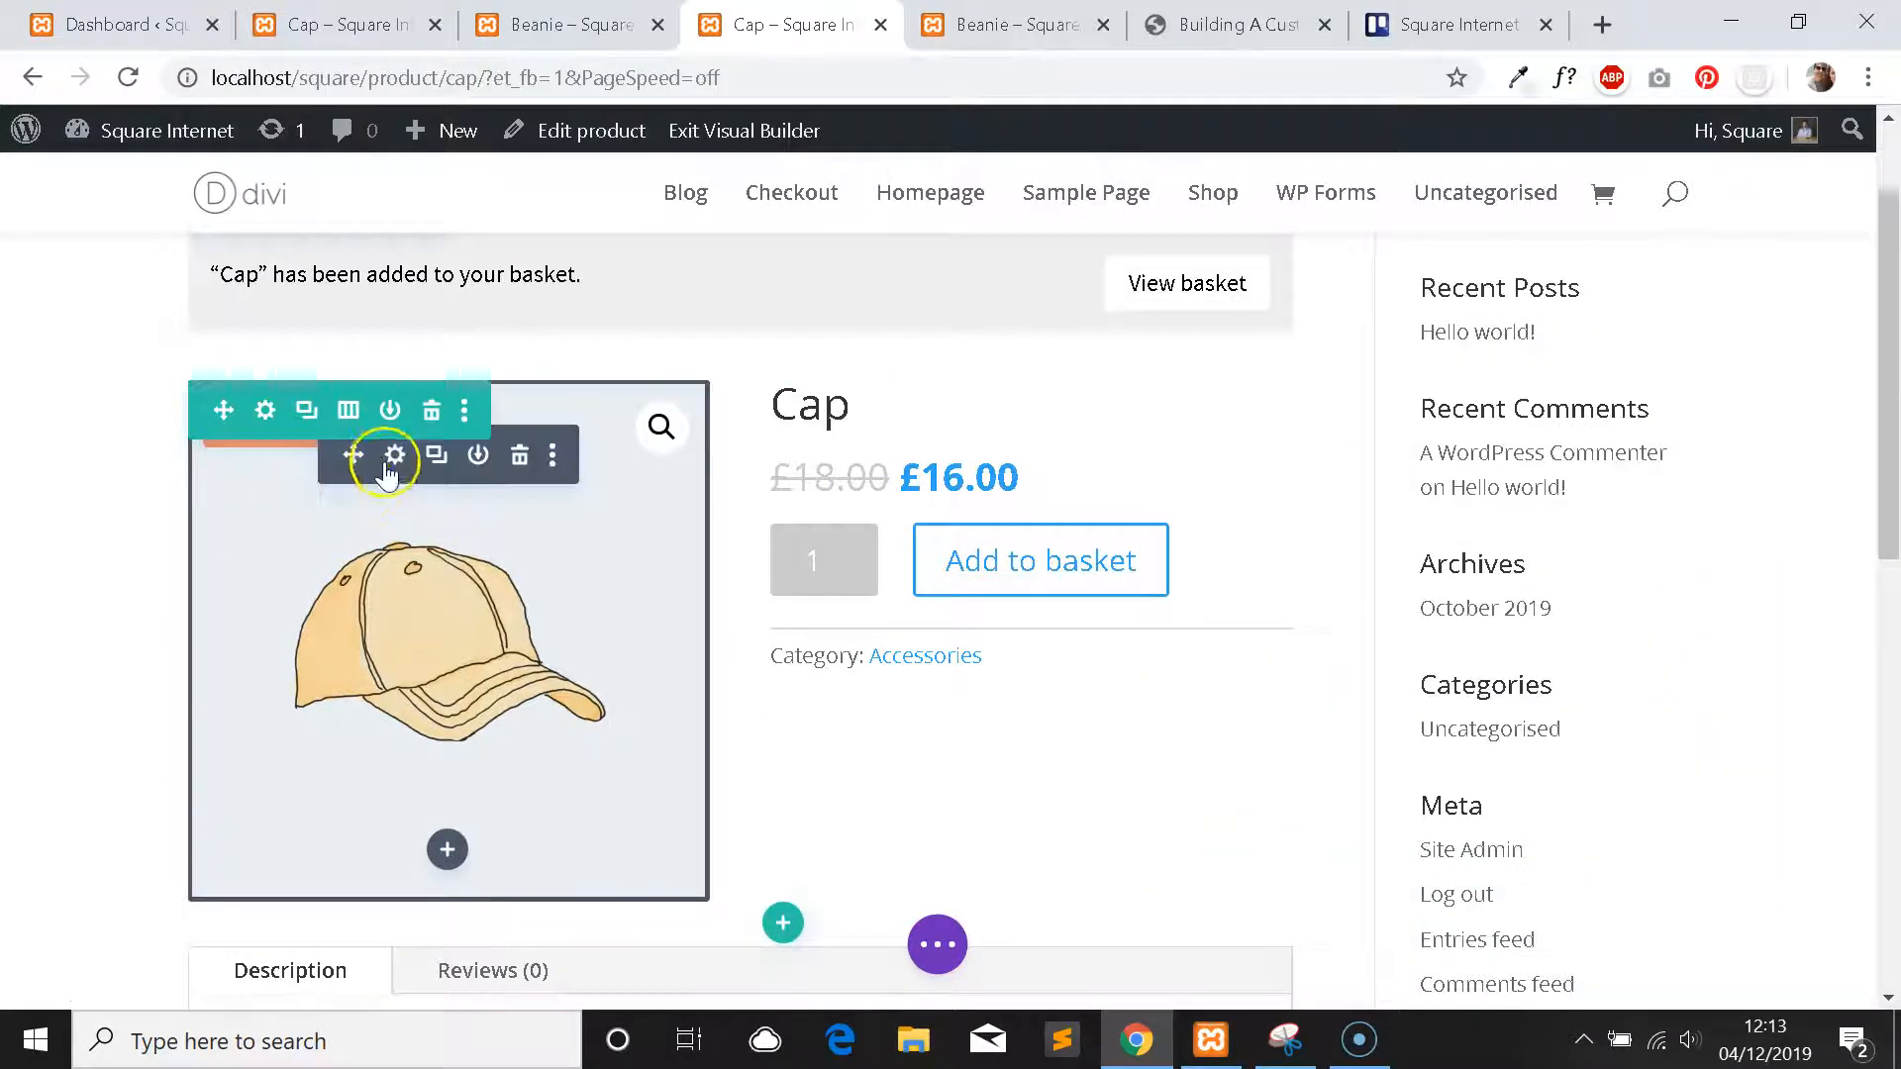
{"action": "left_click", "coordinate": [390, 455]}
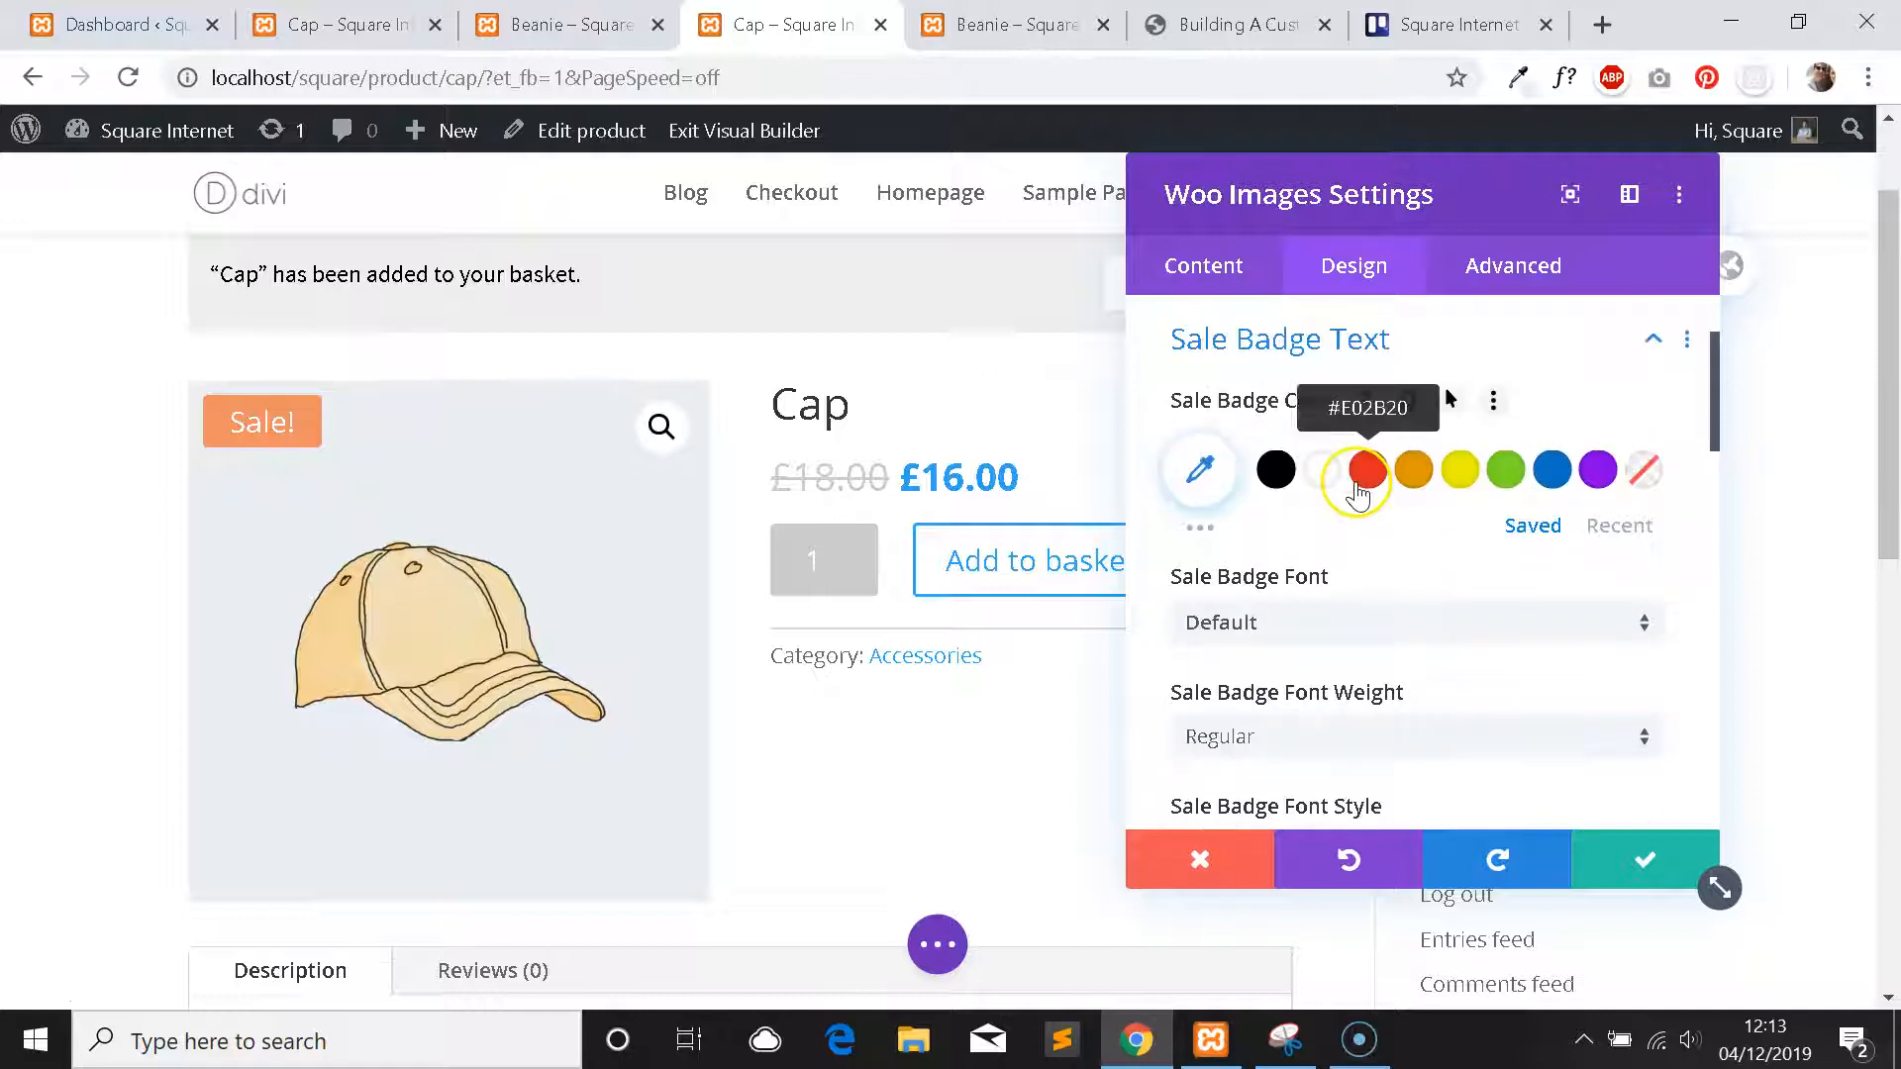
{"action": "left_click", "coordinate": [1273, 472]}
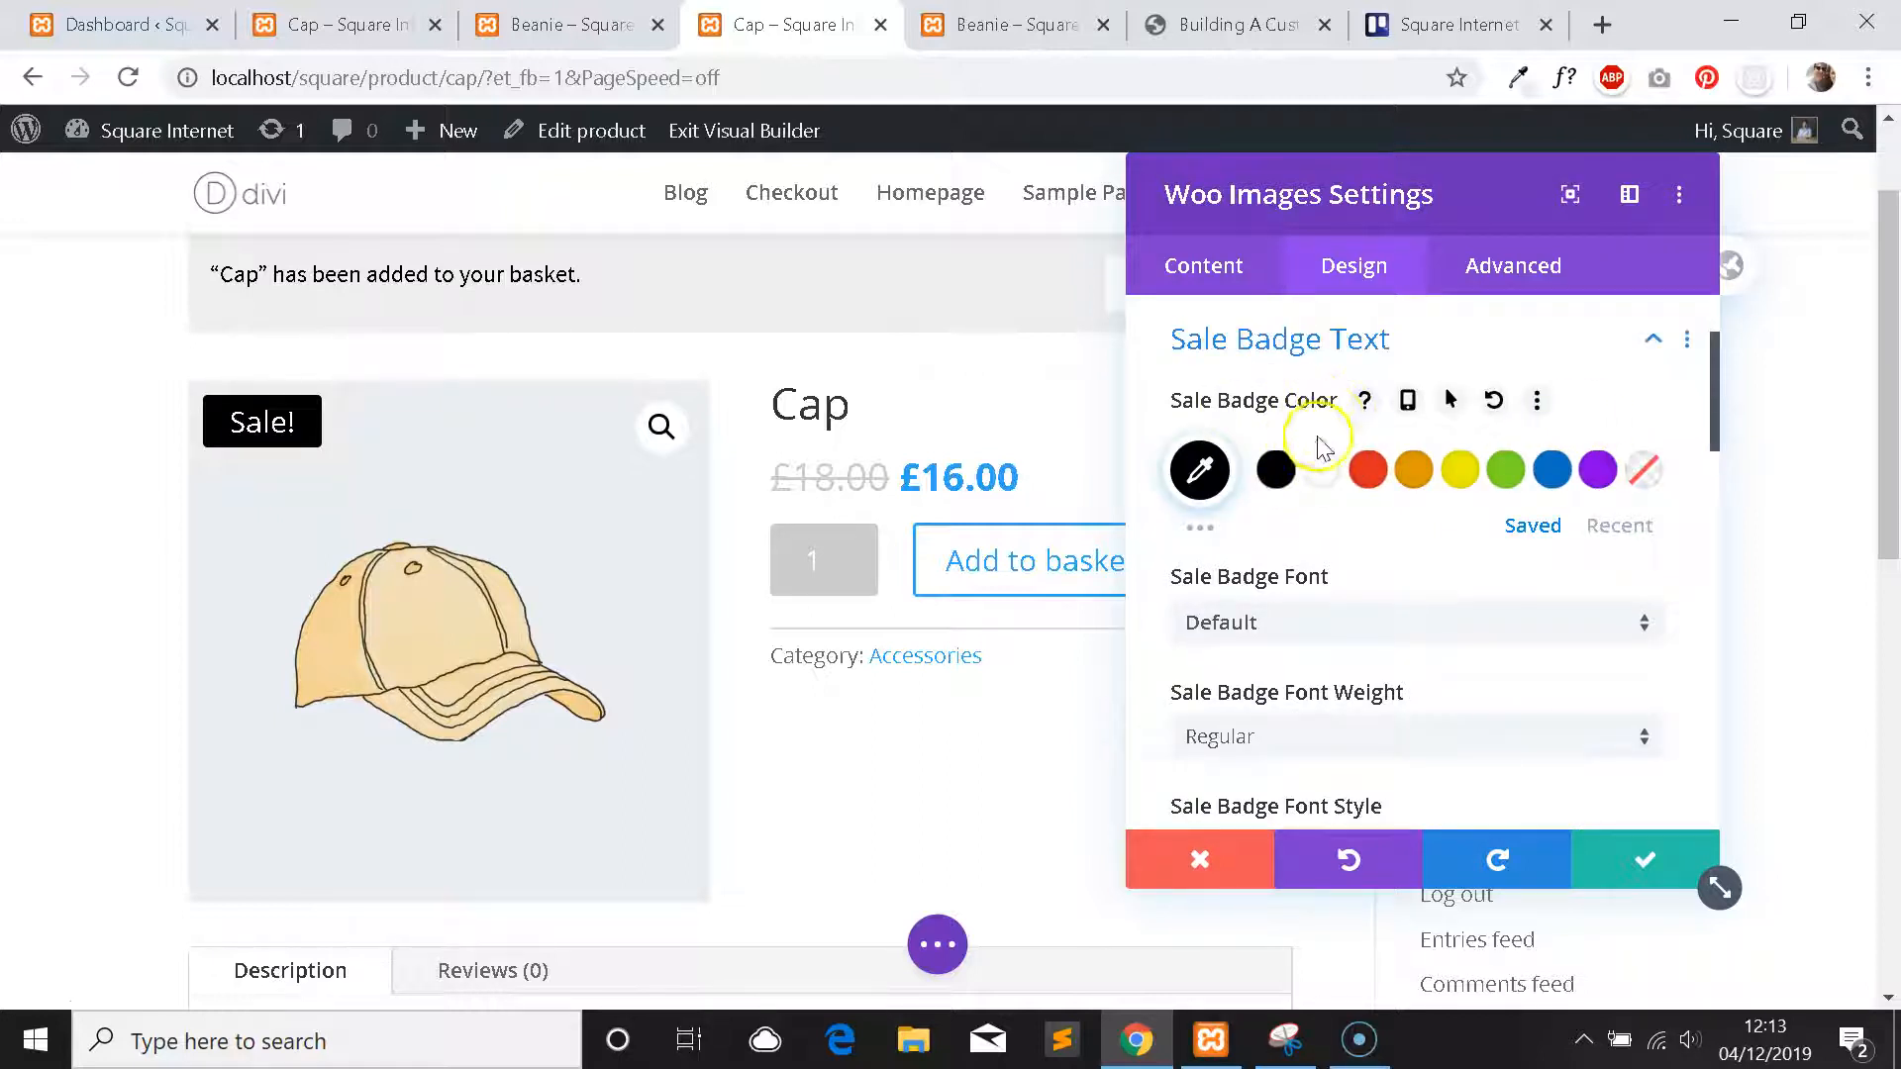
{"action": "mouse_move", "coordinate": [1315, 400]}
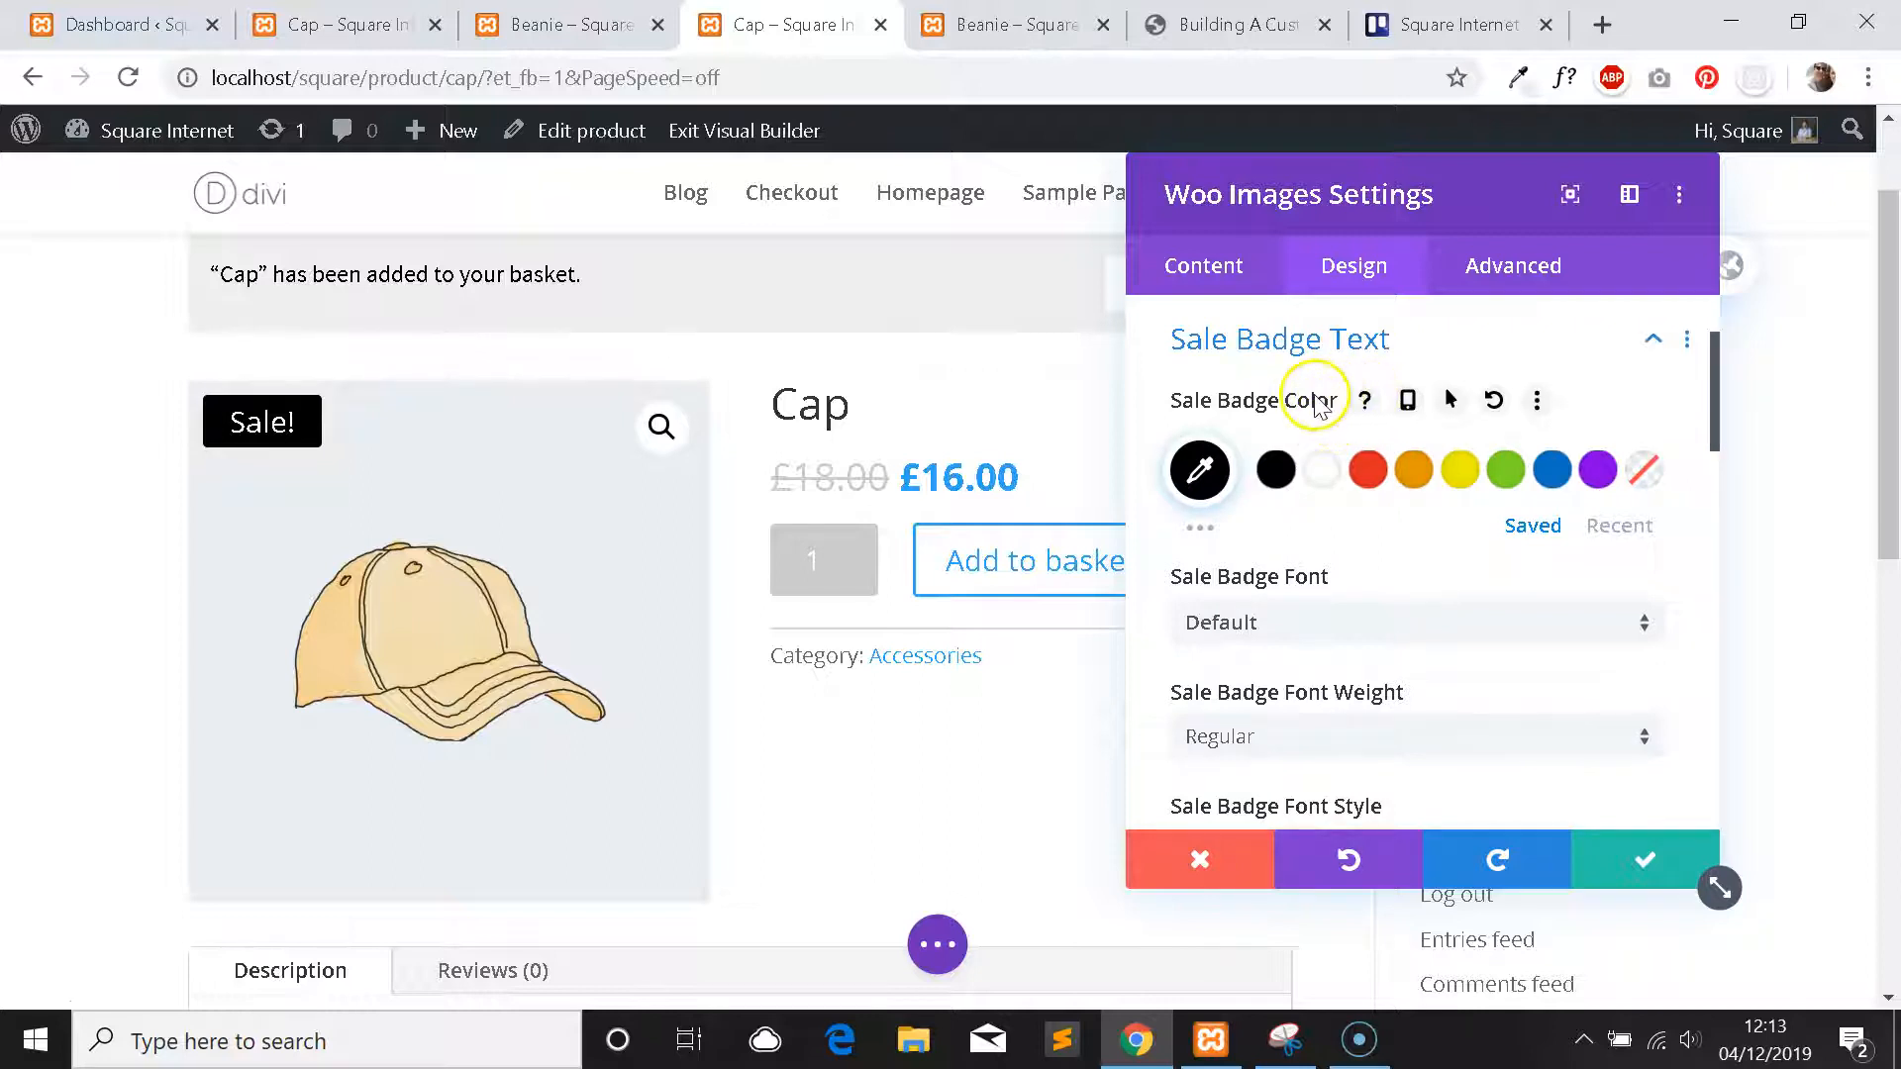
{"action": "mouse_move", "coordinate": [1308, 411]}
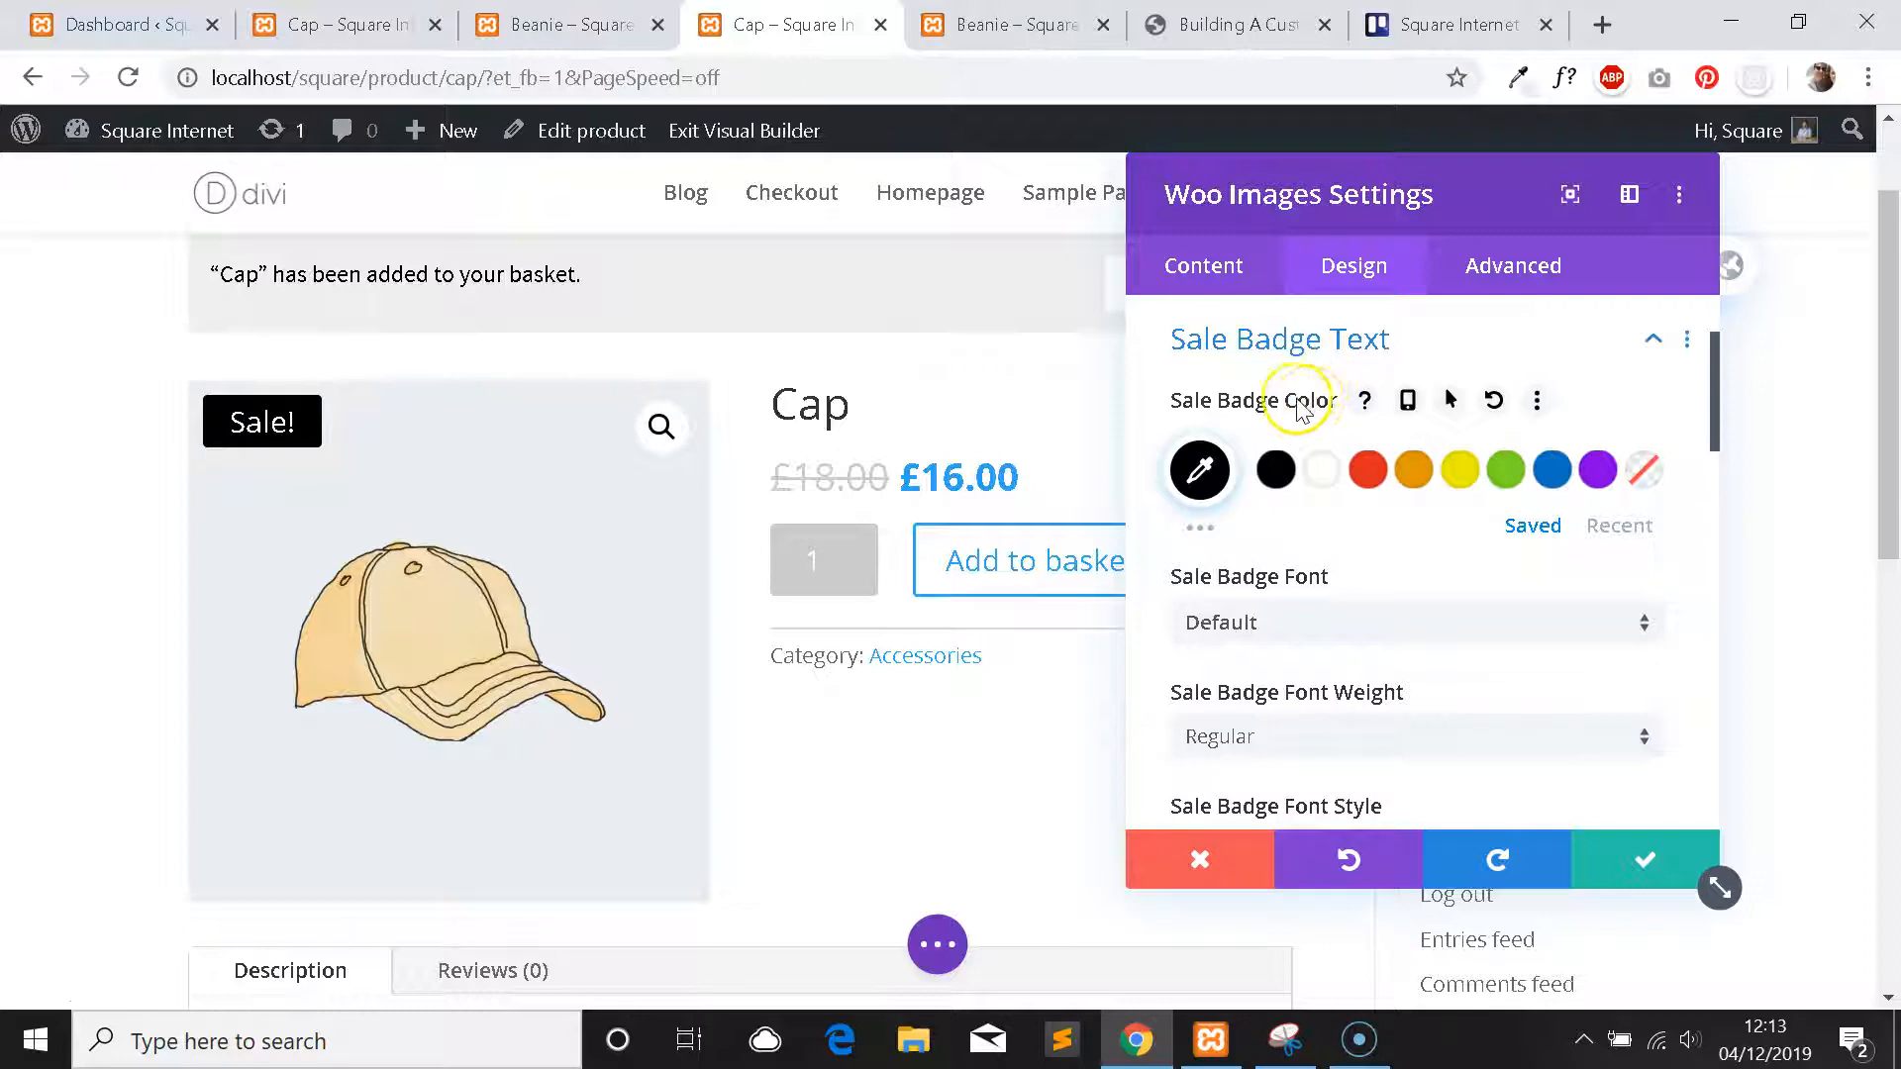
{"action": "mouse_move", "coordinate": [1424, 435]}
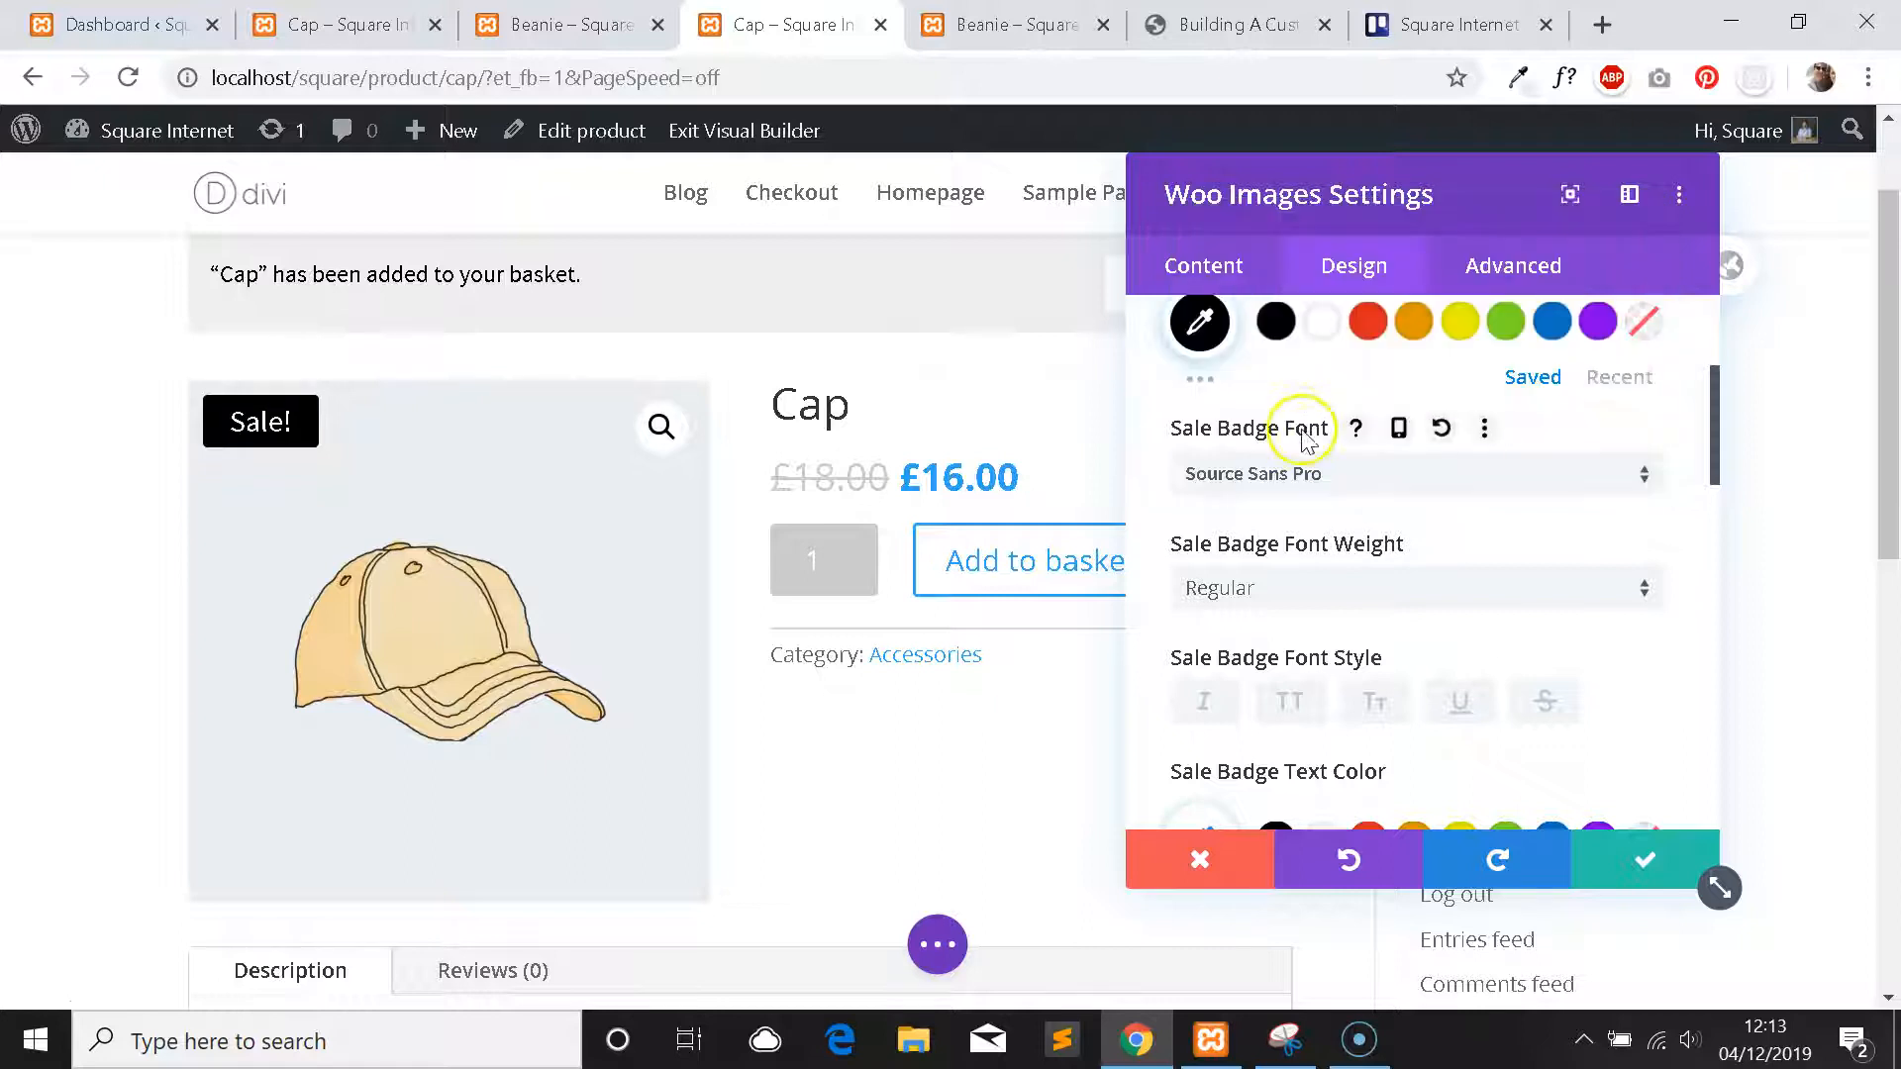
Review the Sale badge text options for Source Sans Pro at 16px.
{"action": "scroll", "scroll_direction": "down", "scroll_amount": 3}
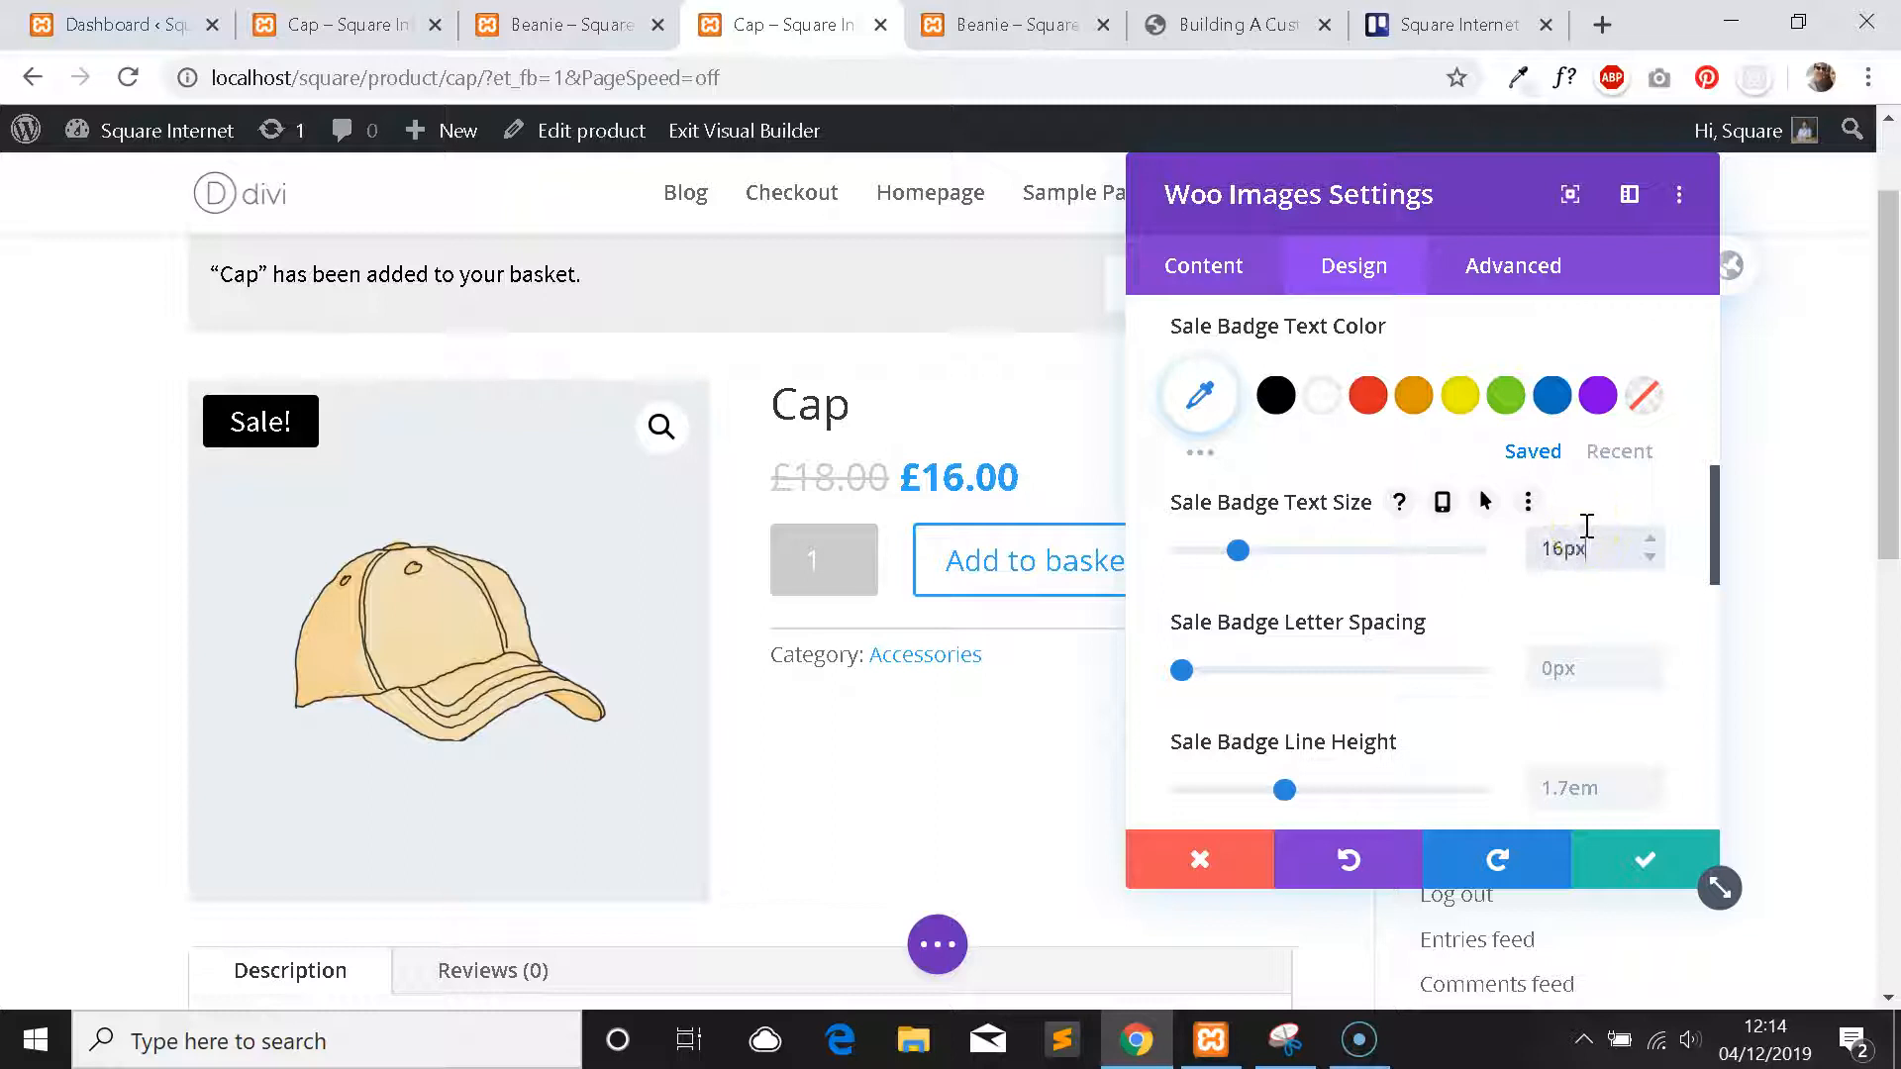
{"action": "scroll", "scroll_direction": "up", "scroll_amount": 3}
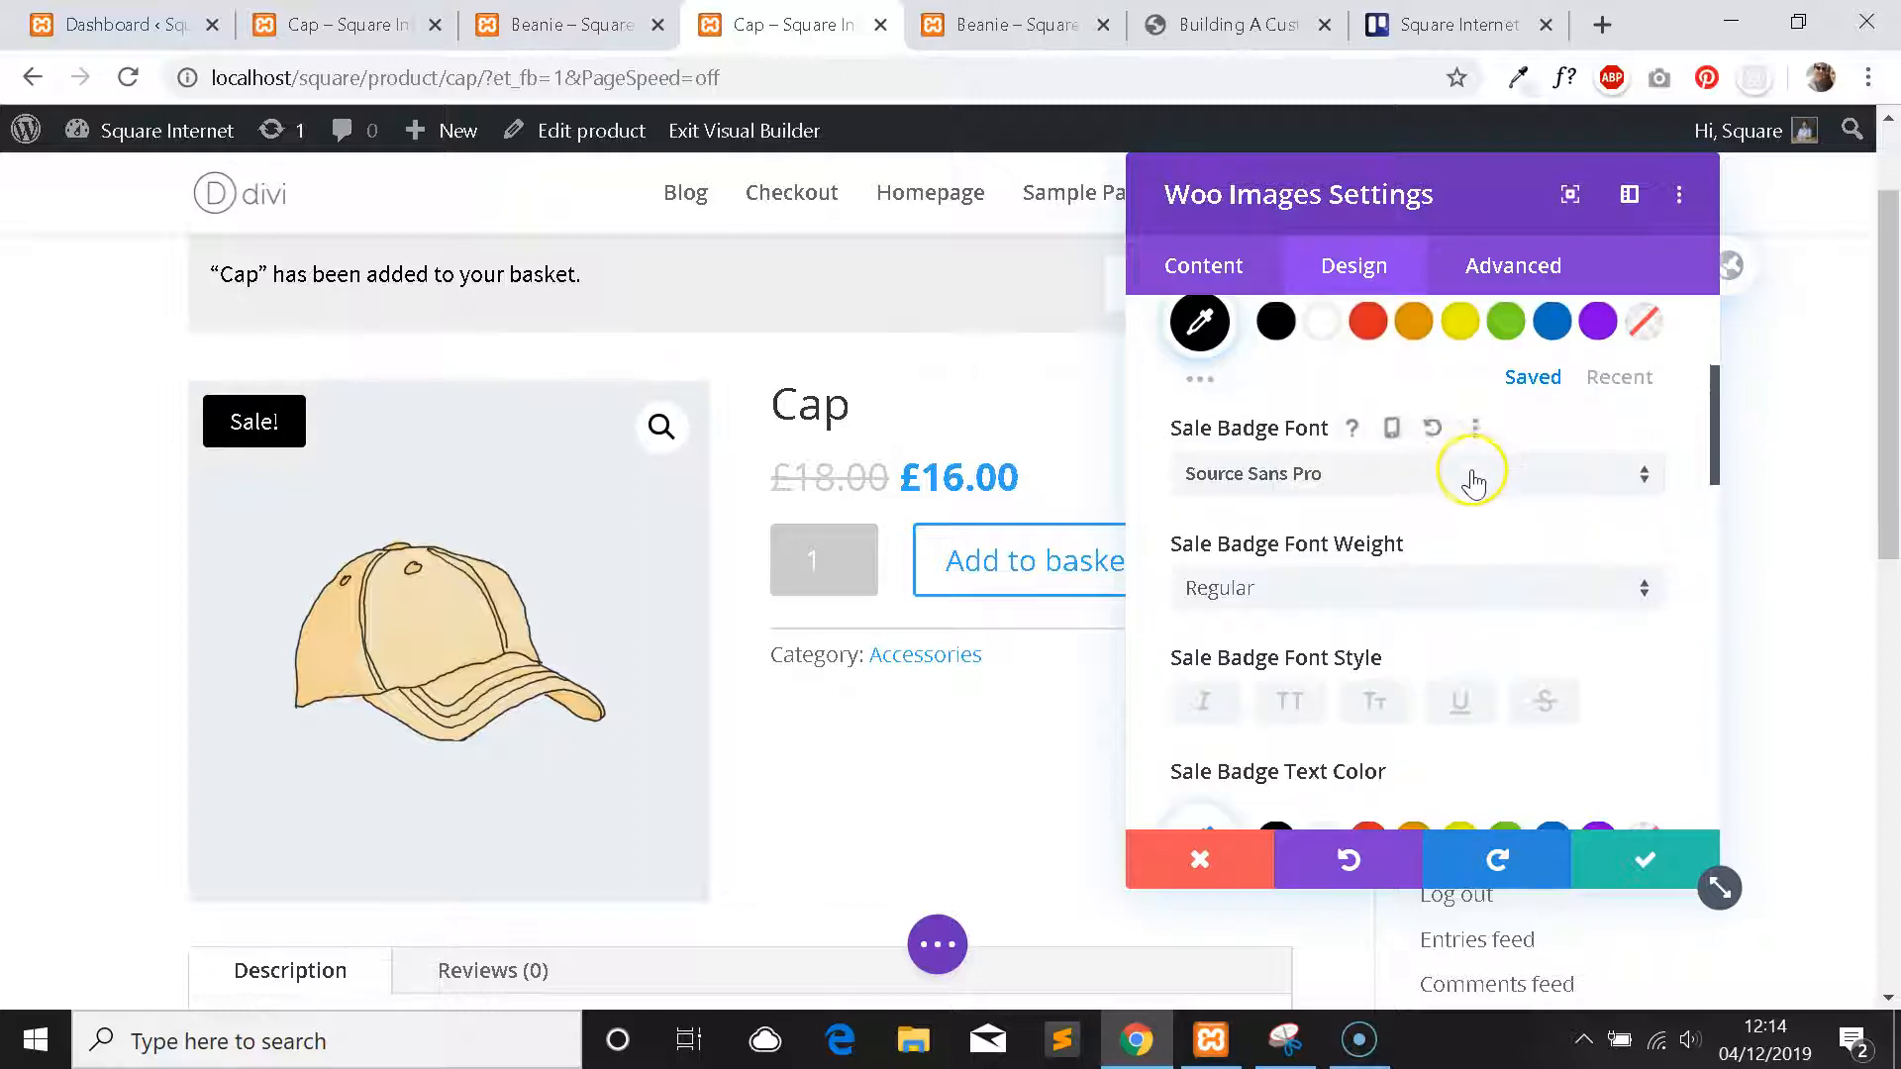
{"action": "scroll", "scroll_direction": "up", "scroll_amount": 3}
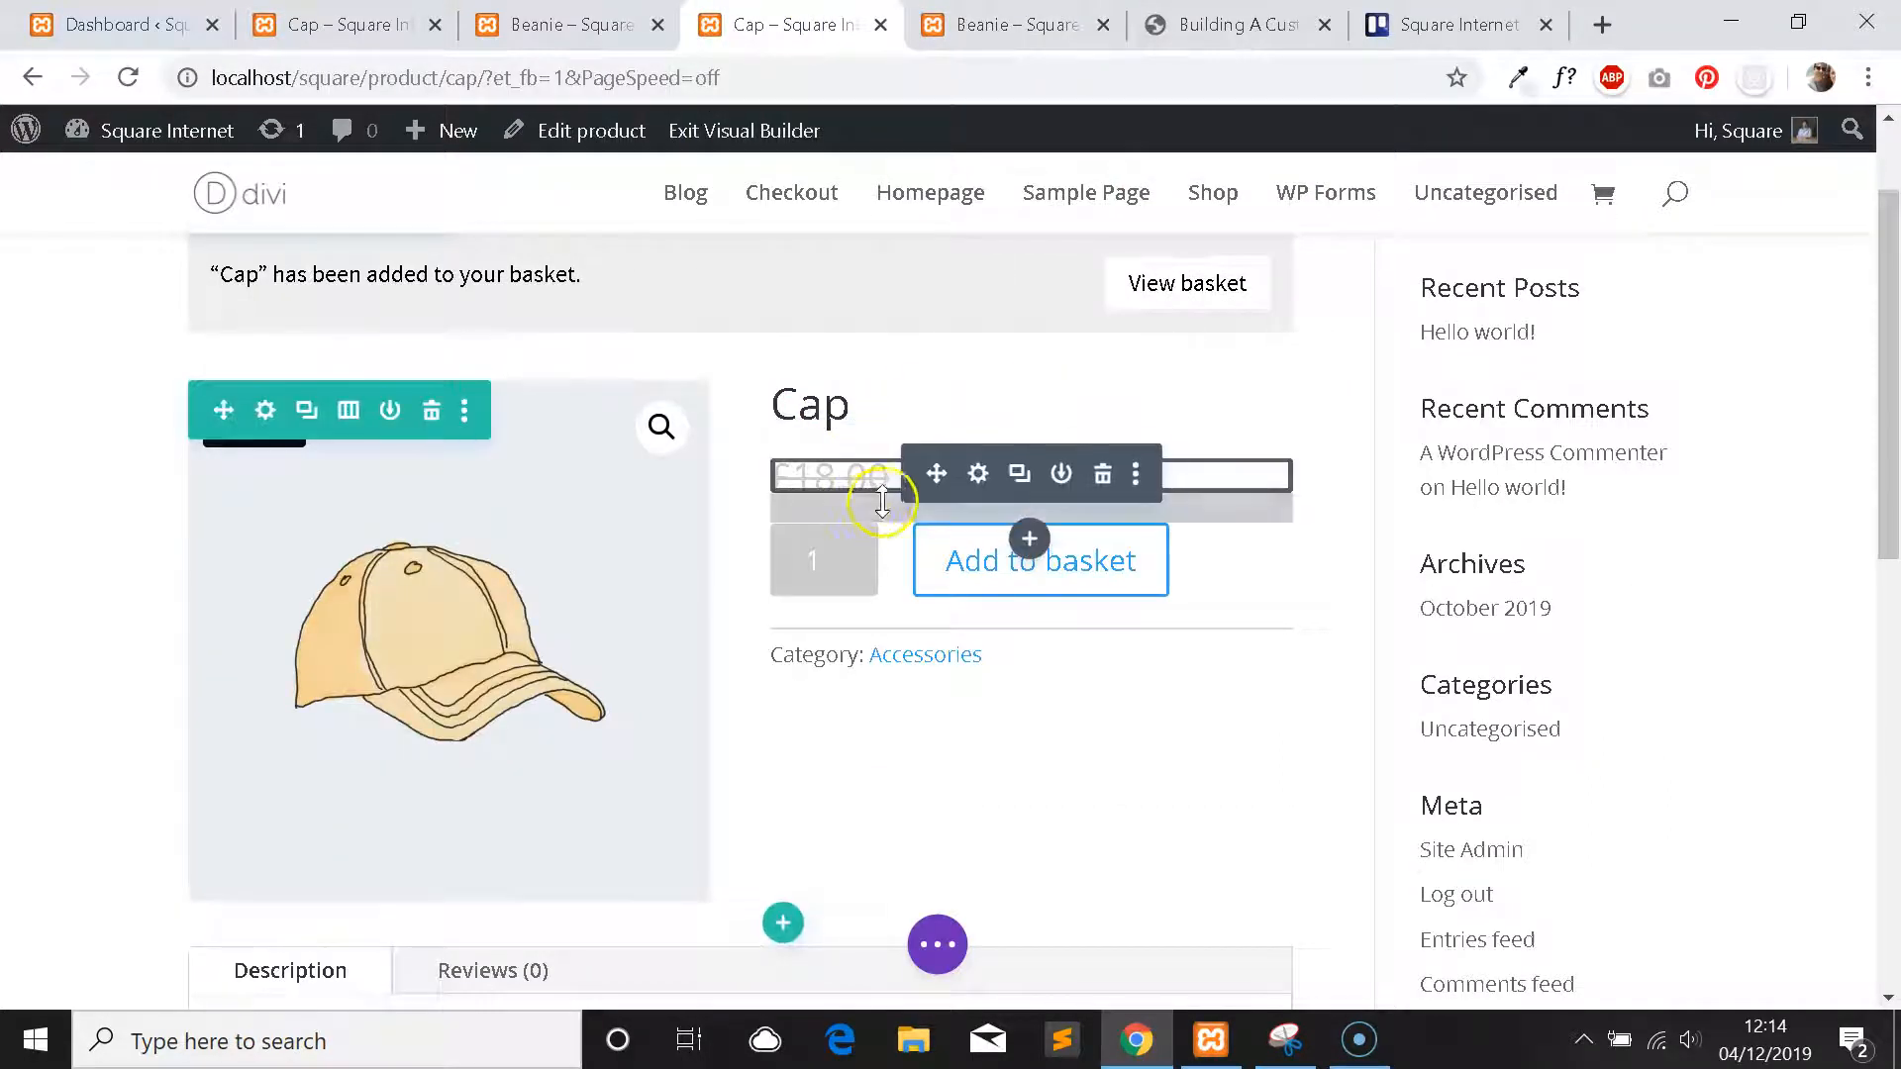
{"action": "mouse_move", "coordinate": [849, 429]}
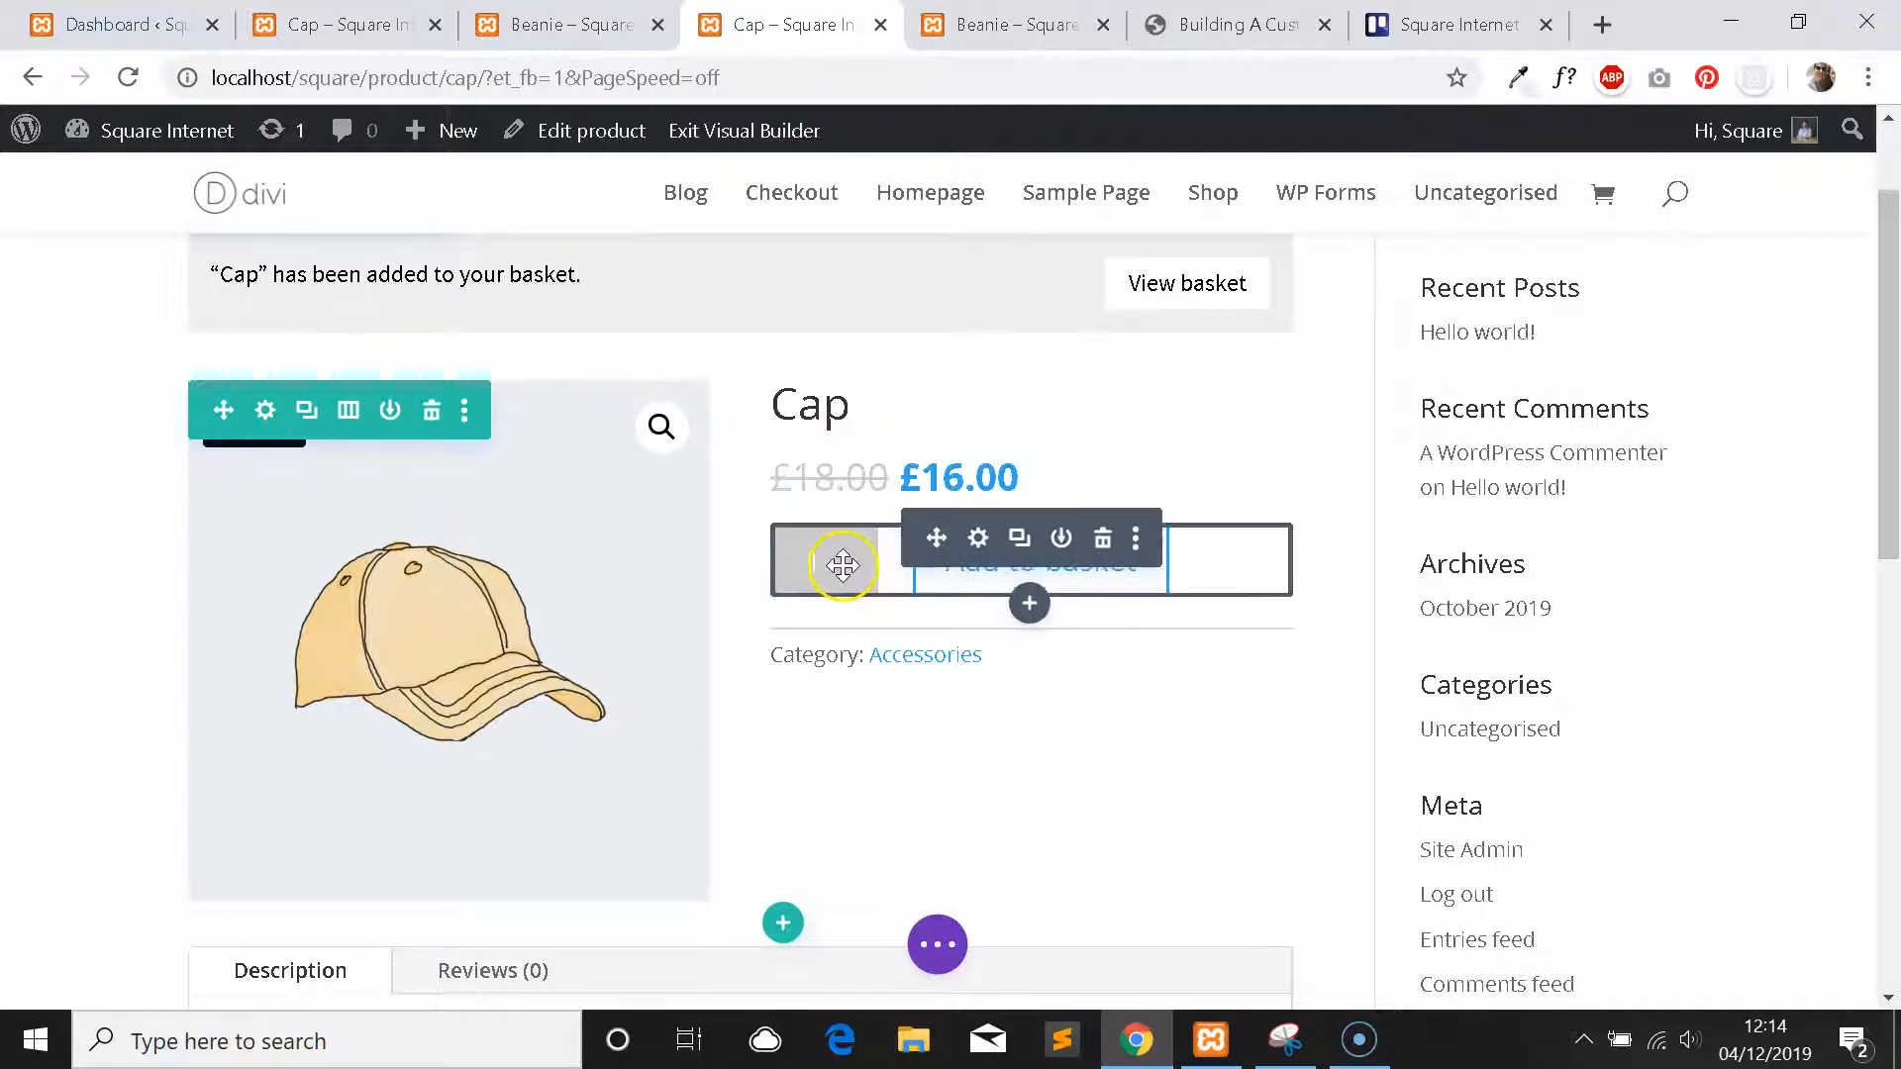
{"action": "mouse_move", "coordinate": [911, 472]}
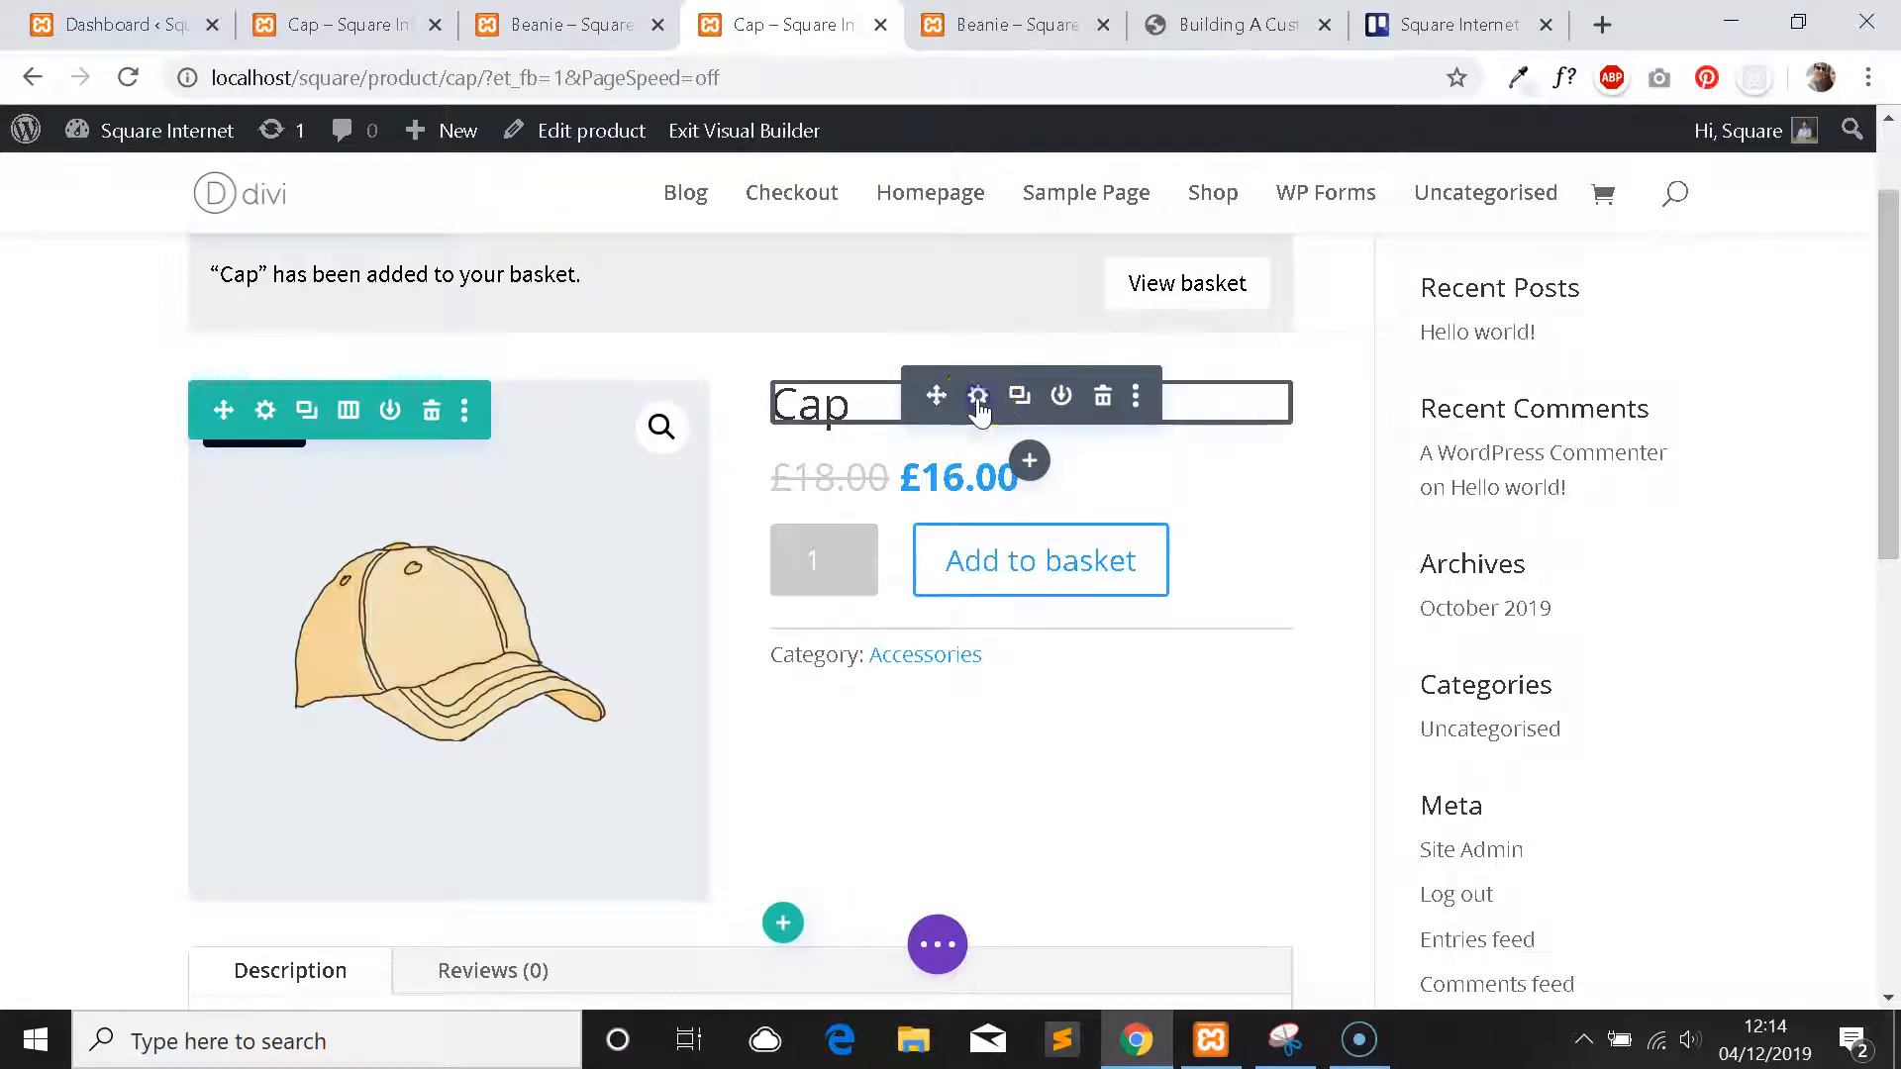
Set the Cap product title font to Source Sans Pro and keep the change.
{"action": "left_click", "coordinate": [976, 396]}
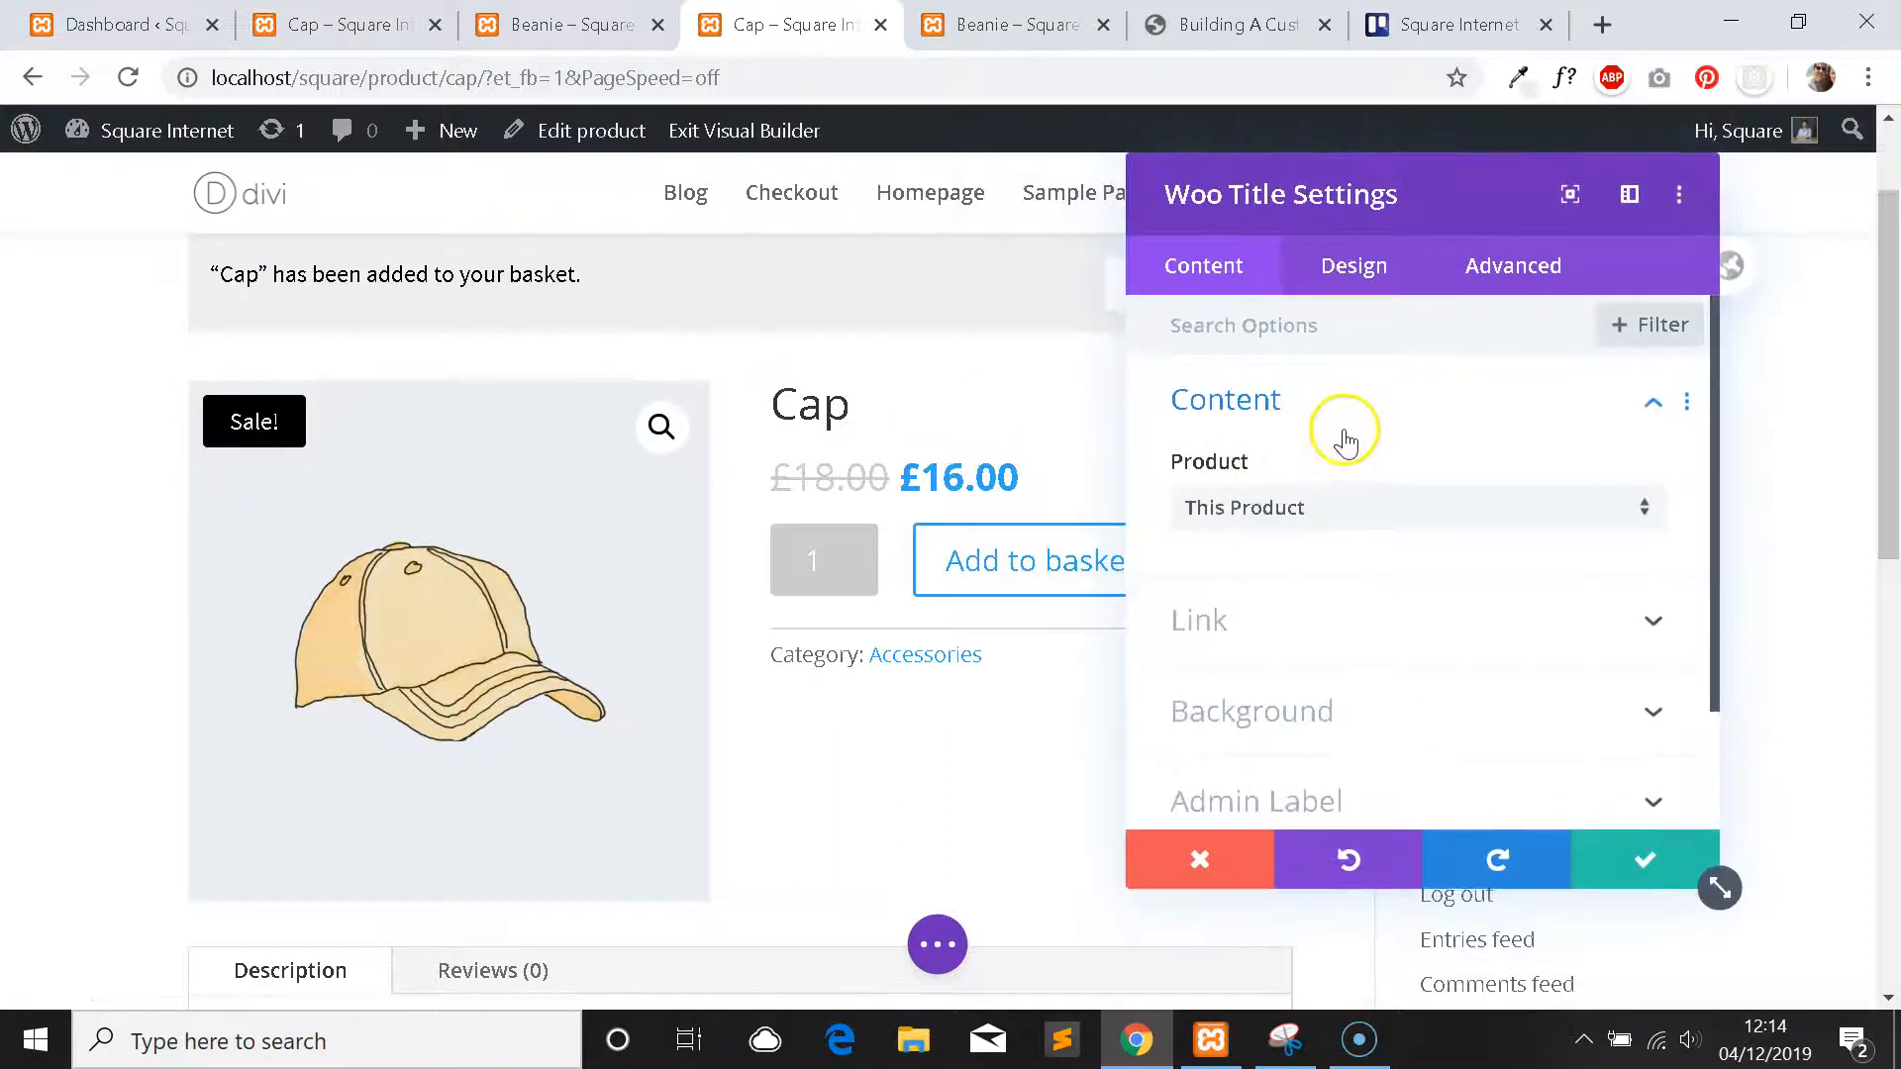
{"action": "mouse_move", "coordinate": [1374, 503]}
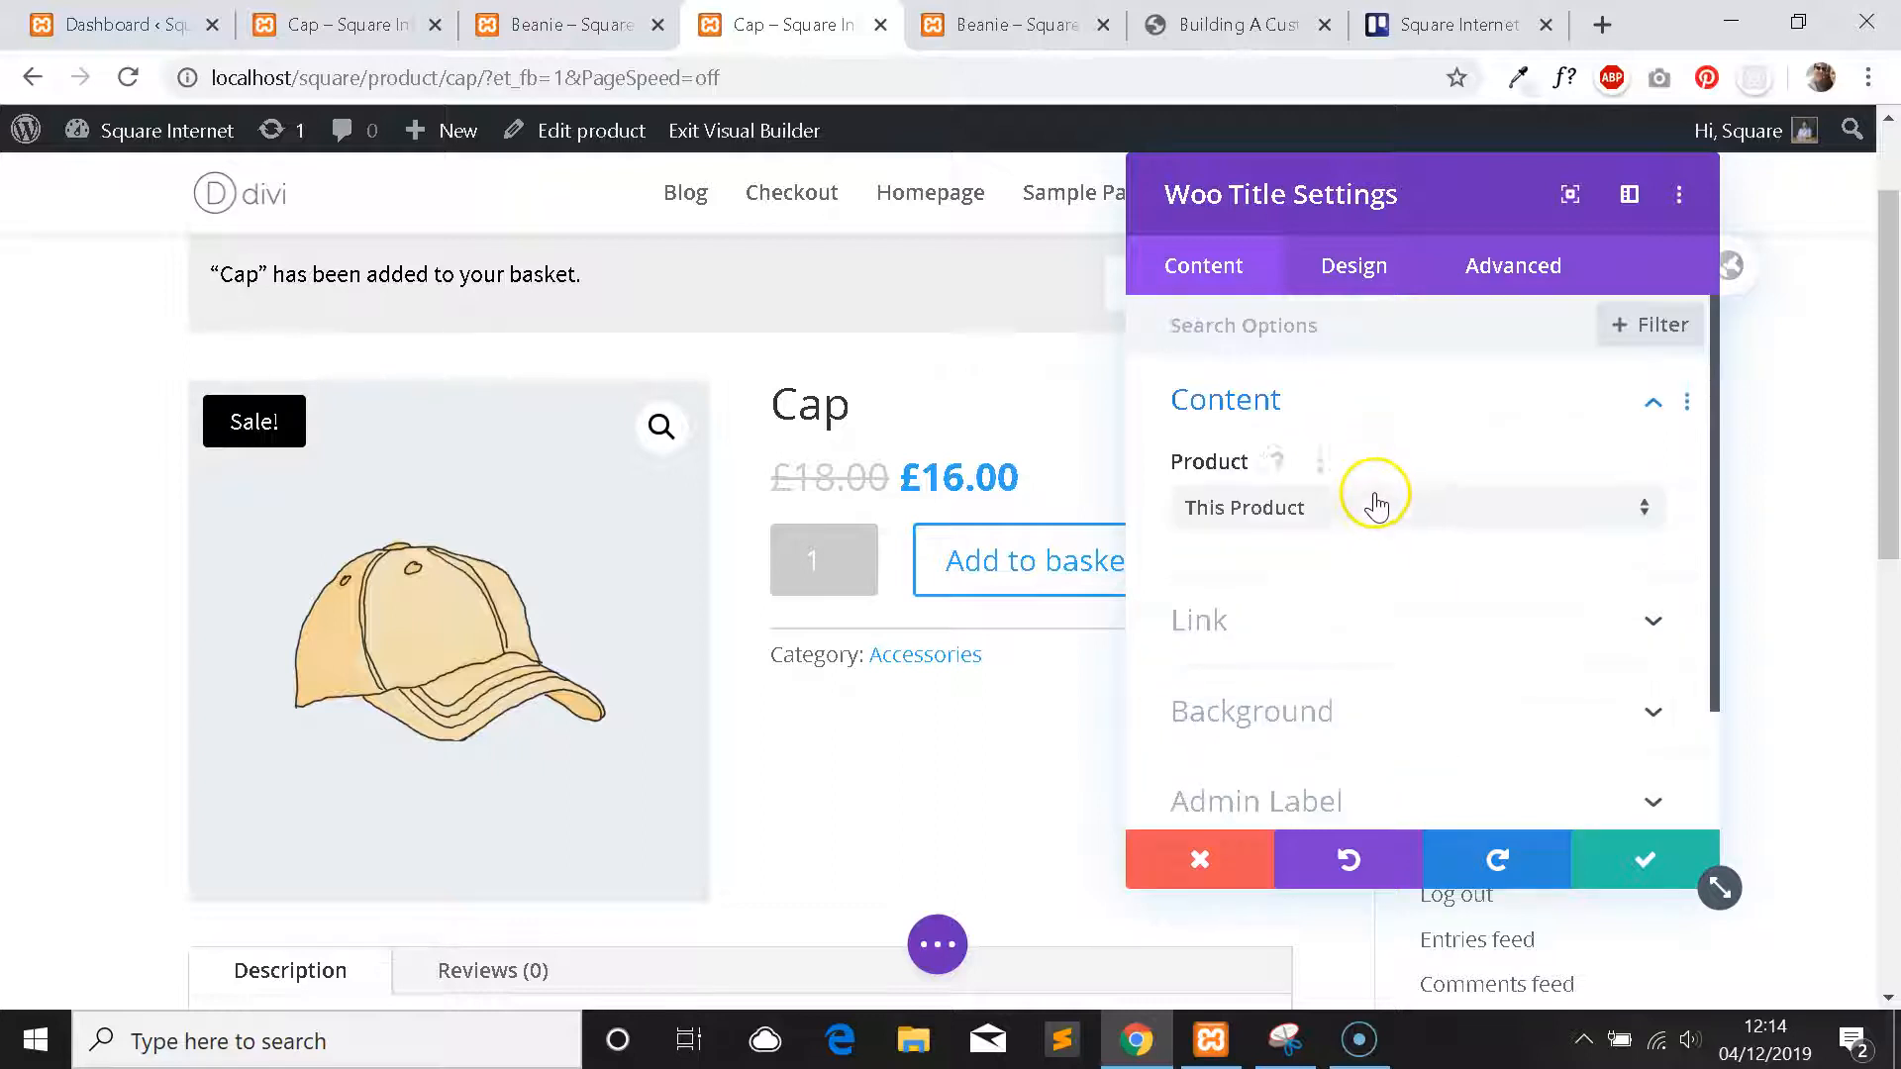
{"action": "left_click", "coordinate": [1352, 265]}
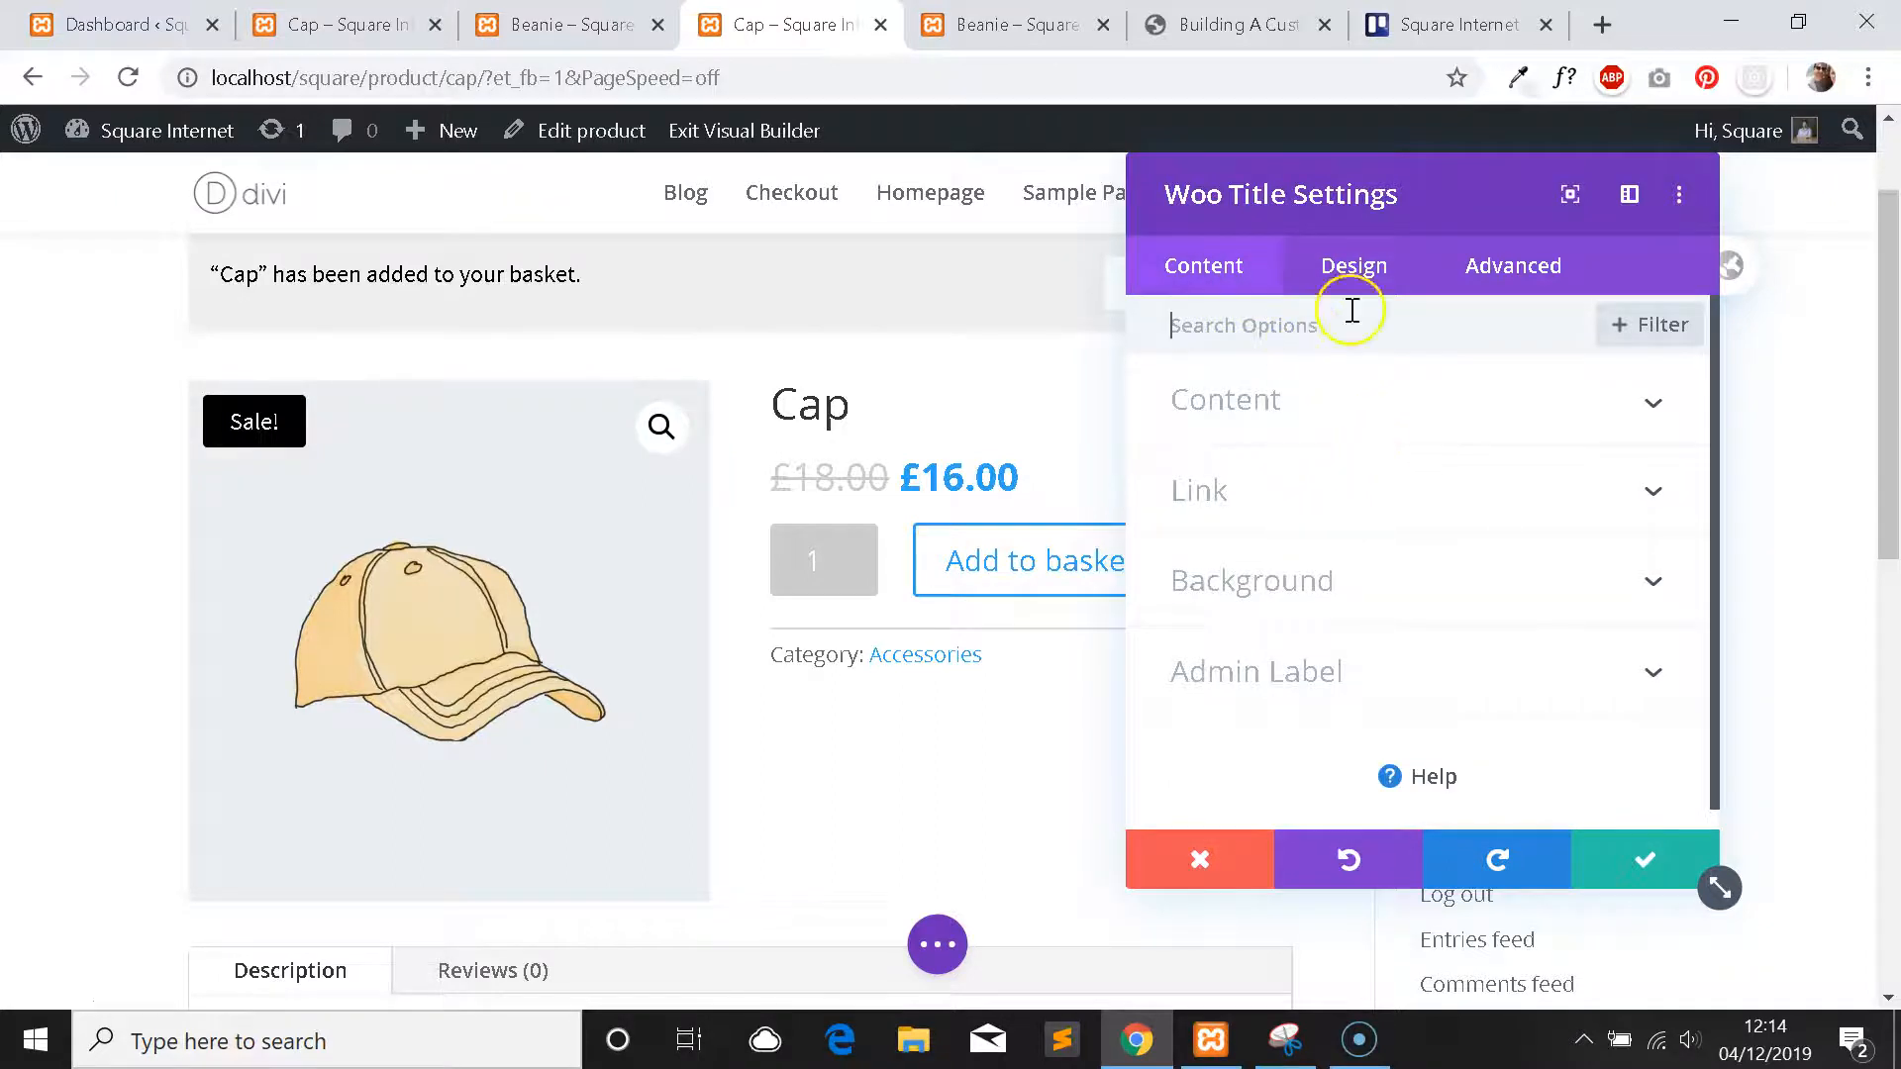
{"action": "left_click", "coordinate": [1352, 266]}
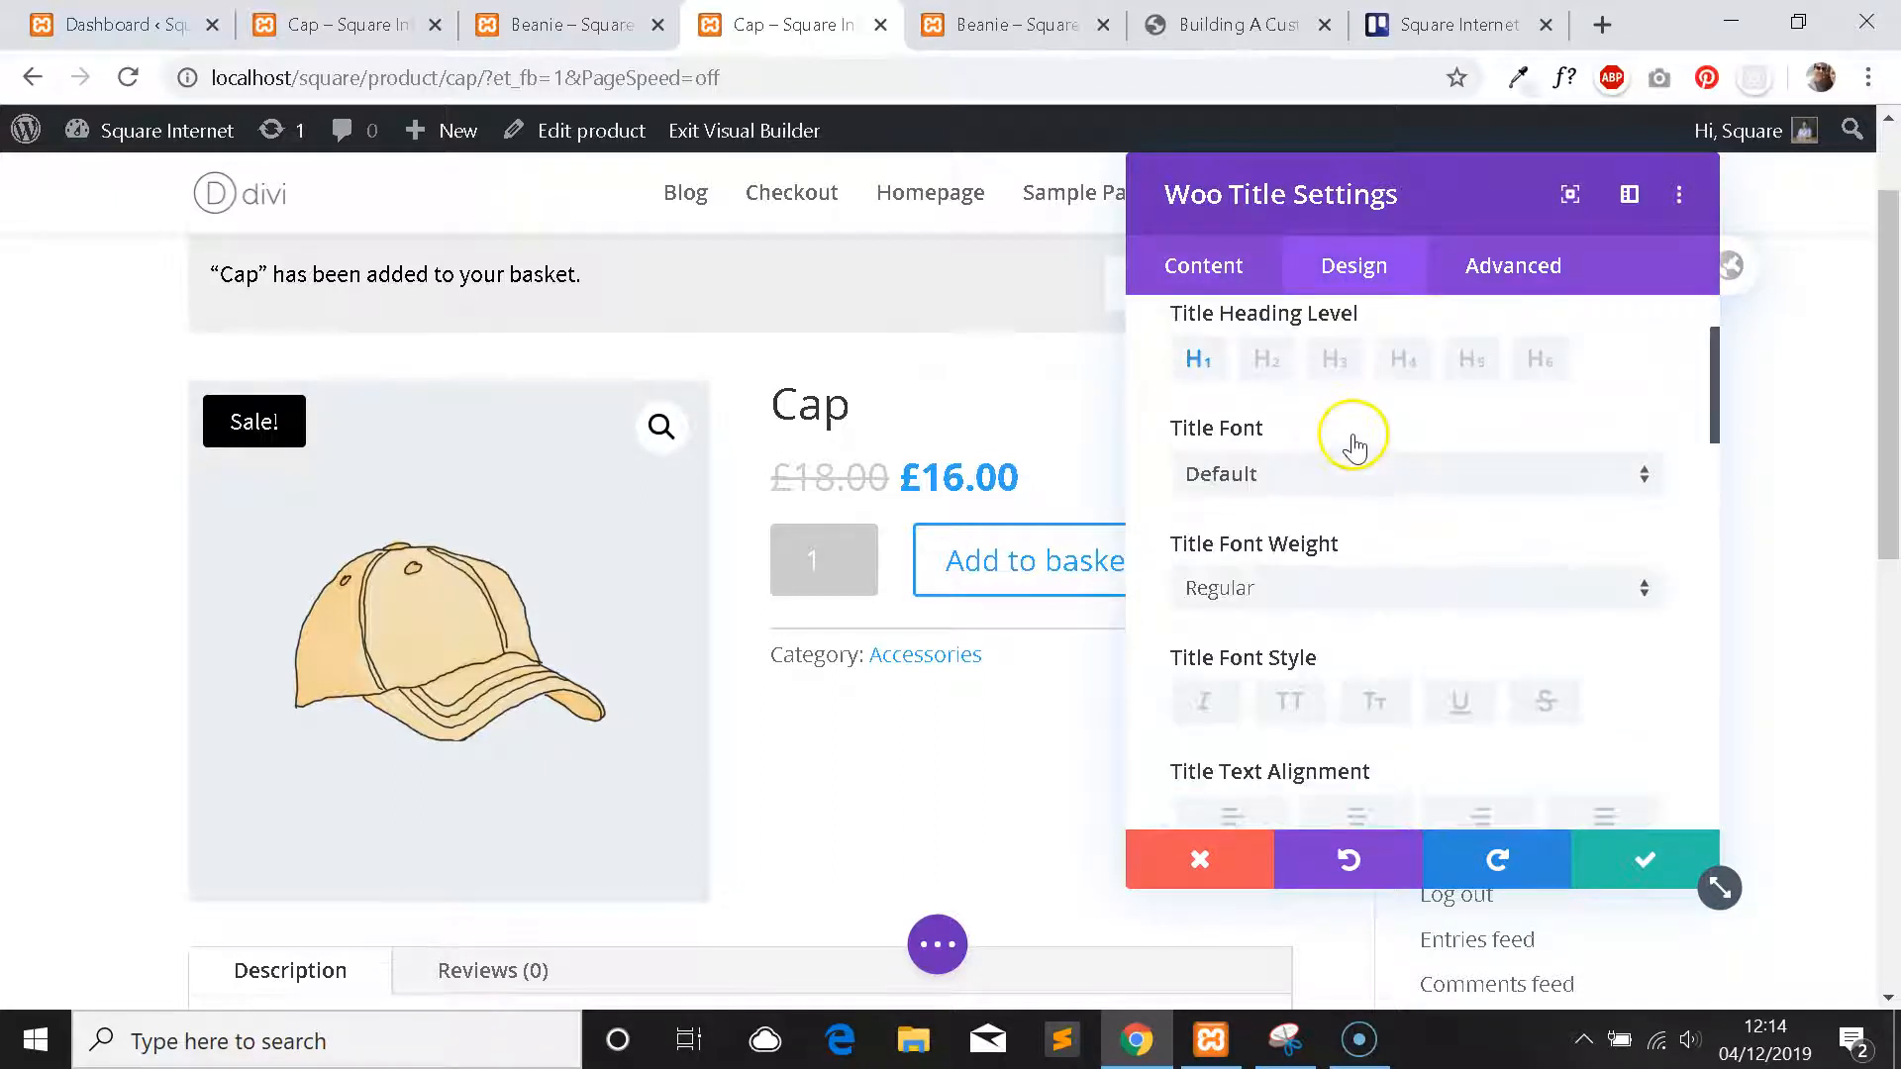
{"action": "left_click", "coordinate": [1412, 474]}
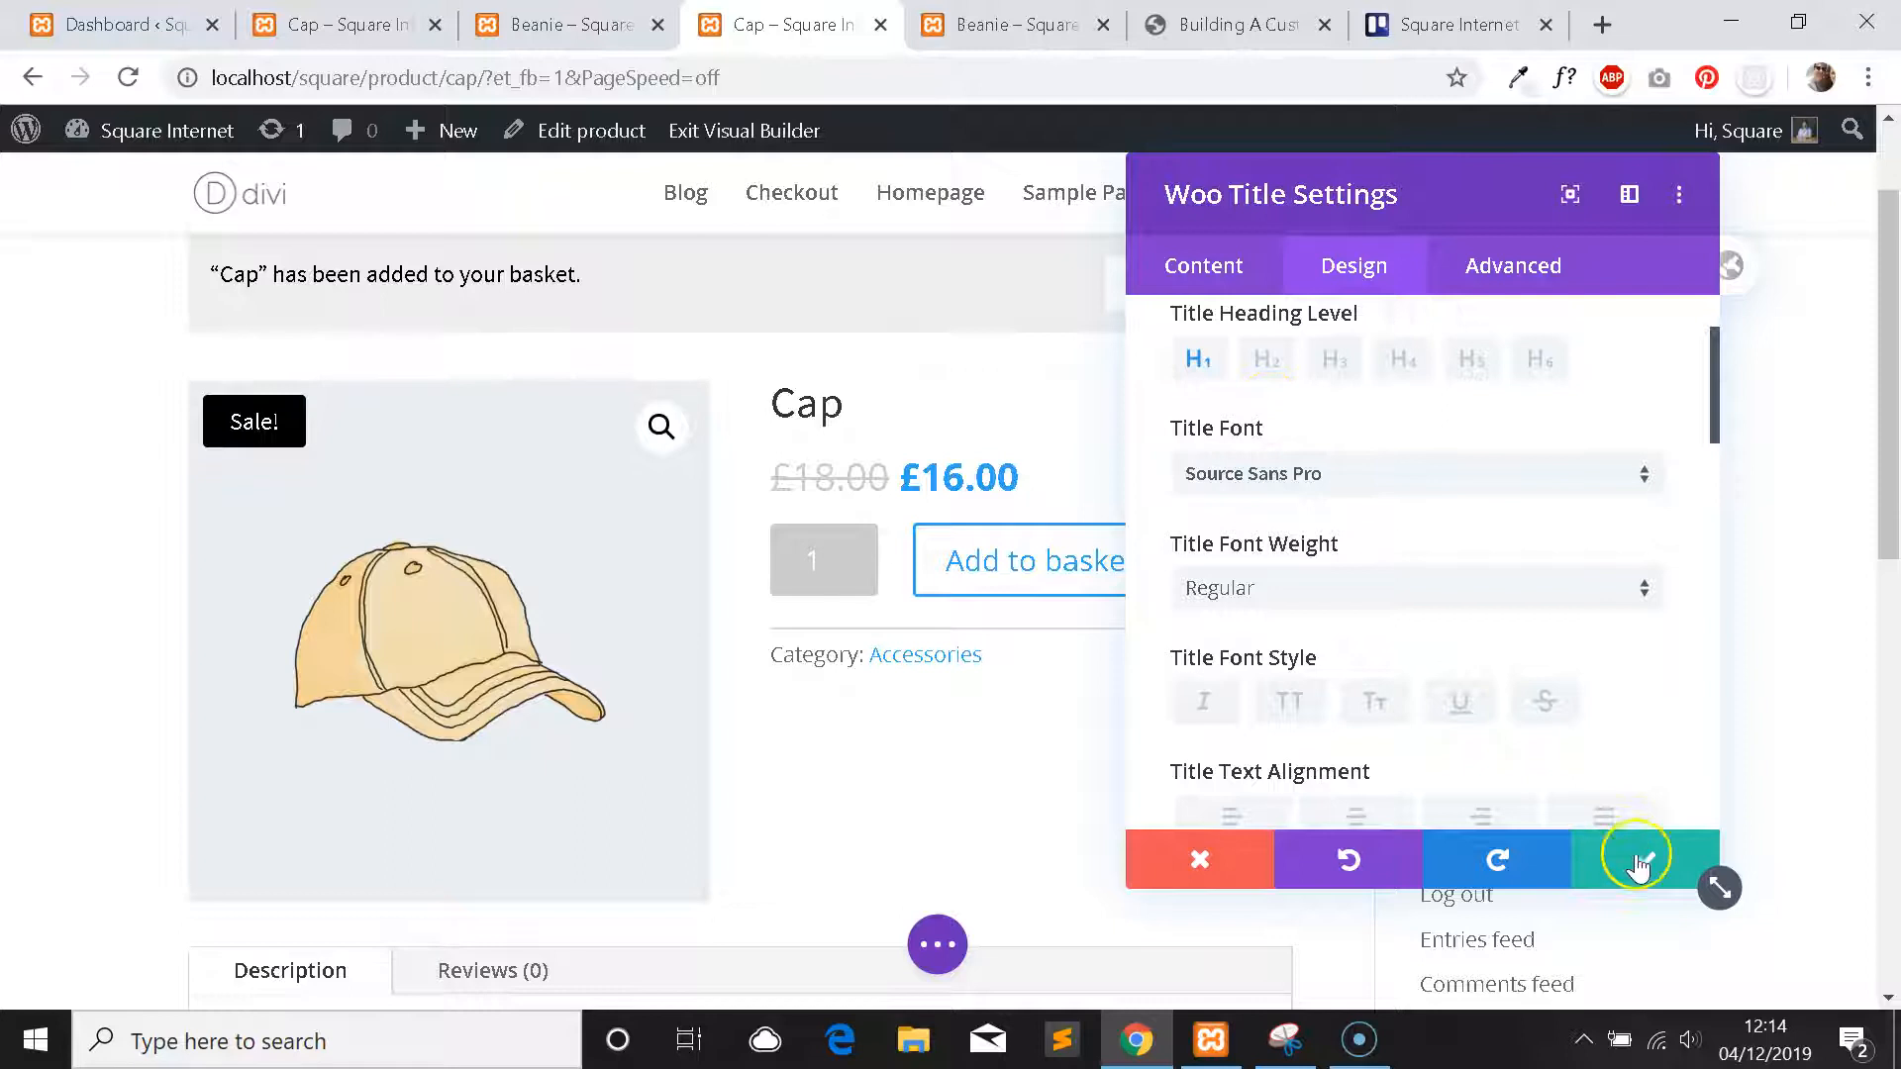
{"action": "left_click", "coordinate": [1629, 859]}
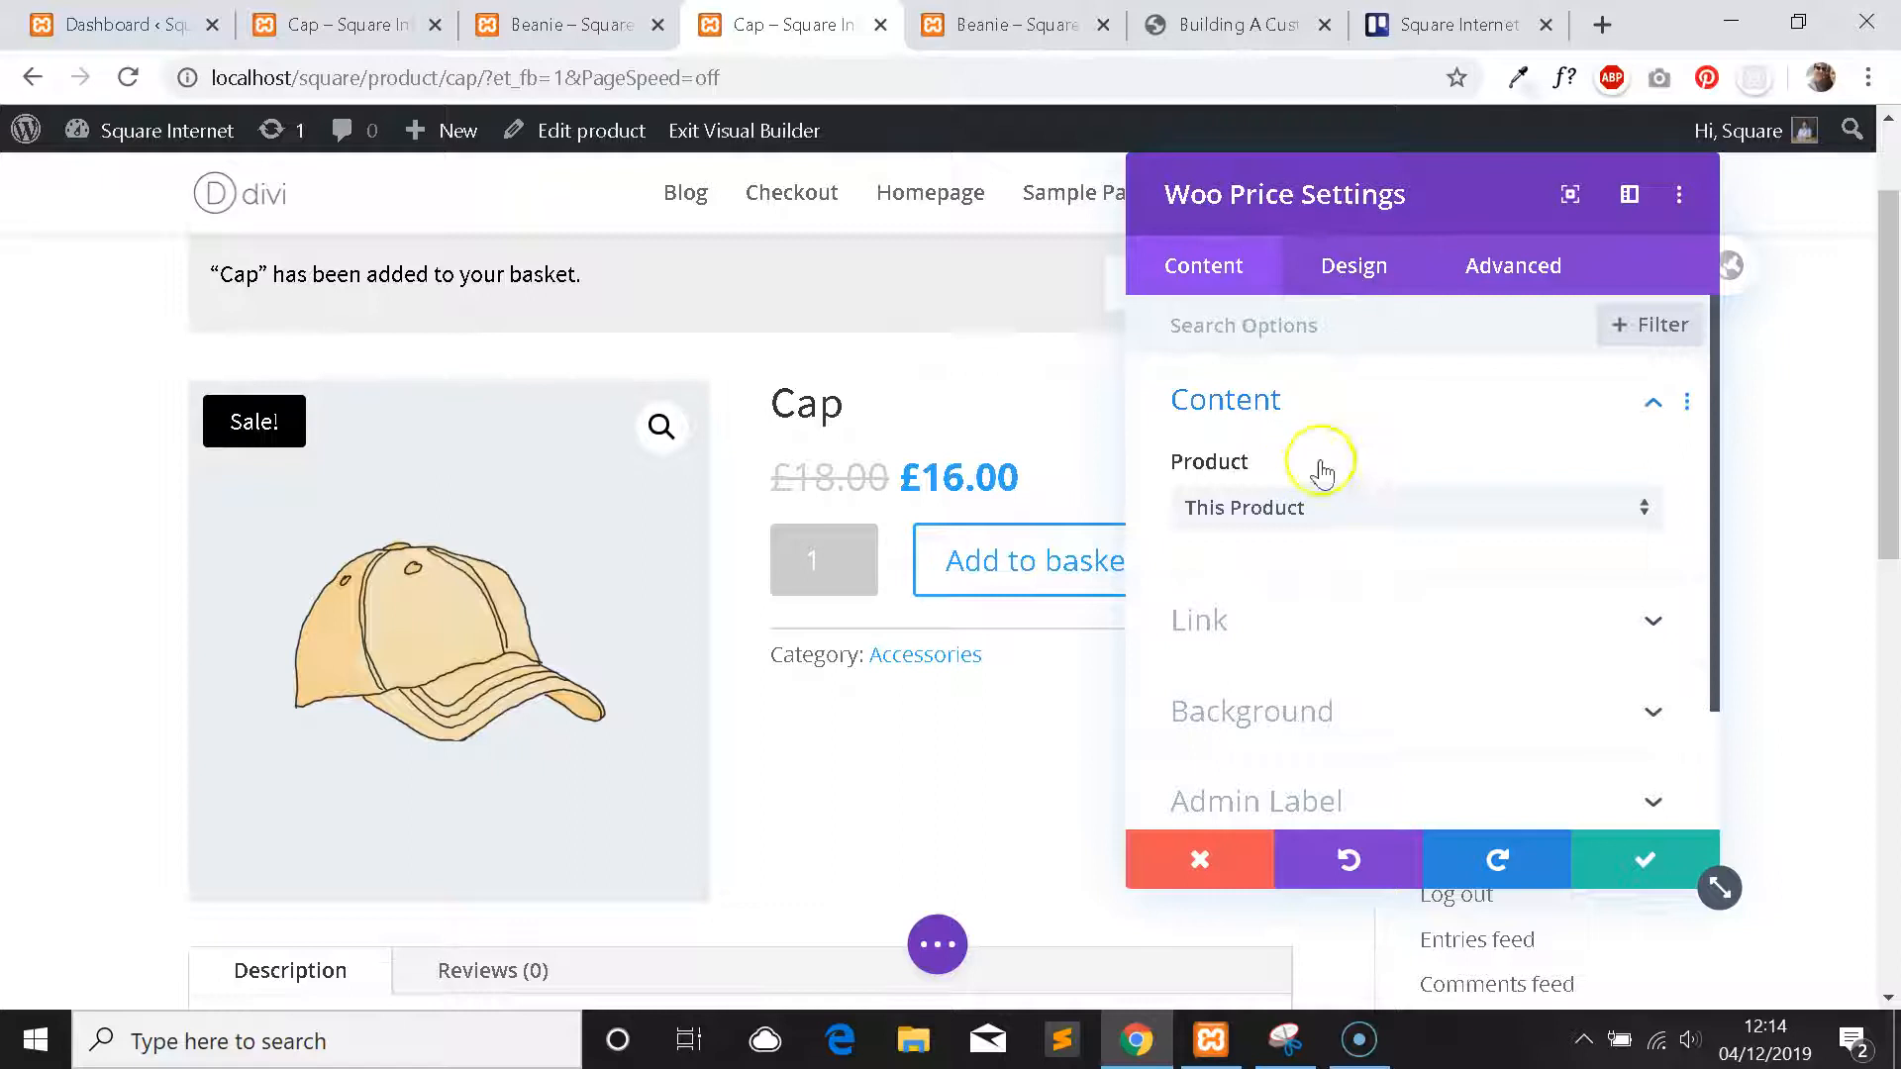
Give the £16.00 price Source Sans Pro in black and keep the price changes.
{"action": "left_click", "coordinate": [1352, 266]}
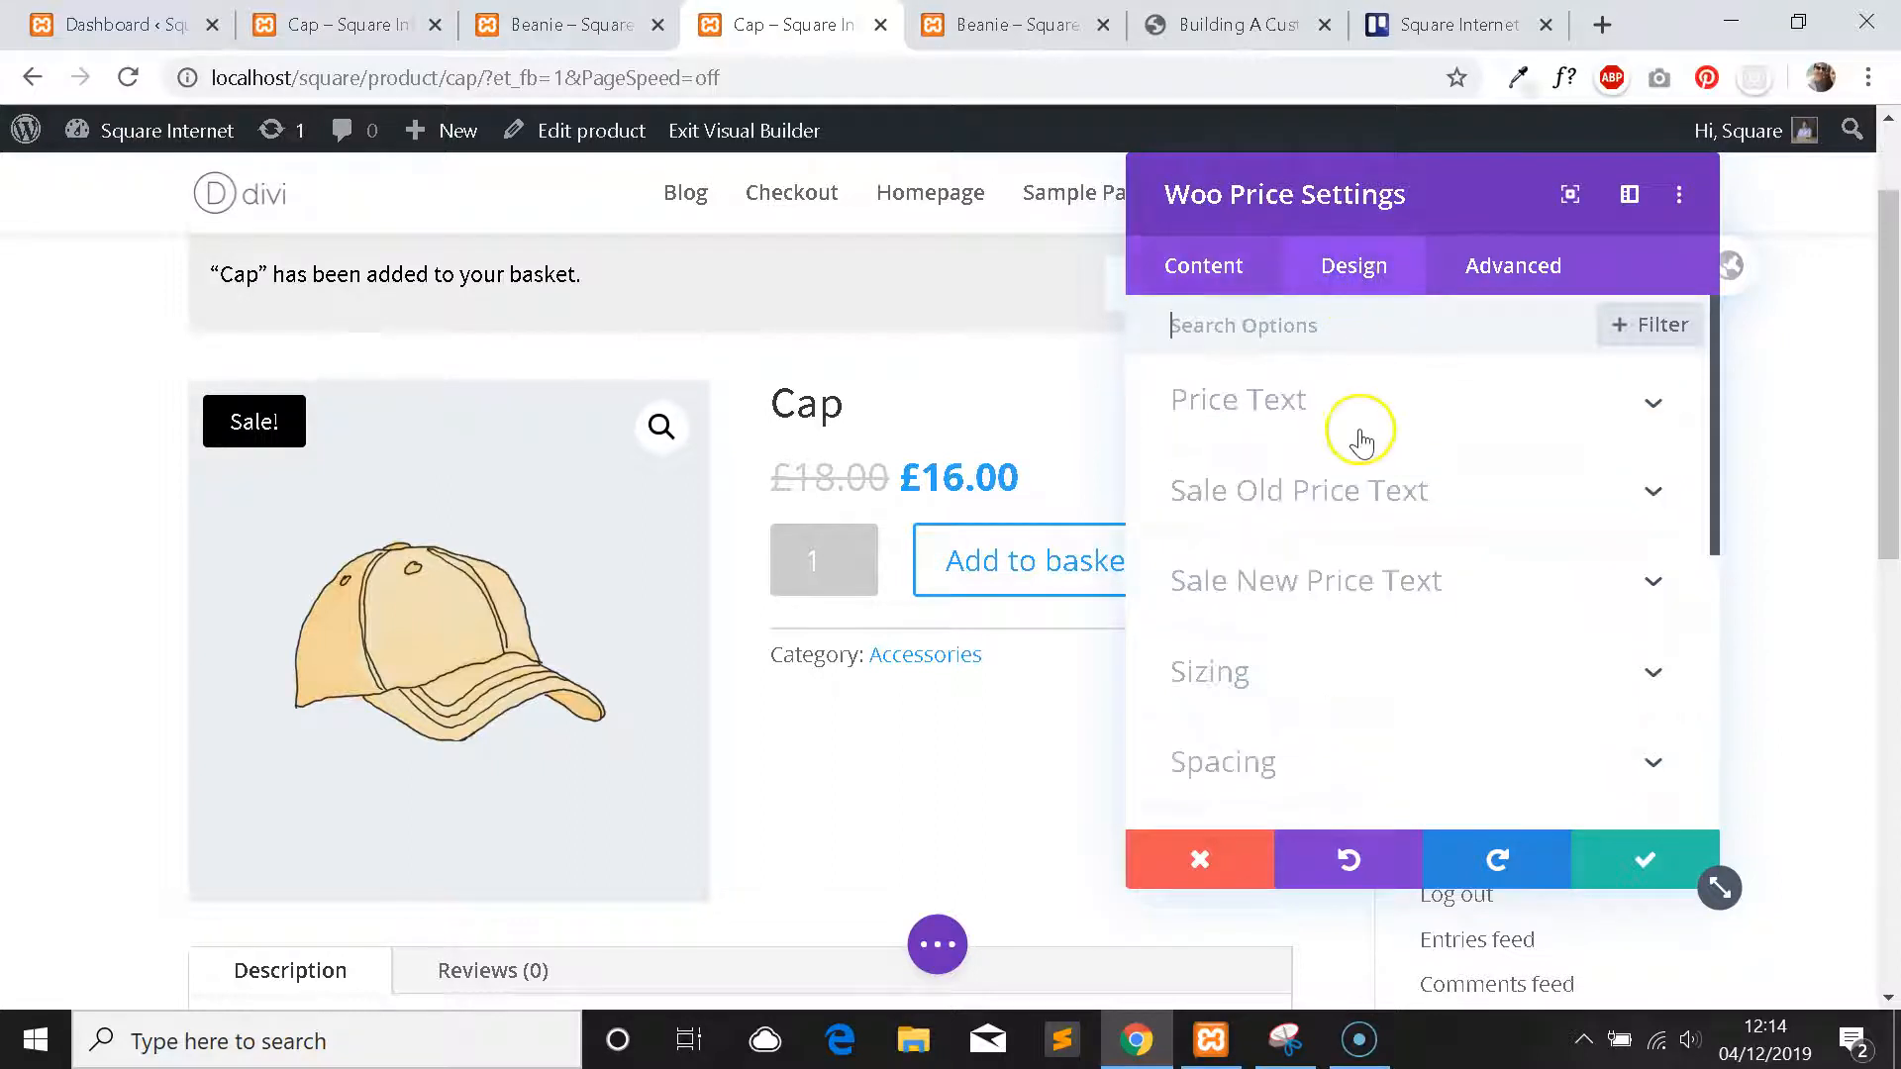
{"action": "mouse_move", "coordinate": [1297, 580]}
{"action": "type", "text": "o"}
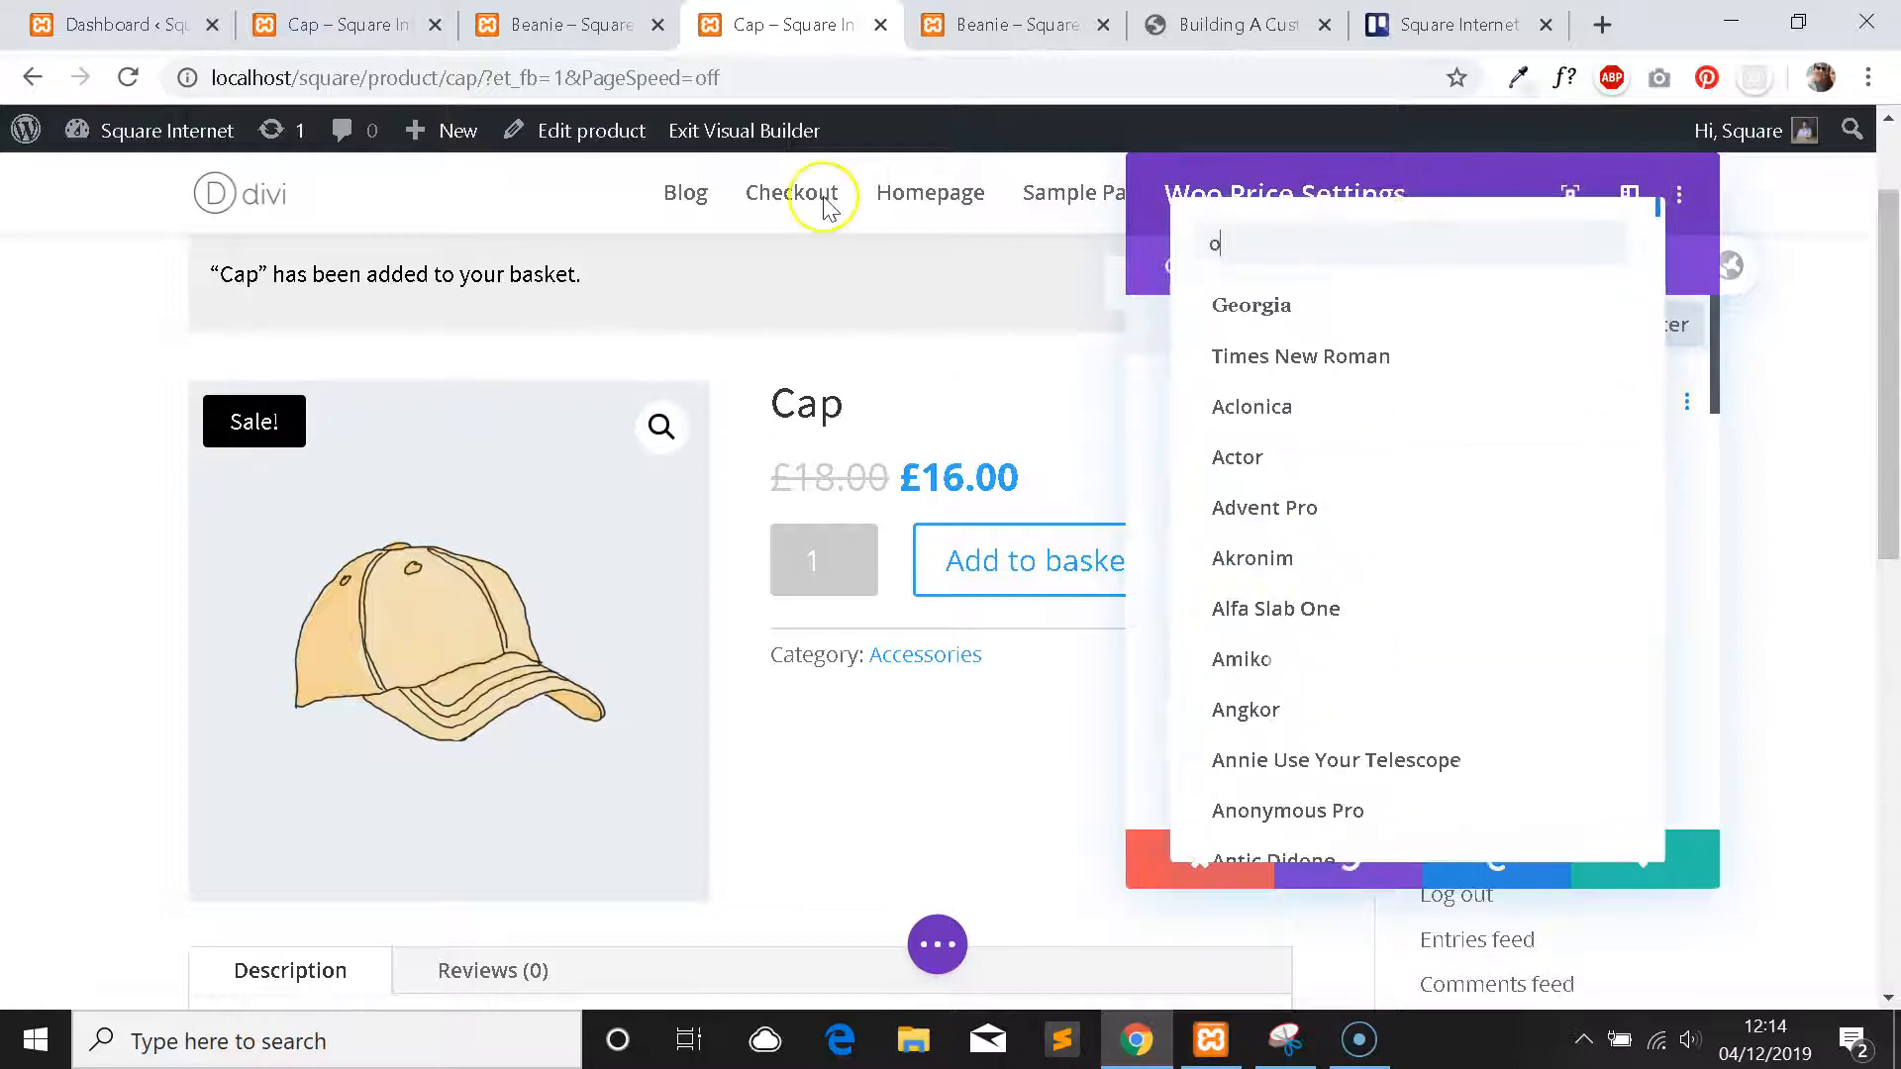
{"action": "type", "text": "s"}
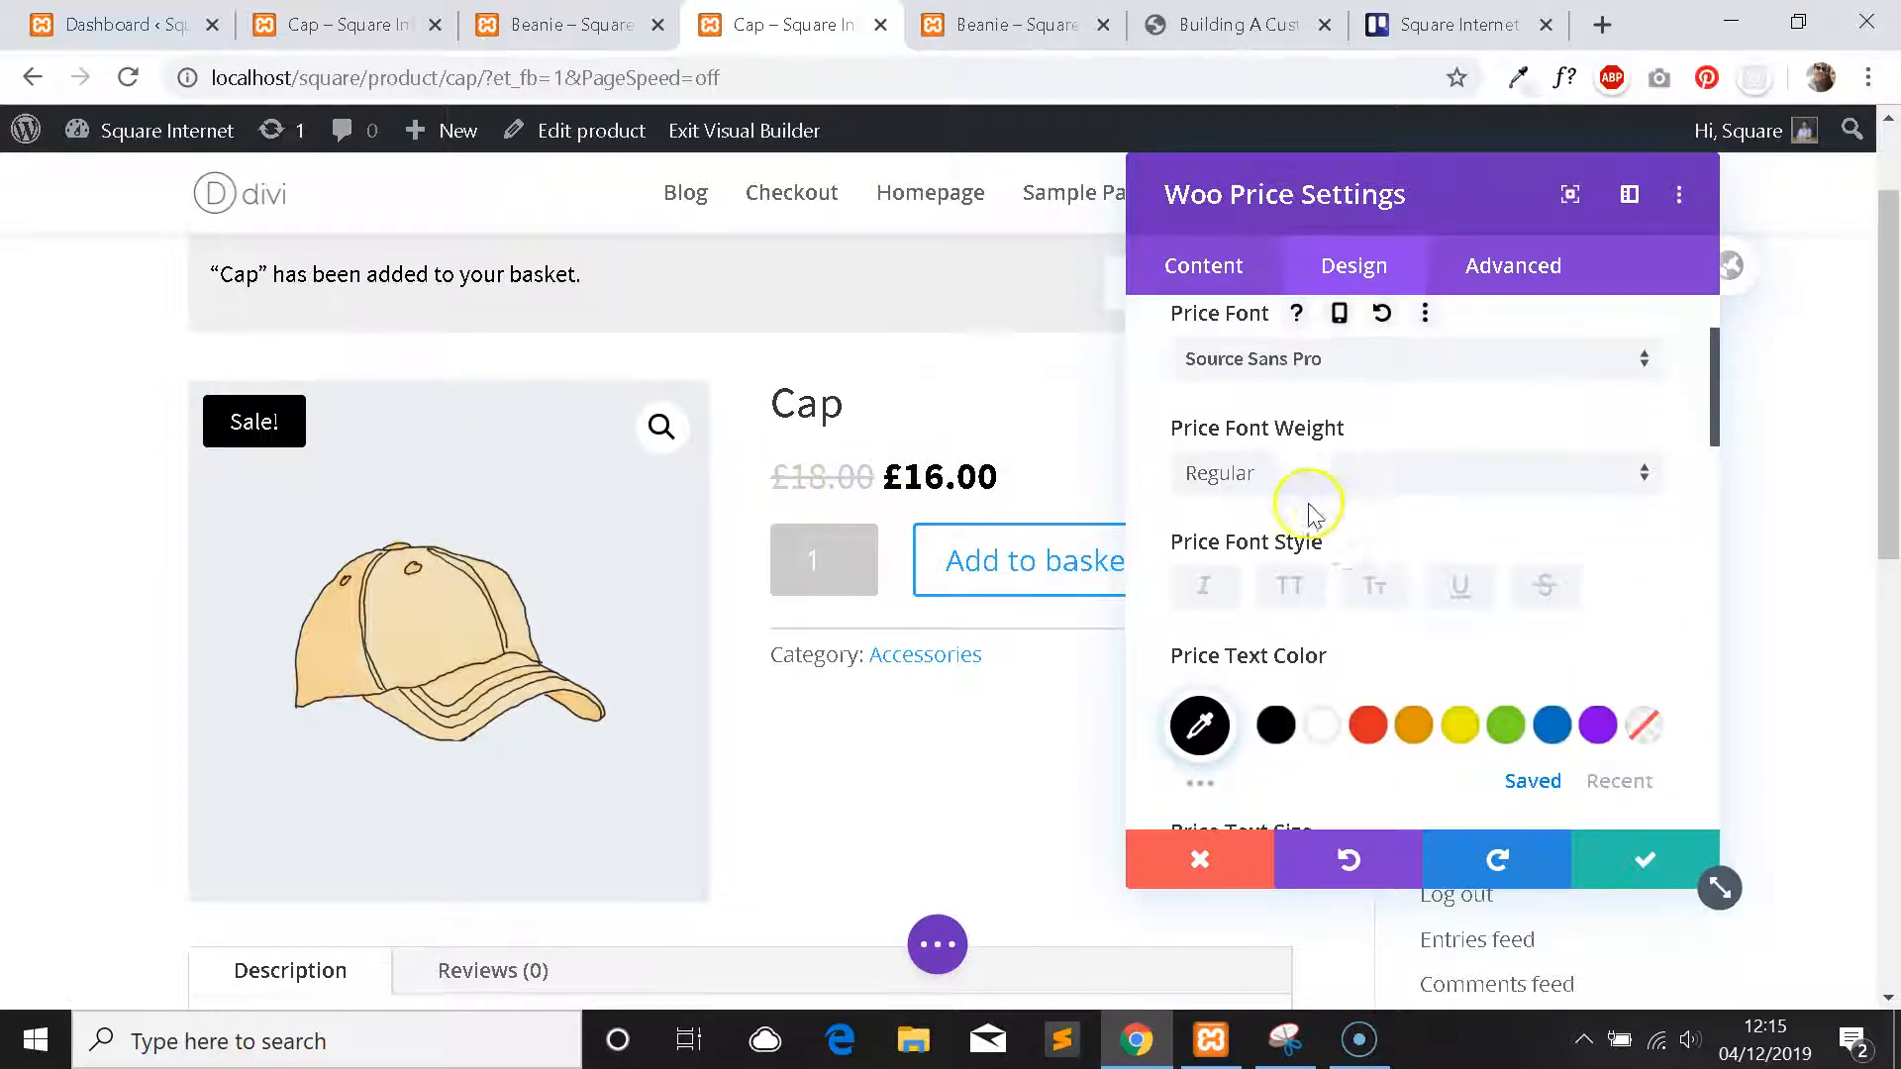
{"action": "mouse_move", "coordinate": [1291, 361]}
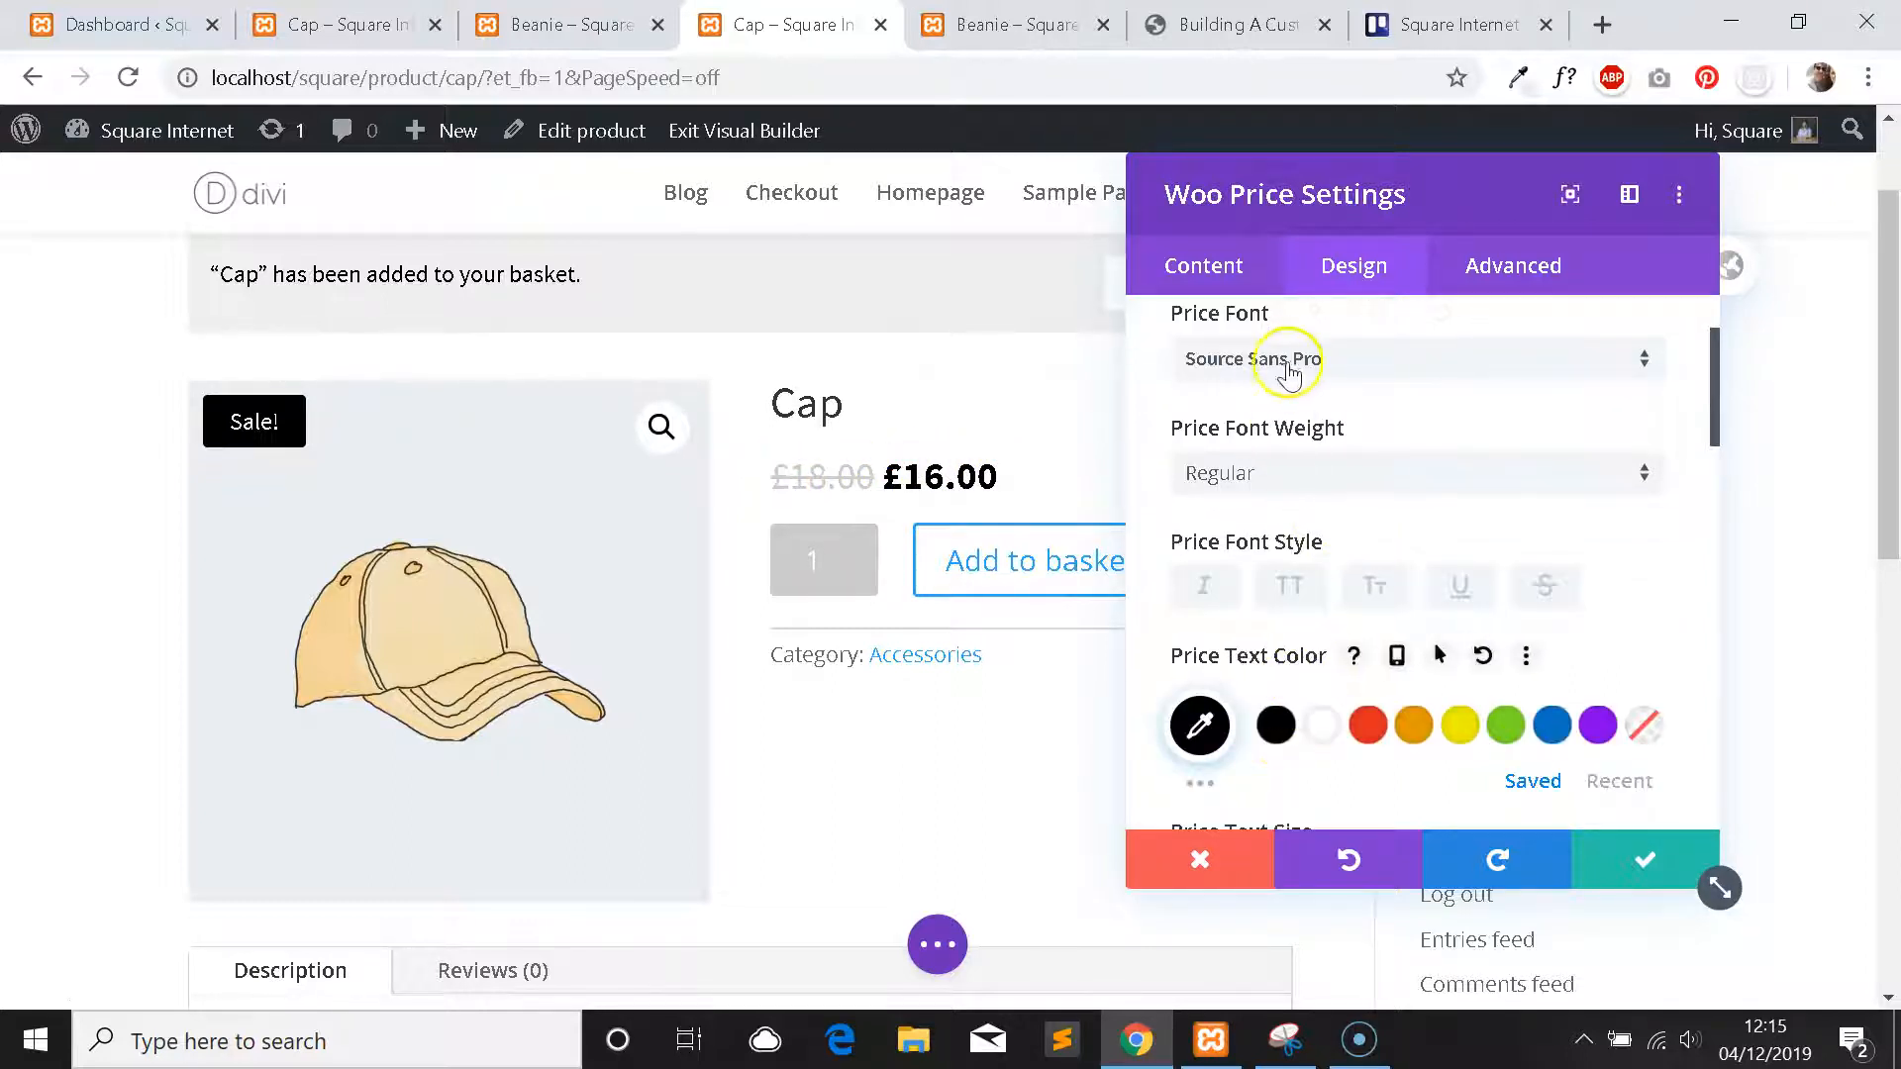
{"action": "scroll", "scroll_direction": "down", "scroll_amount": 3}
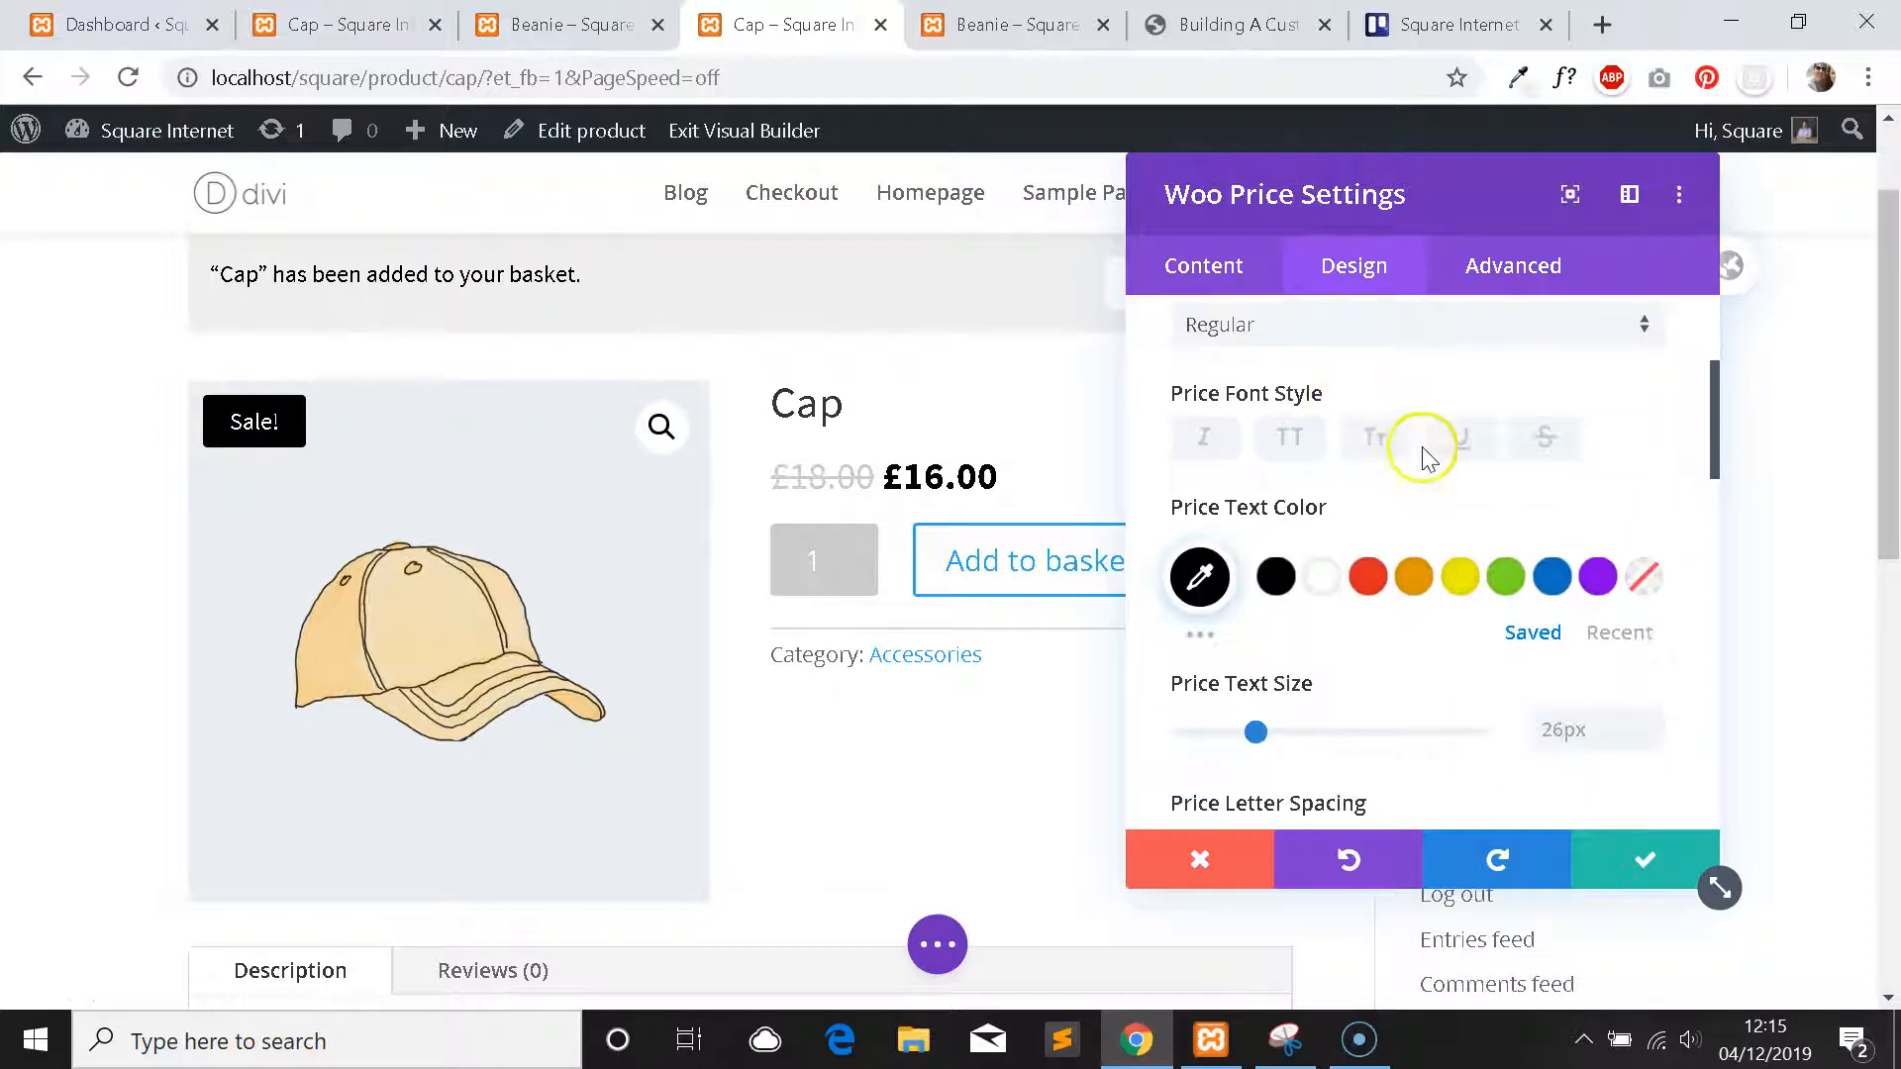
{"action": "scroll", "scroll_direction": "down", "scroll_amount": 3}
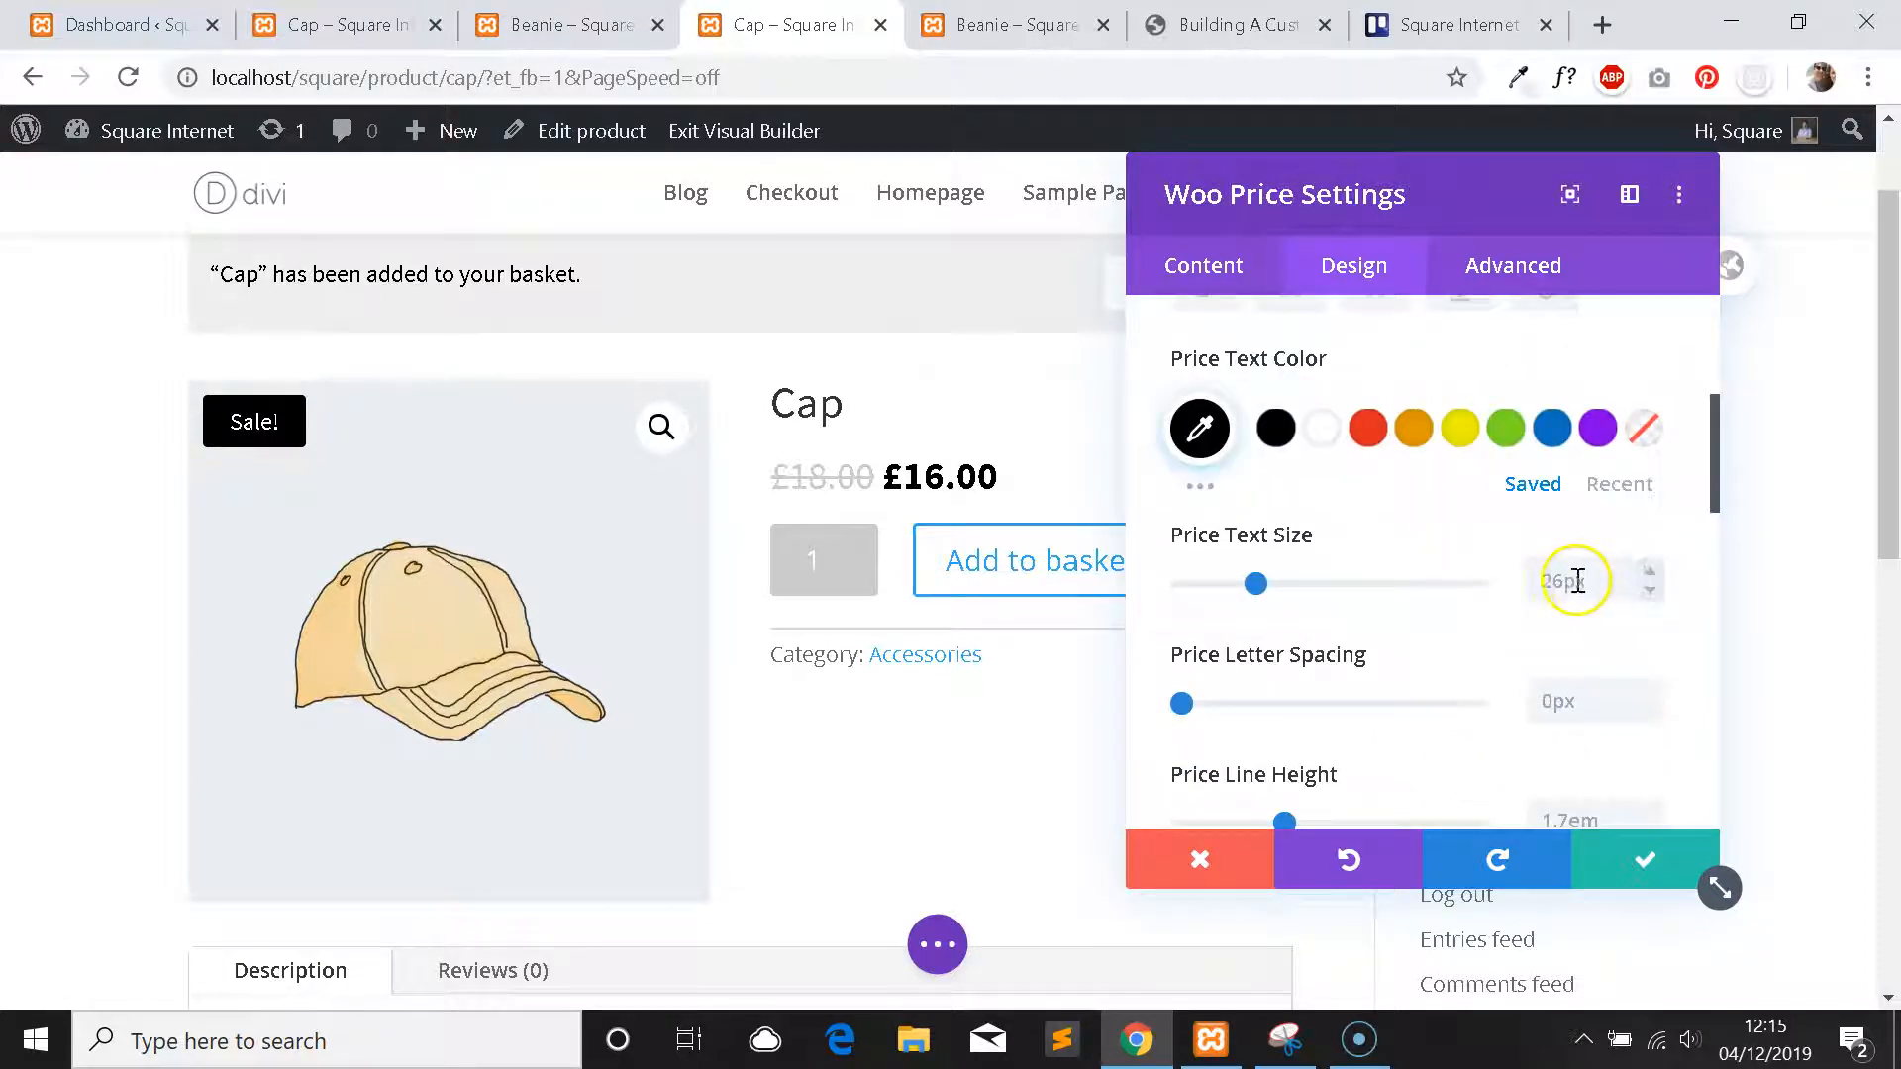
{"action": "mouse_move", "coordinate": [1644, 863]}
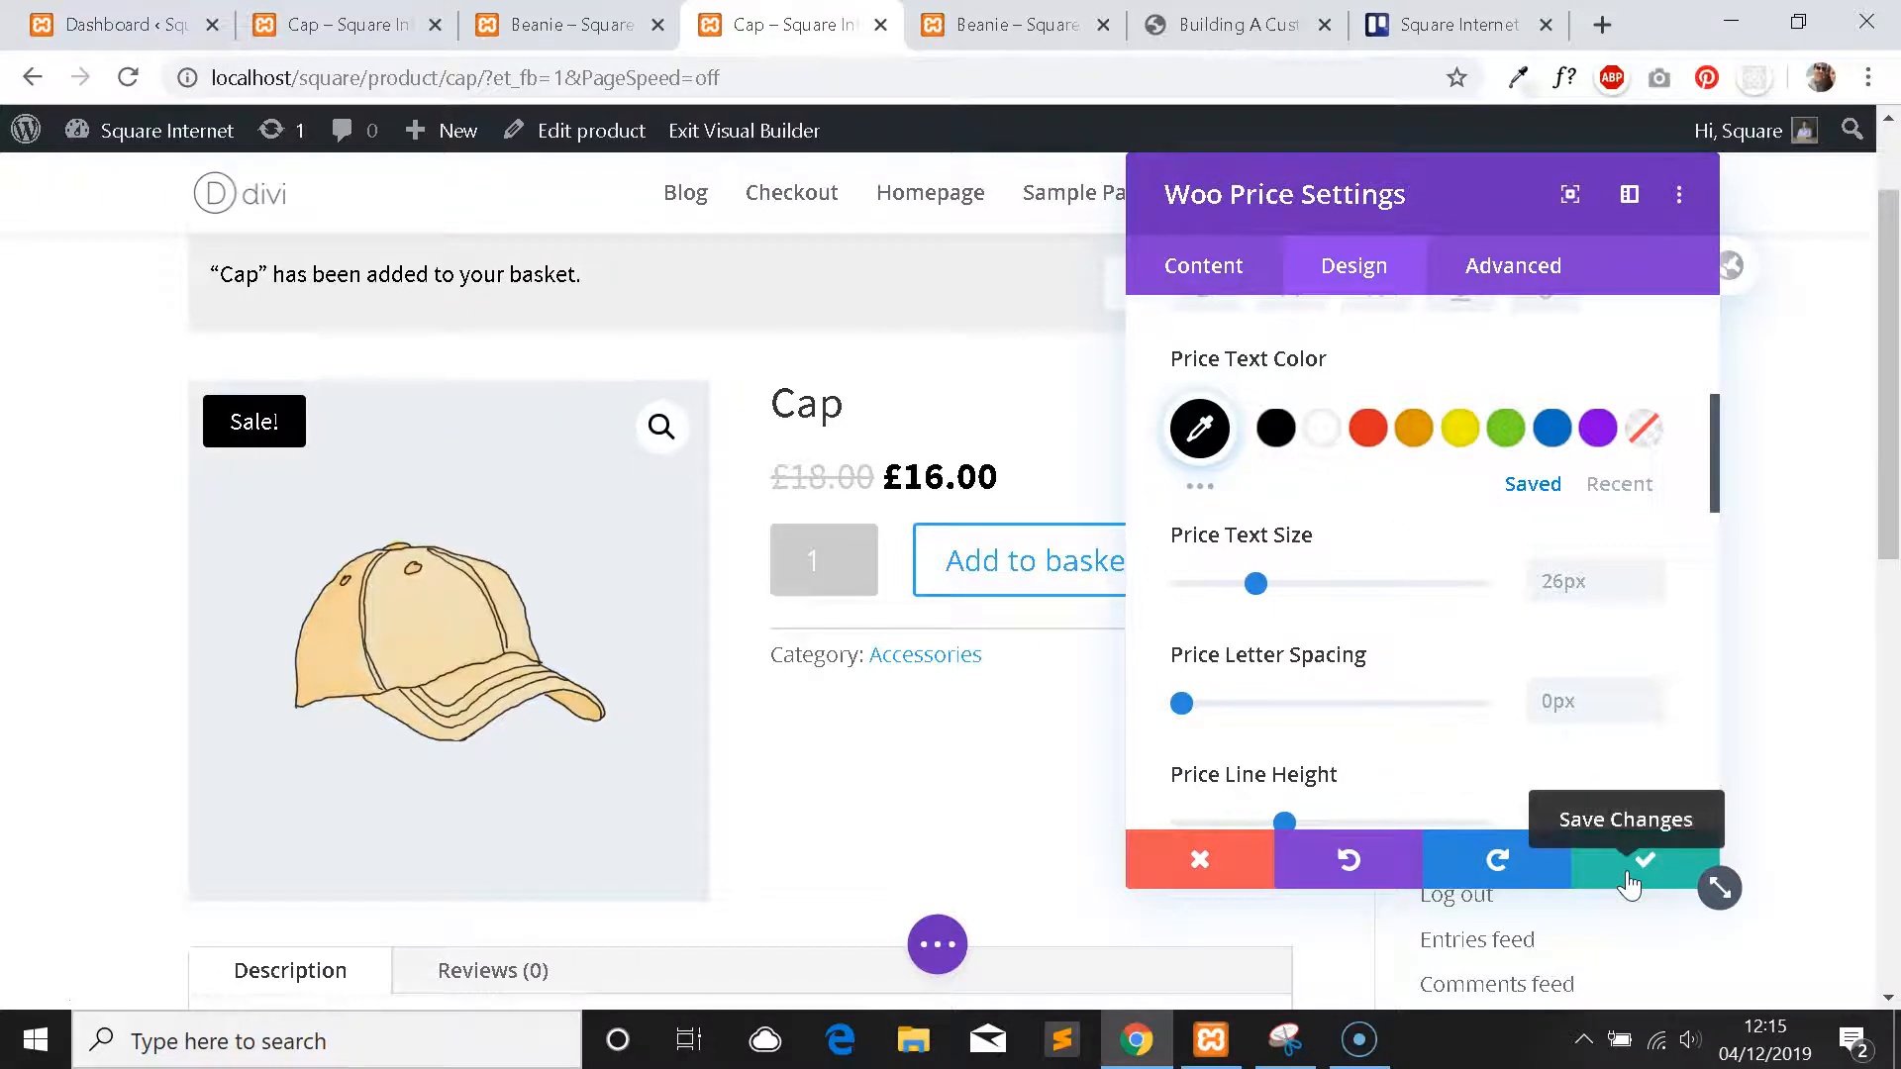
{"action": "left_click", "coordinate": [1644, 859]}
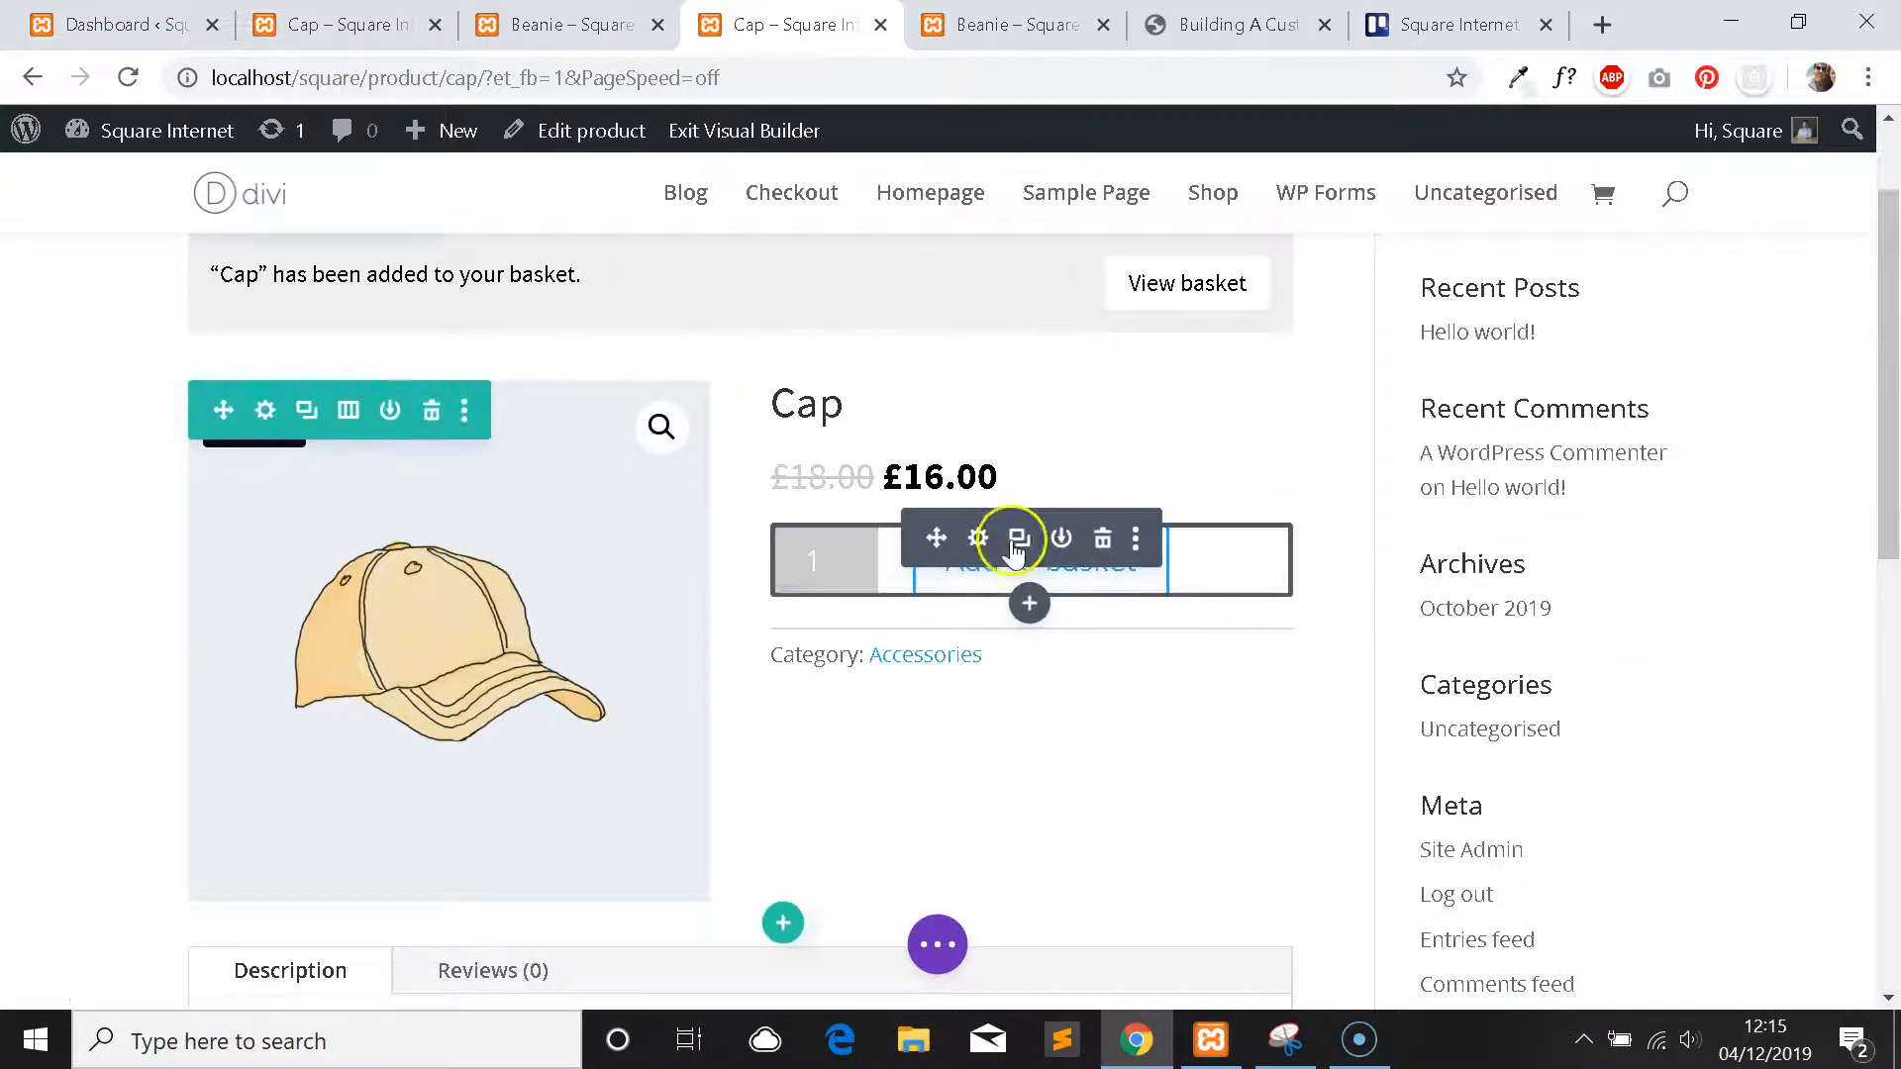
{"action": "left_click", "coordinate": [978, 539]}
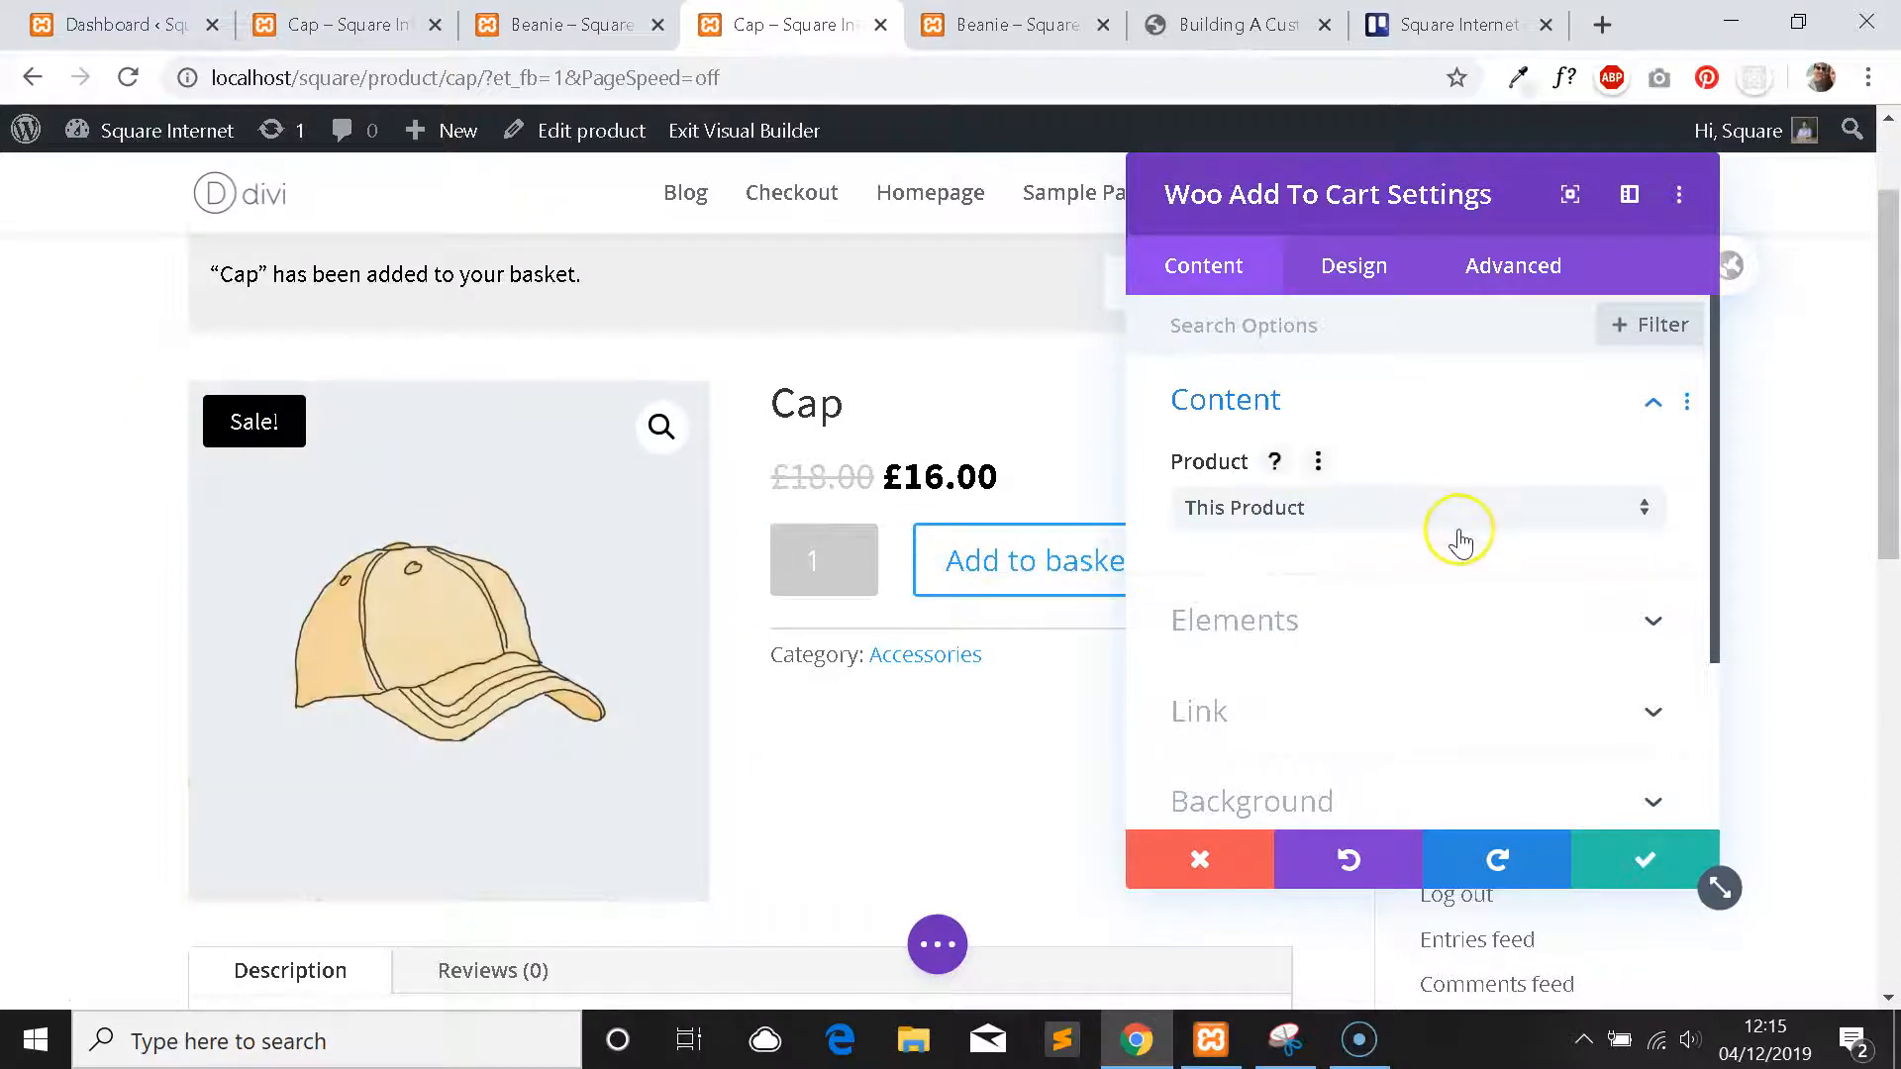
Enable custom button styles with black text for add-to-basket, then check the Beanie page.
{"action": "left_click", "coordinate": [1353, 265]}
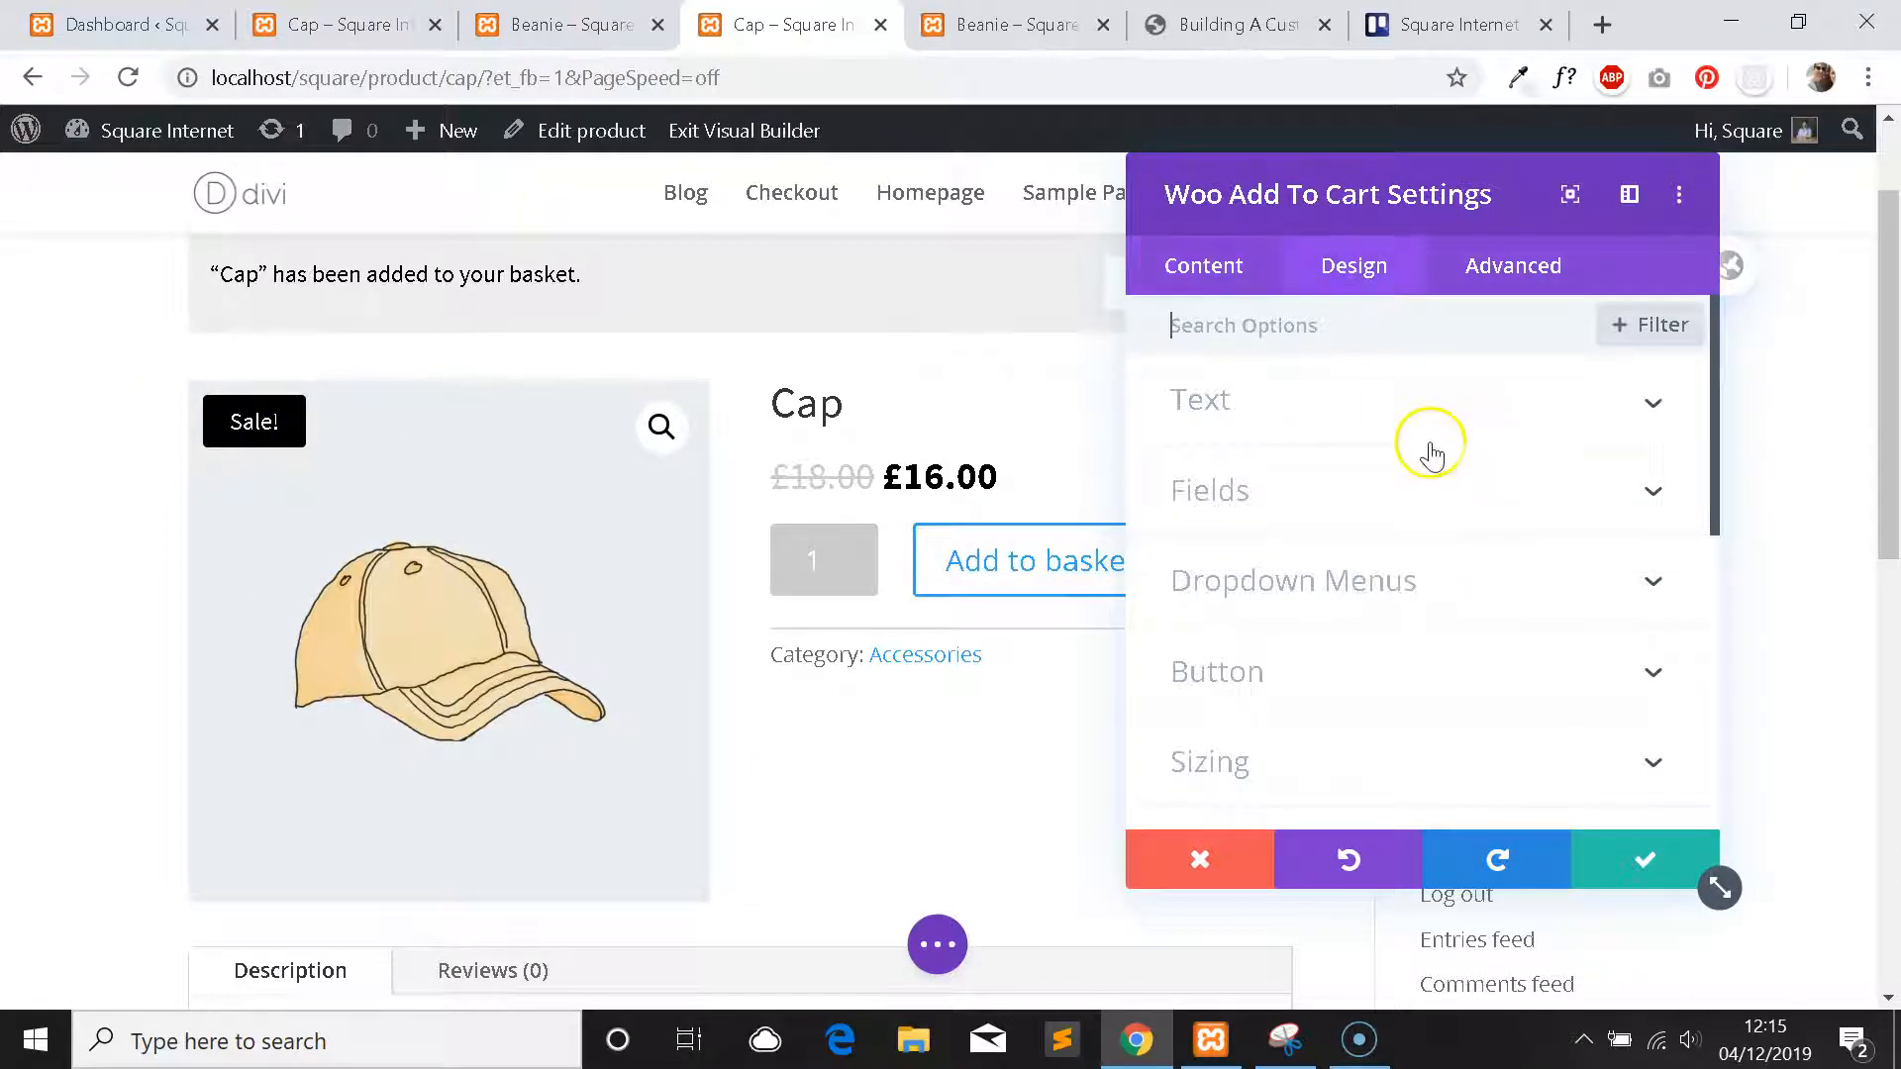
{"action": "left_click", "coordinate": [1216, 671]}
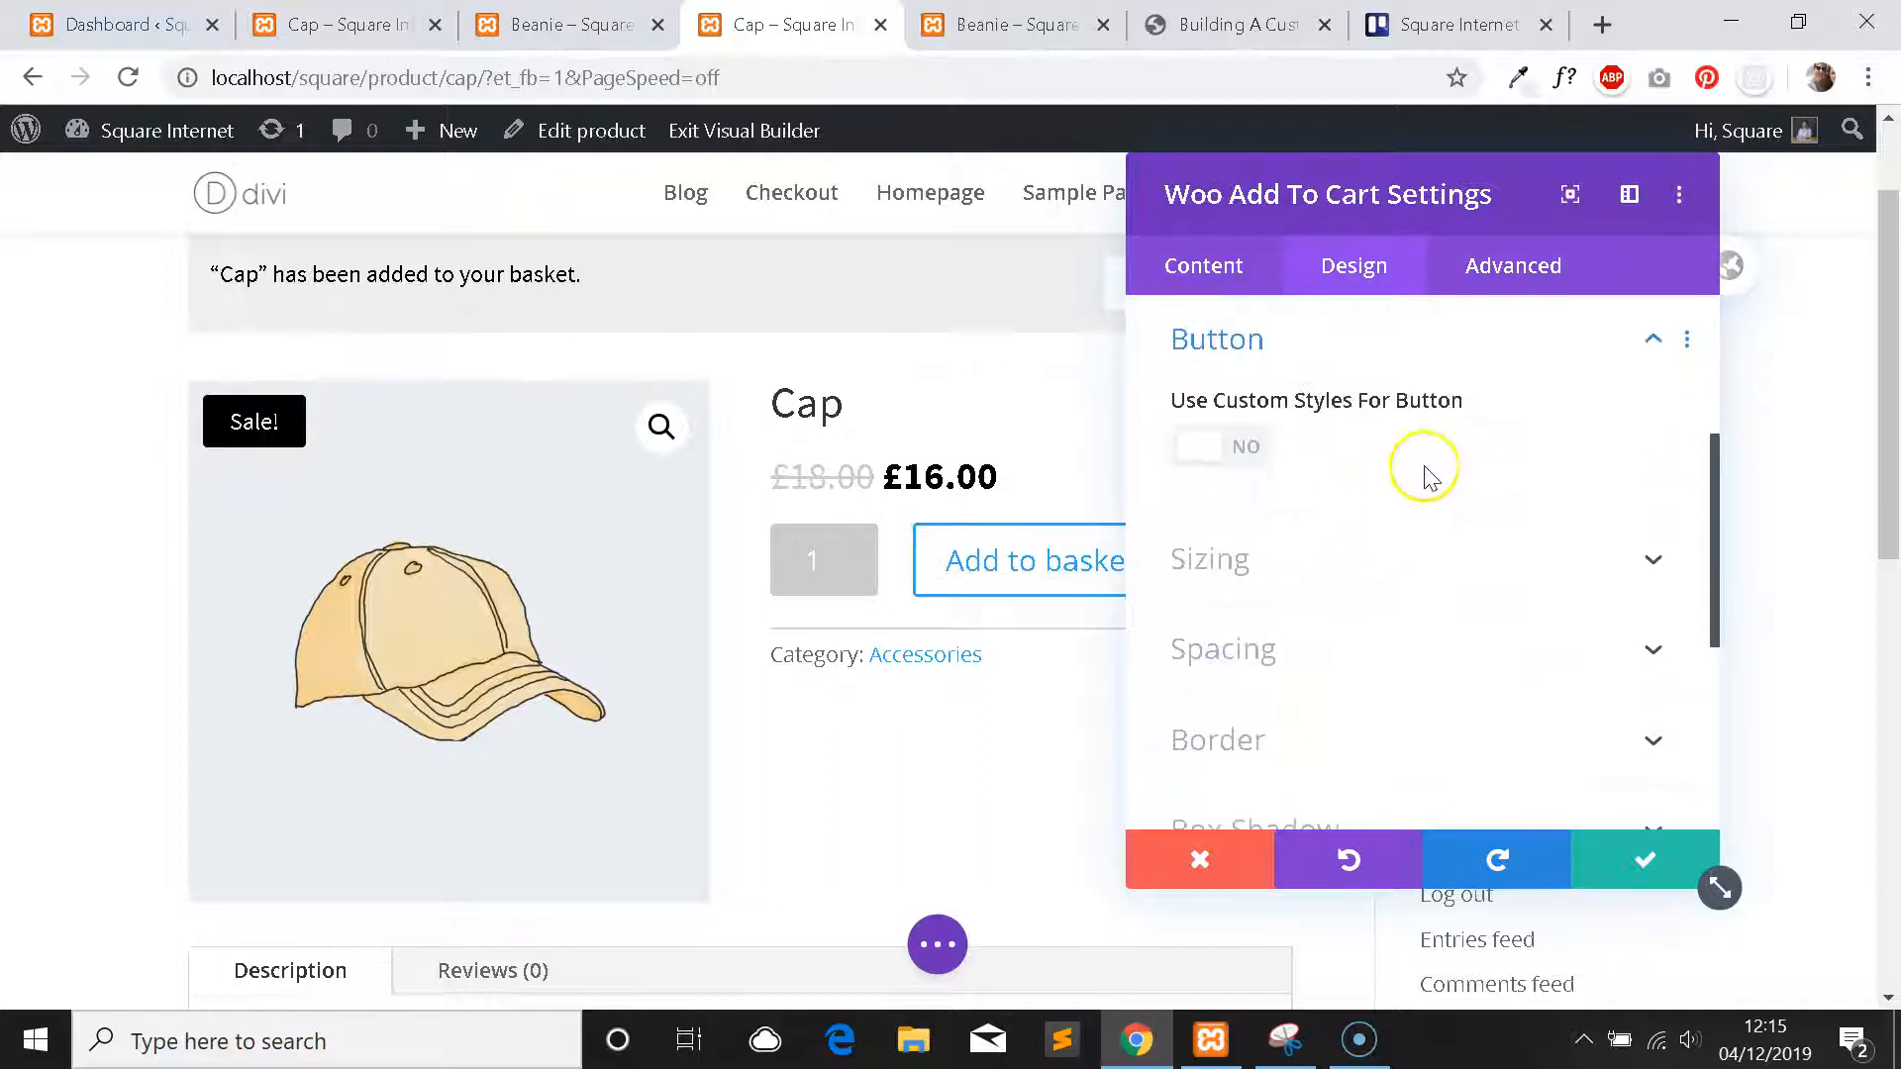
{"action": "mouse_move", "coordinate": [1333, 446]}
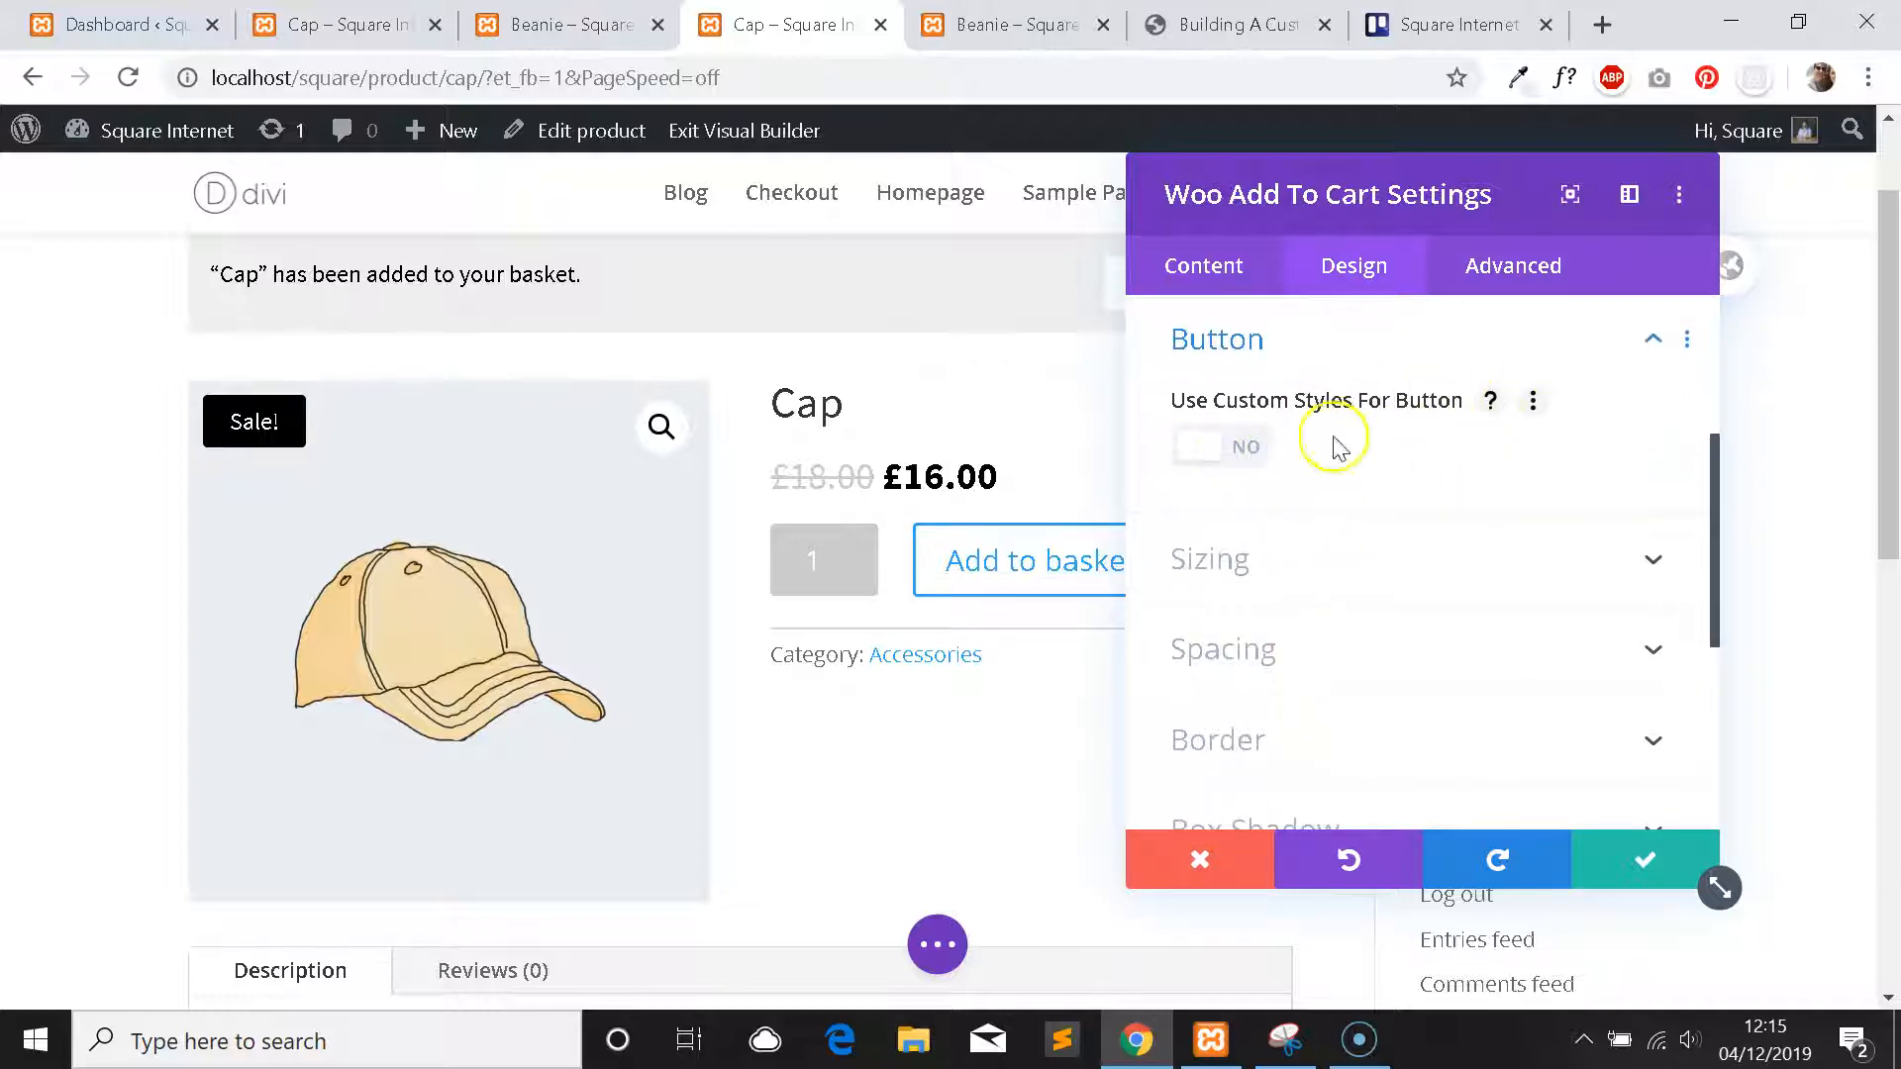
{"action": "left_click", "coordinate": [1200, 445]}
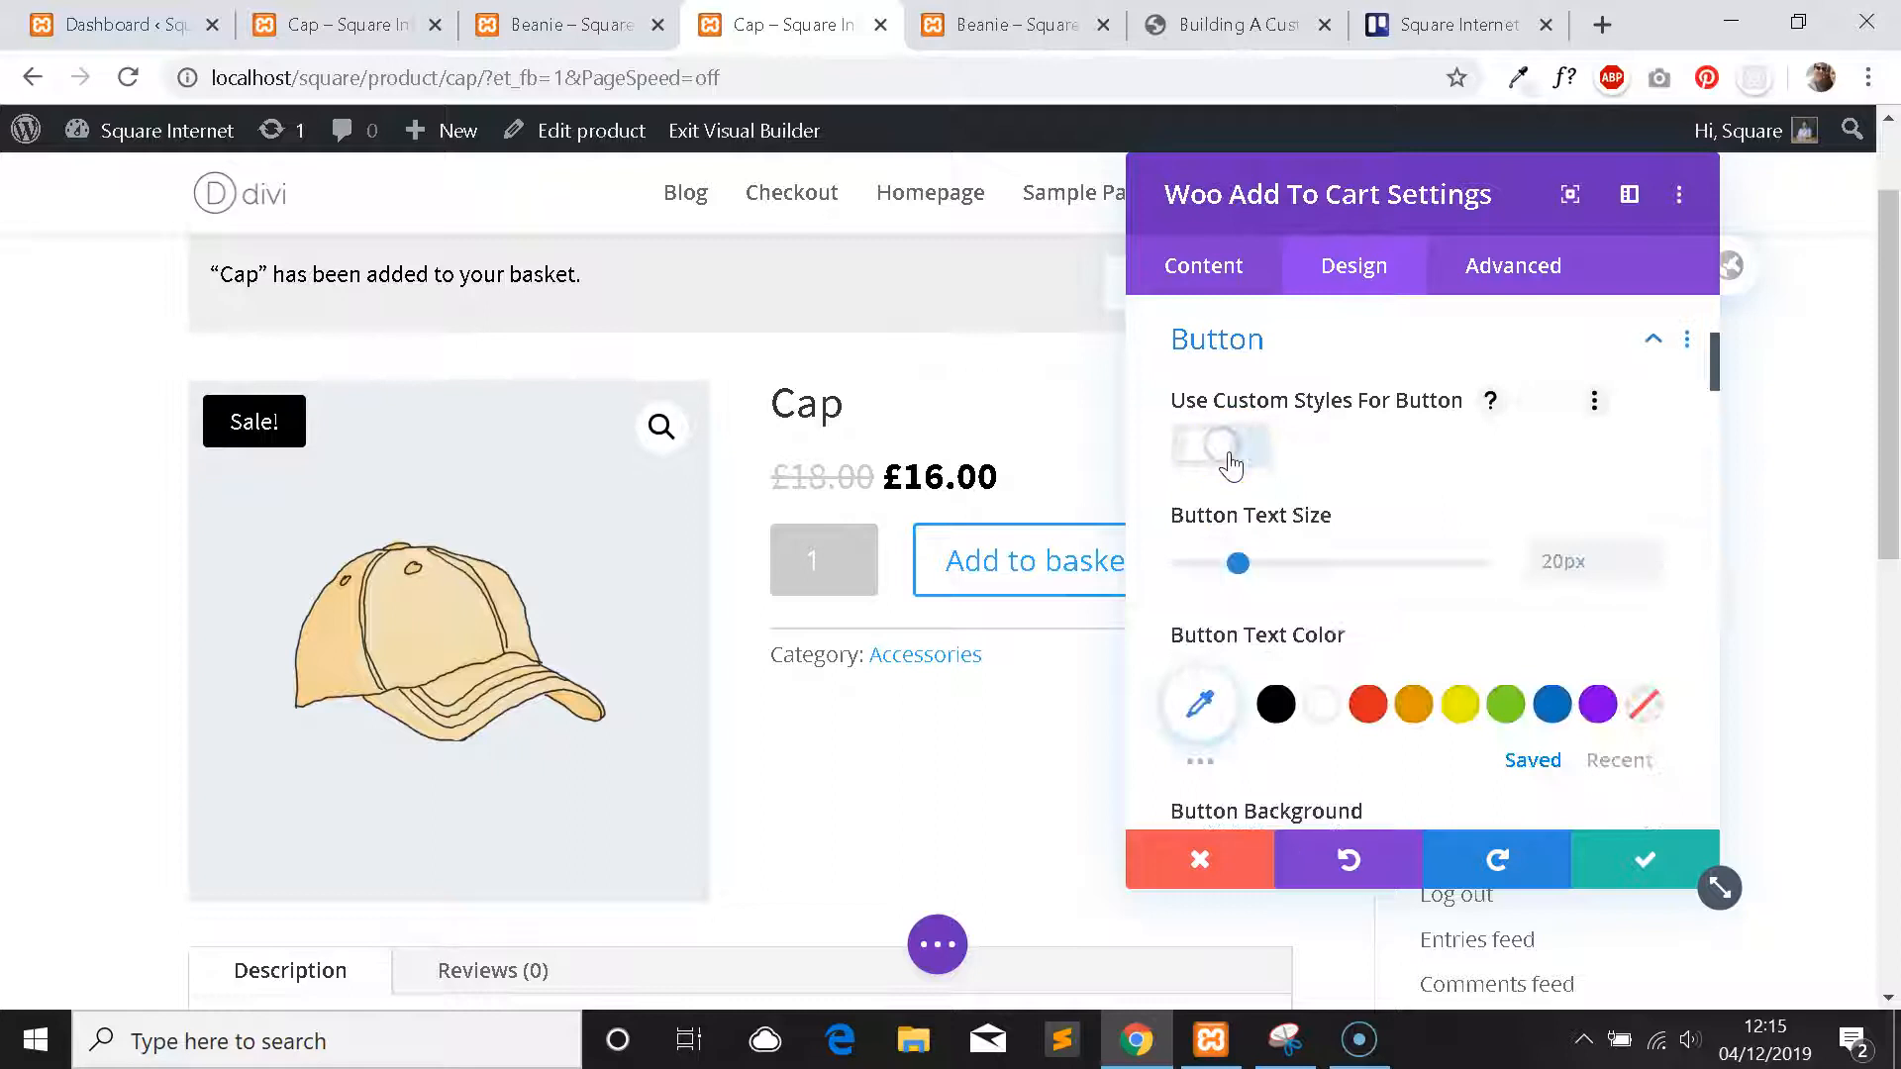
{"action": "left_click", "coordinate": [1219, 446]}
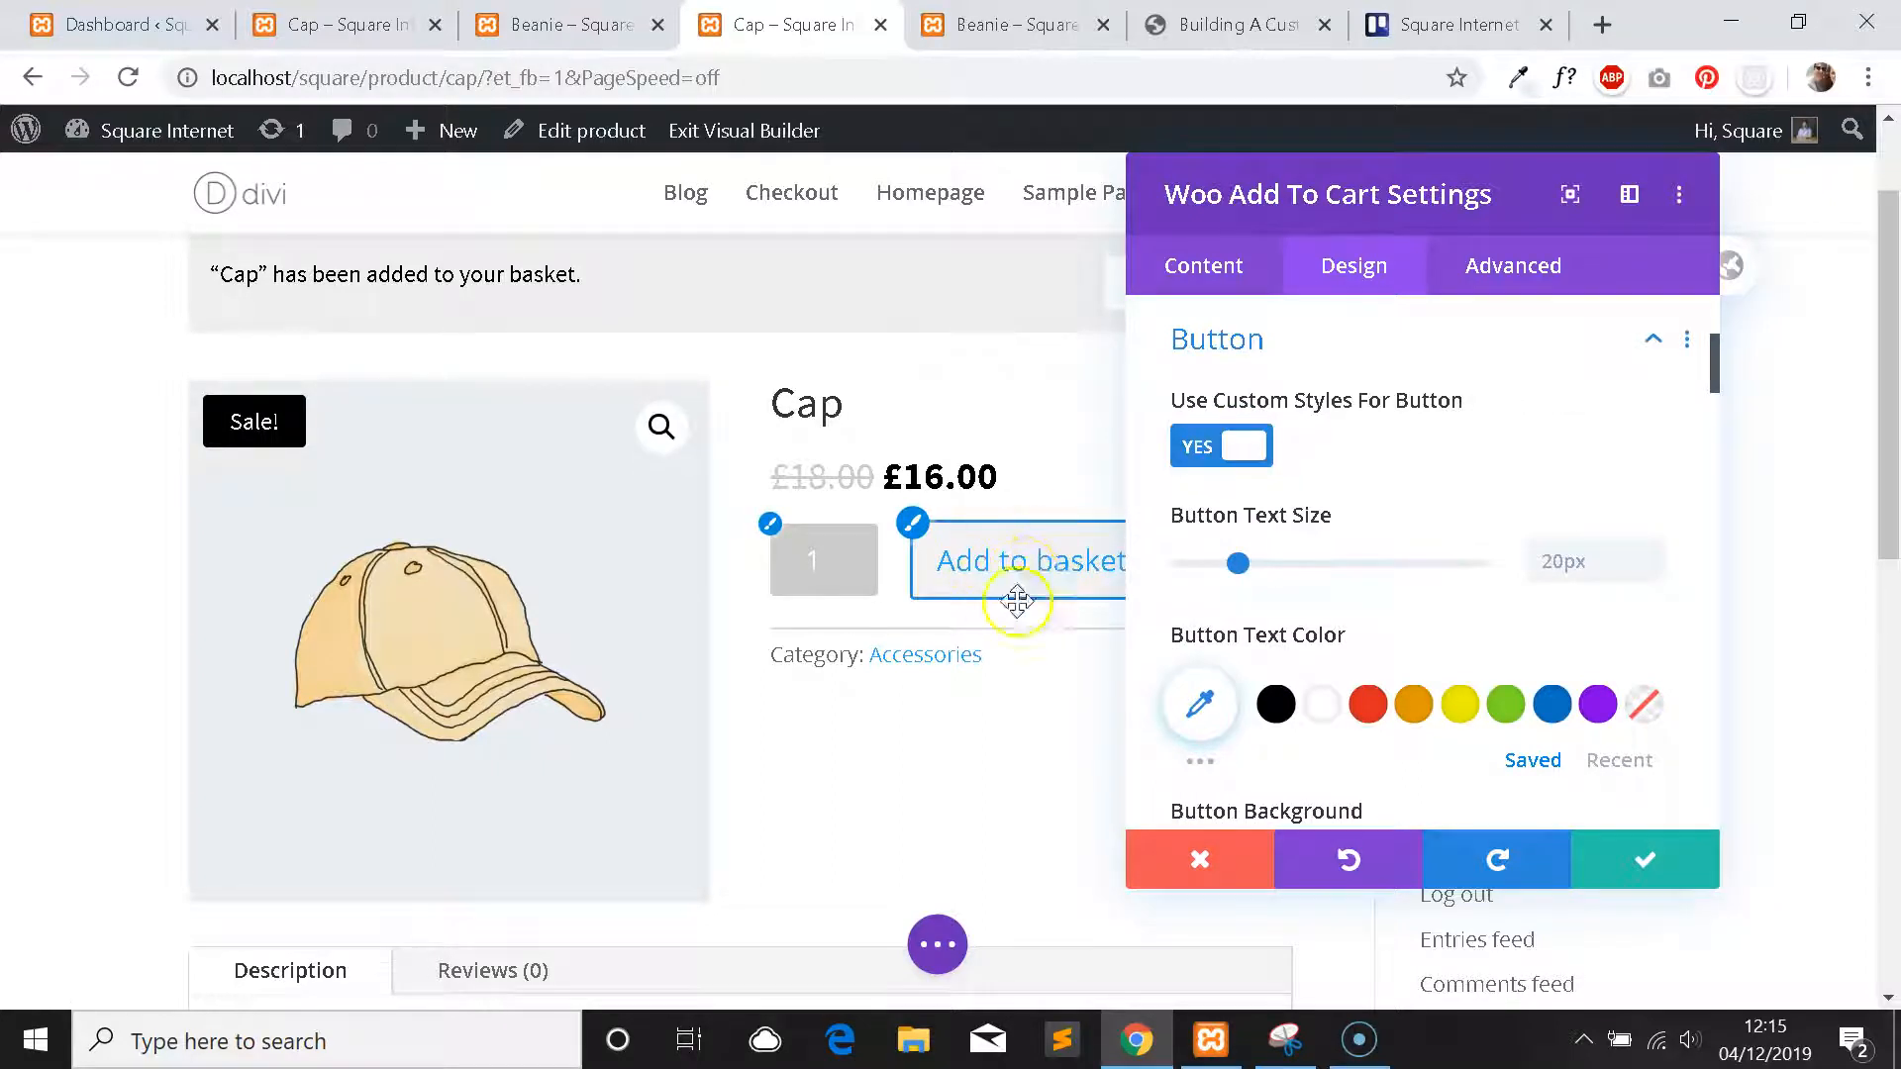
{"action": "mouse_move", "coordinate": [1424, 485]}
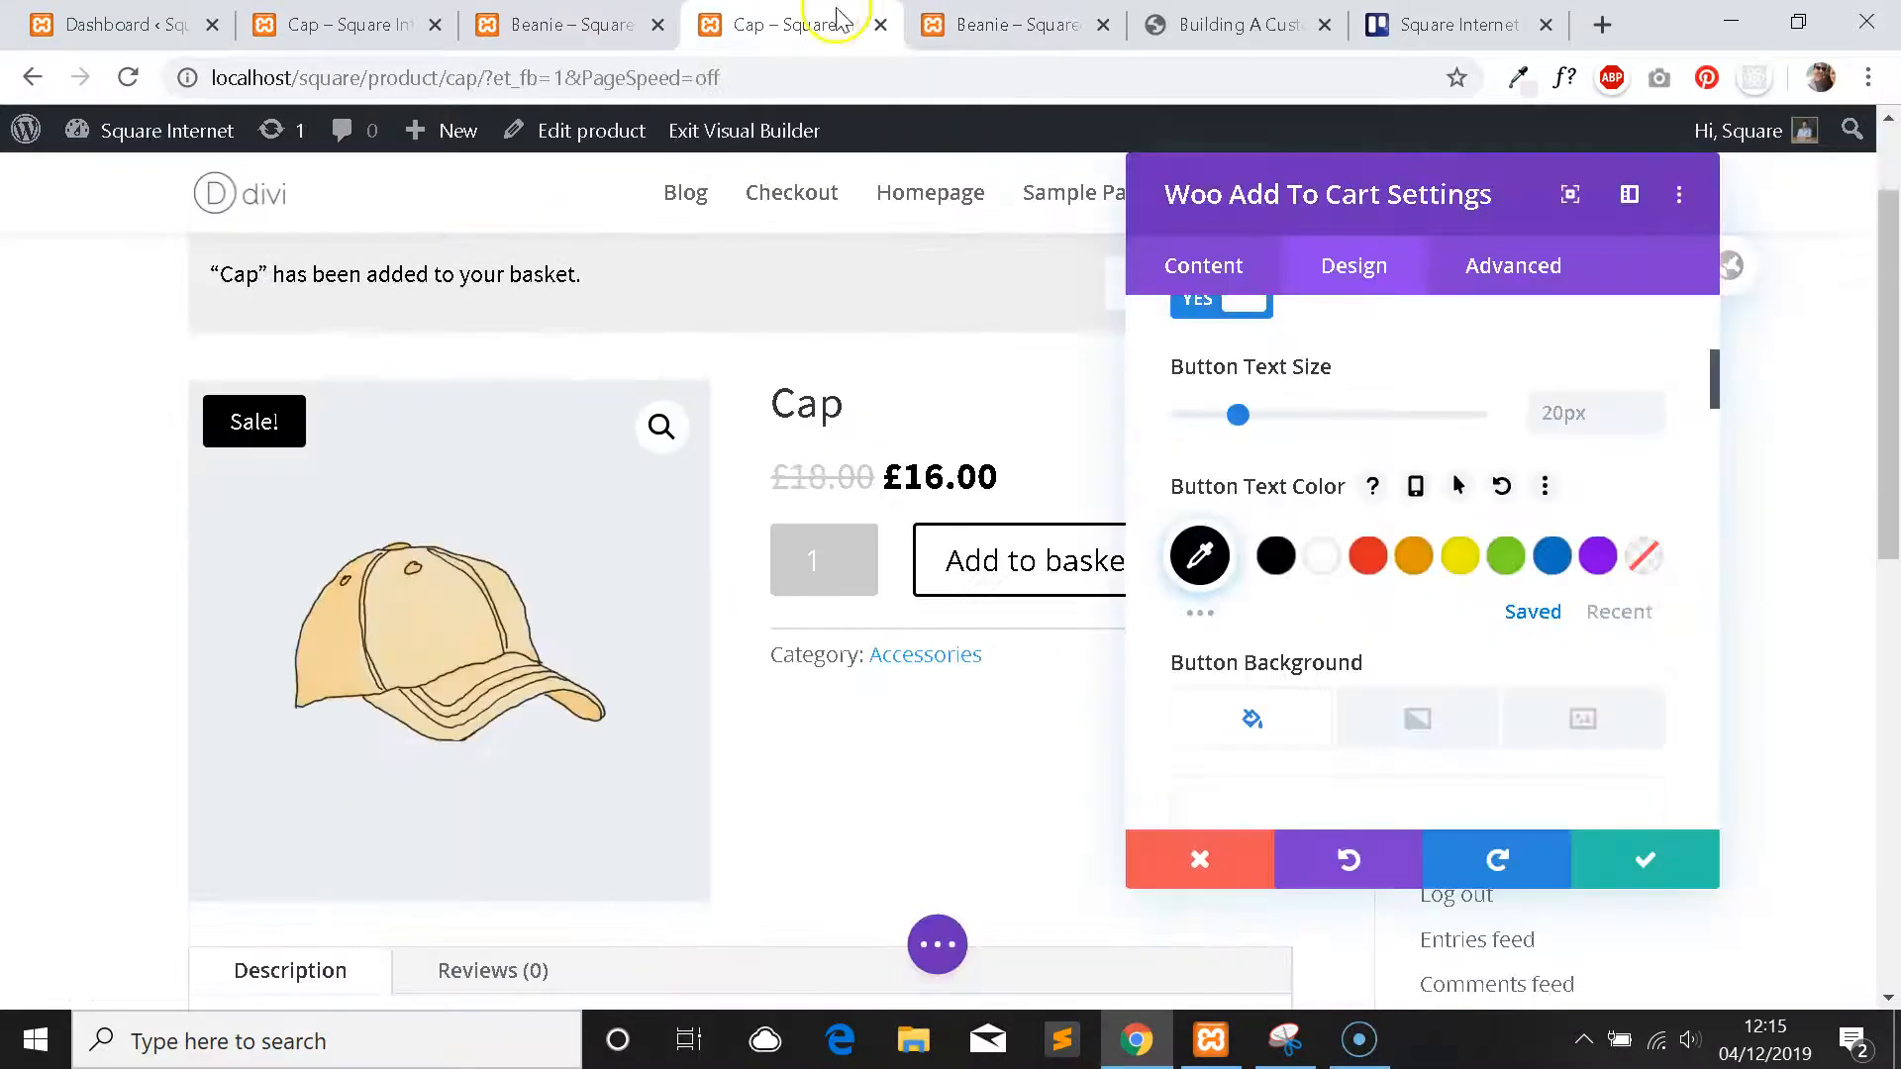
{"action": "left_click", "coordinate": [1012, 24]}
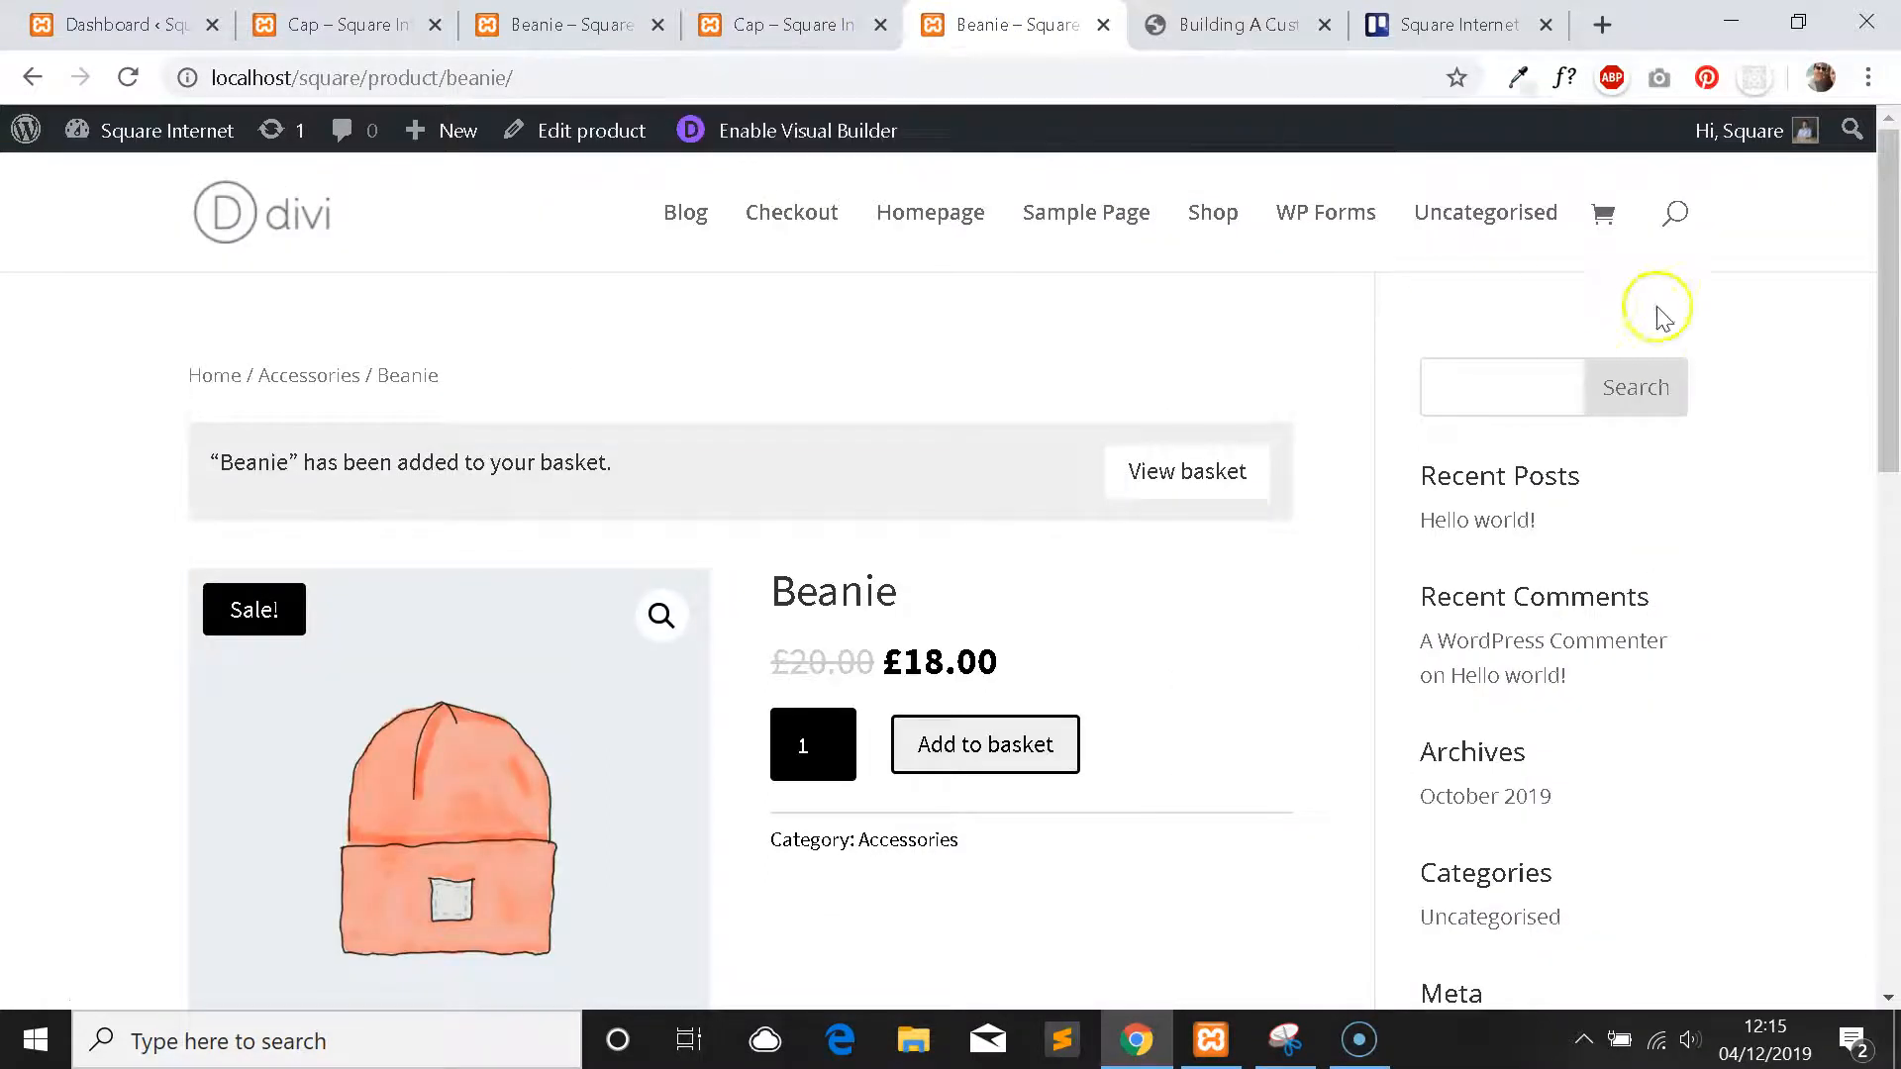
Set the add-to-basket button font to Source Sans Pro after comparing with Beanie, and keep it.
{"action": "left_click", "coordinate": [1515, 77]}
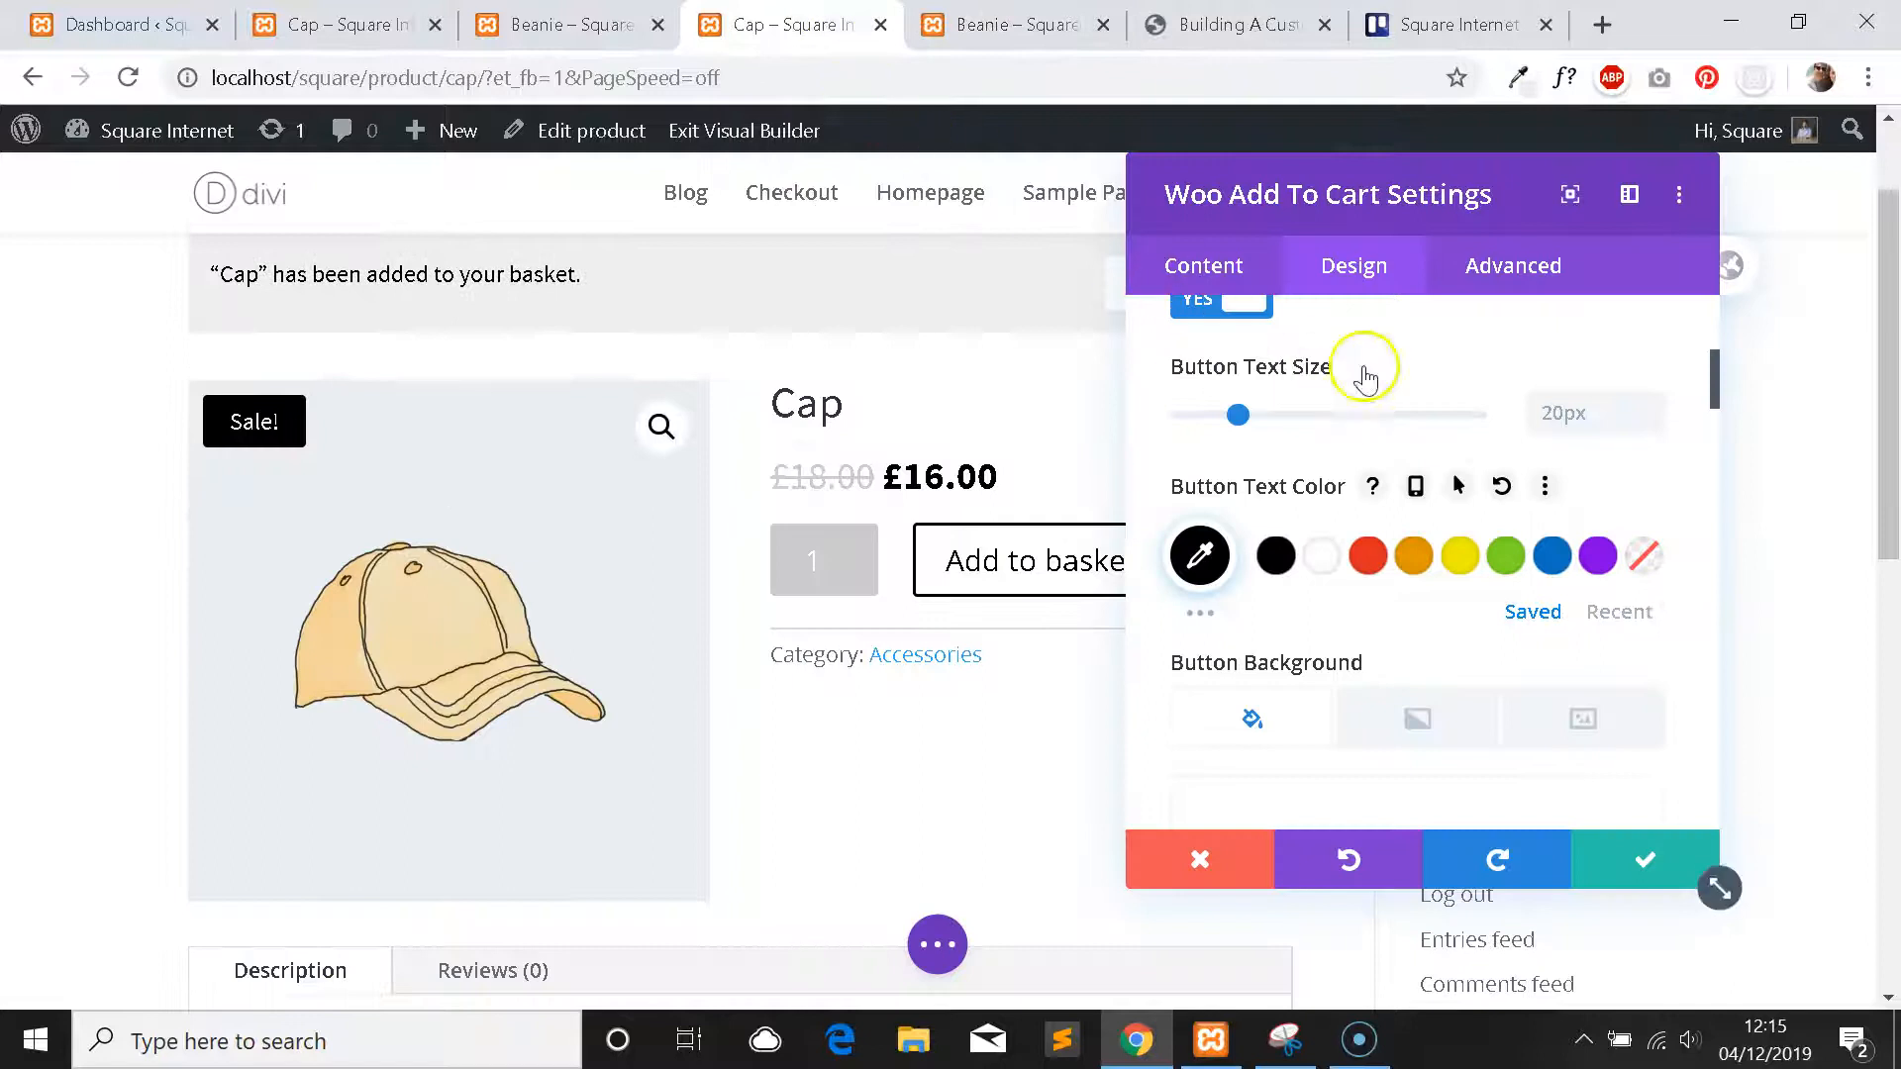
{"action": "mouse_move", "coordinate": [1318, 457]}
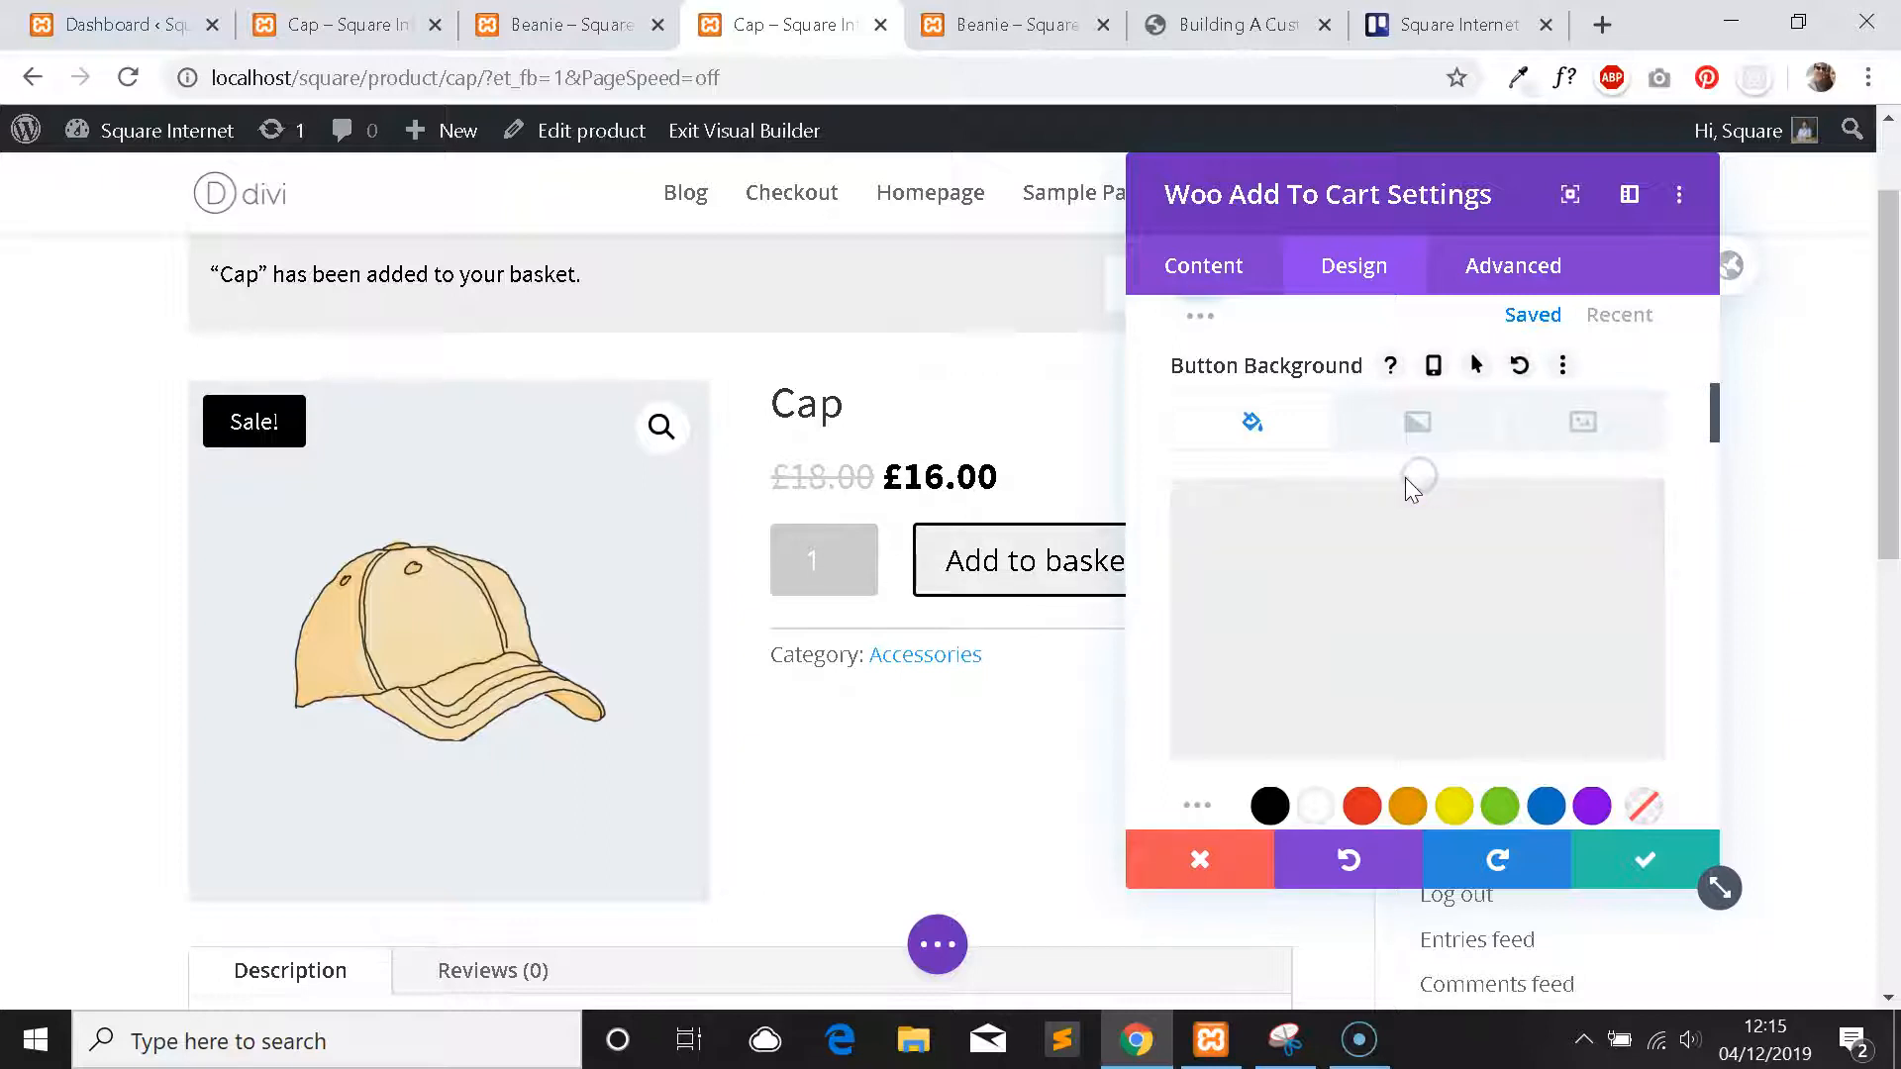
{"action": "left_click", "coordinate": [1012, 24]}
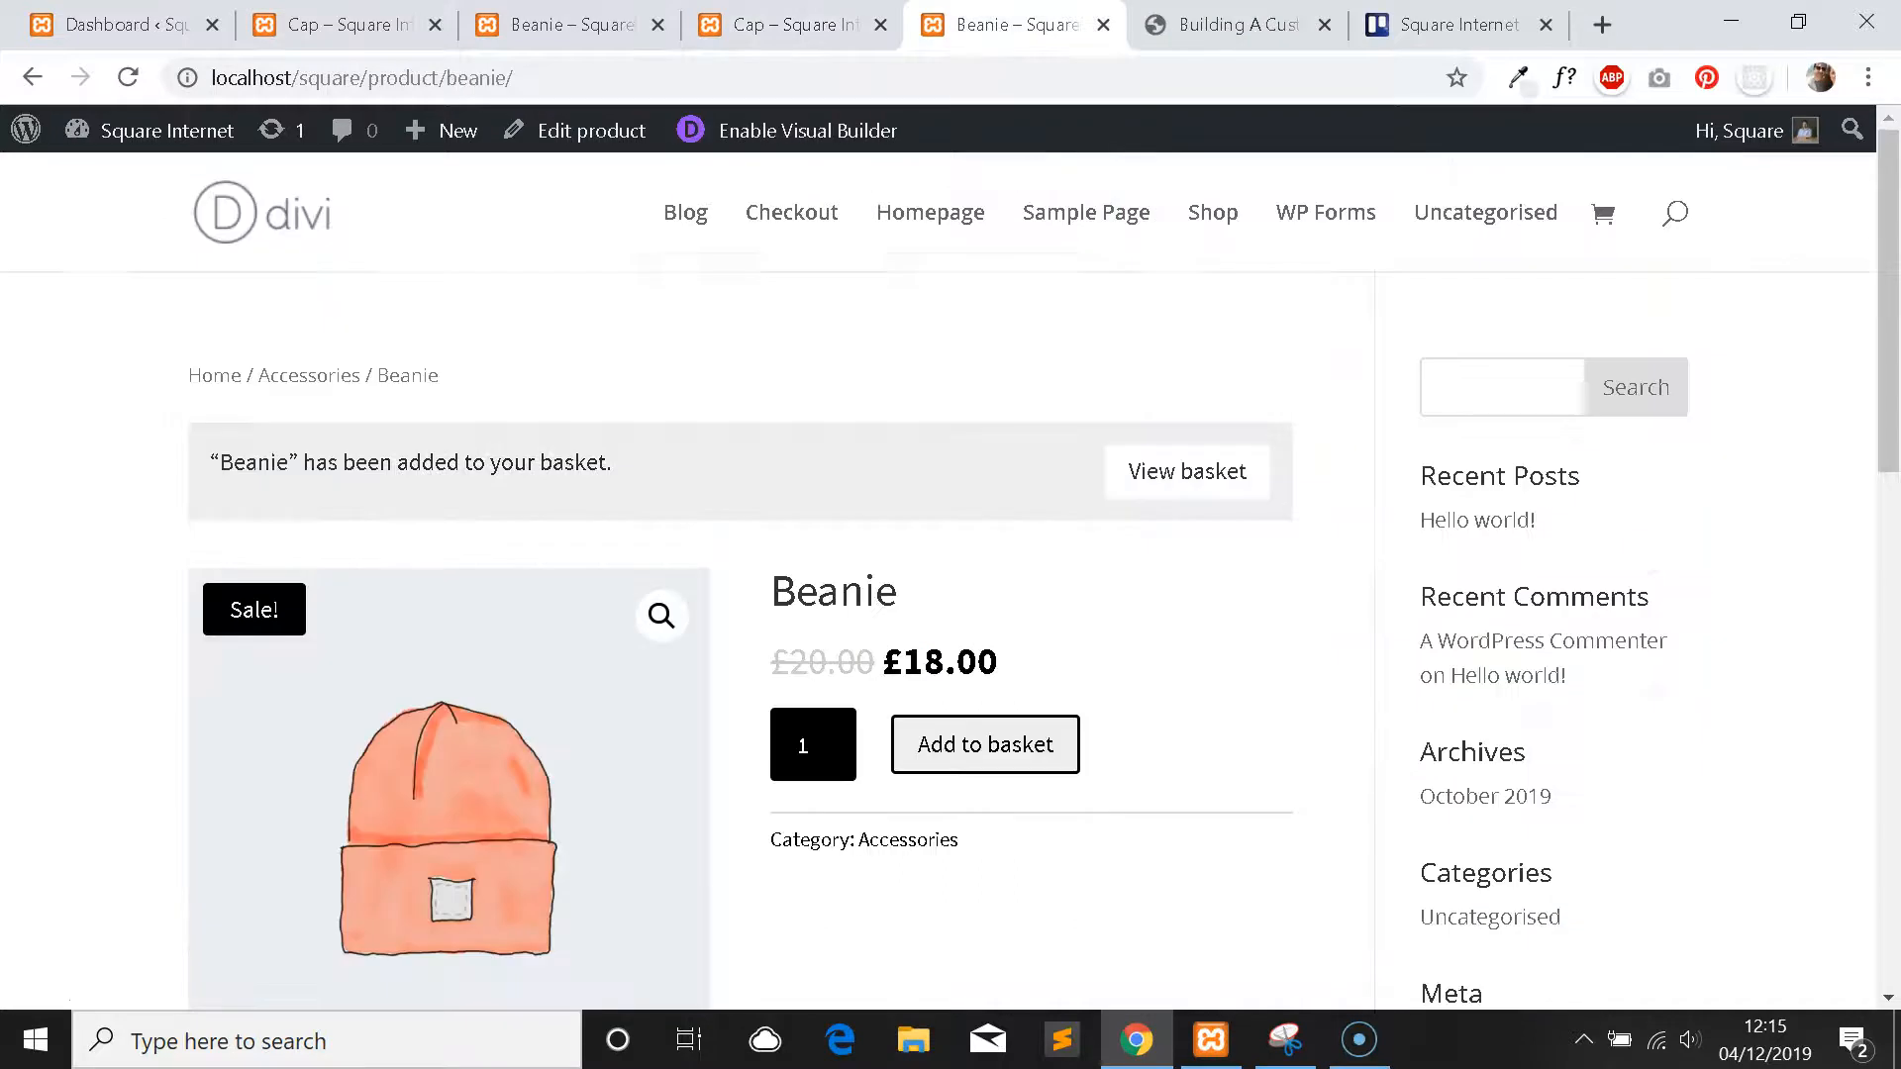
{"action": "left_click", "coordinate": [783, 24]}
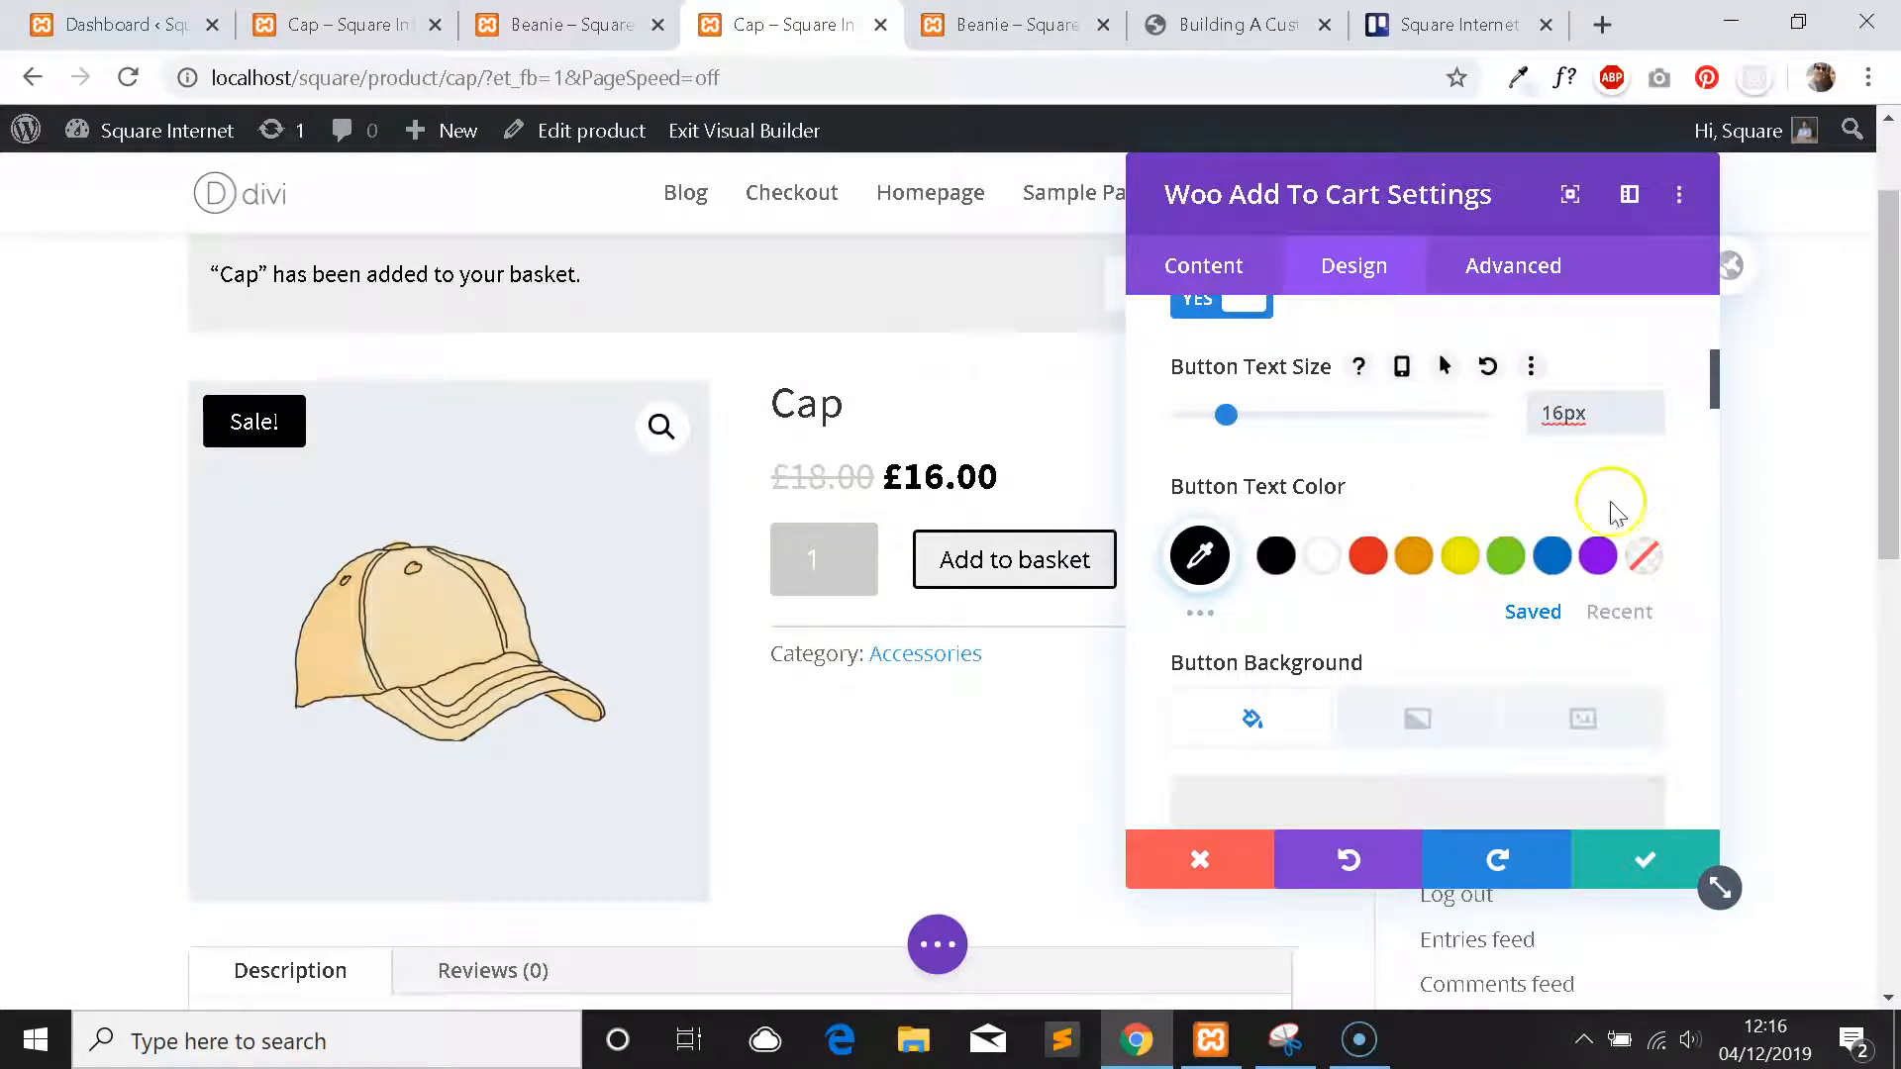
{"action": "scroll", "scroll_direction": "down", "scroll_amount": 3}
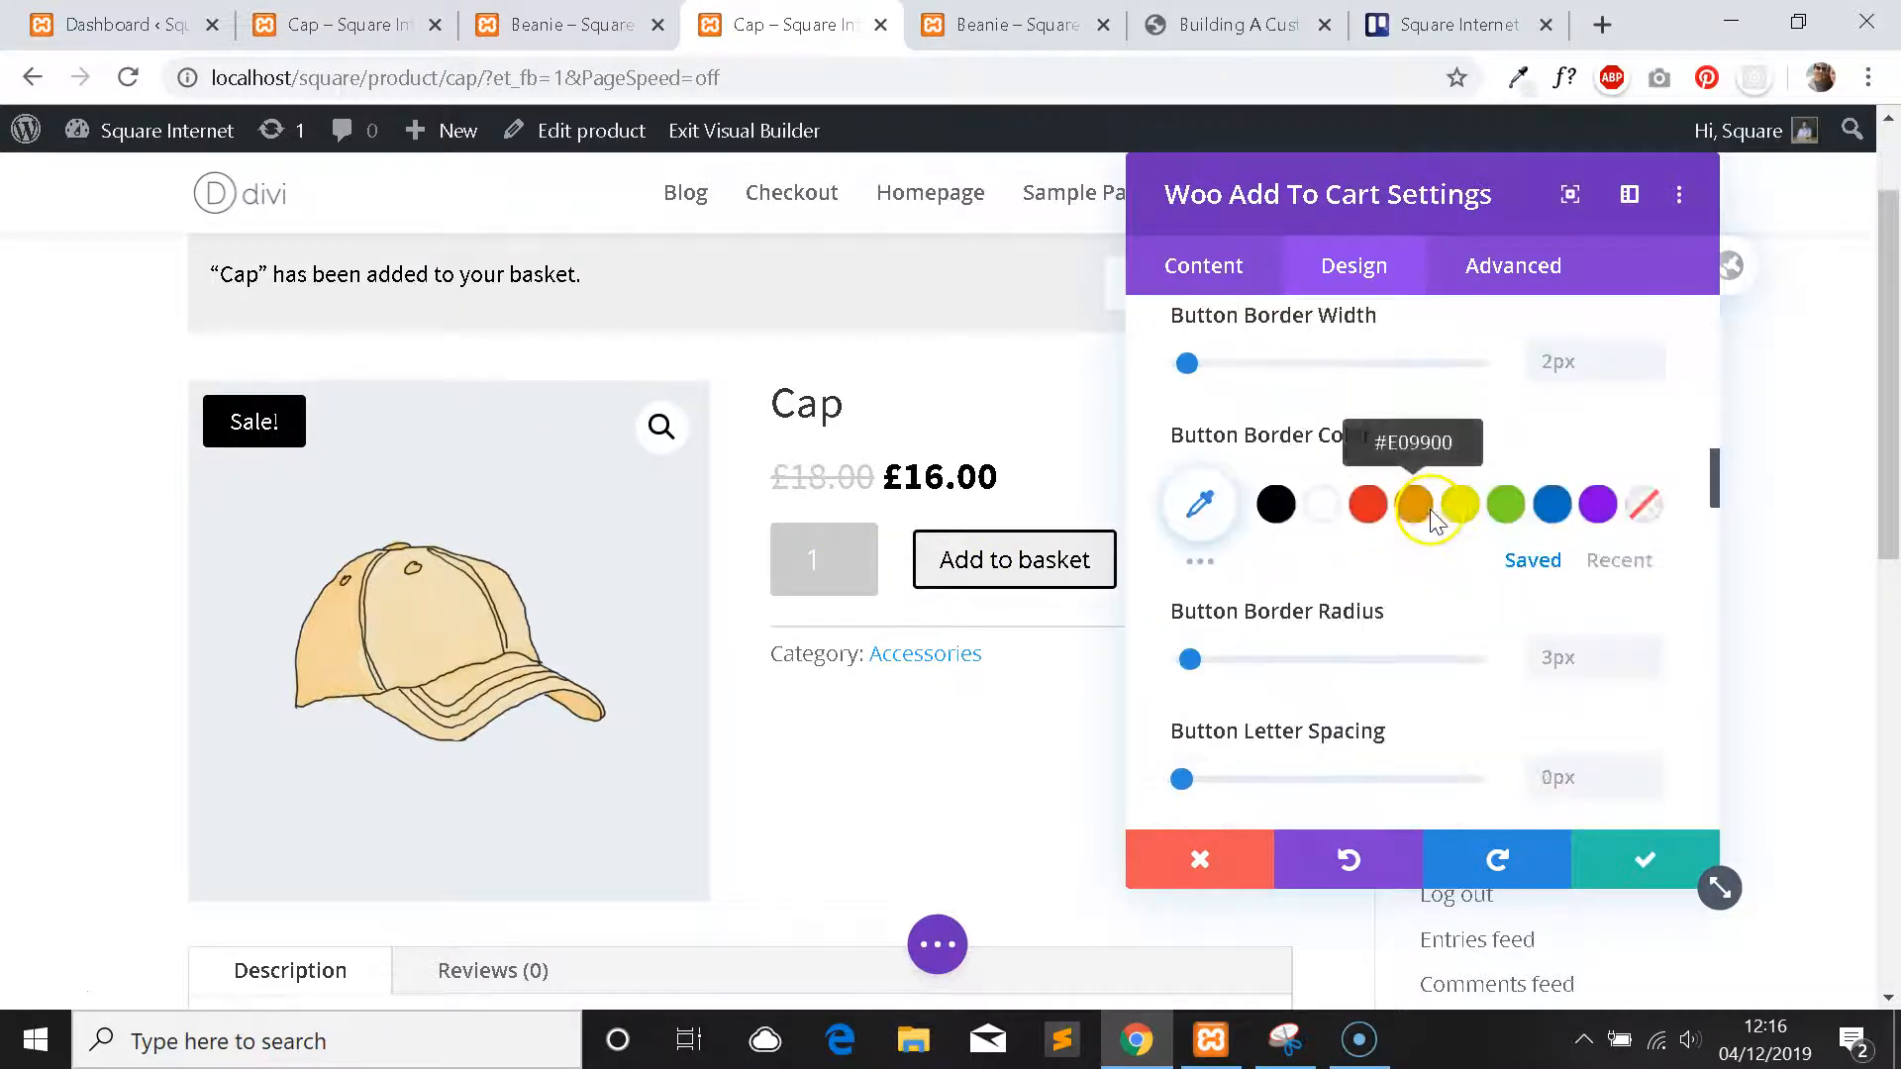
{"action": "scroll", "scroll_direction": "down", "scroll_amount": 3}
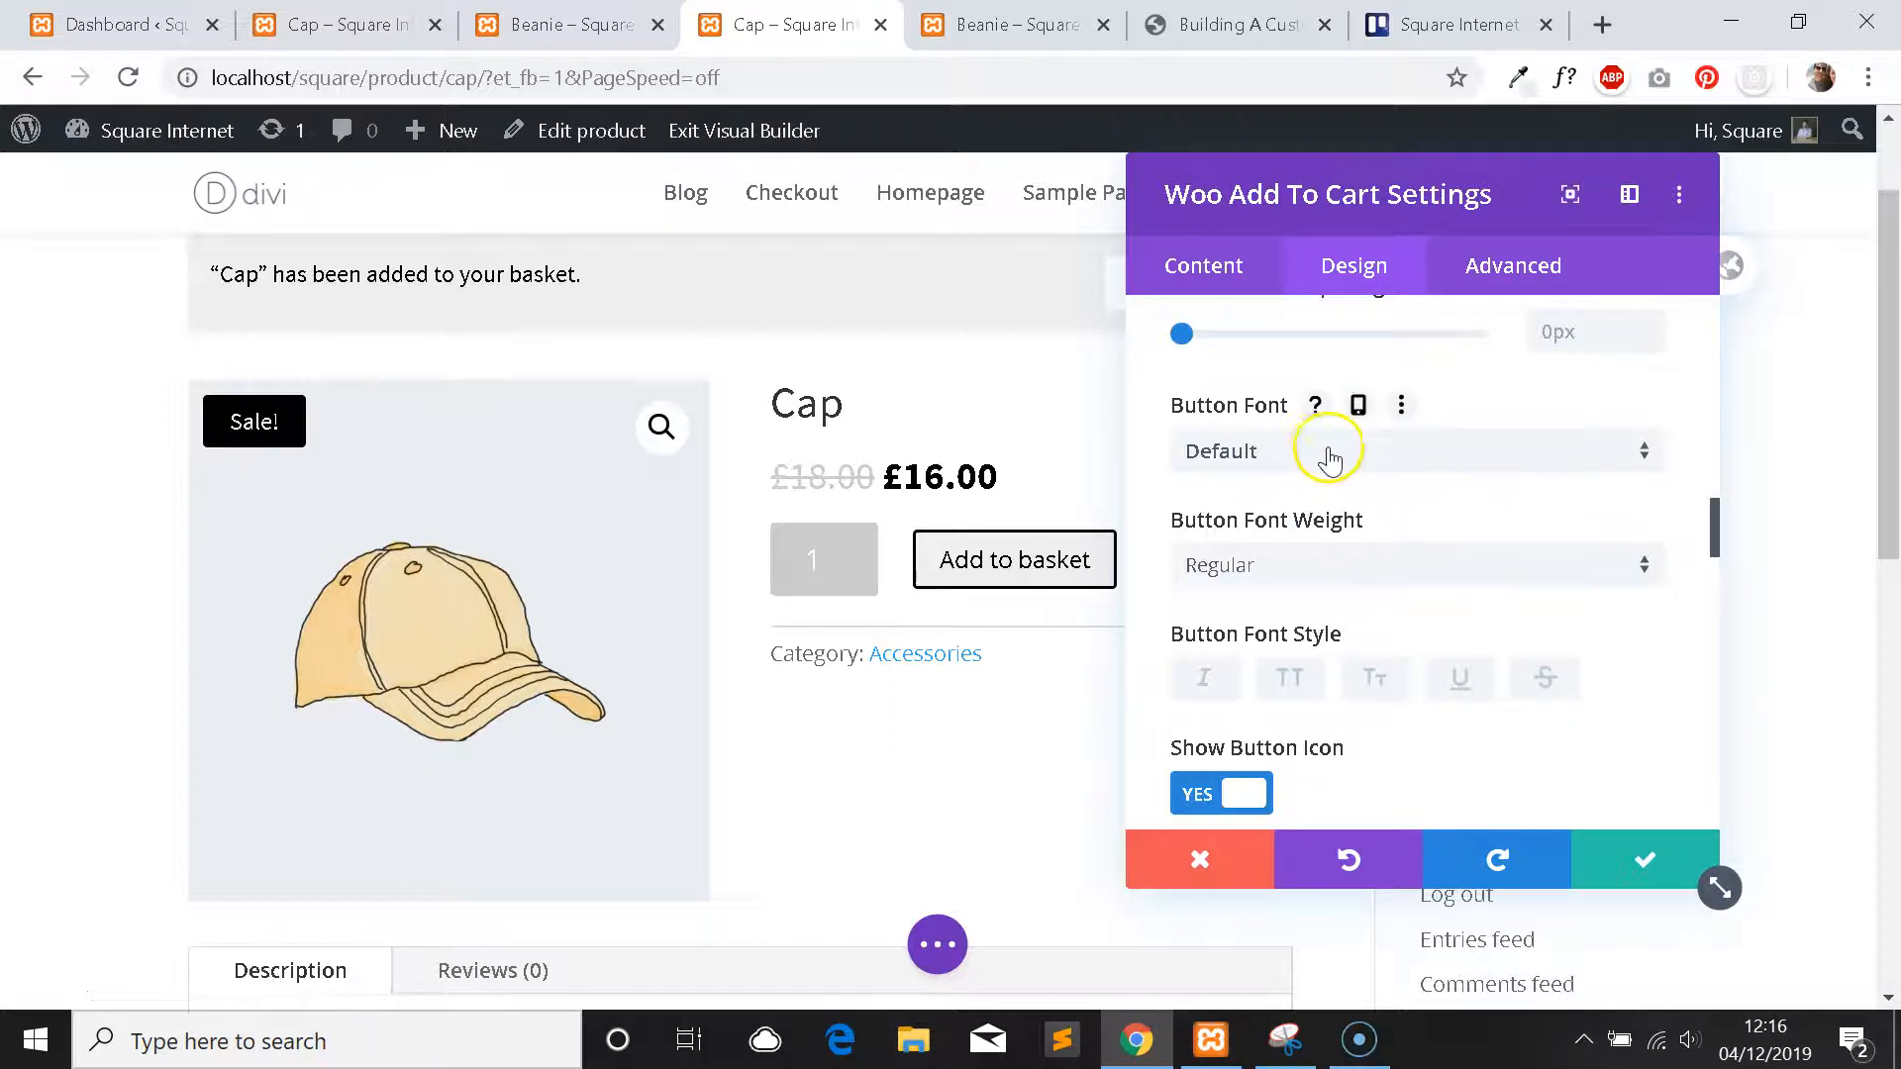
{"action": "type", "text": "sour"}
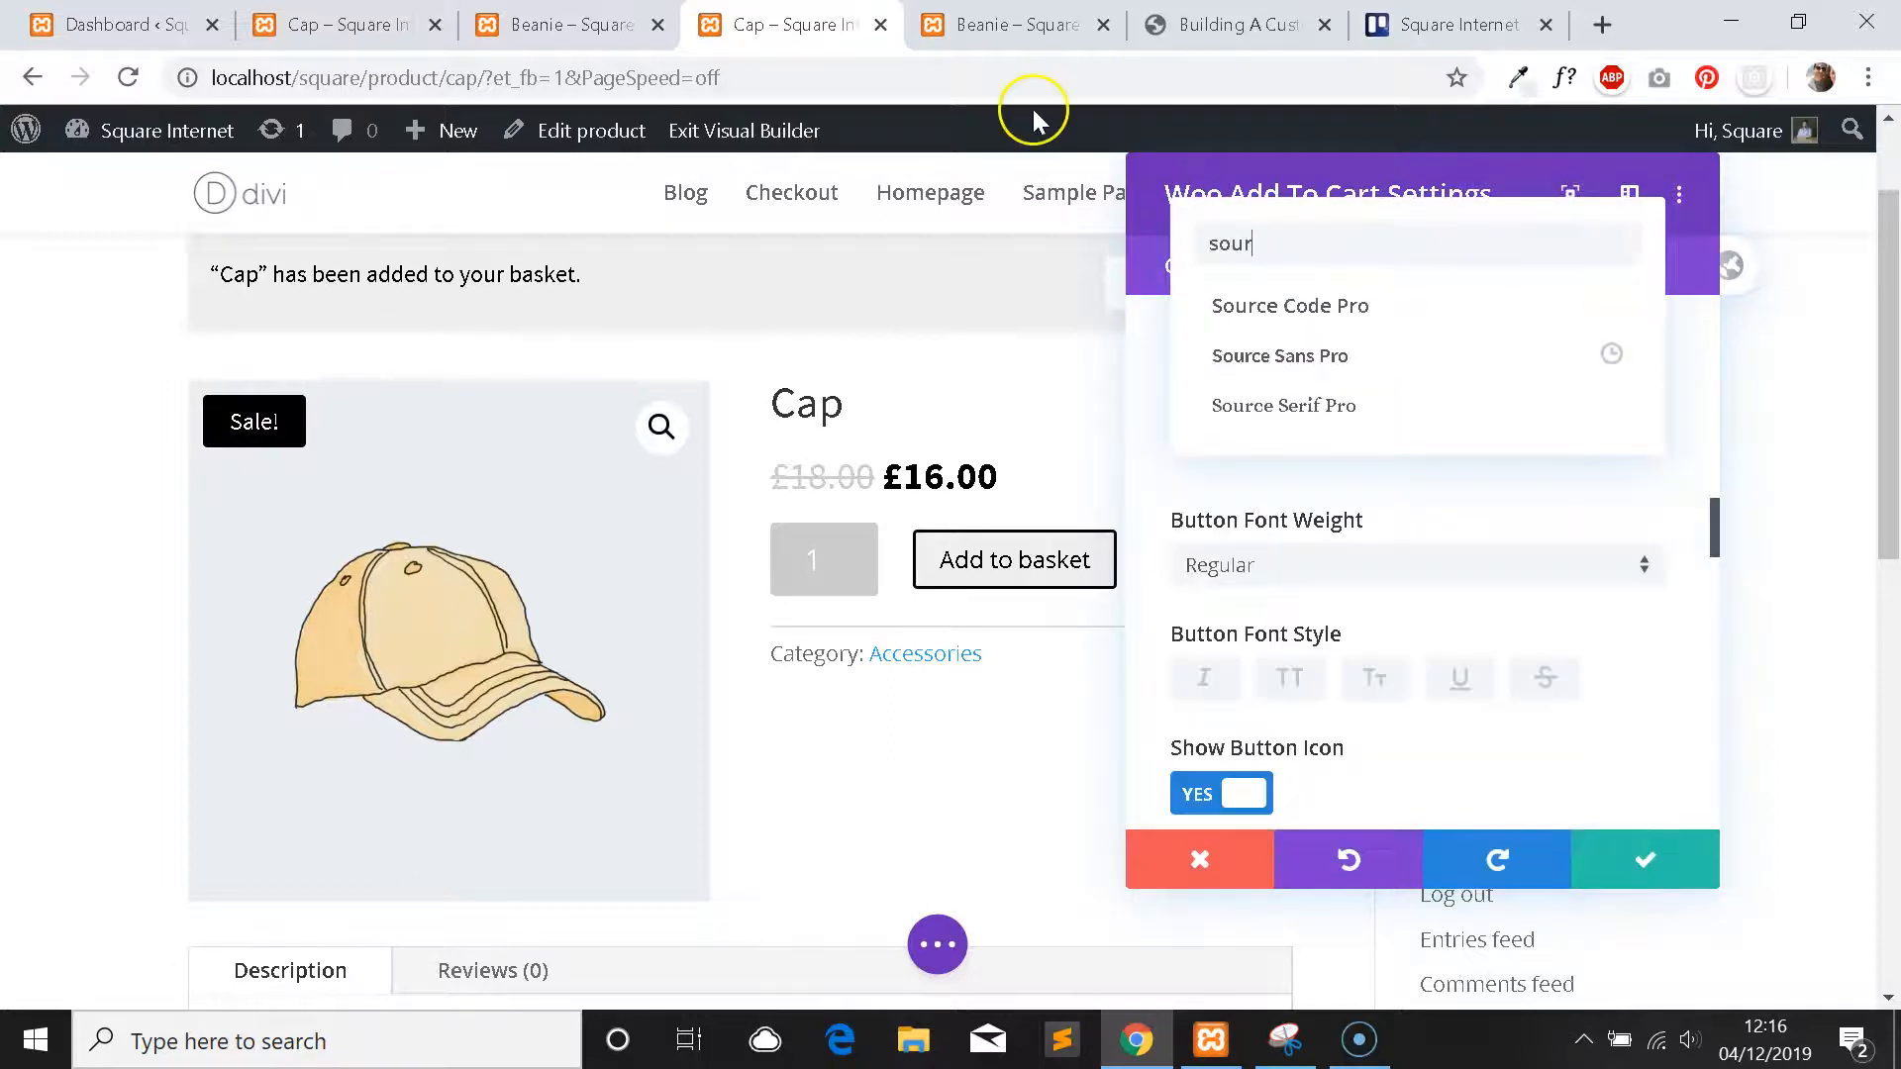
{"action": "left_click", "coordinate": [1279, 354]}
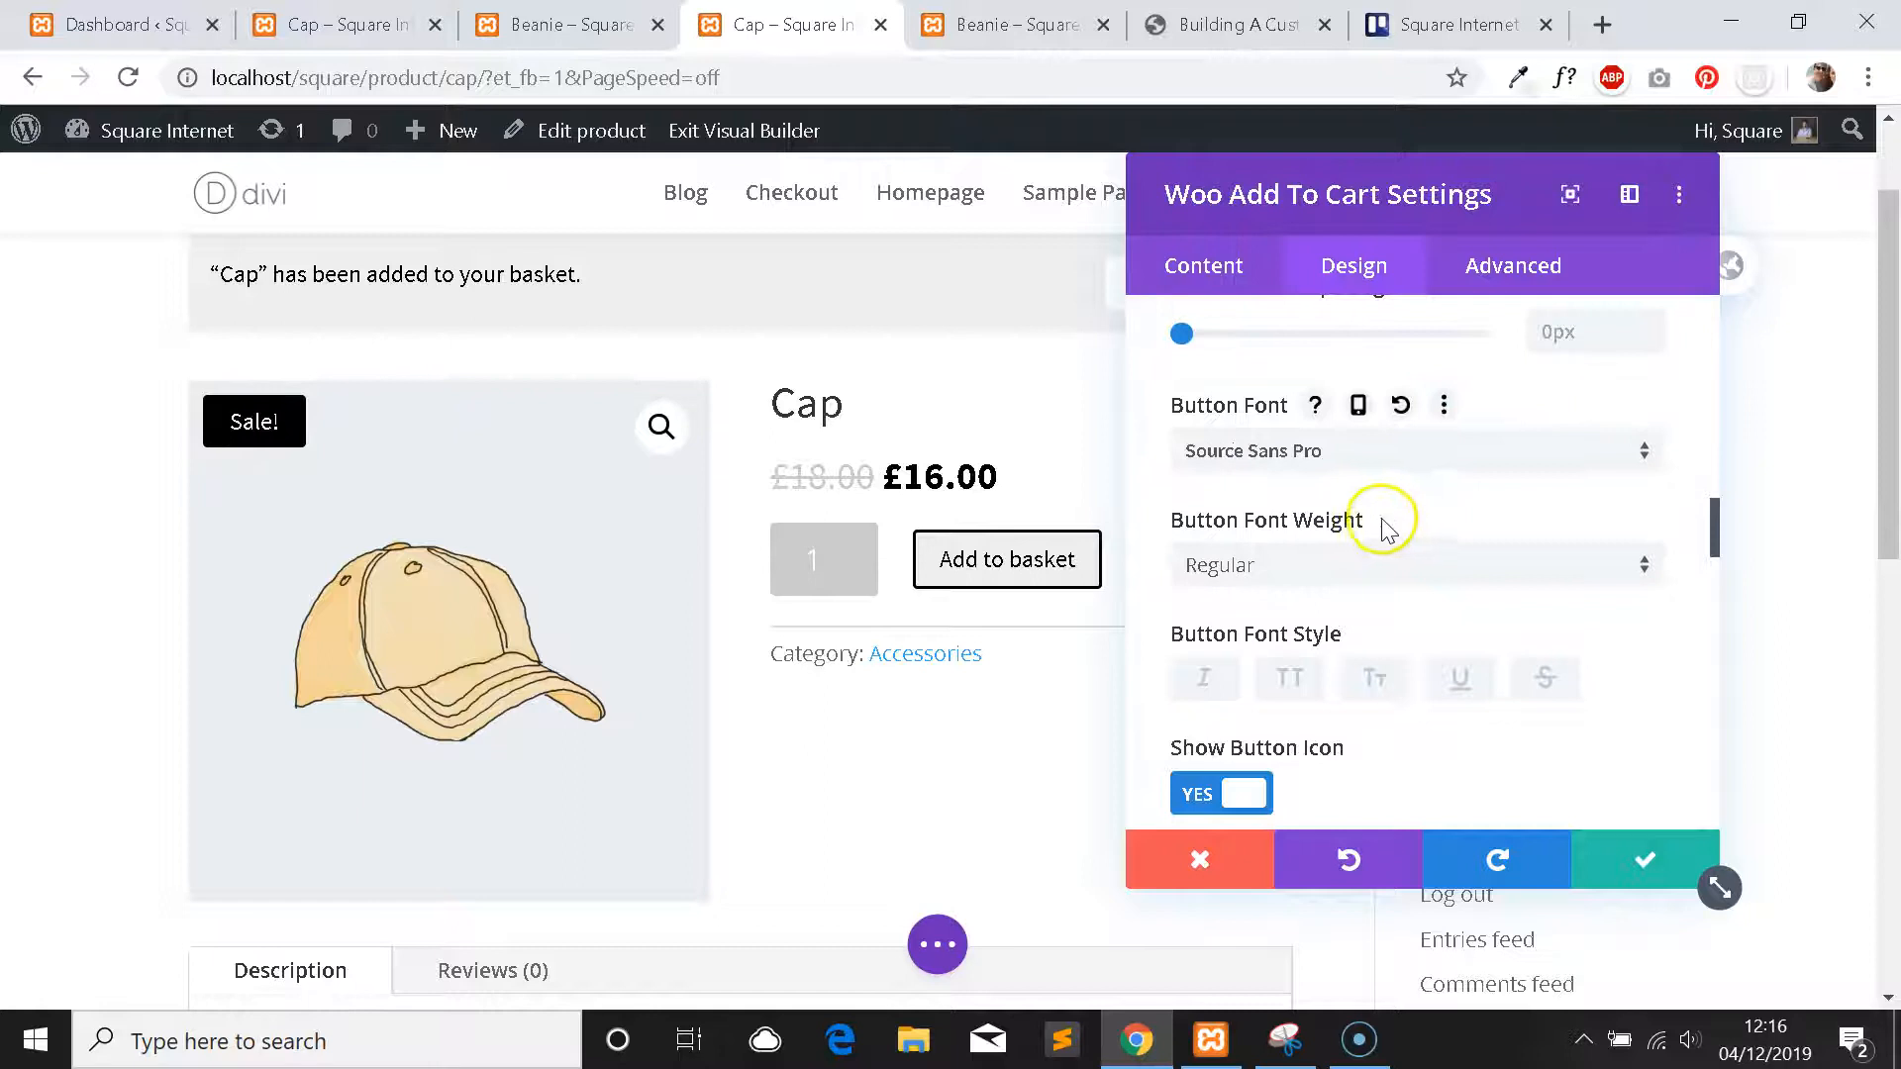
{"action": "scroll", "scroll_direction": "up", "scroll_amount": 3}
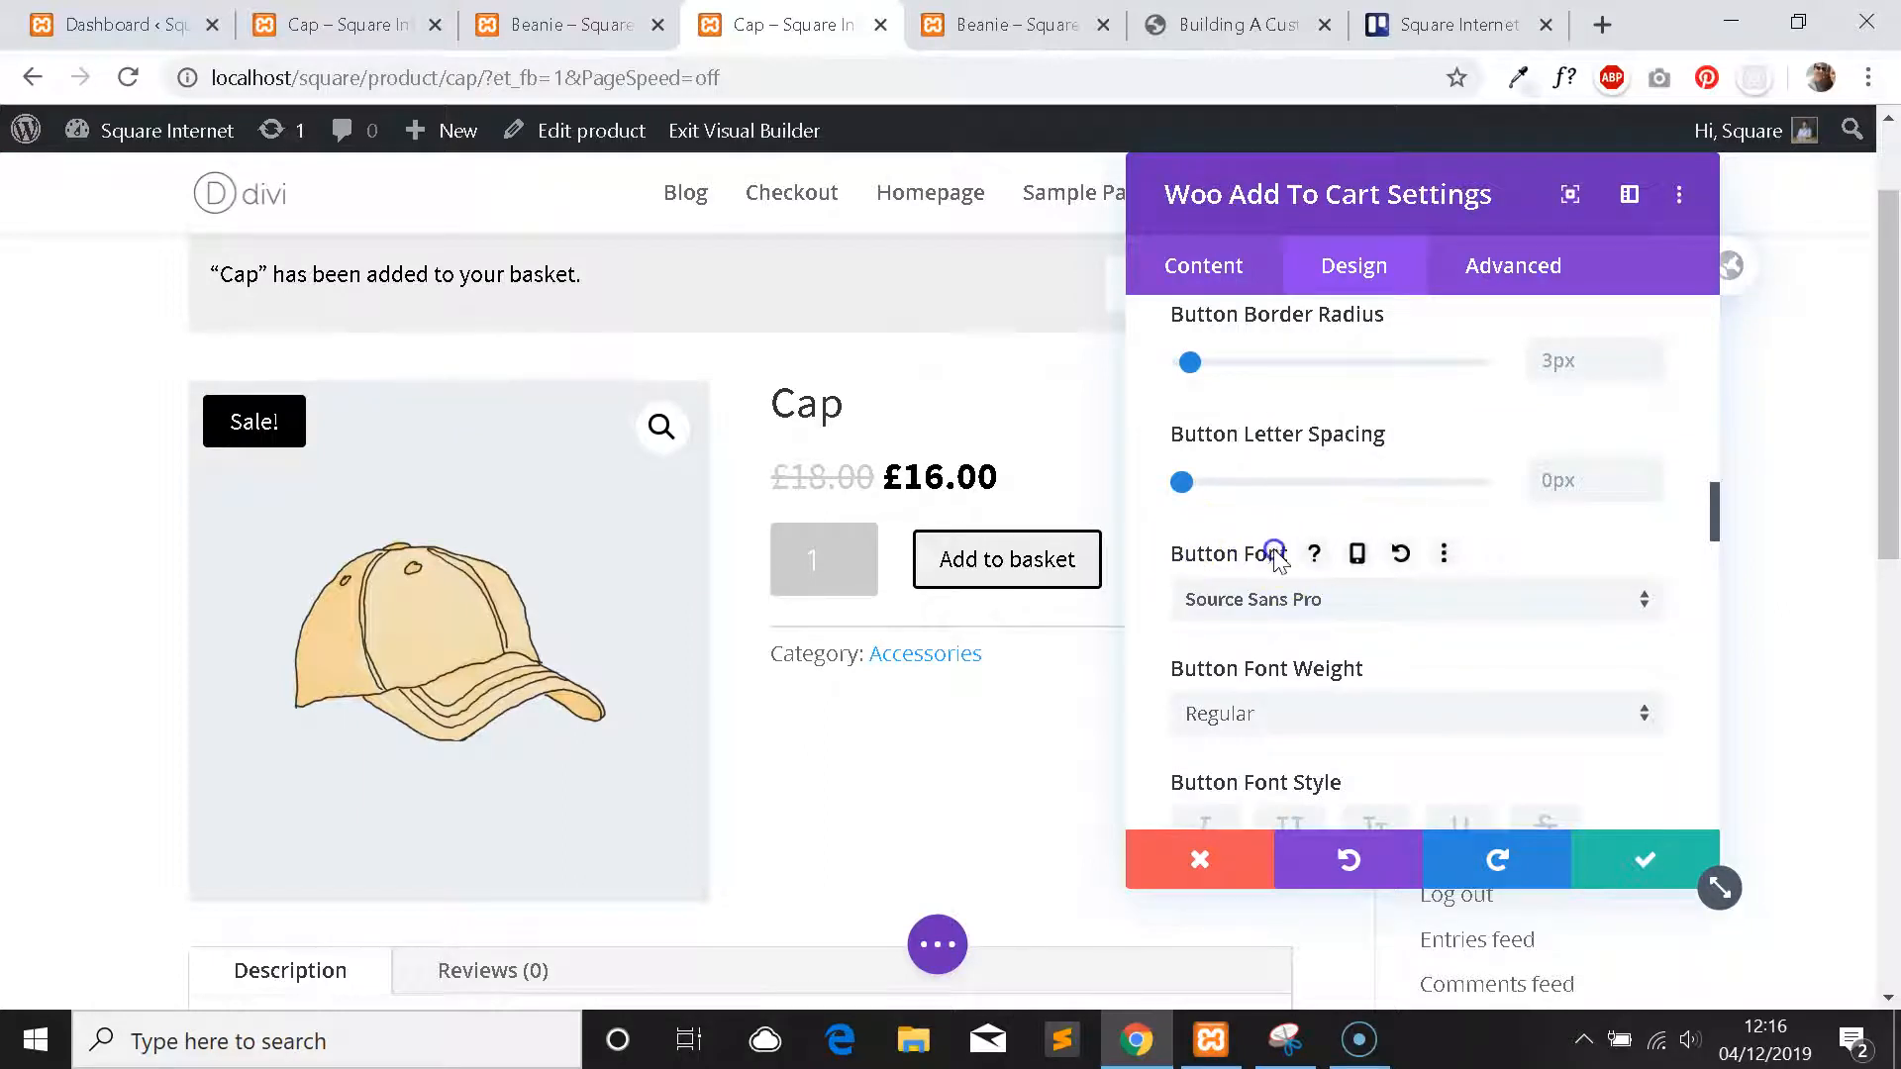
{"action": "scroll", "scroll_direction": "down", "scroll_amount": 3}
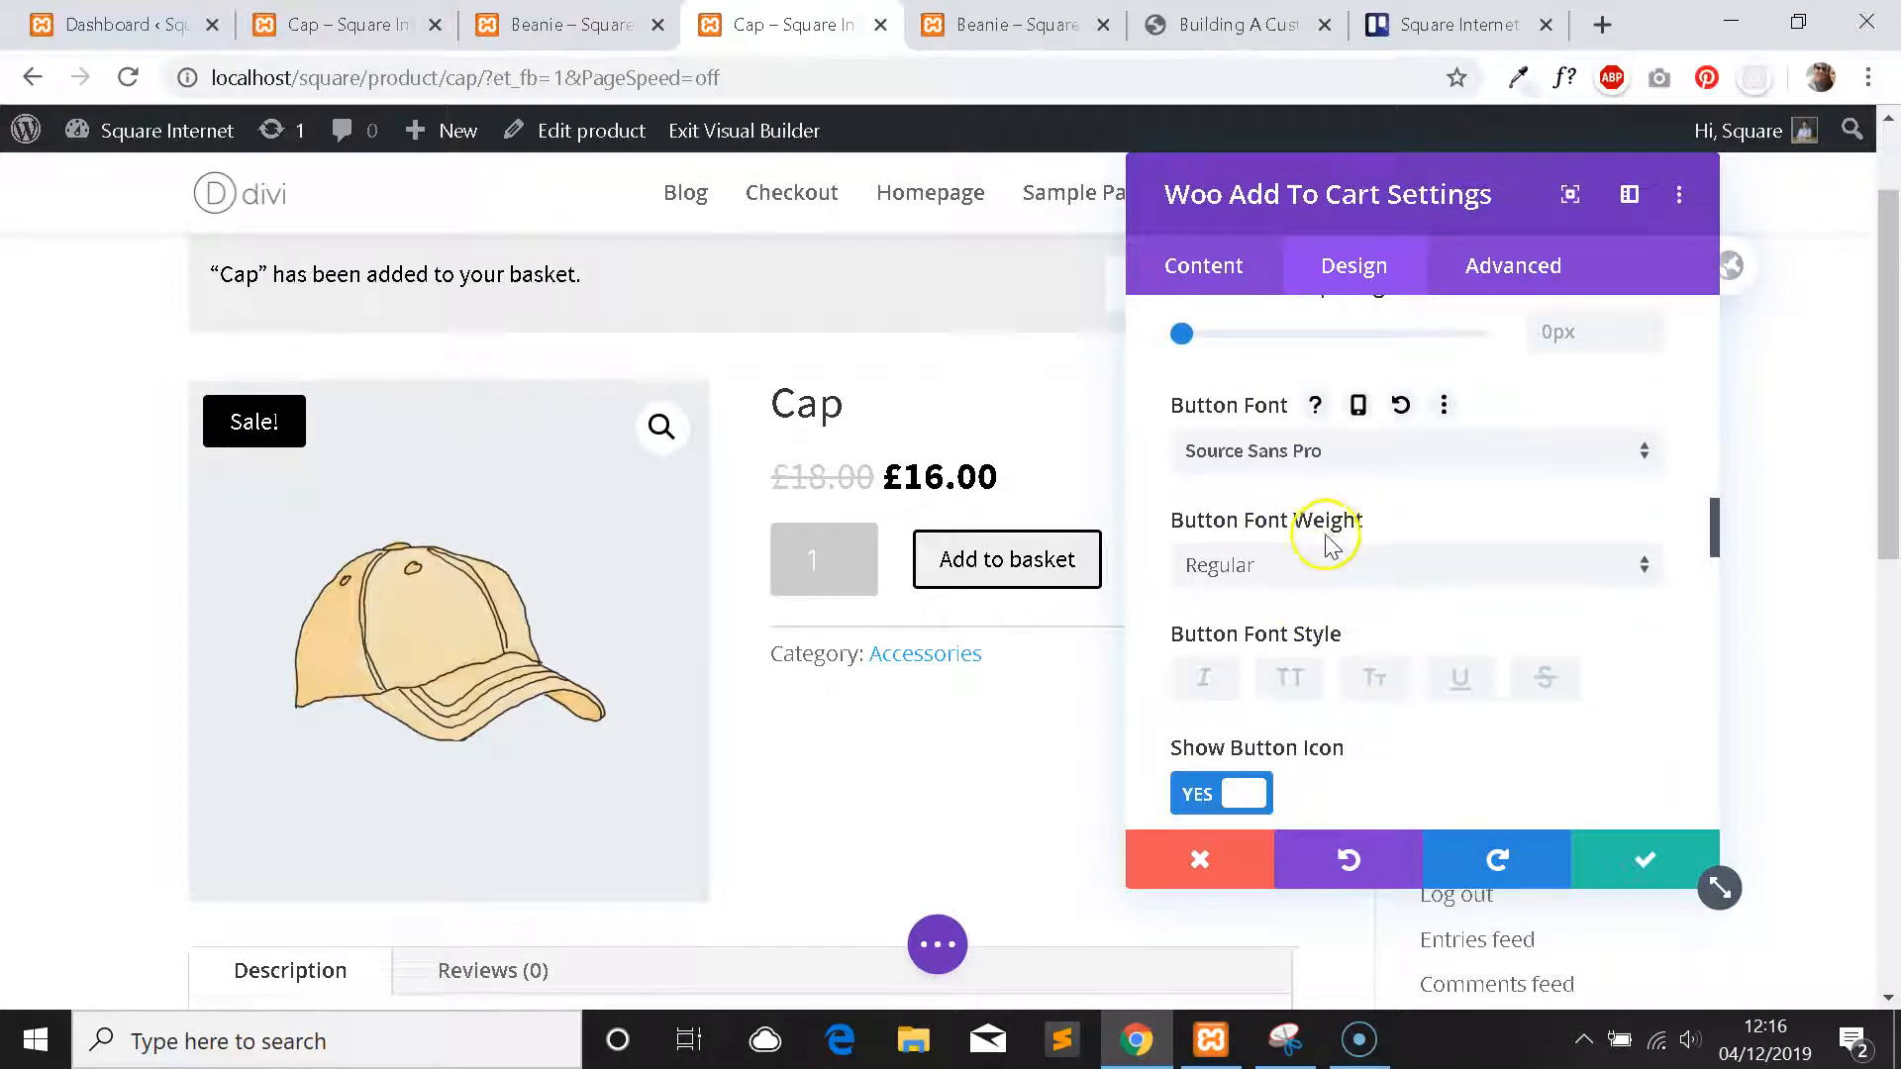
{"action": "scroll", "scroll_direction": "down", "scroll_amount": 3}
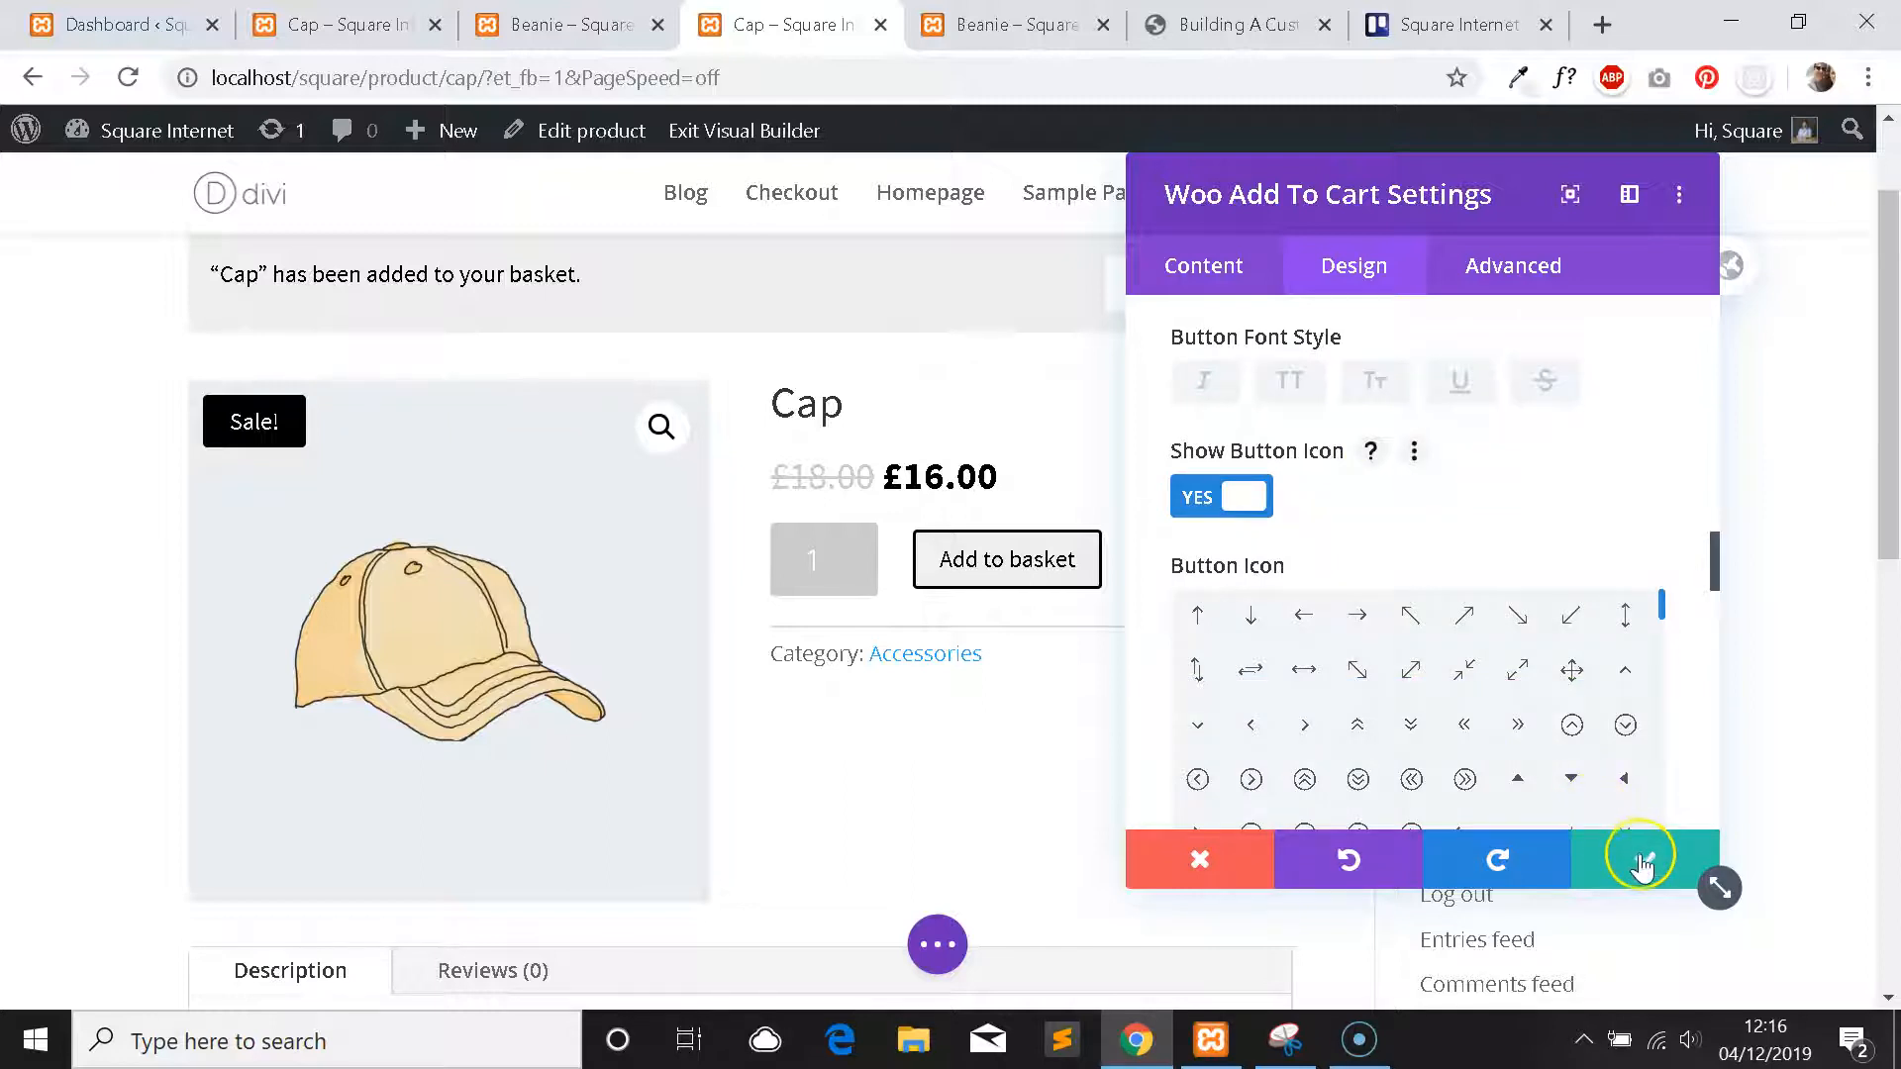
{"action": "left_click", "coordinate": [1639, 859]}
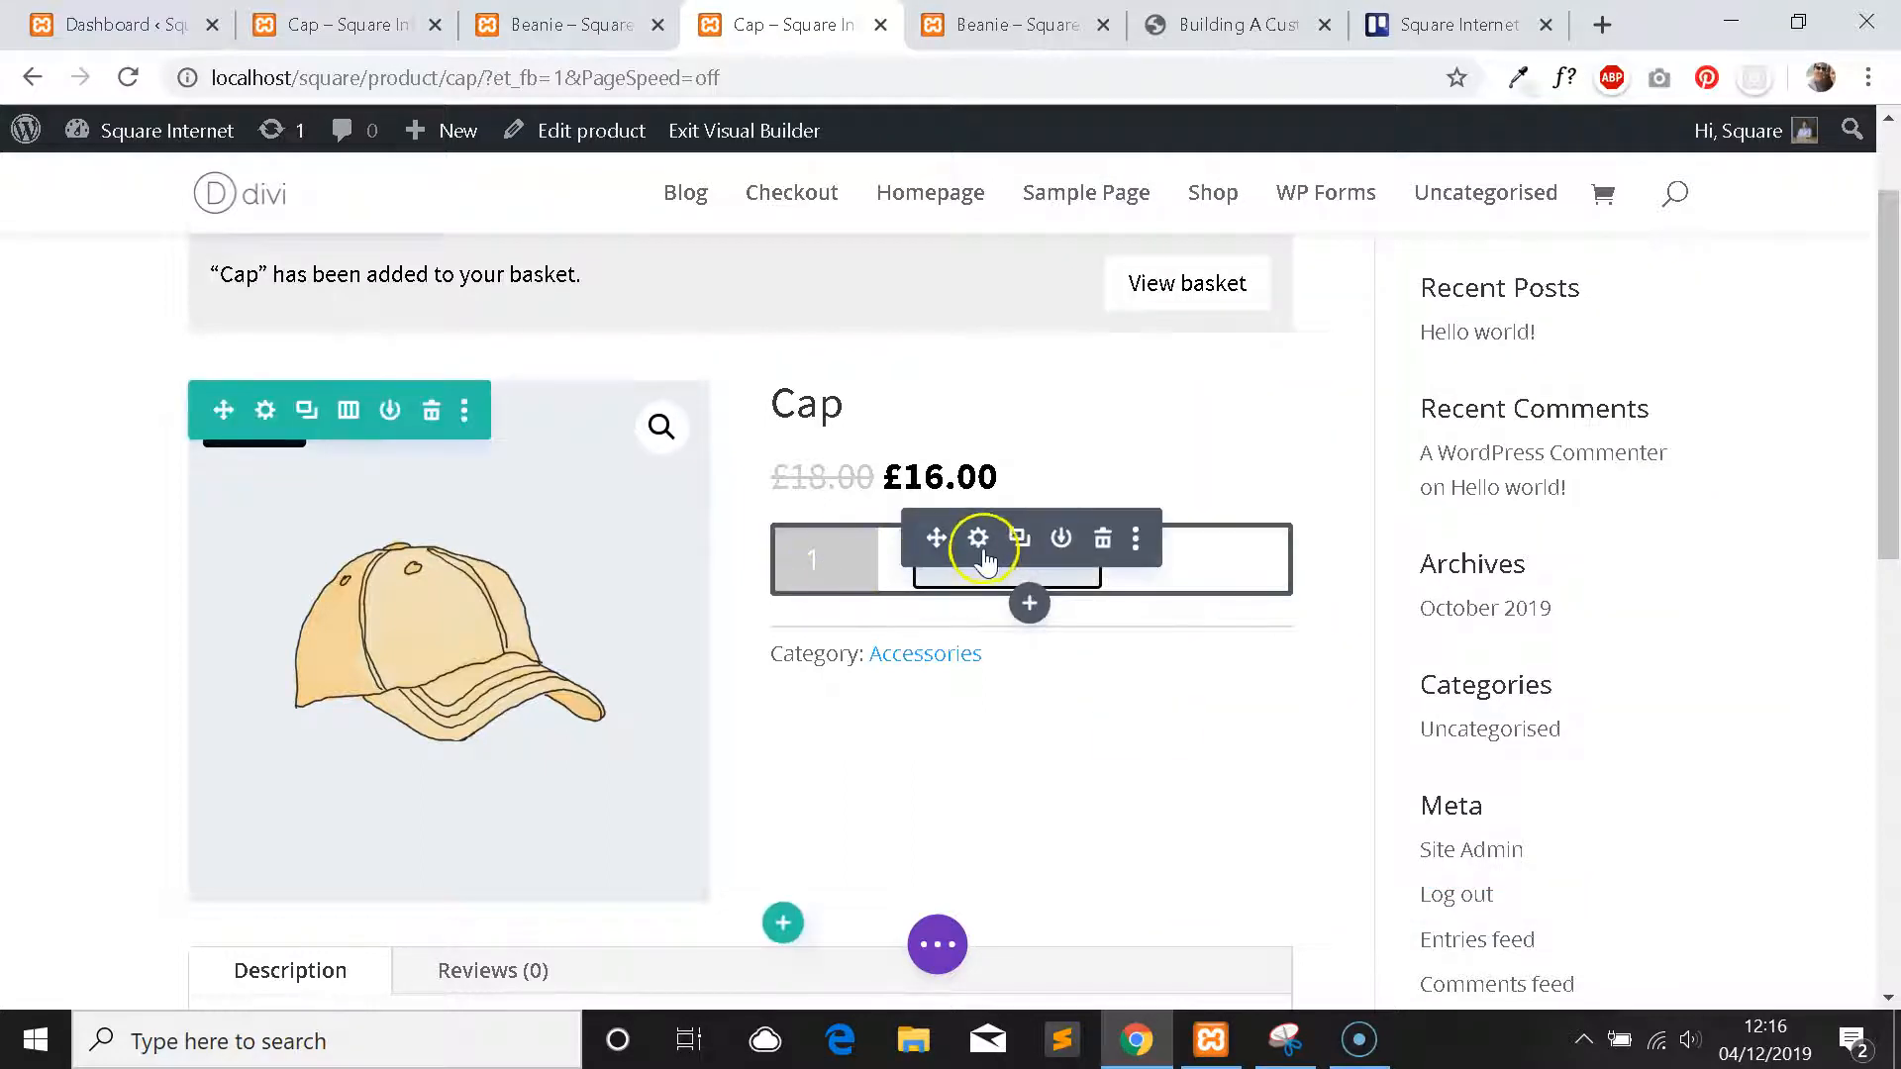
Give the add-to-basket module a black background and make the quantity field black.
{"action": "left_click", "coordinate": [976, 537]}
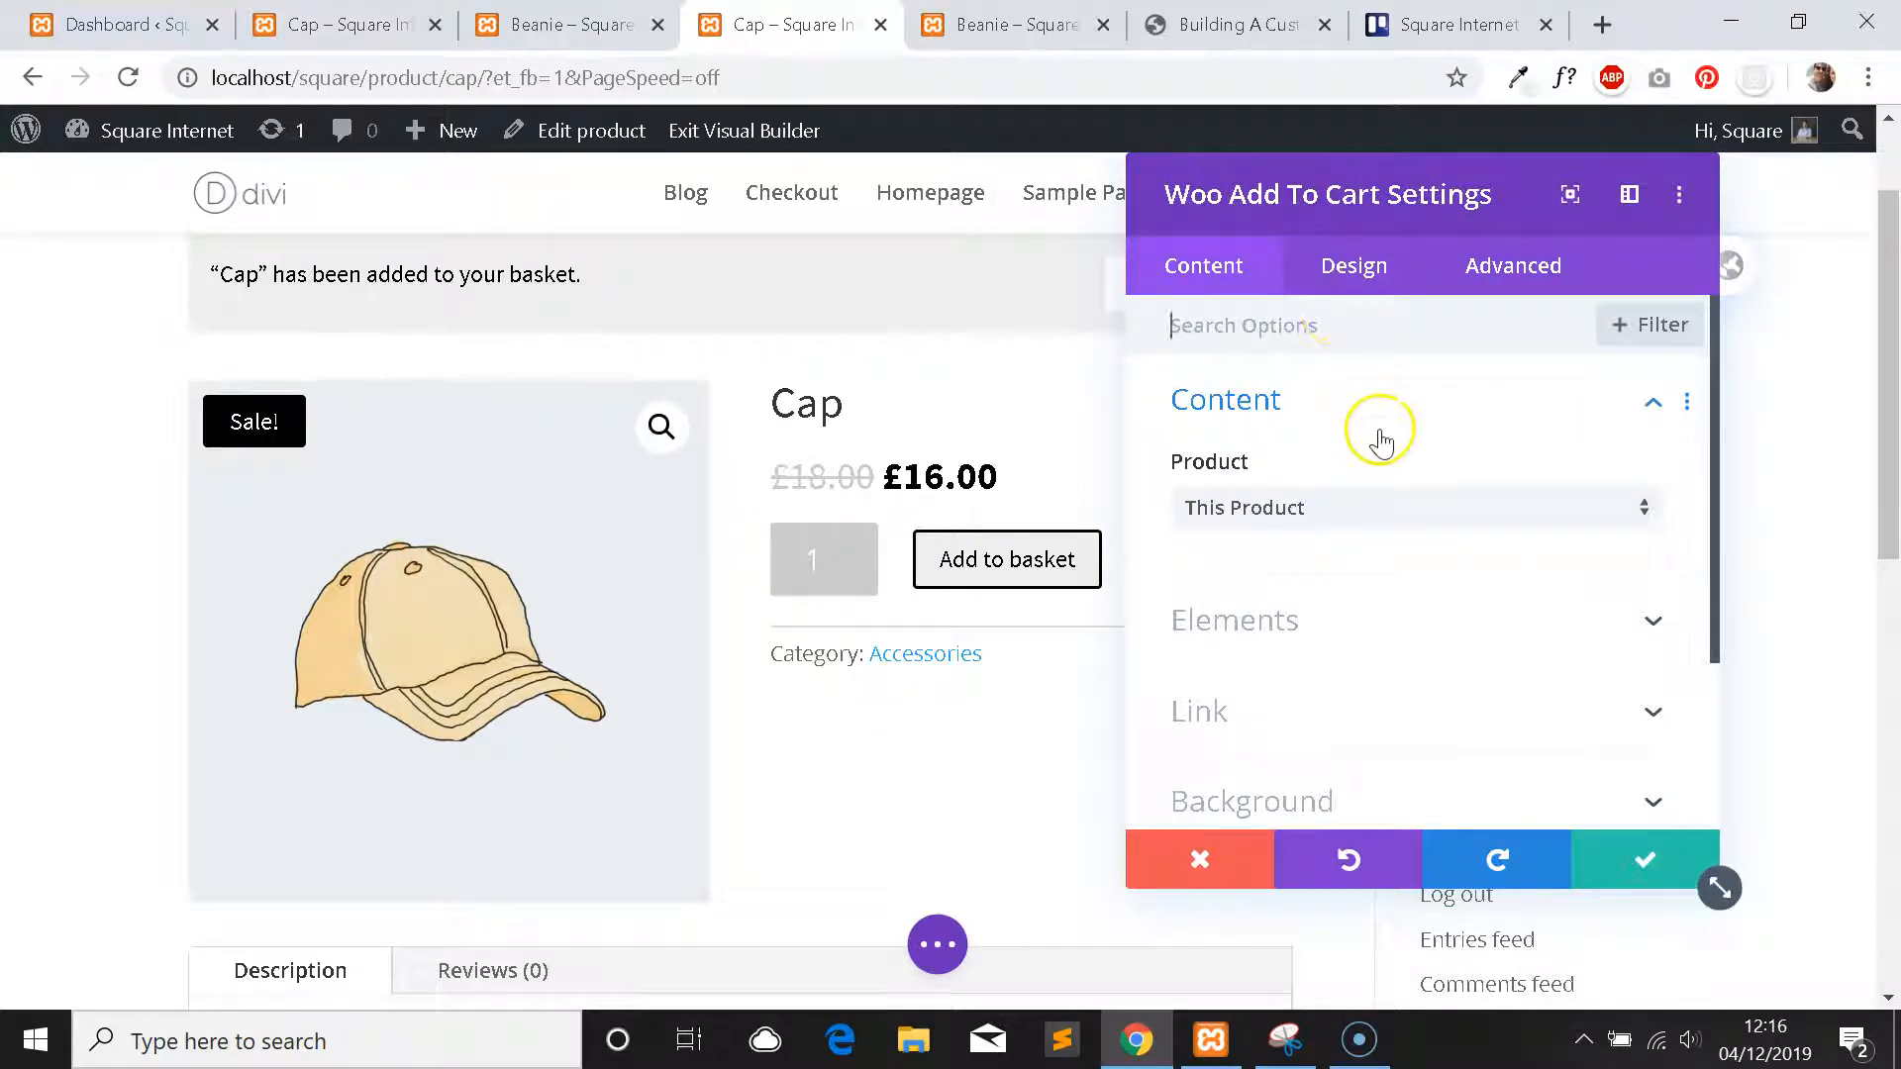
{"action": "left_click", "coordinate": [1252, 800]}
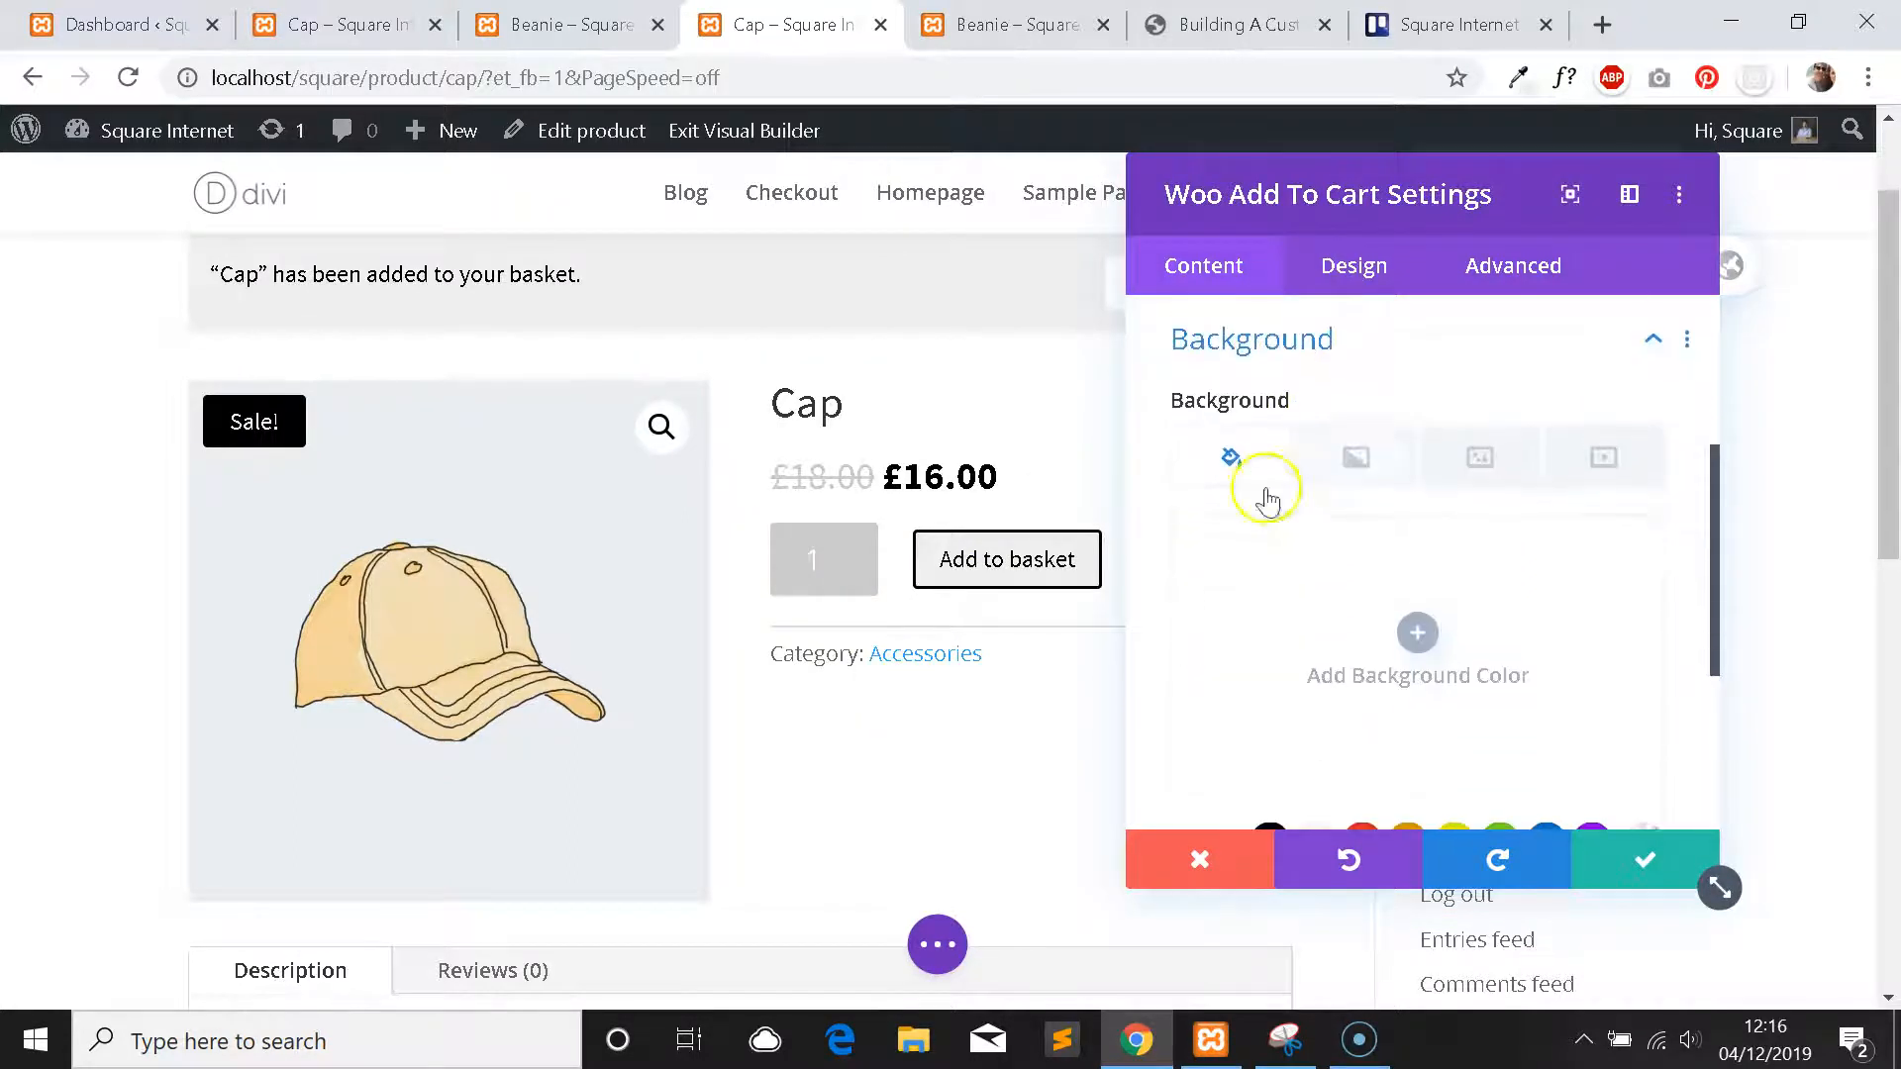
{"action": "mouse_move", "coordinate": [1354, 564]}
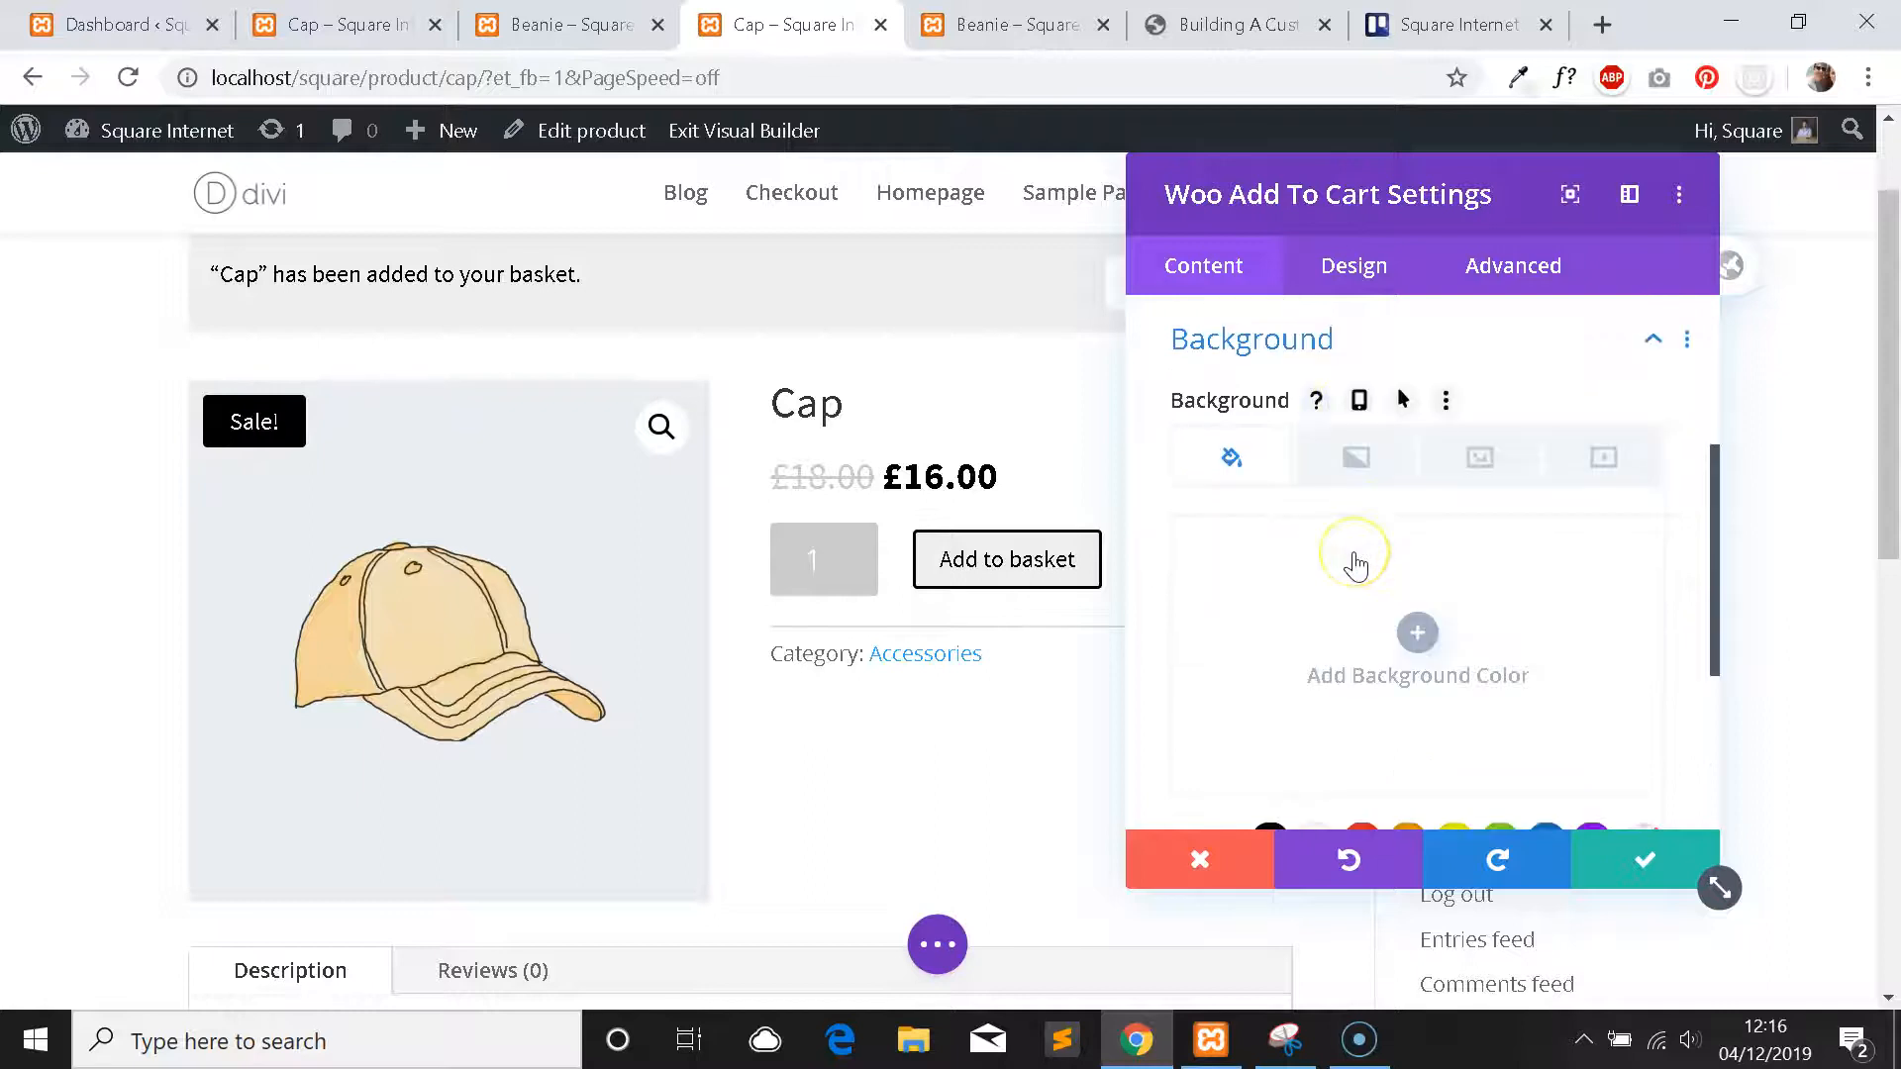
{"action": "left_click", "coordinate": [1416, 631]}
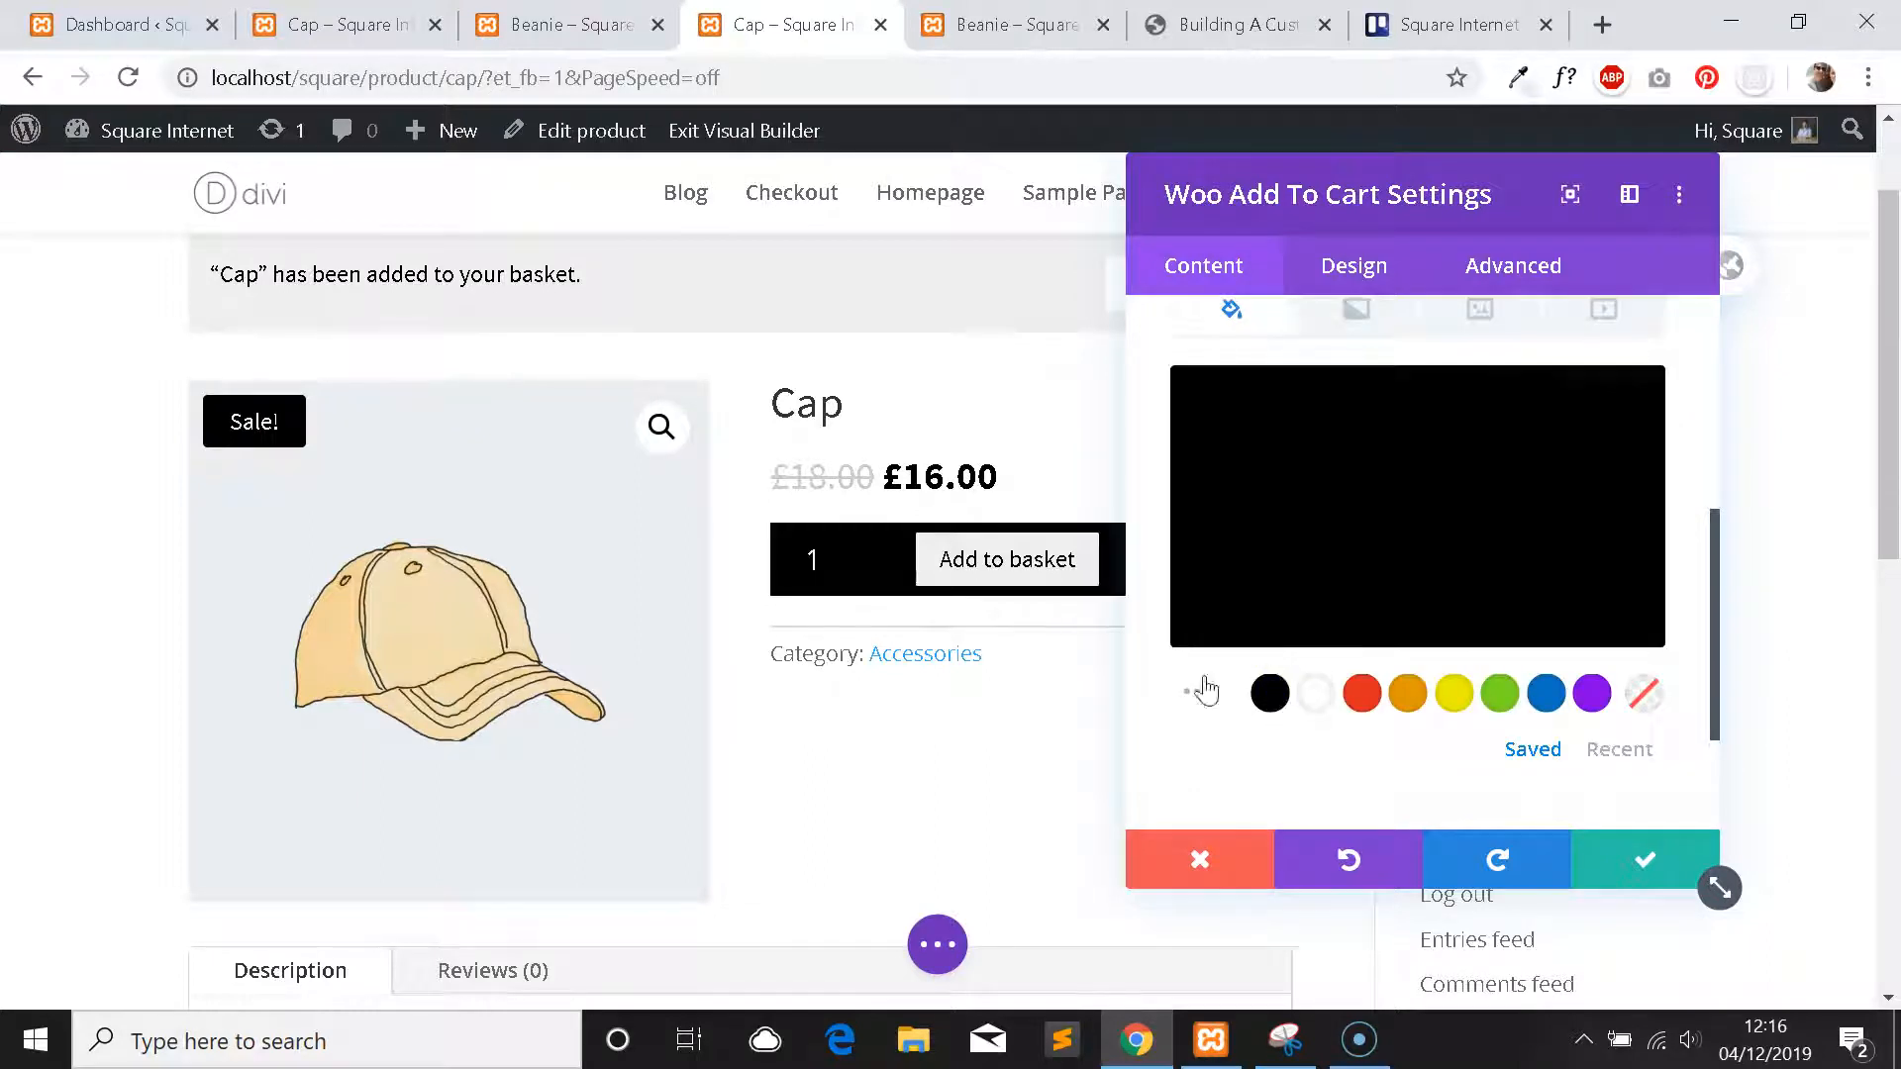
{"action": "mouse_move", "coordinate": [1643, 693]}
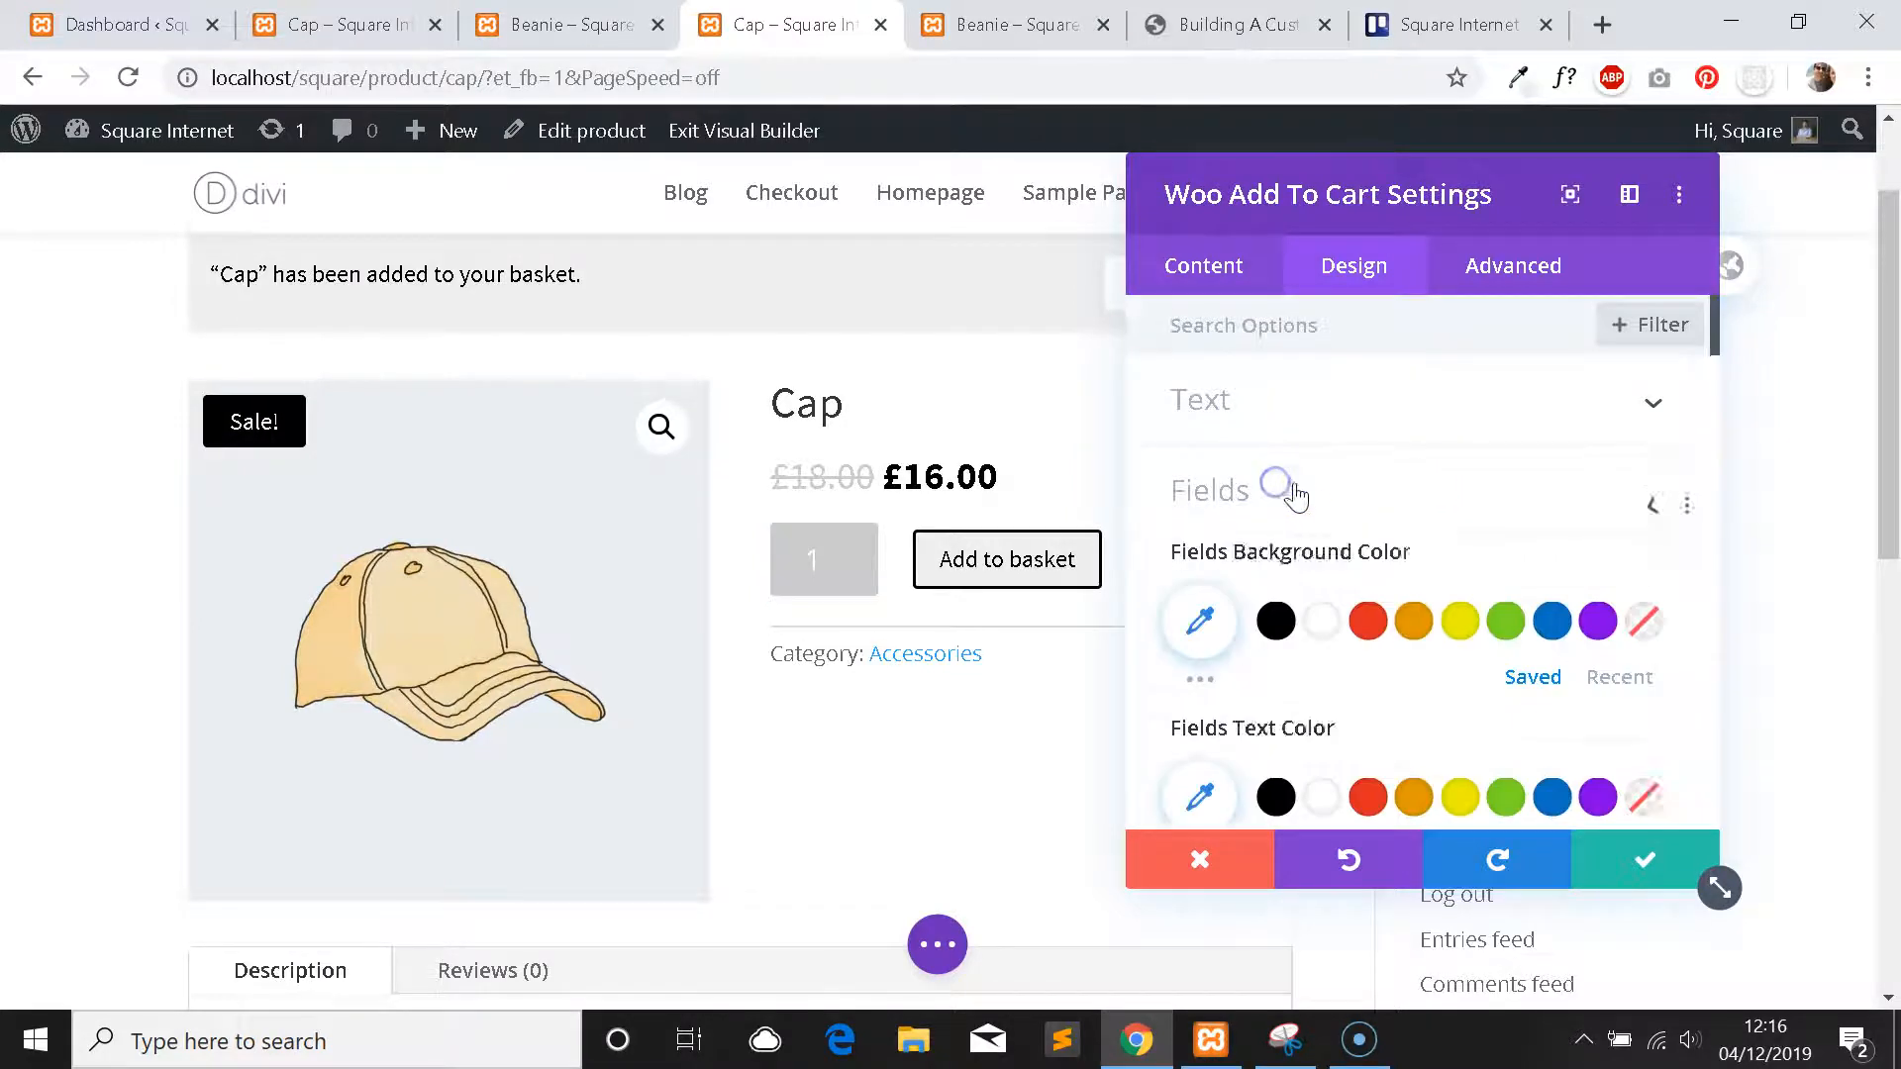
{"action": "left_click", "coordinate": [1207, 489]}
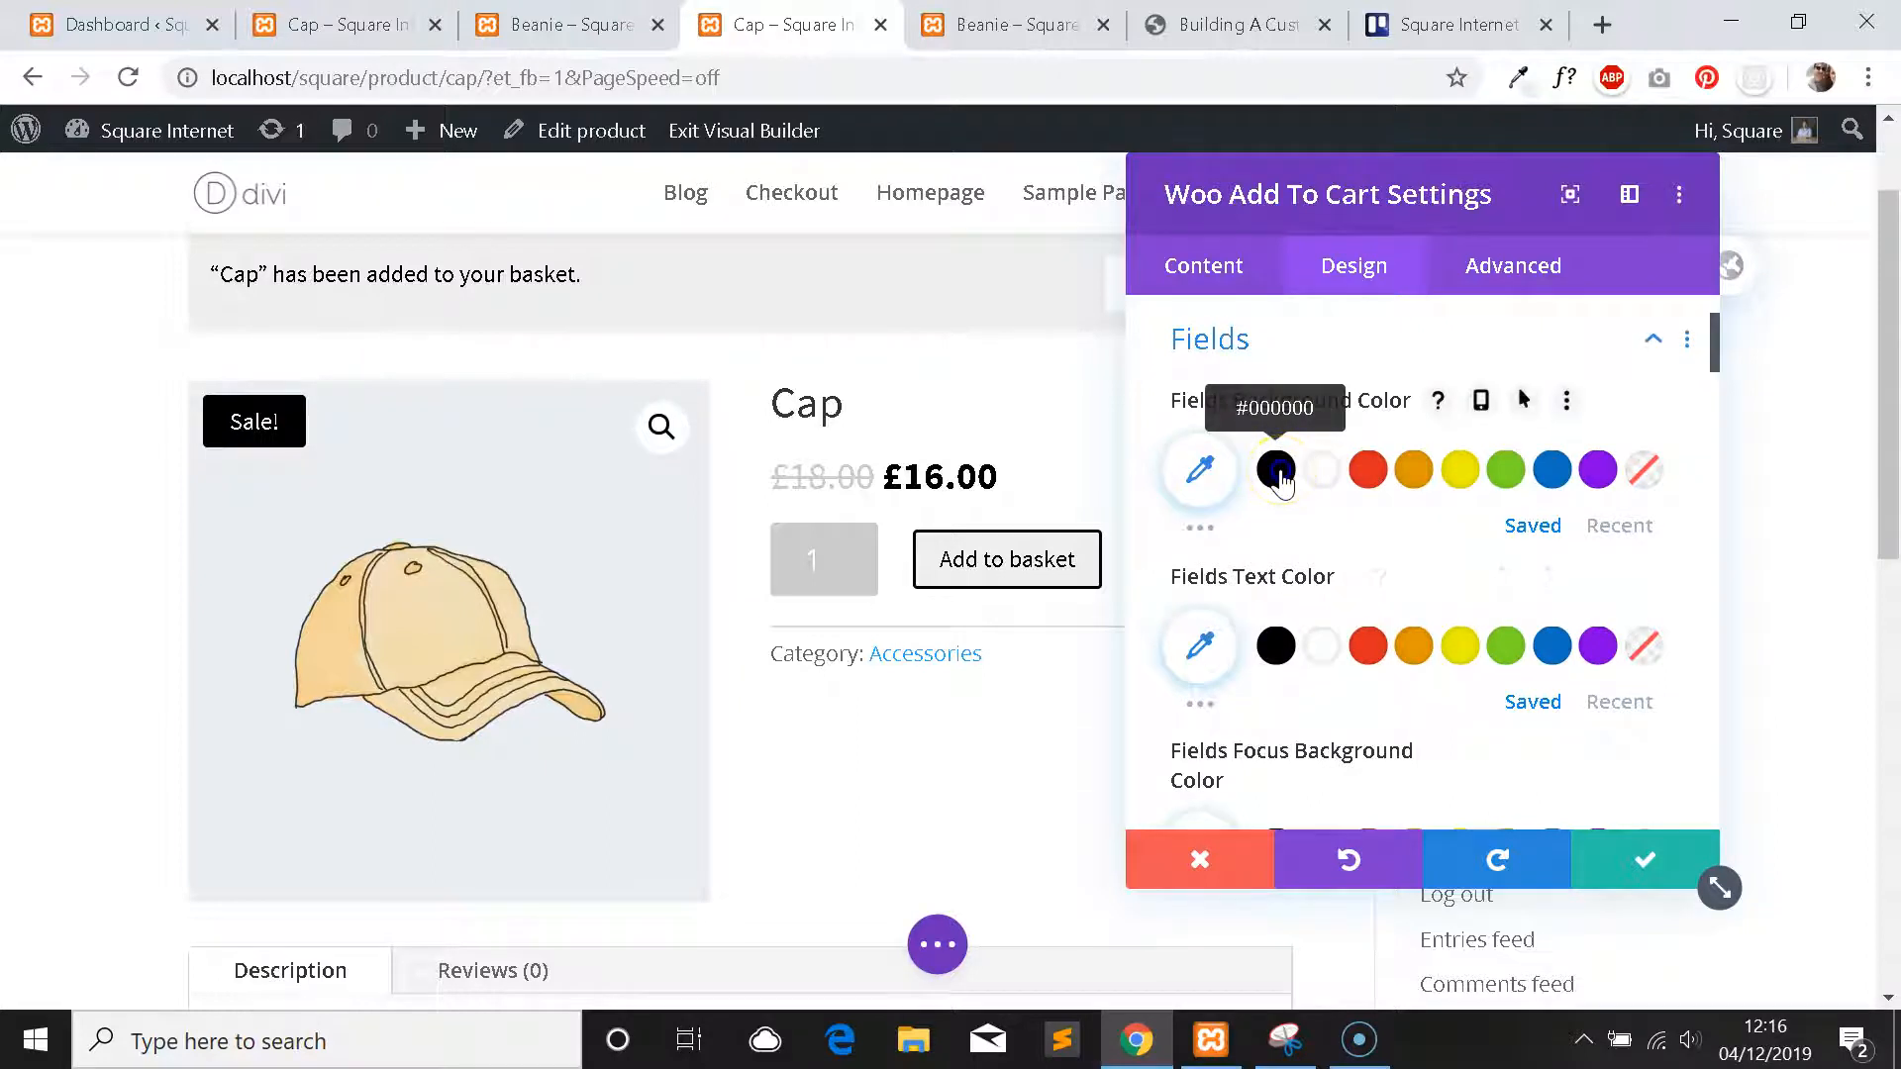
{"action": "left_click", "coordinate": [1273, 472]}
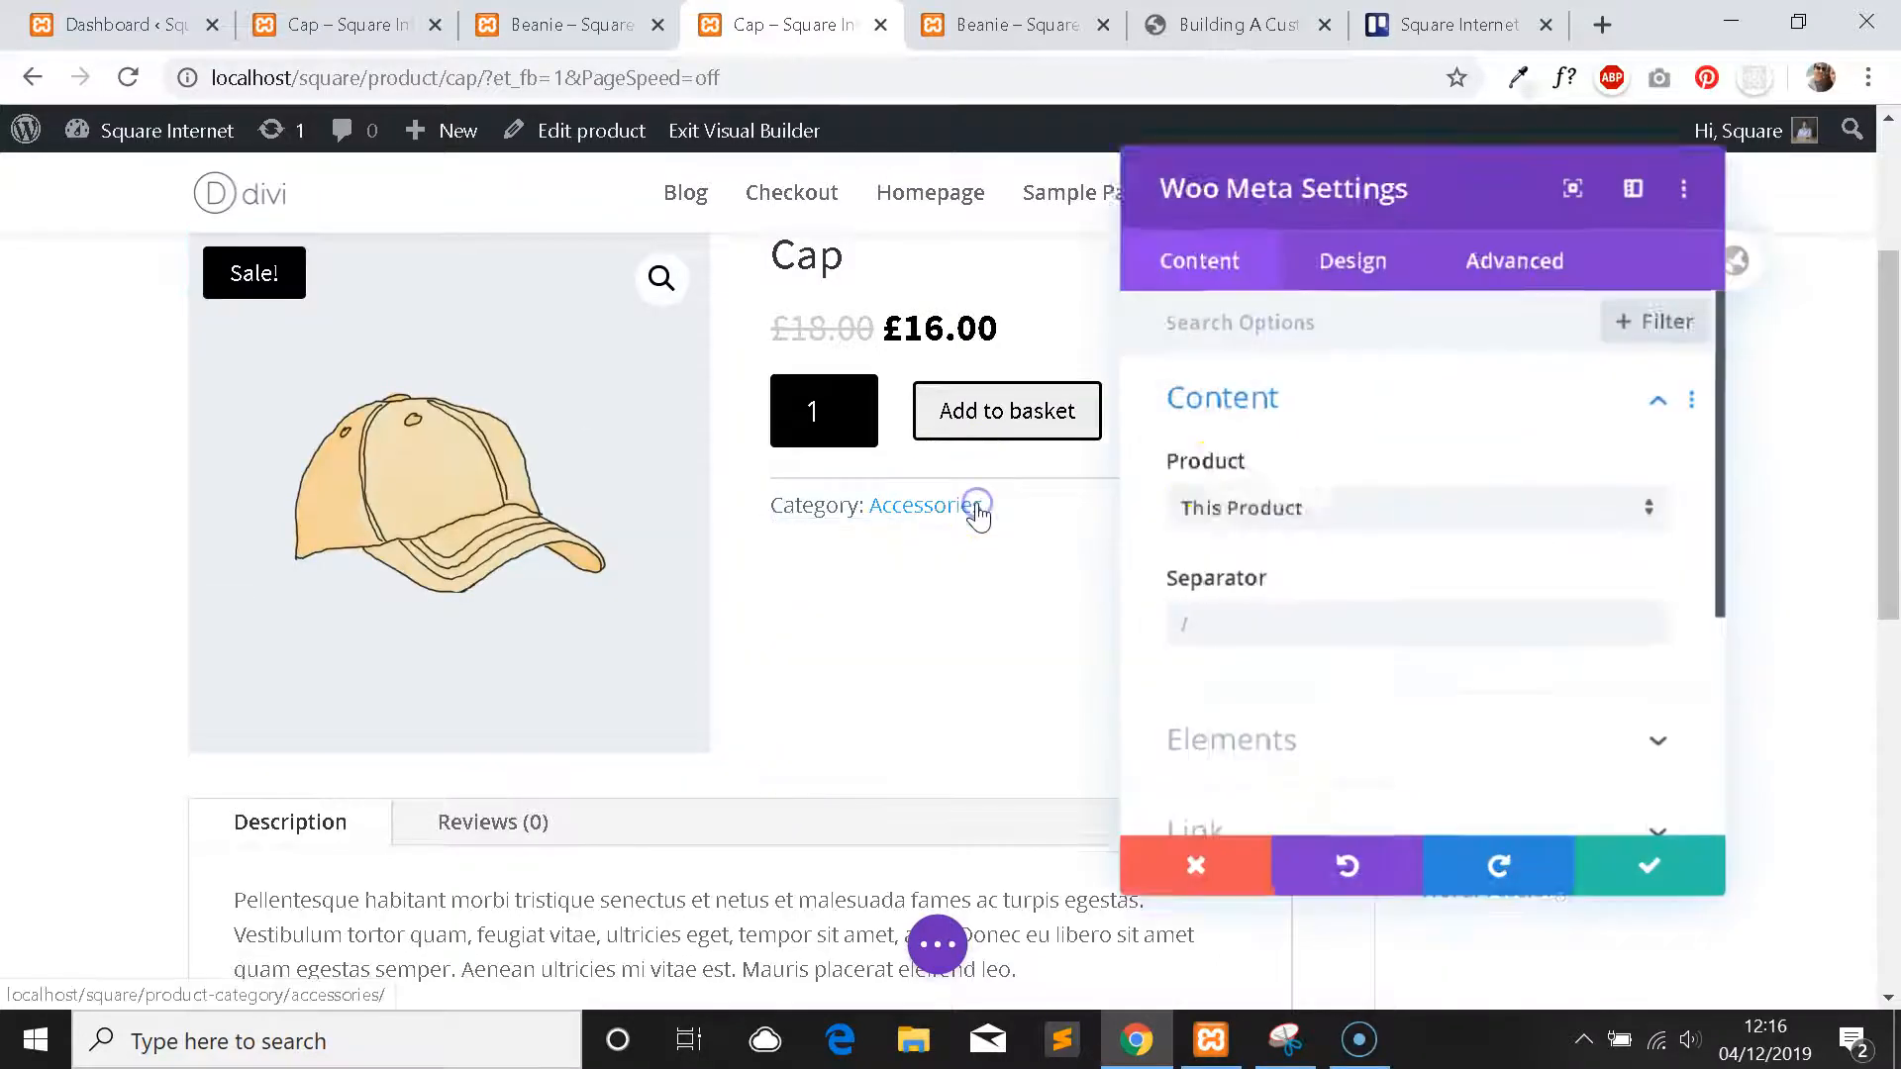
Review the Meta Font choices for the product category line under Design > Text.
{"action": "left_click", "coordinate": [1350, 263]}
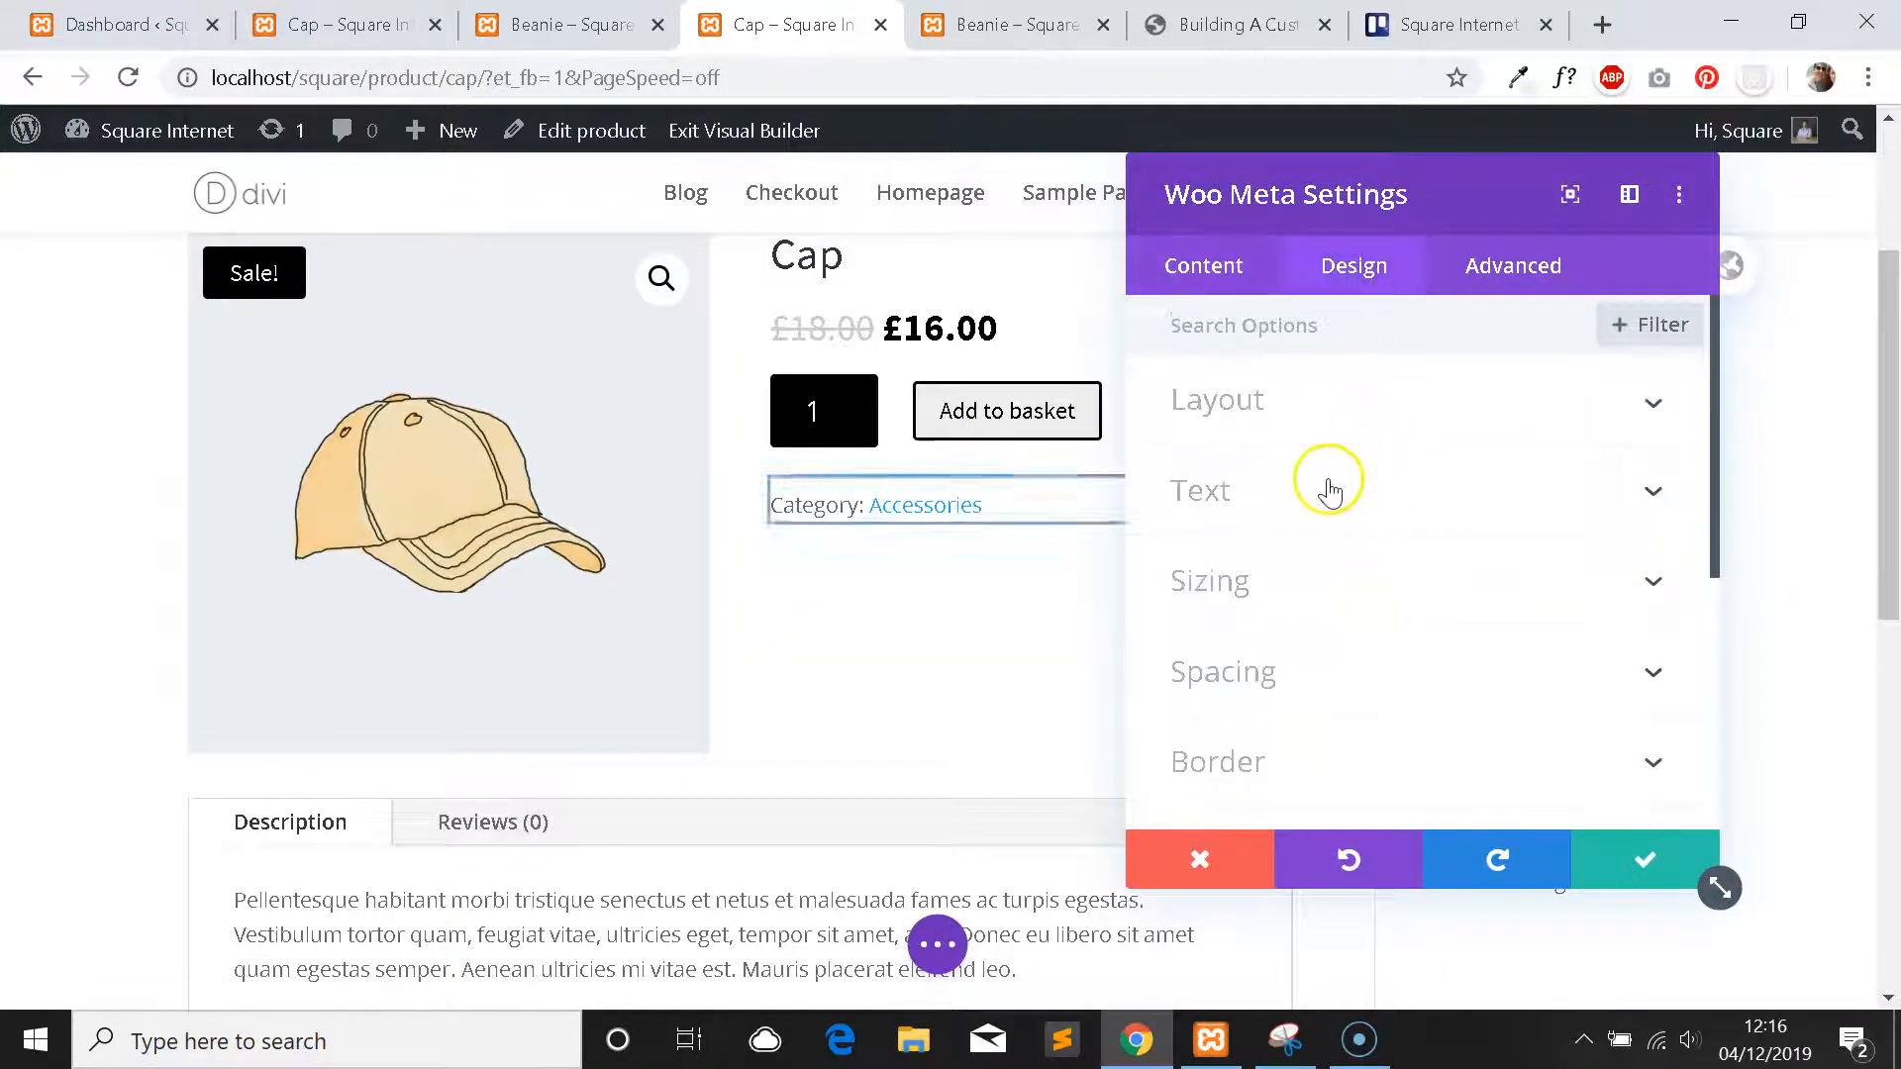
{"action": "left_click", "coordinate": [1200, 489]}
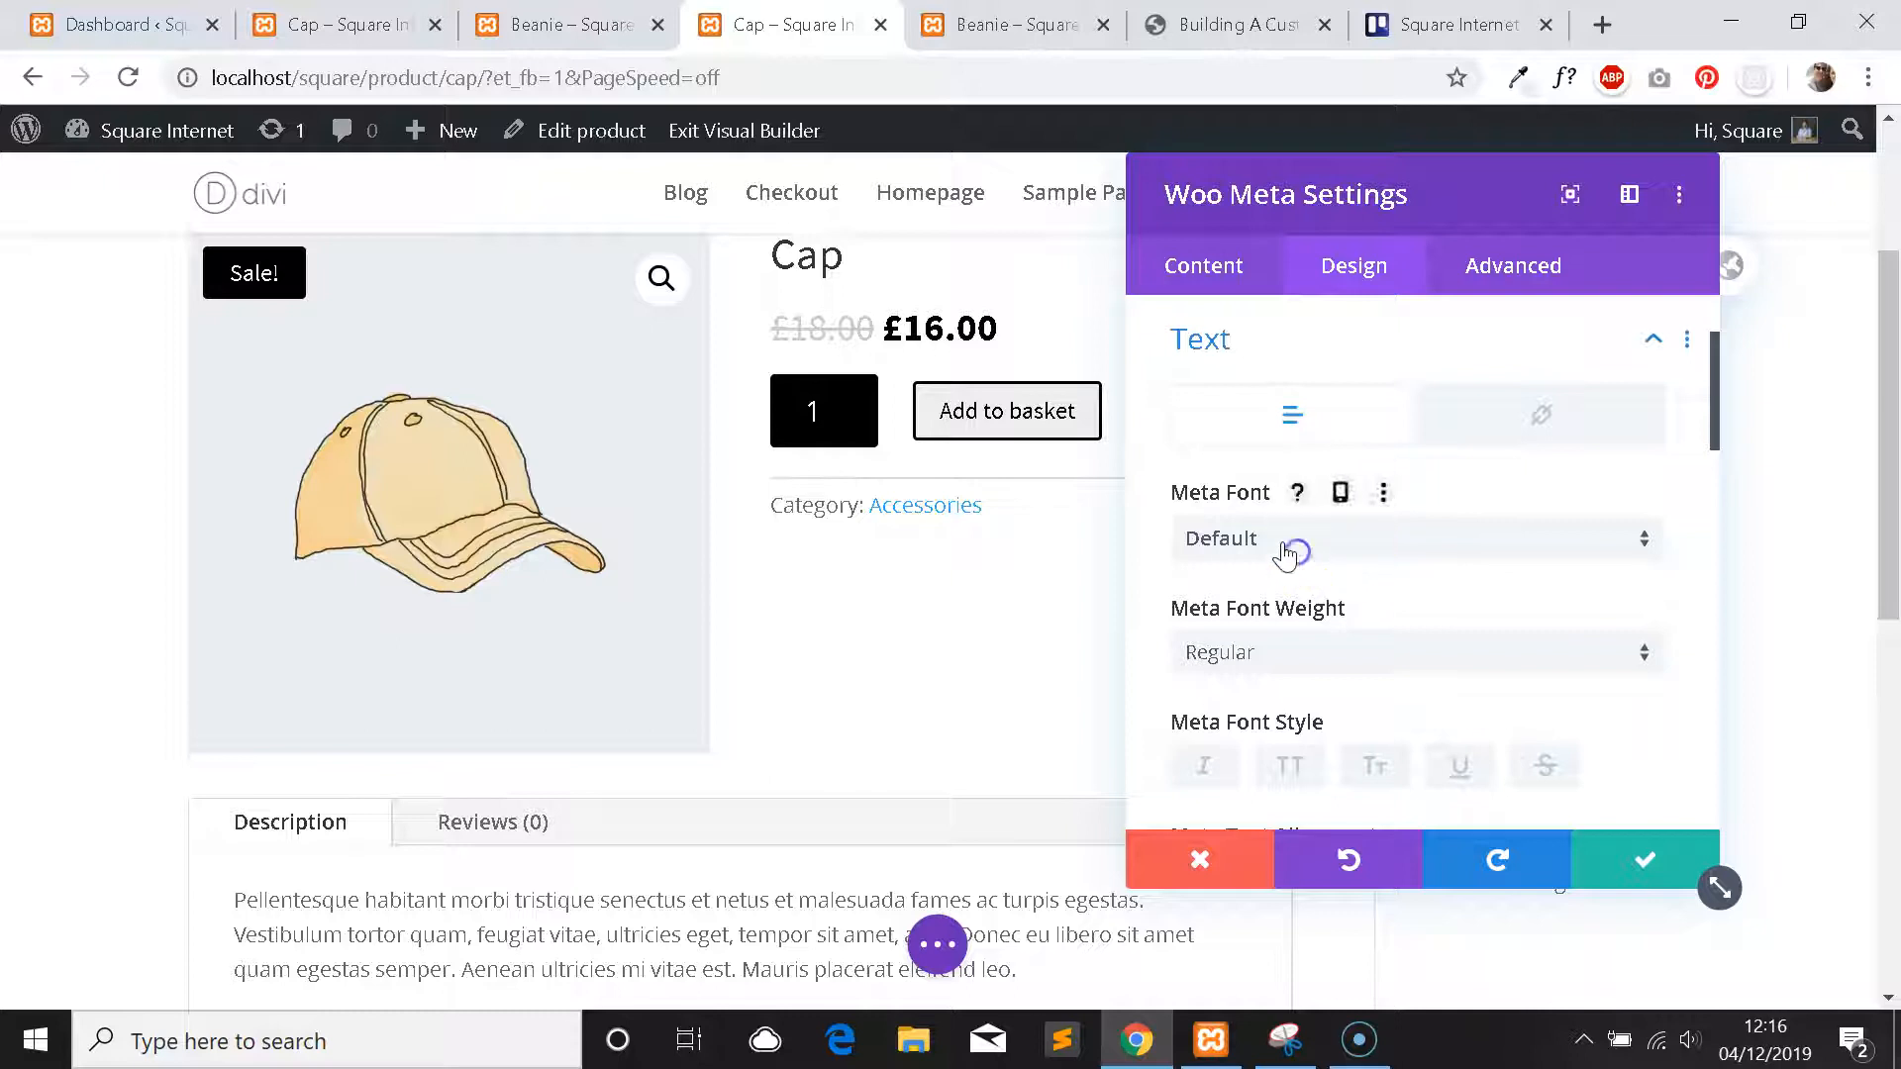
{"action": "left_click", "coordinate": [1406, 538]}
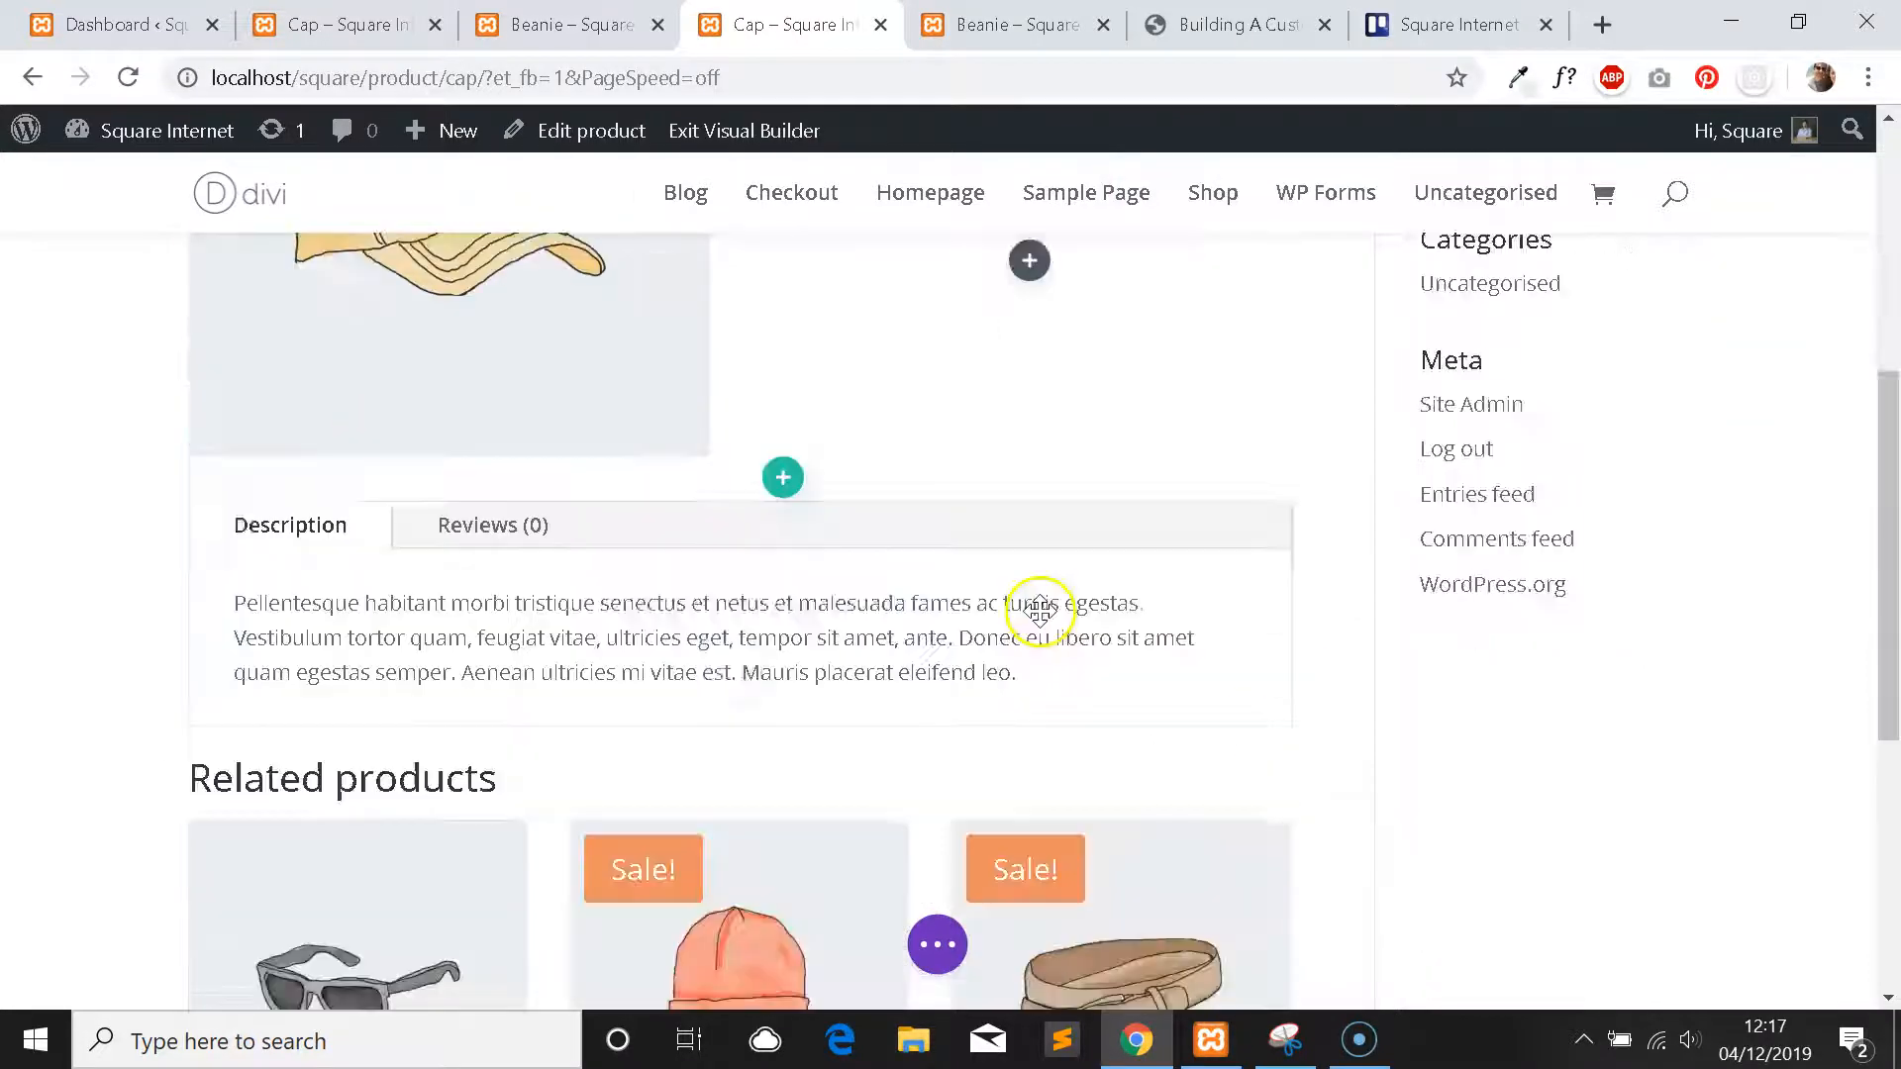
{"action": "scroll", "scroll_direction": "down", "scroll_amount": 3}
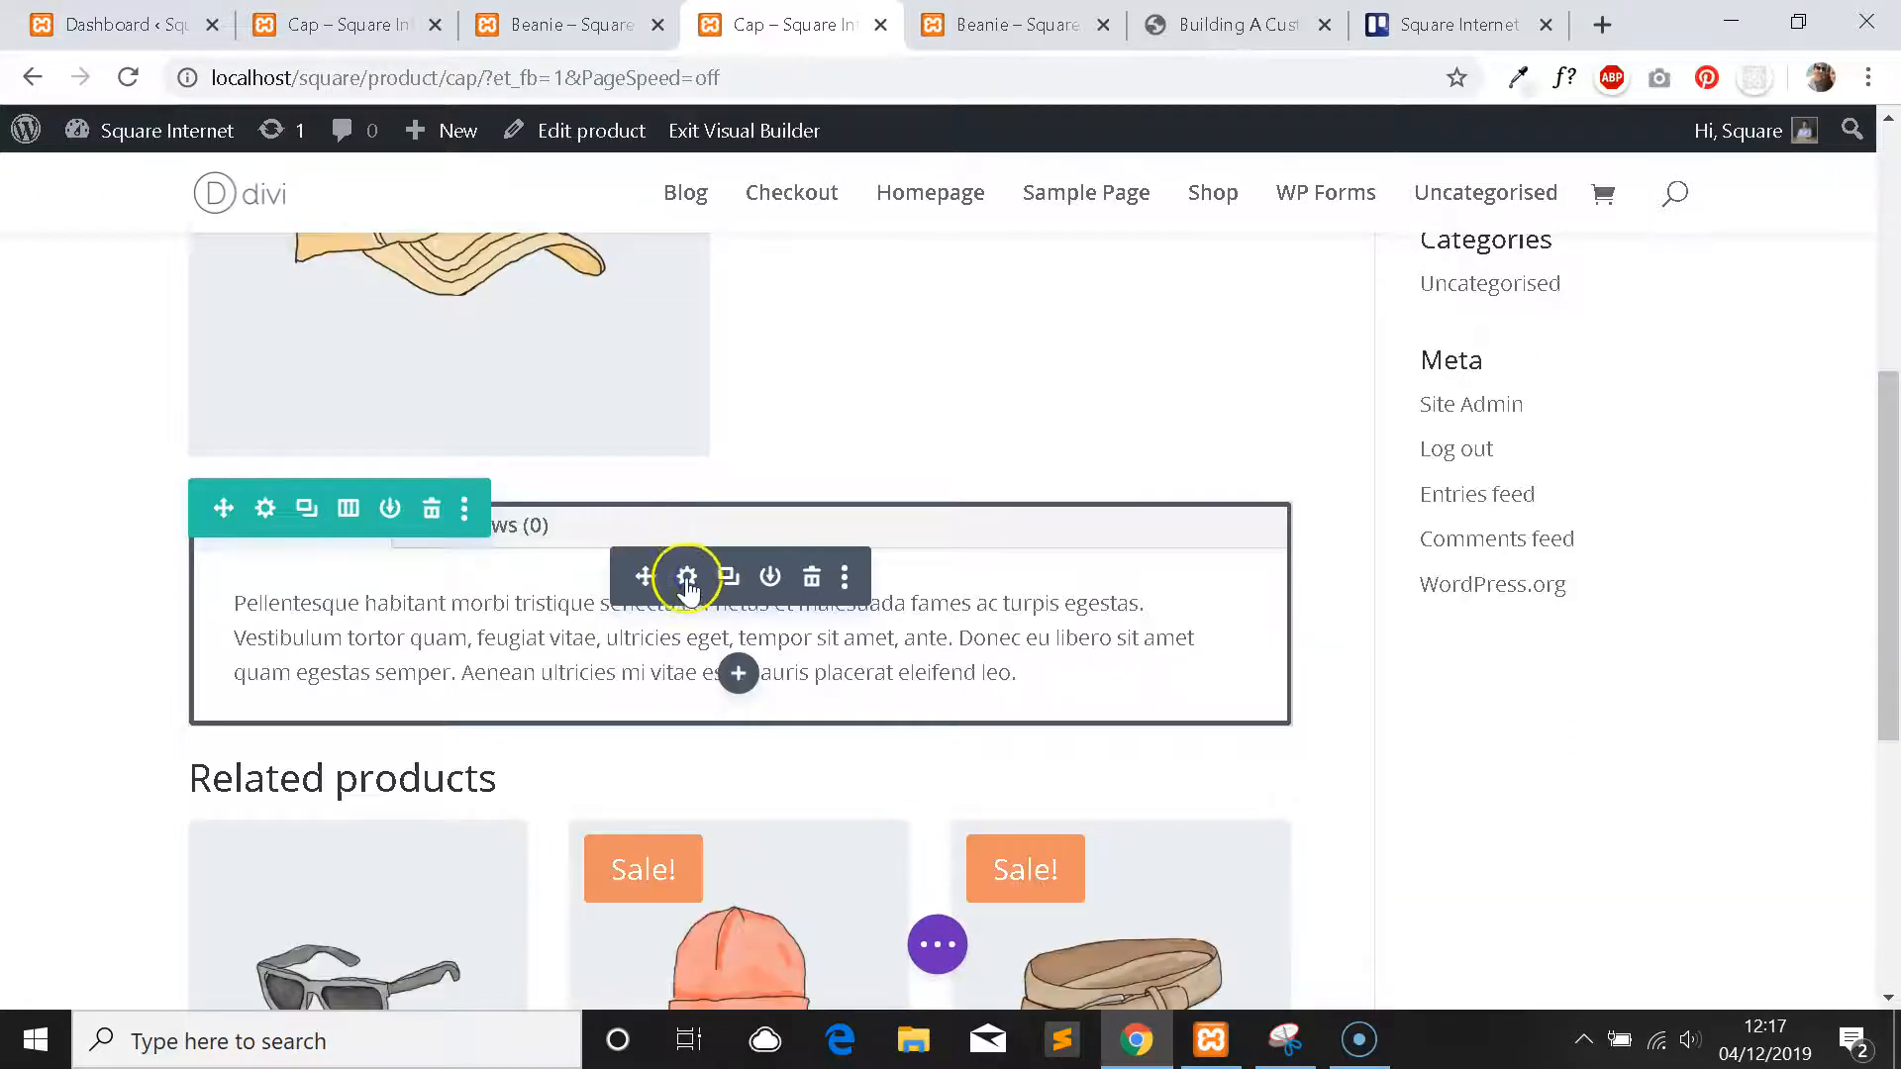
Check the Description tab toggle in the Woo Tabs module and reach its Body Text styling.
{"action": "left_click", "coordinate": [687, 577]}
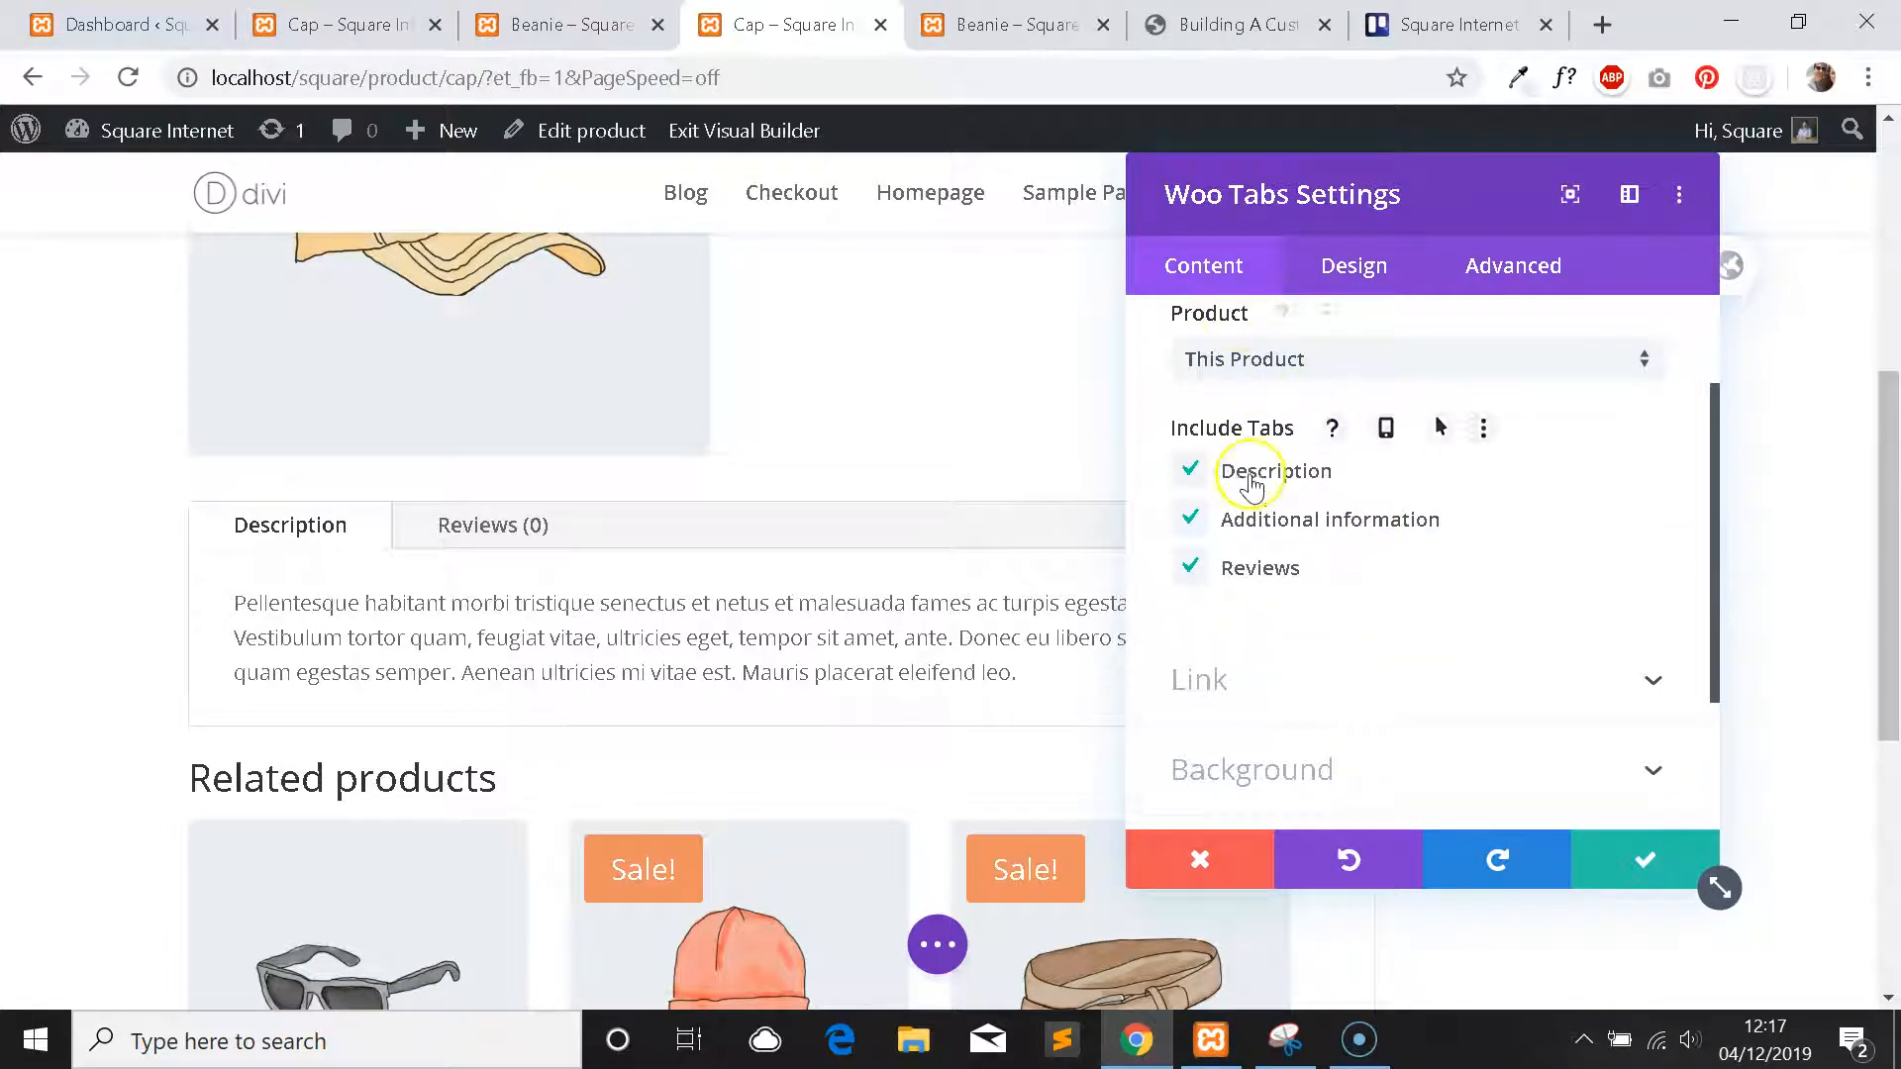
{"action": "left_click", "coordinate": [1190, 471]}
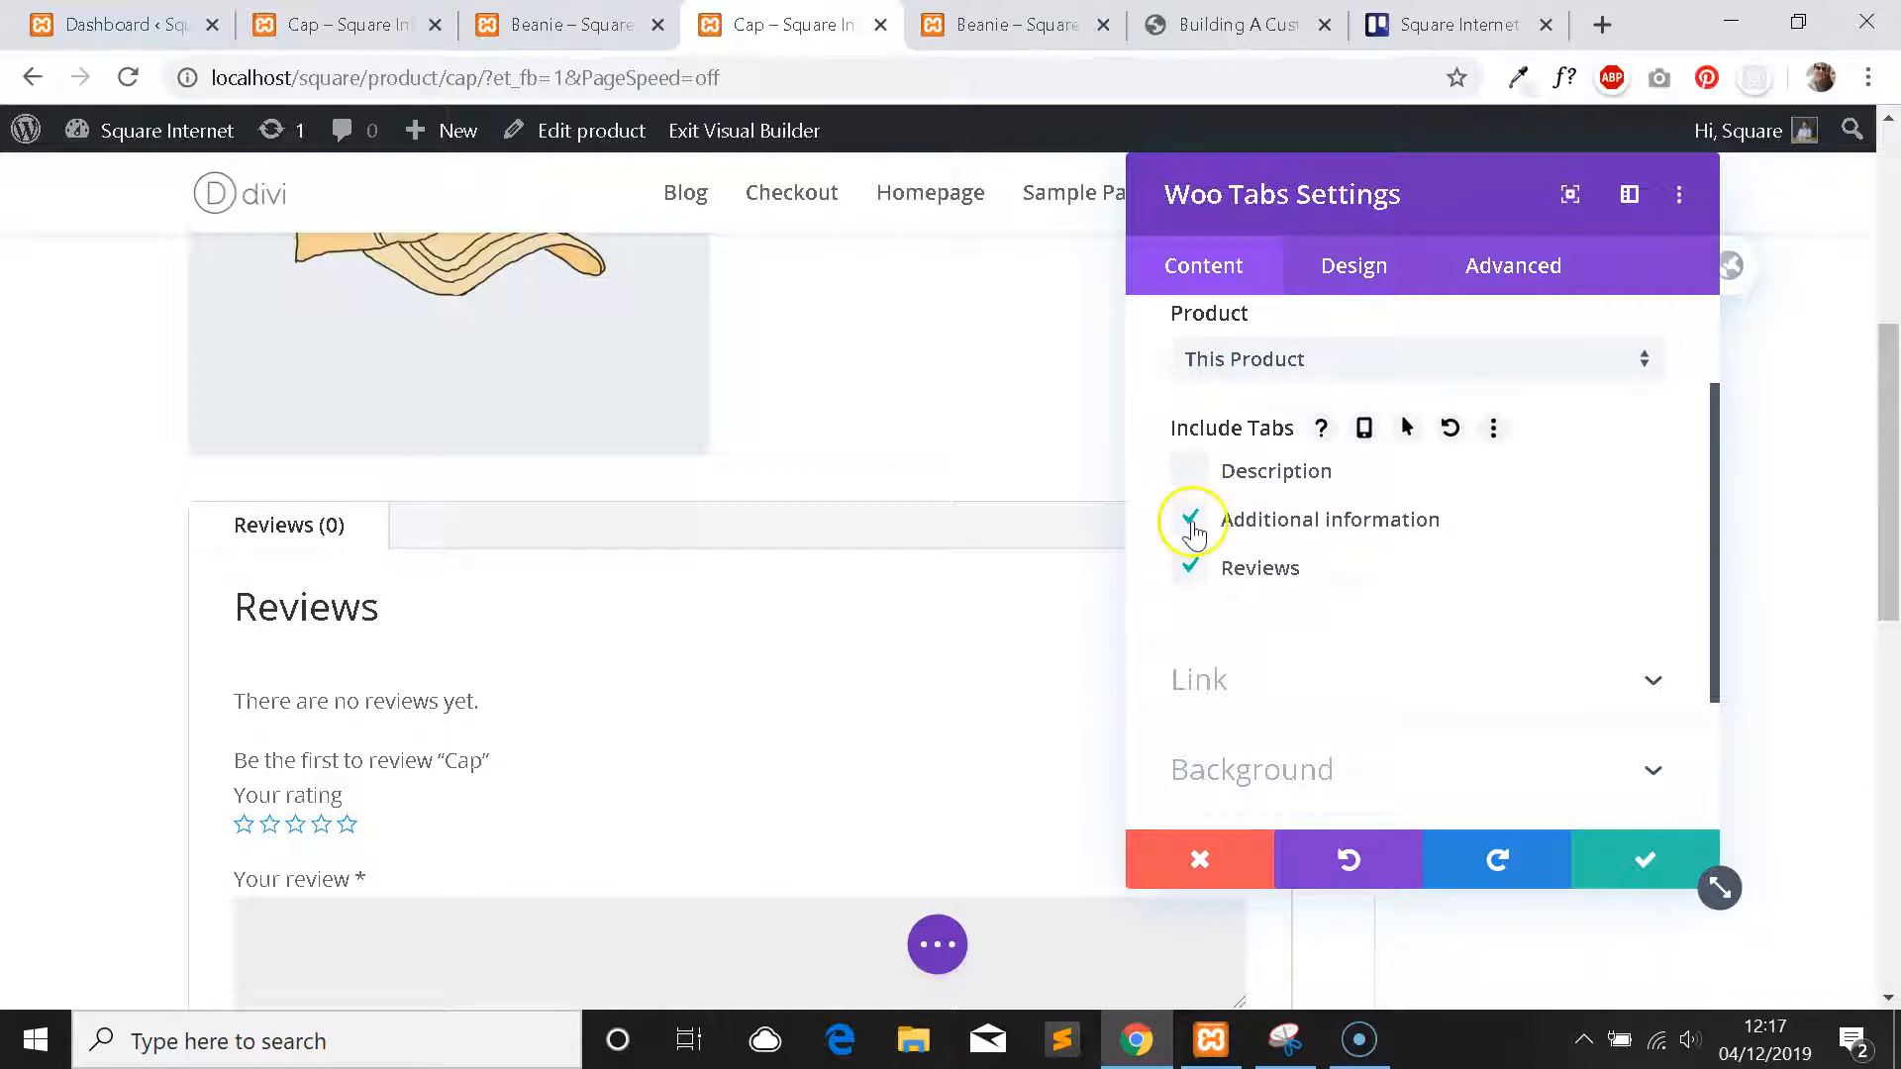
{"action": "left_click", "coordinate": [1190, 471]}
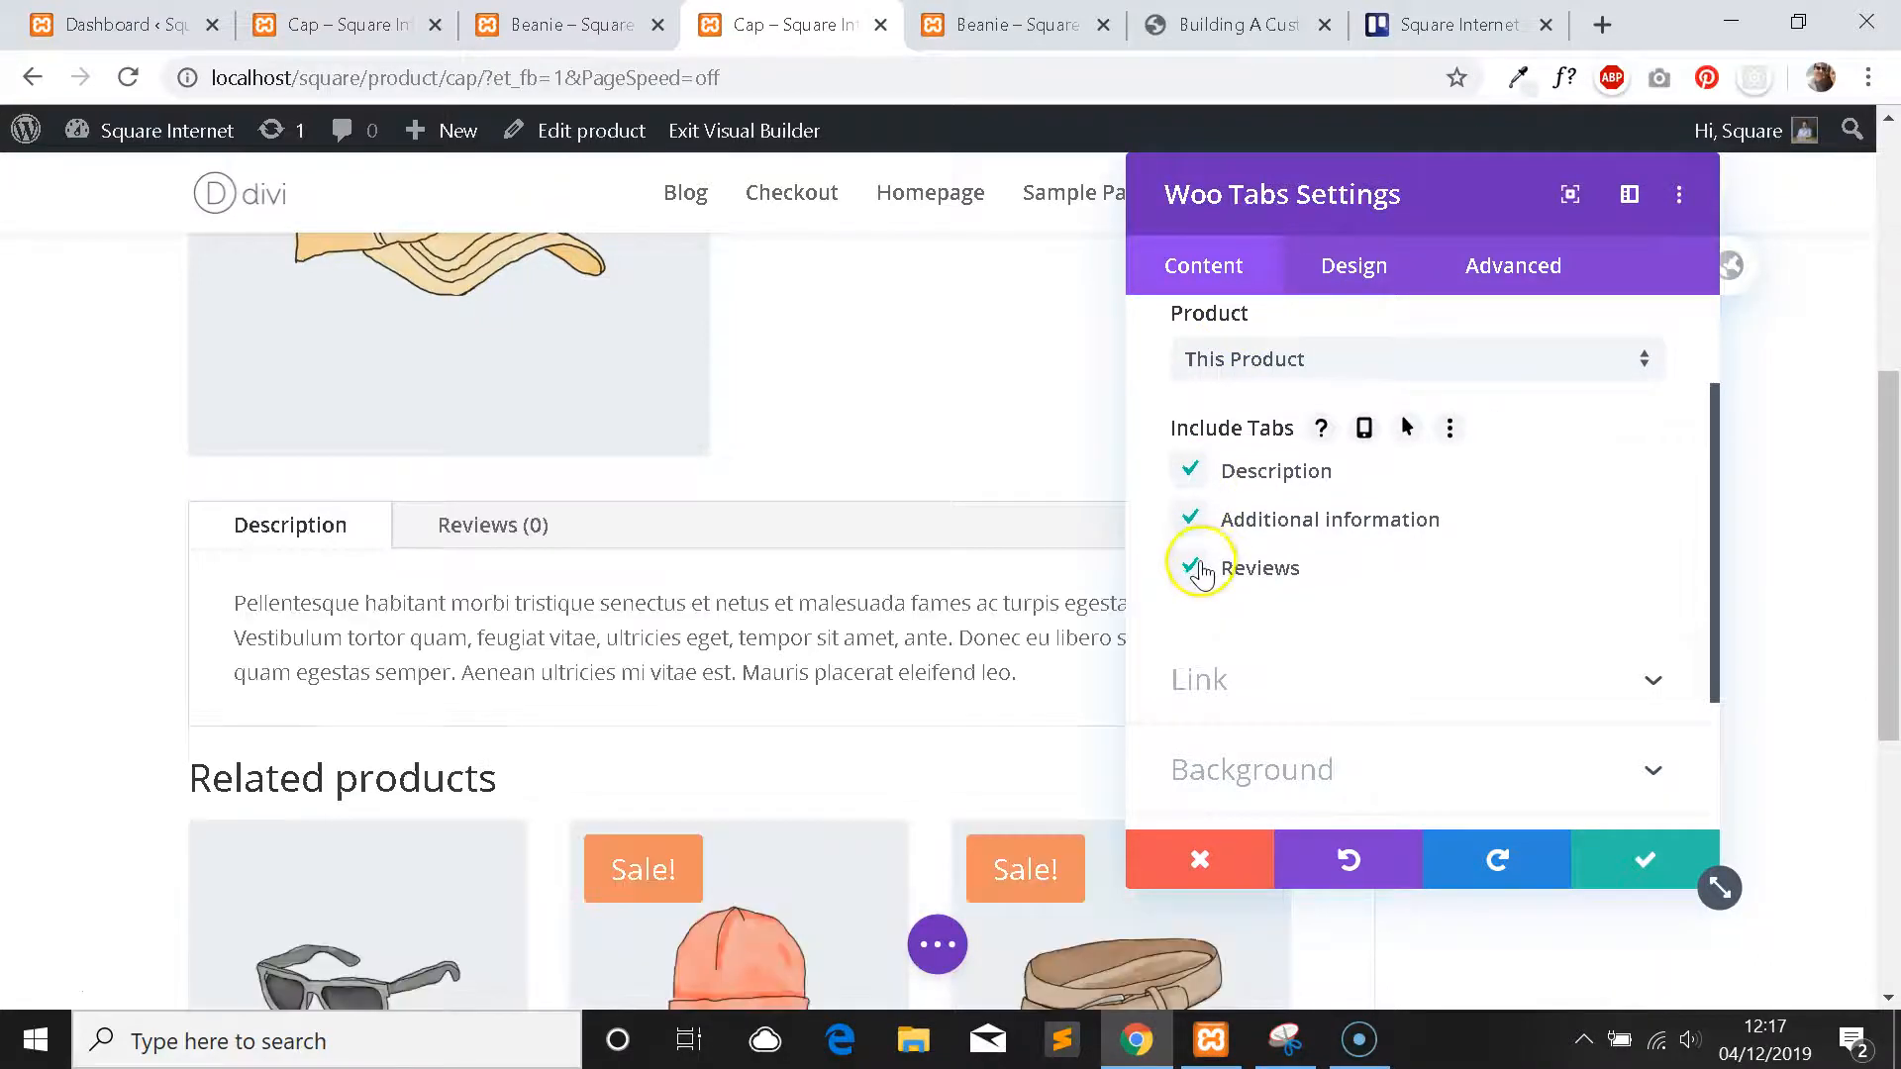
{"action": "left_click", "coordinate": [1352, 265]}
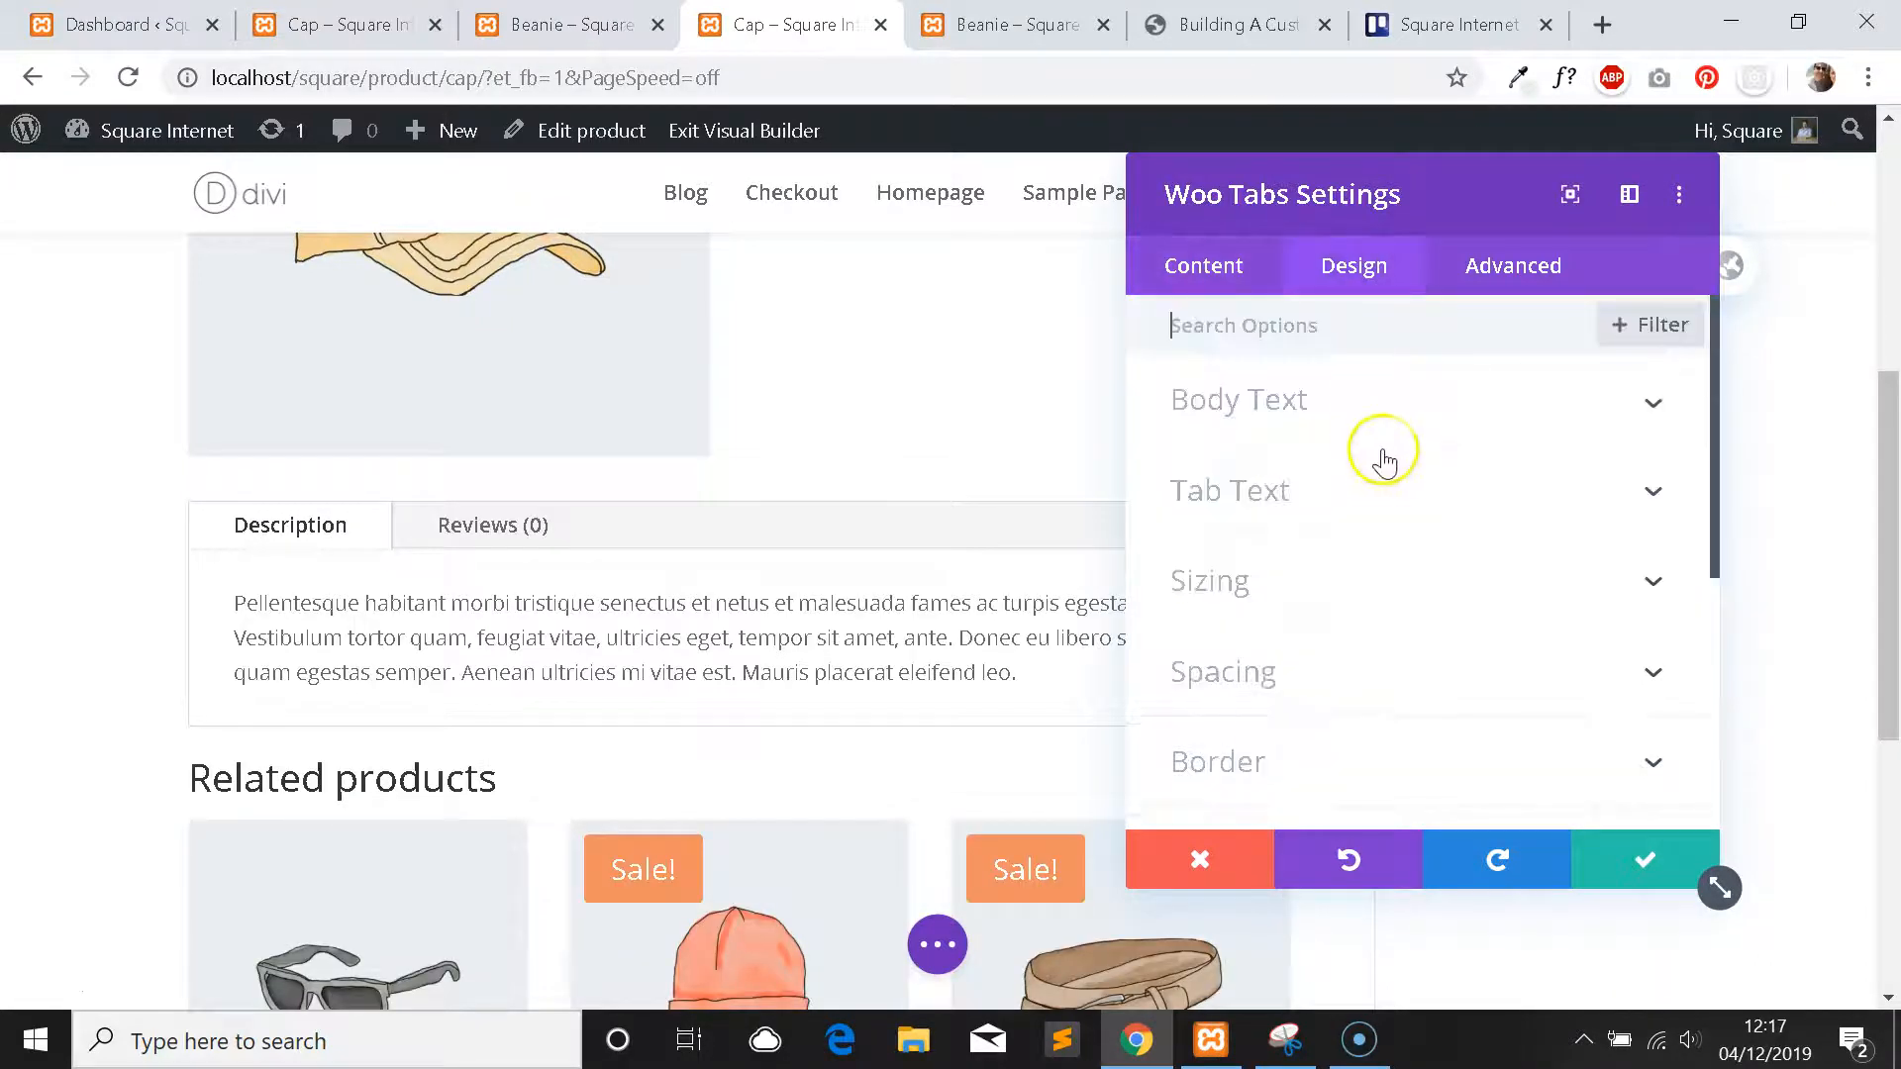
{"action": "left_click", "coordinate": [1237, 398]}
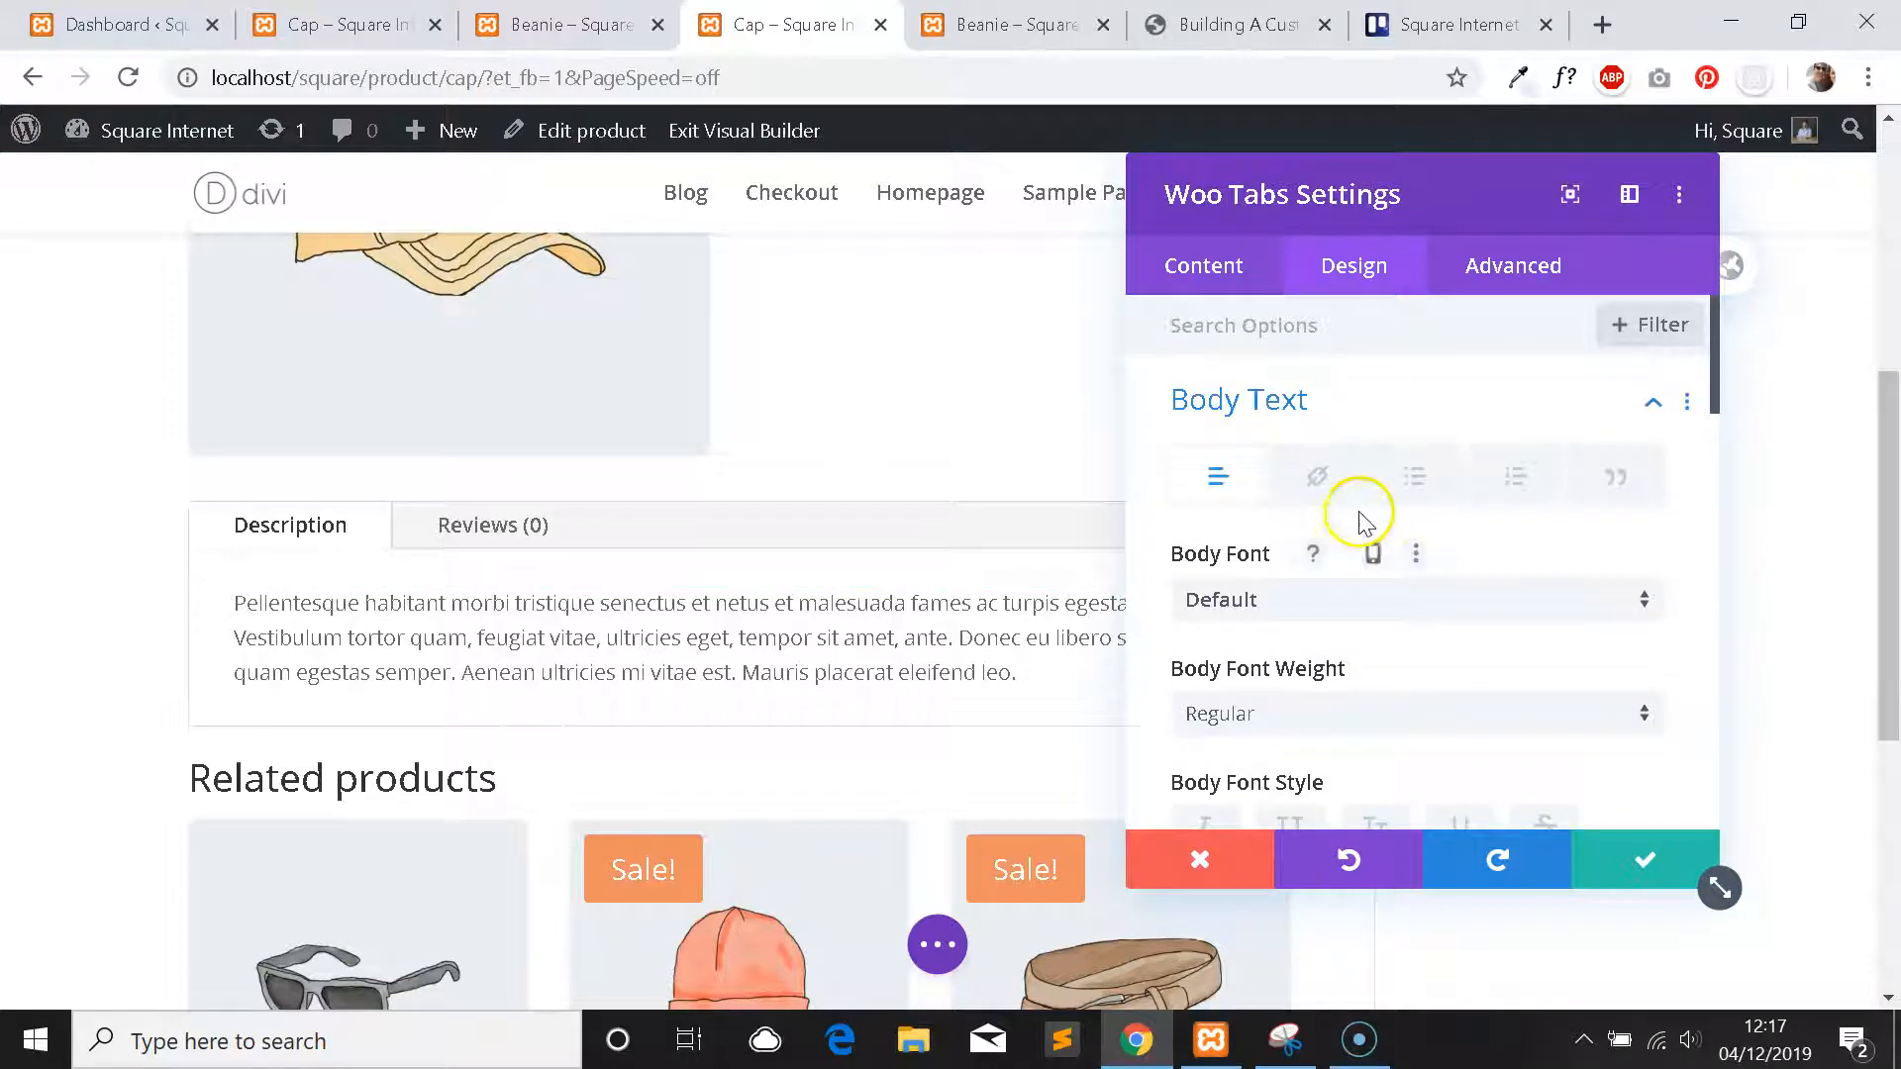
Set the tabs' Body Font to Source Sans Pro and review the Tab Text colours.
{"action": "scroll", "scroll_direction": "down", "scroll_amount": 3}
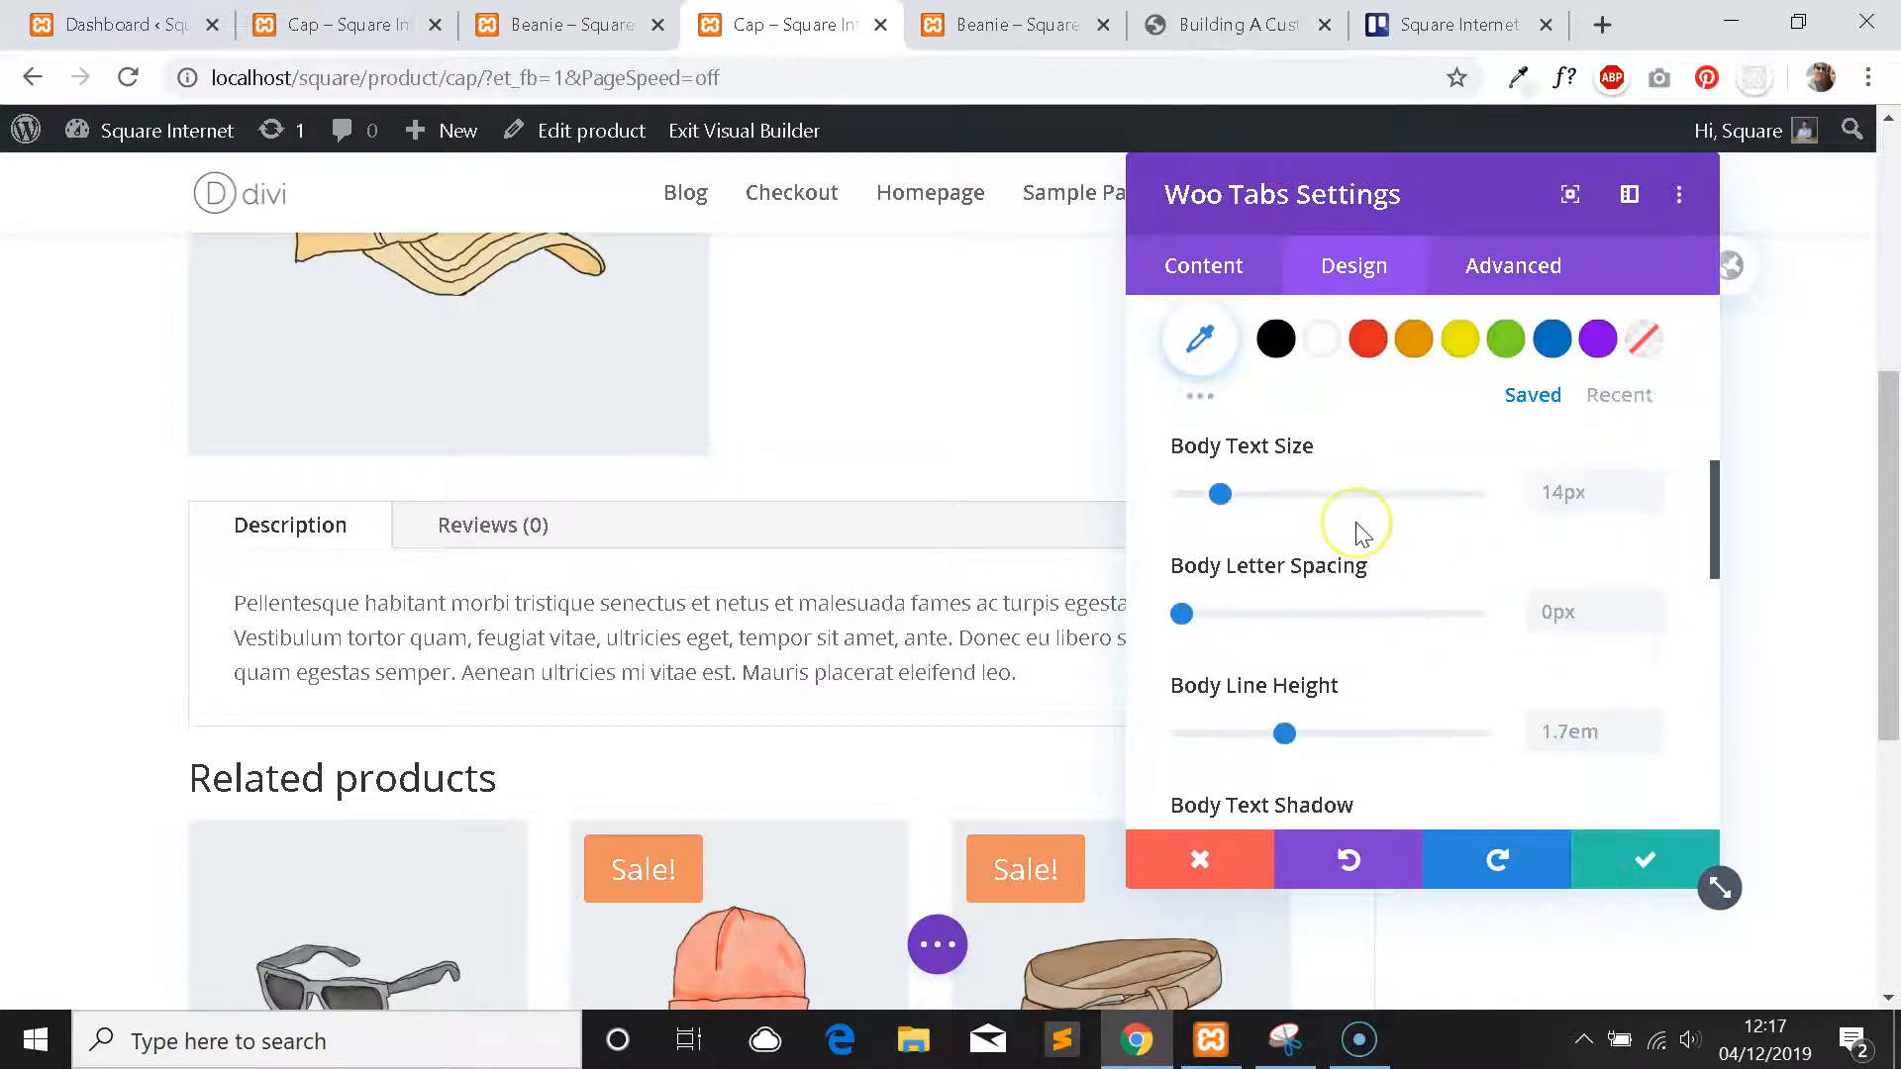
{"action": "scroll", "scroll_direction": "down", "scroll_amount": 3}
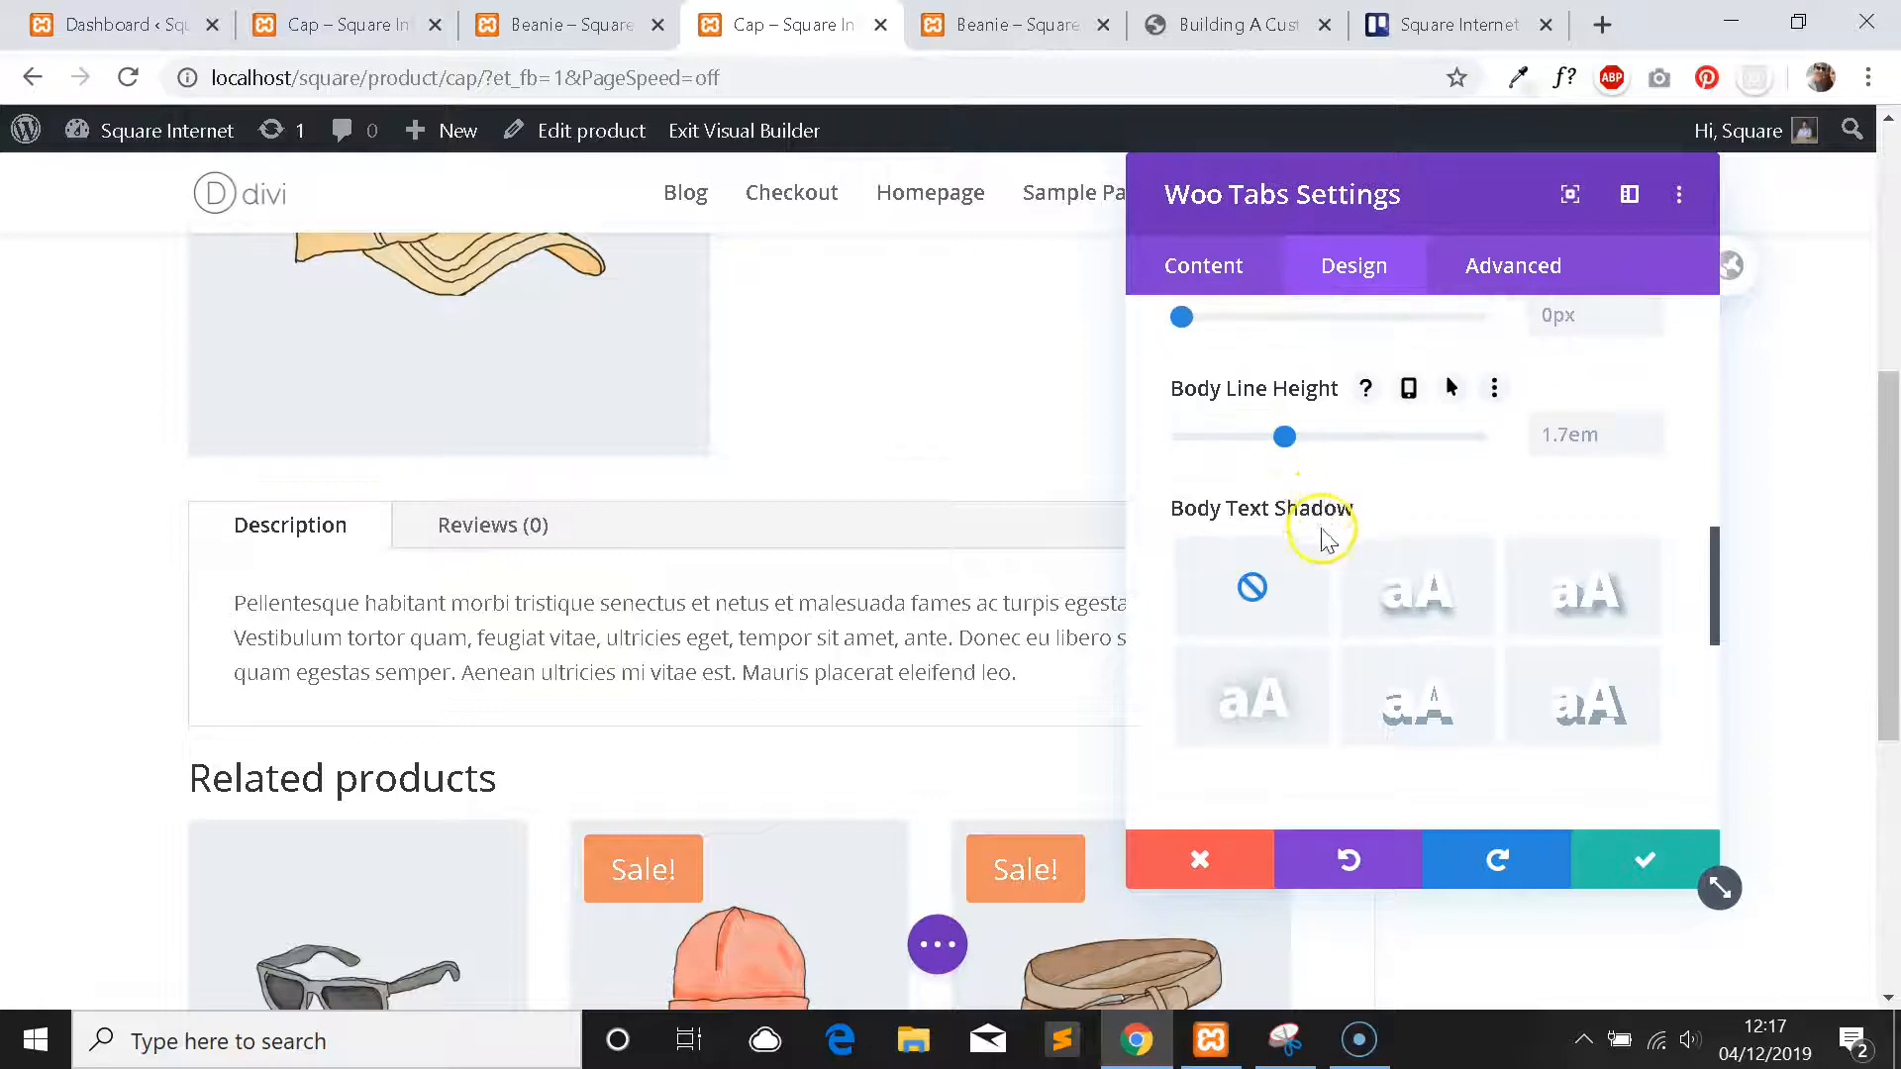
{"action": "scroll", "scroll_direction": "up", "scroll_amount": 3}
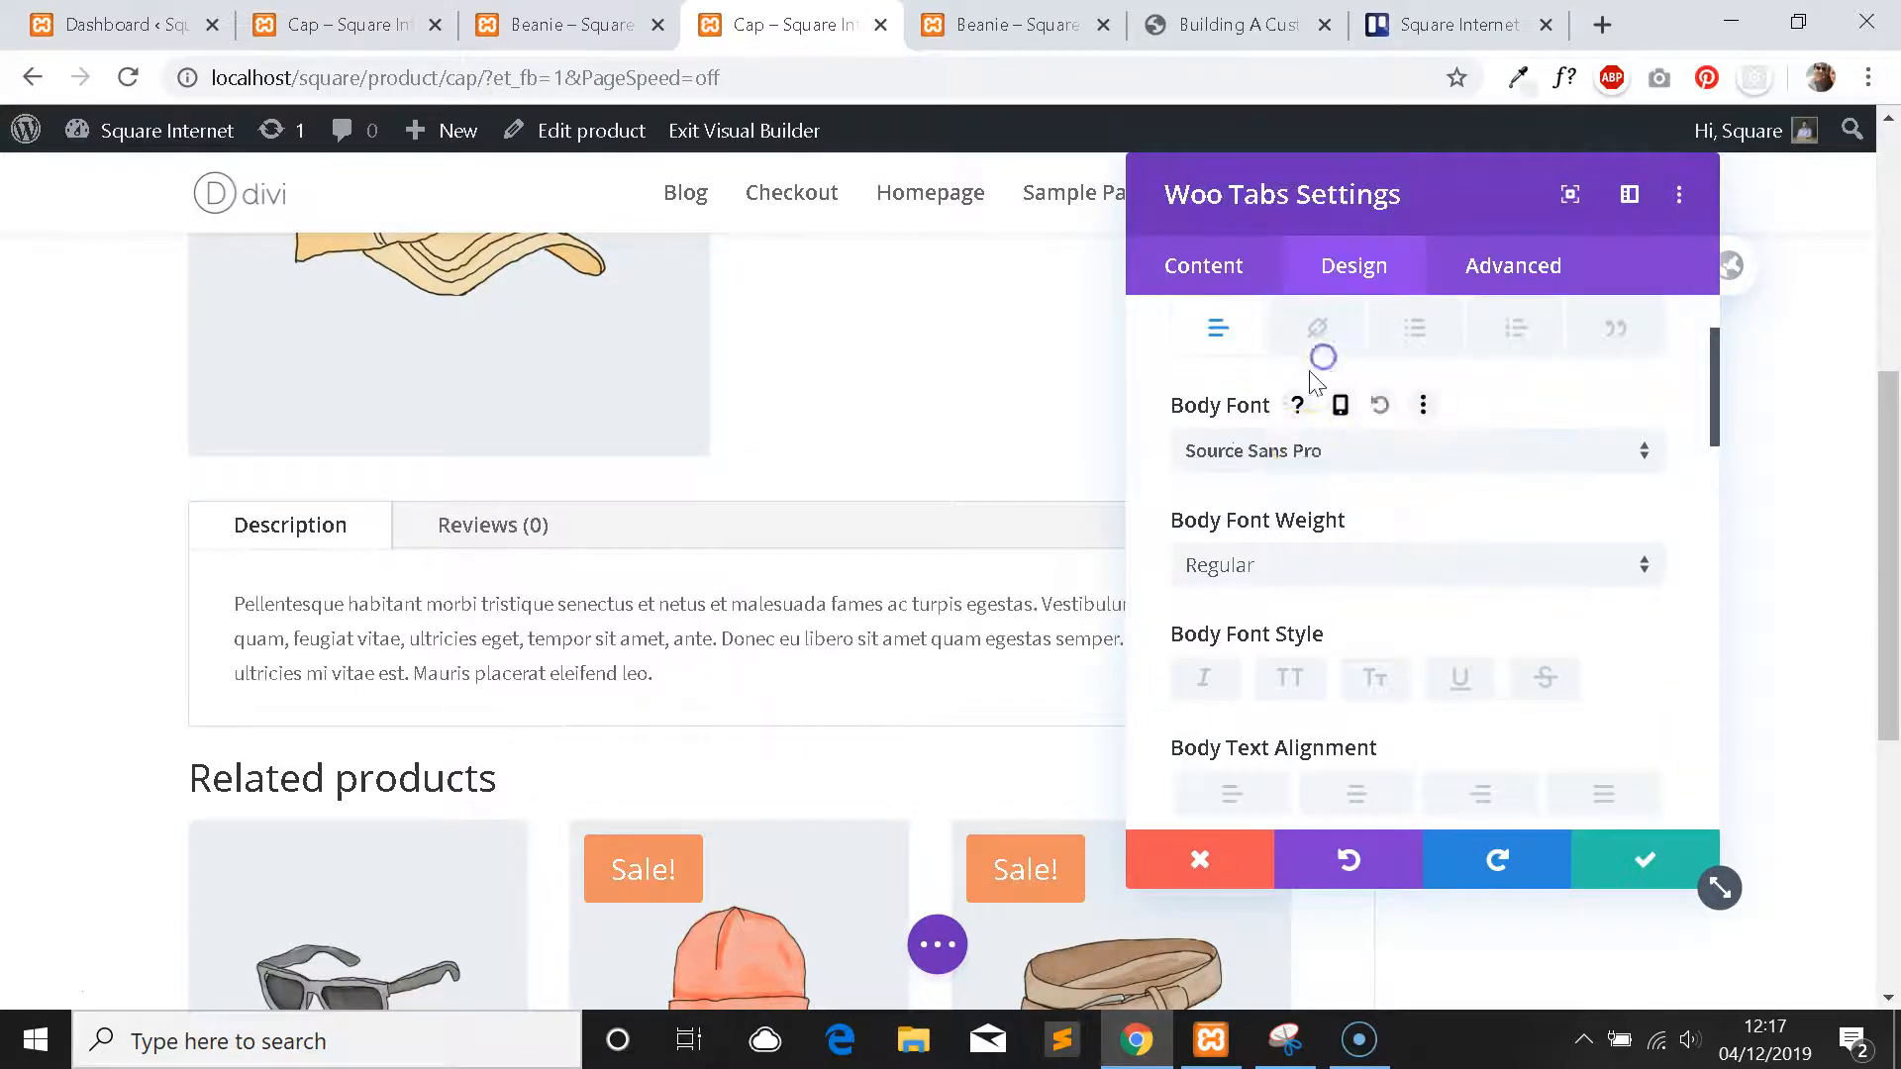
{"action": "scroll", "scroll_direction": "down", "scroll_amount": 3}
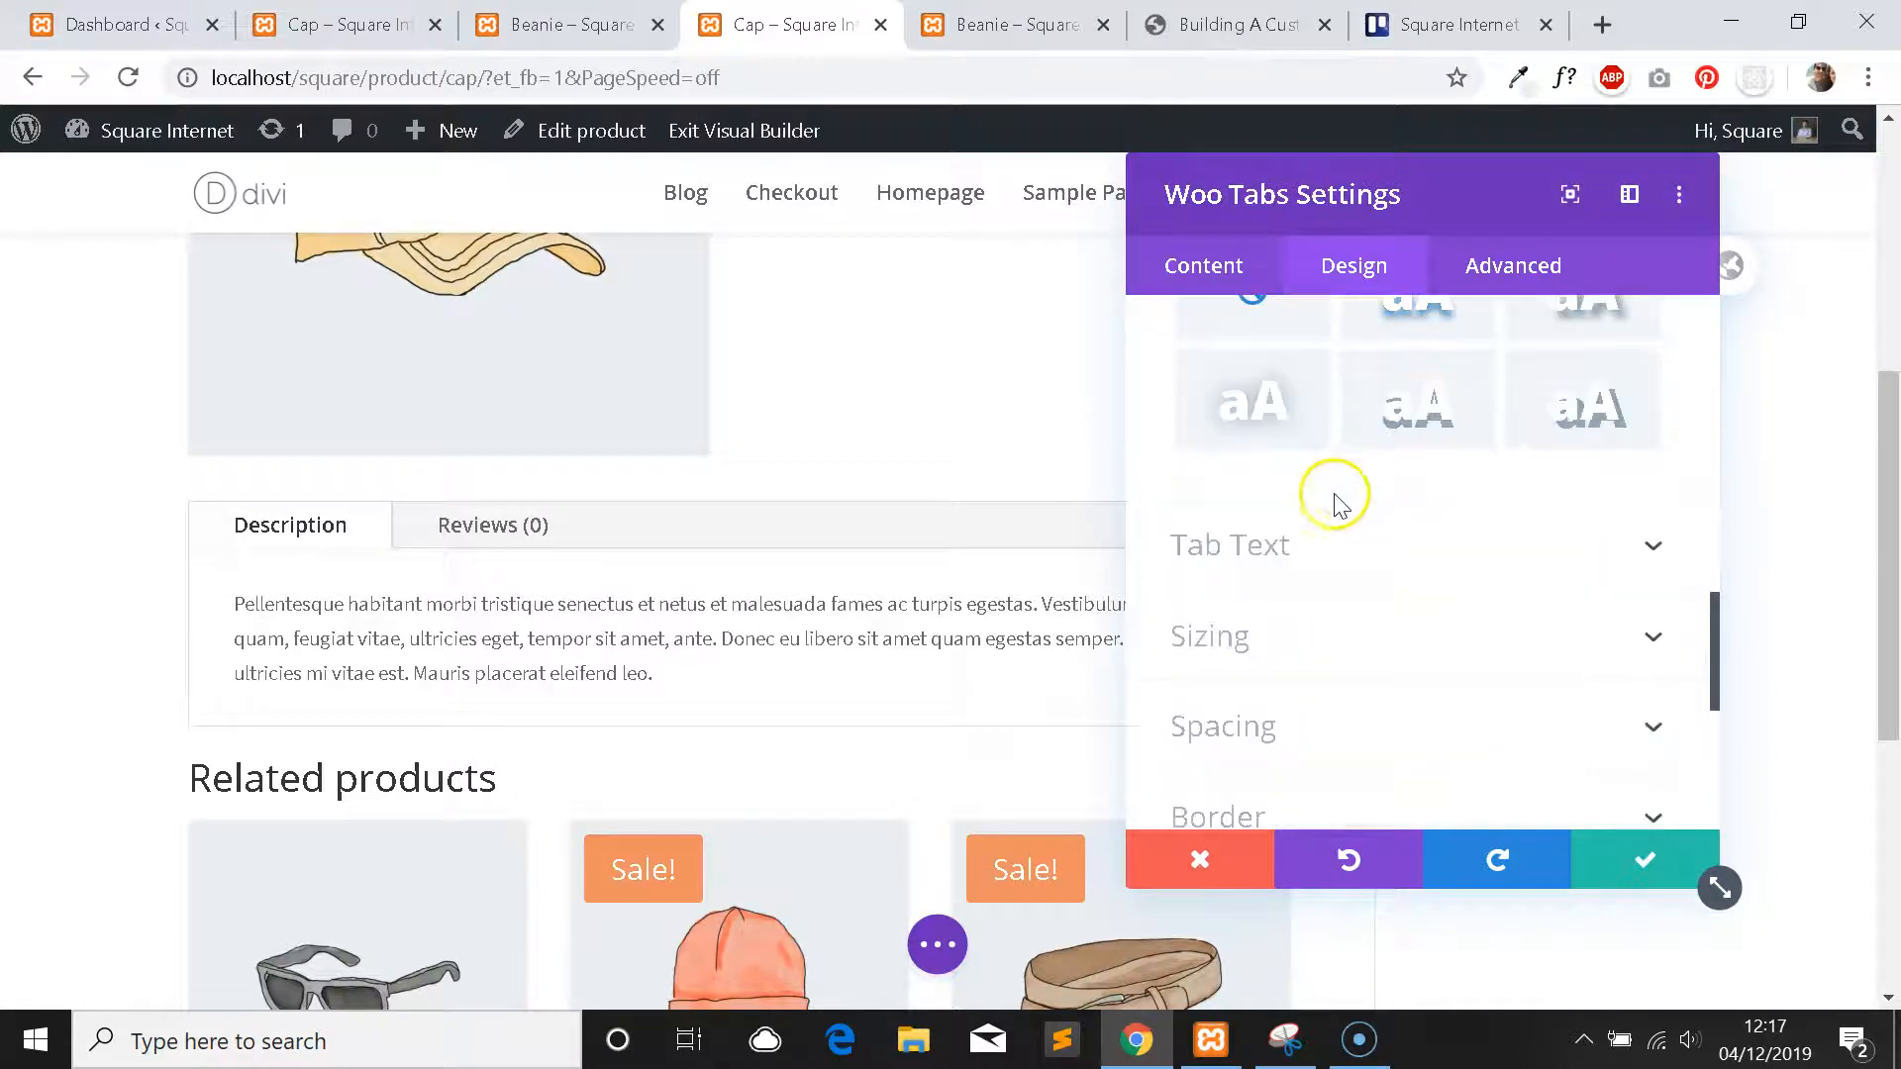
{"action": "mouse_move", "coordinate": [1236, 558]}
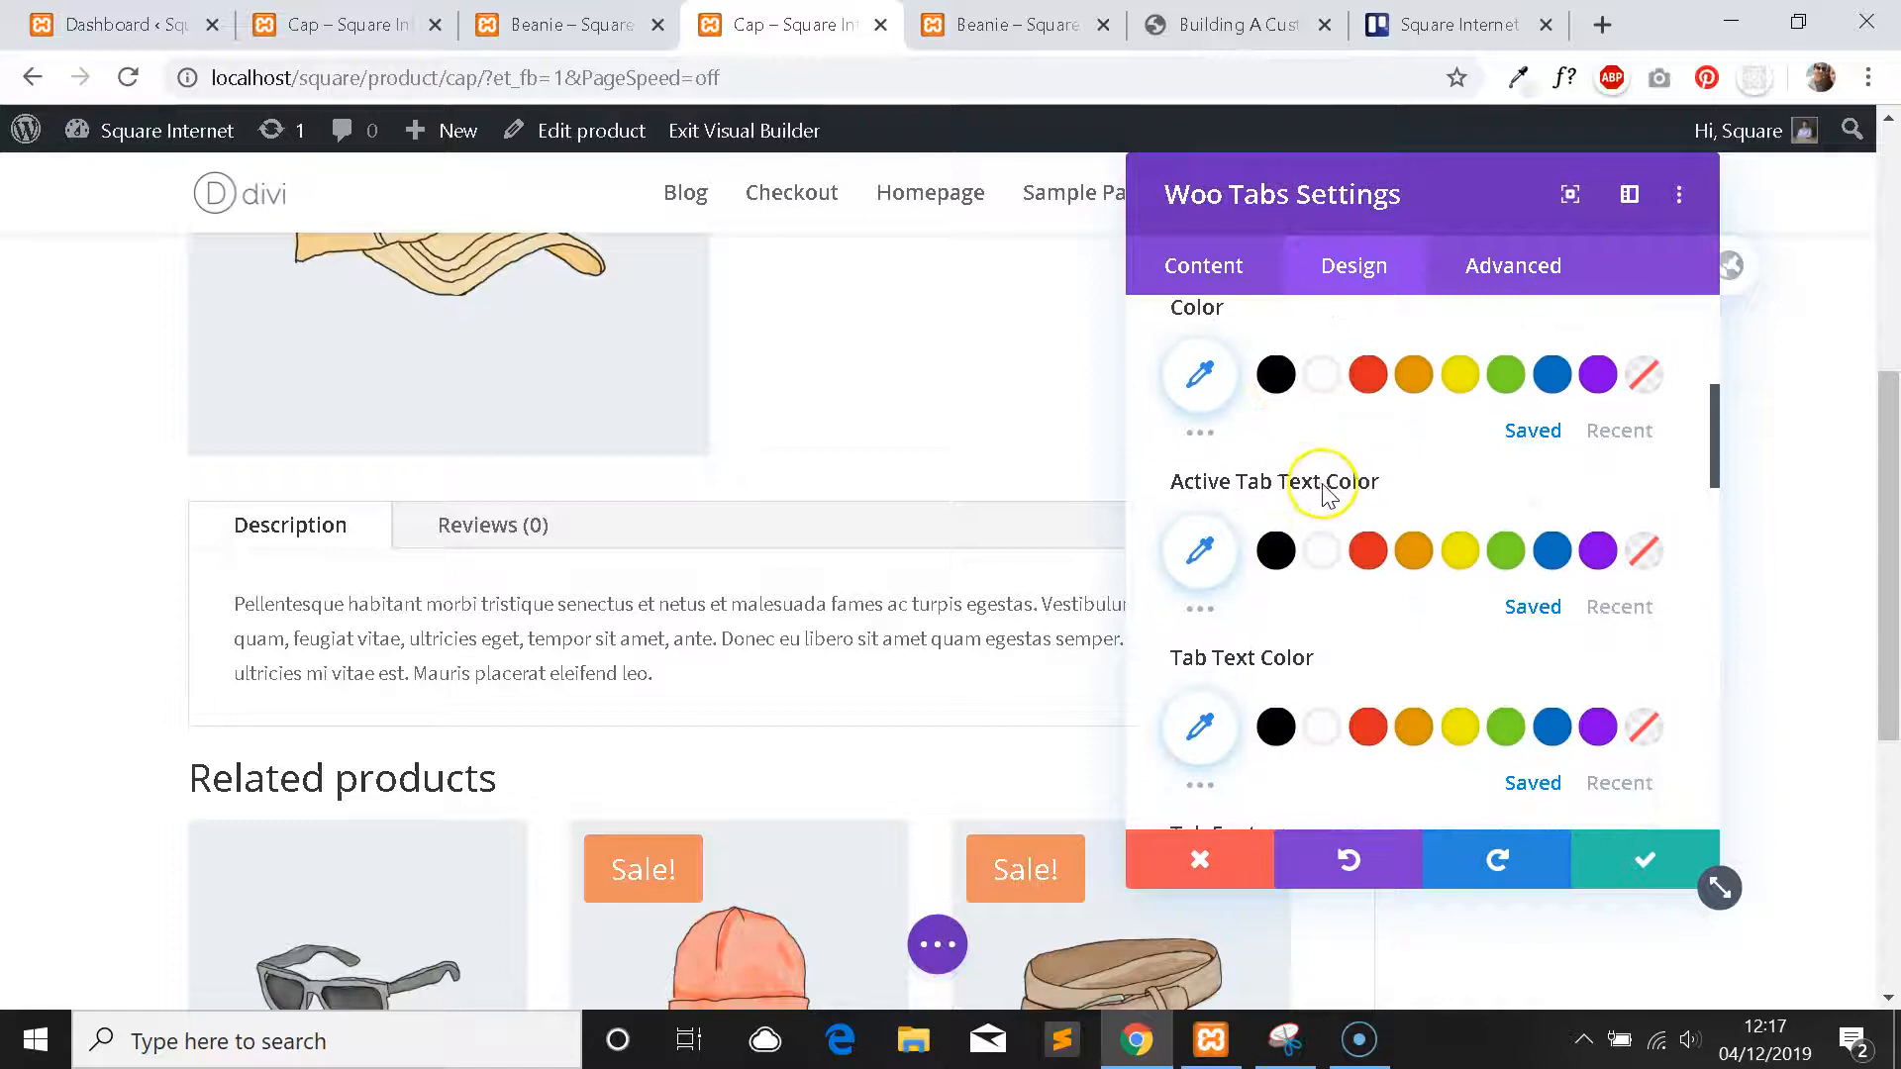
{"action": "scroll", "scroll_direction": "down", "scroll_amount": 3}
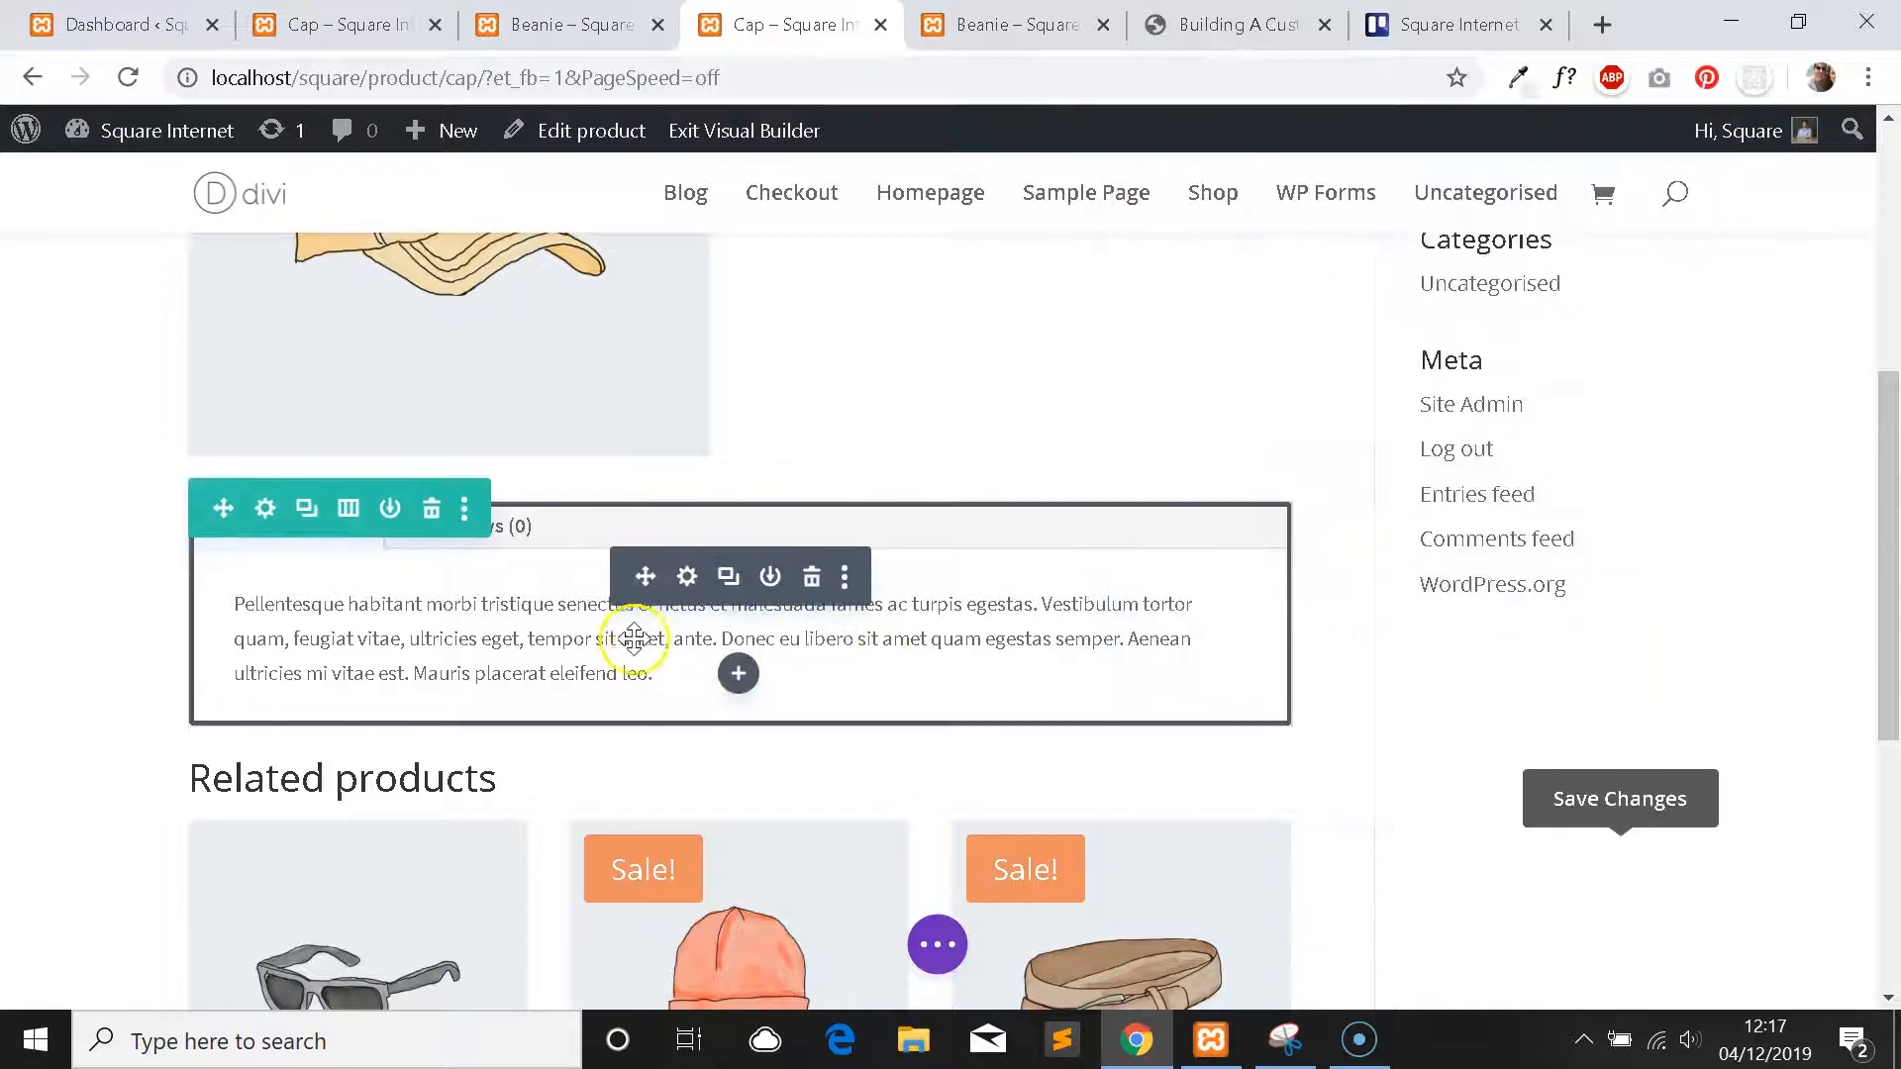
Compare the styled Beanie page with the tutorial article's next steps.
{"action": "scroll", "scroll_direction": "up", "scroll_amount": 3}
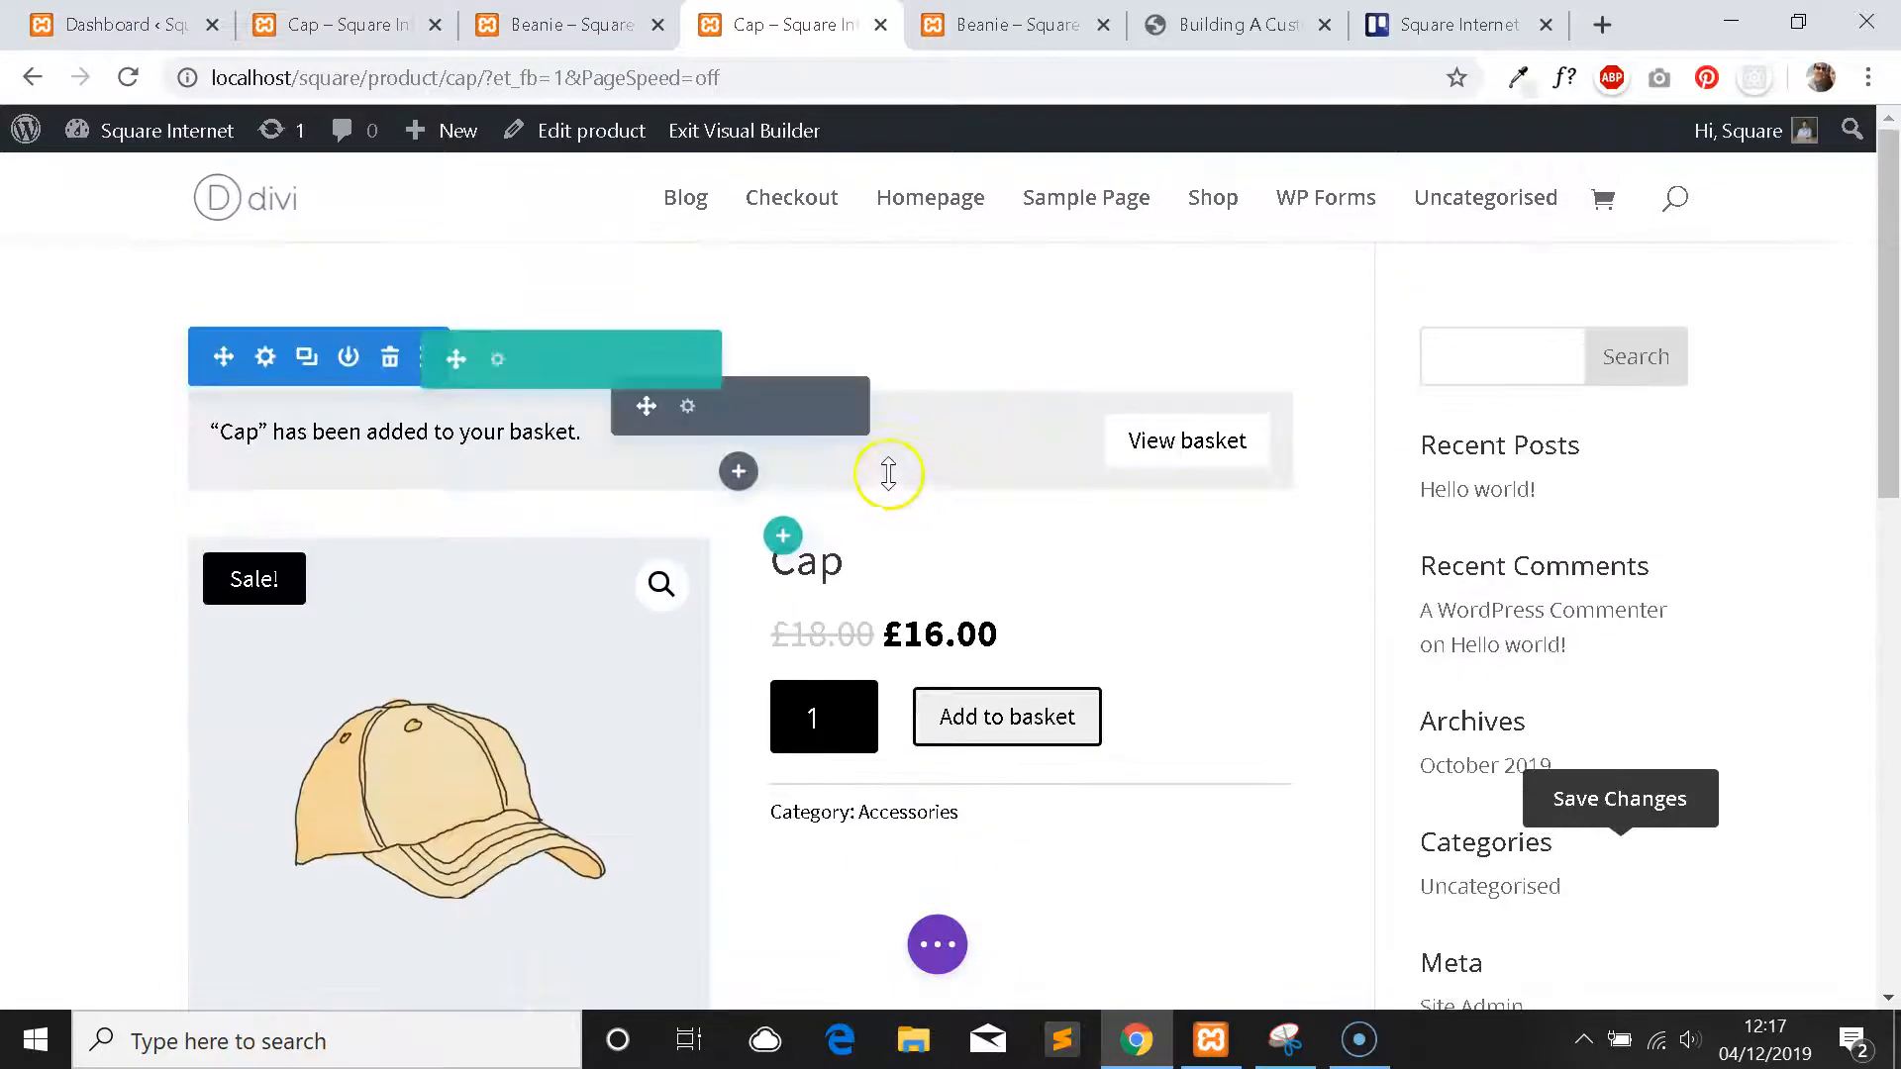
{"action": "scroll", "scroll_direction": "down", "scroll_amount": 3}
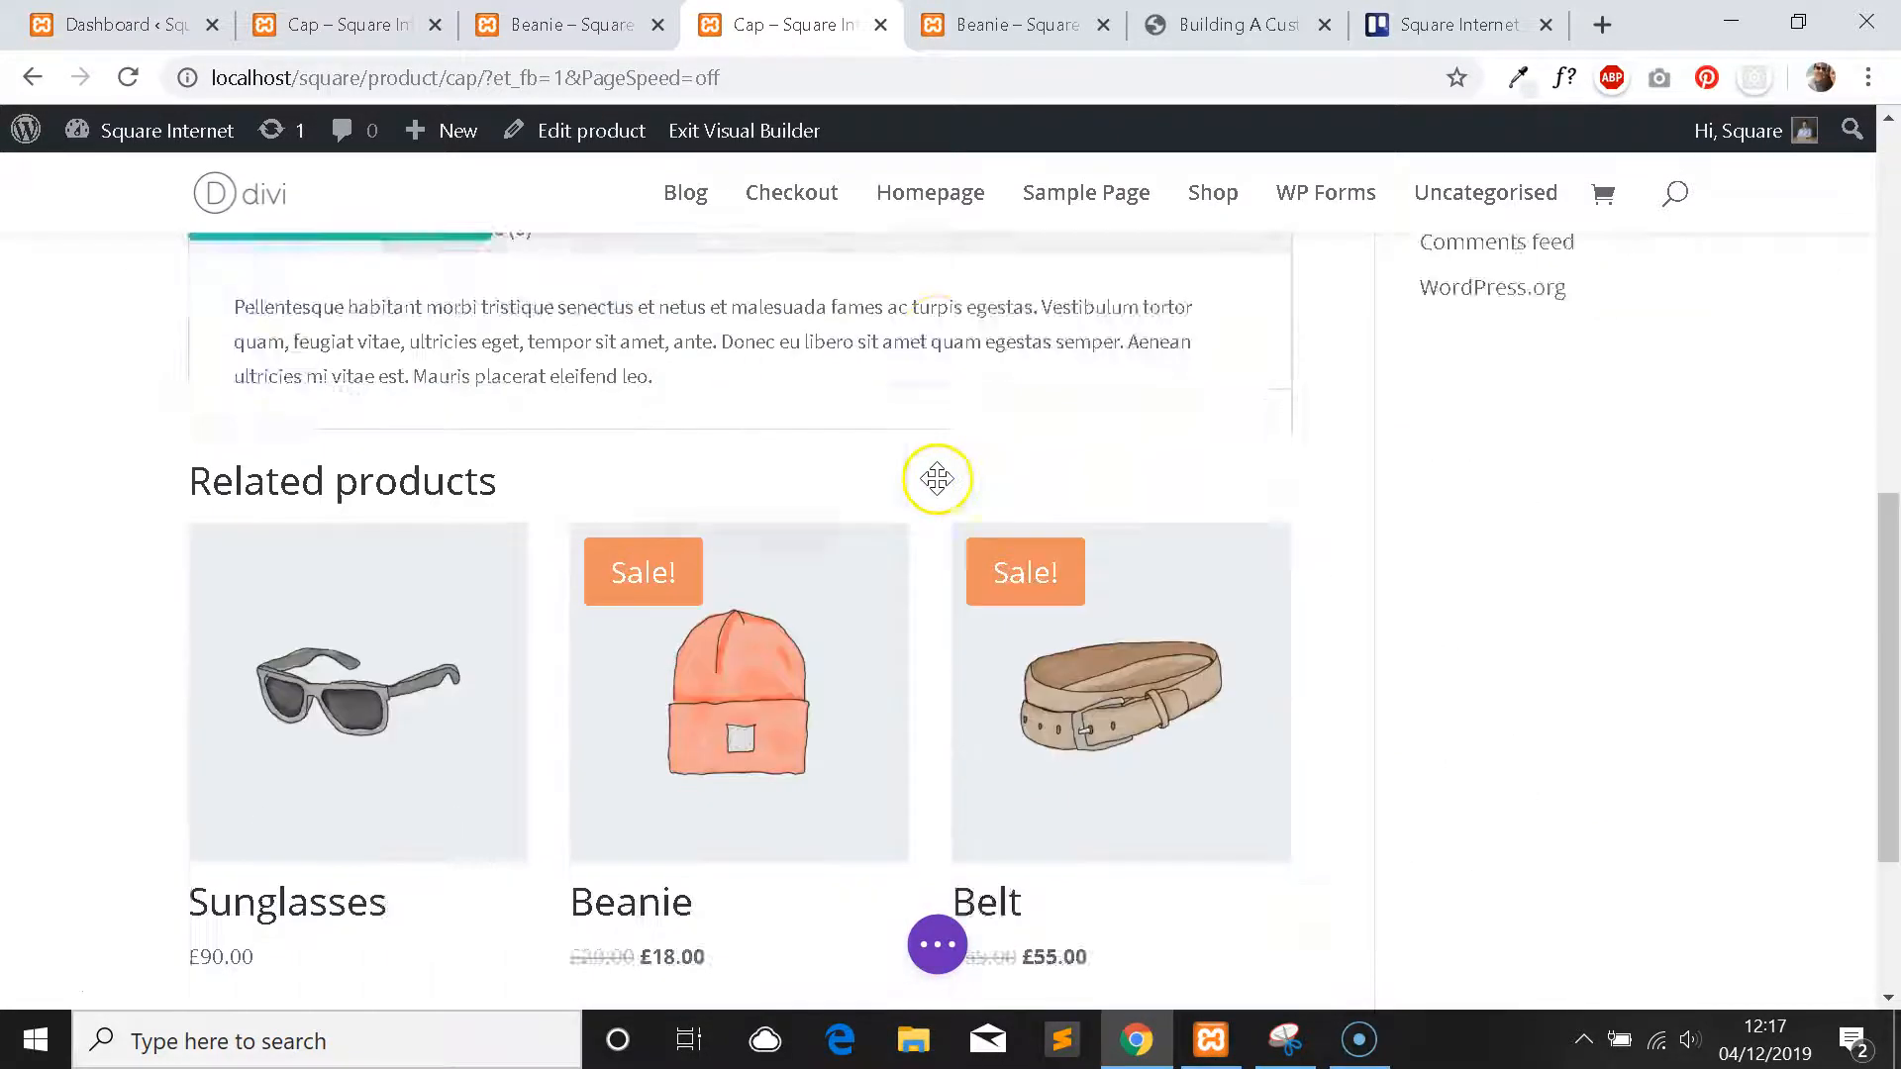
{"action": "left_click", "coordinate": [1012, 23]}
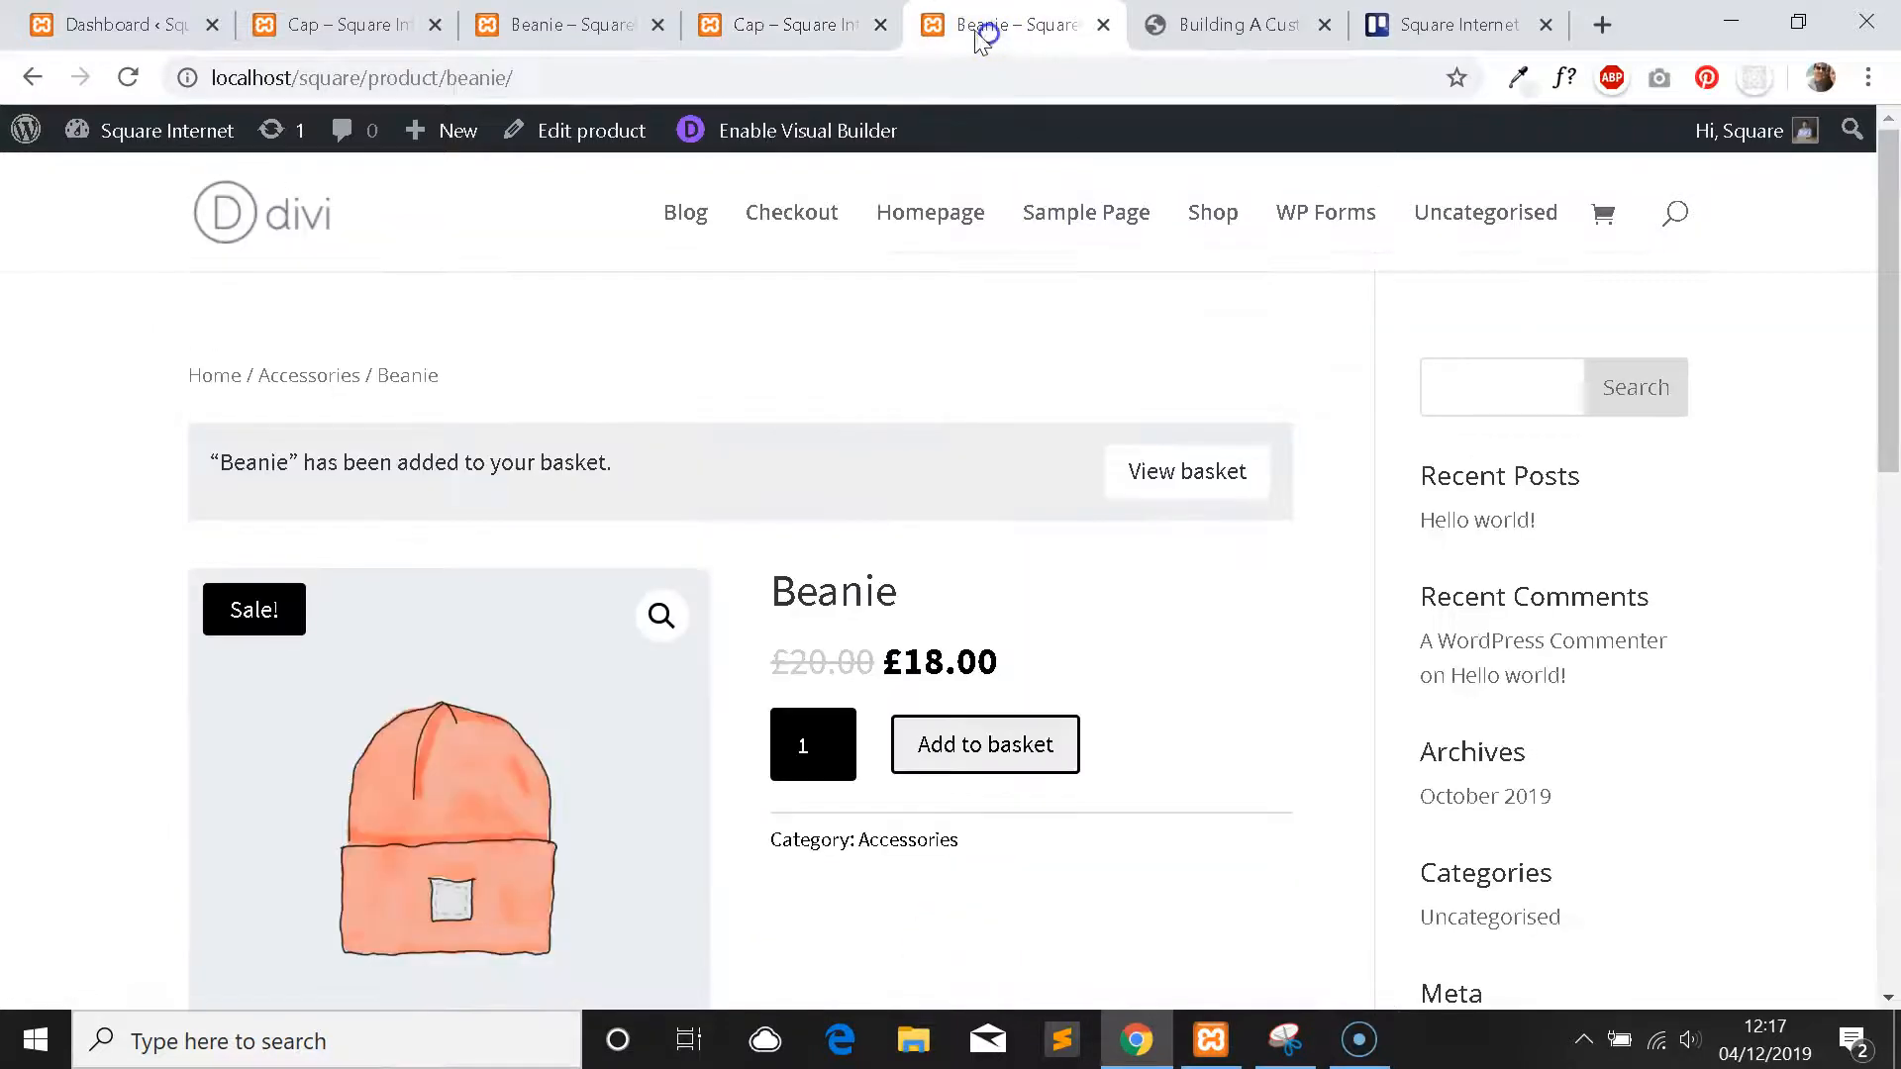
{"action": "left_click", "coordinate": [1236, 24]}
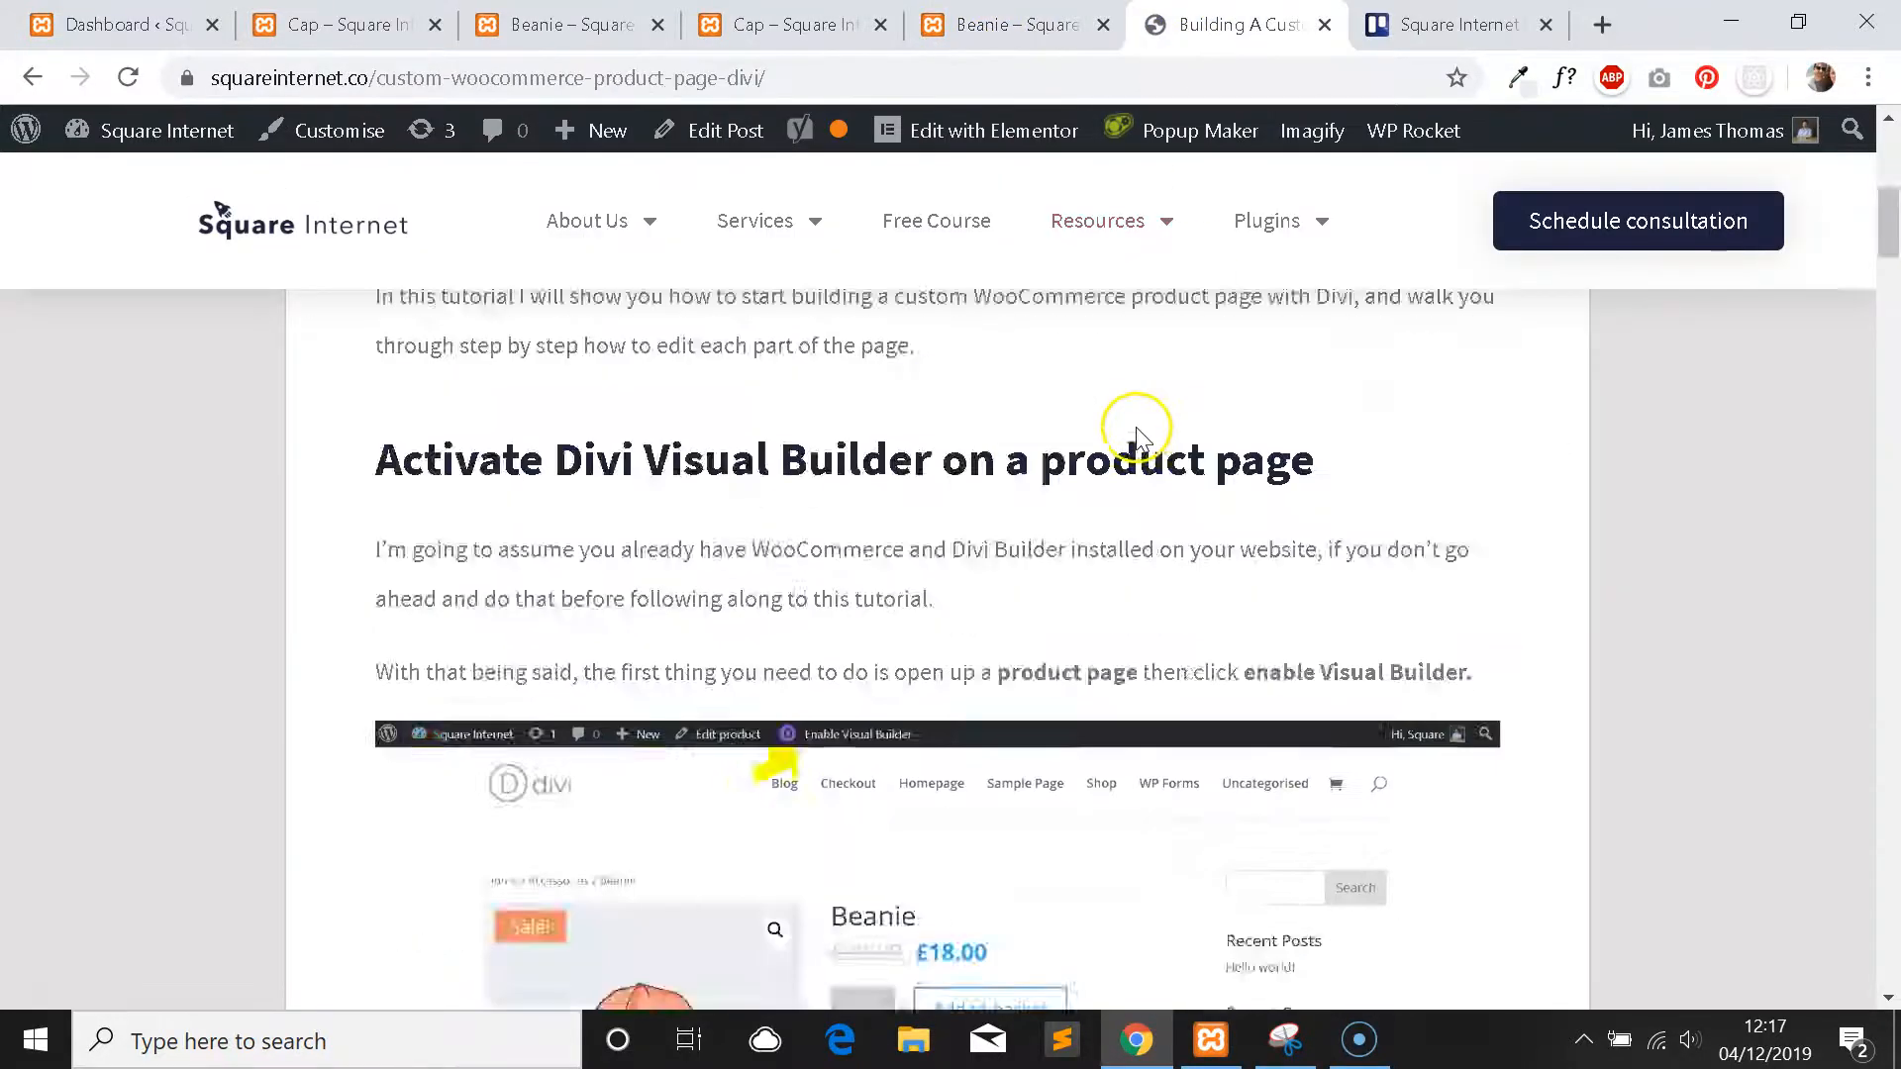
{"action": "scroll", "scroll_direction": "down", "scroll_amount": 3}
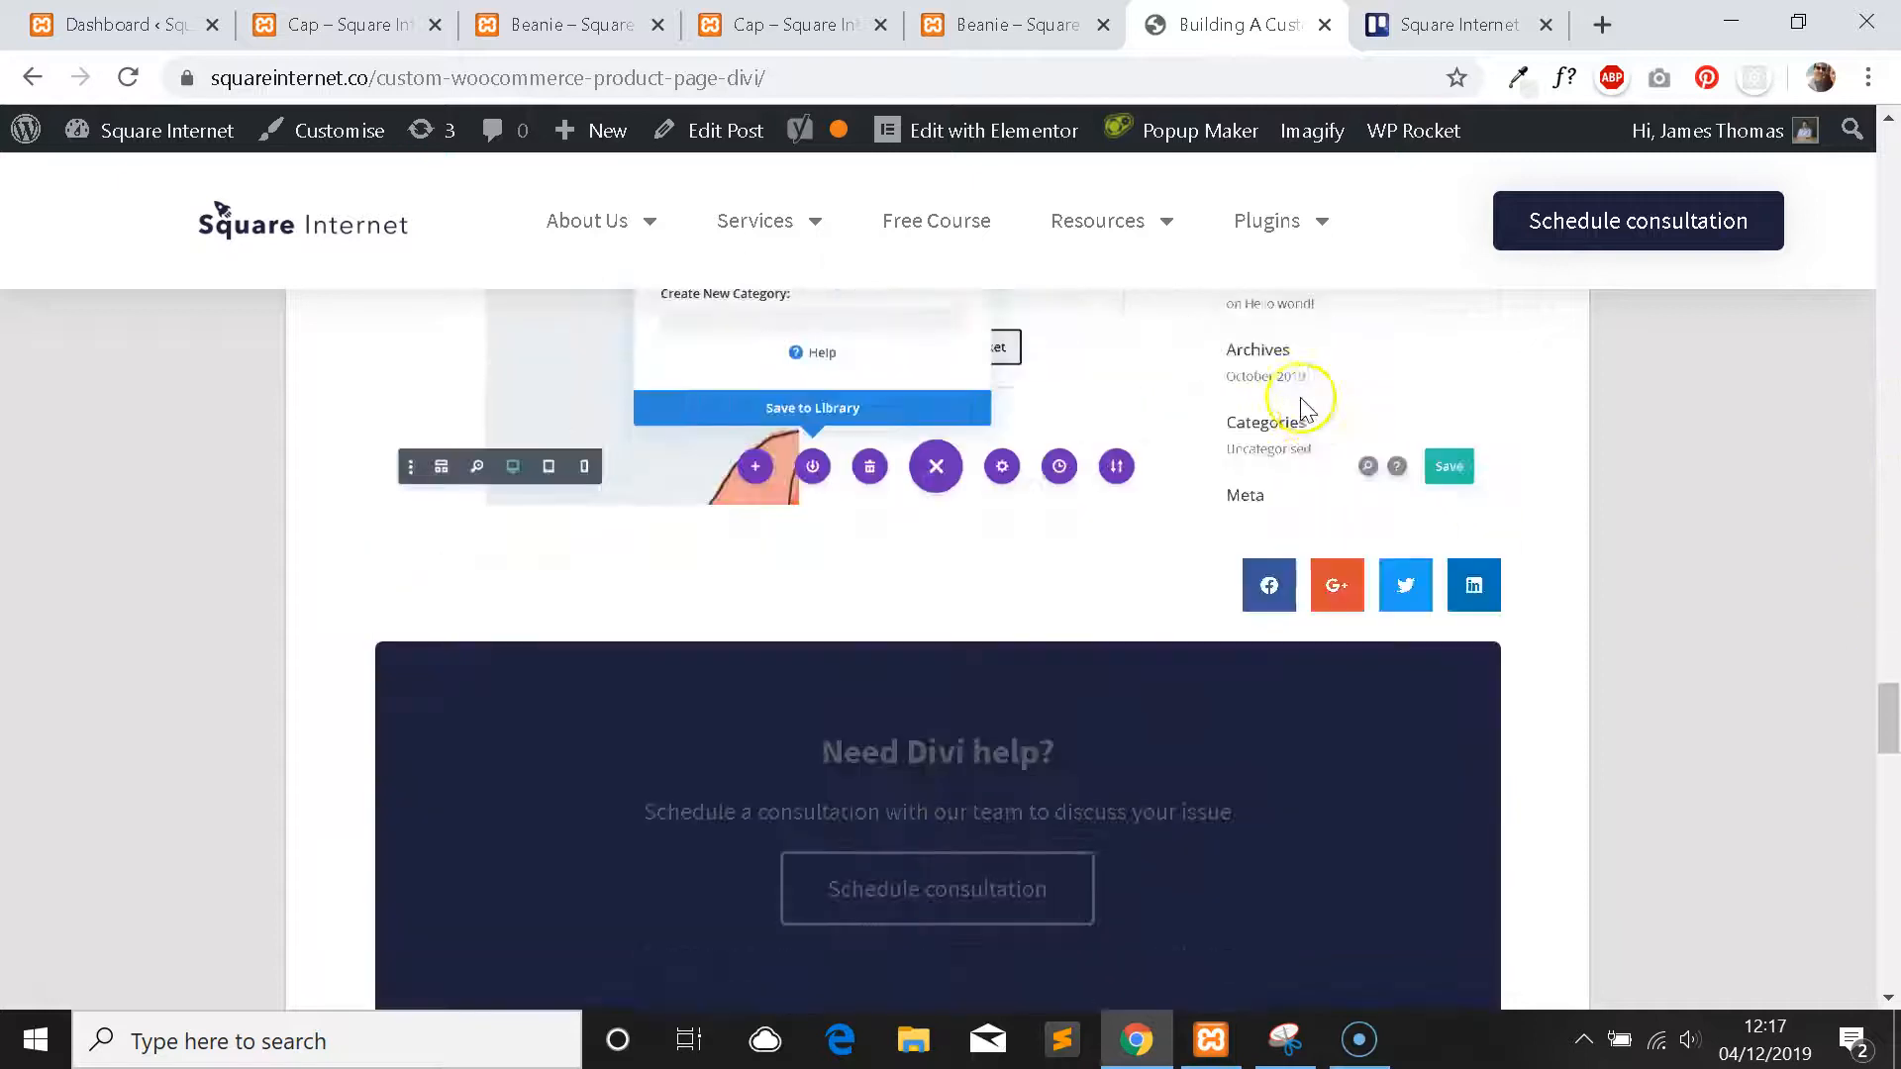
{"action": "scroll", "scroll_direction": "down", "scroll_amount": 3}
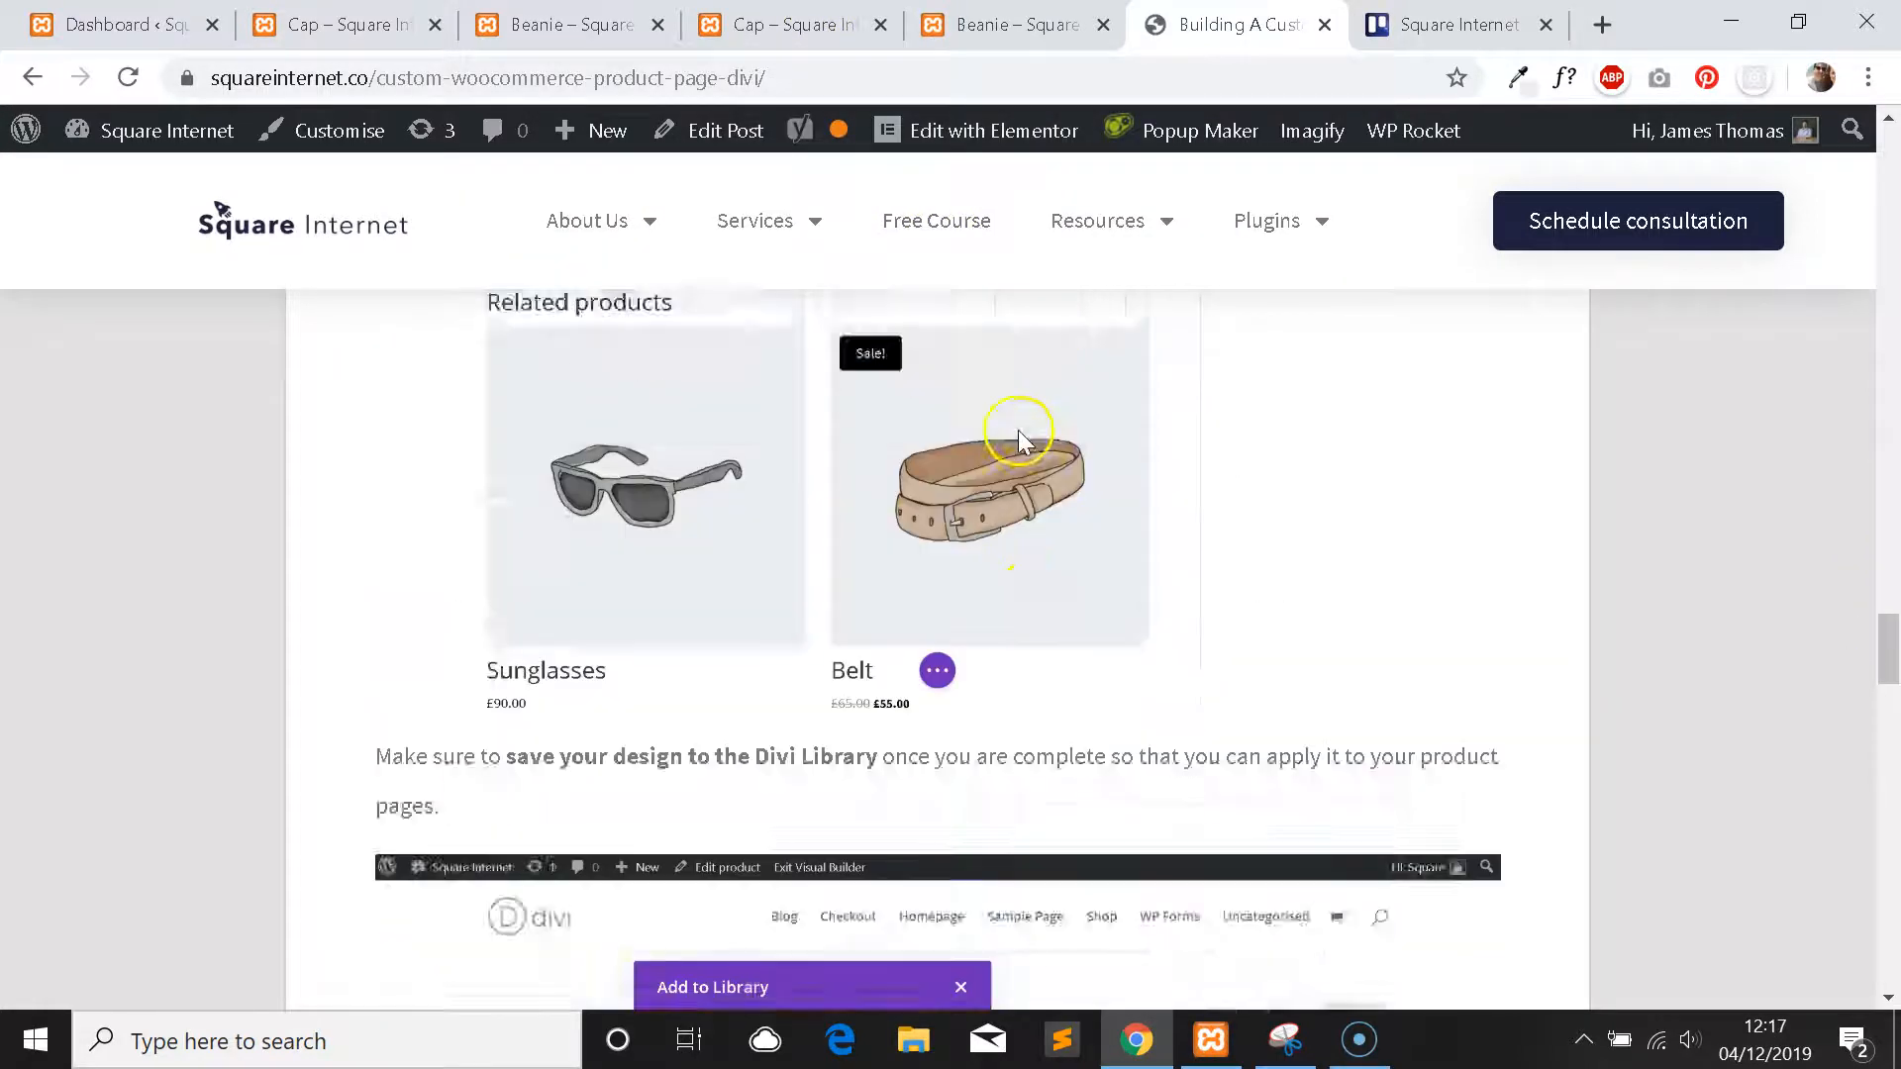
{"action": "scroll", "scroll_direction": "down", "scroll_amount": 3}
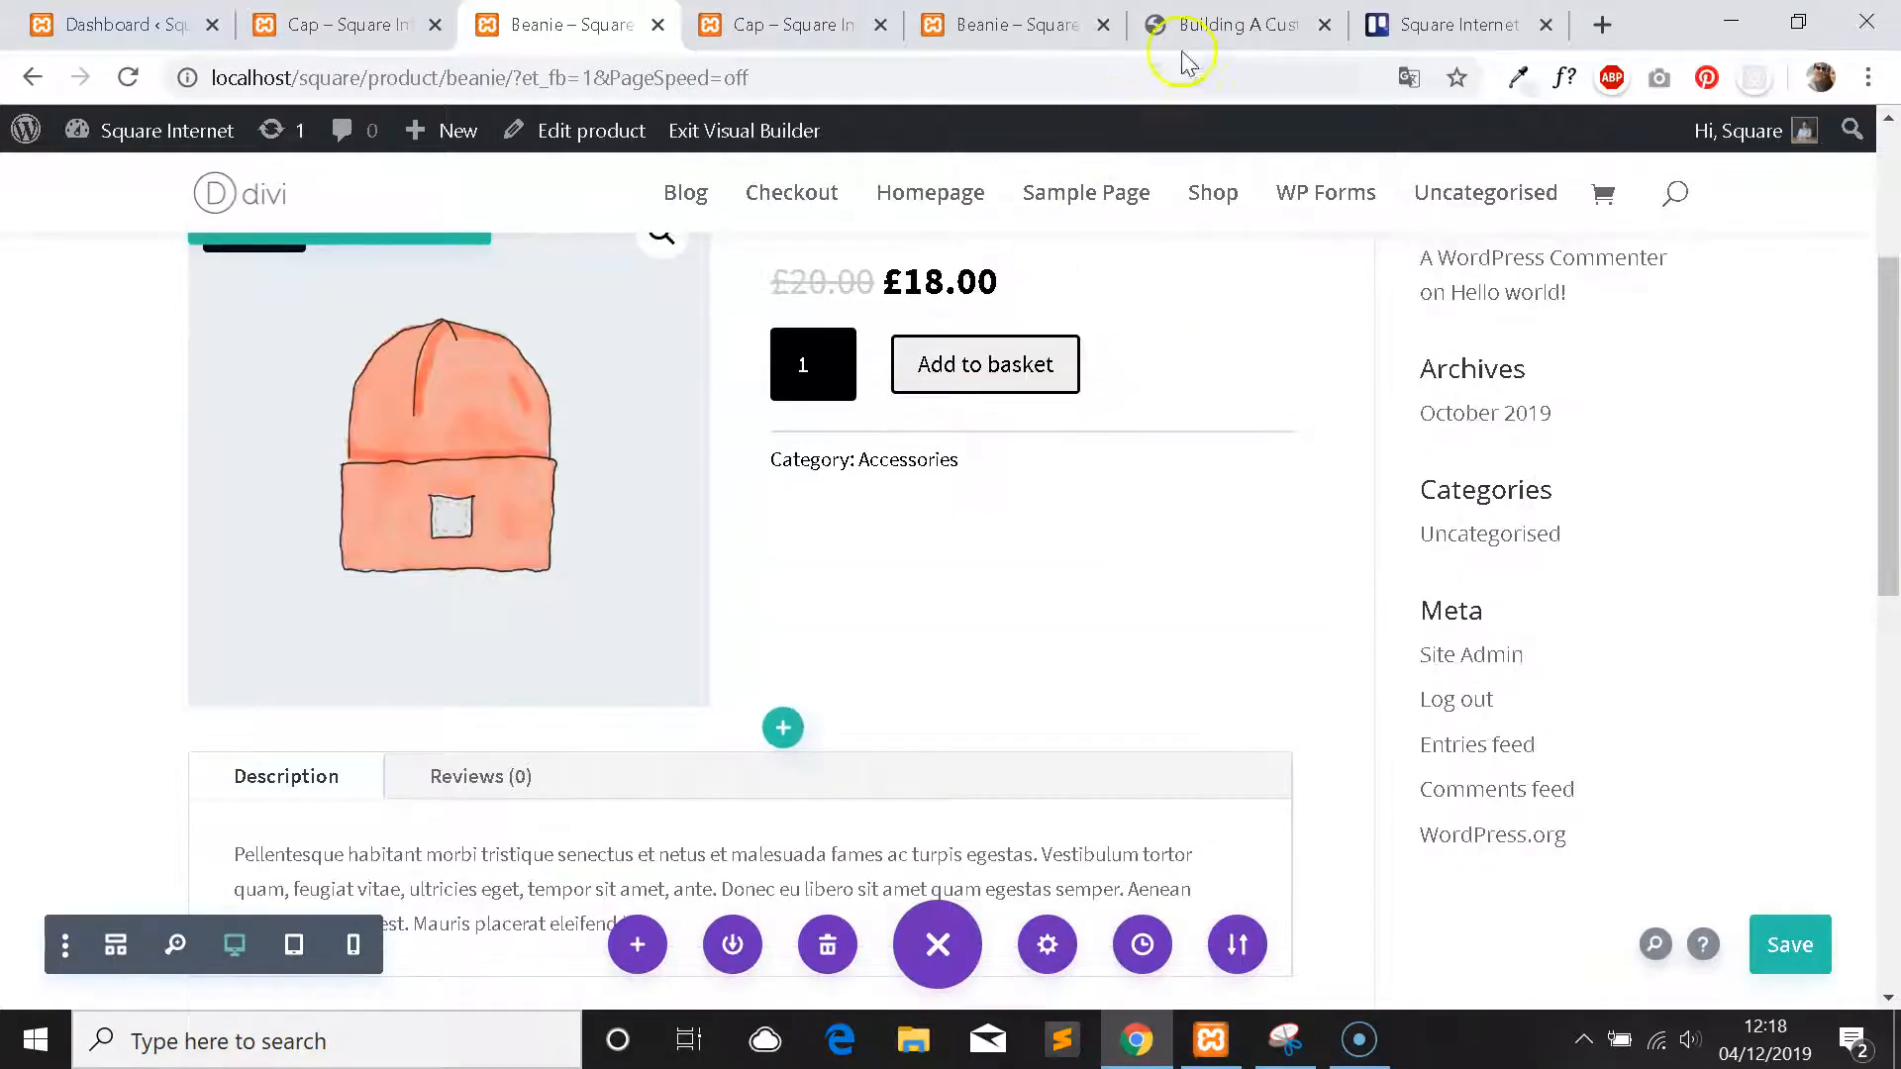
Read the tutorial's library-saving step, then bring the Beanie page up in the builder.
{"action": "left_click", "coordinate": [1228, 24]}
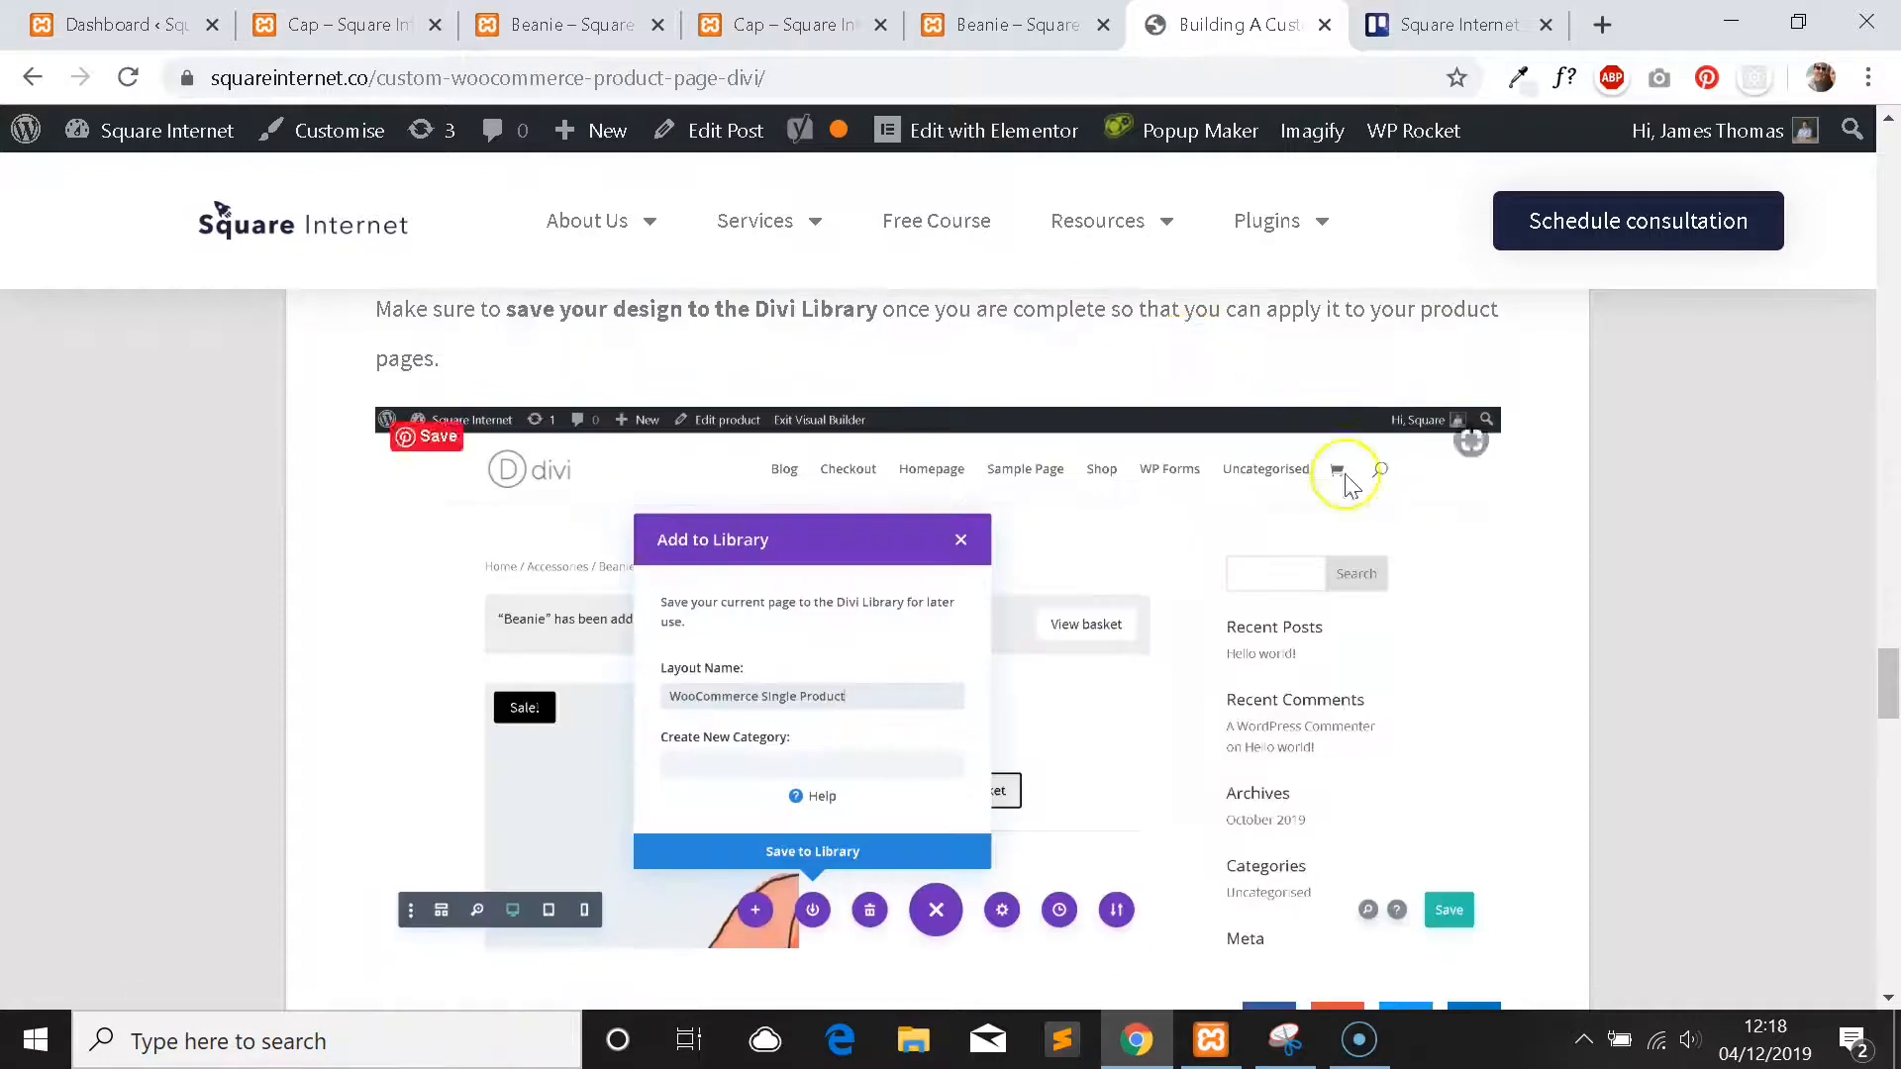
{"action": "scroll", "scroll_direction": "down", "scroll_amount": 3}
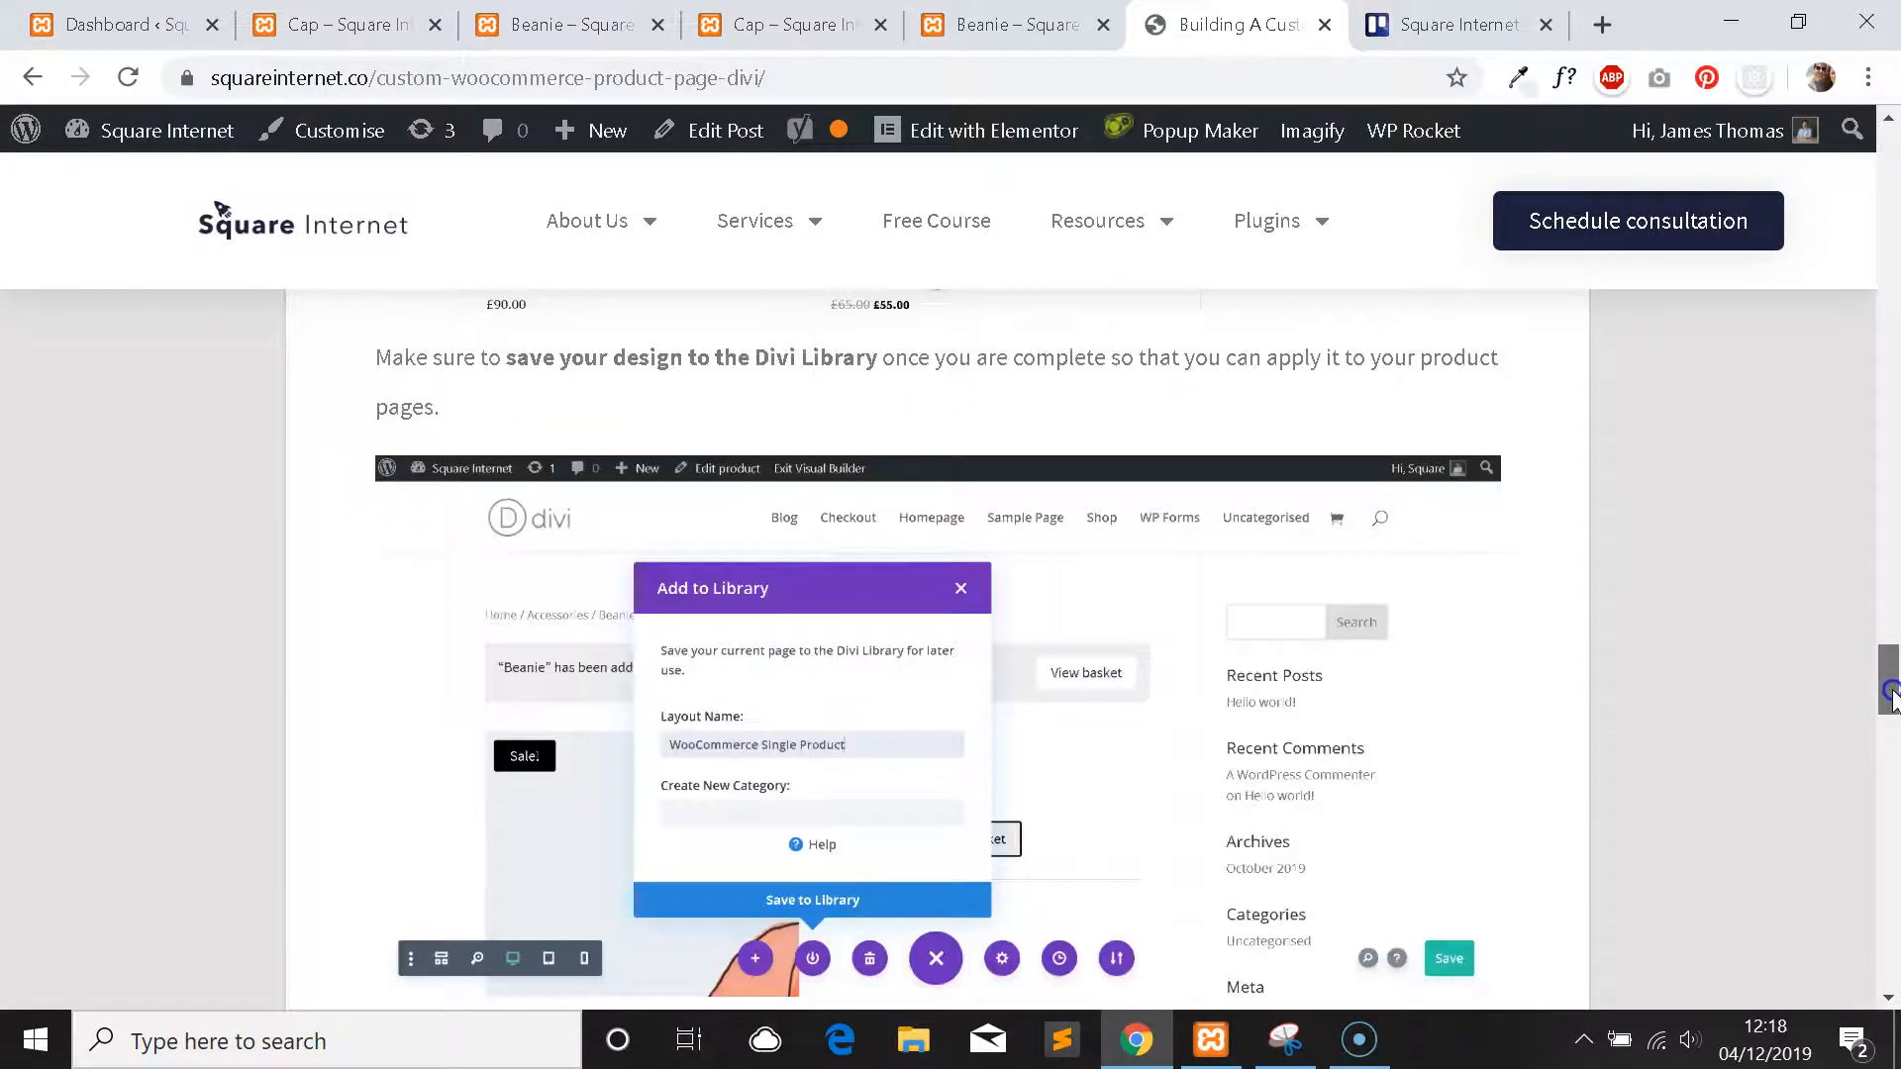
{"action": "left_click", "coordinate": [1006, 24]}
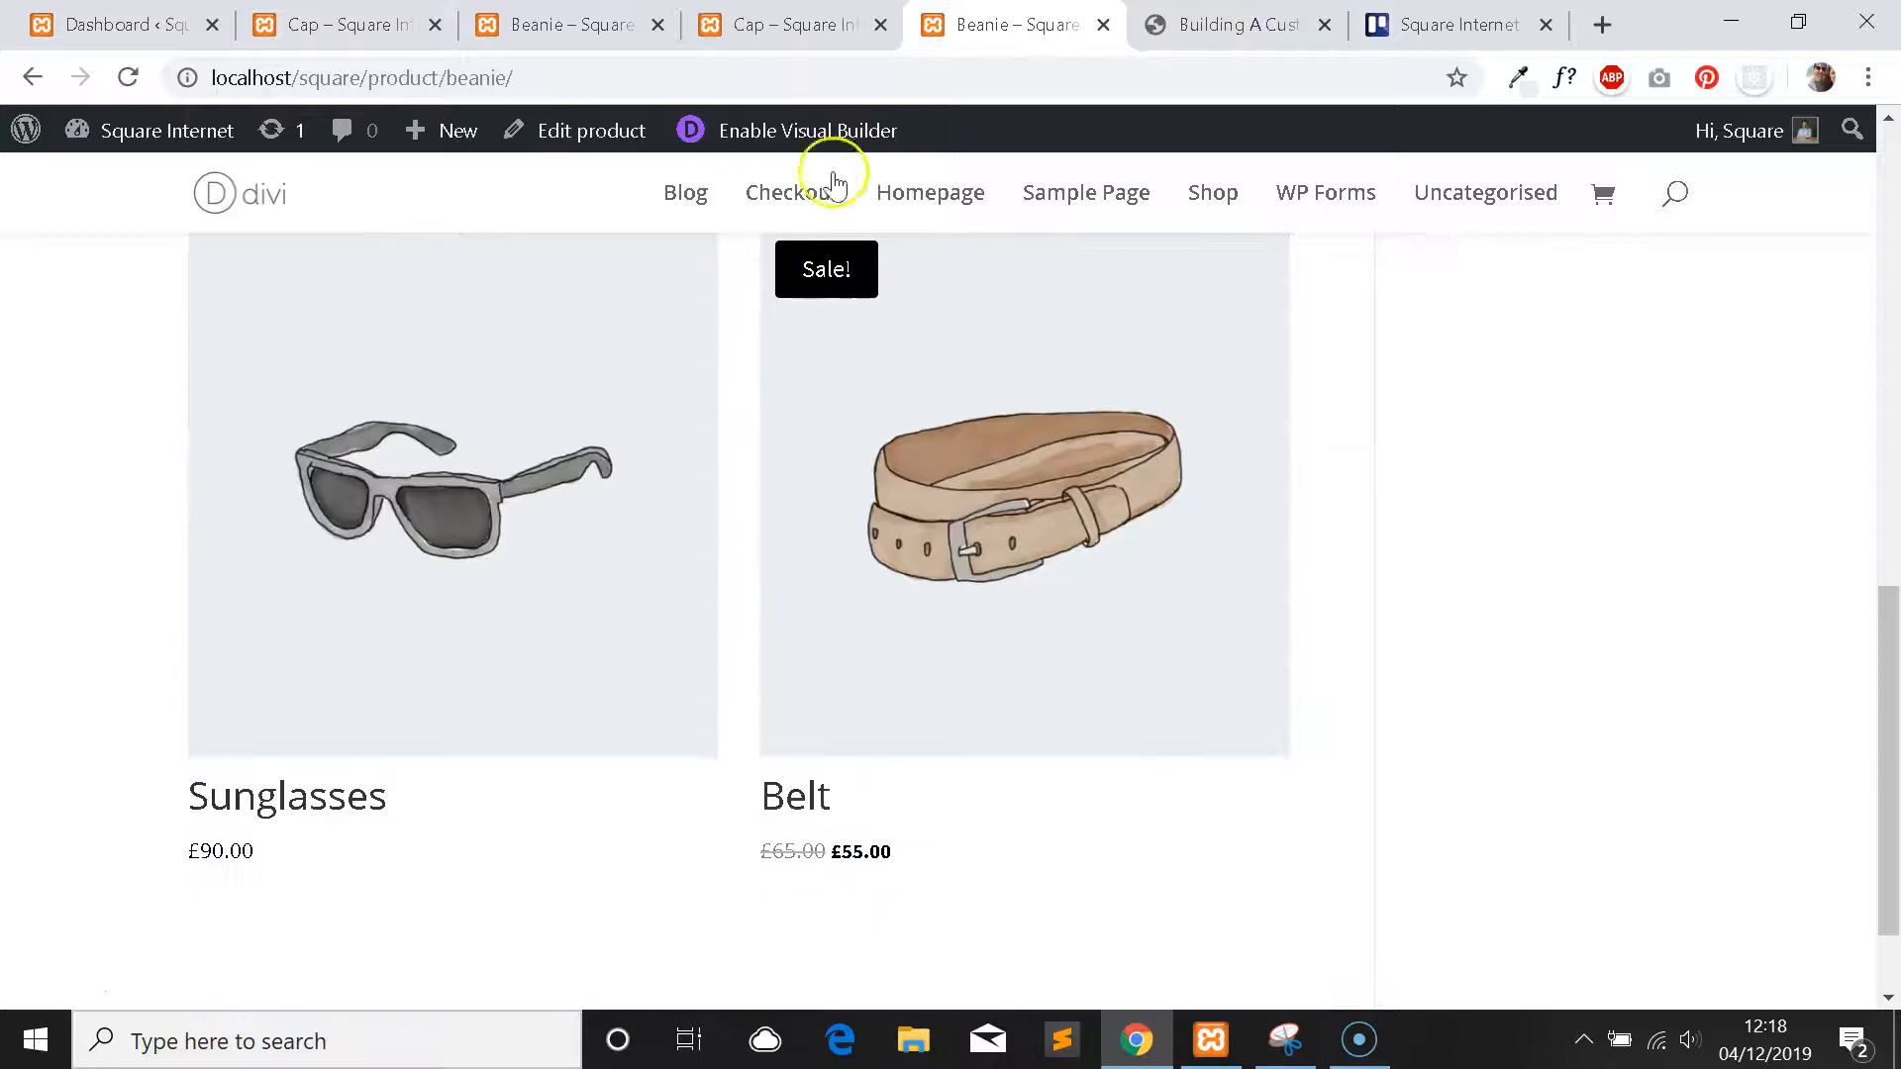
{"action": "left_click", "coordinate": [804, 130]}
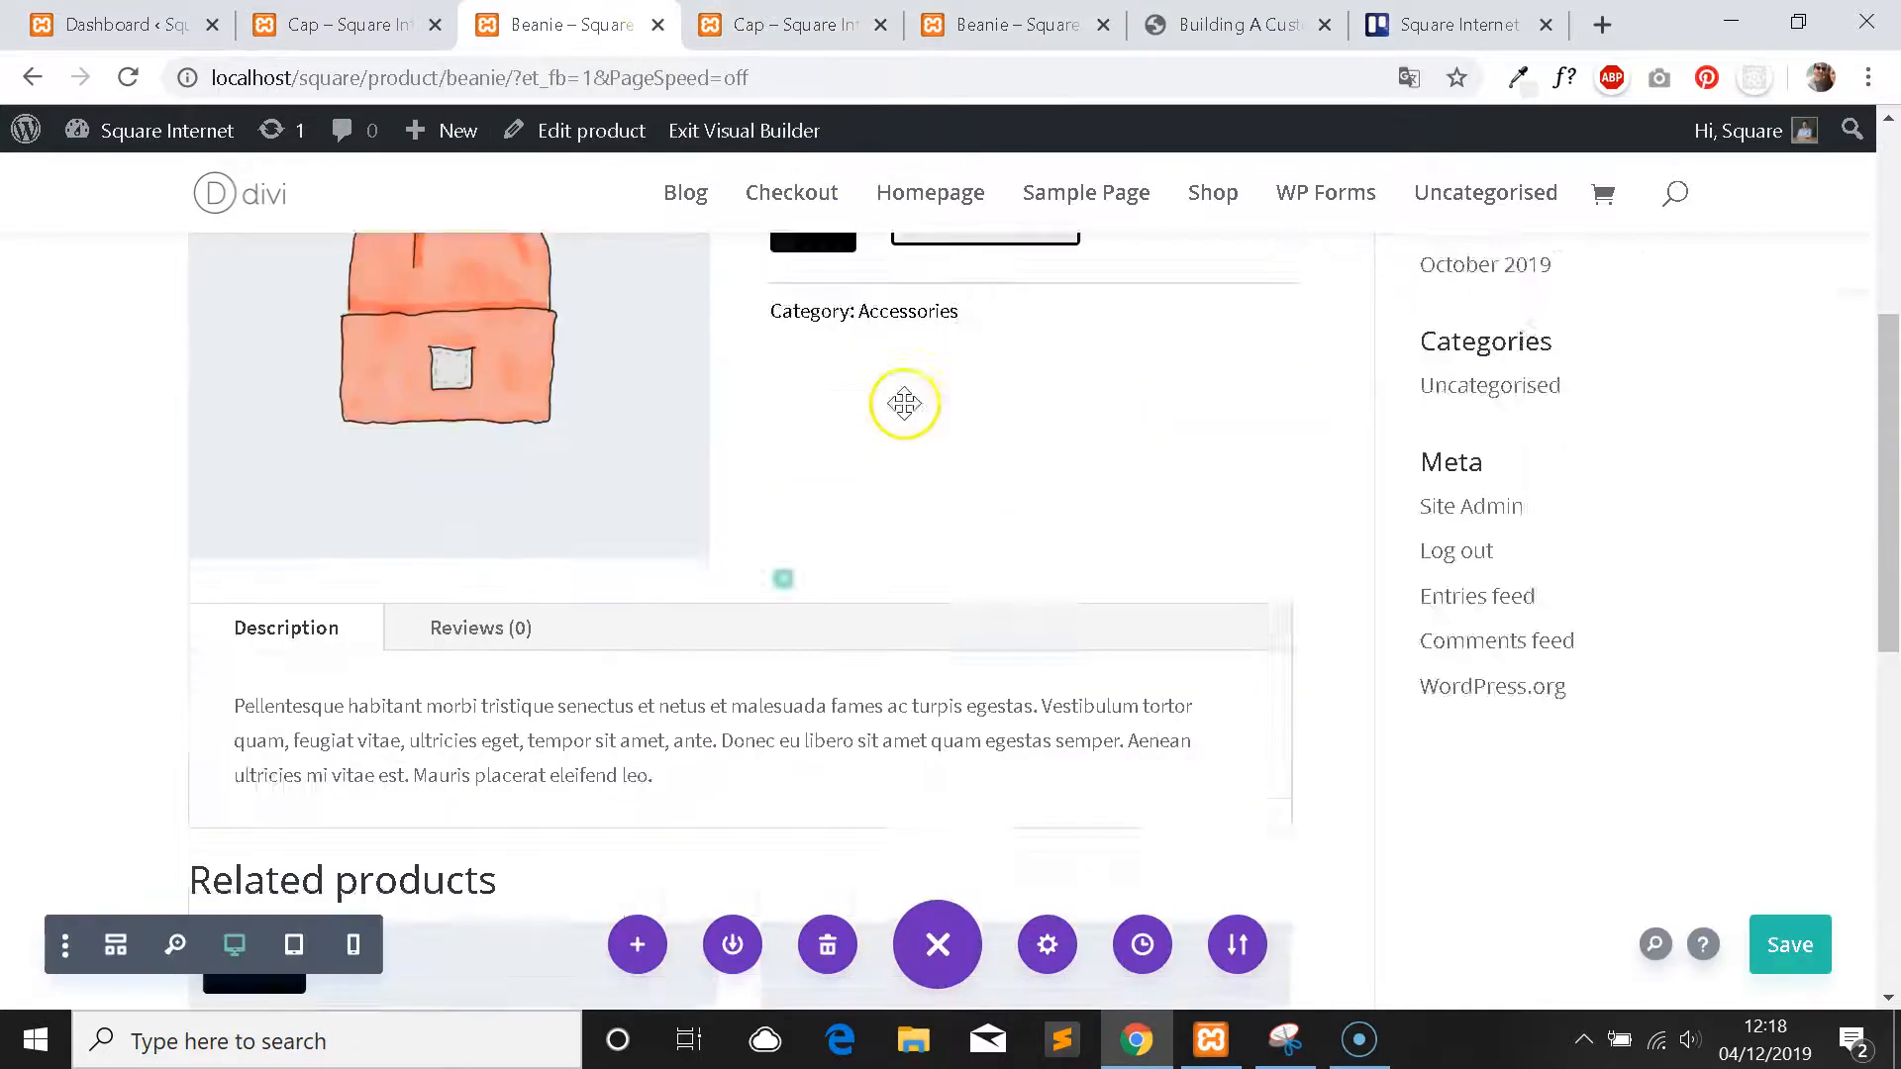
Set the Cap related products module to Product Count 2 in a 2-column layout.
{"action": "left_click", "coordinate": [788, 24]}
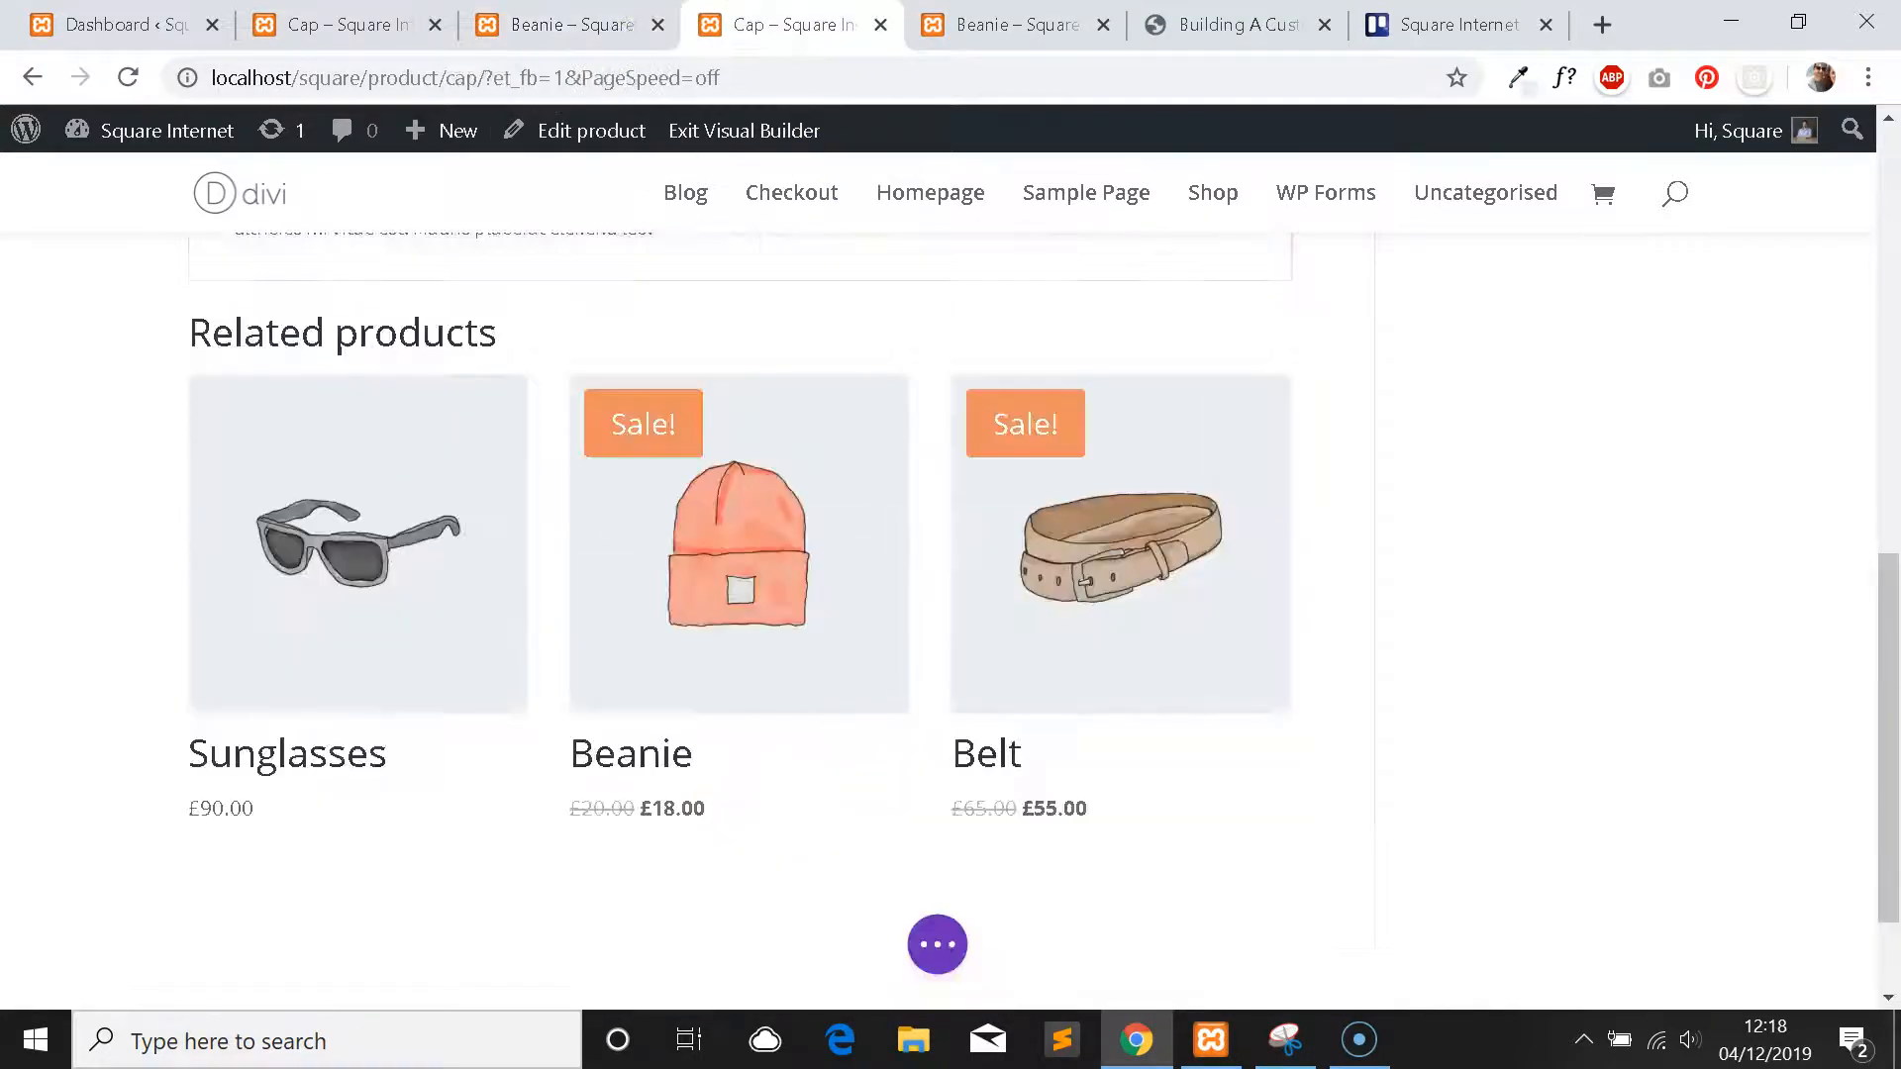
{"action": "scroll", "scroll_direction": "up", "scroll_amount": 3}
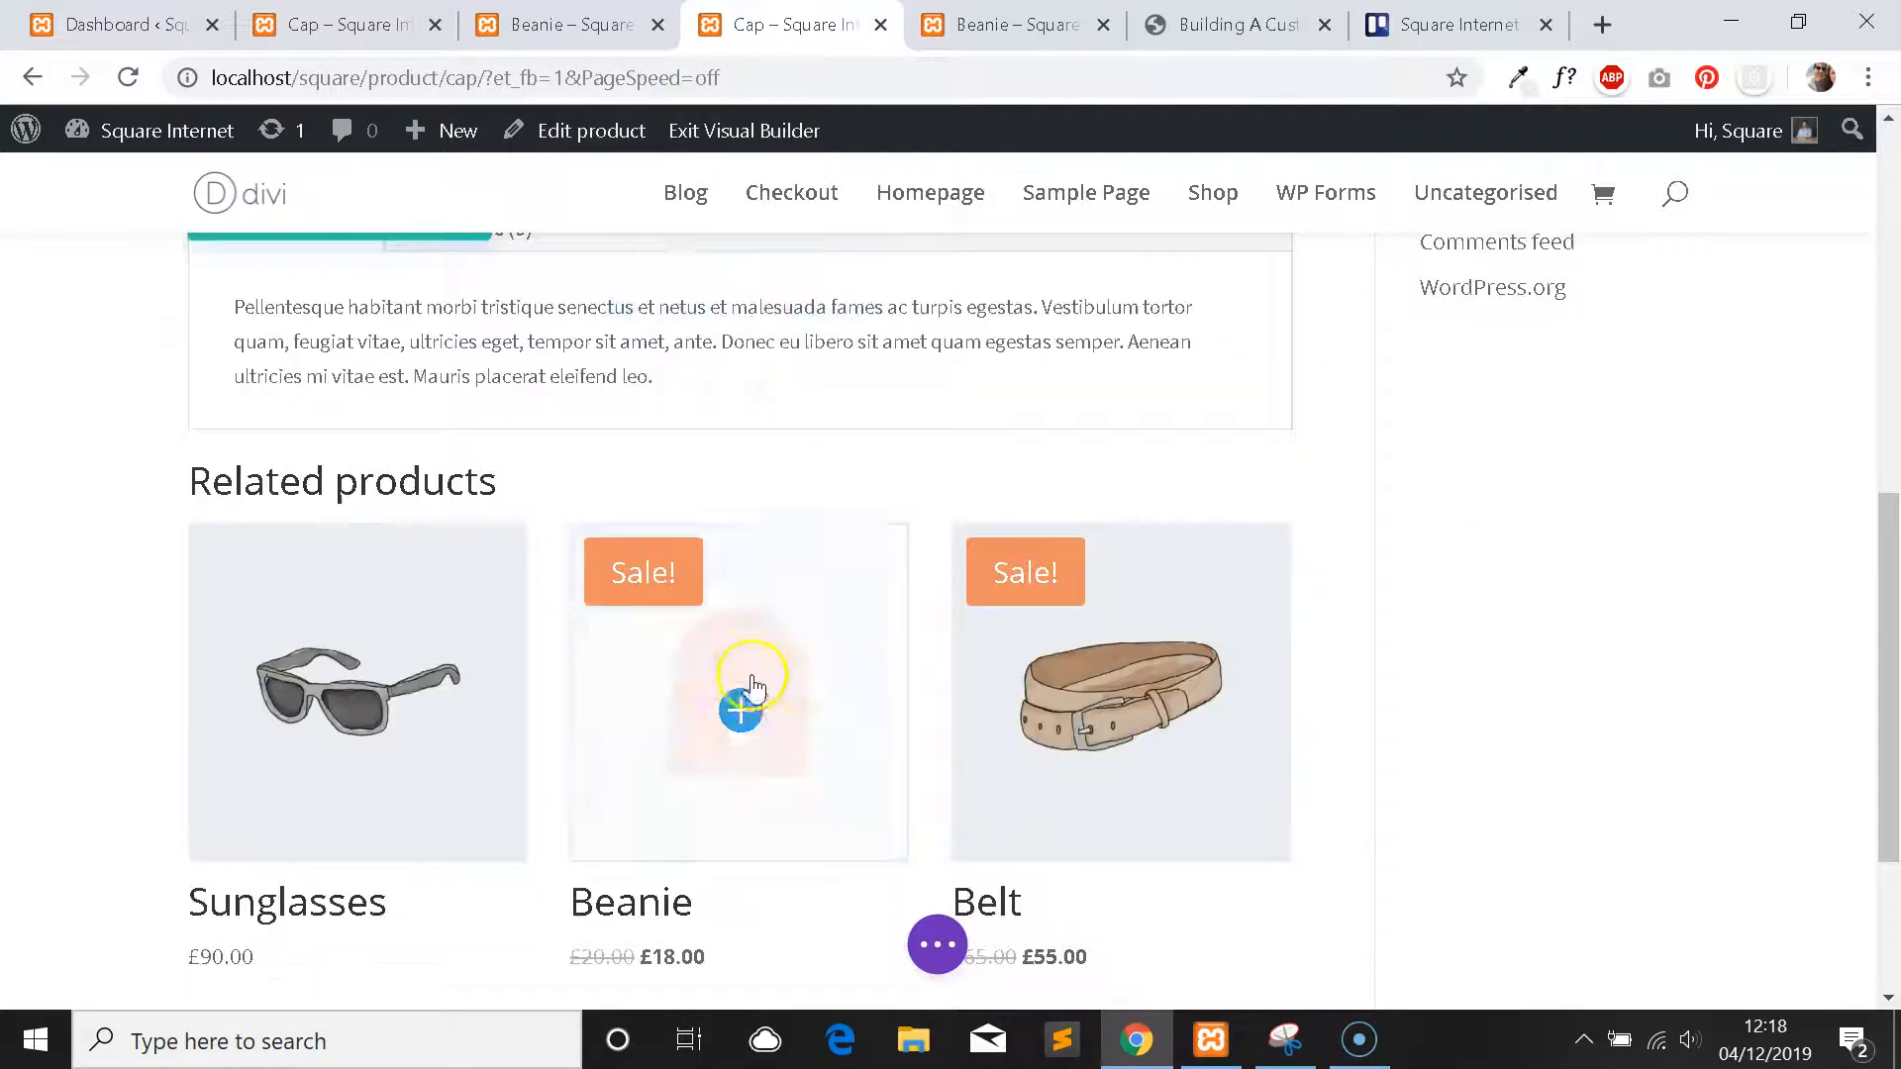
{"action": "left_click", "coordinate": [739, 710]}
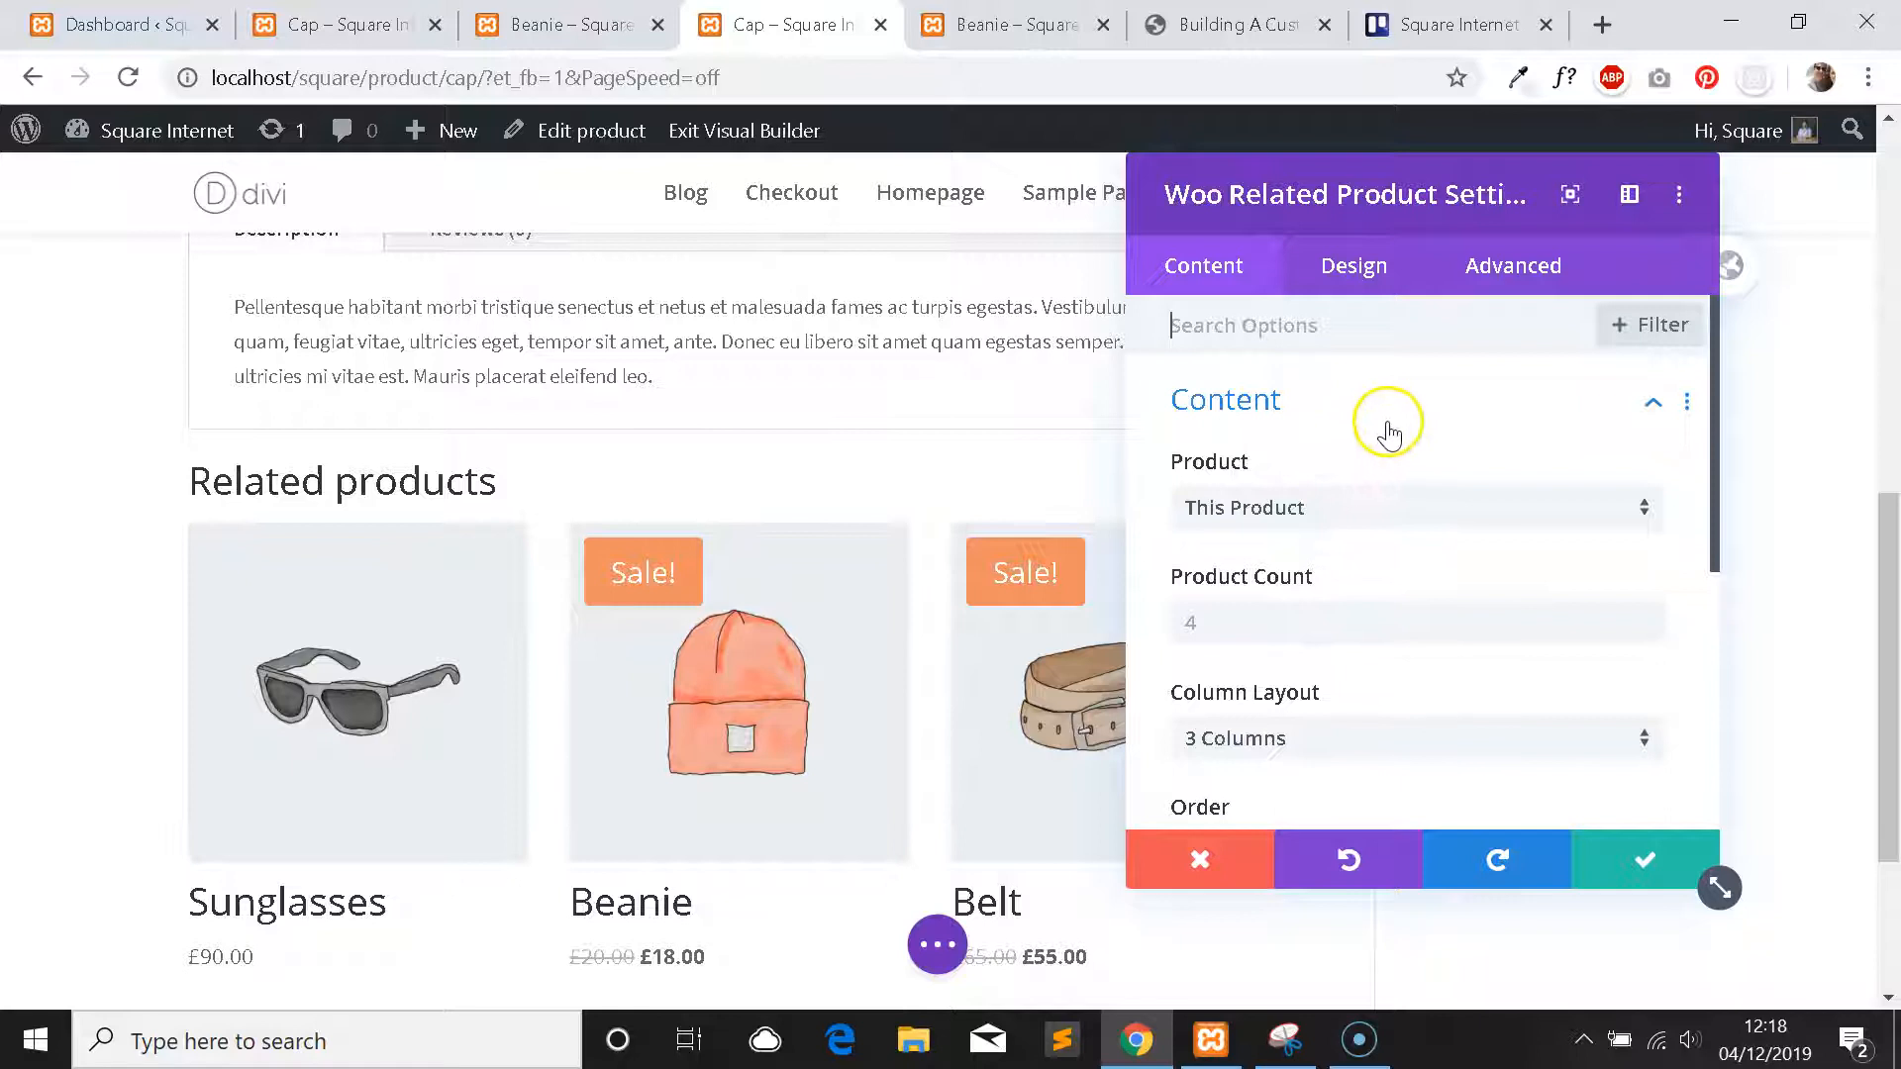
{"action": "mouse_move", "coordinate": [1404, 471]}
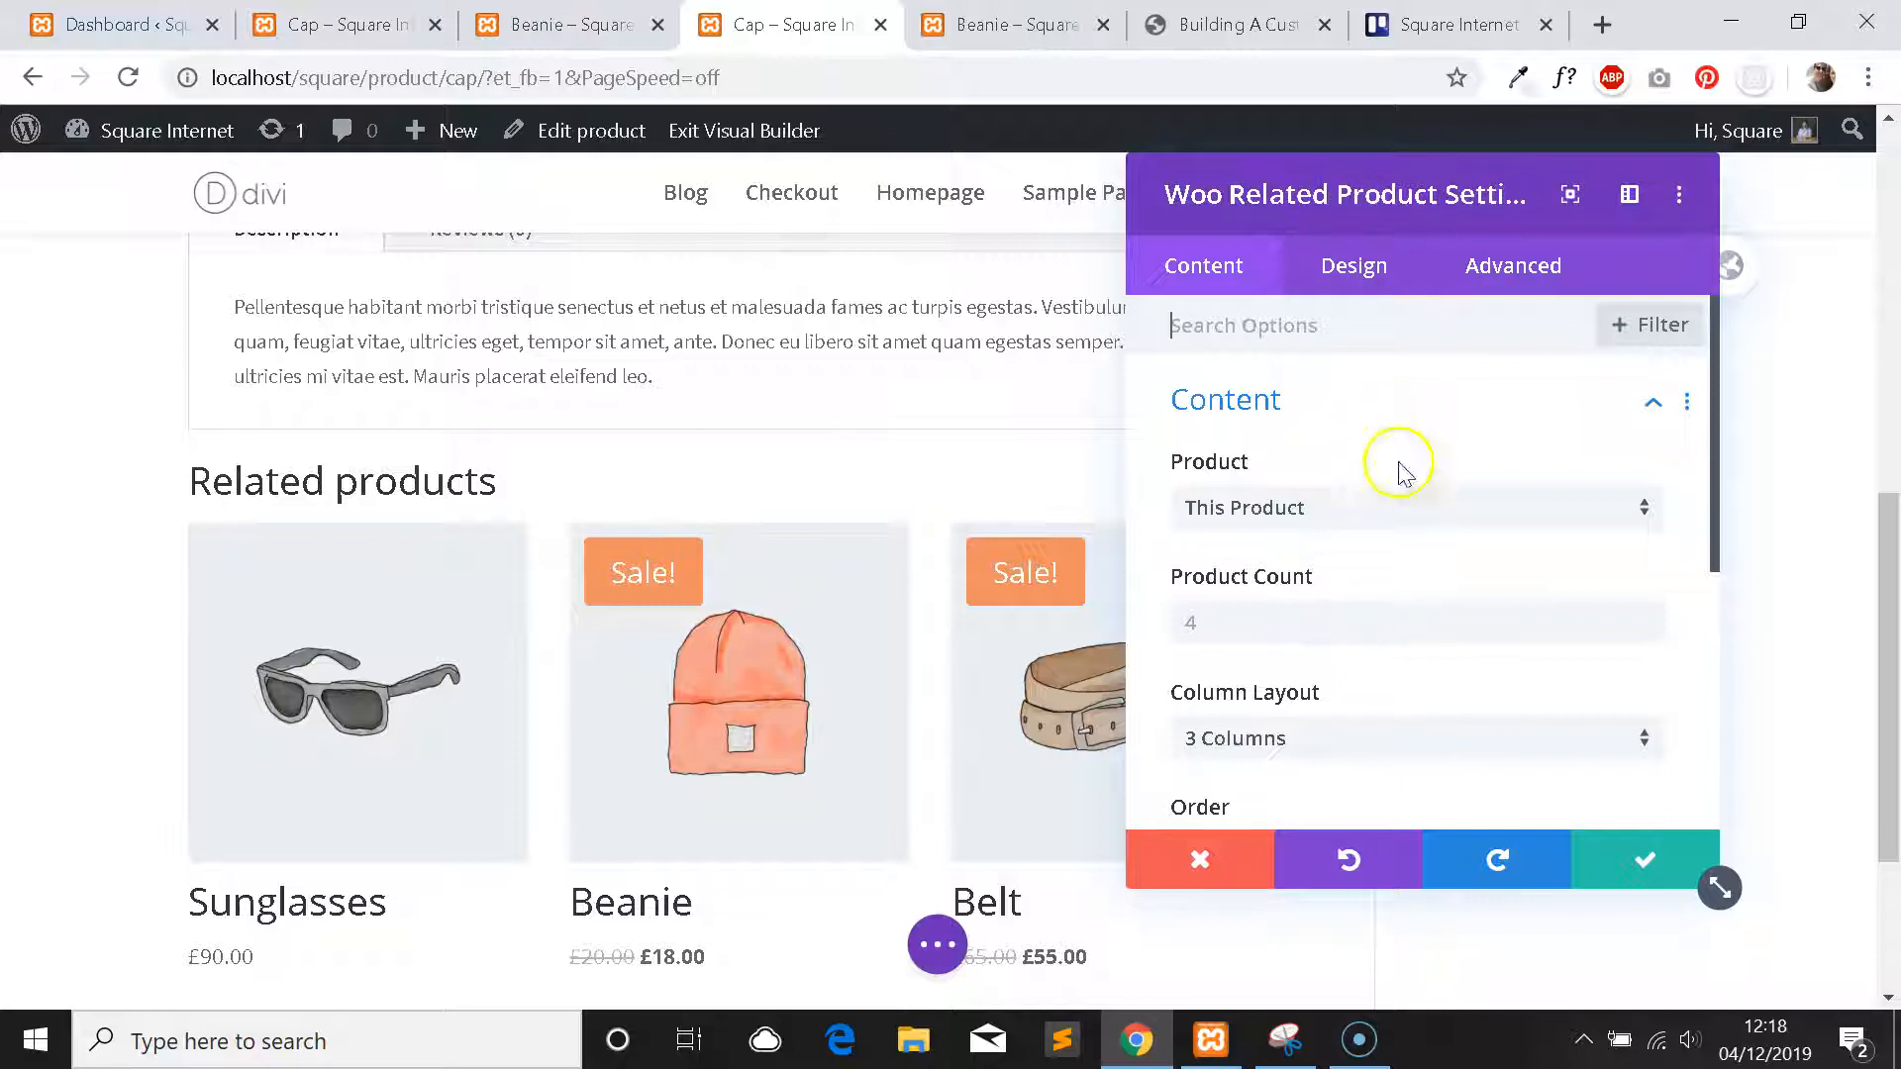
{"action": "scroll", "scroll_direction": "down", "scroll_amount": 3}
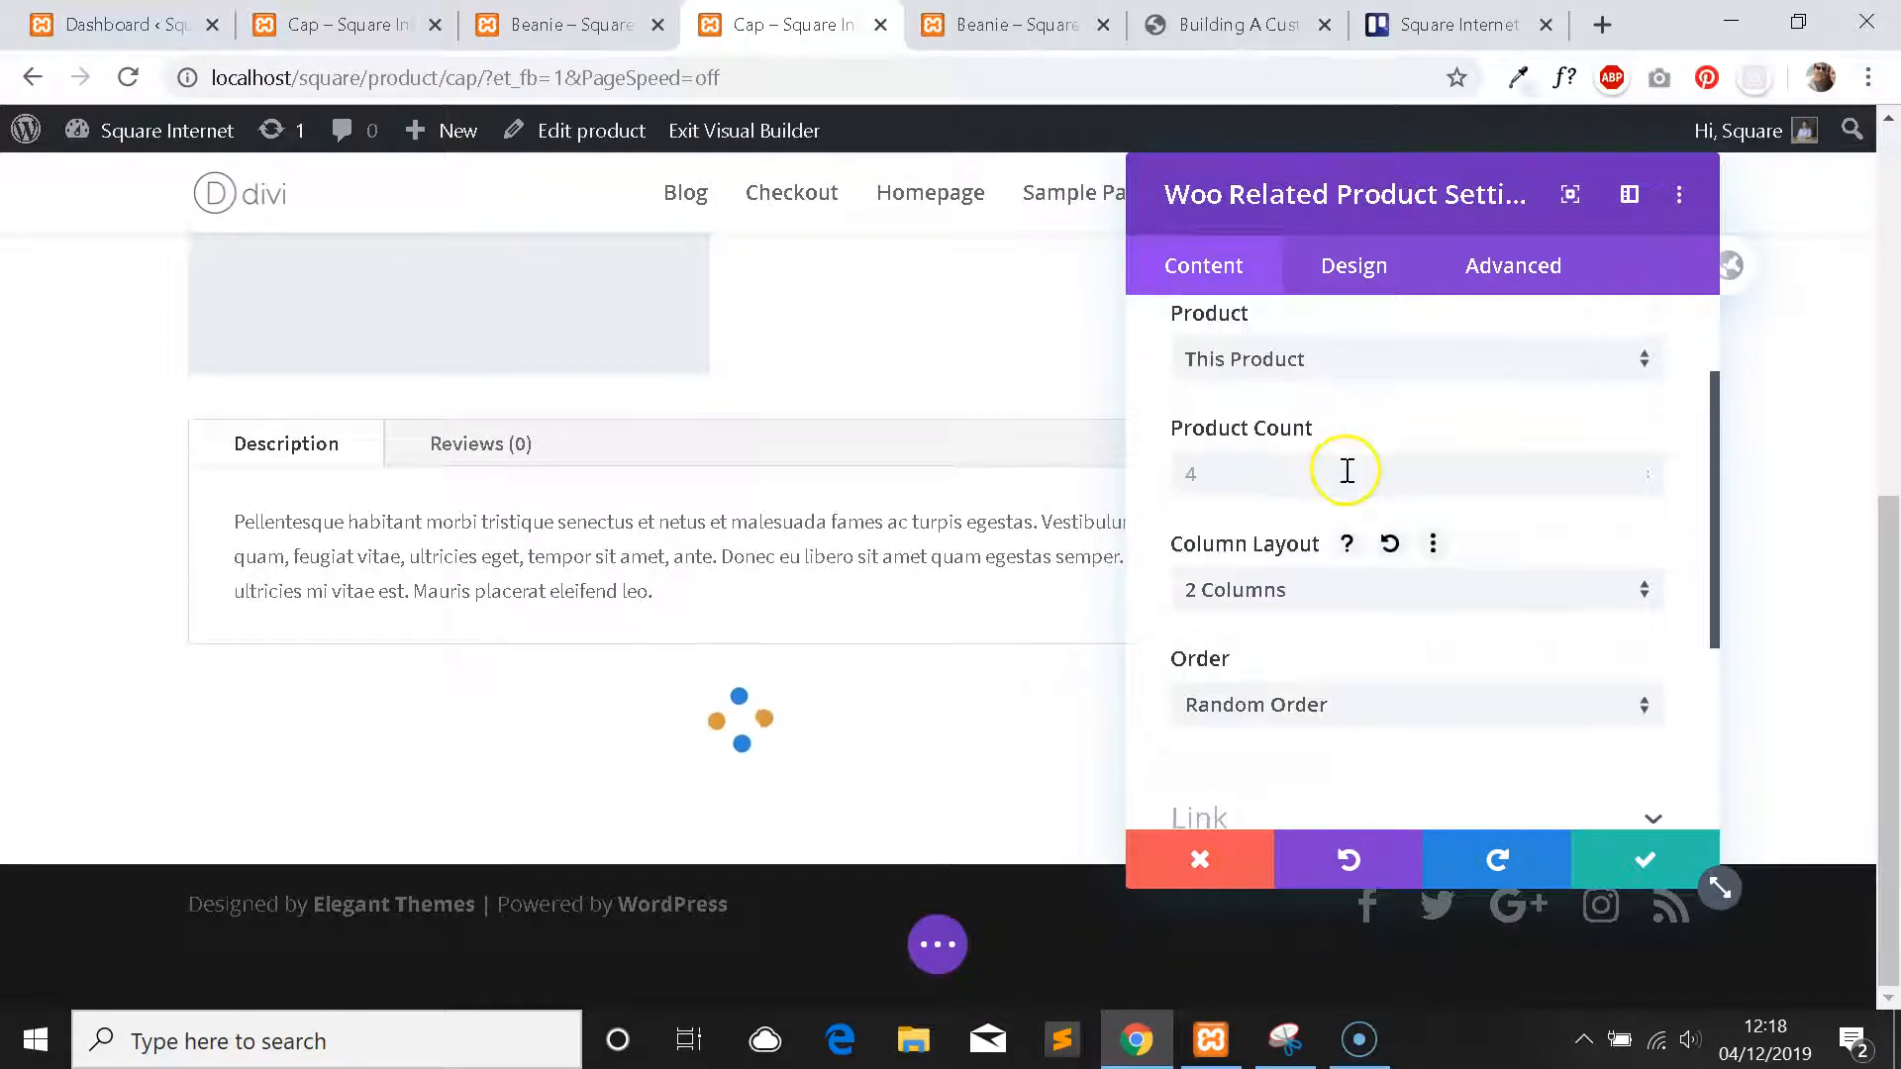
{"action": "type", "text": "2"}
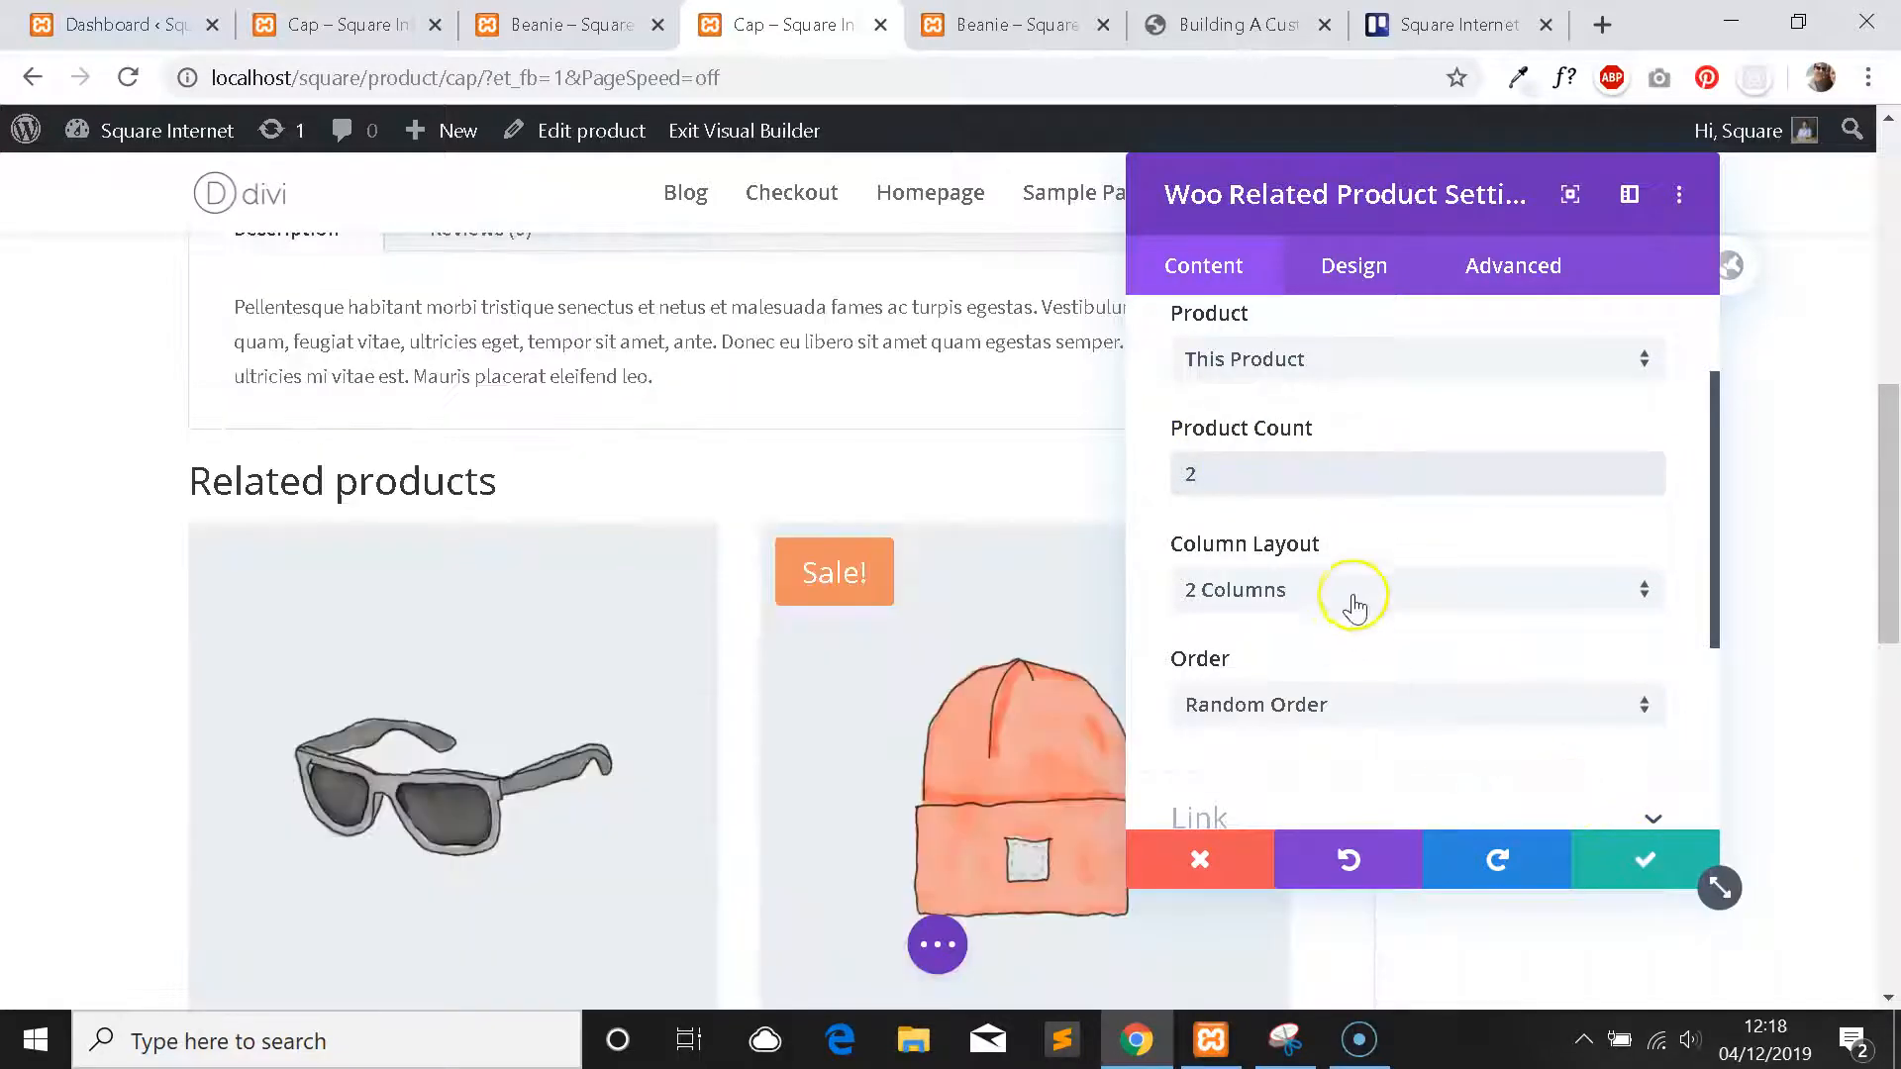
{"action": "scroll", "scroll_direction": "down", "scroll_amount": 3}
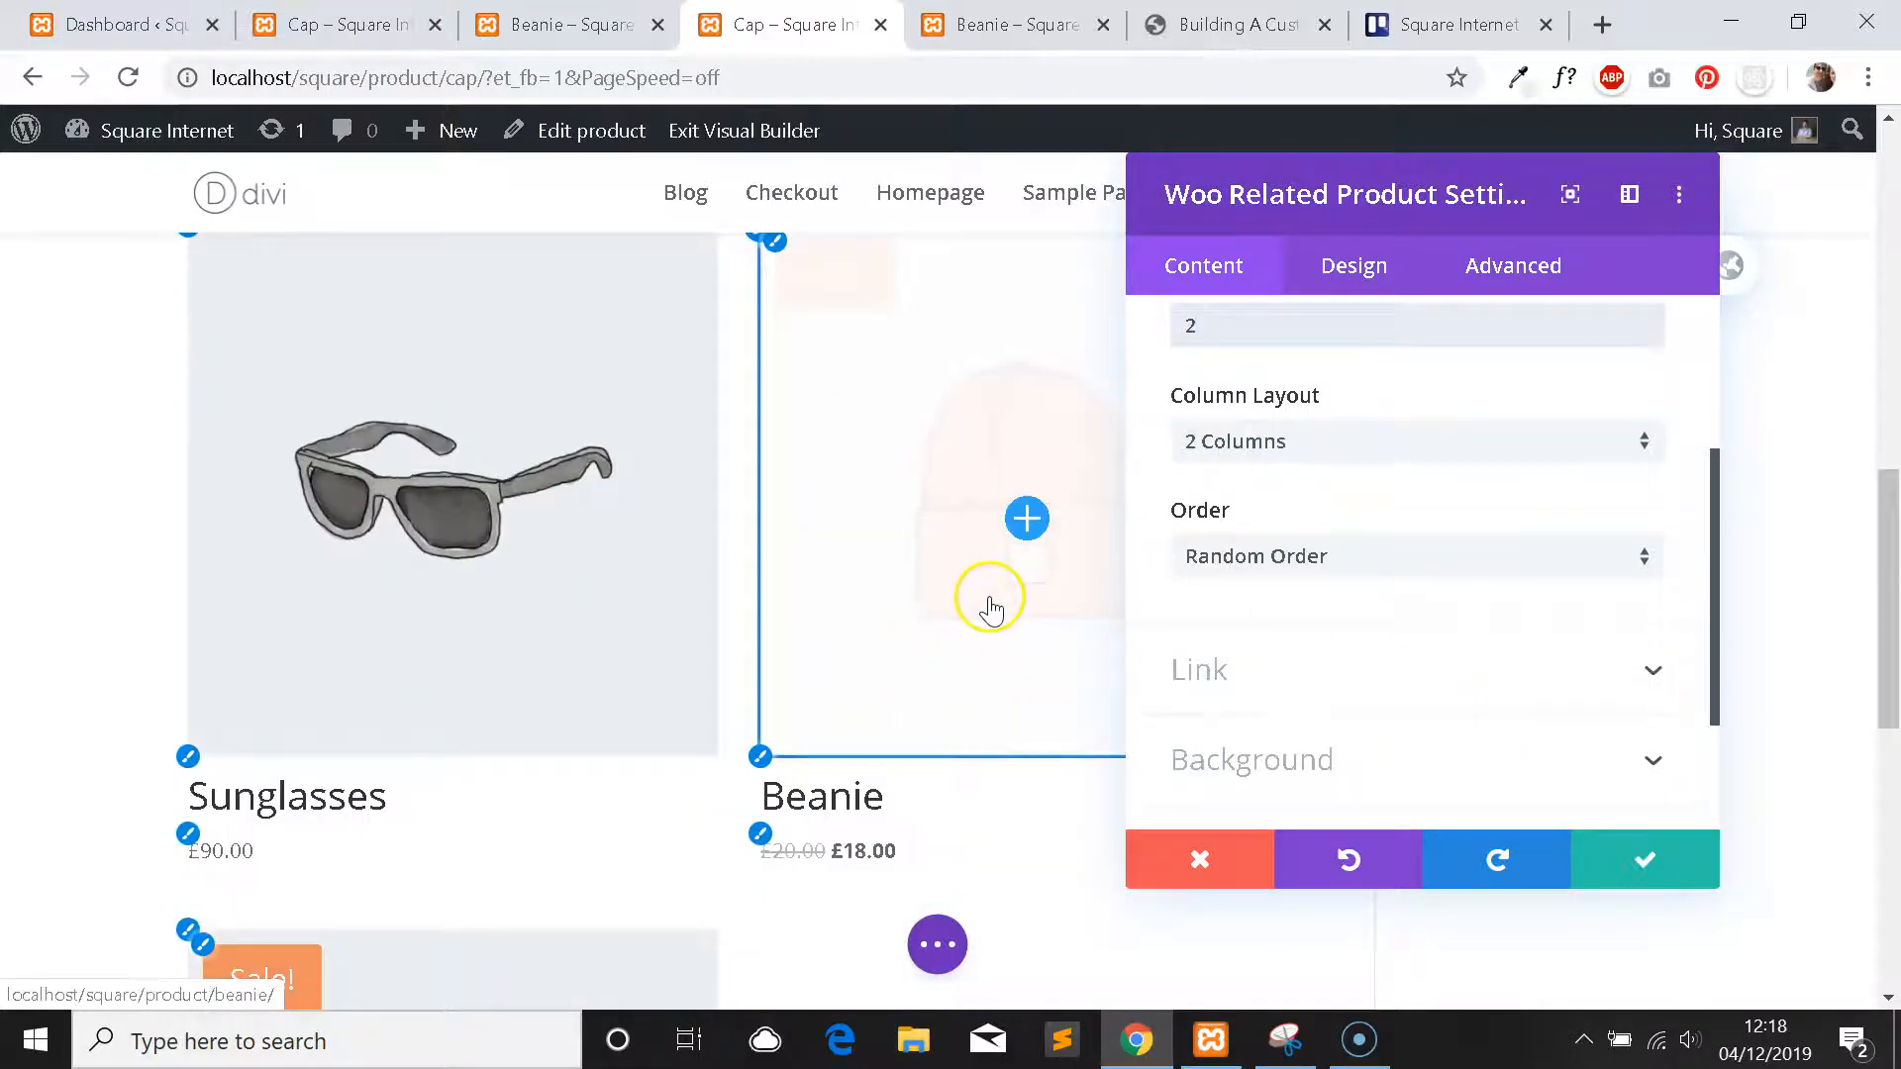
{"action": "scroll", "scroll_direction": "up", "scroll_amount": 3}
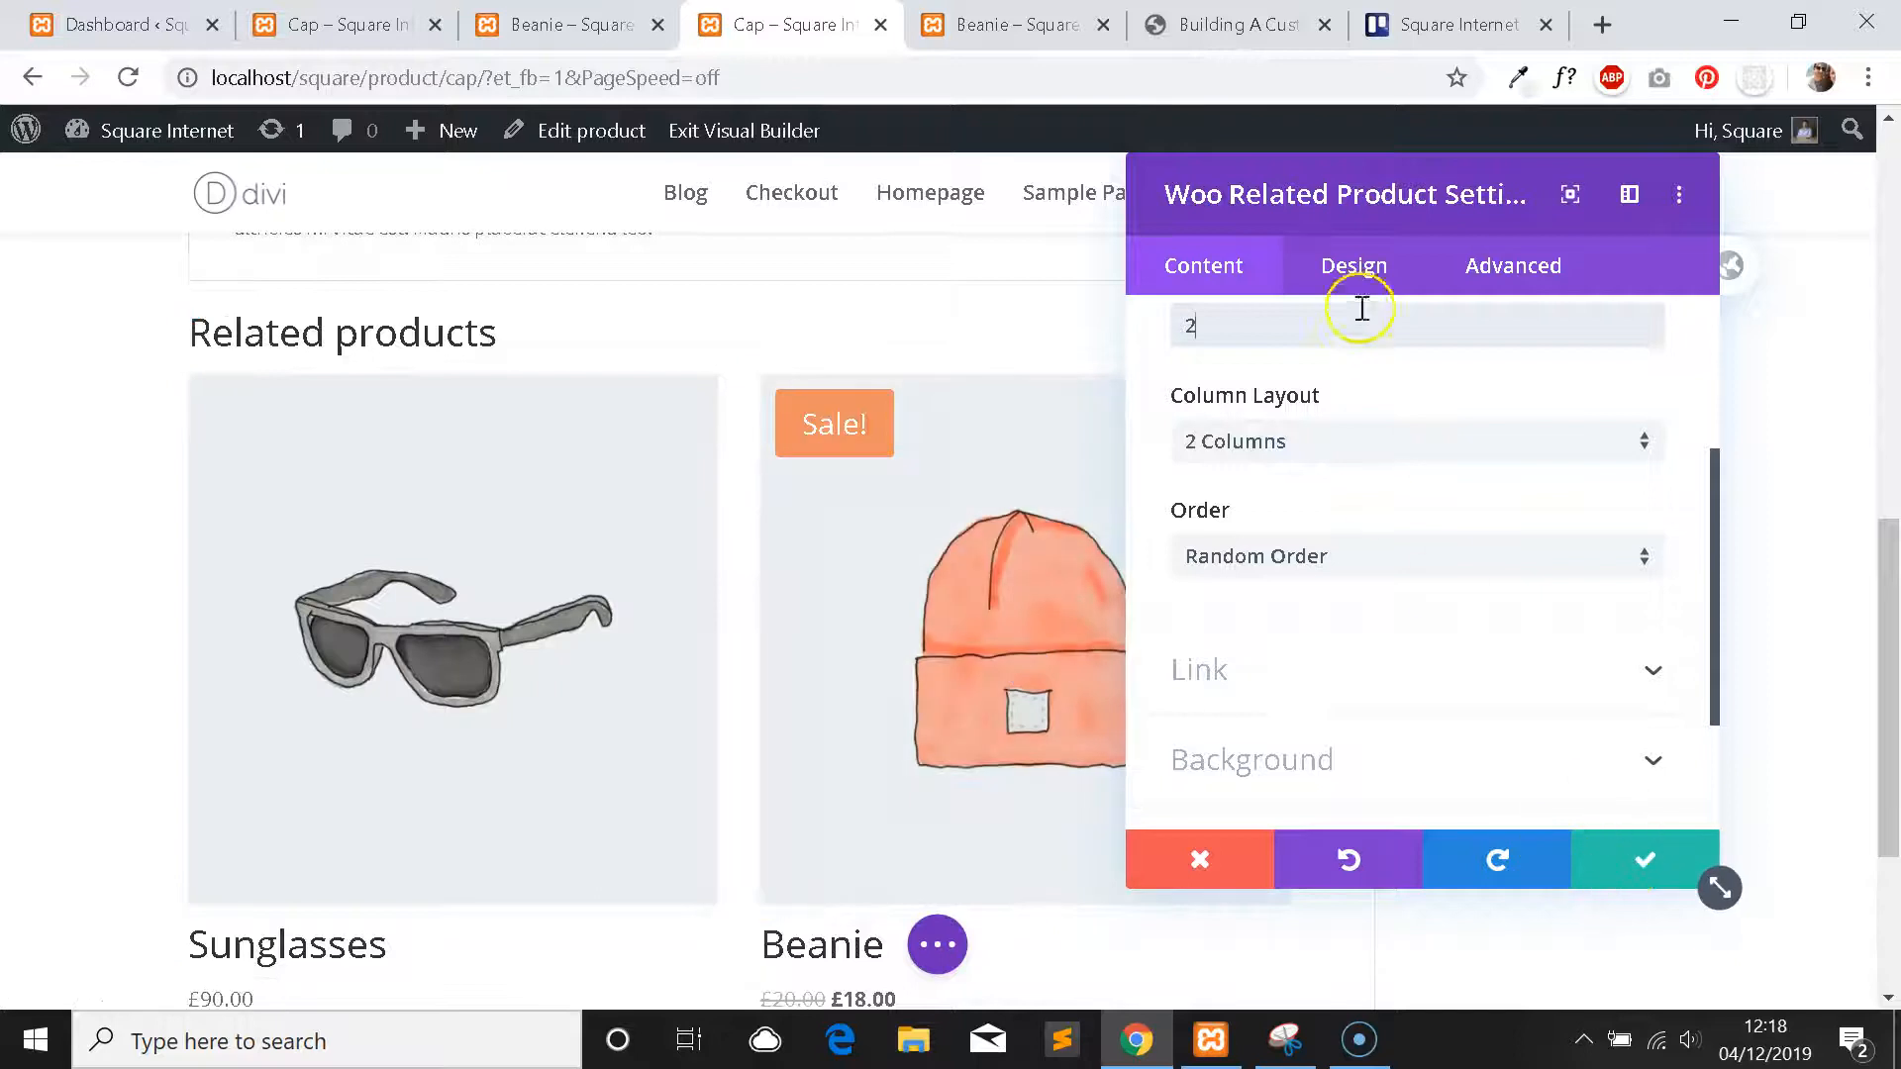
Make the related products' Sale badges black with Source Sans Pro text at 16px.
{"action": "left_click", "coordinate": [1353, 266]}
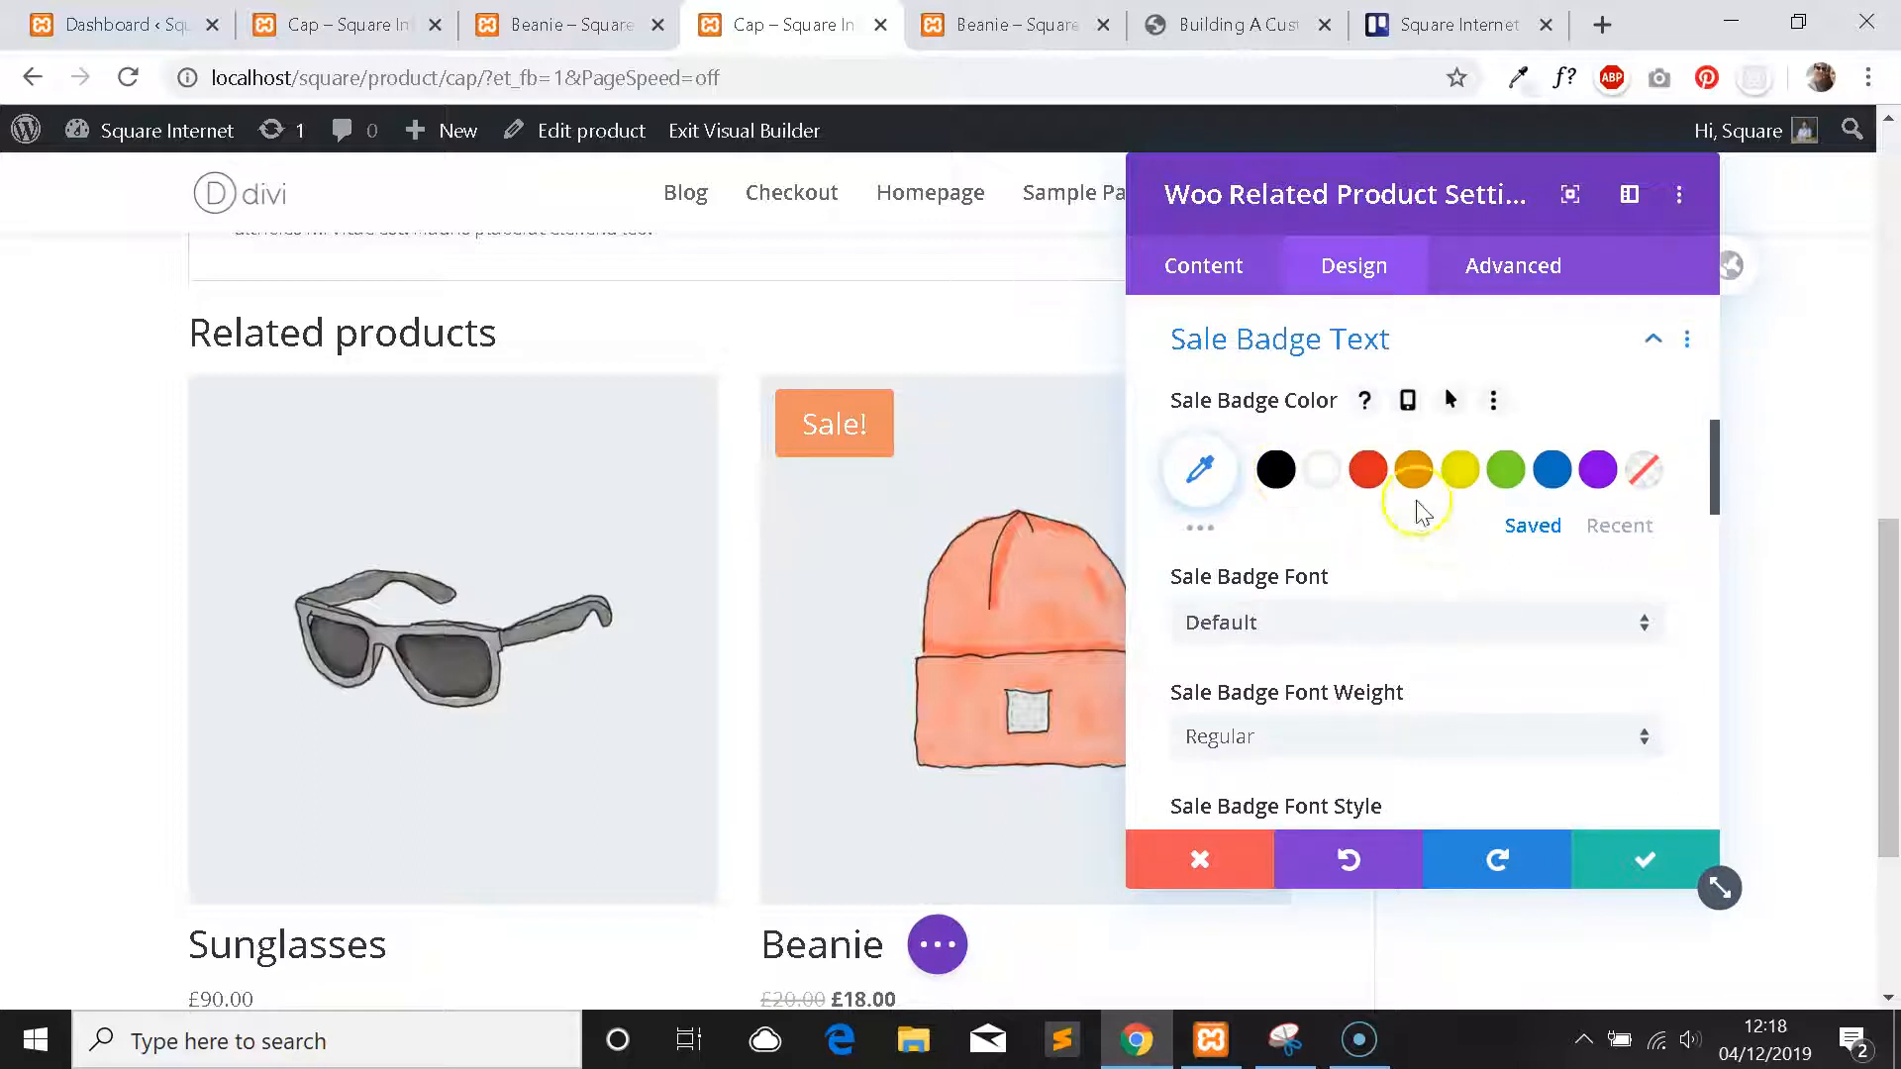
{"action": "scroll", "scroll_direction": "up", "scroll_amount": 3}
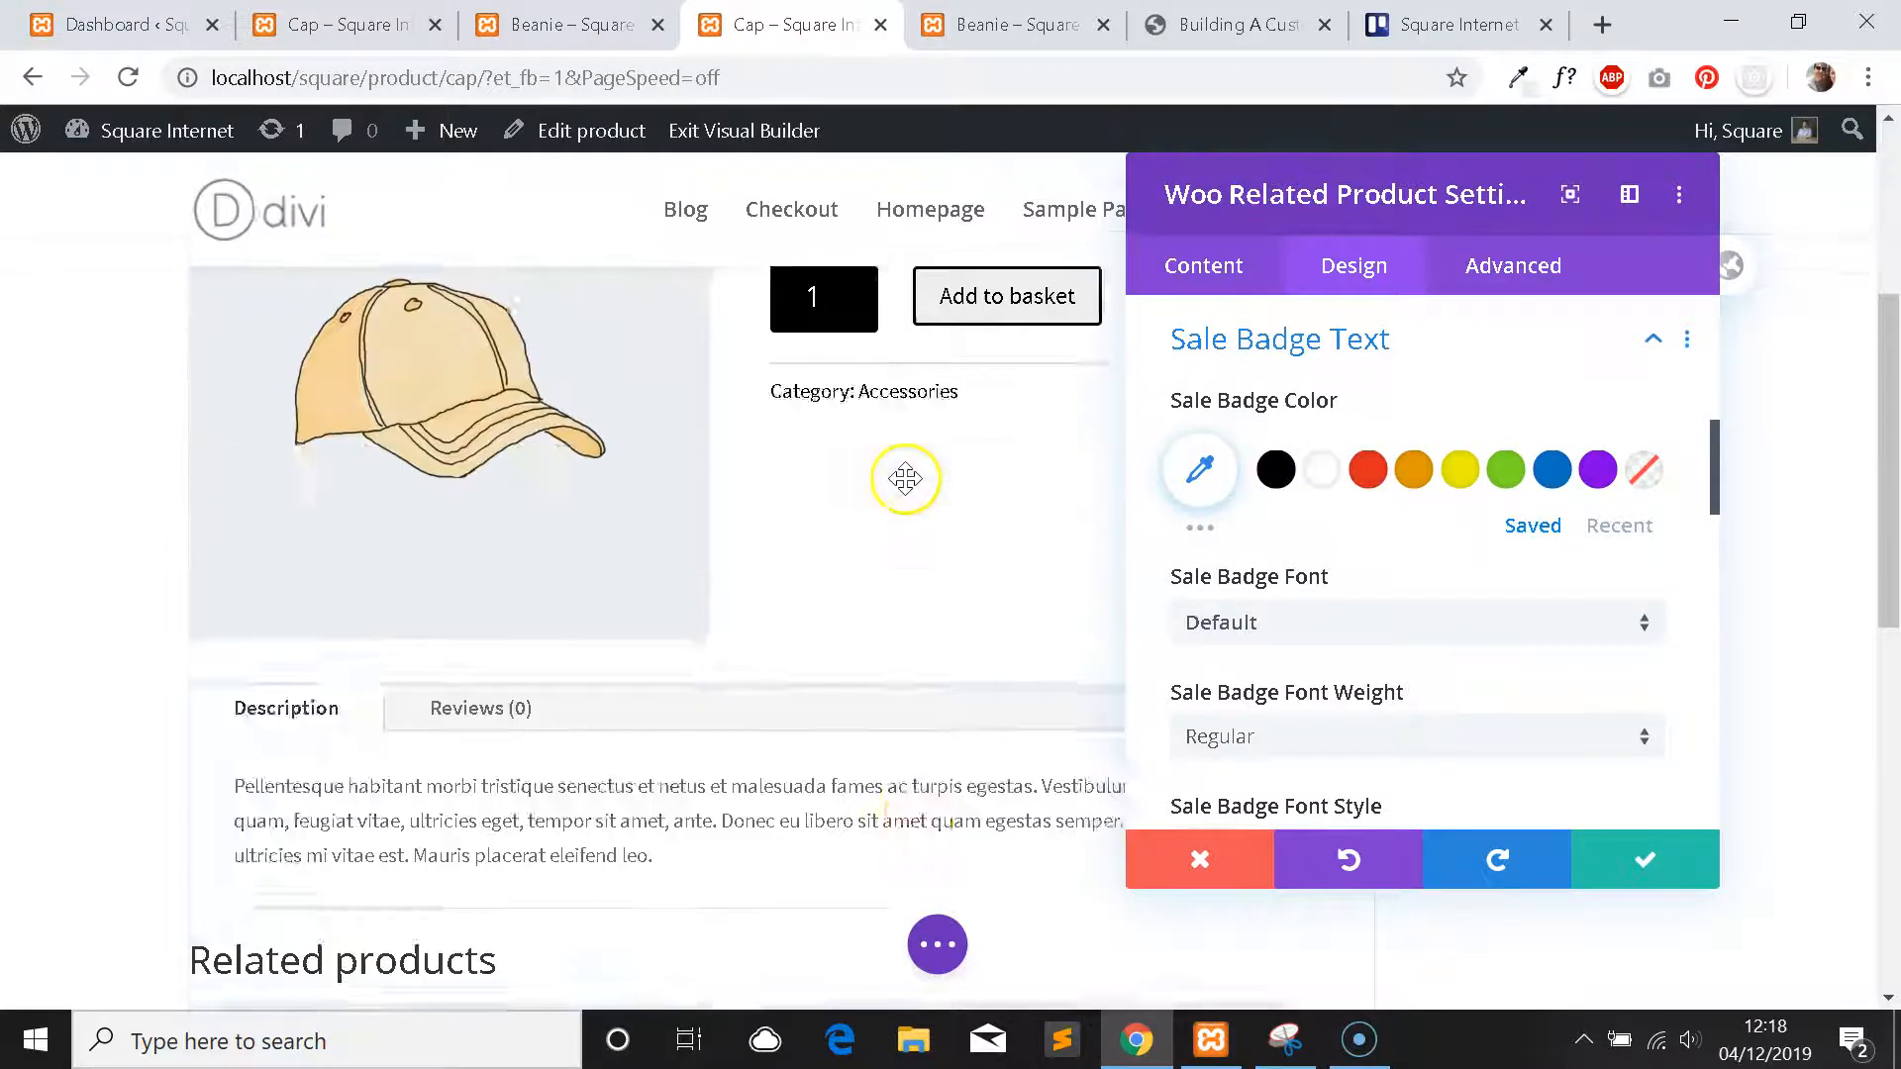
{"action": "scroll", "scroll_direction": "down", "scroll_amount": 3}
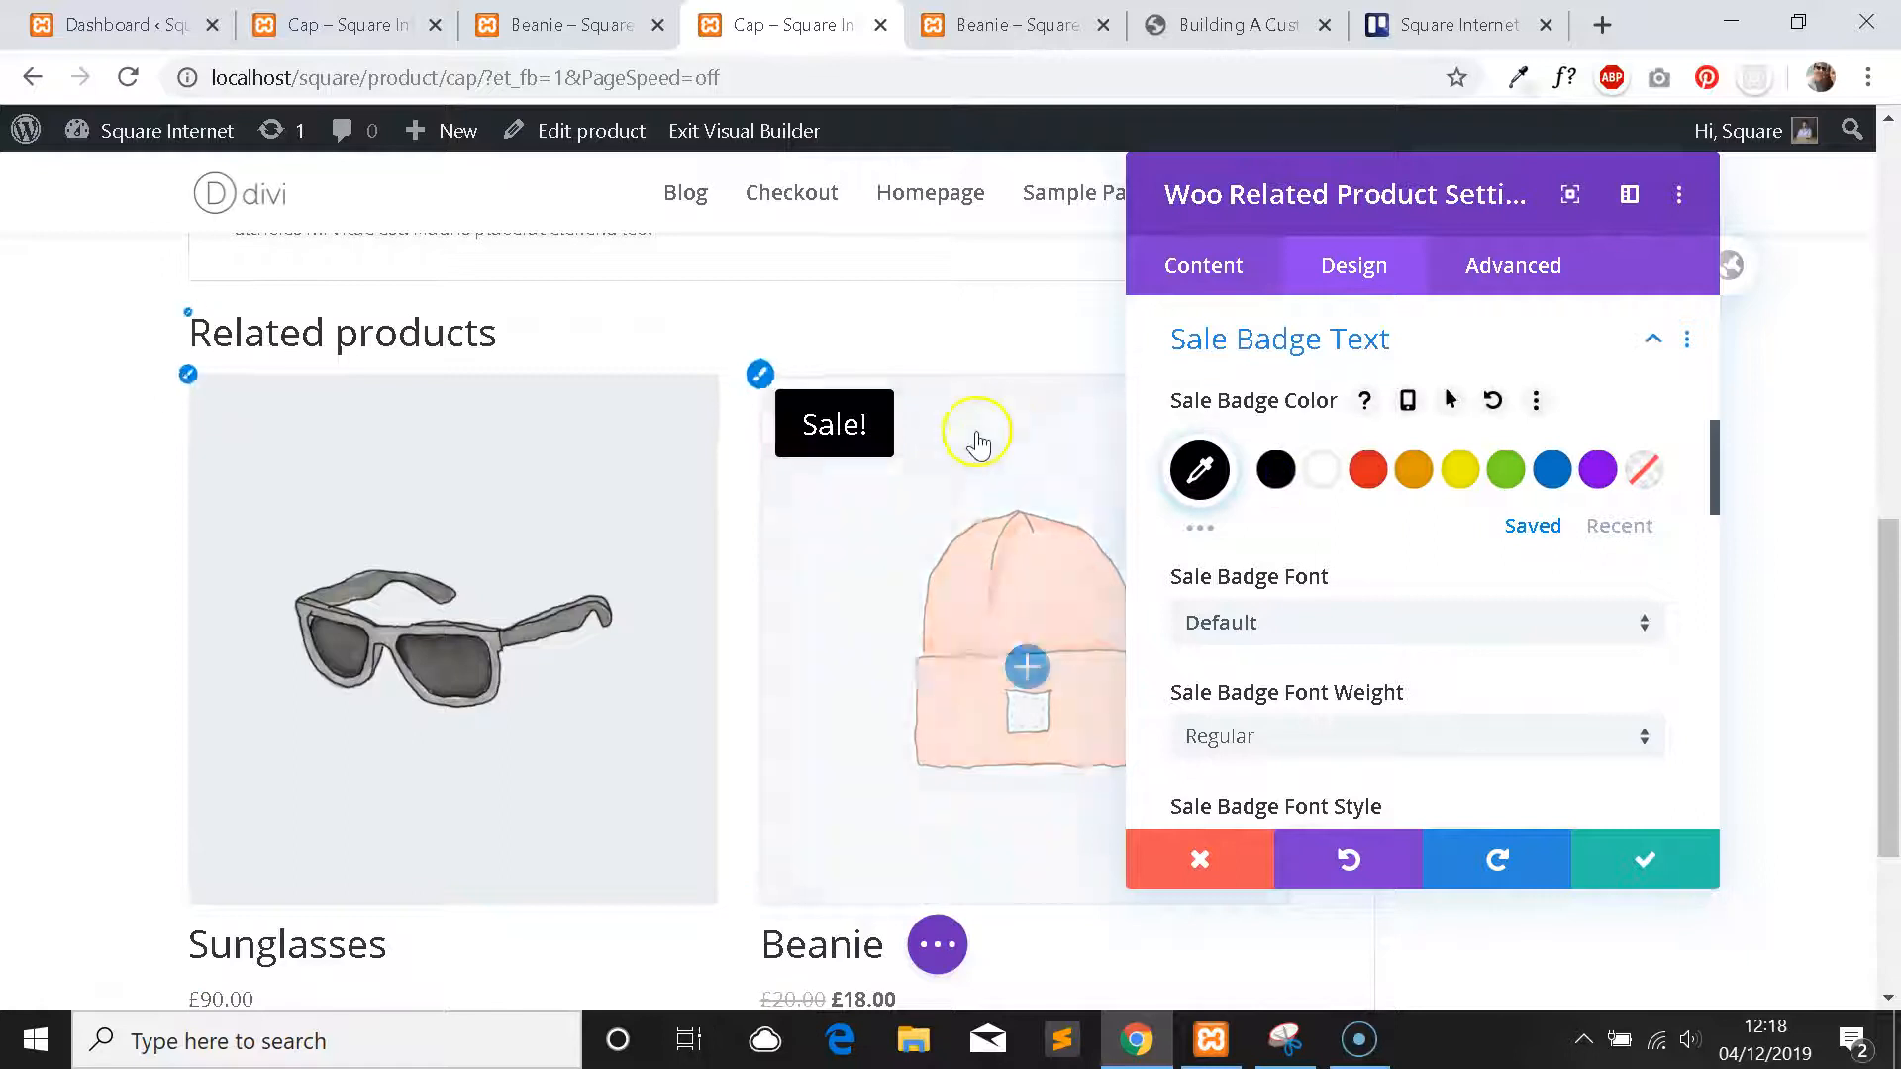
{"action": "scroll", "scroll_direction": "down", "scroll_amount": 3}
{"action": "type", "text": "sour"}
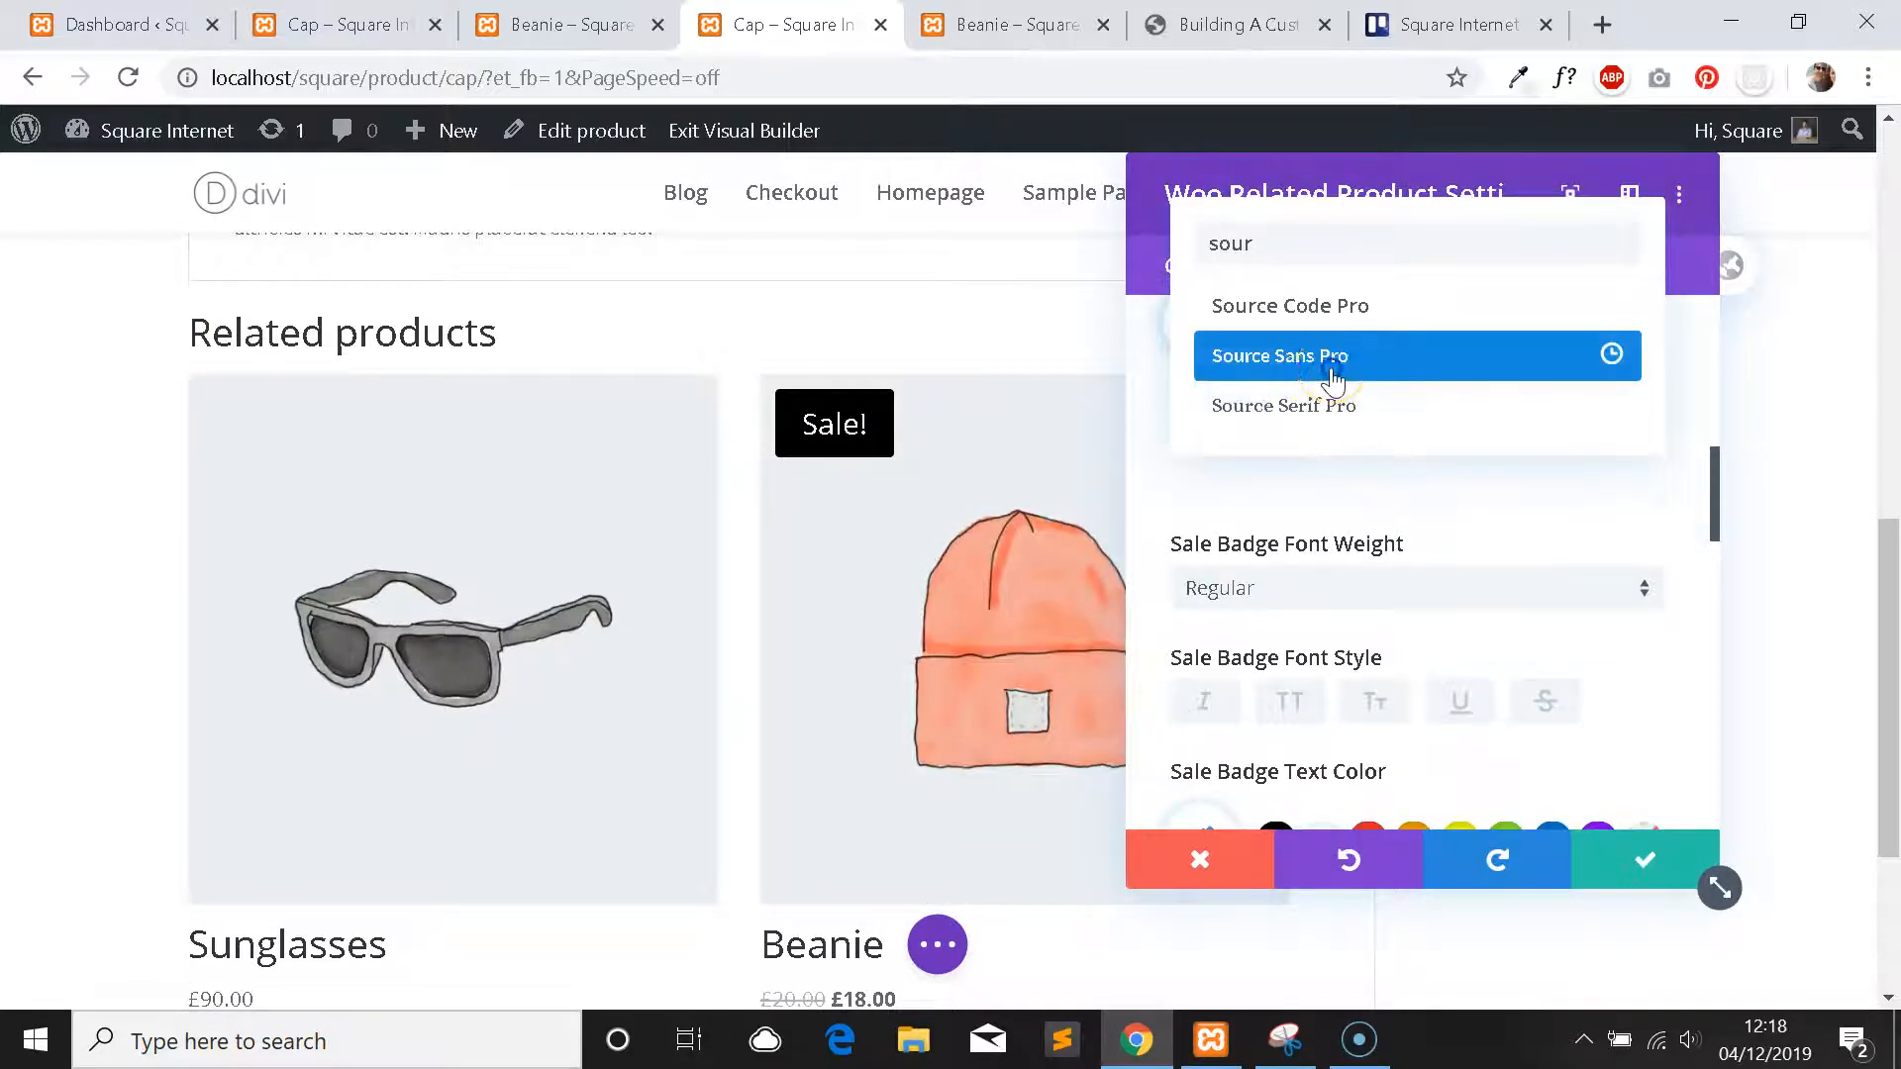
{"action": "left_click", "coordinate": [1279, 354]}
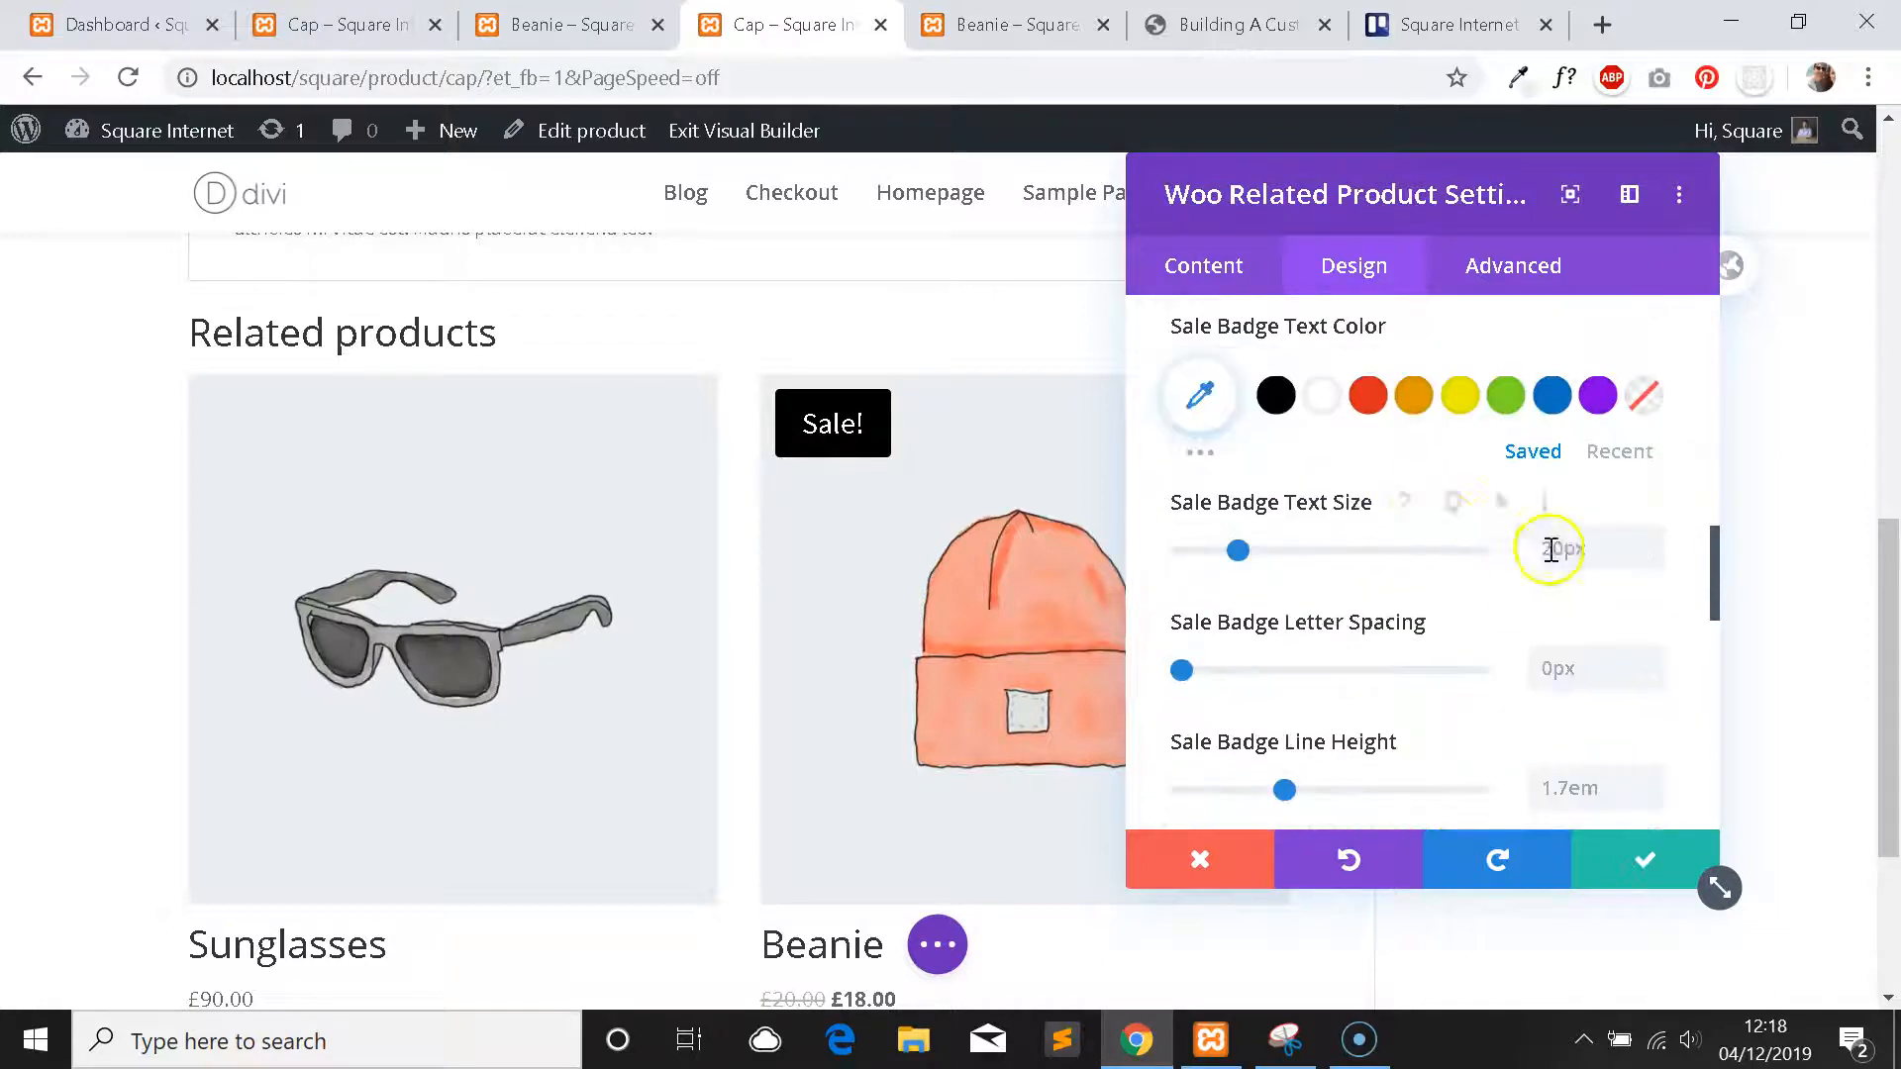
{"action": "type", "text": "16px"}
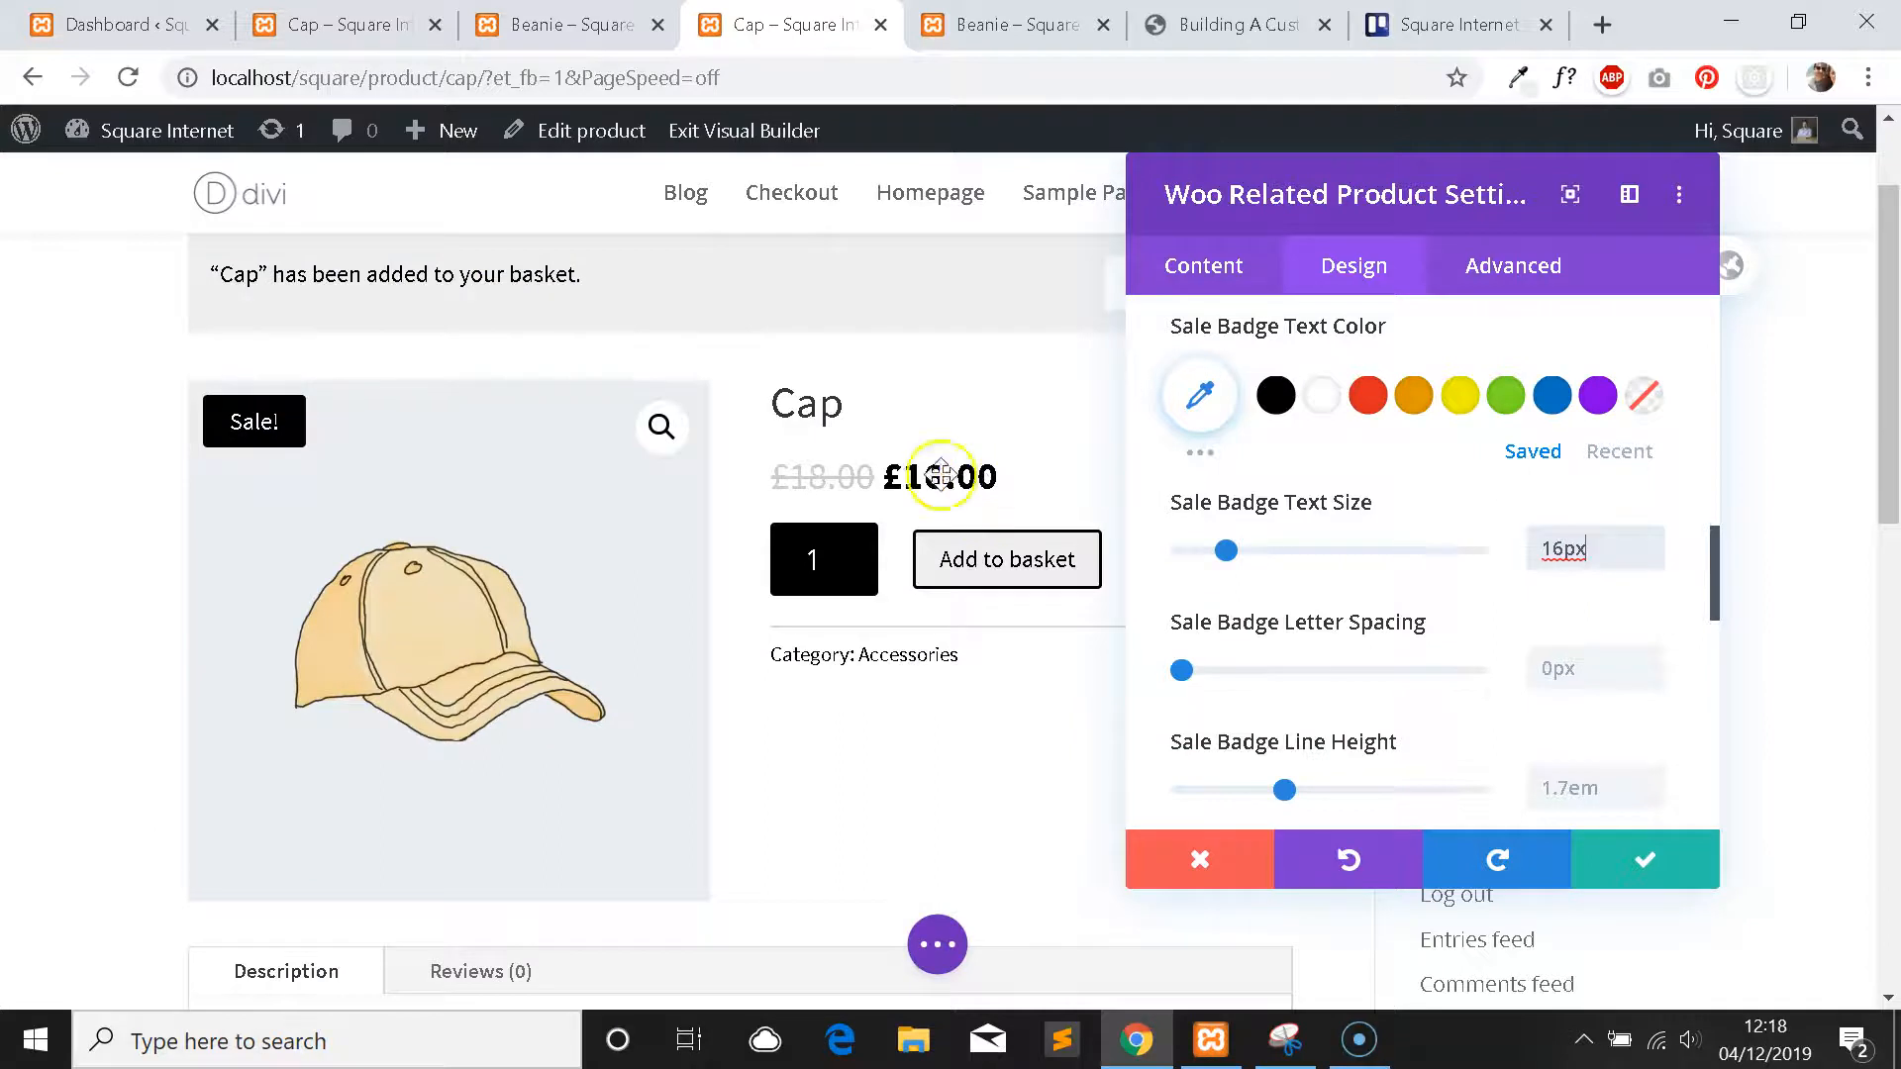
{"action": "scroll", "scroll_direction": "down", "scroll_amount": 3}
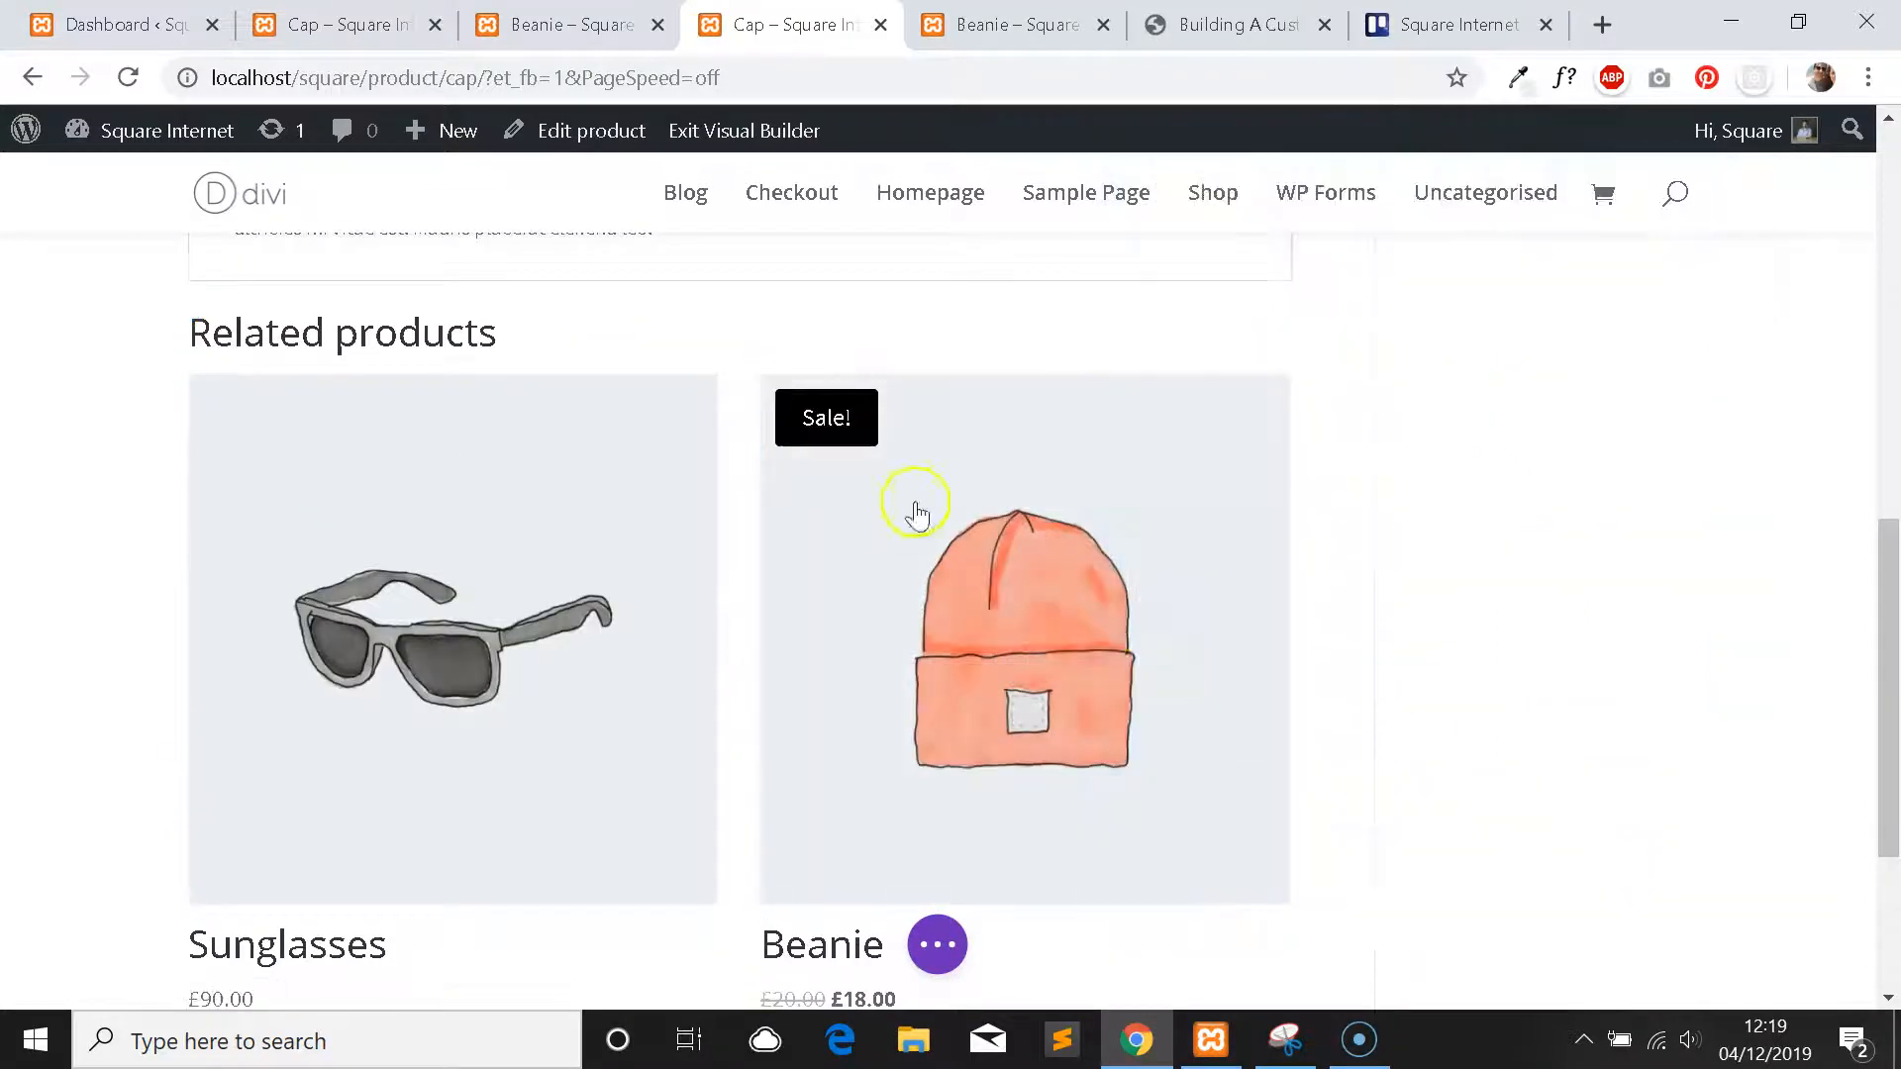
{"action": "left_click", "coordinate": [917, 503]}
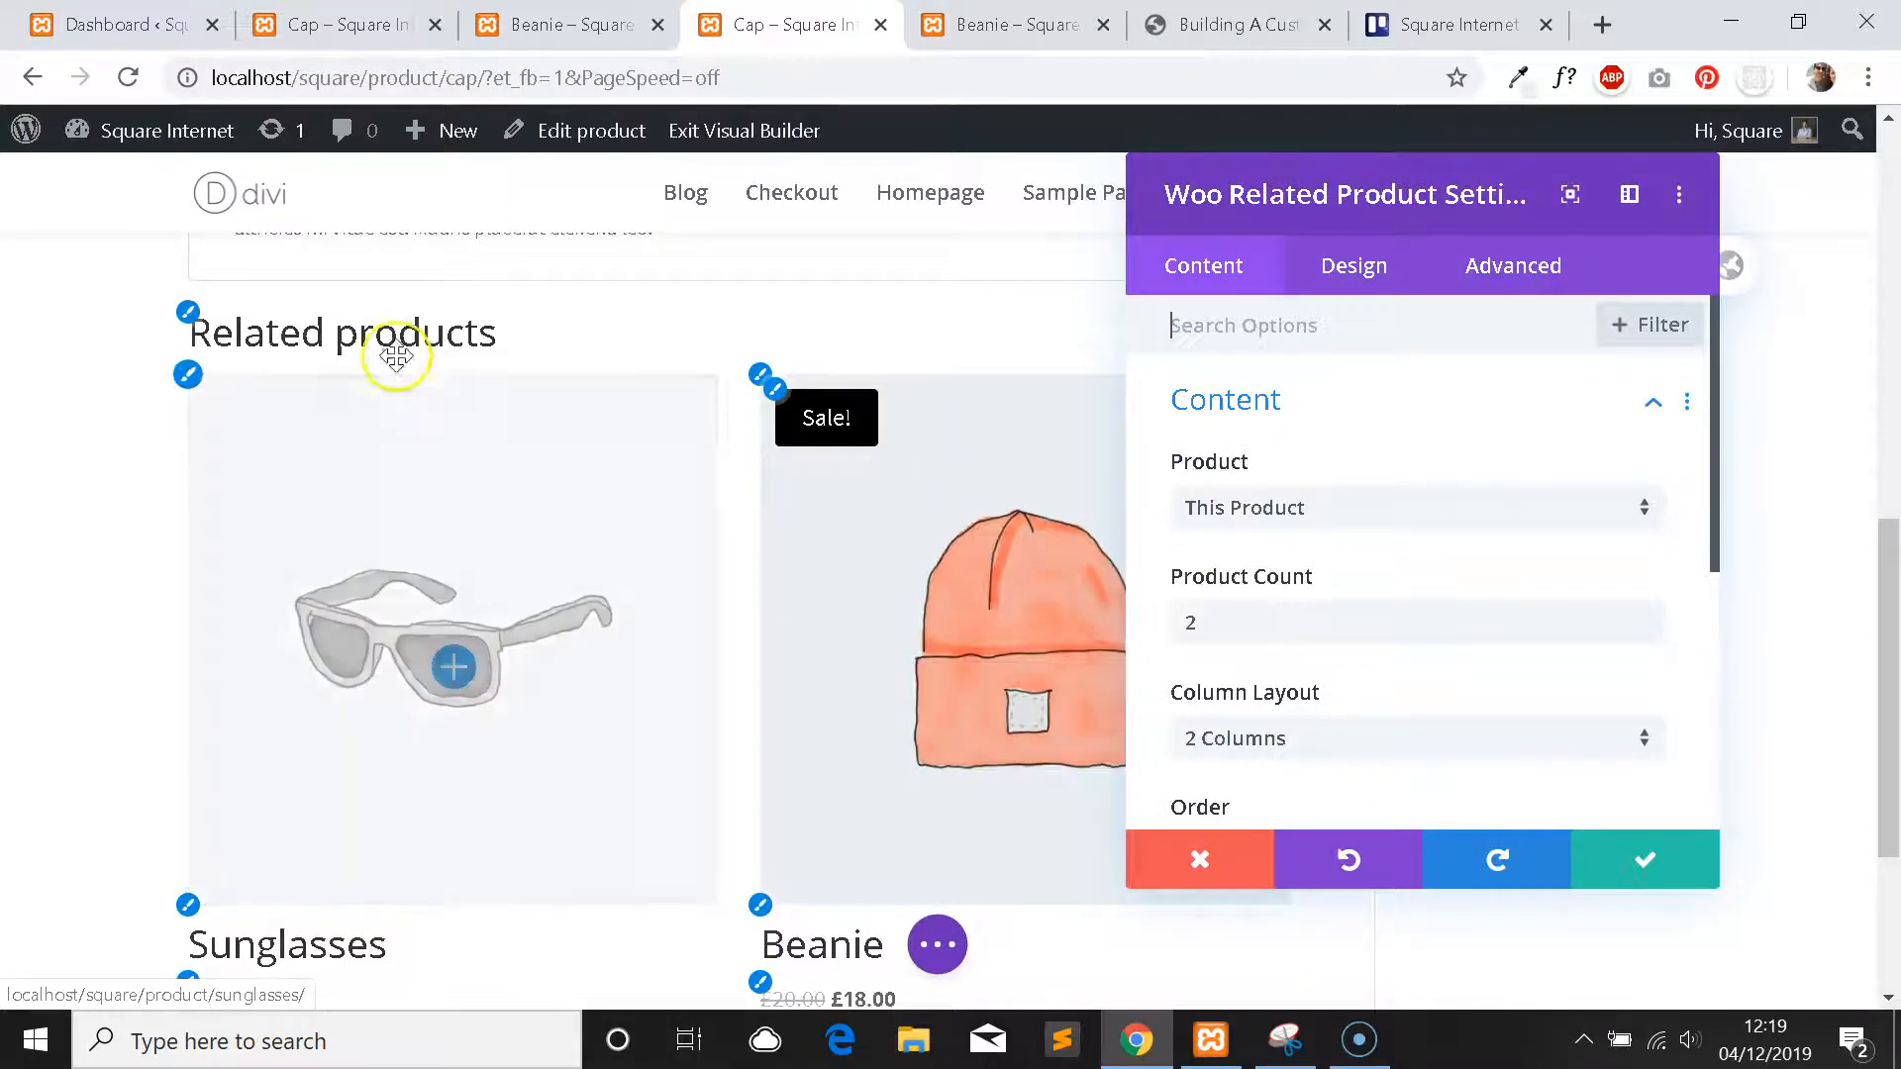
Set the related products title text font to Source Sans Pro in the Design settings.
{"action": "scroll", "scroll_direction": "down", "scroll_amount": 3}
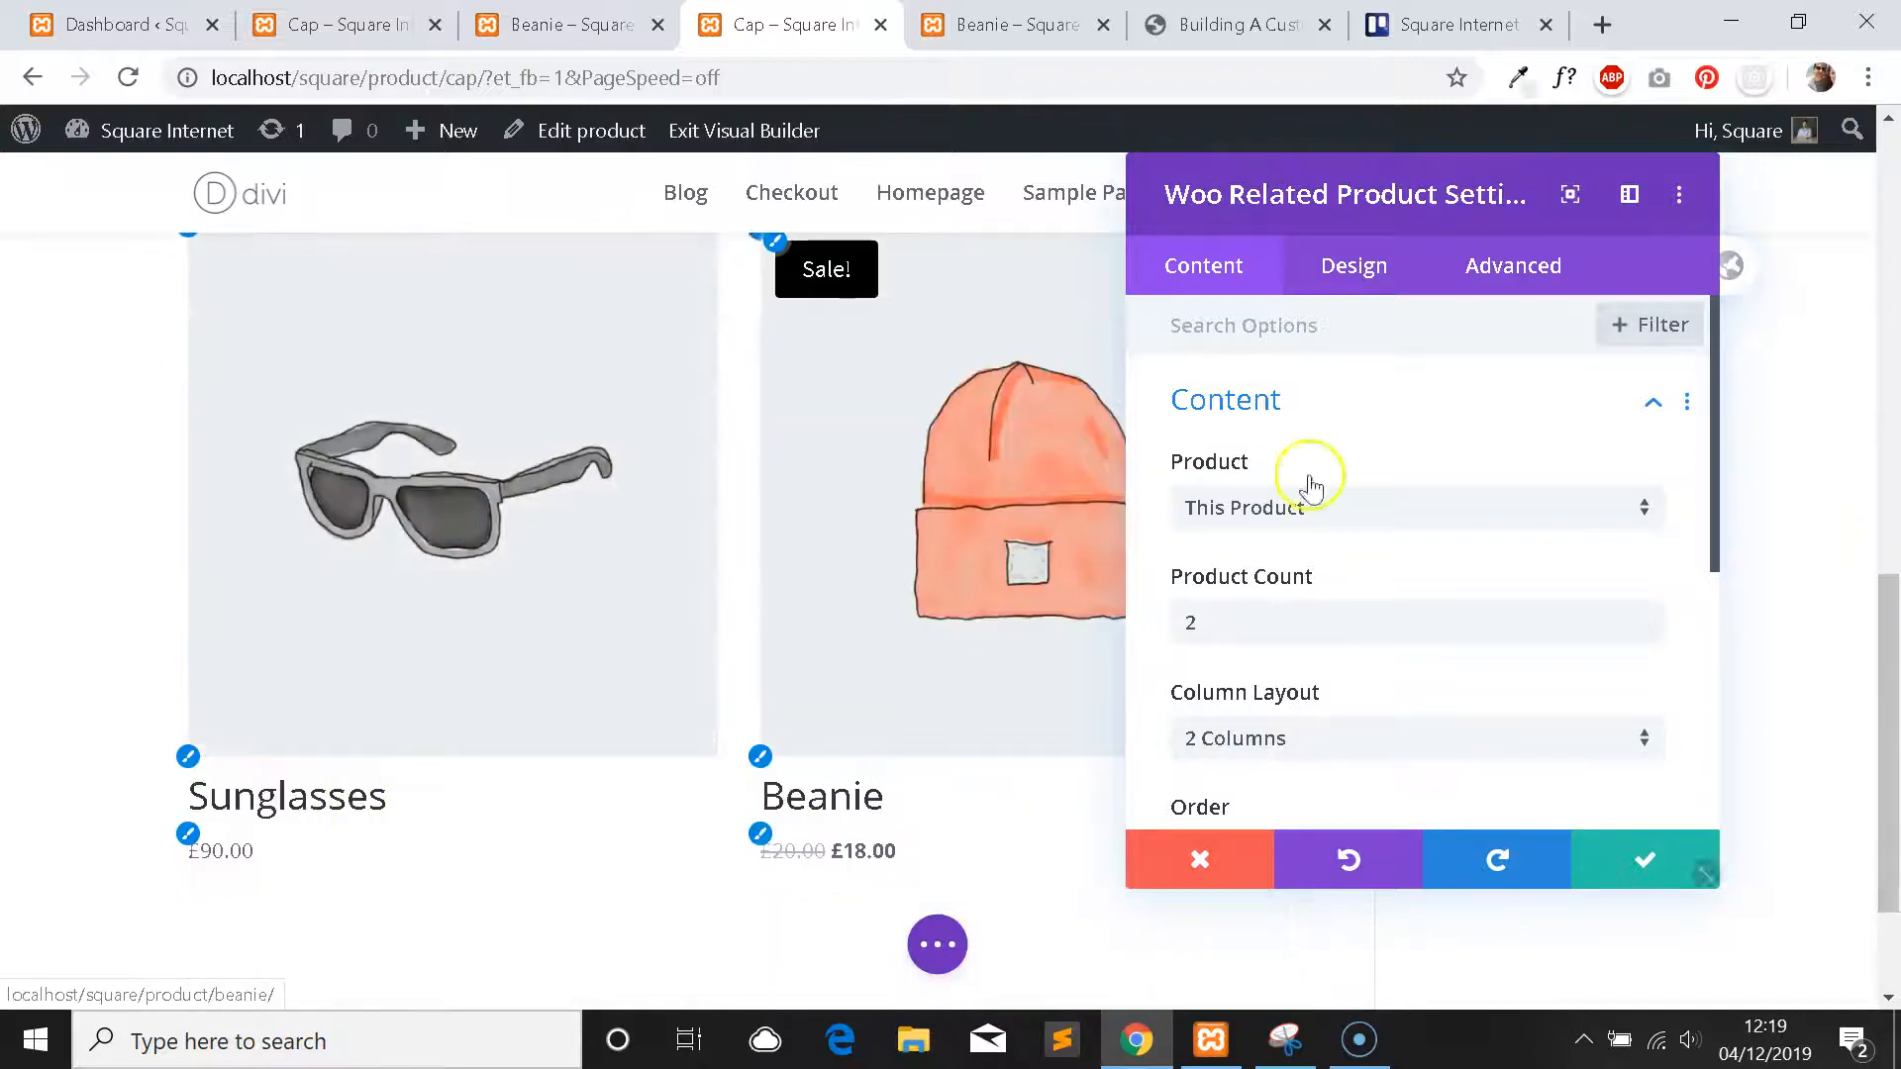
{"action": "left_click", "coordinate": [1353, 265]}
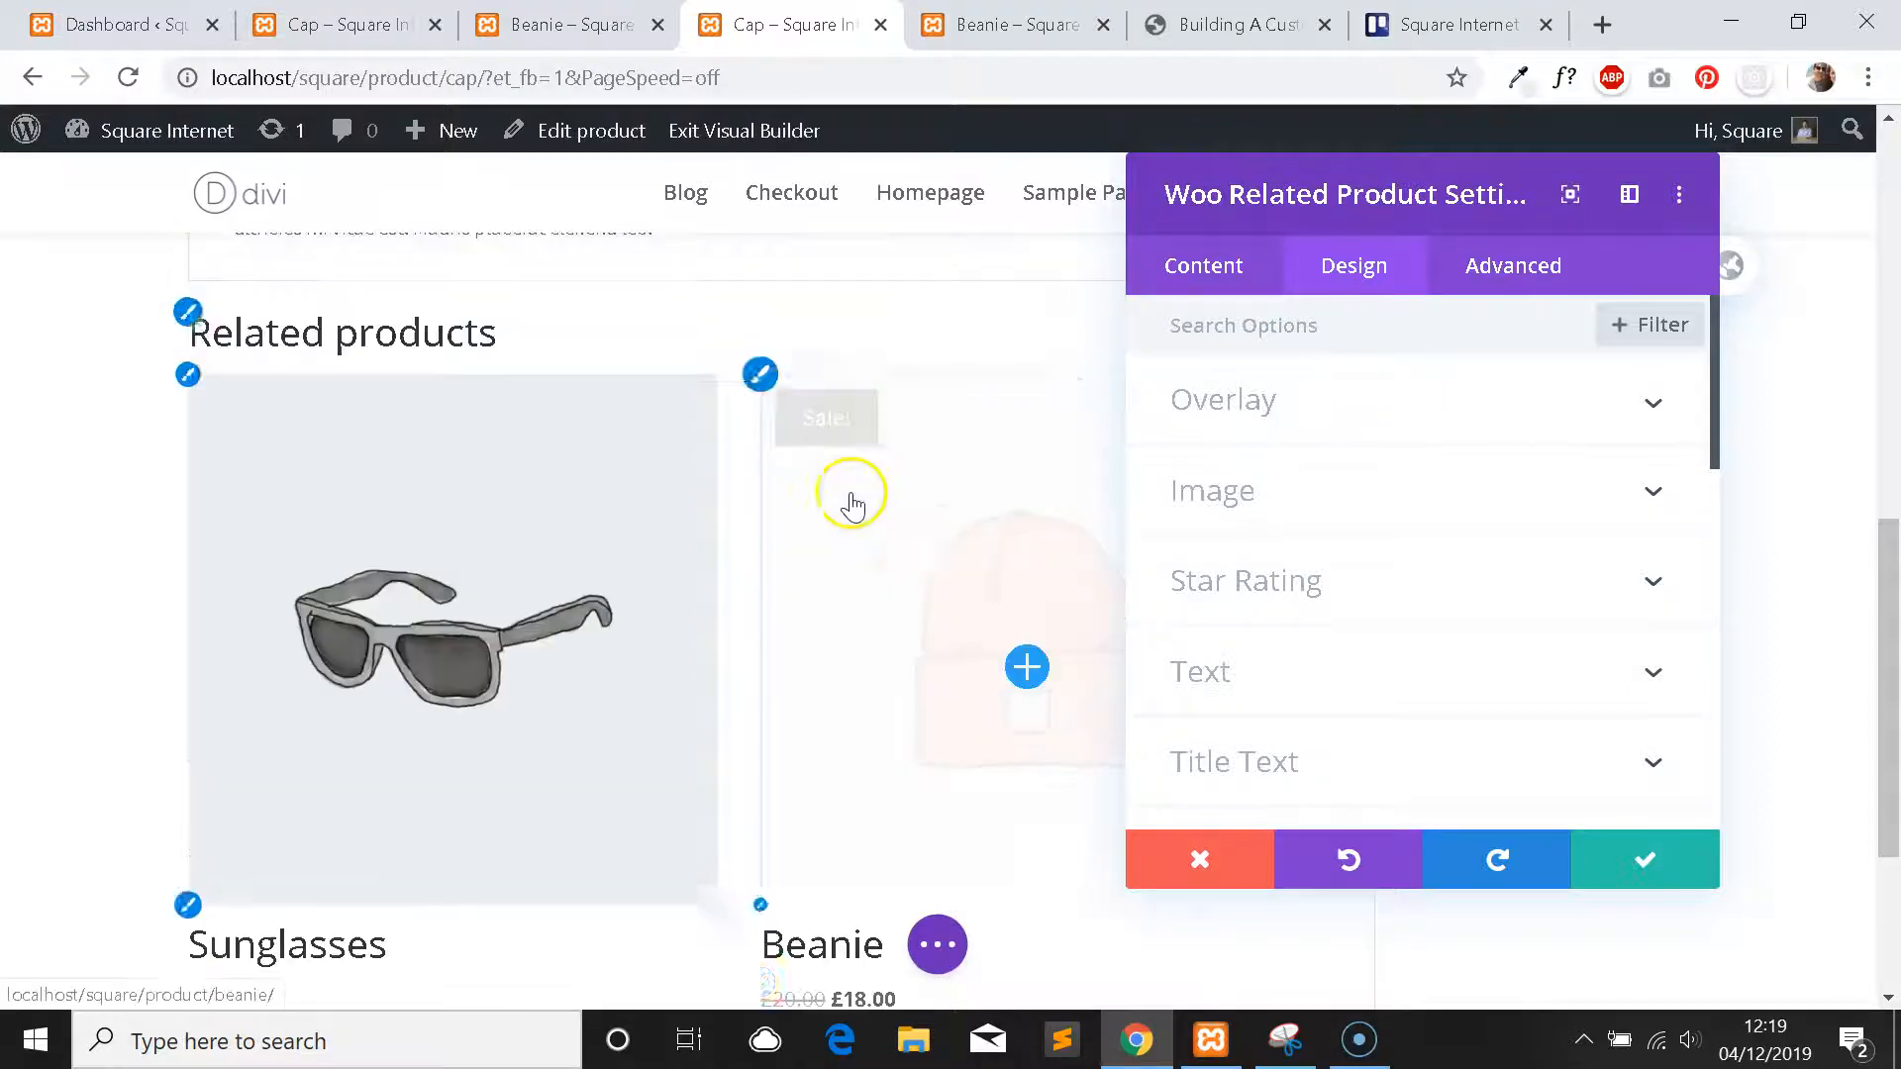
{"action": "scroll", "scroll_direction": "down", "scroll_amount": 3}
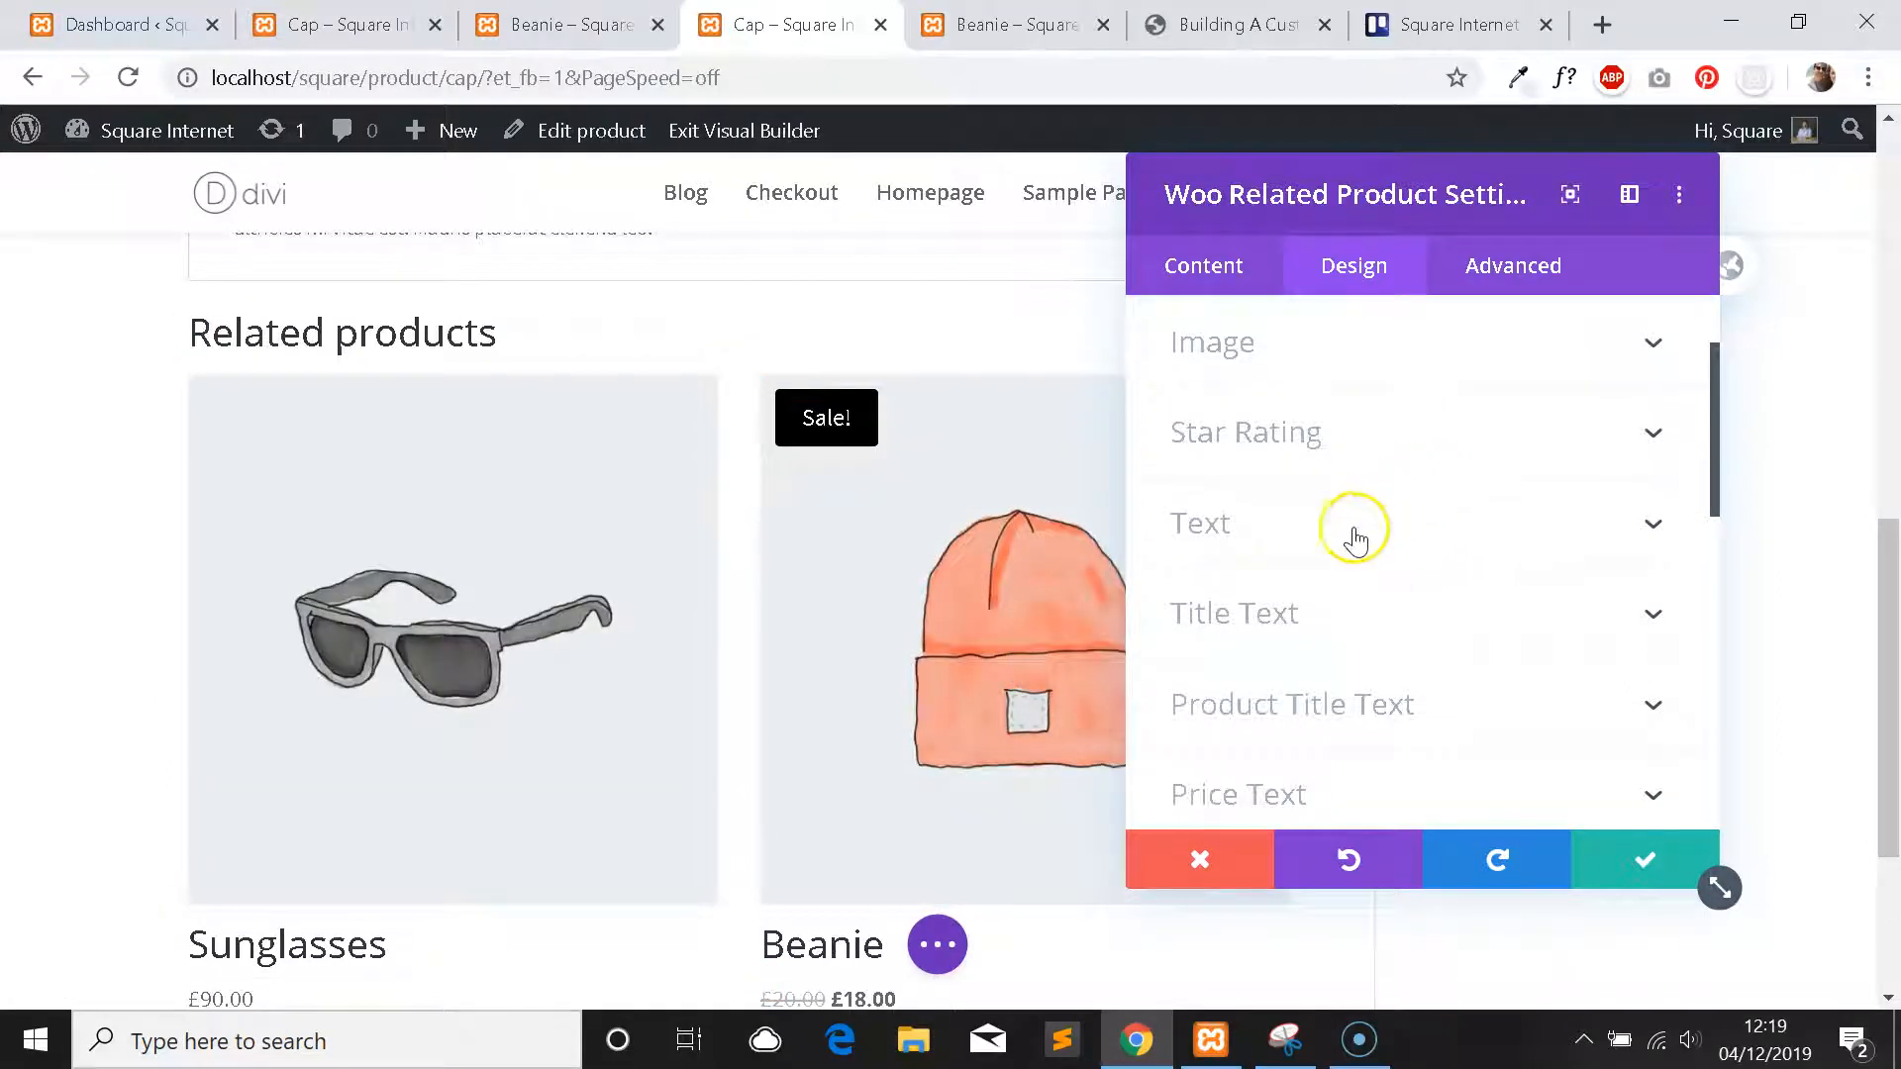
{"action": "left_click", "coordinate": [1234, 612]}
{"action": "type", "text": "sour"}
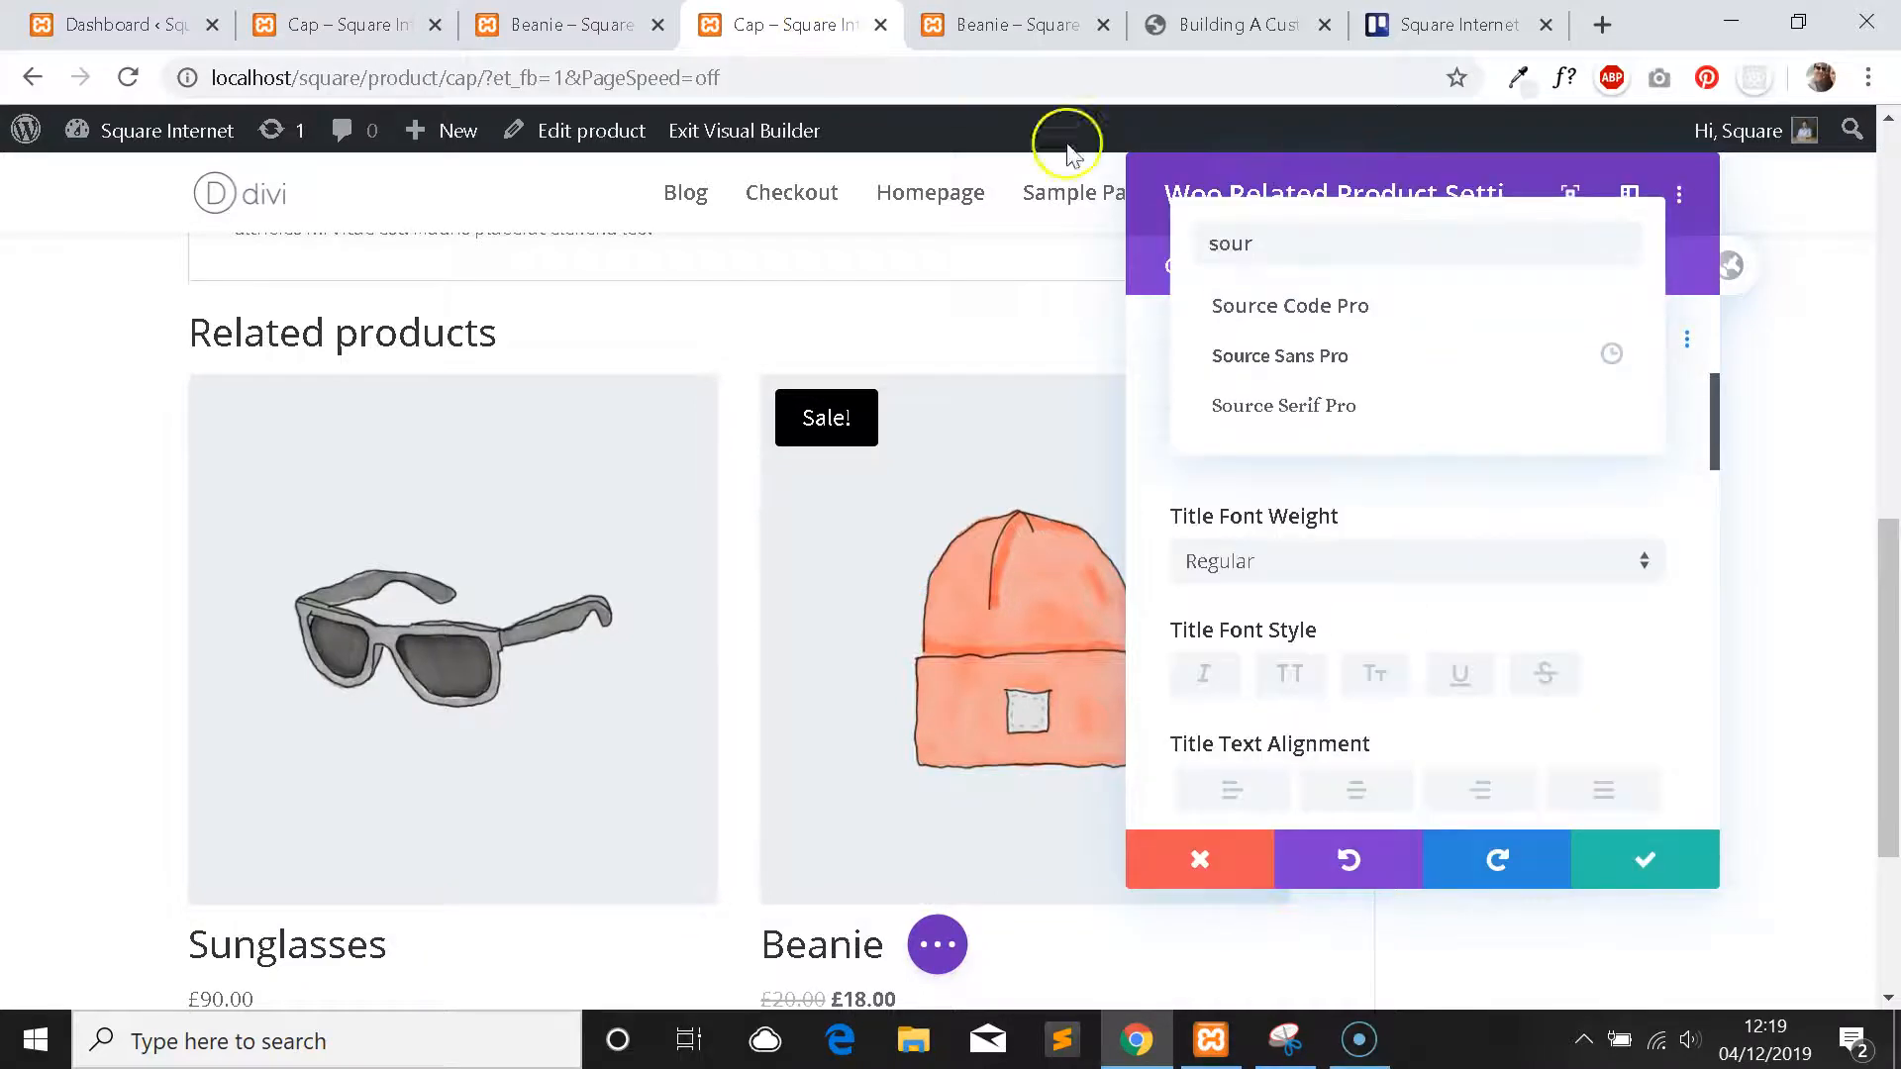
{"action": "left_click", "coordinate": [1279, 355]}
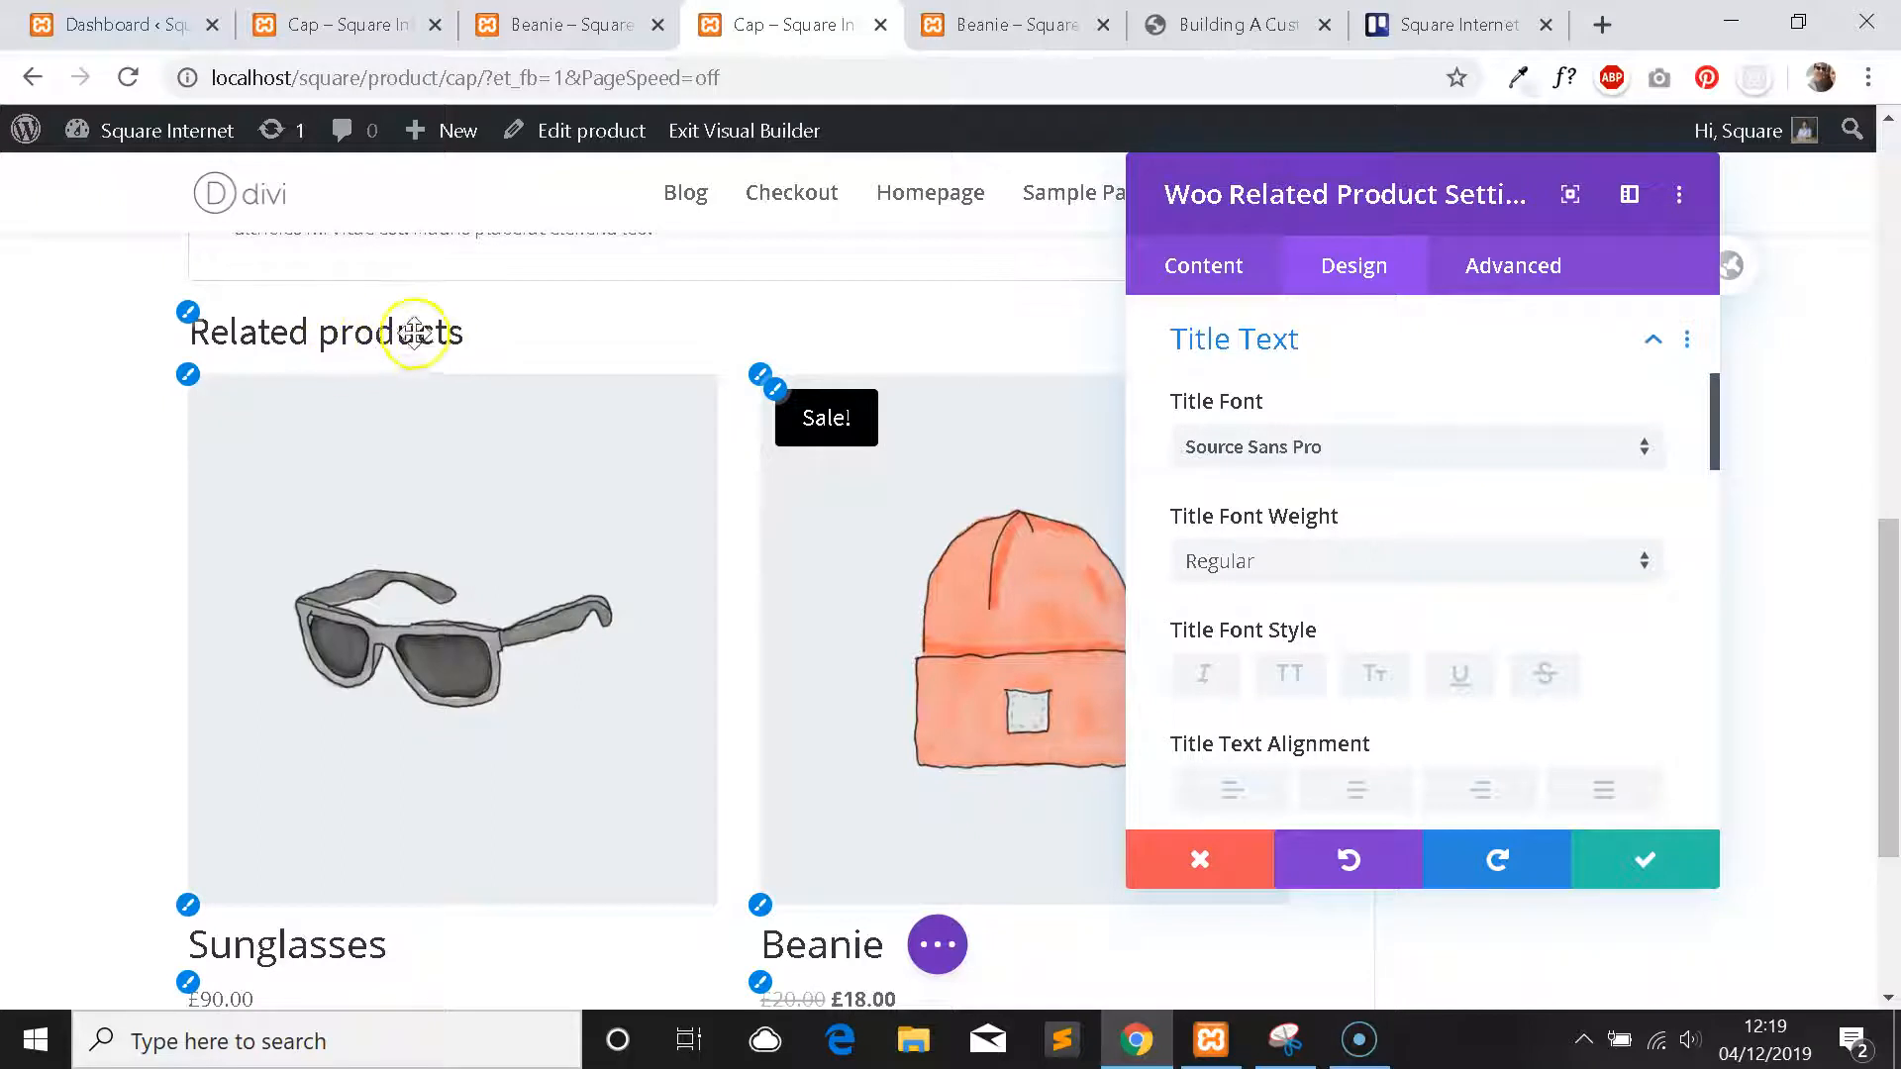
Set the sale price text font to Source Sans Pro and confirm the module settings.
{"action": "scroll", "scroll_direction": "down", "scroll_amount": 3}
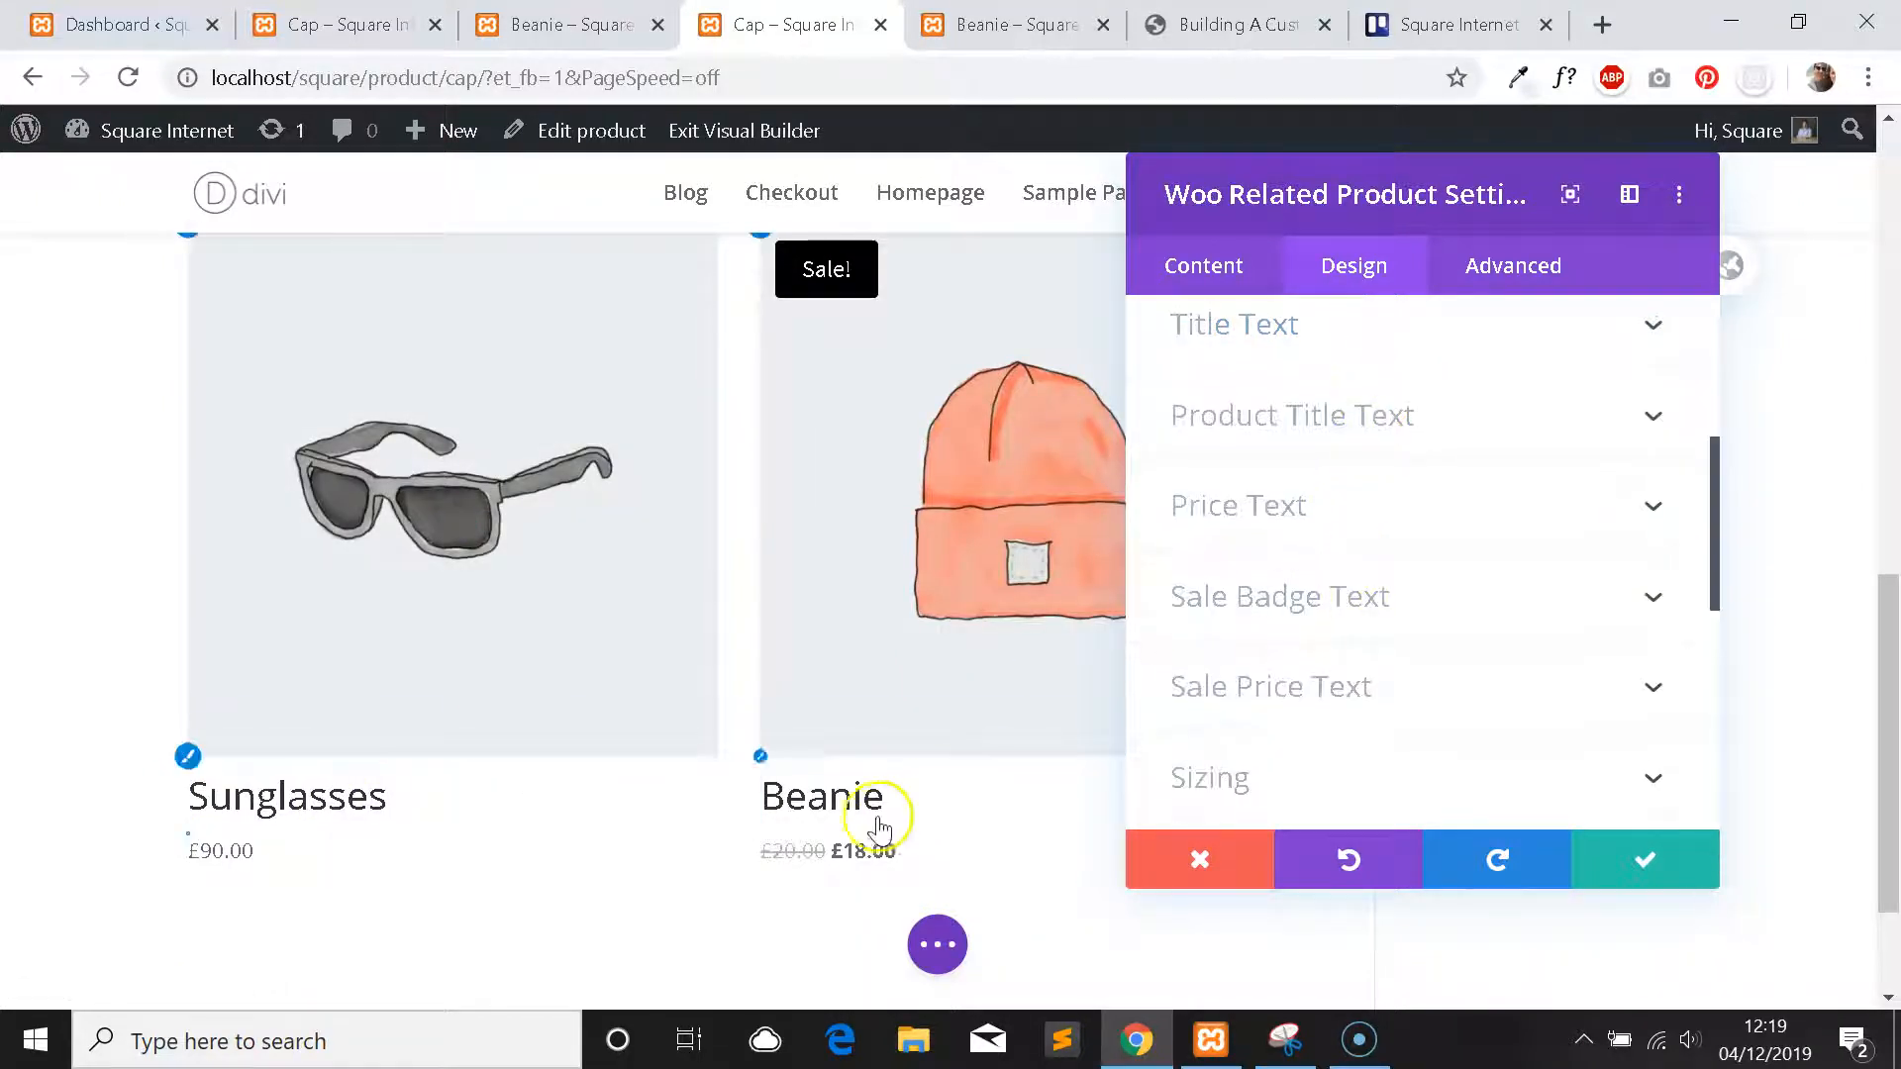
{"action": "left_click", "coordinate": [1271, 685]}
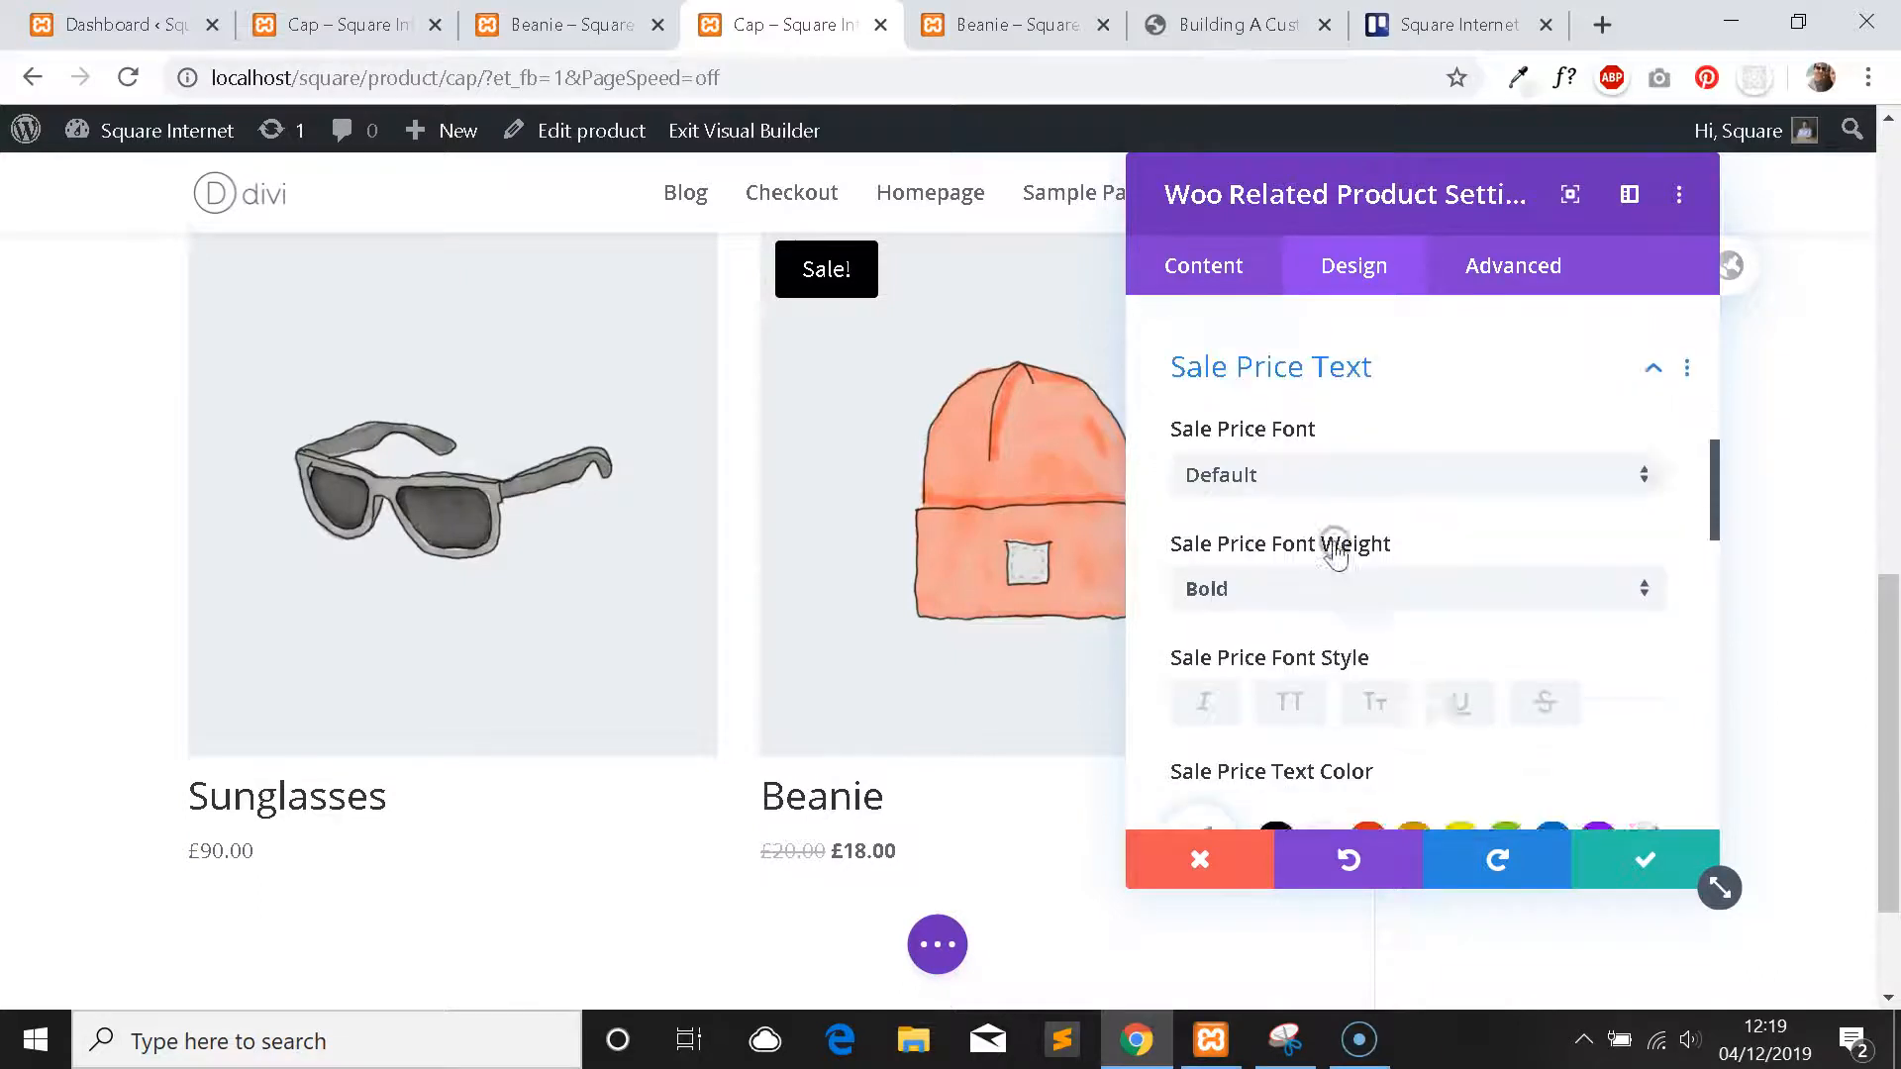
{"action": "type", "text": "sour"}
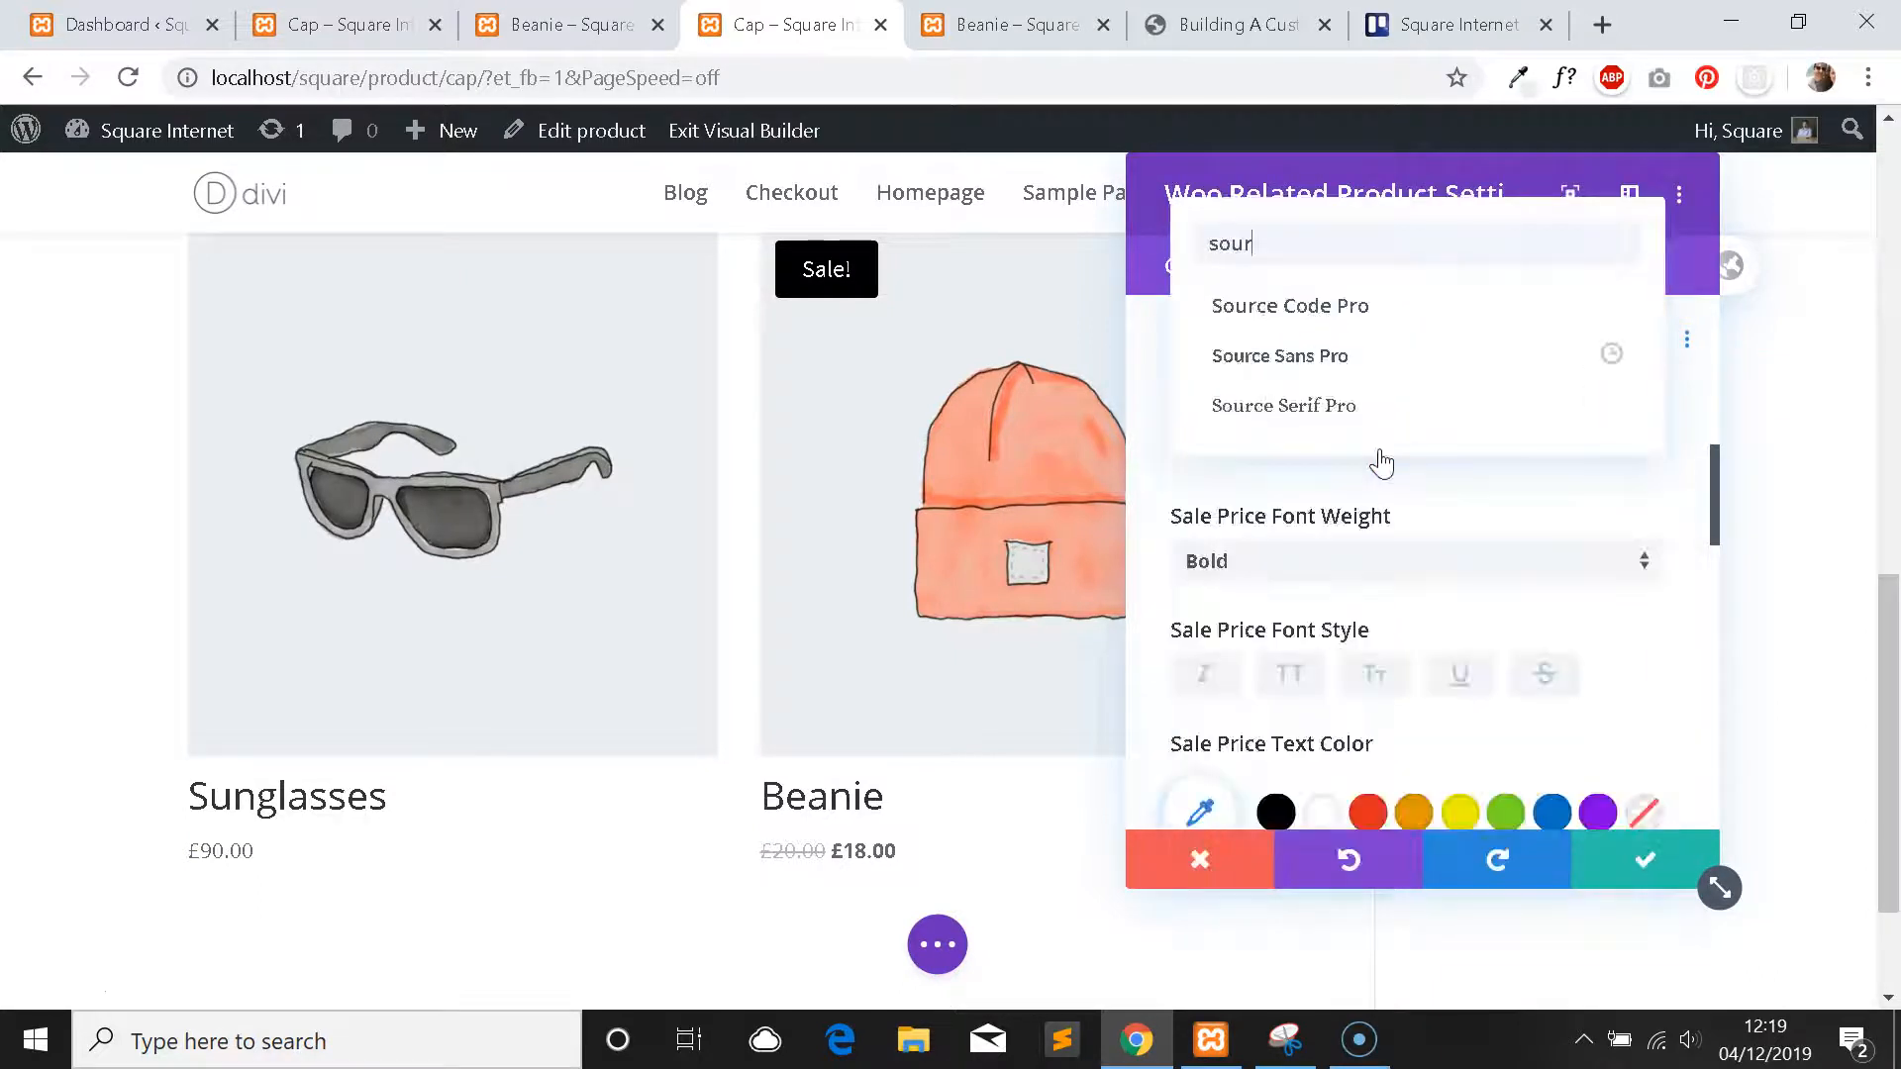
{"action": "left_click", "coordinate": [1279, 355]}
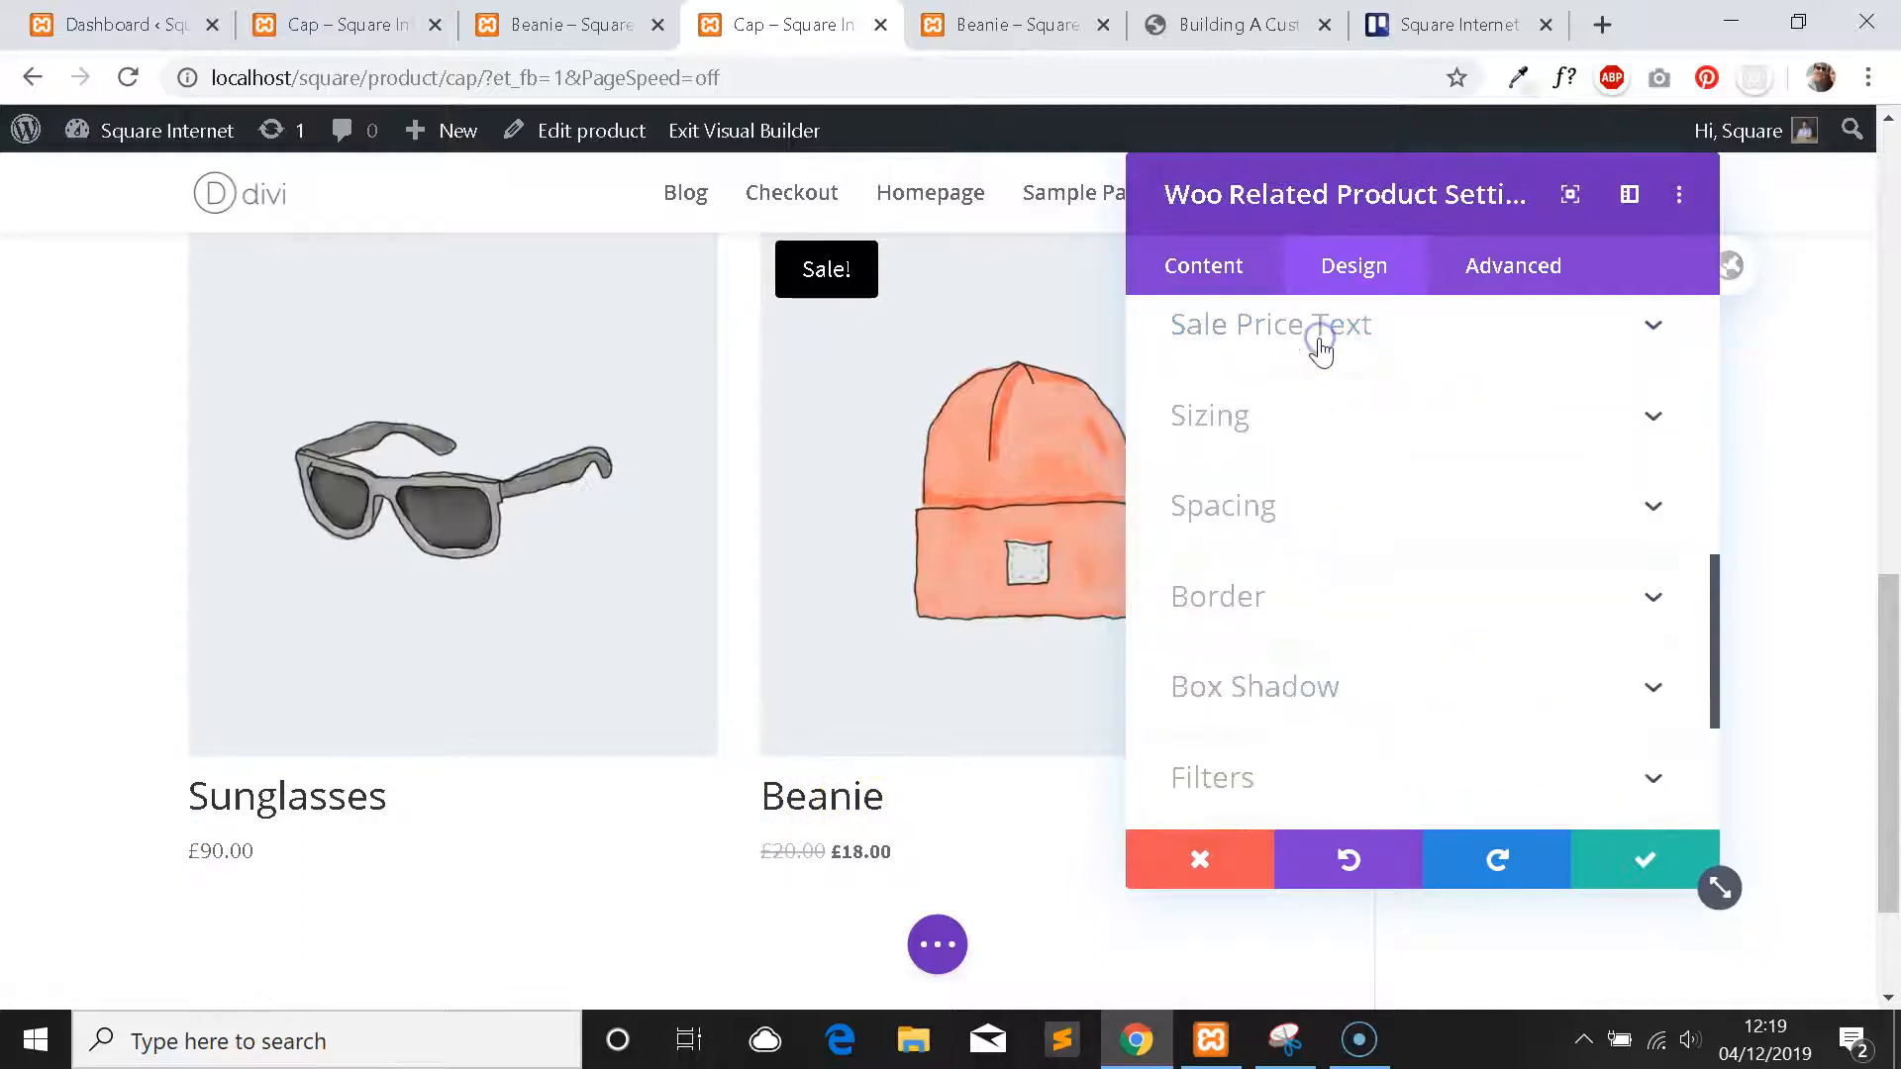
{"action": "scroll", "scroll_direction": "up", "scroll_amount": 3}
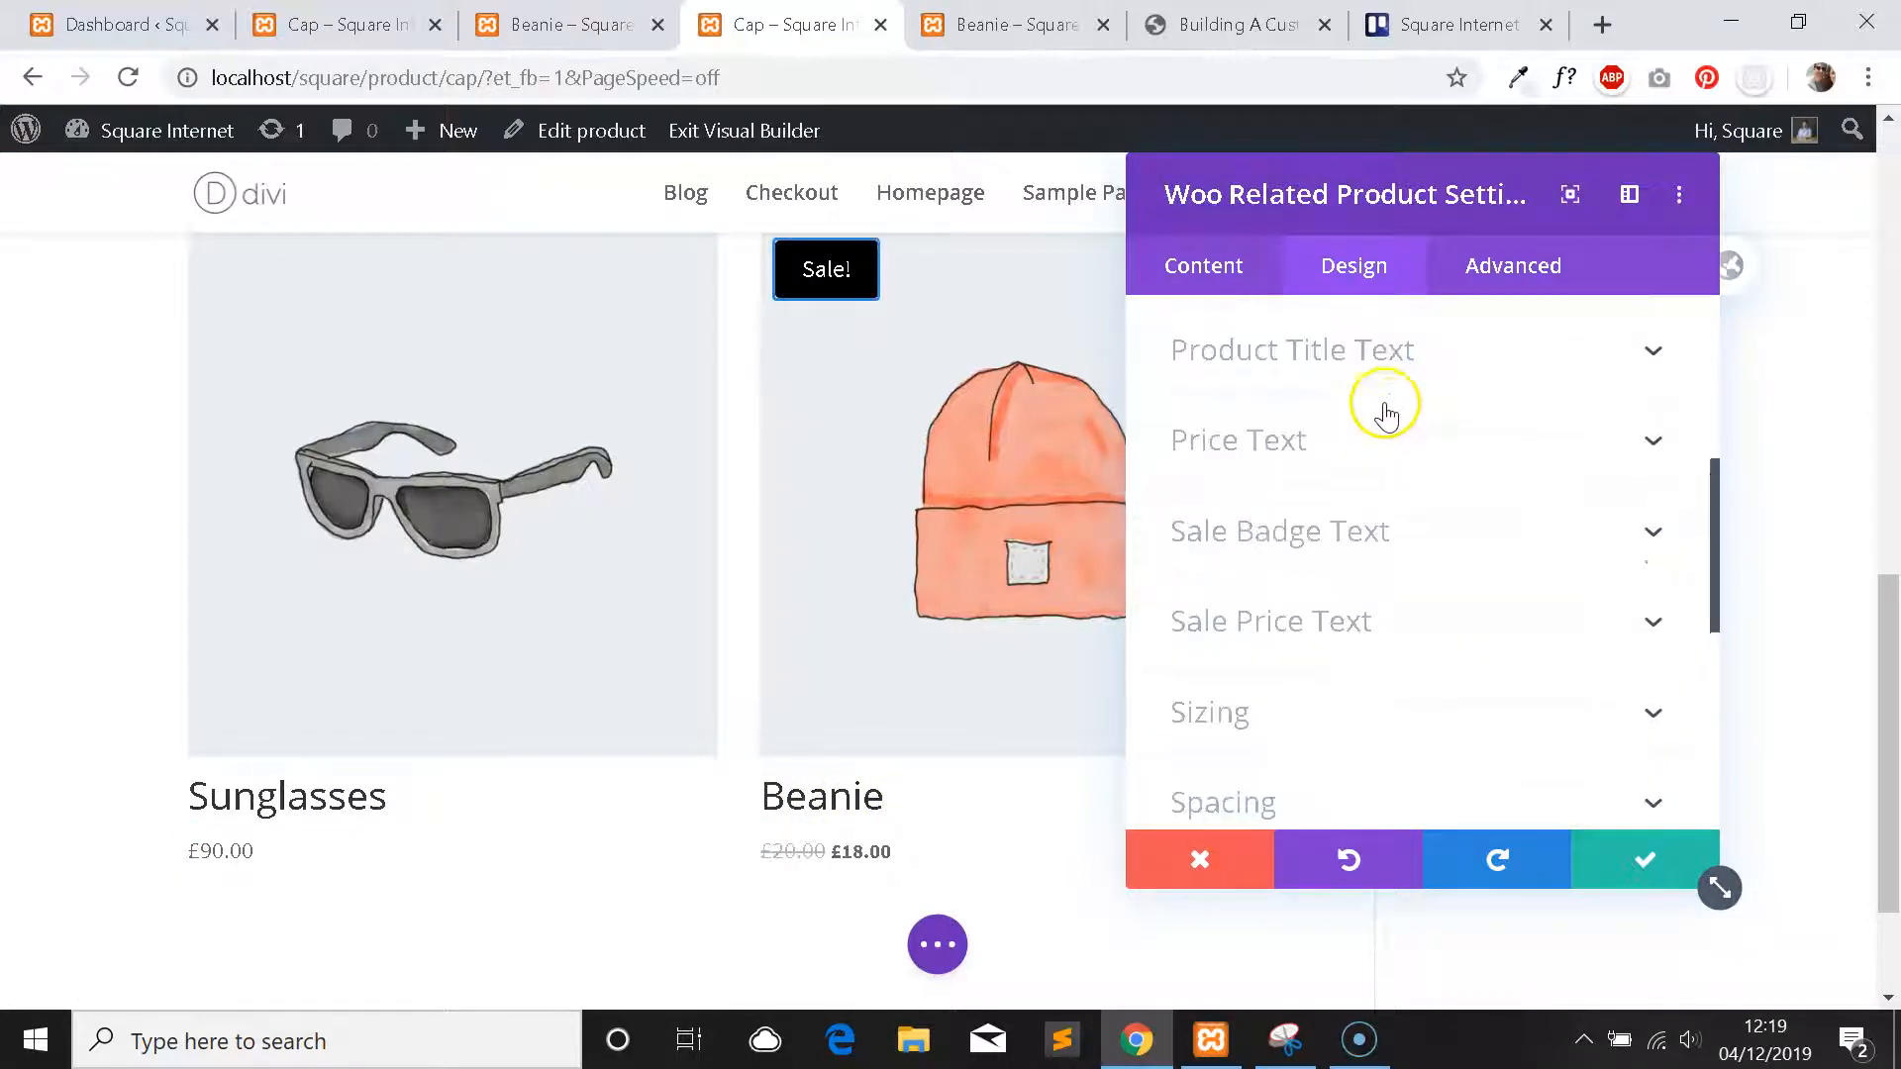
{"action": "left_click", "coordinate": [1291, 348]}
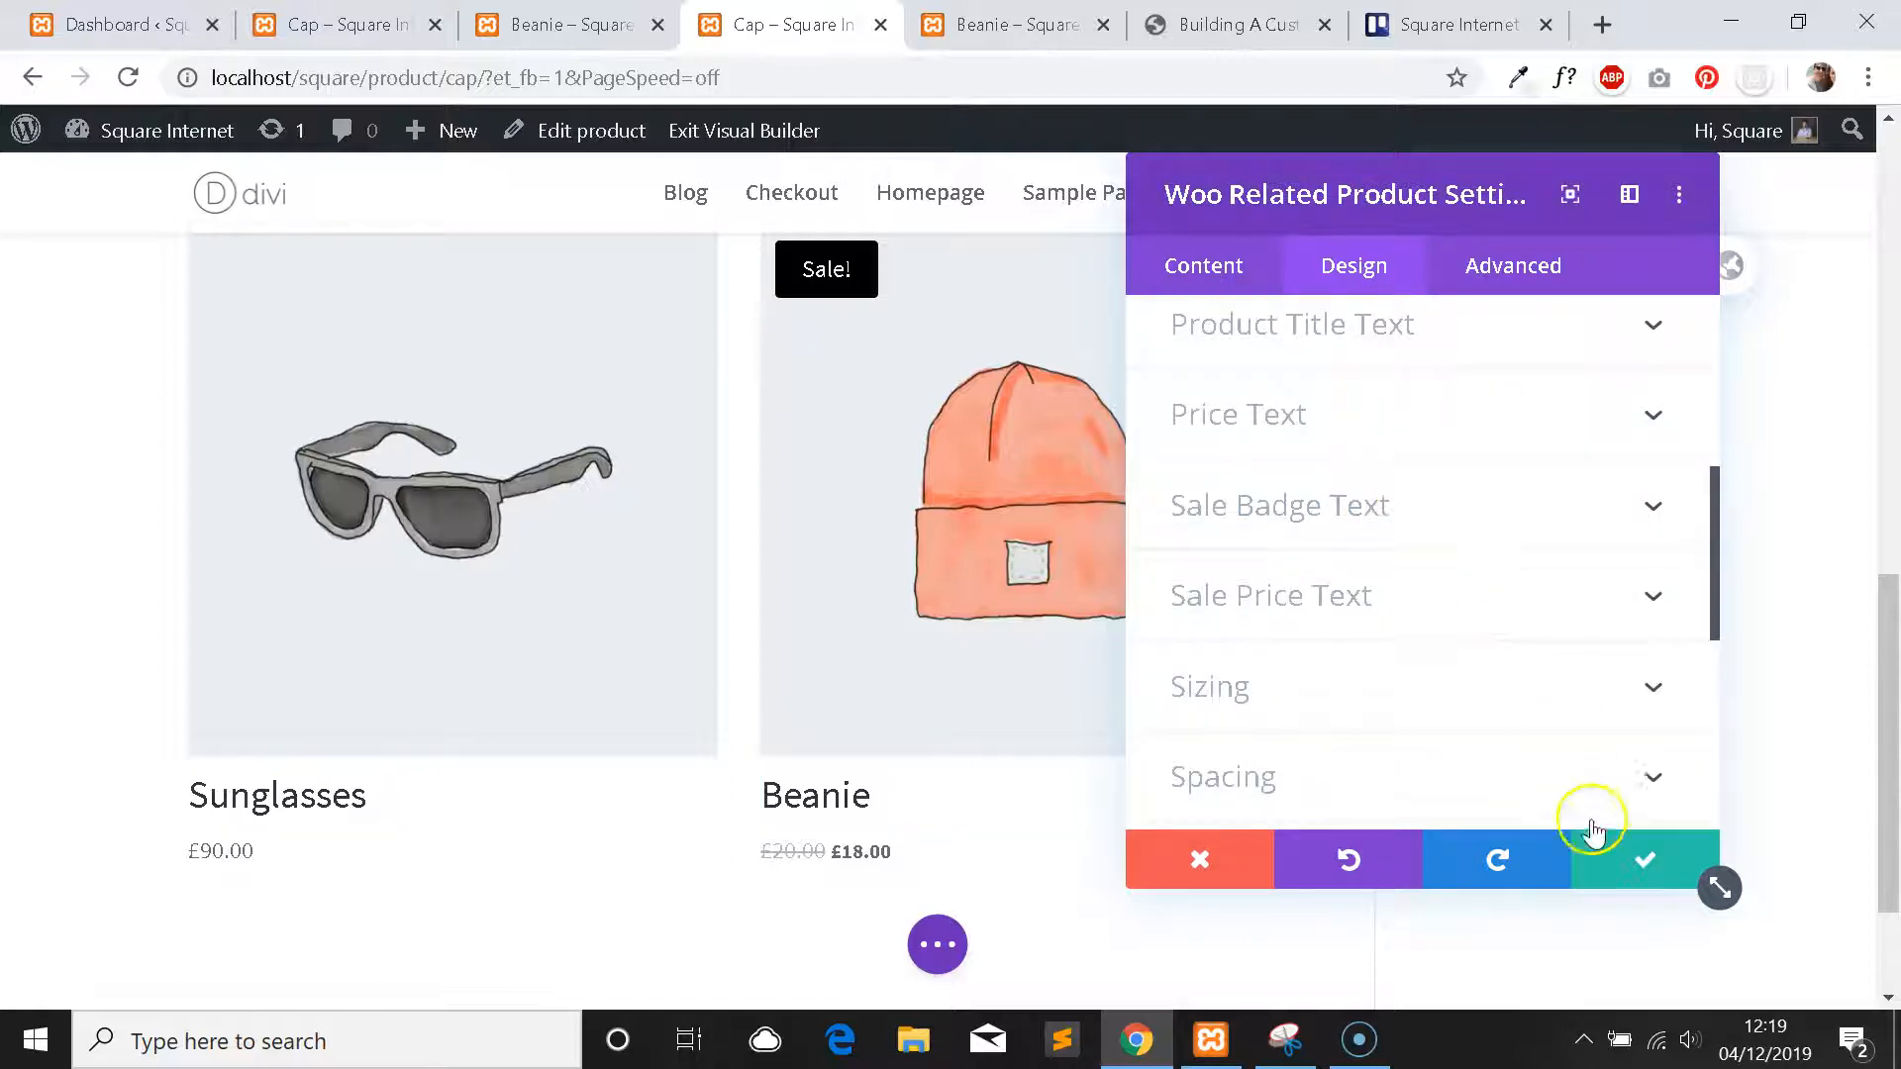
{"action": "left_click", "coordinate": [1643, 860]}
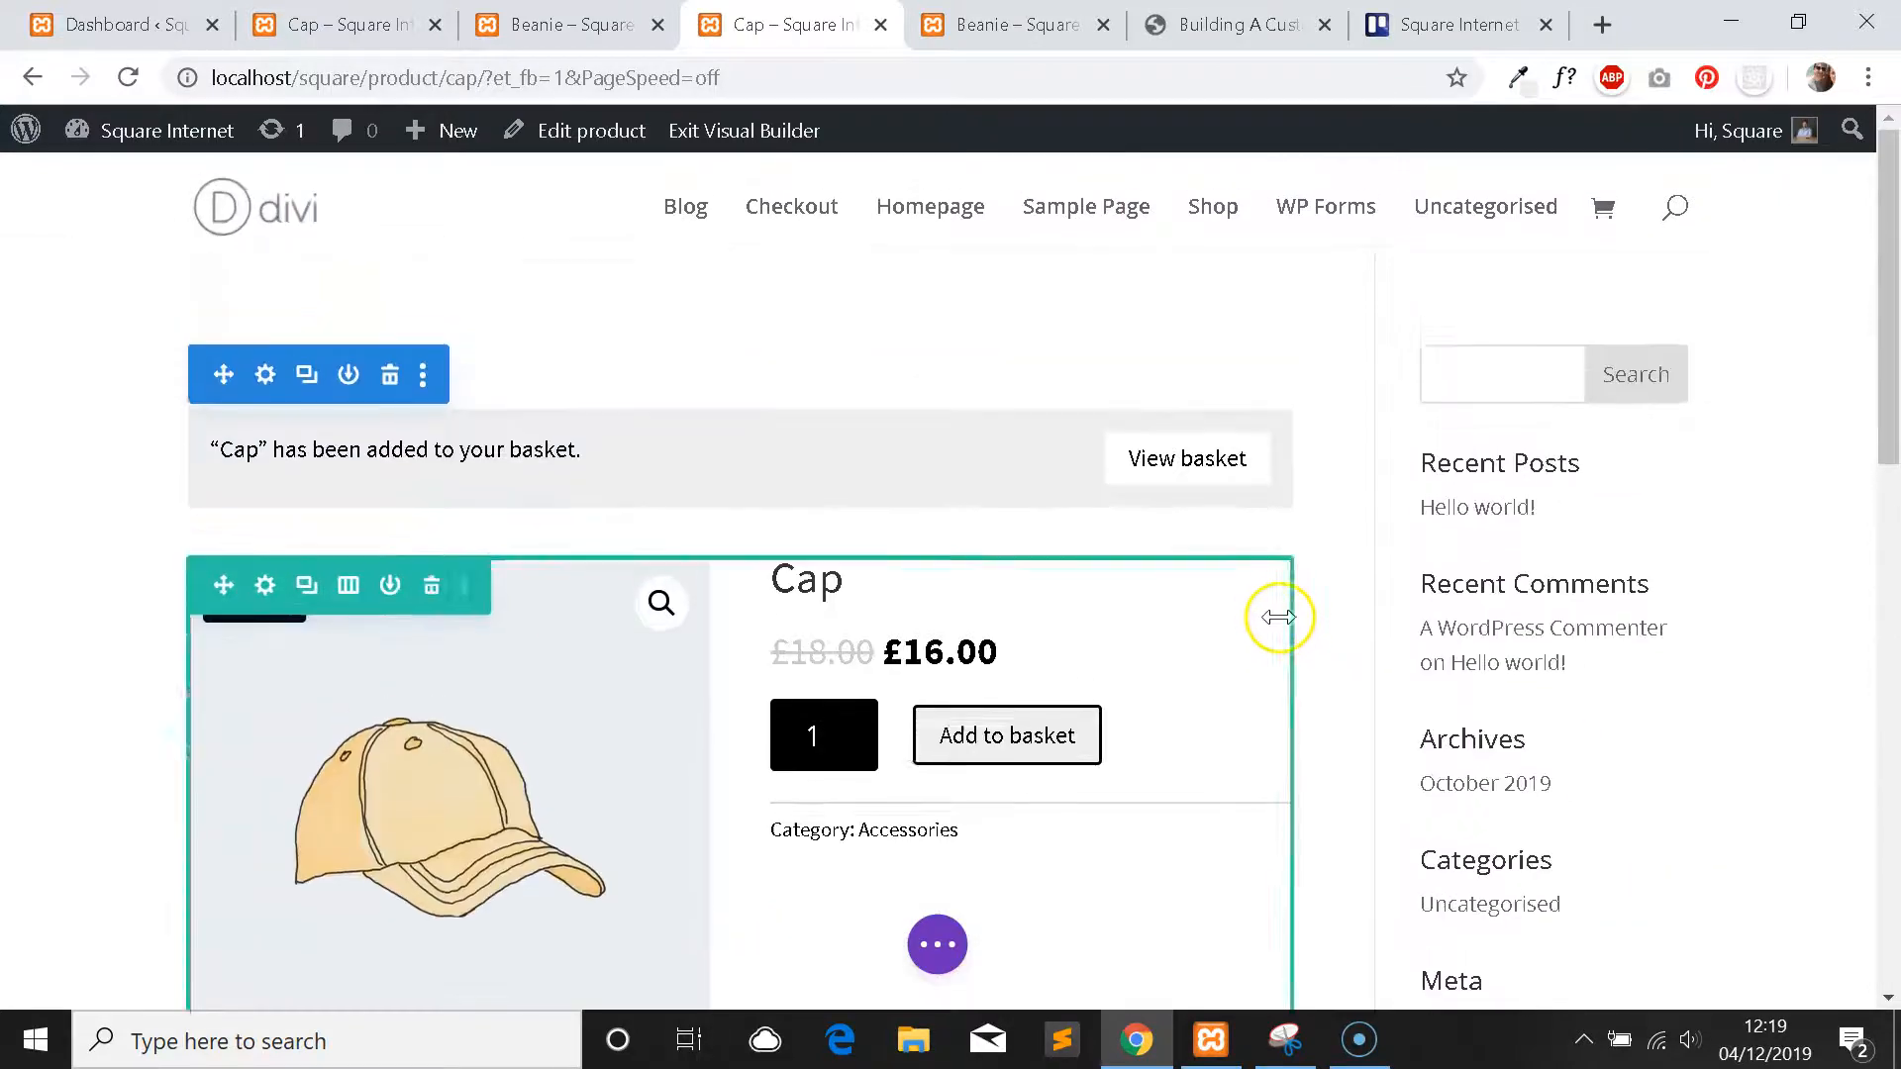
{"action": "scroll", "scroll_direction": "down", "scroll_amount": 3}
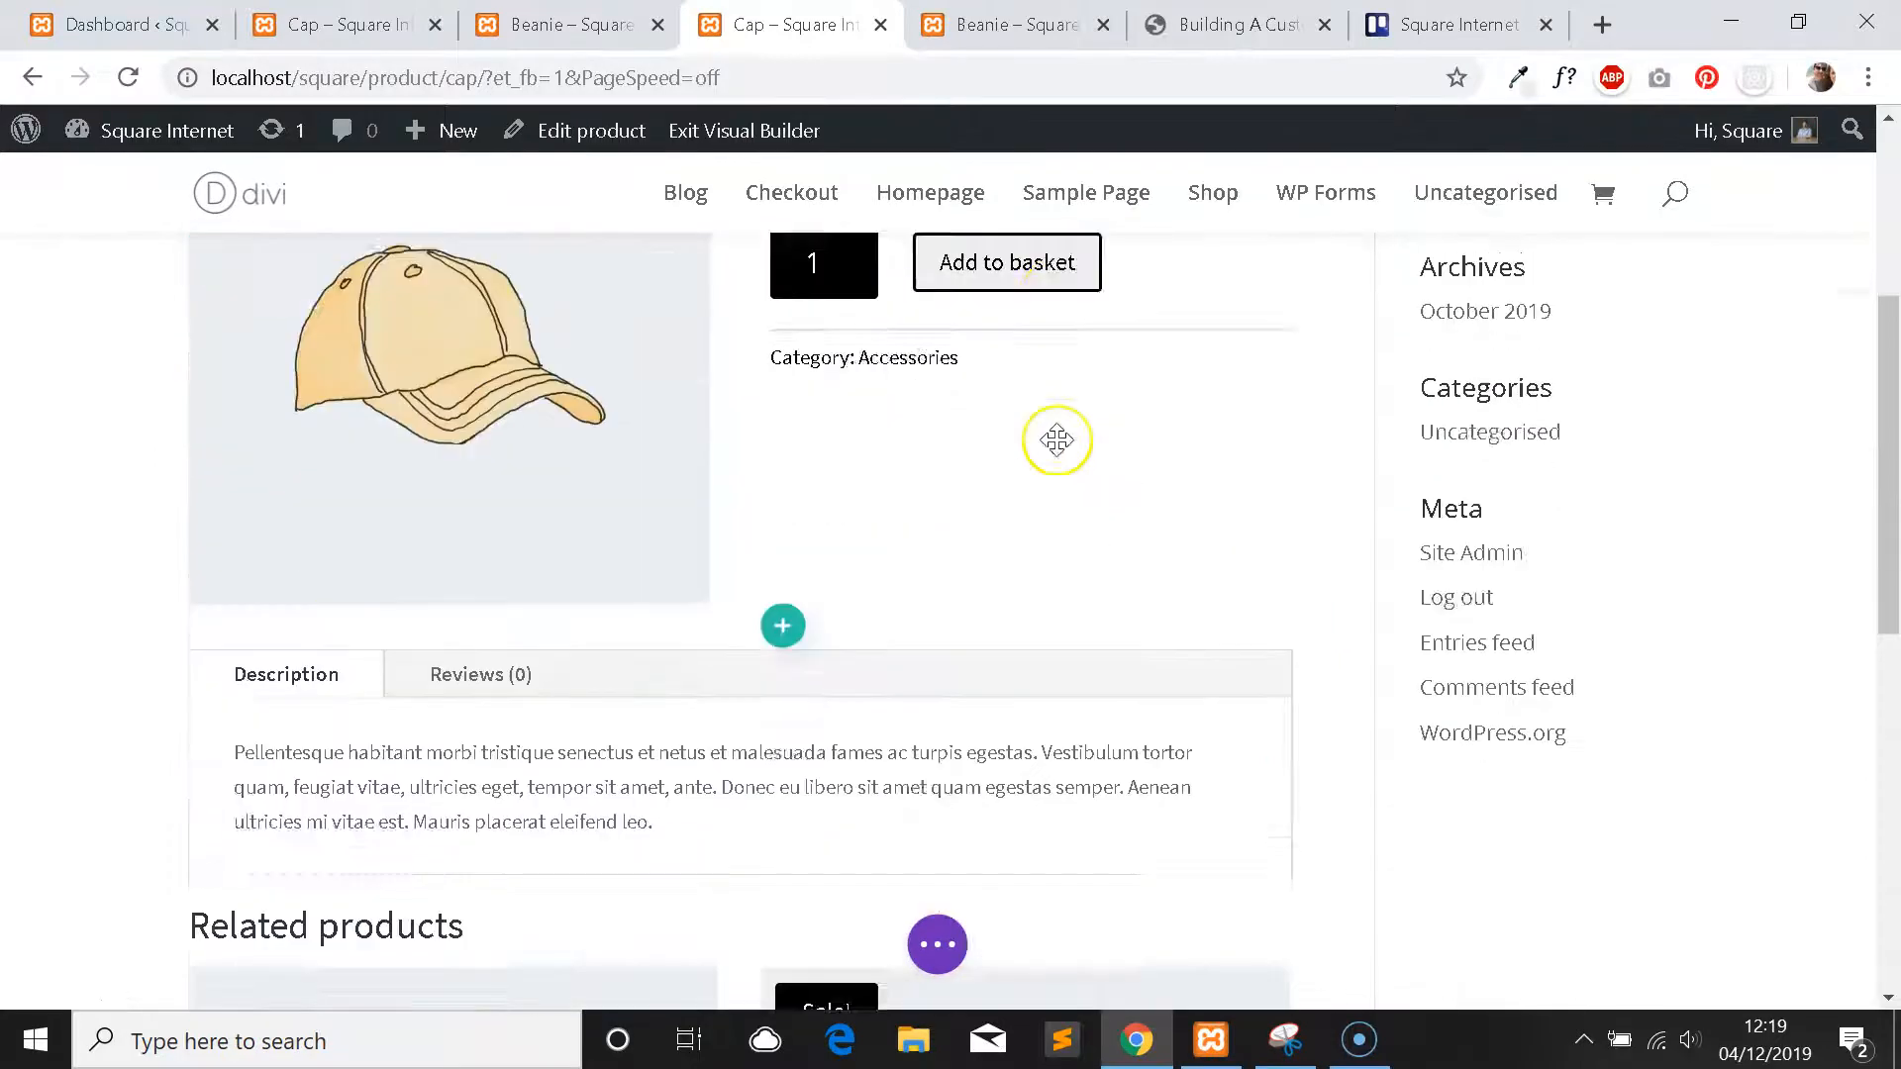
{"action": "scroll", "scroll_direction": "down", "scroll_amount": 3}
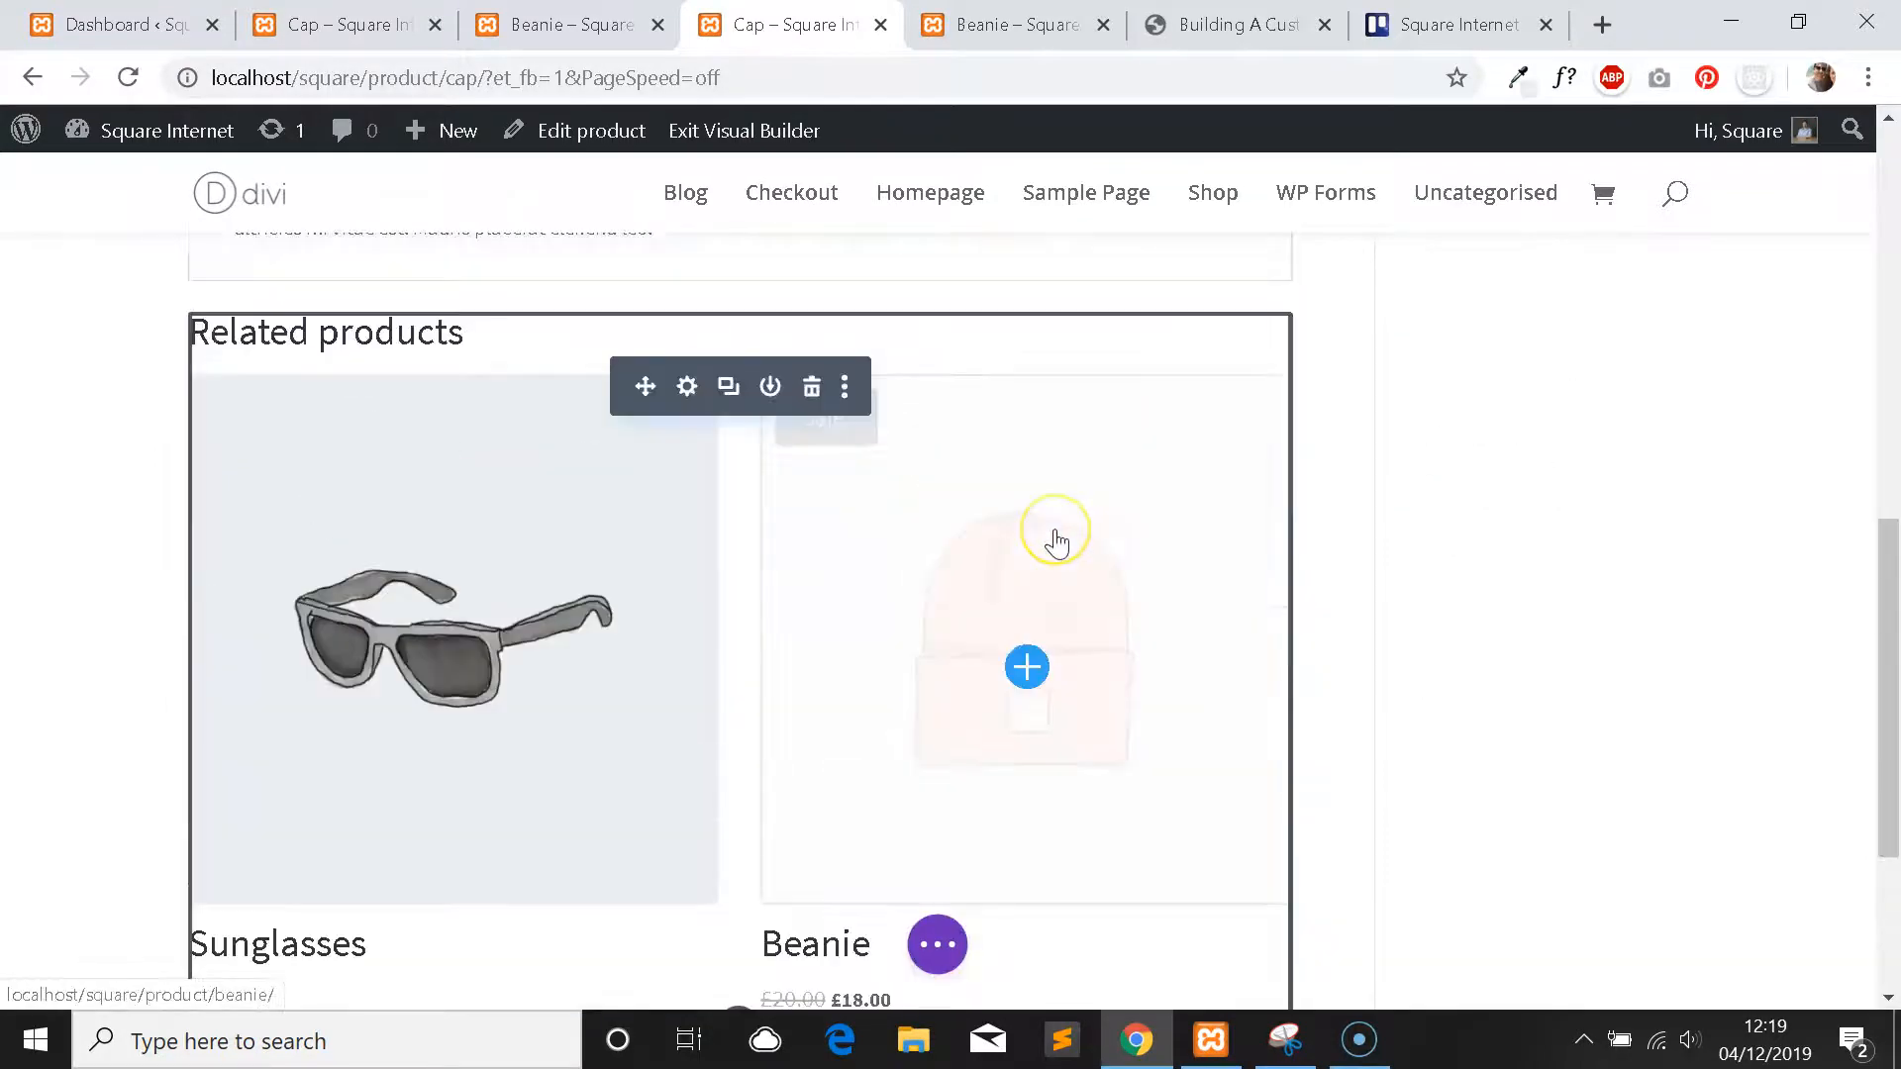
{"action": "scroll", "scroll_direction": "up", "scroll_amount": 3}
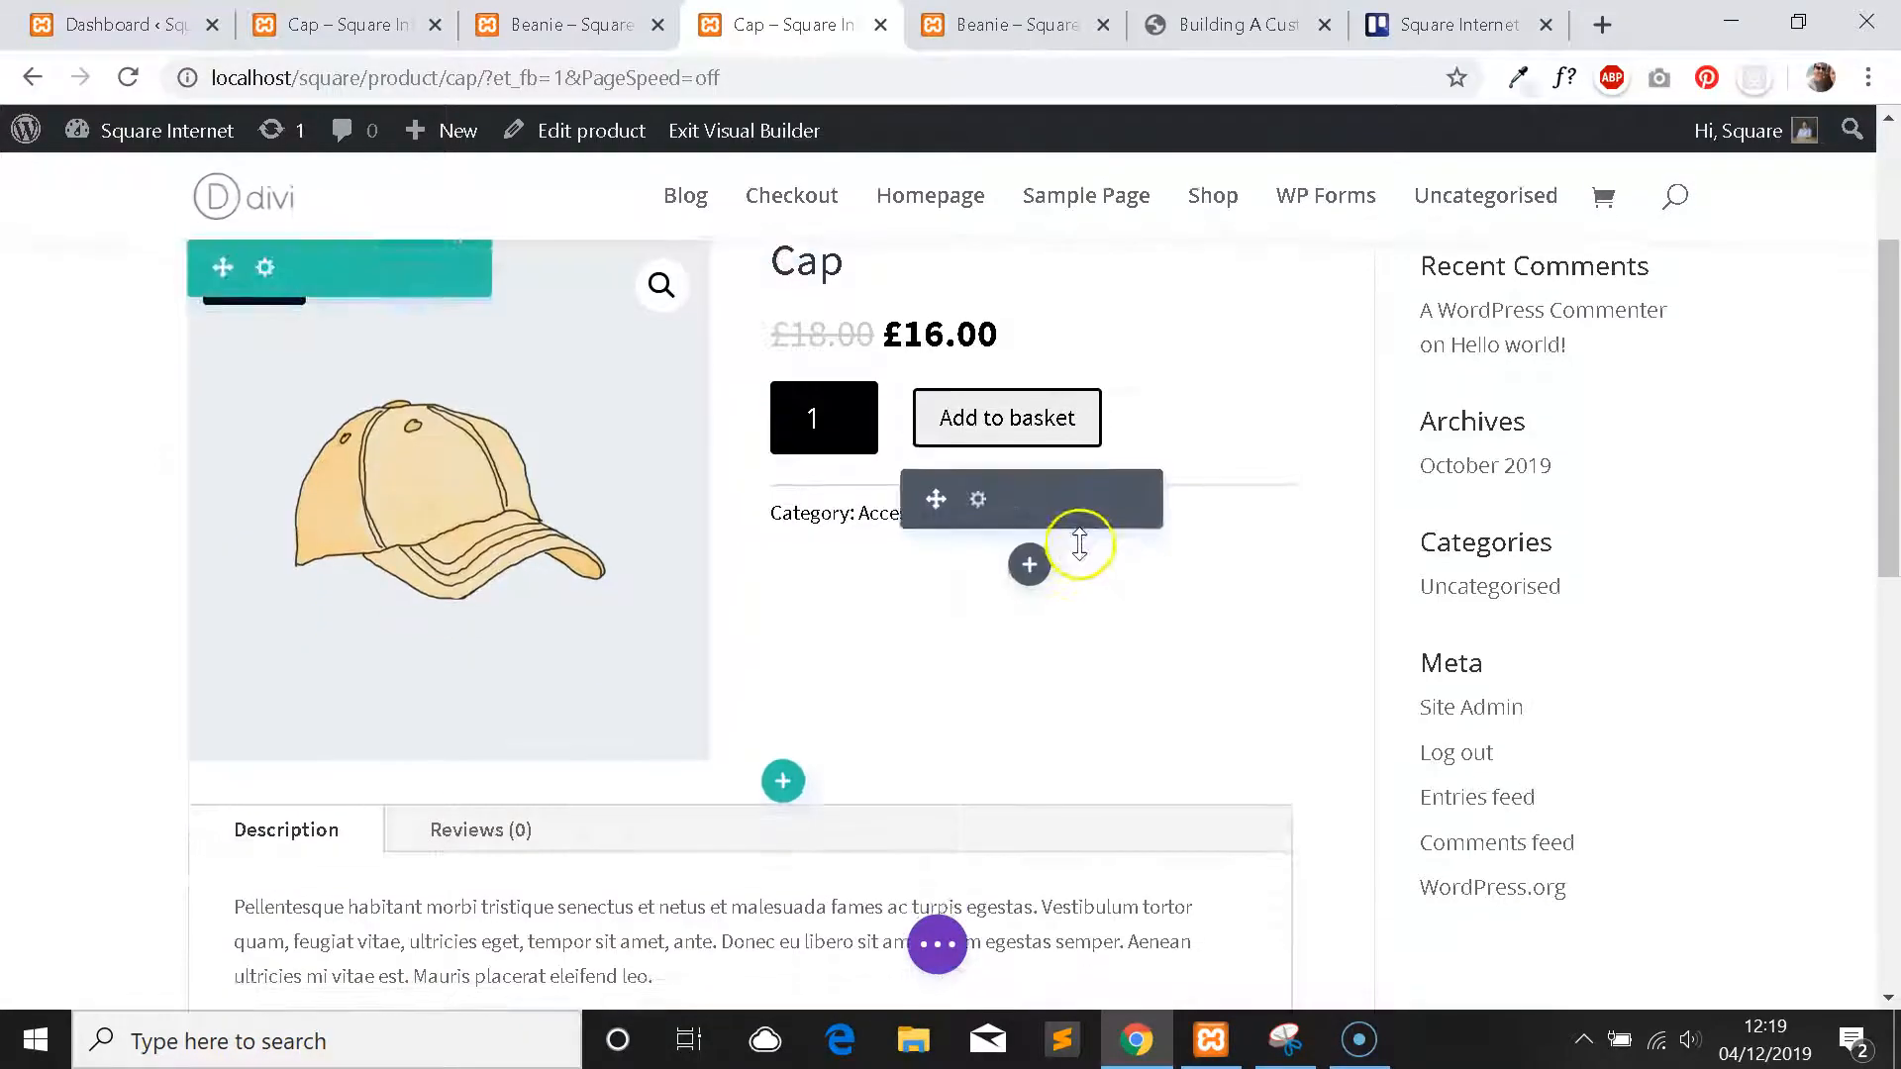
{"action": "scroll", "scroll_direction": "down", "scroll_amount": 3}
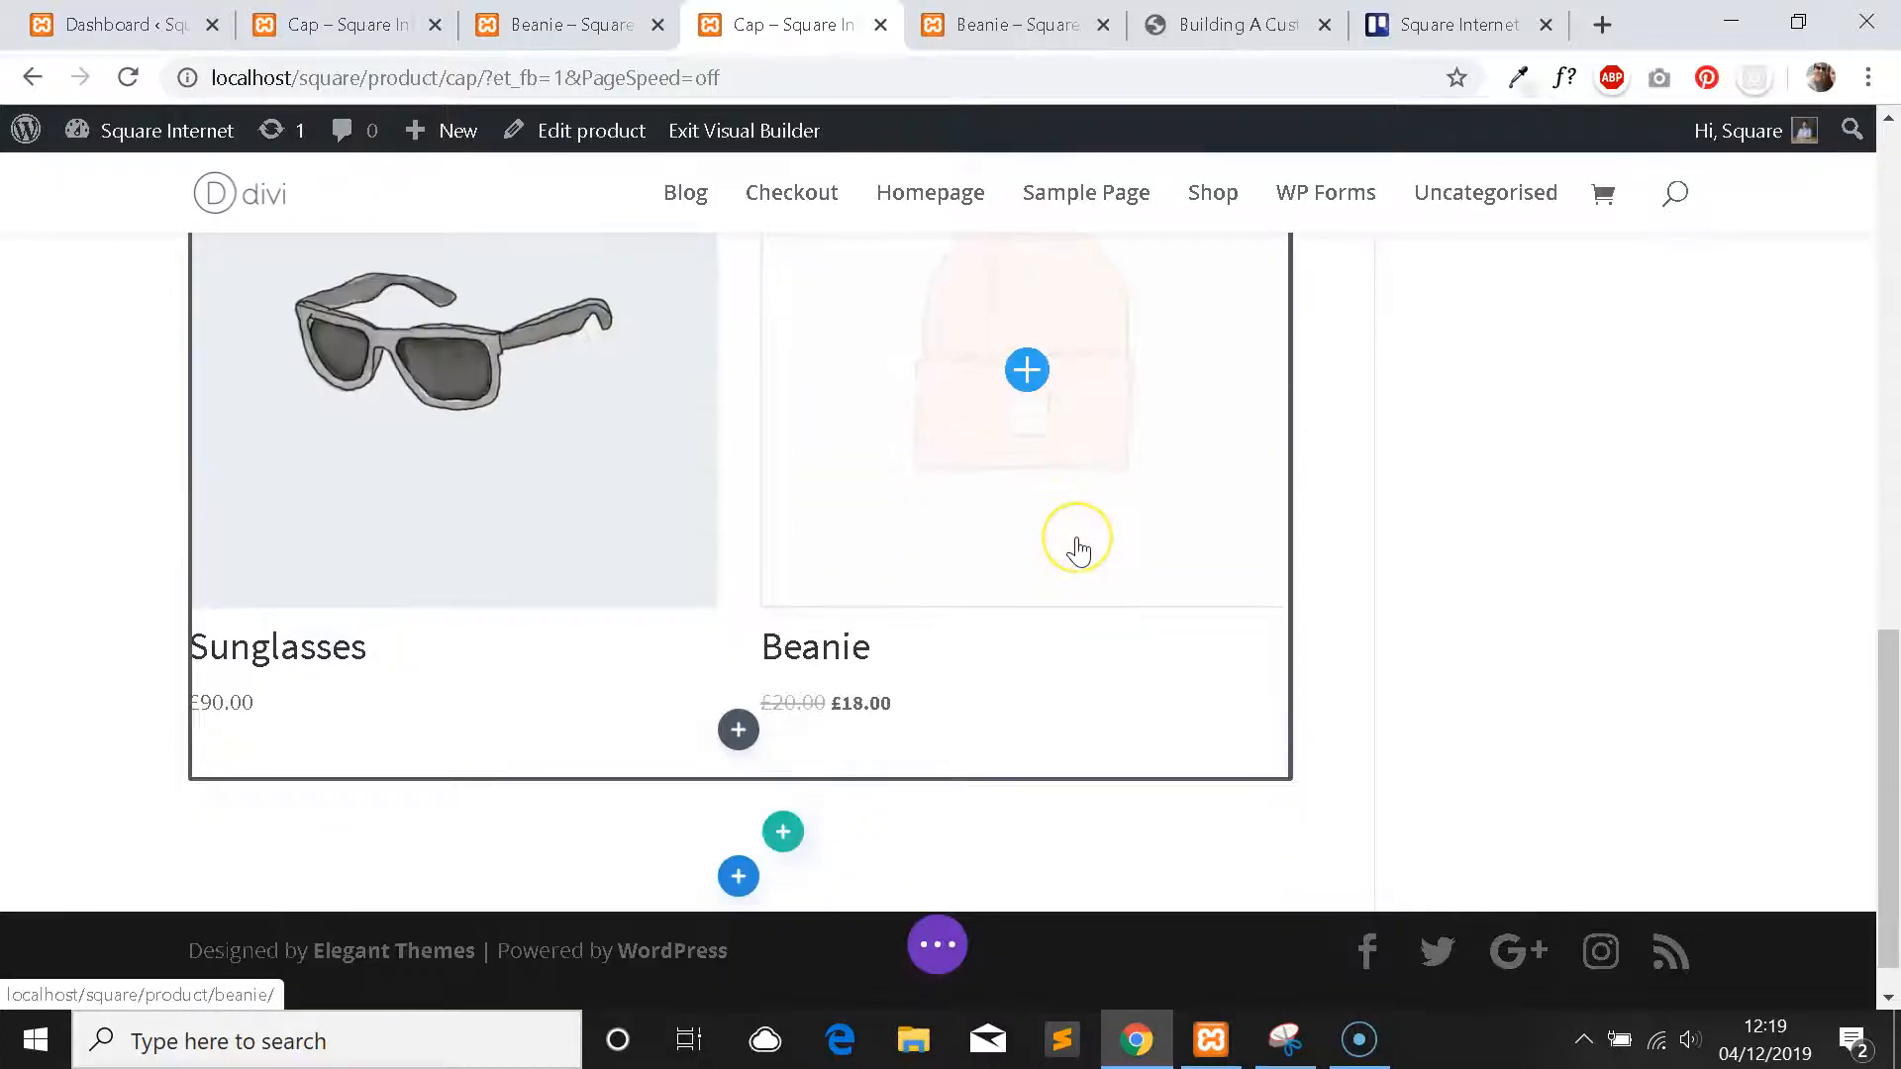
{"action": "mouse_move", "coordinate": [1079, 552]}
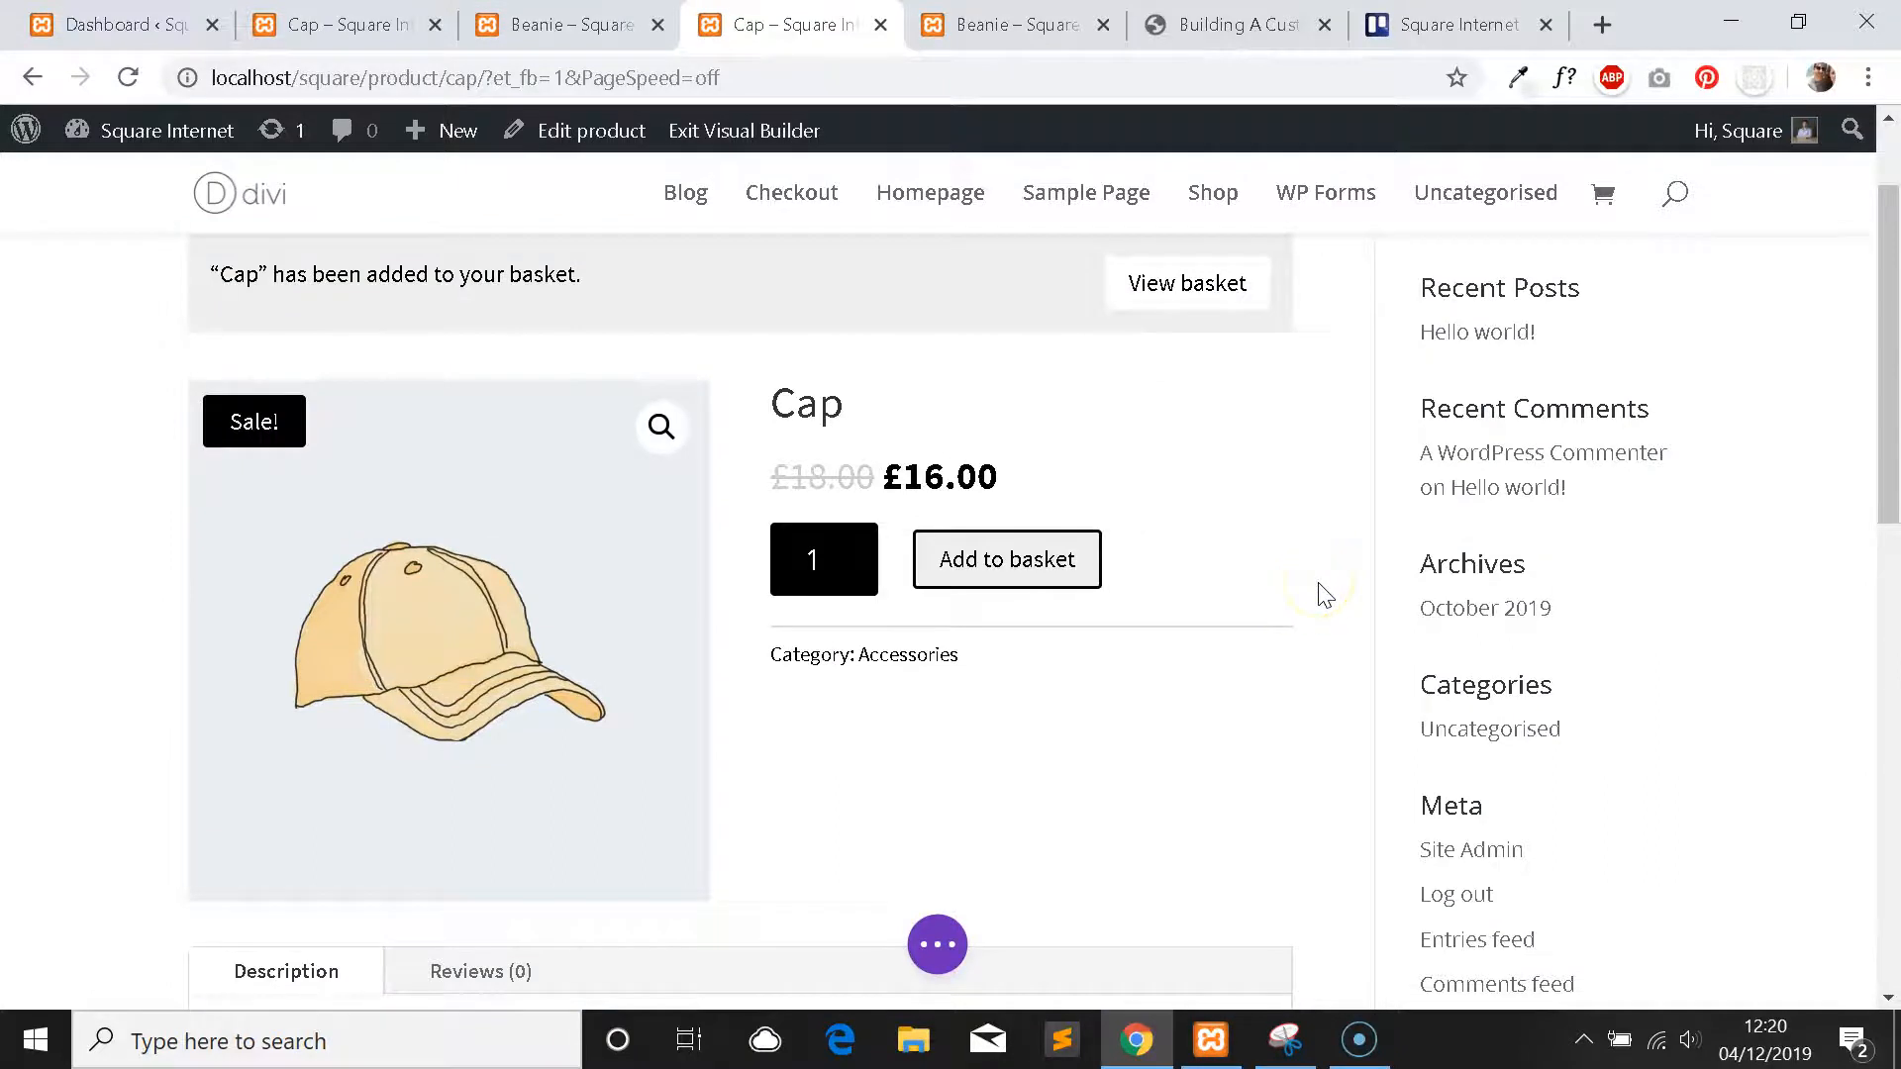
{"action": "scroll", "scroll_direction": "down", "scroll_amount": 3}
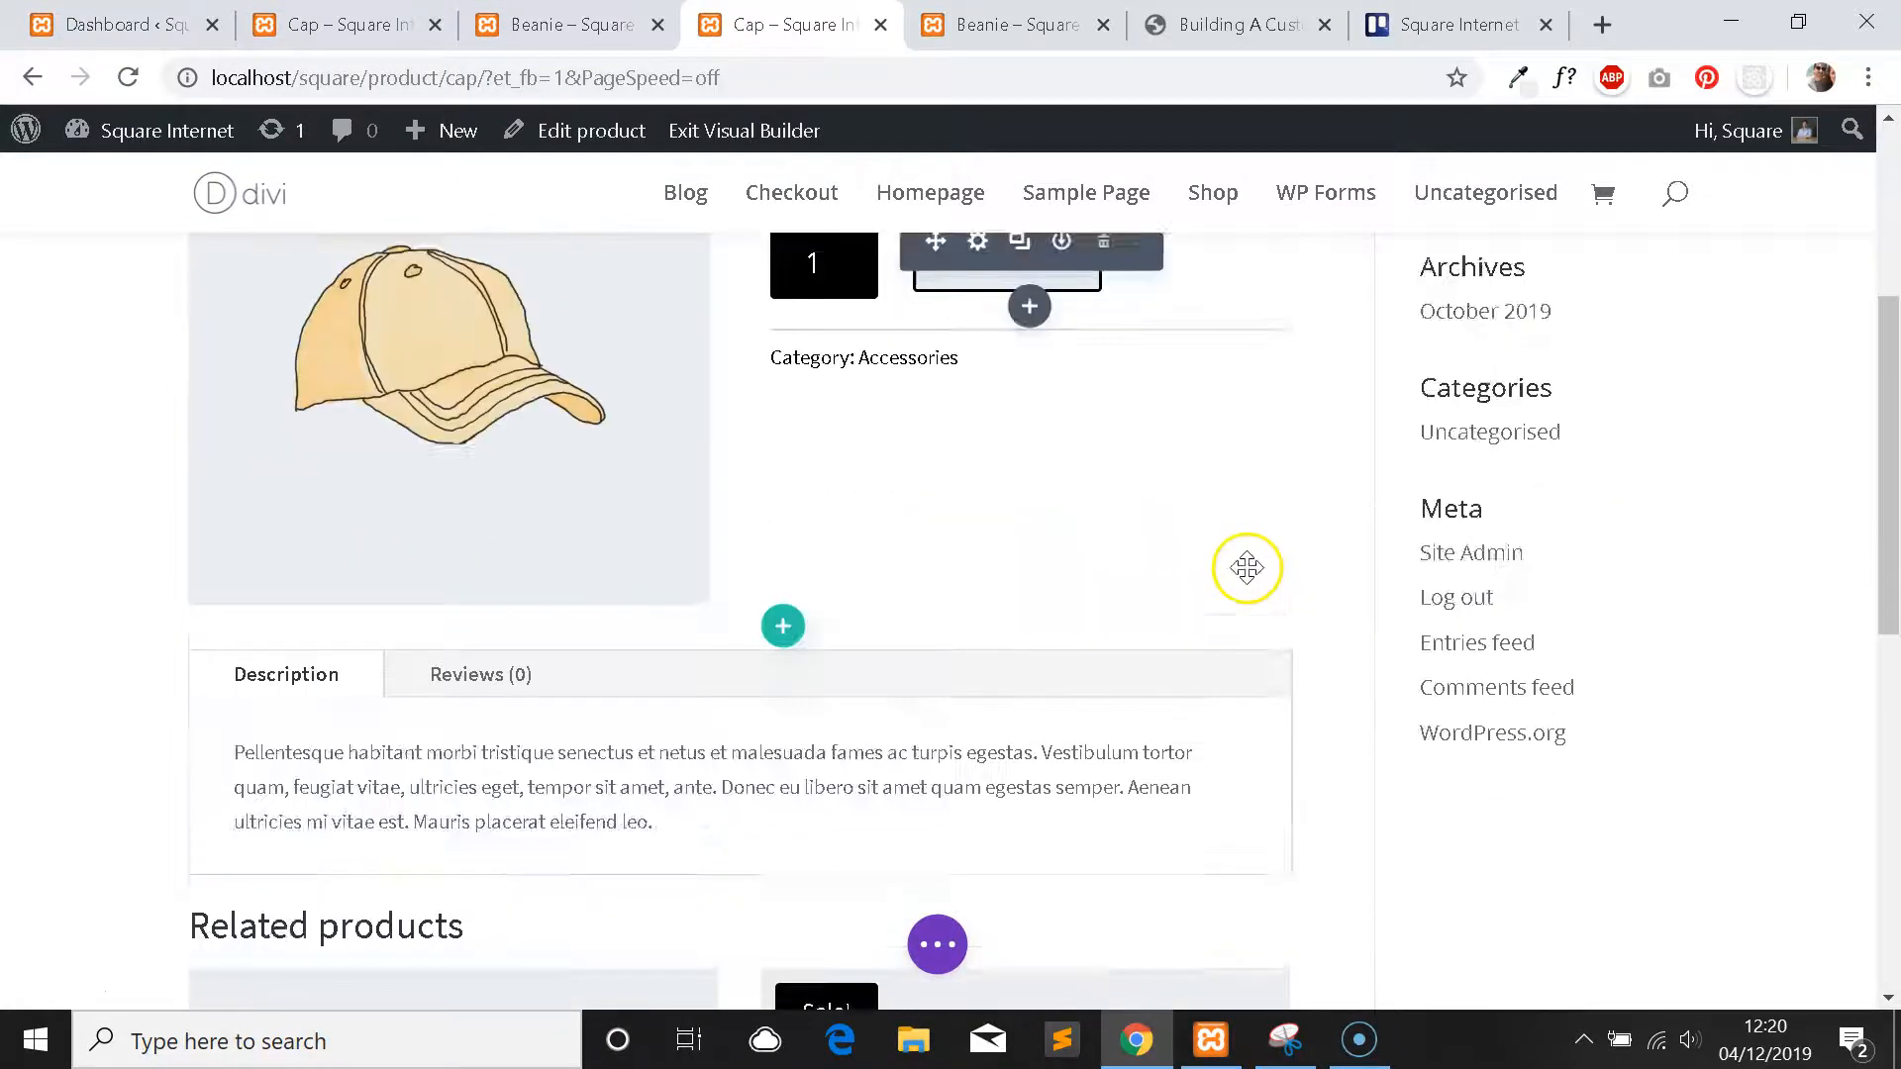
{"action": "scroll", "scroll_direction": "down", "scroll_amount": 3}
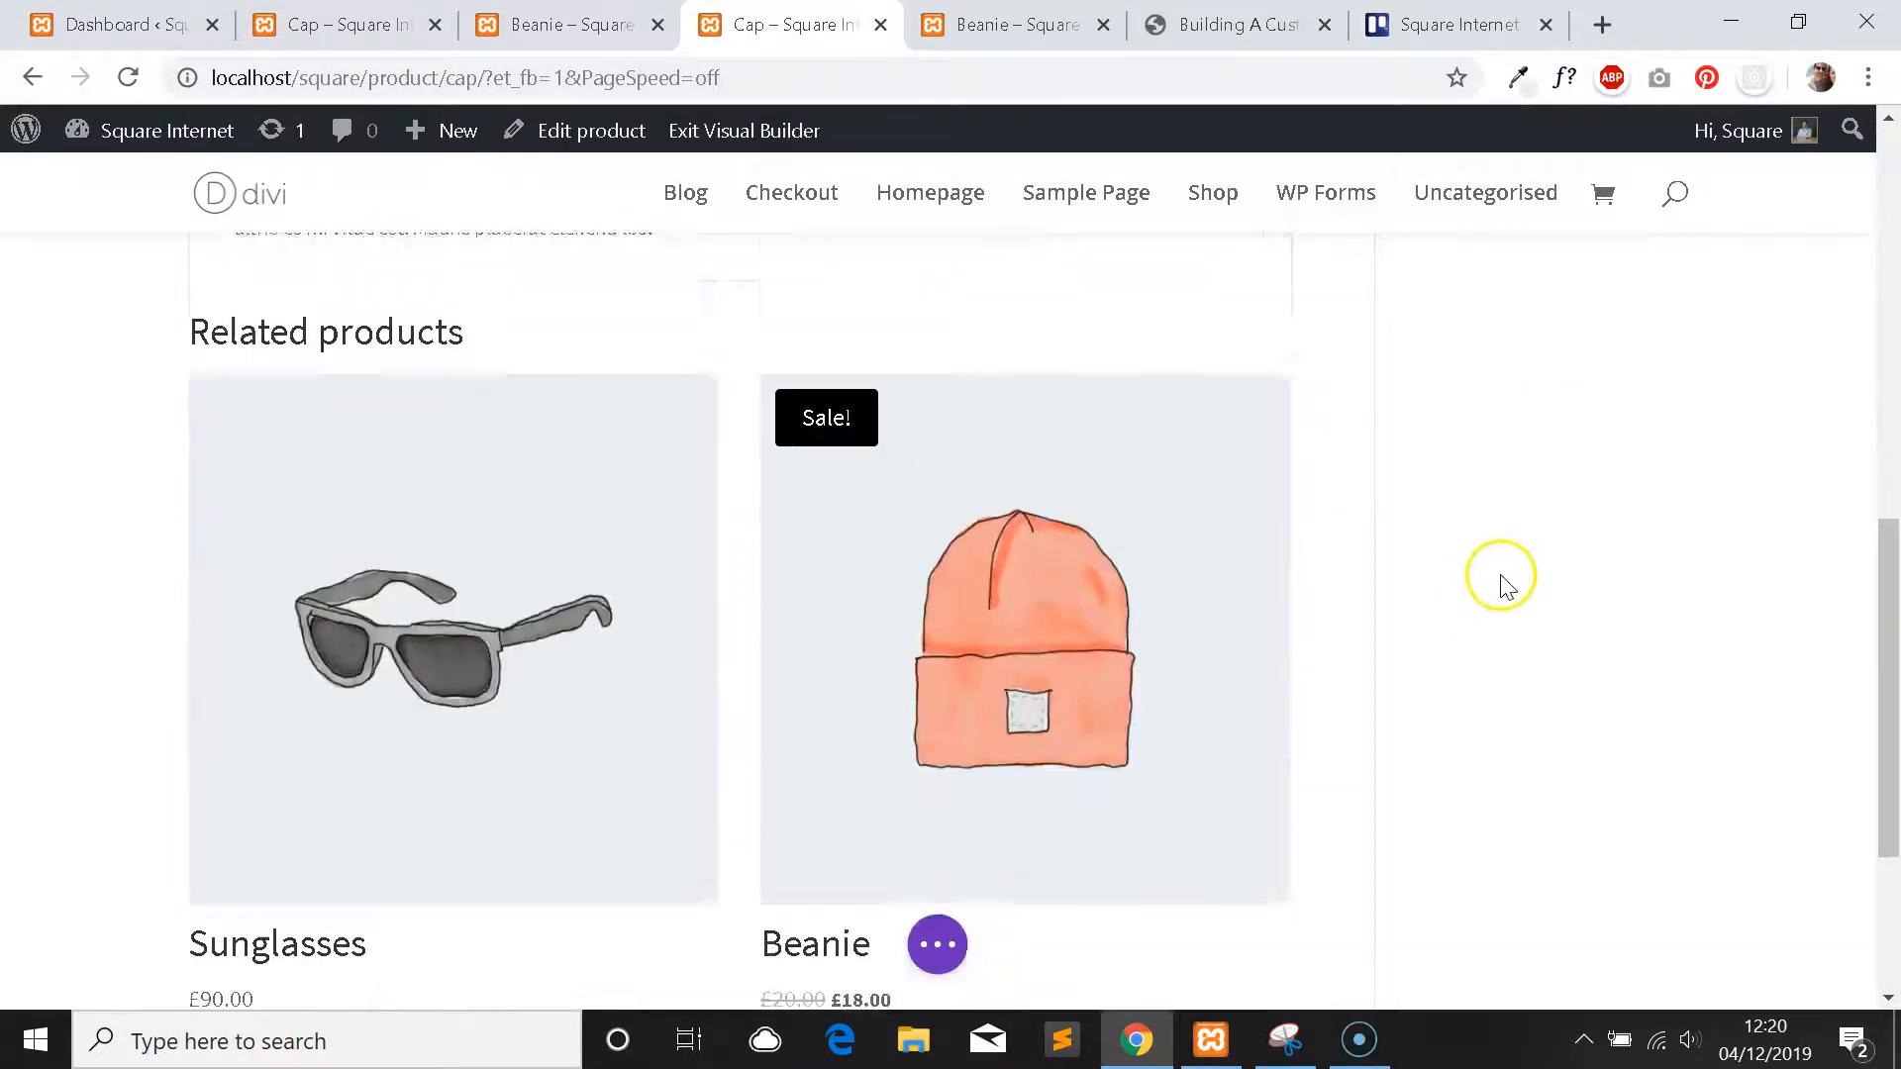
{"action": "scroll", "scroll_direction": "up", "scroll_amount": 3}
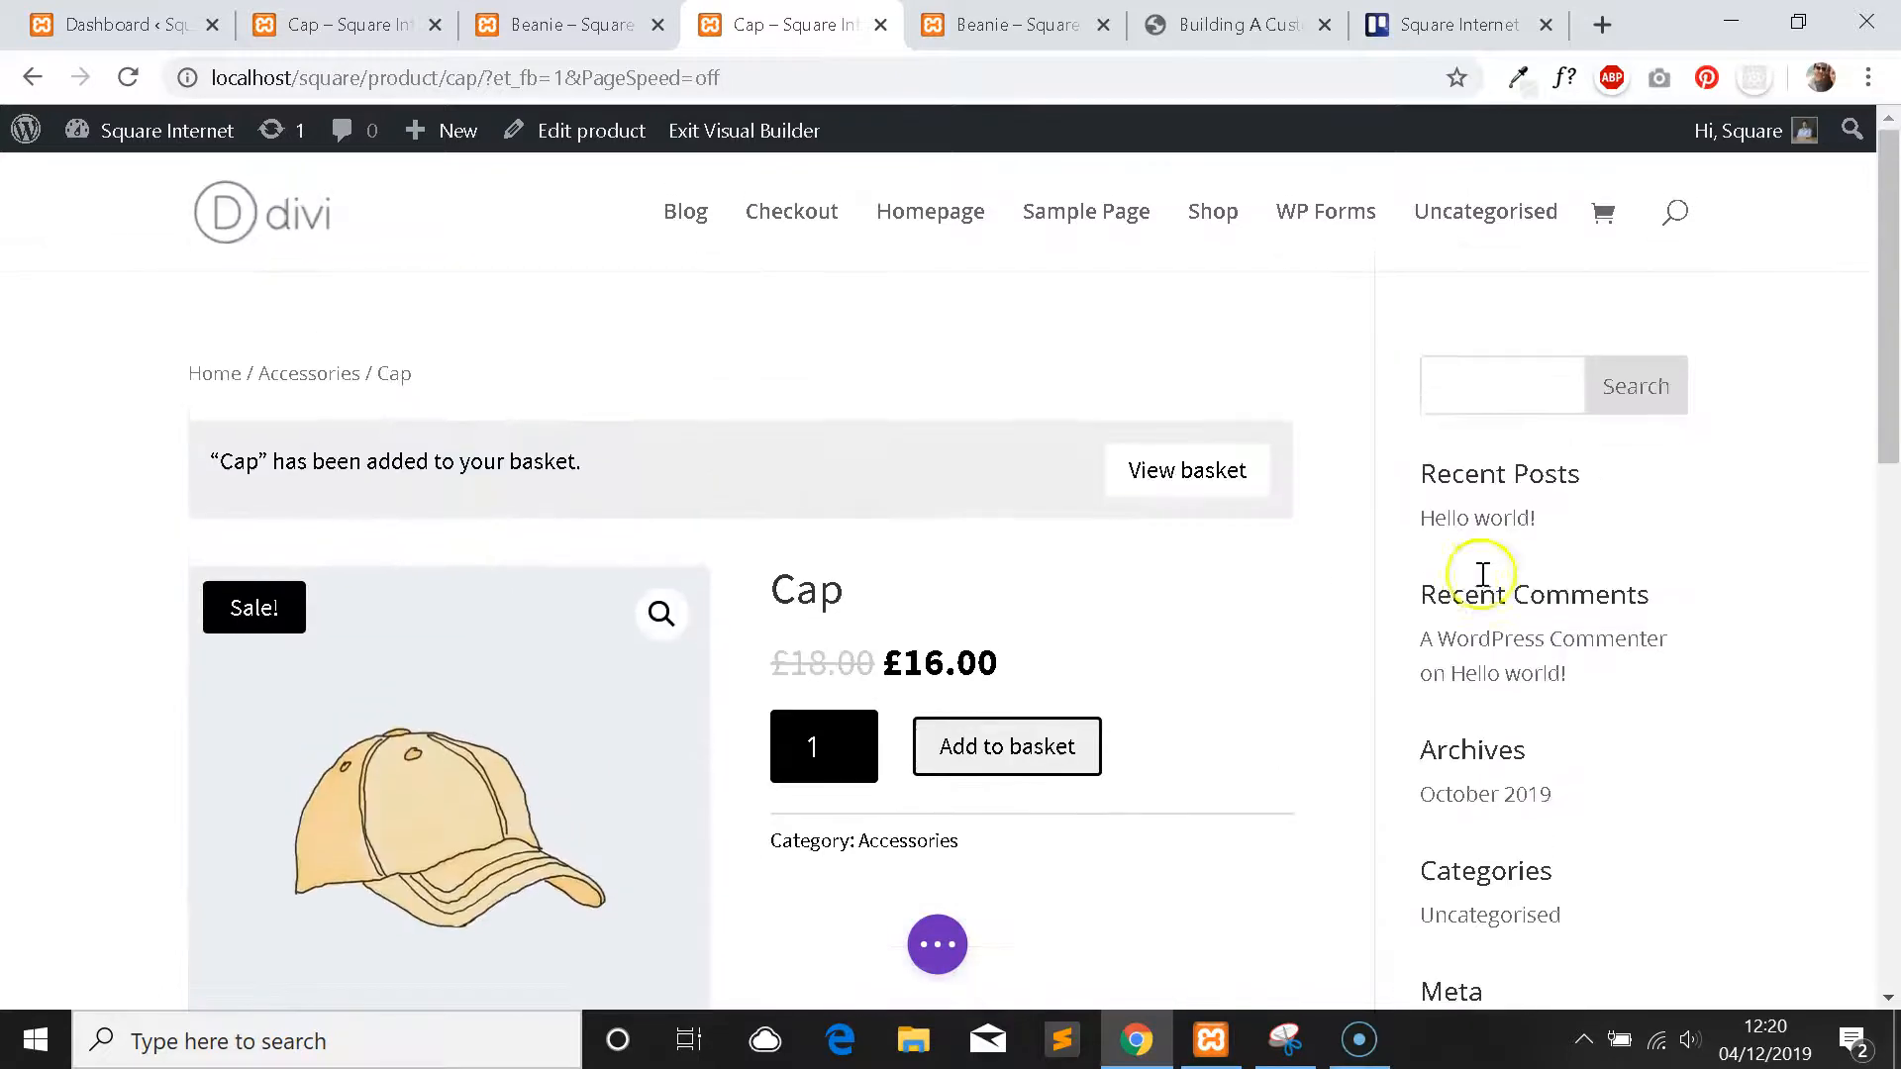
{"action": "scroll", "scroll_direction": "down", "scroll_amount": 3}
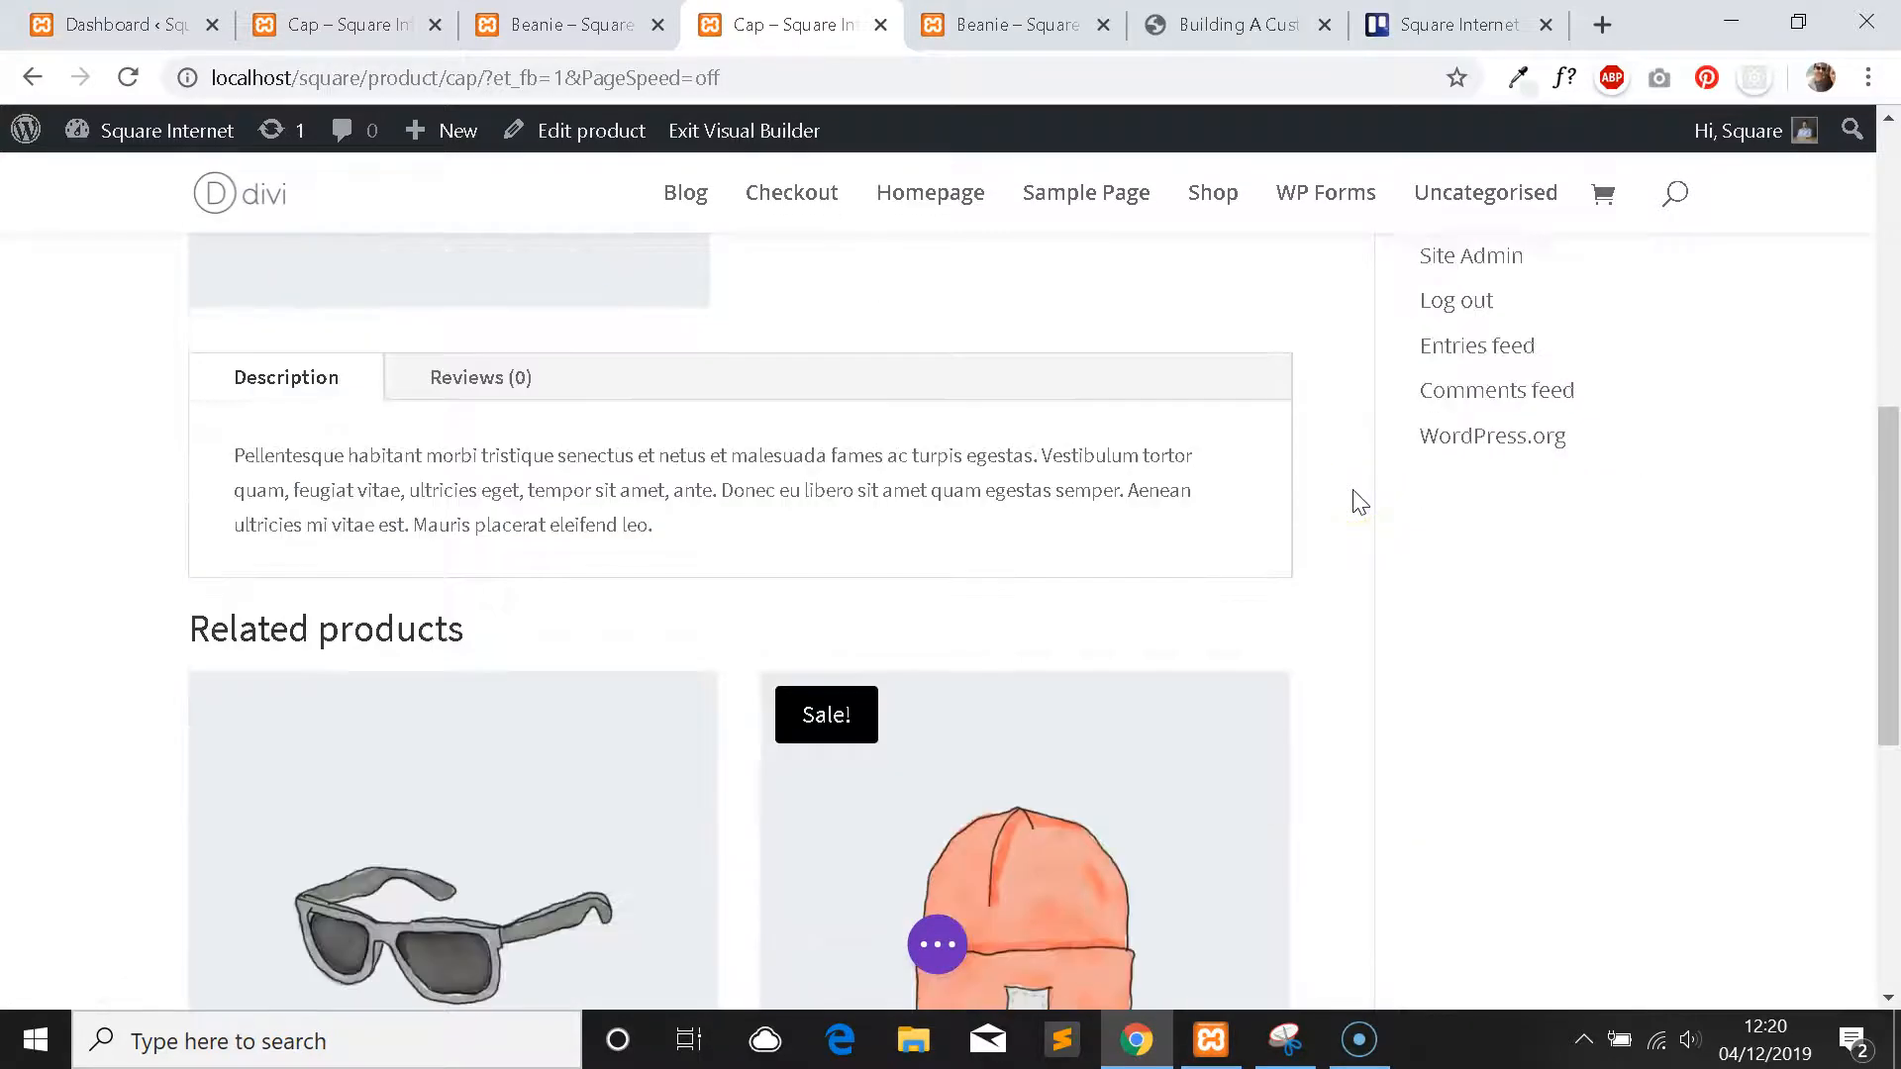
{"action": "scroll", "scroll_direction": "down", "scroll_amount": 3}
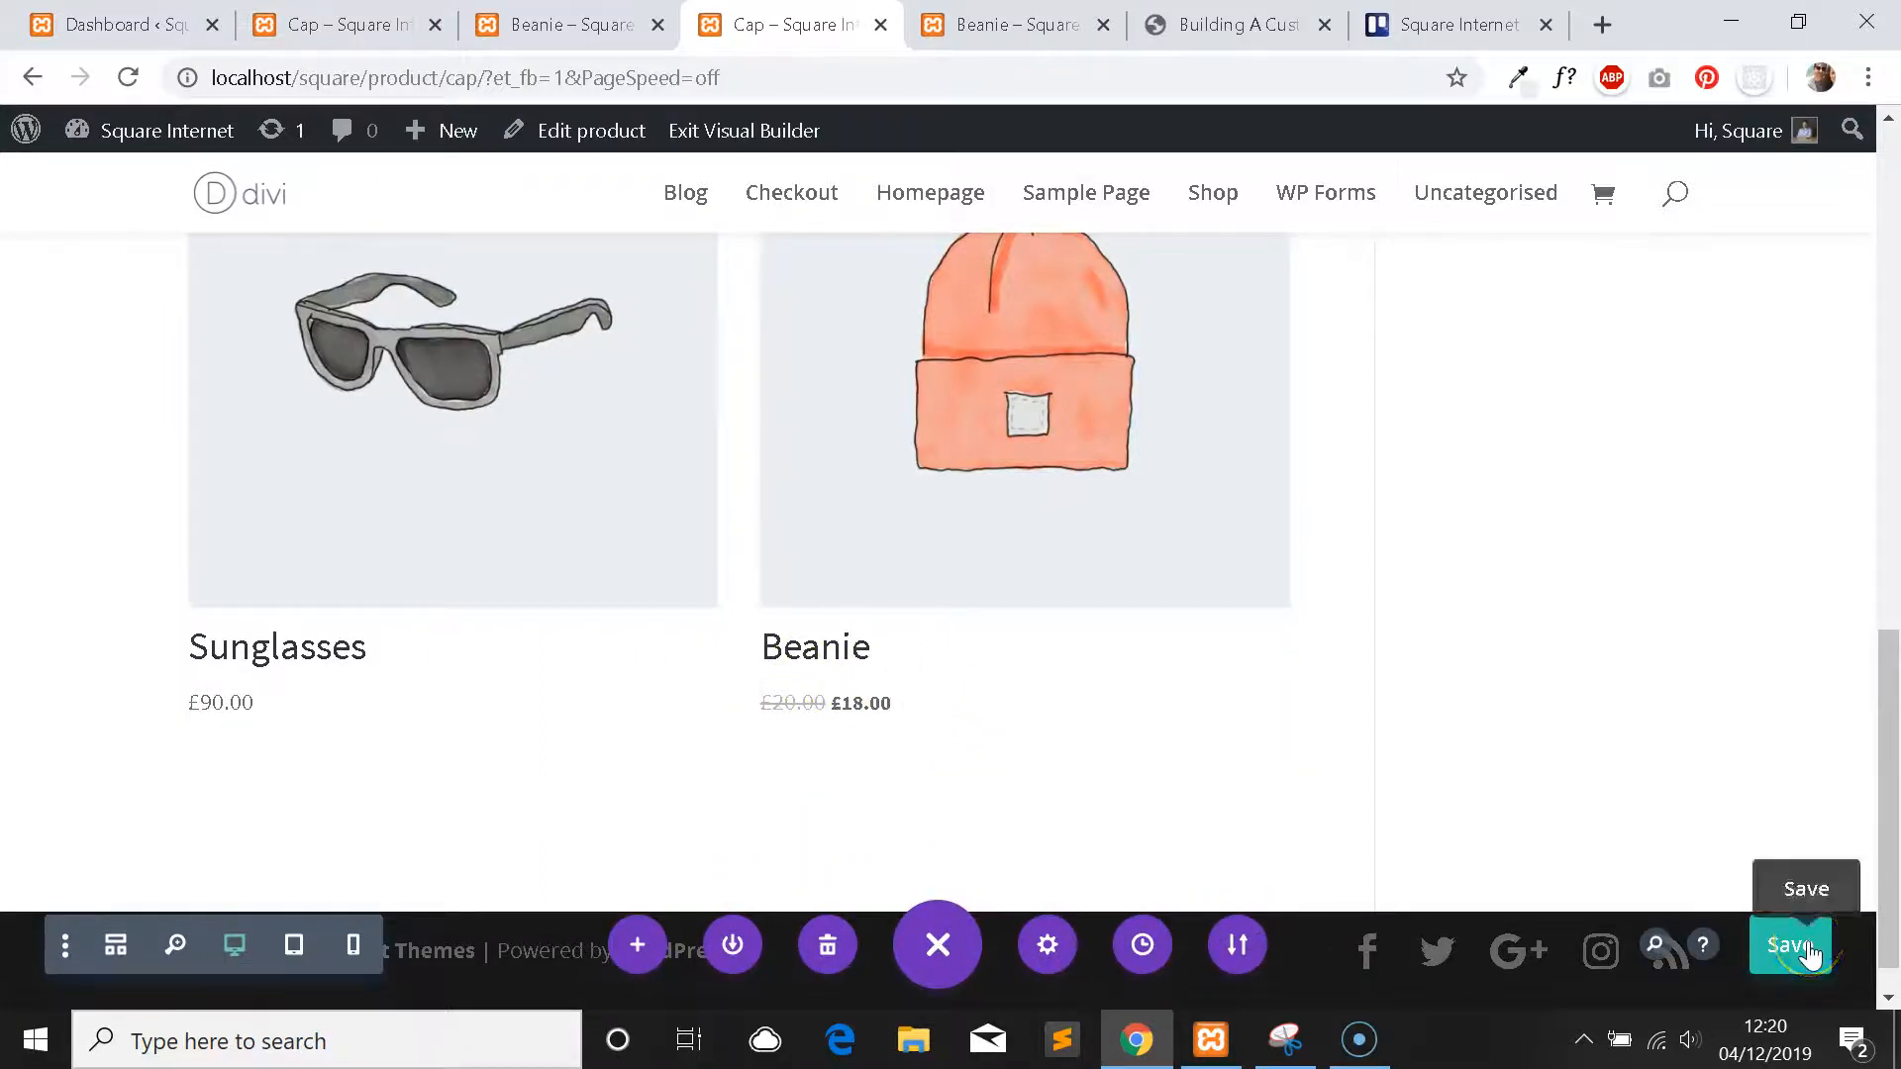
Save the page and add it to the Divi Library as 'New Product Layout'.
{"action": "left_click", "coordinate": [1790, 945]}
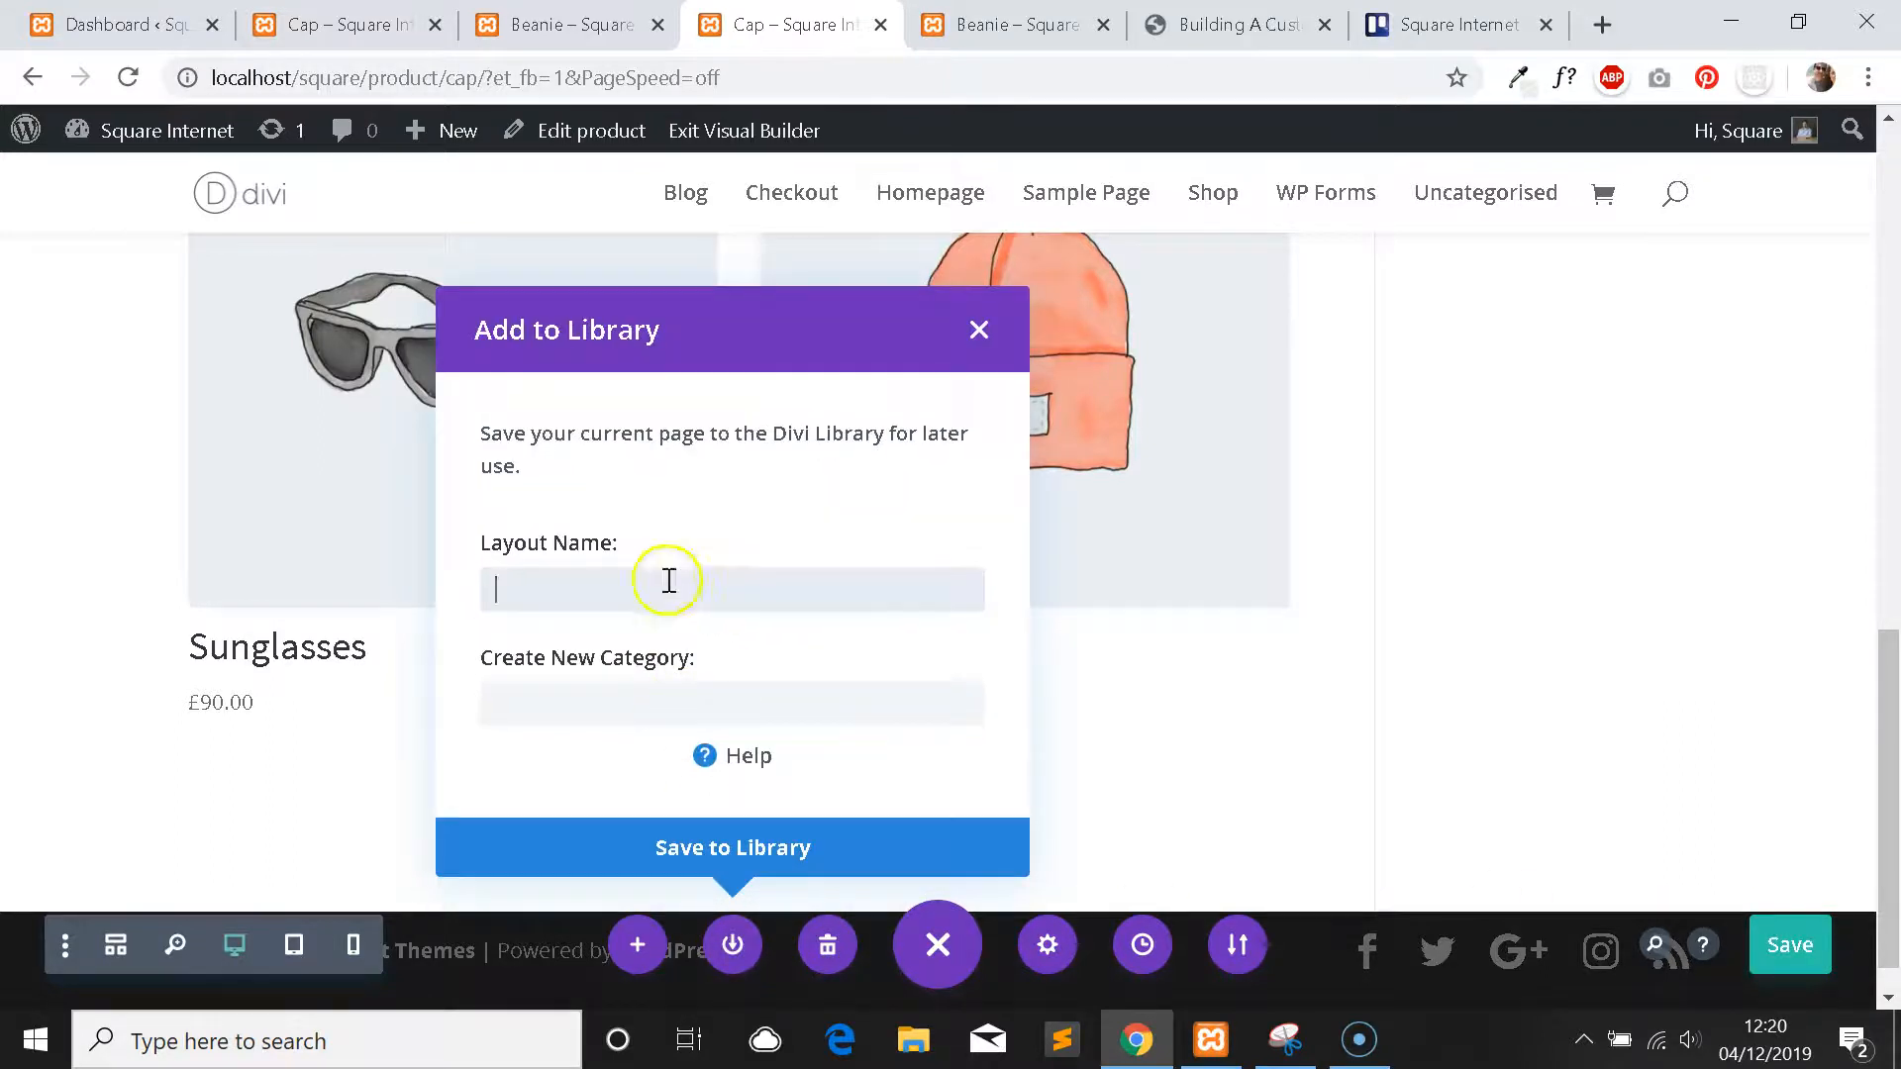
{"action": "type", "text": "New Product Layout"}
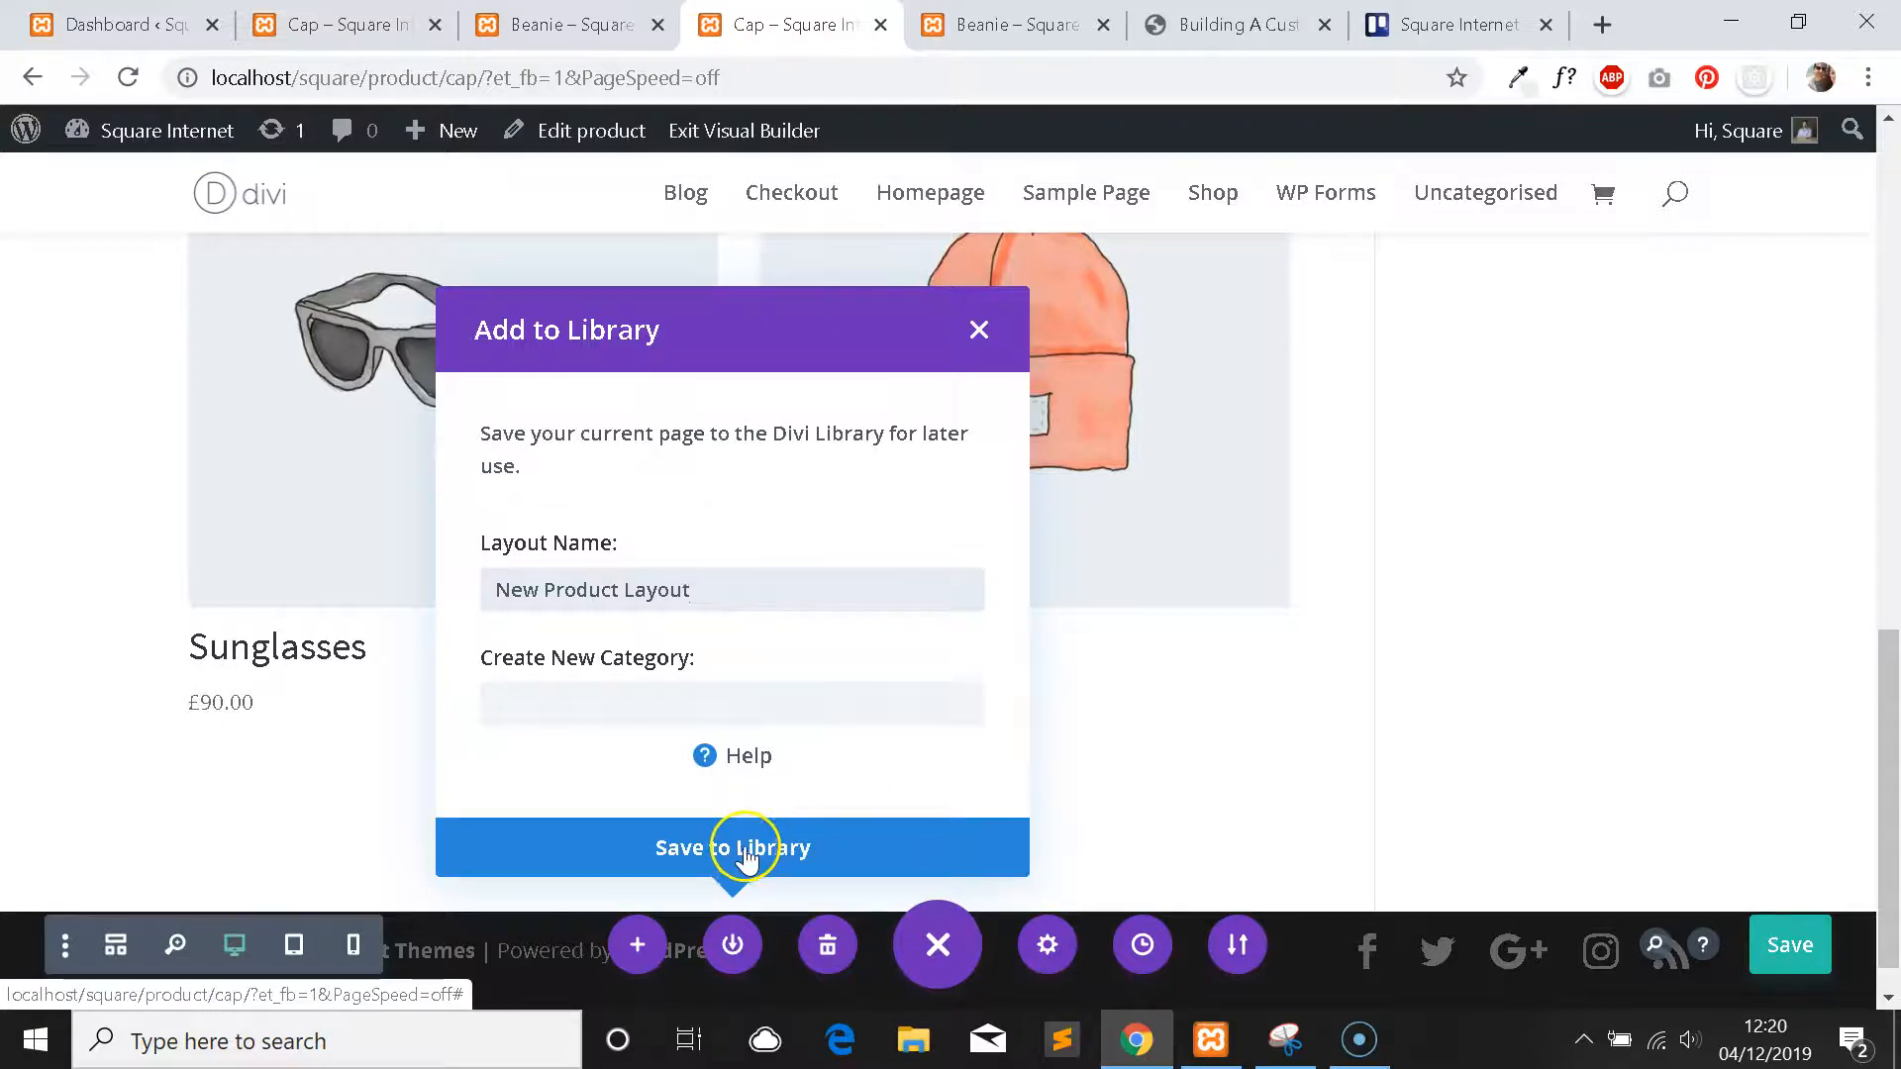
{"action": "left_click", "coordinate": [733, 848]}
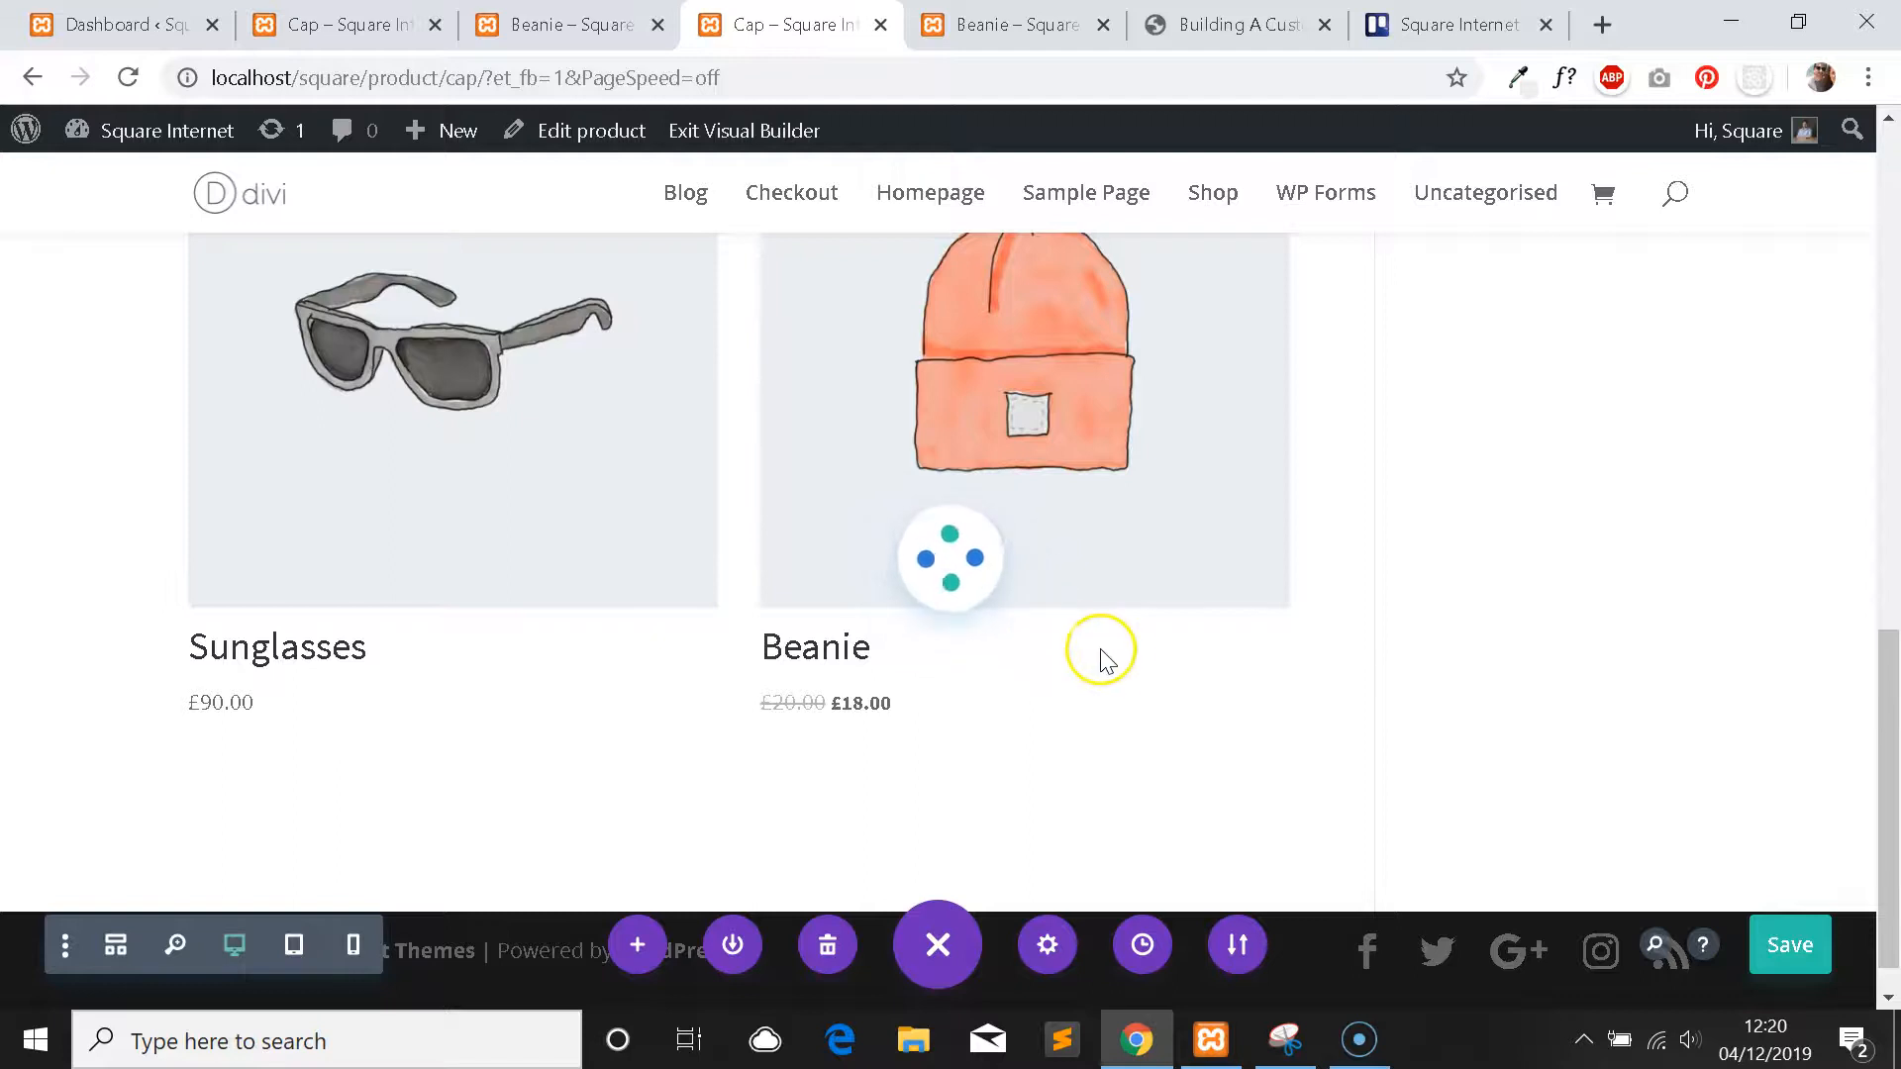
{"action": "scroll", "scroll_direction": "up", "scroll_amount": 3}
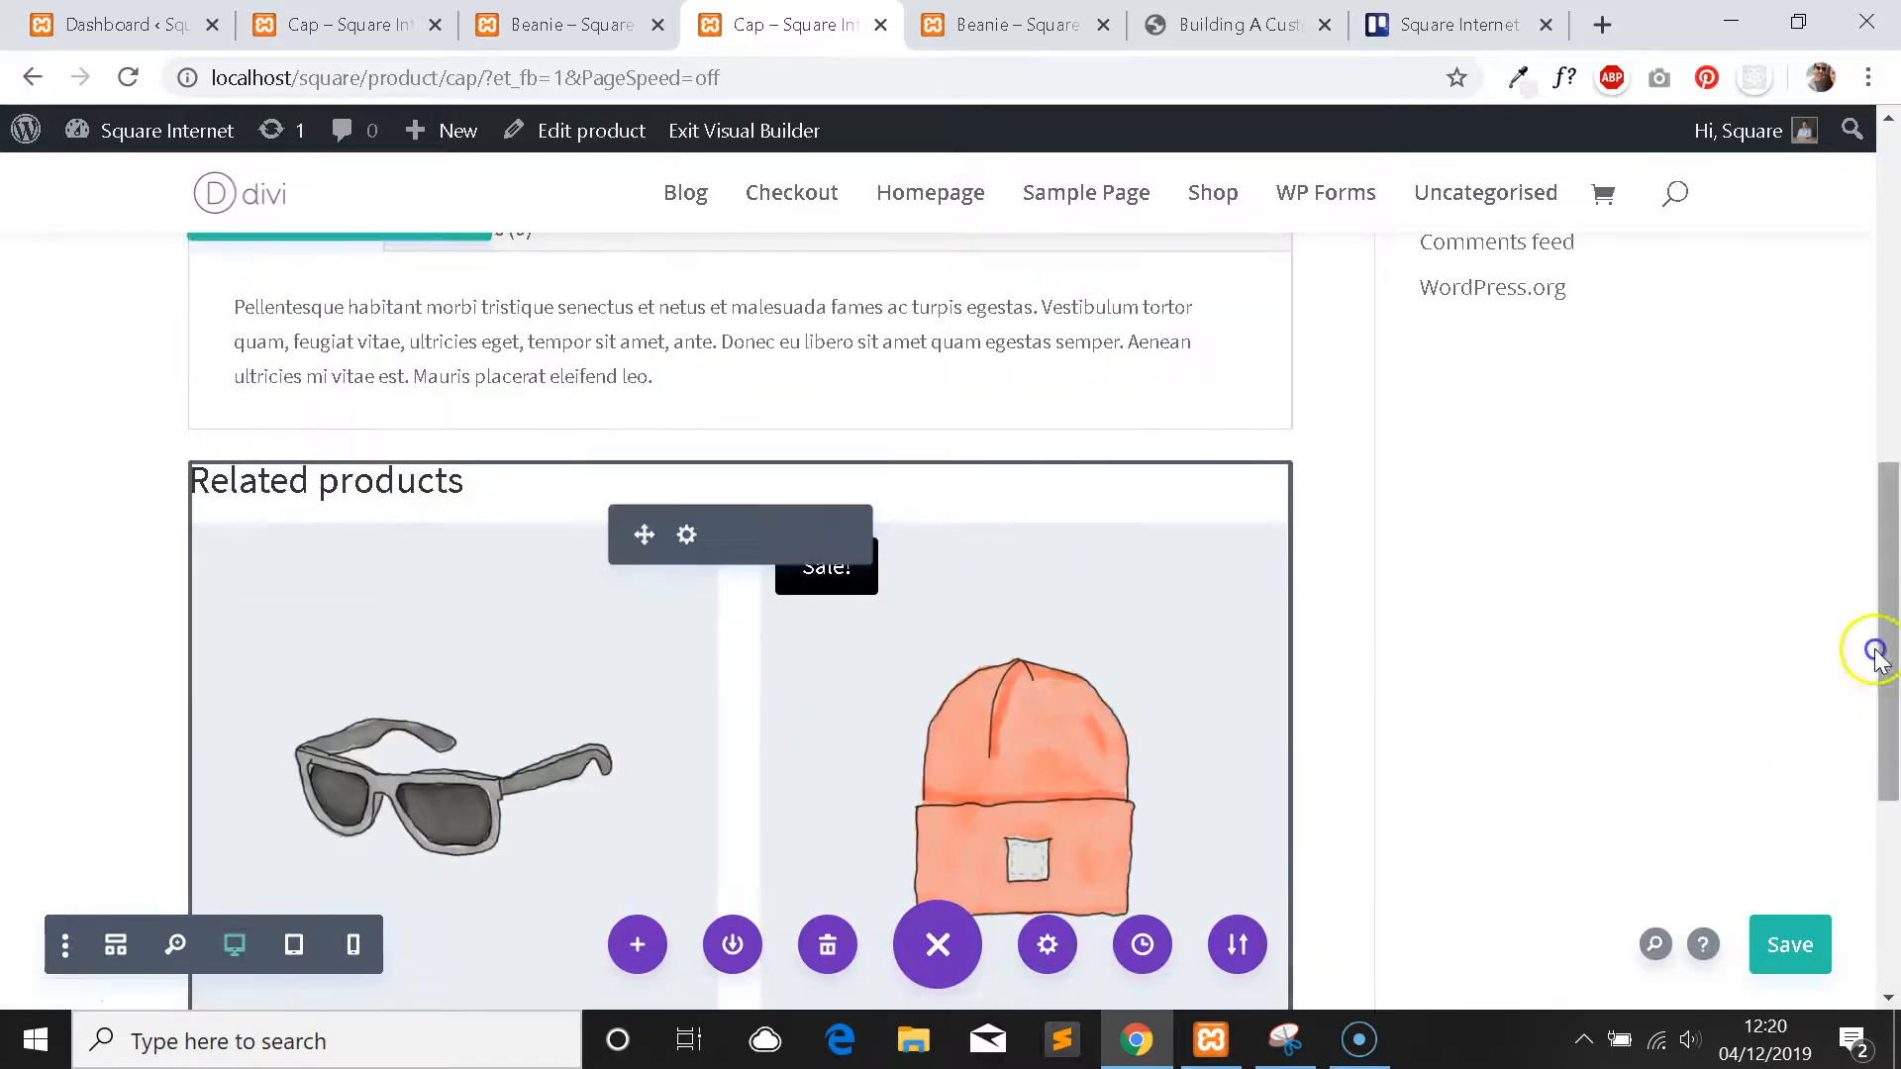
{"action": "scroll", "scroll_direction": "up", "scroll_amount": 3}
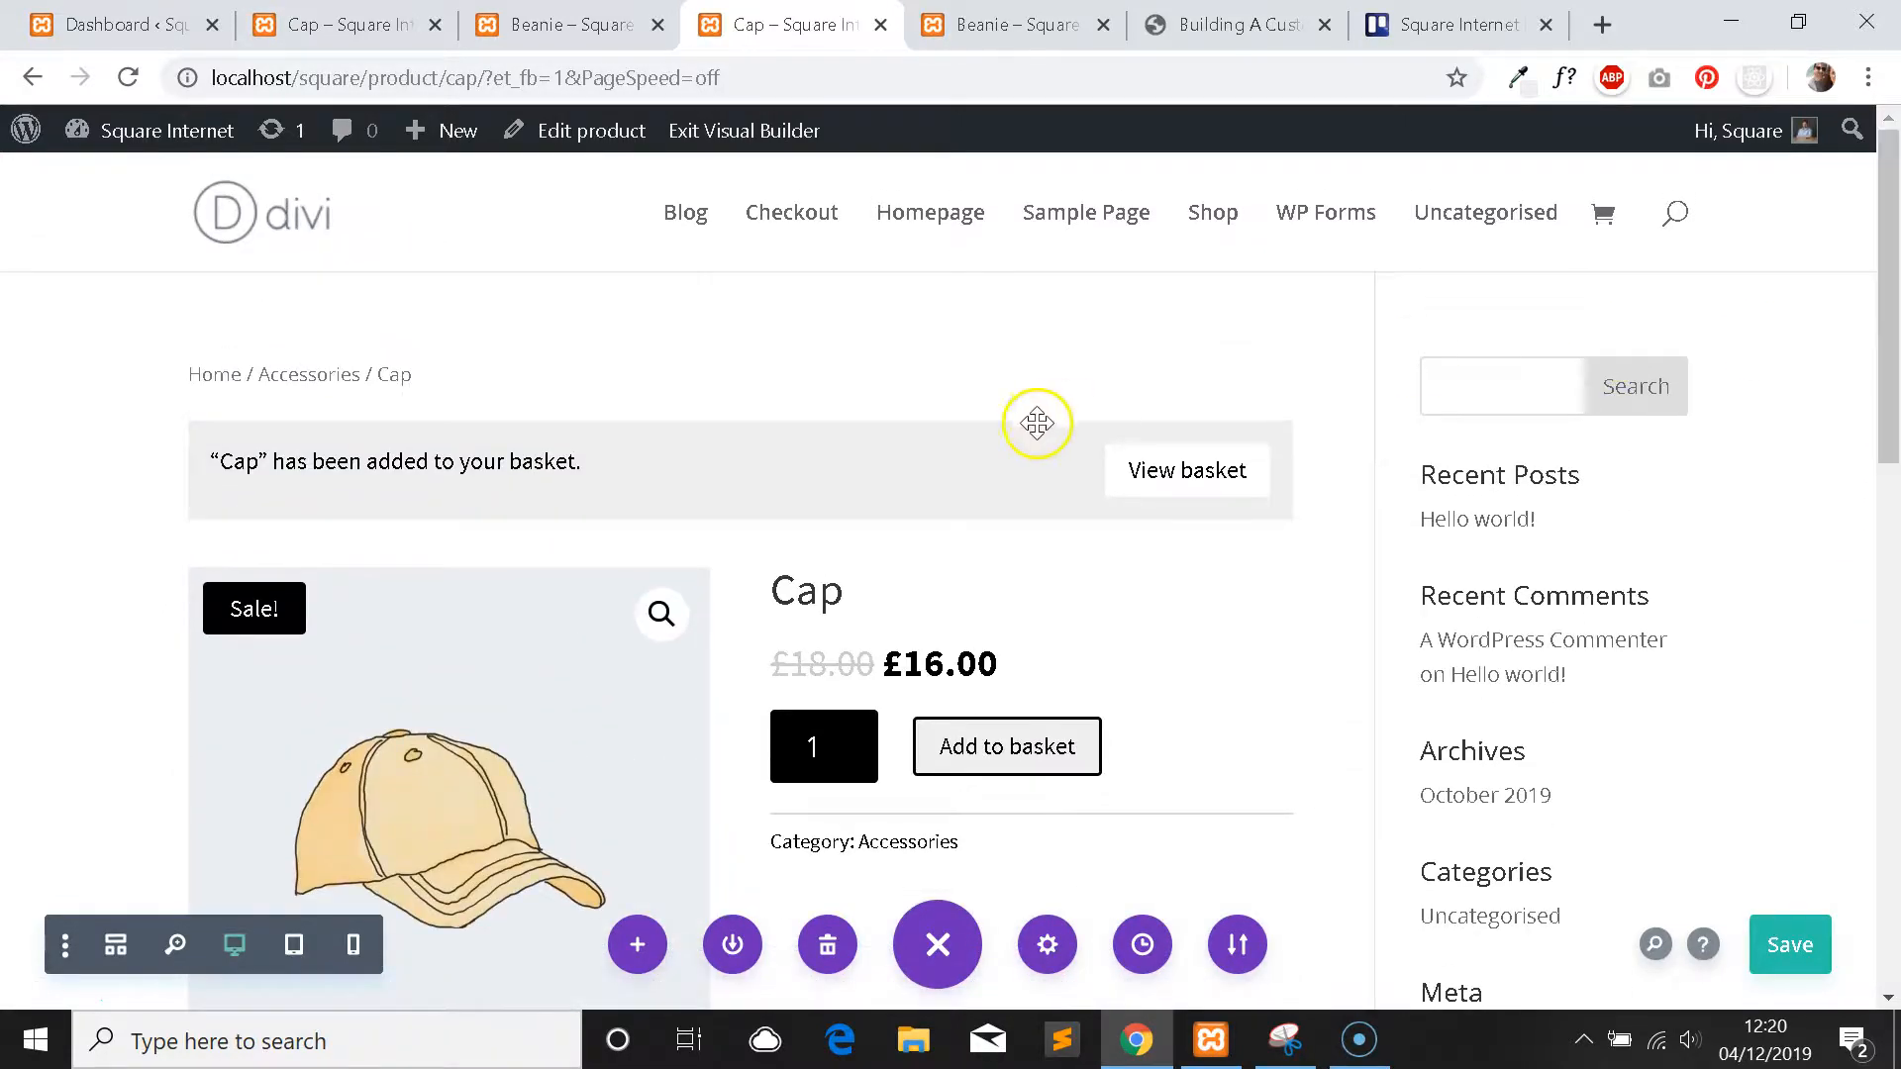
{"action": "mouse_move", "coordinate": [1050, 305]}
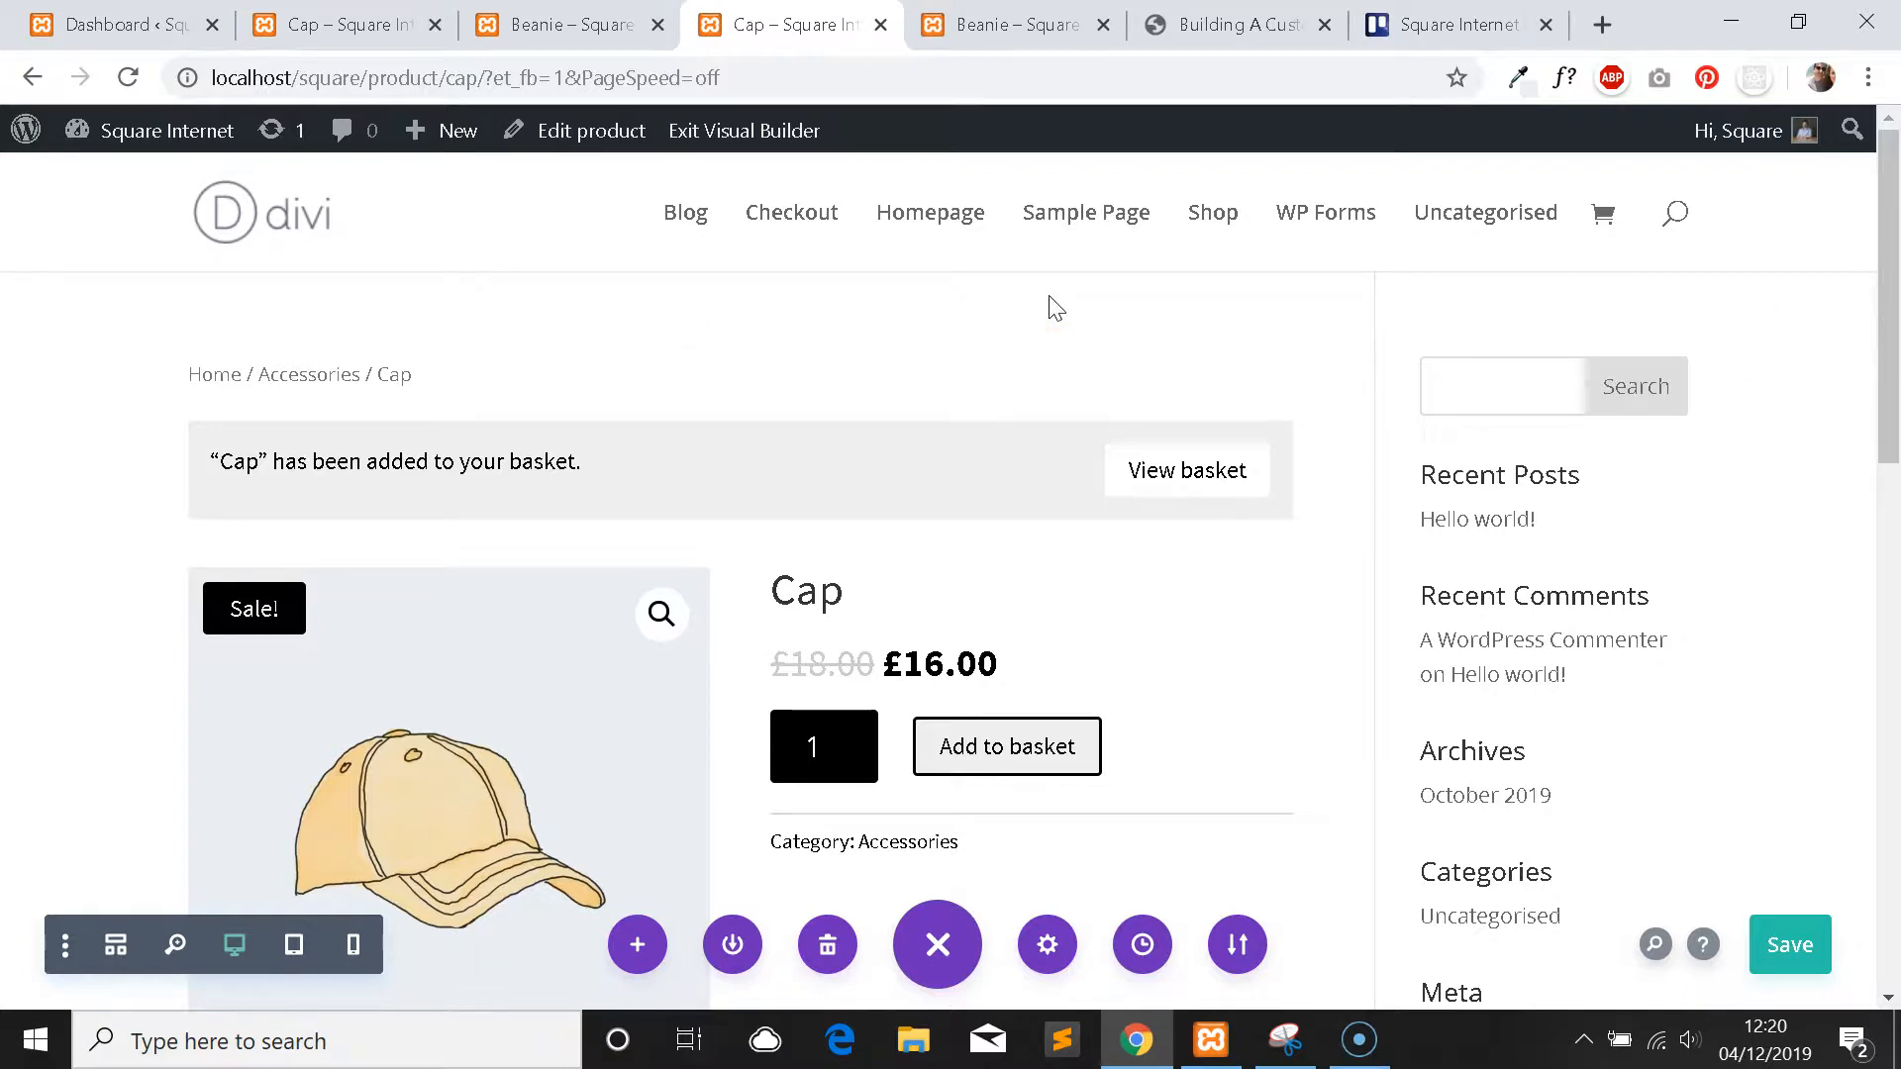
{"action": "scroll", "scroll_direction": "down", "scroll_amount": 3}
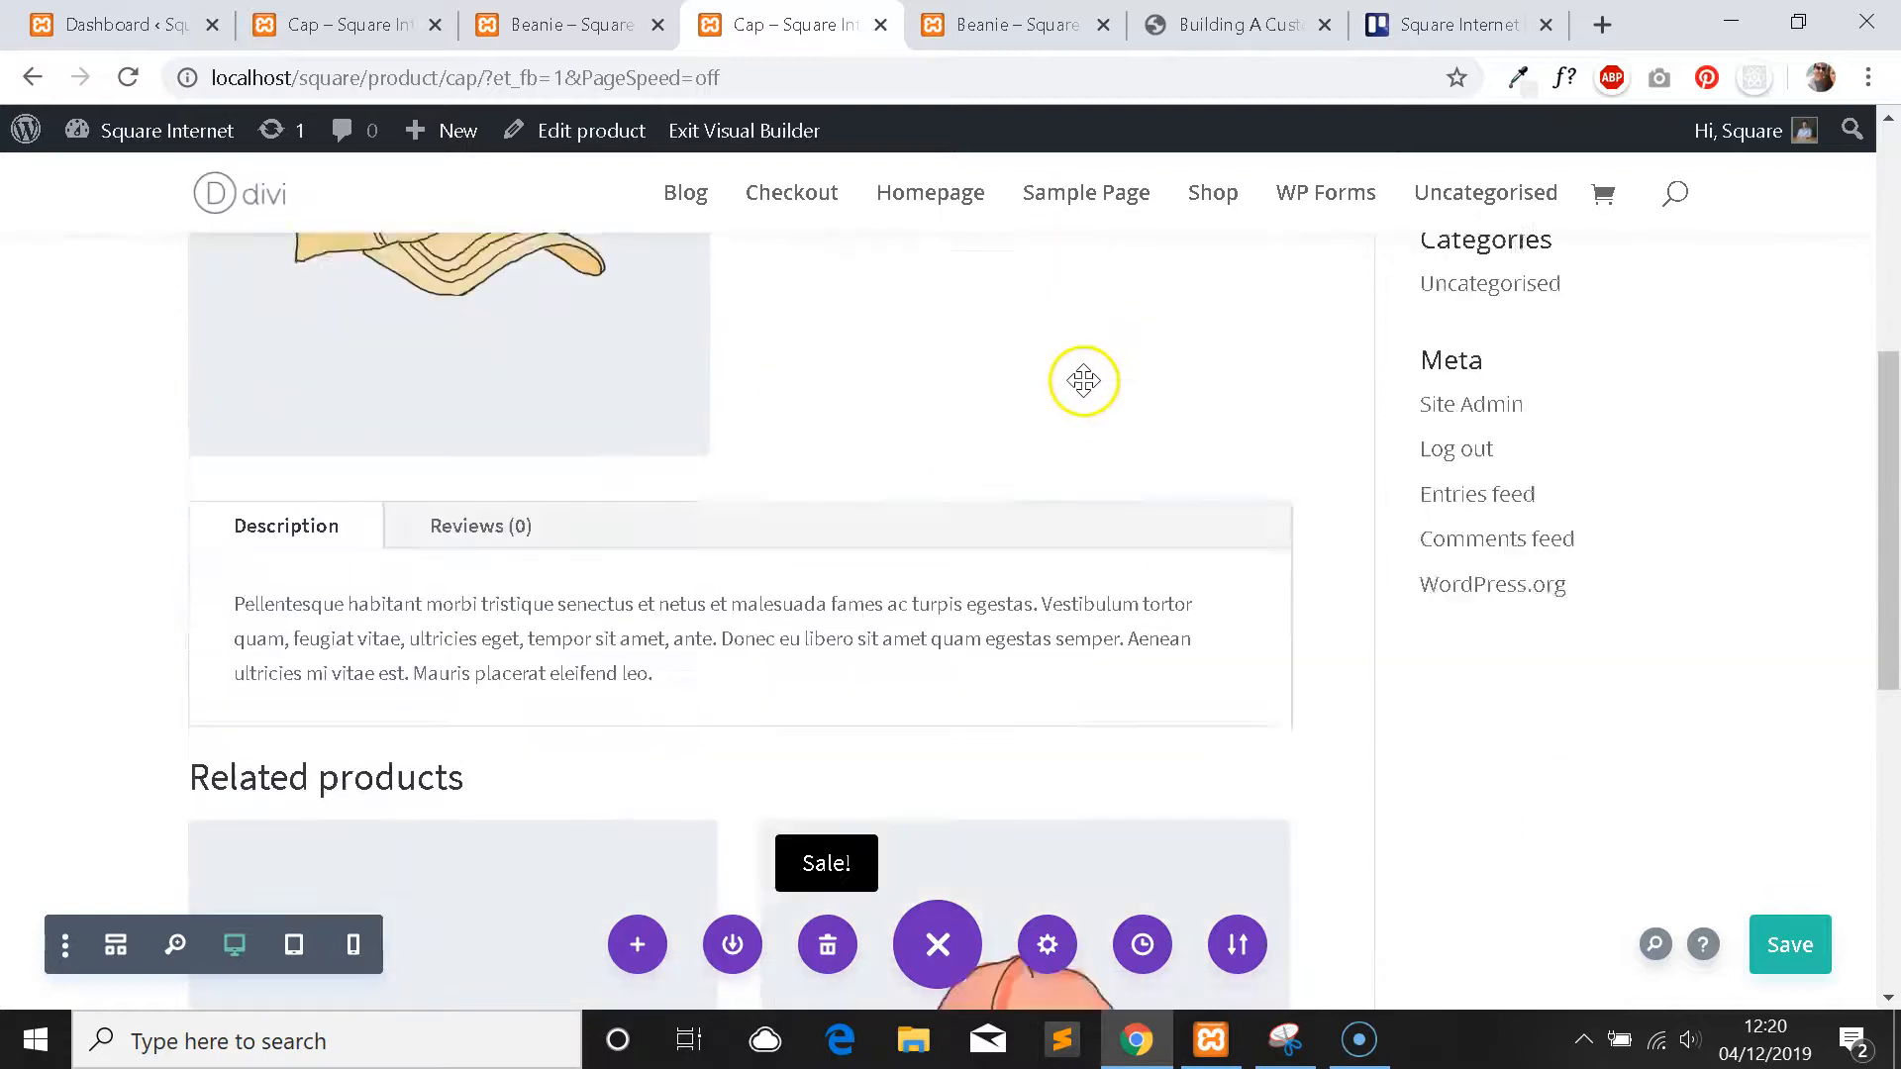
{"action": "scroll", "scroll_direction": "down", "scroll_amount": 3}
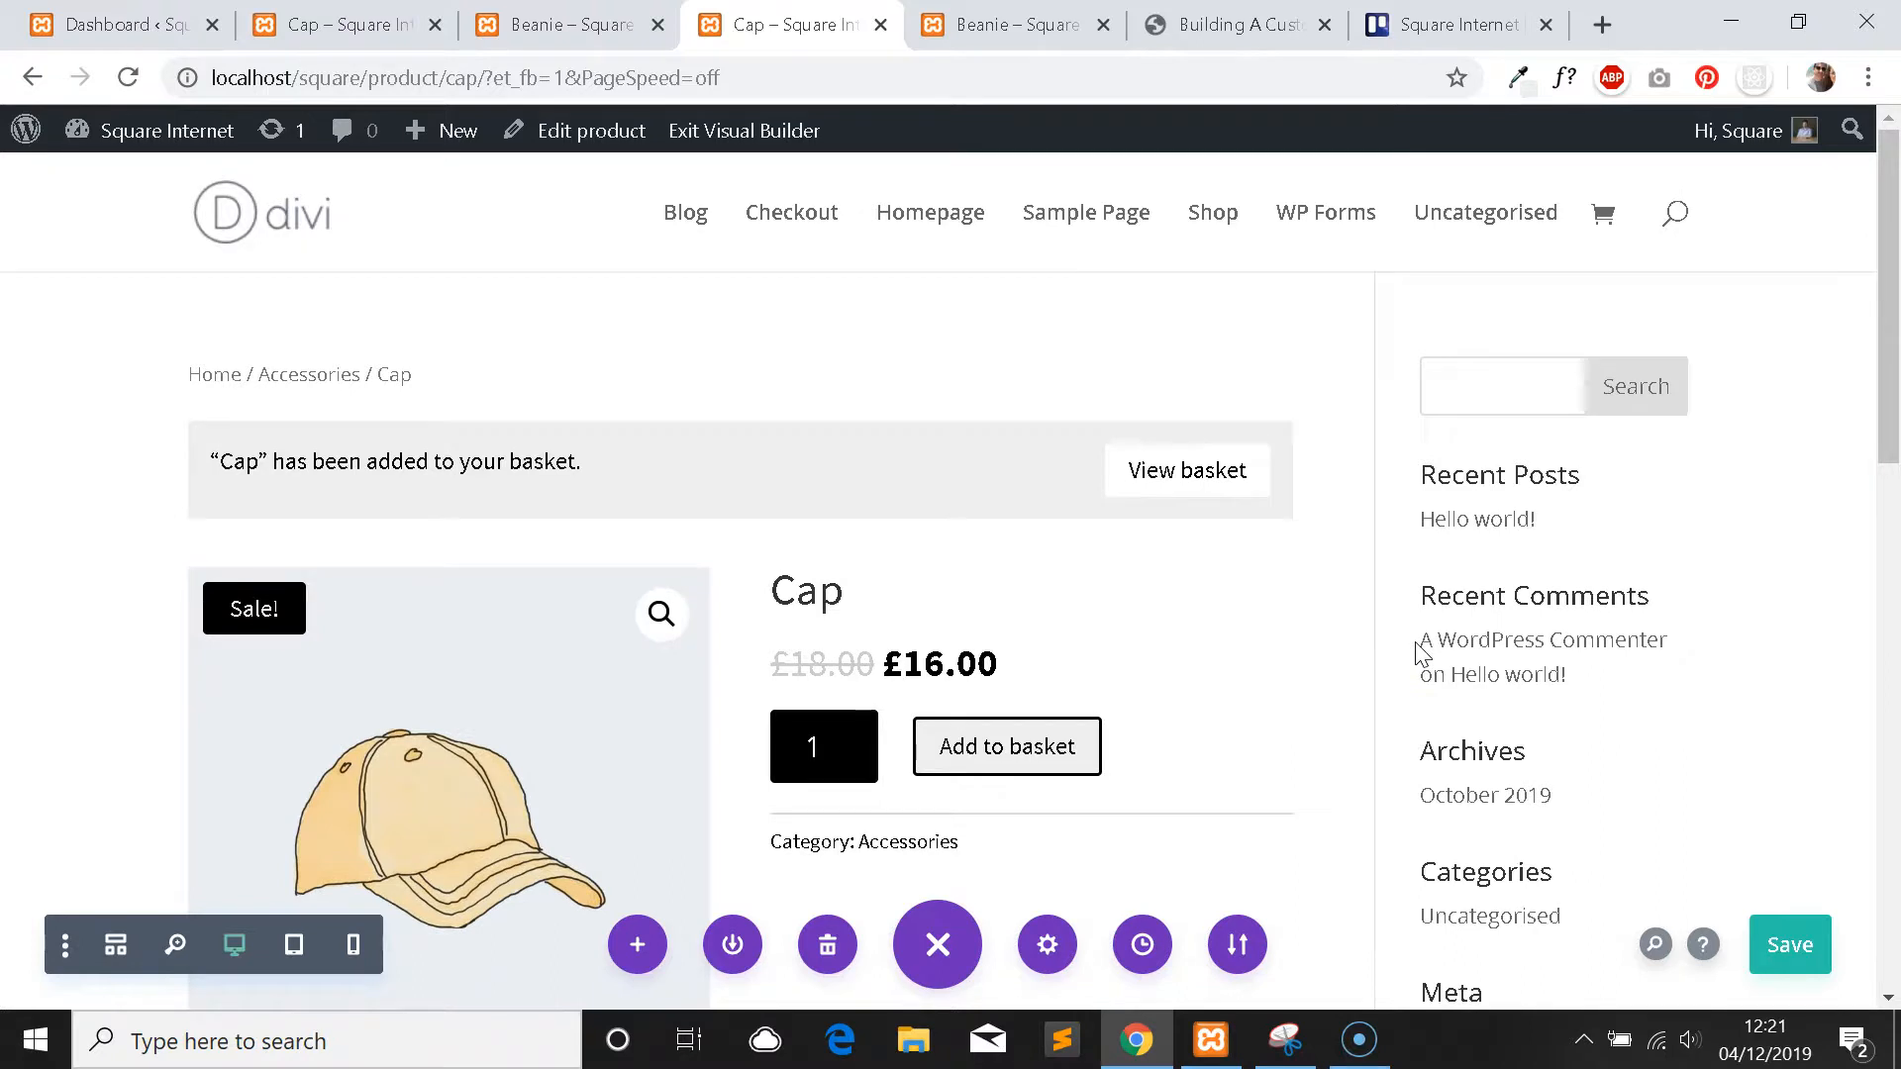
{"action": "scroll", "scroll_direction": "down", "scroll_amount": 3}
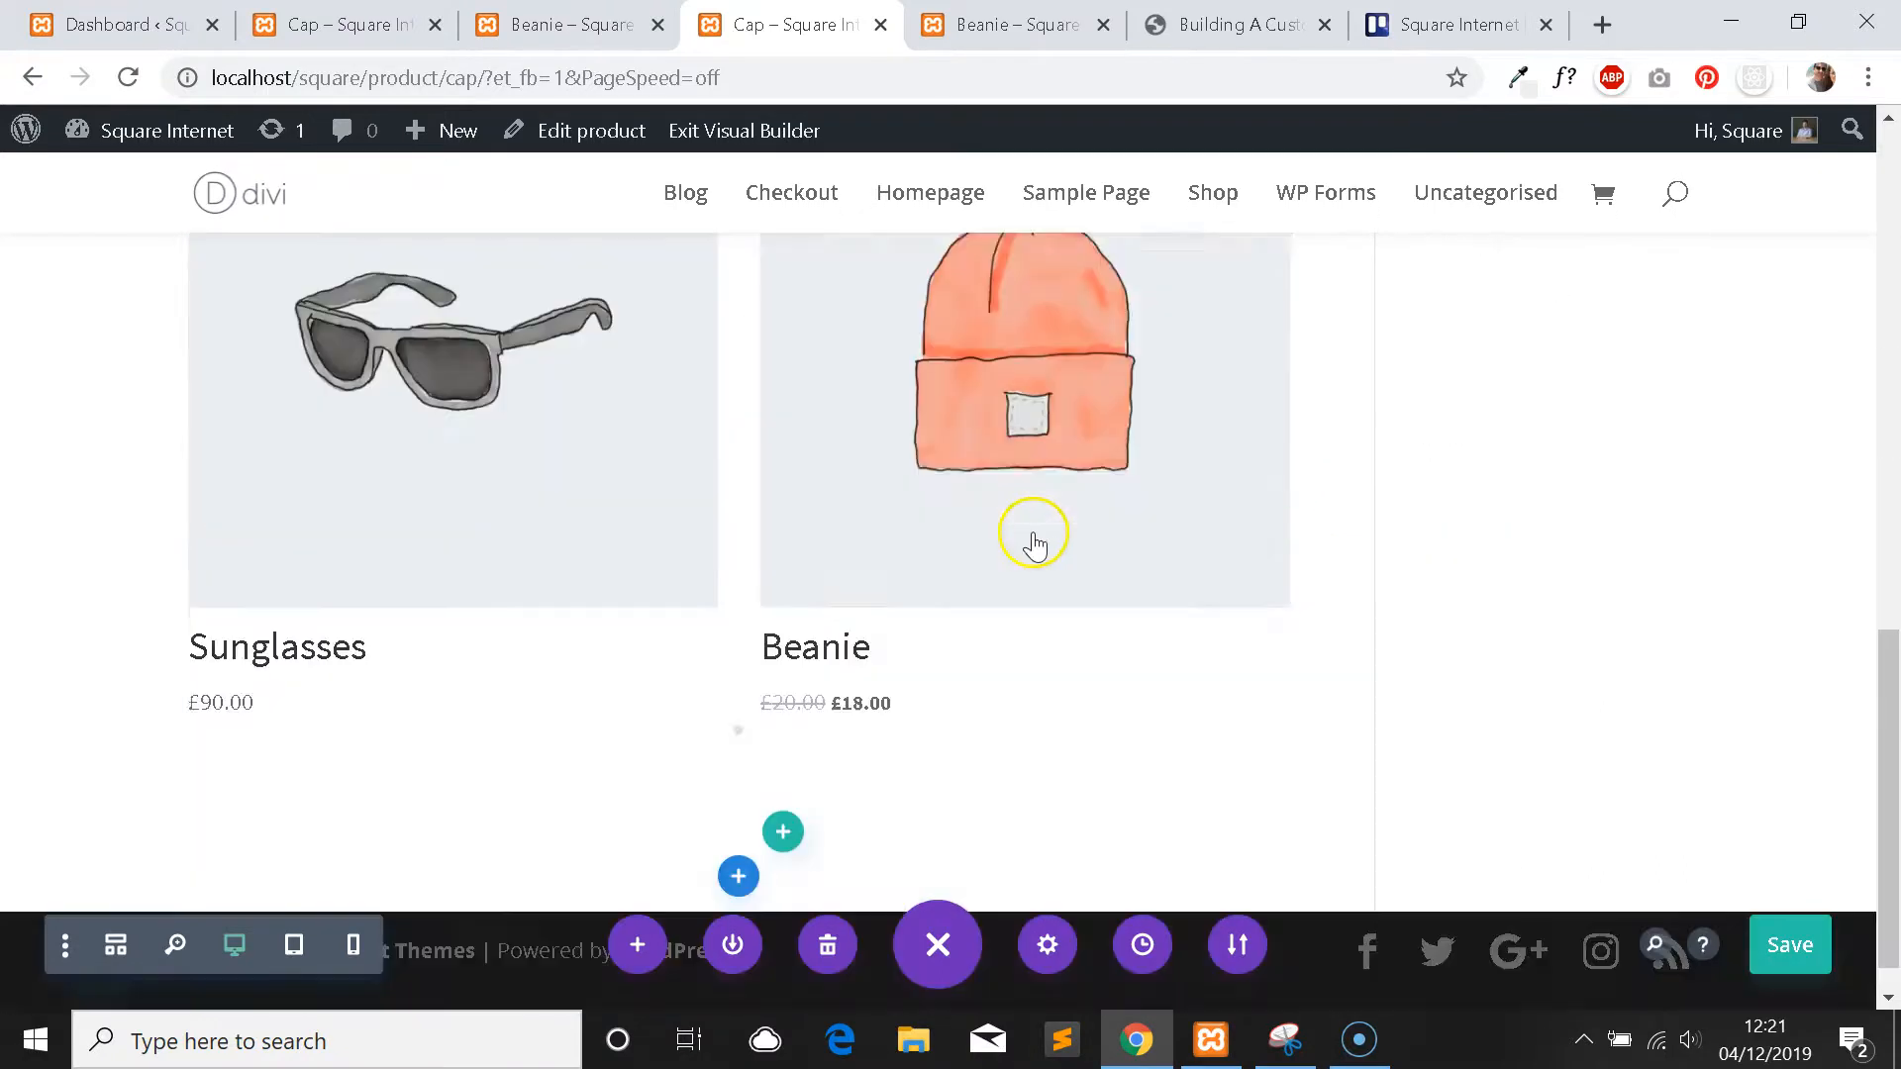
{"action": "mouse_move", "coordinate": [1044, 505]}
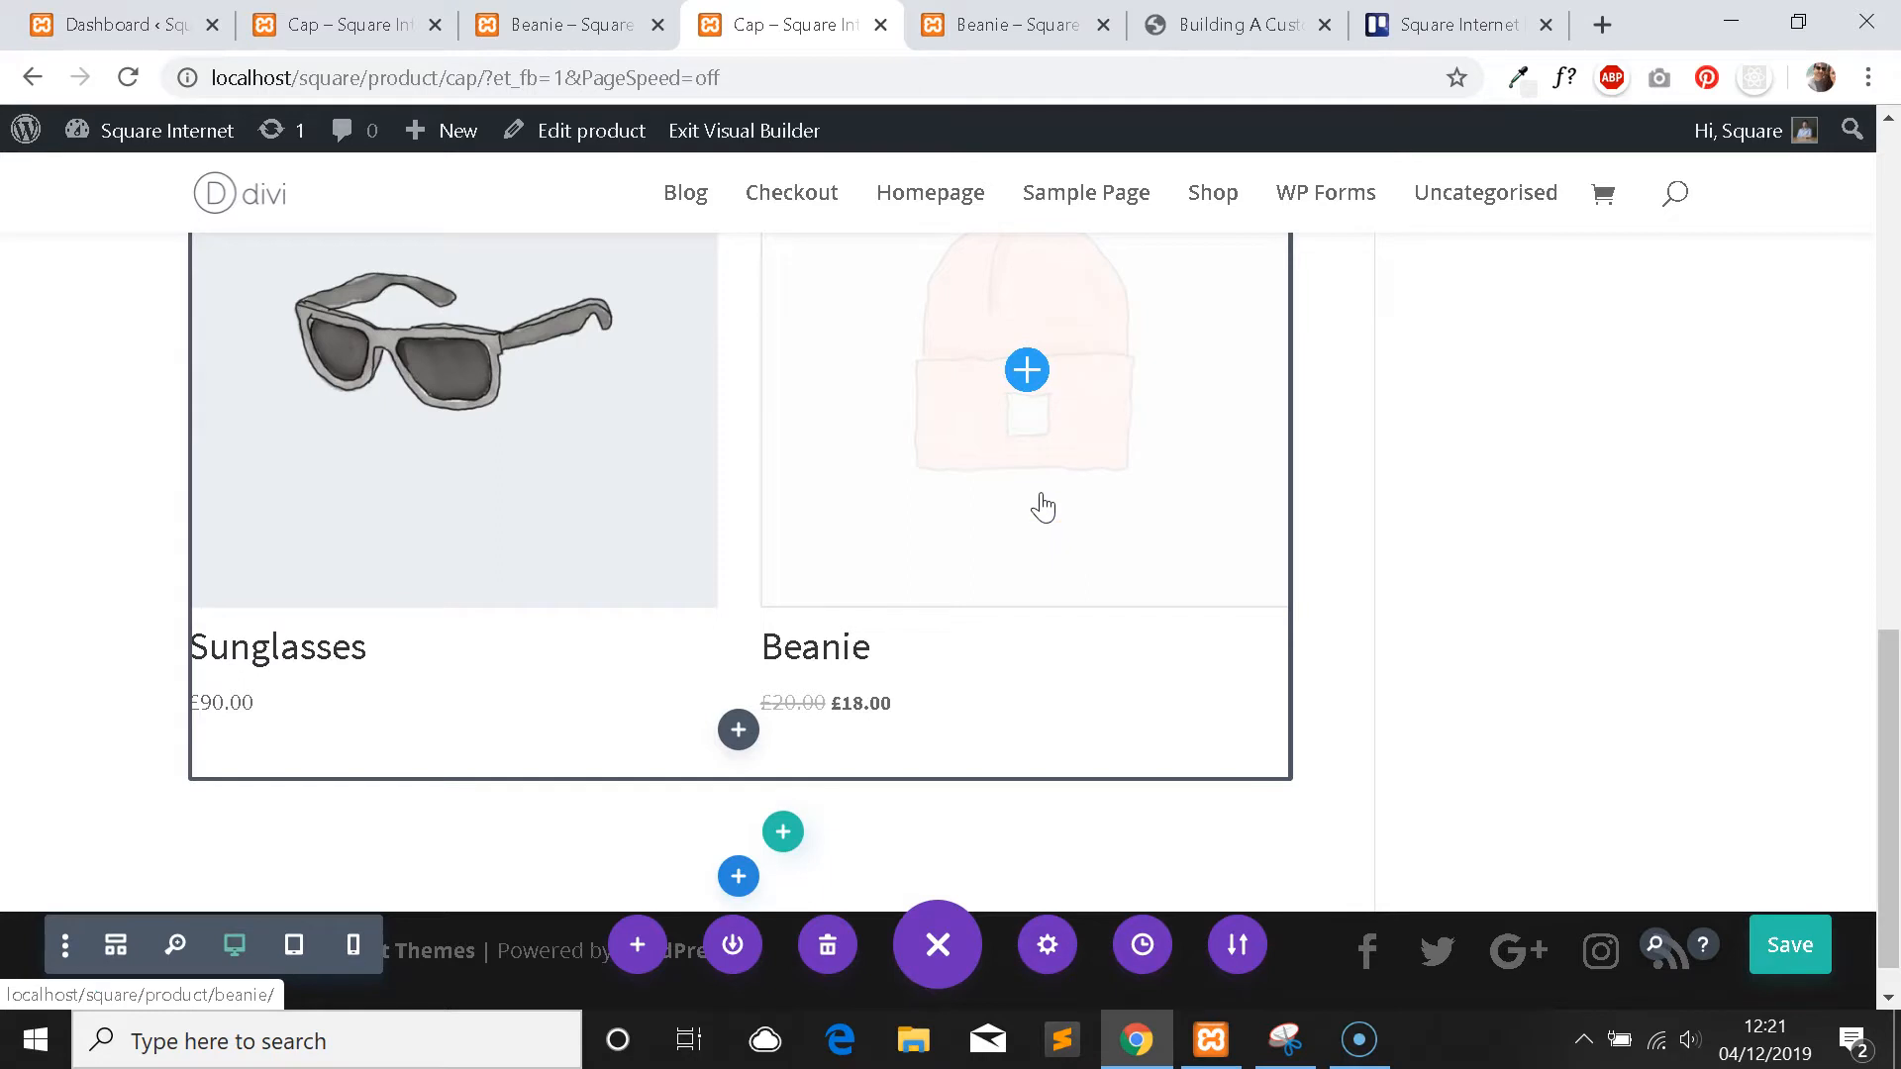